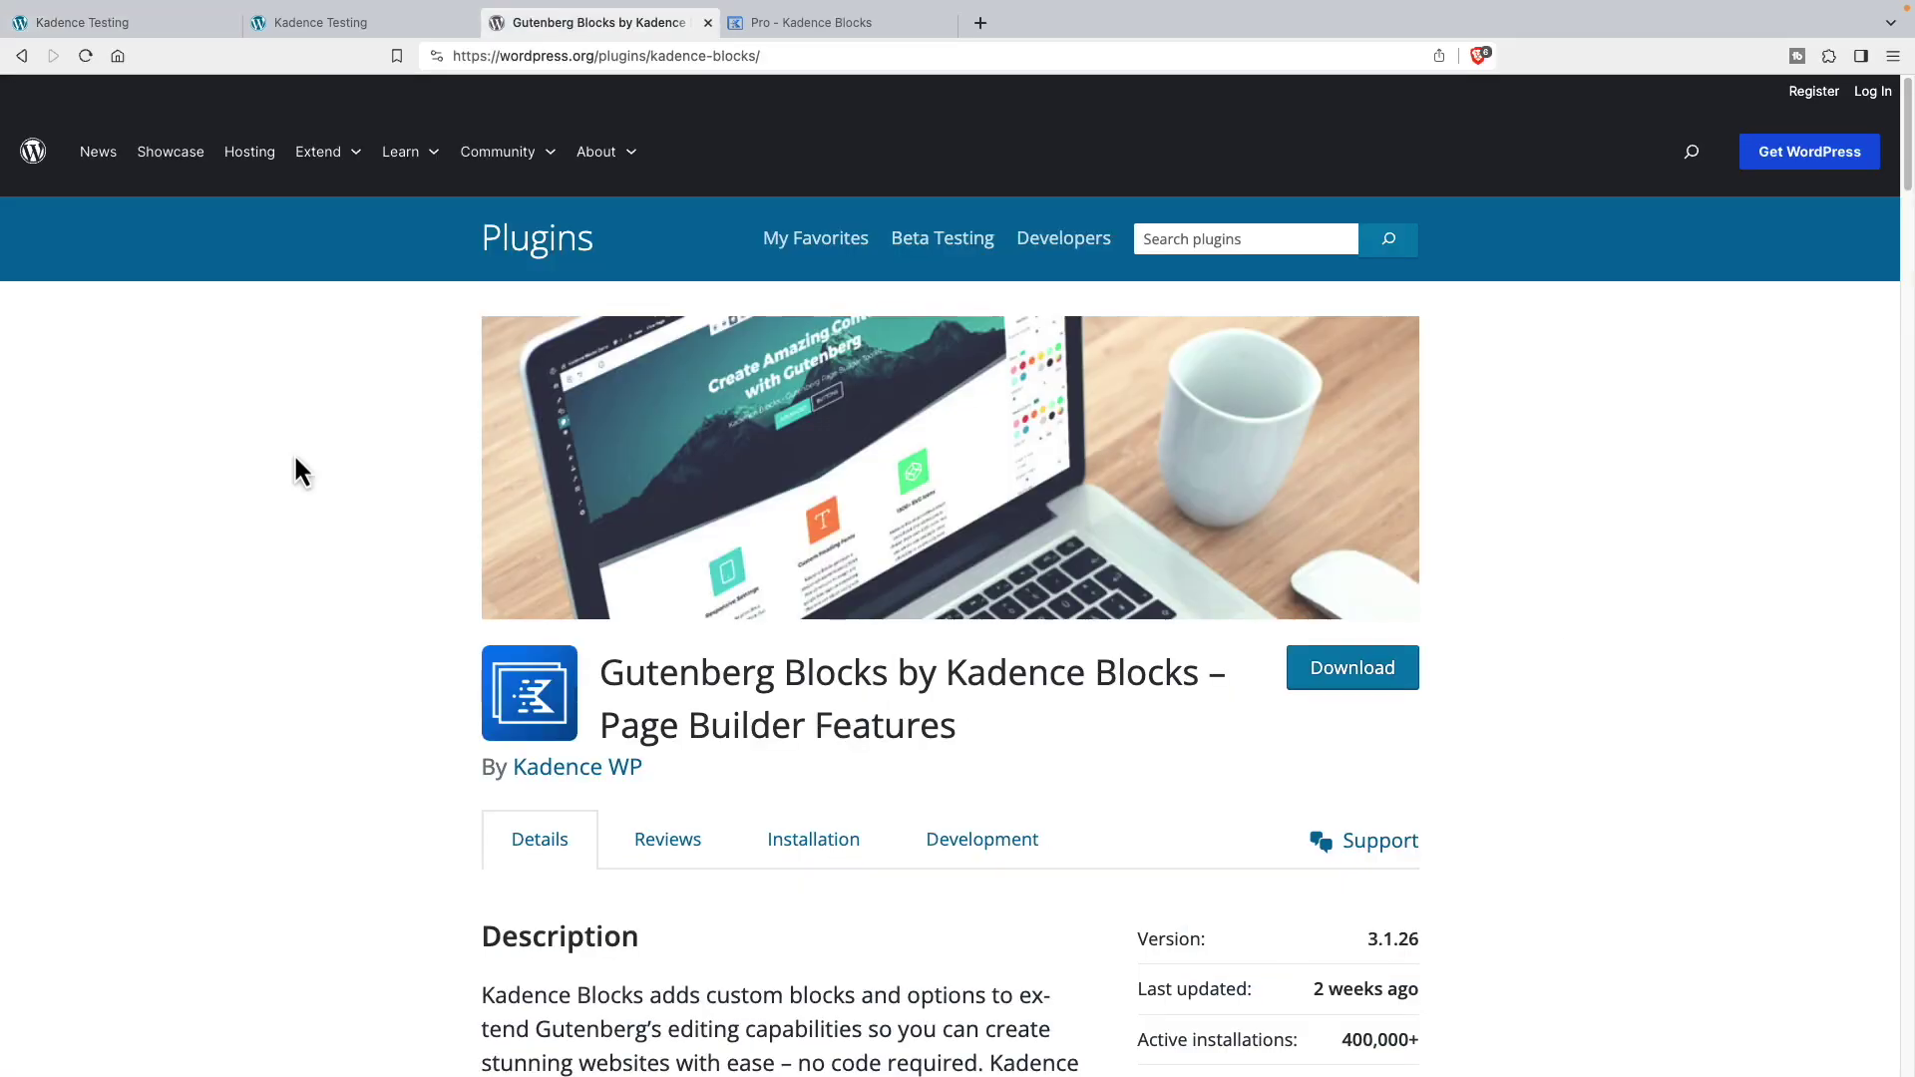
- Review the Kadence Blocks Pro pricing cards, the Essential and Full Bundles and the $799 Lifetime Full Bundle
scroll(down, 3)
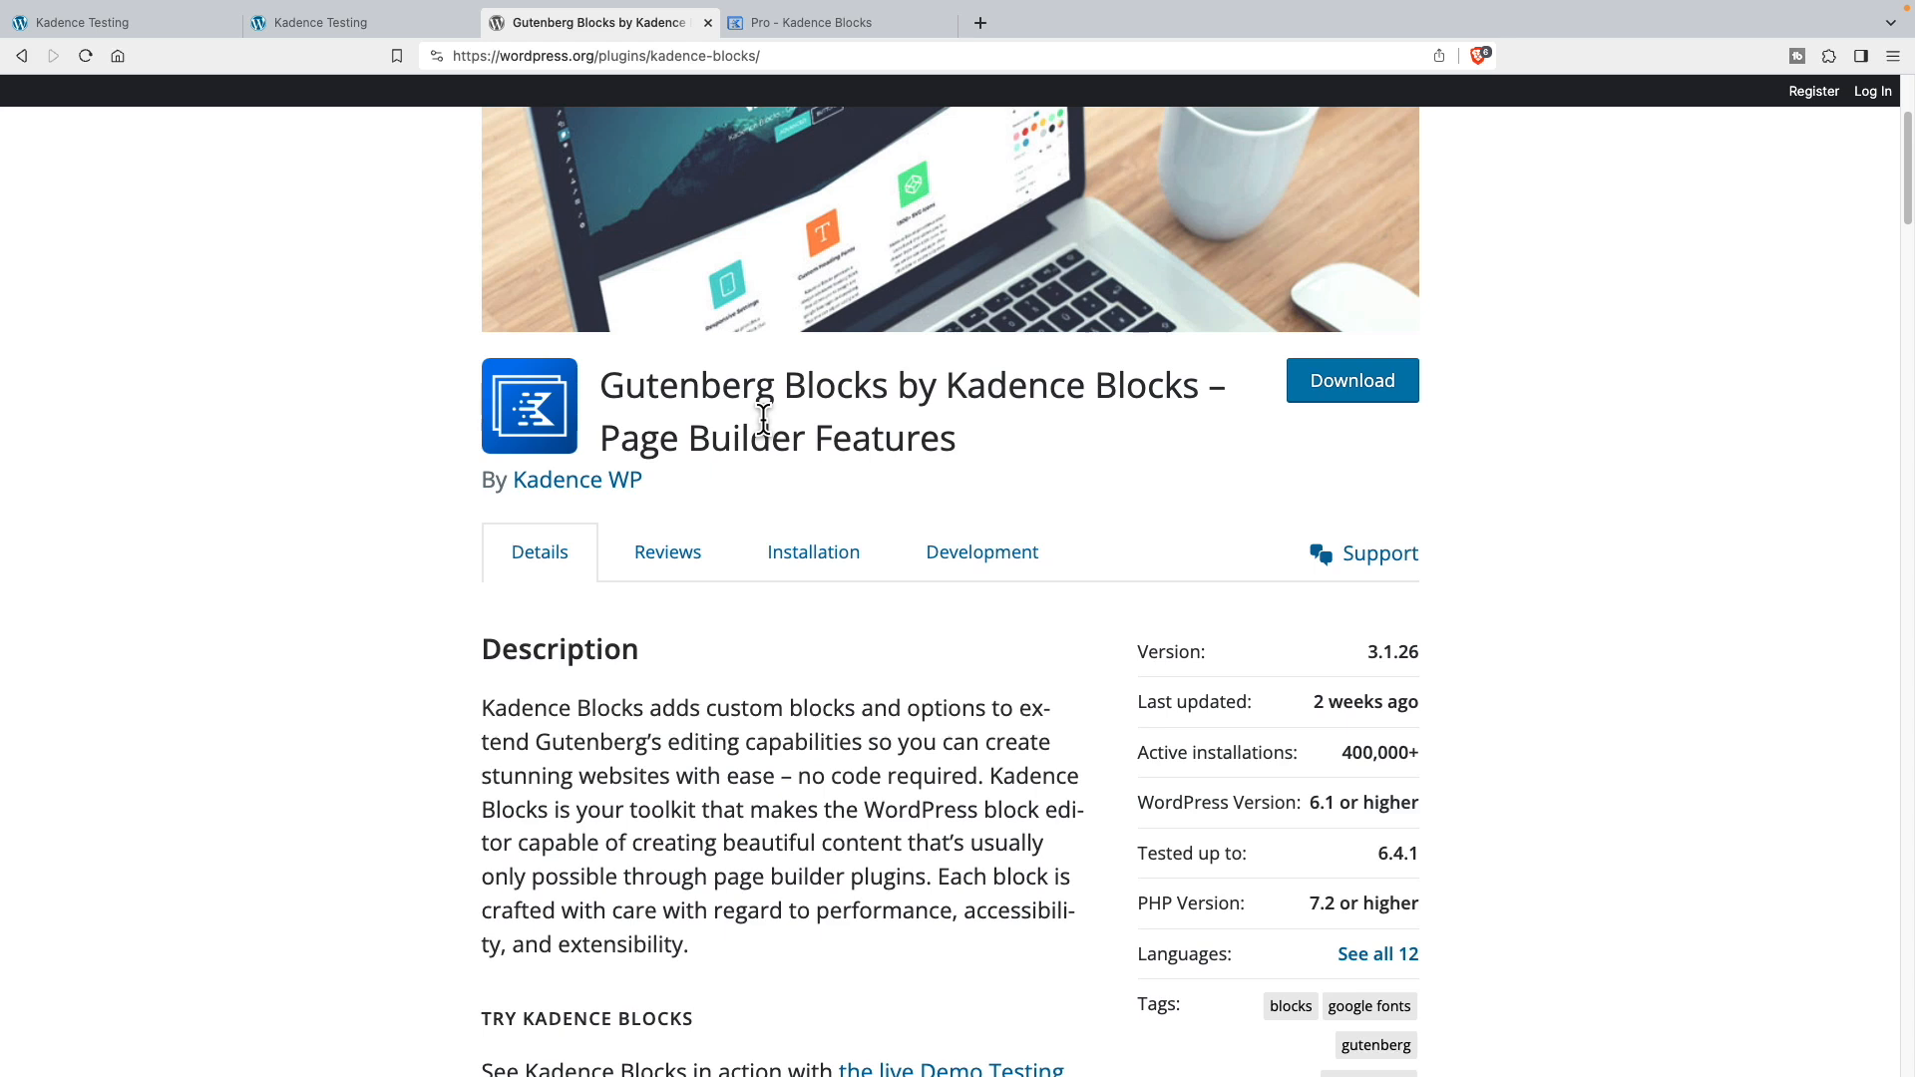
mouse_move(1336, 766)
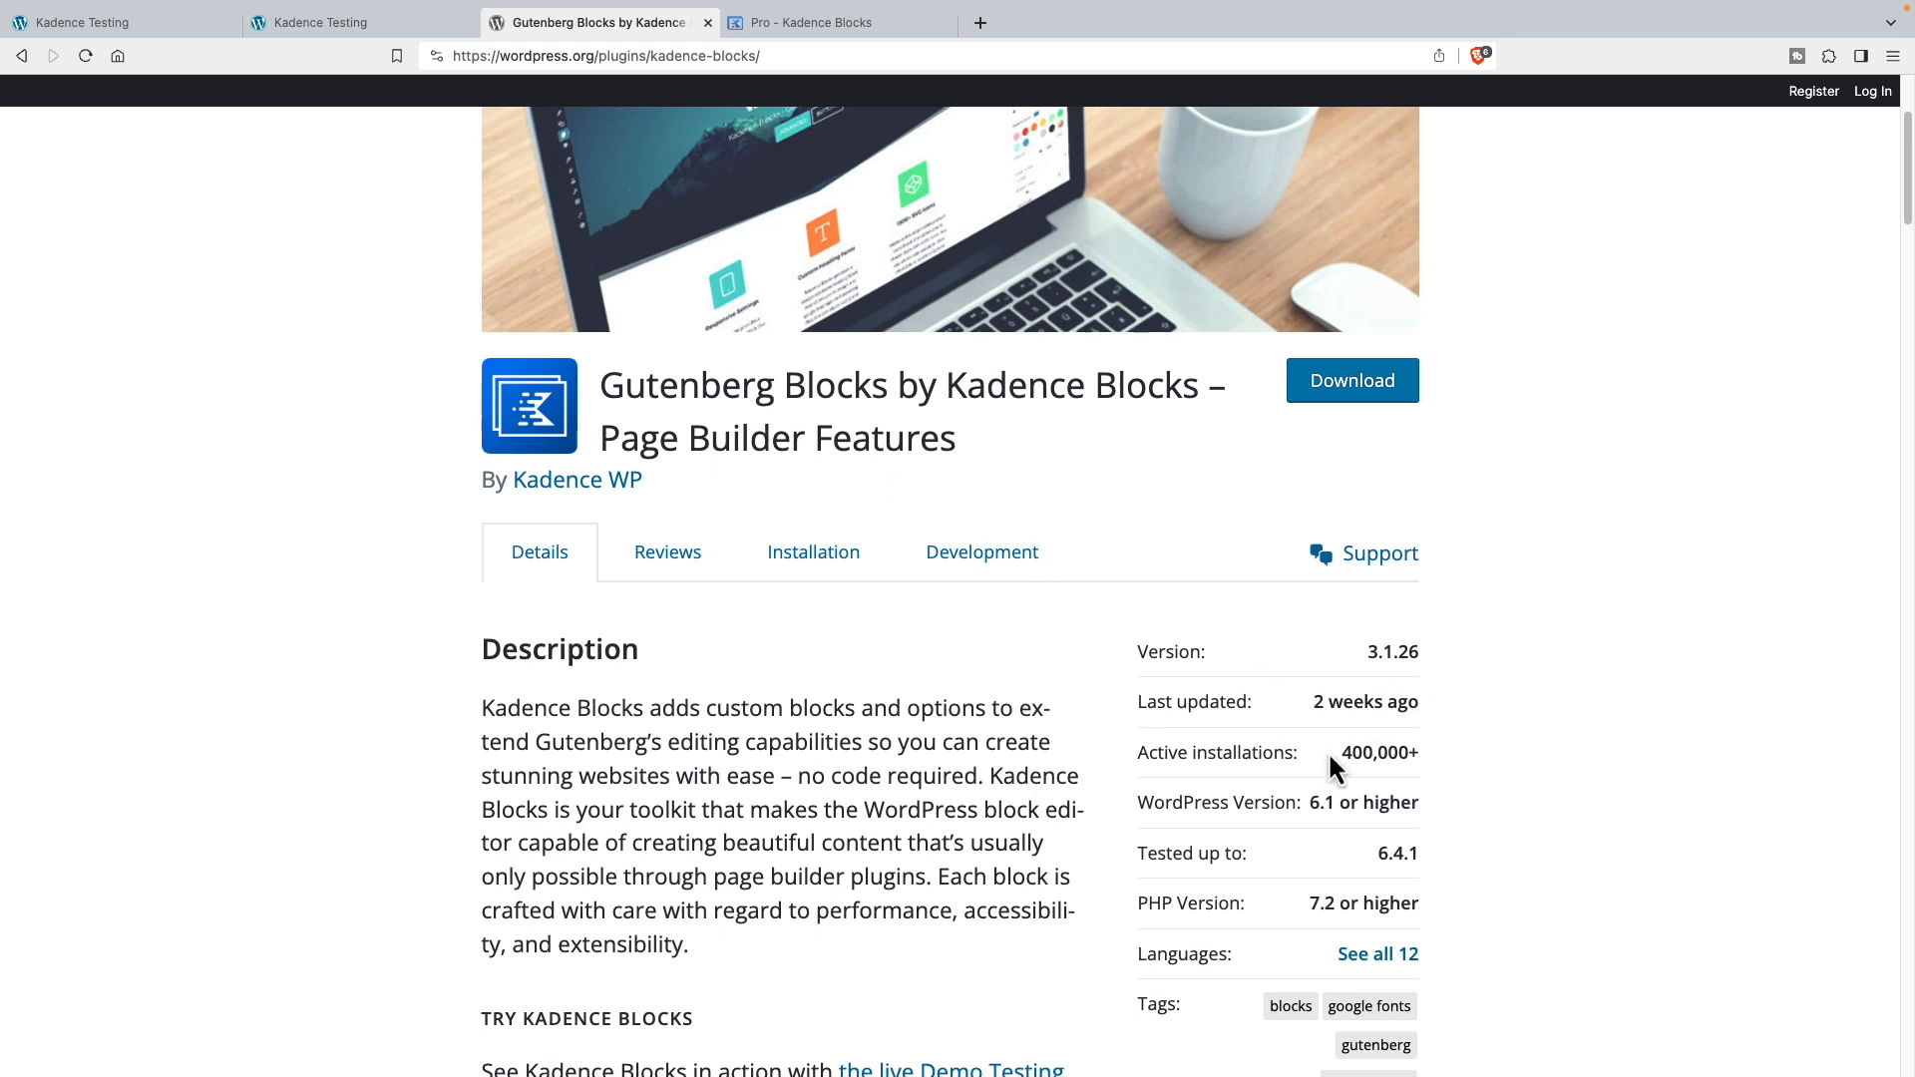
mouse_move(1448, 772)
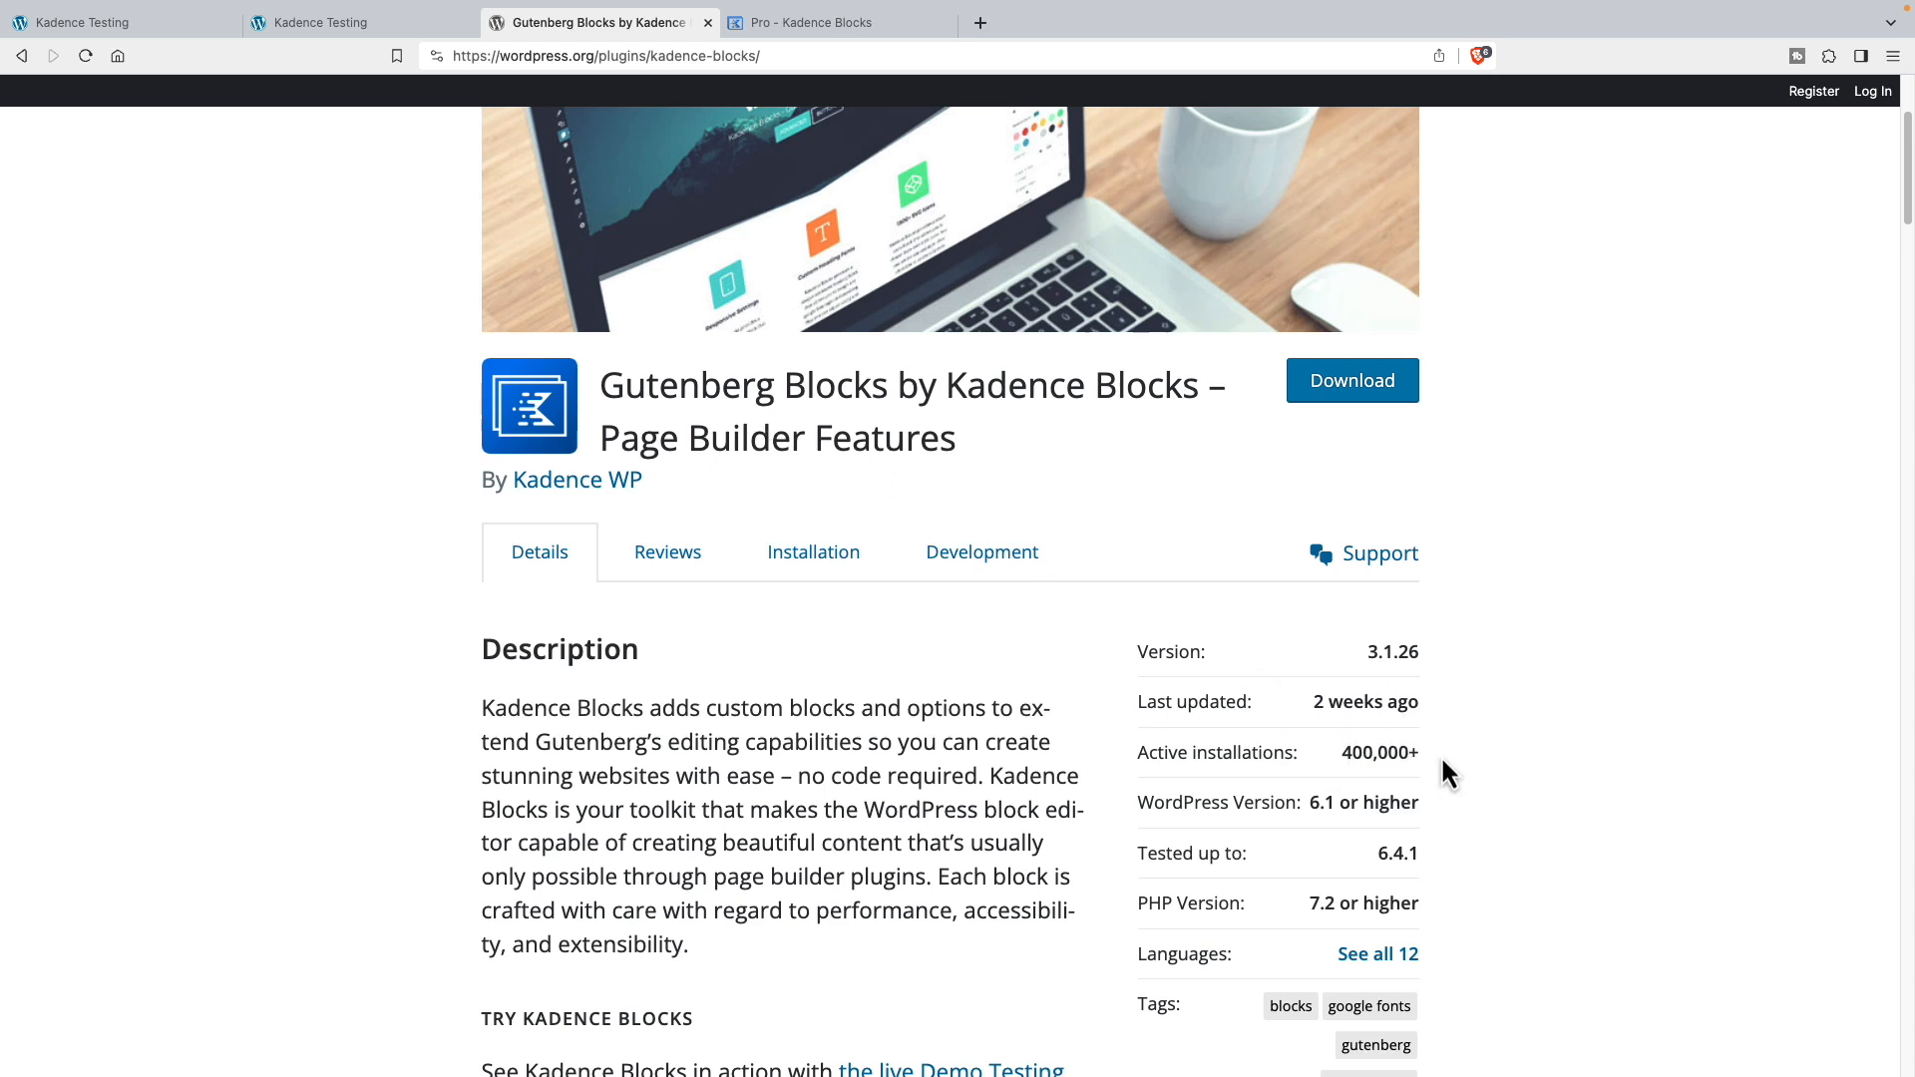
mouse_move(694, 522)
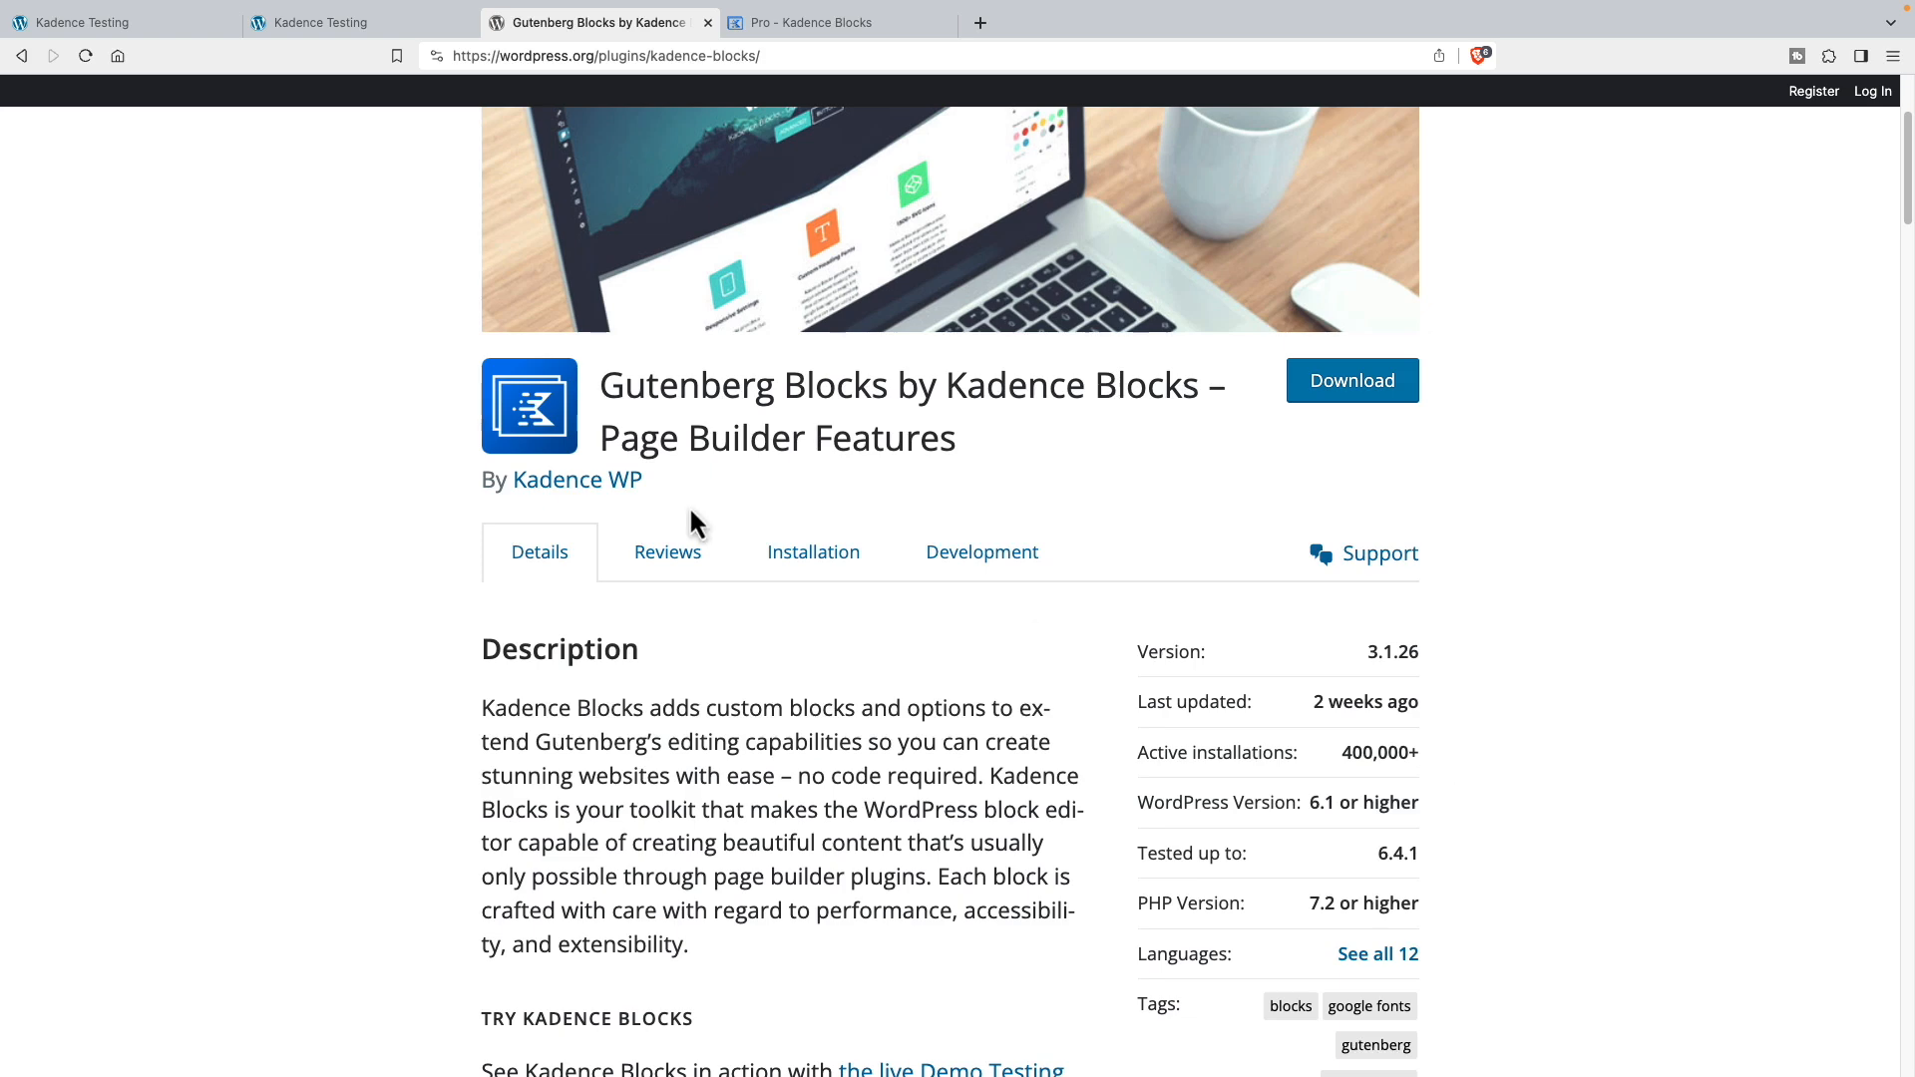
click(812, 22)
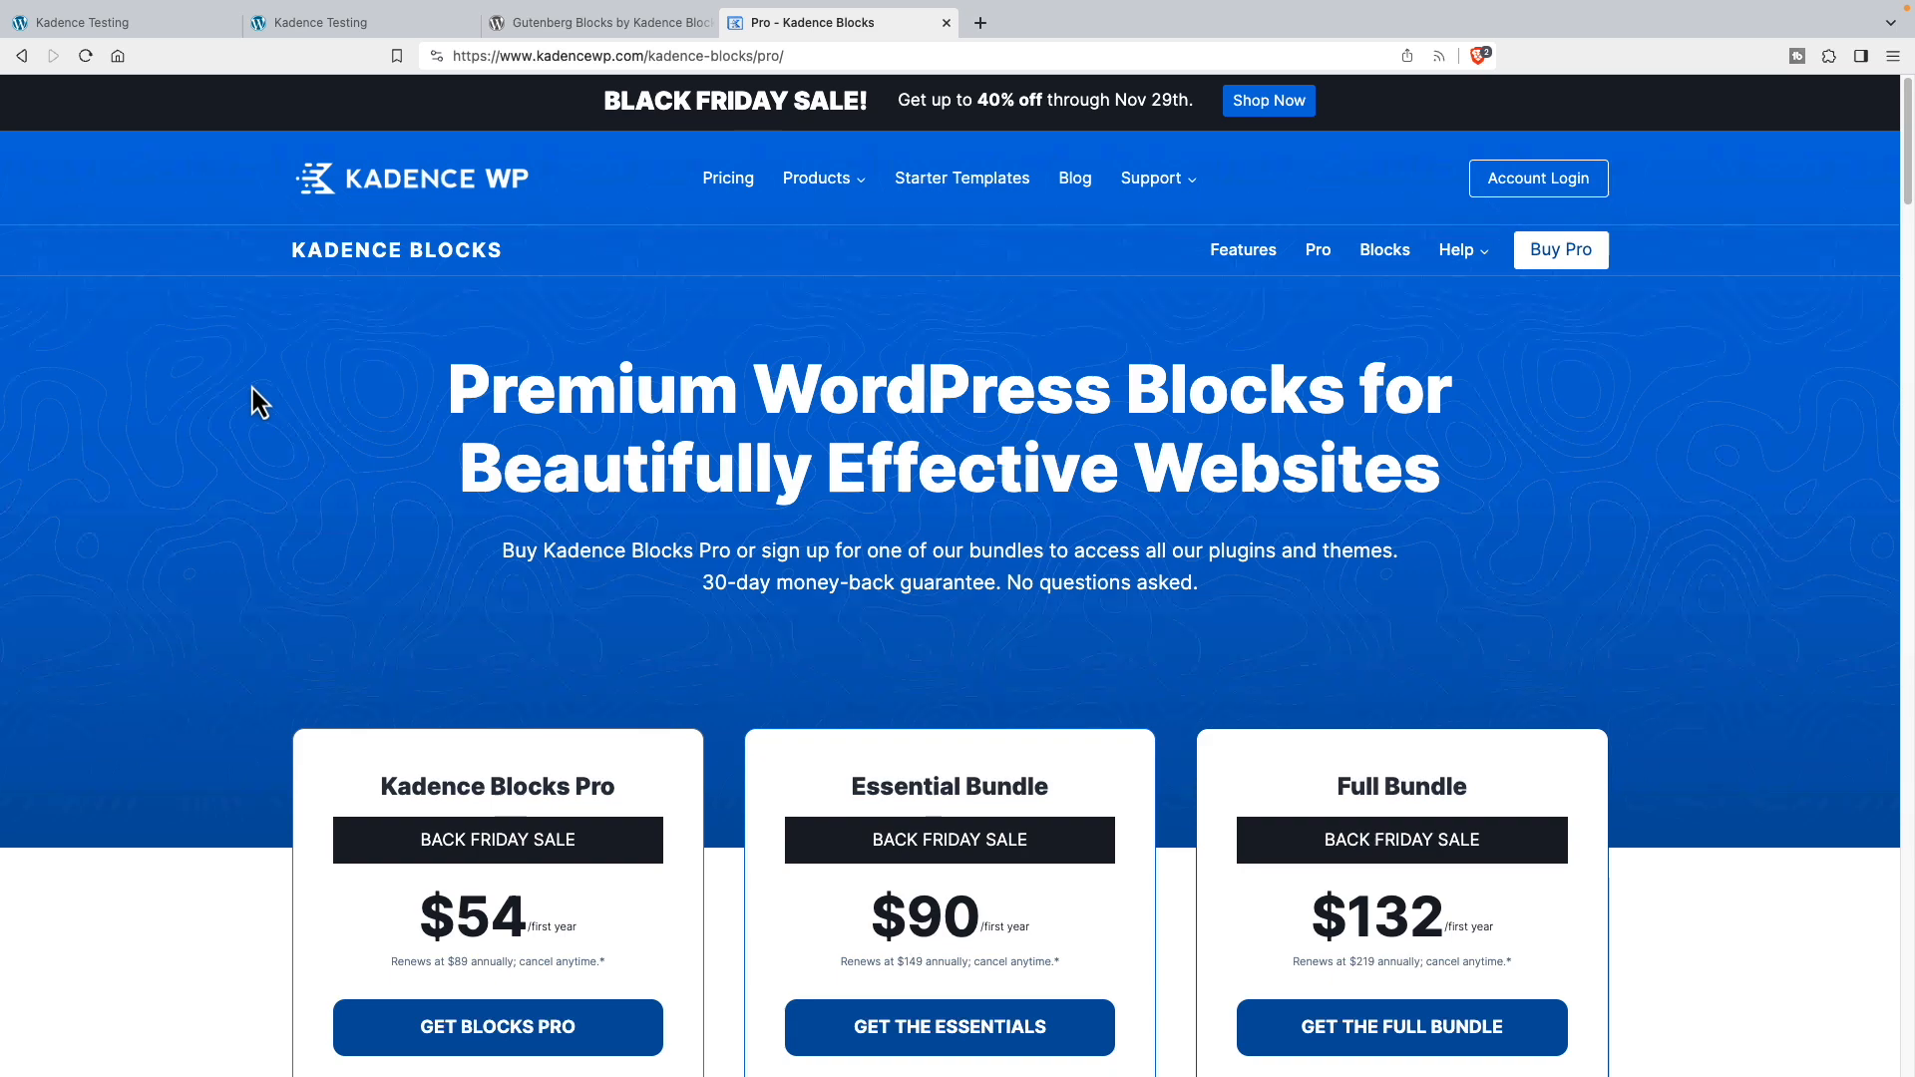
scroll(down, 3)
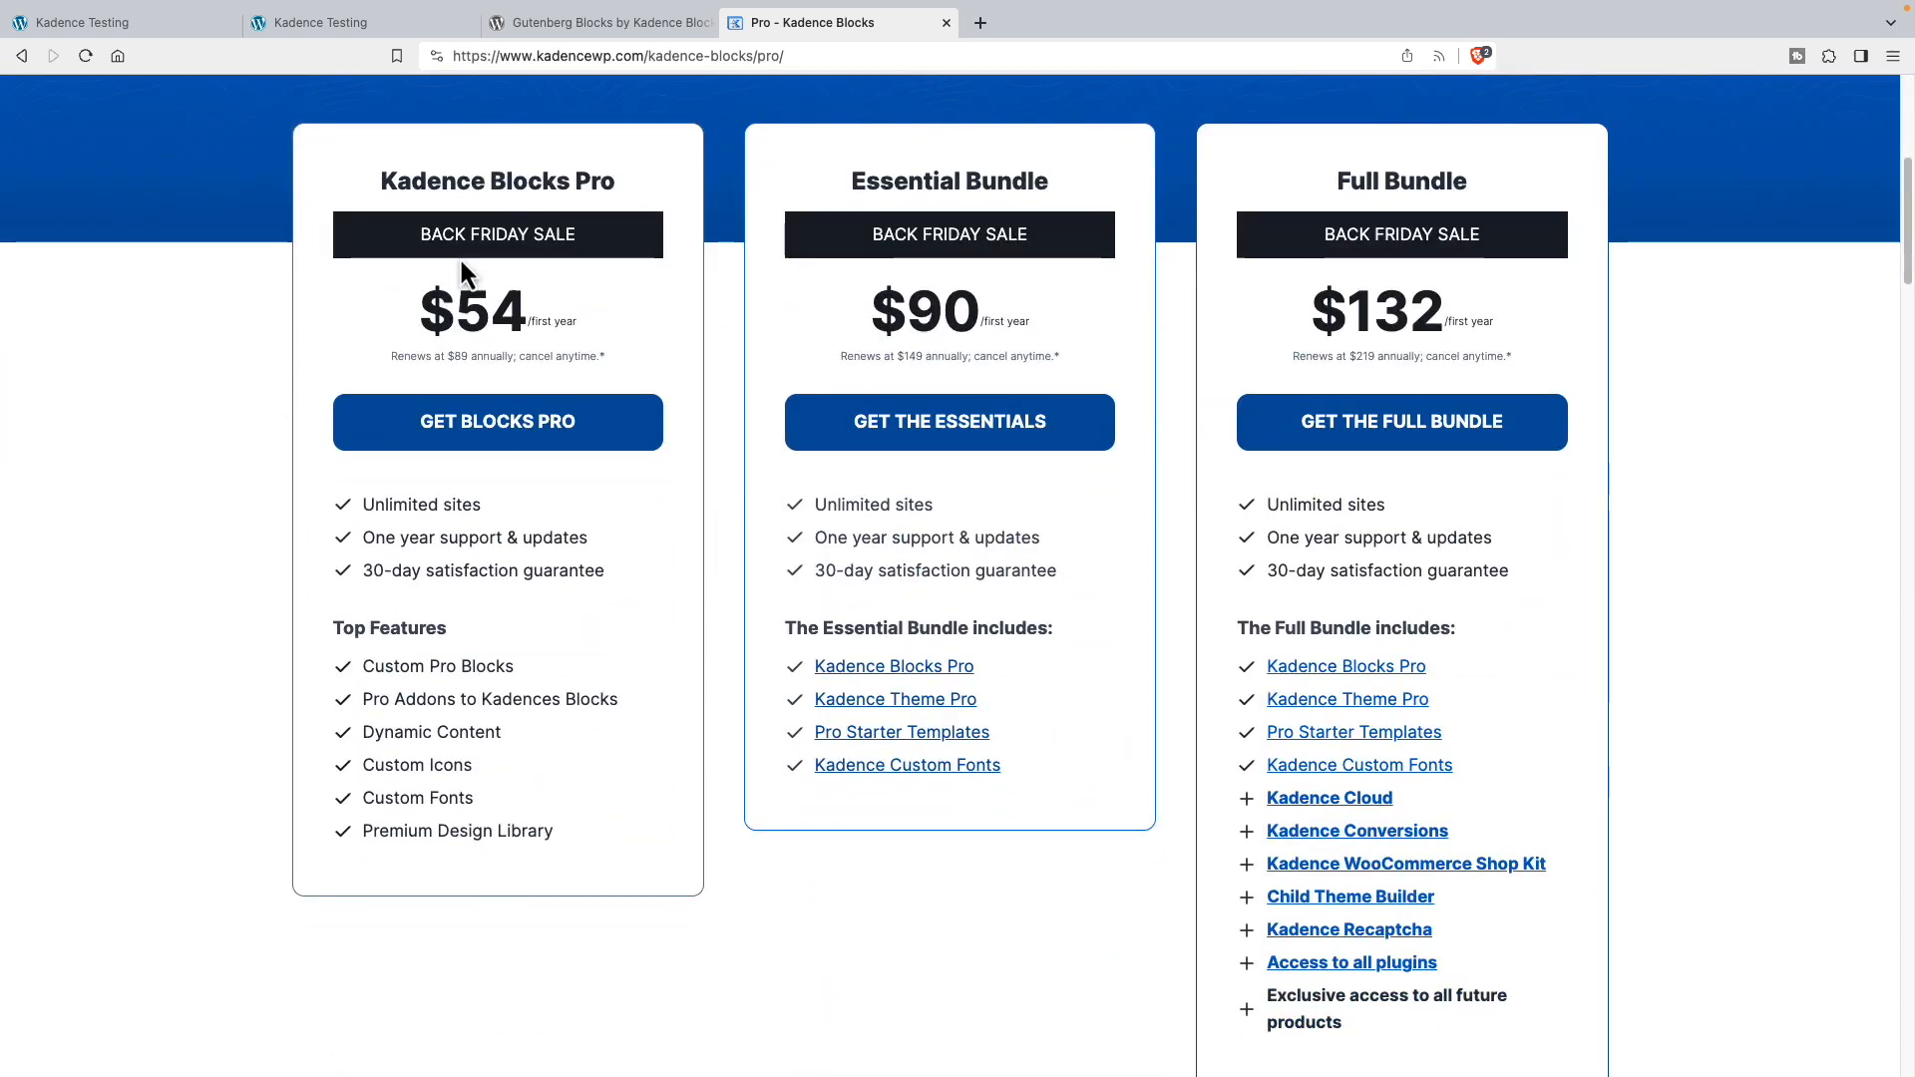
mouse_move(430, 297)
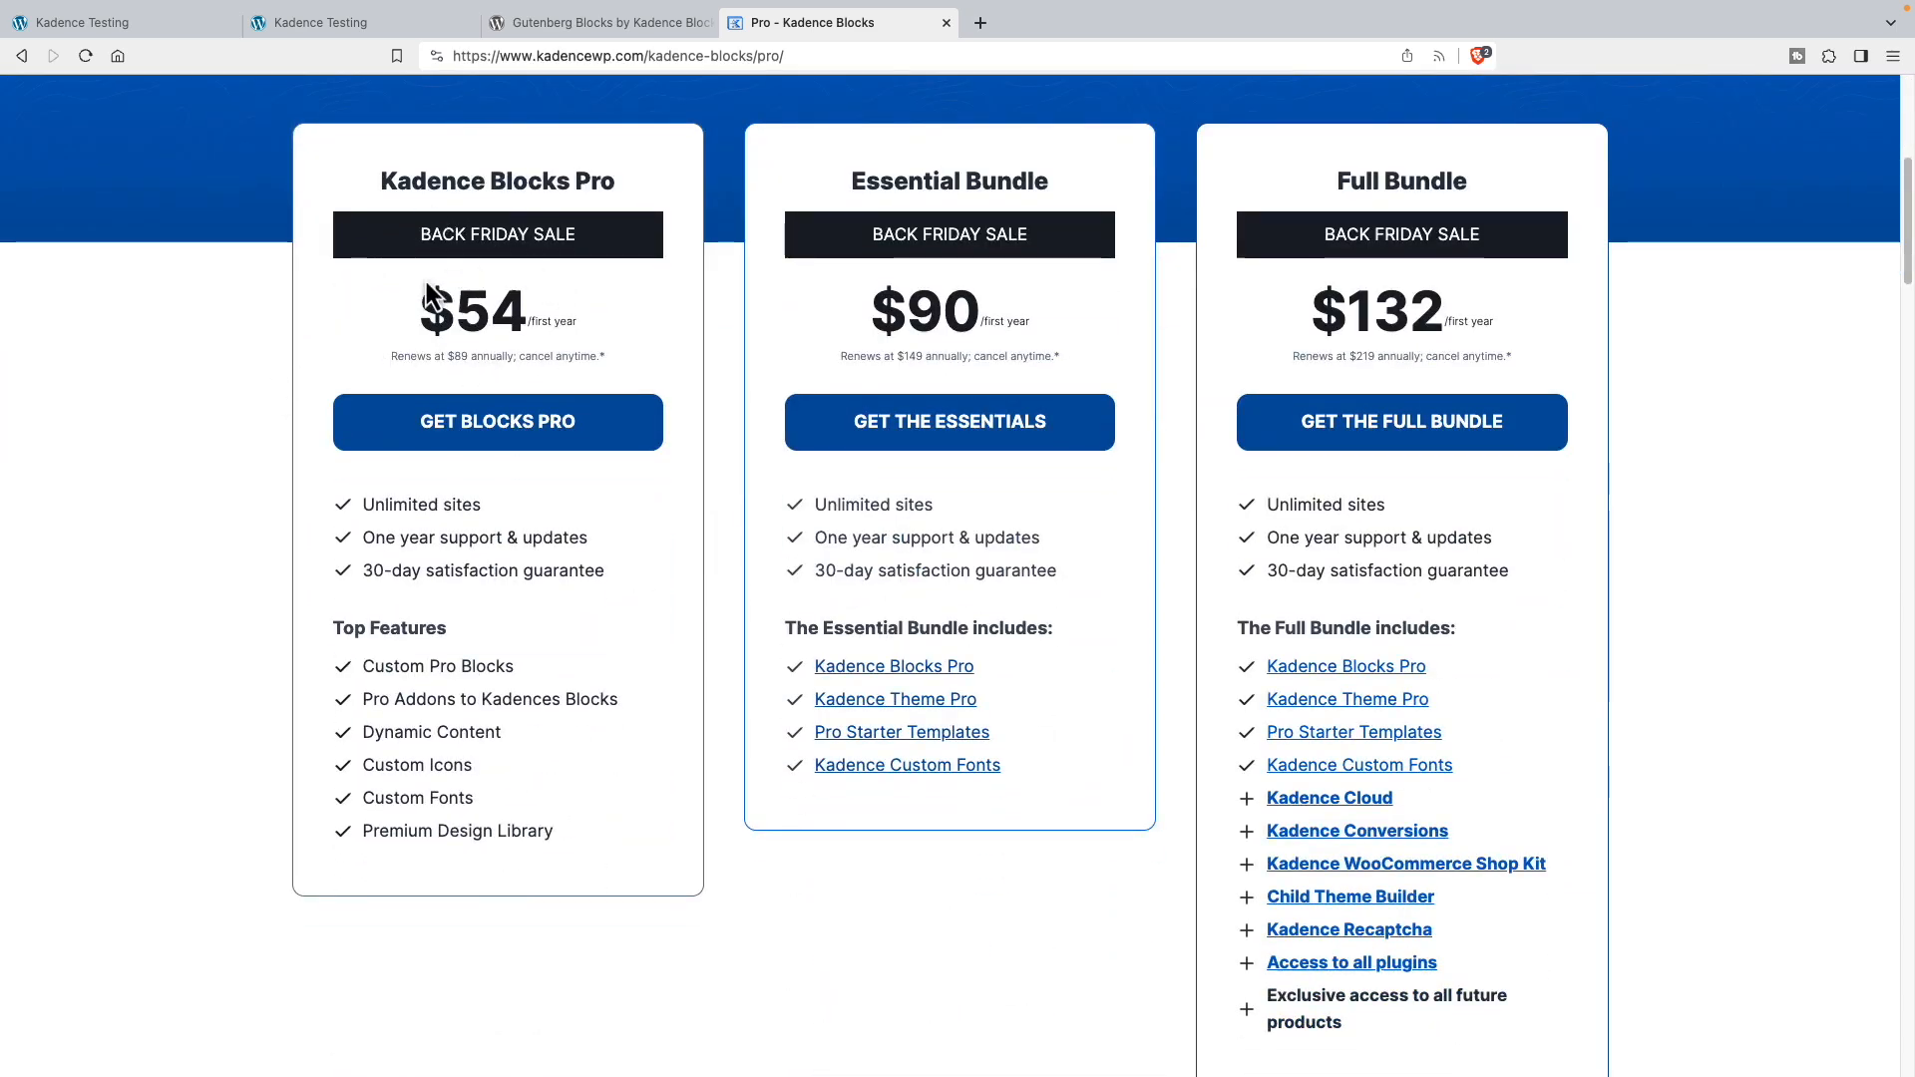
mouse_move(989, 692)
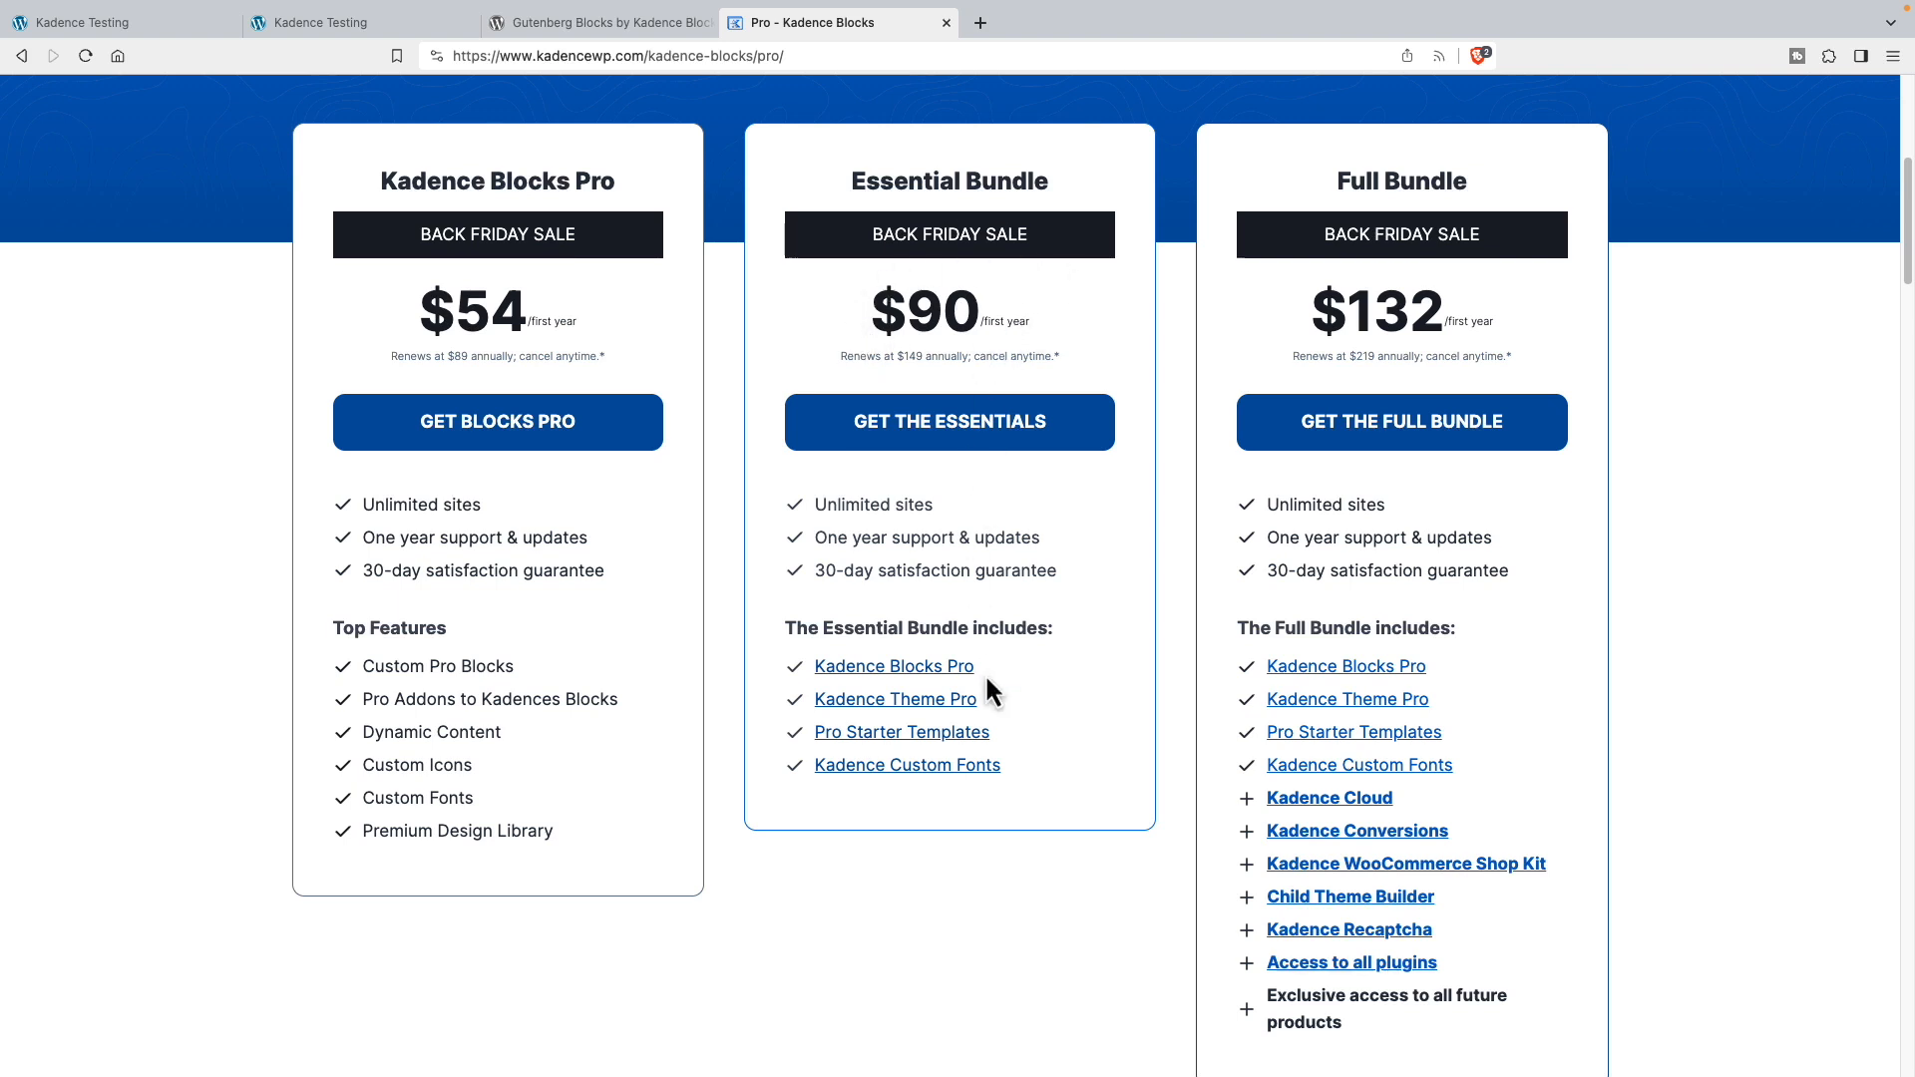
mouse_move(955, 758)
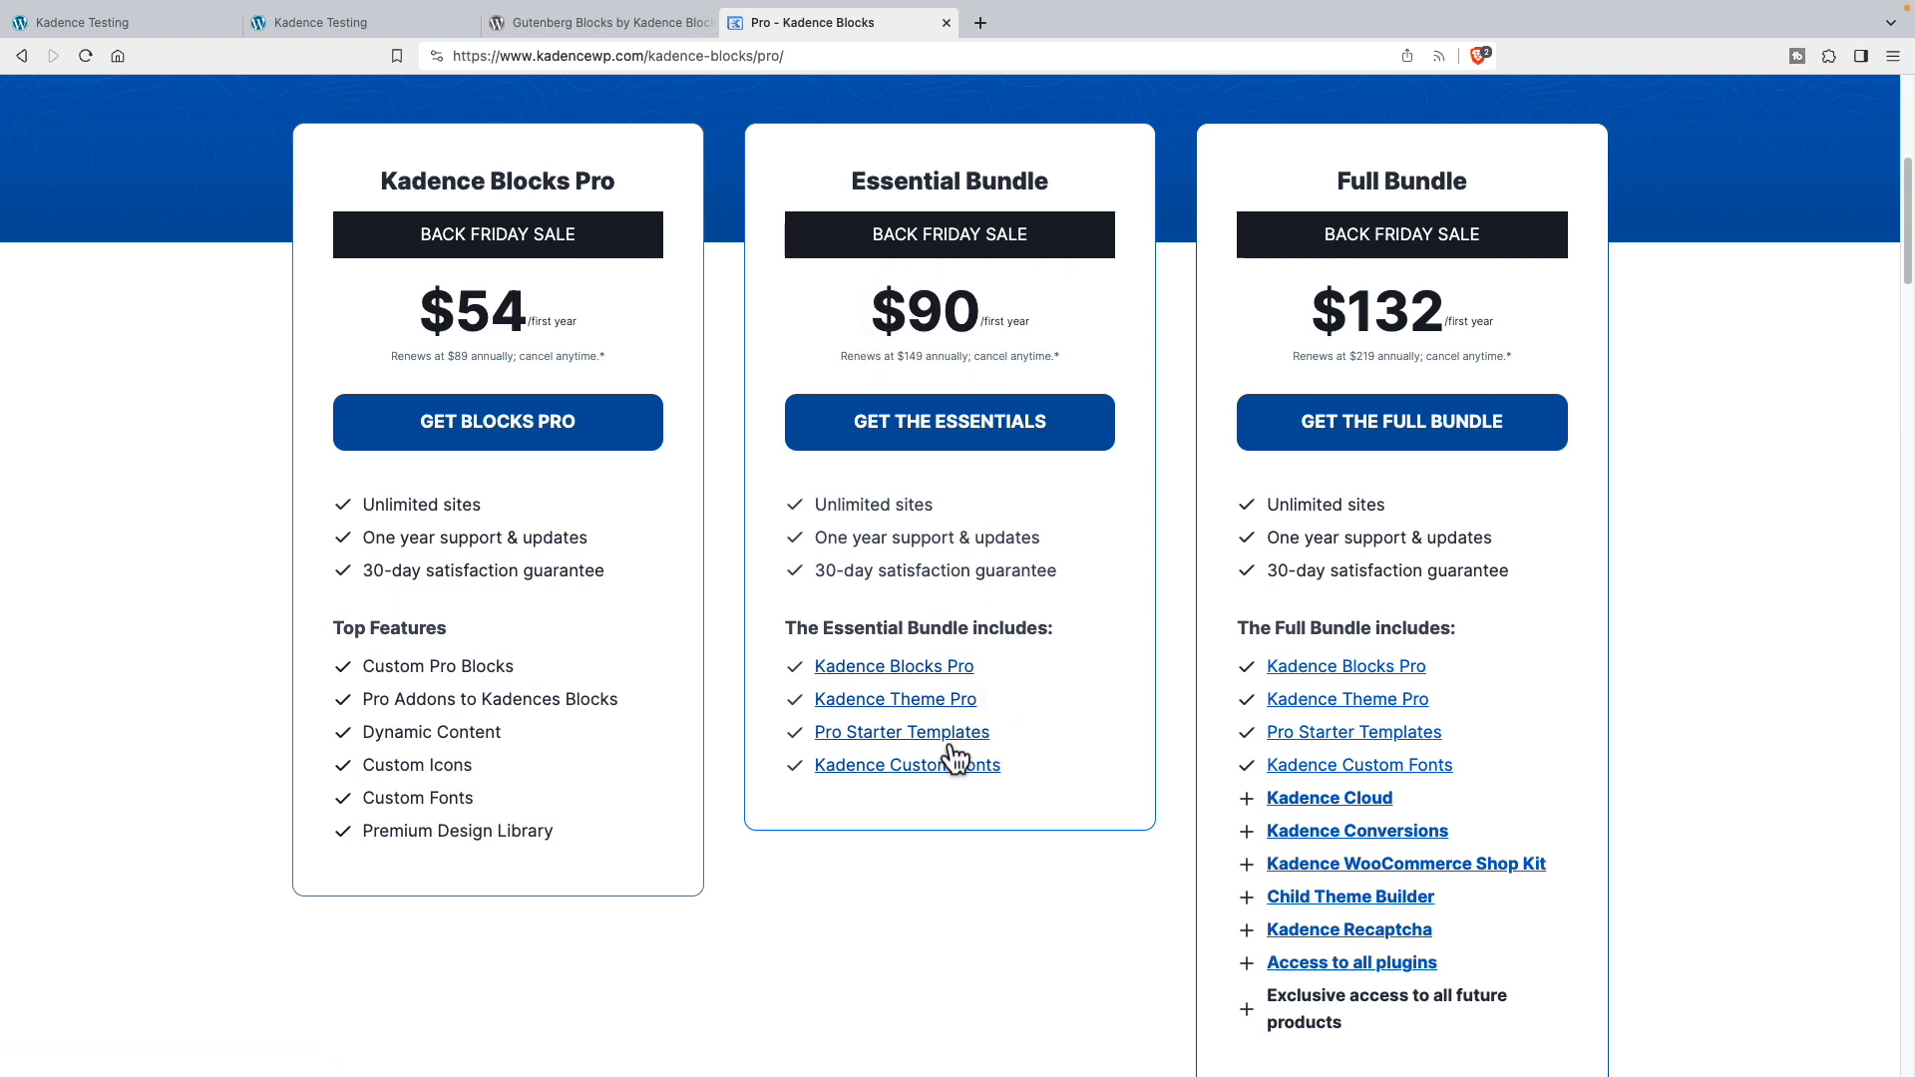
mouse_move(1400, 436)
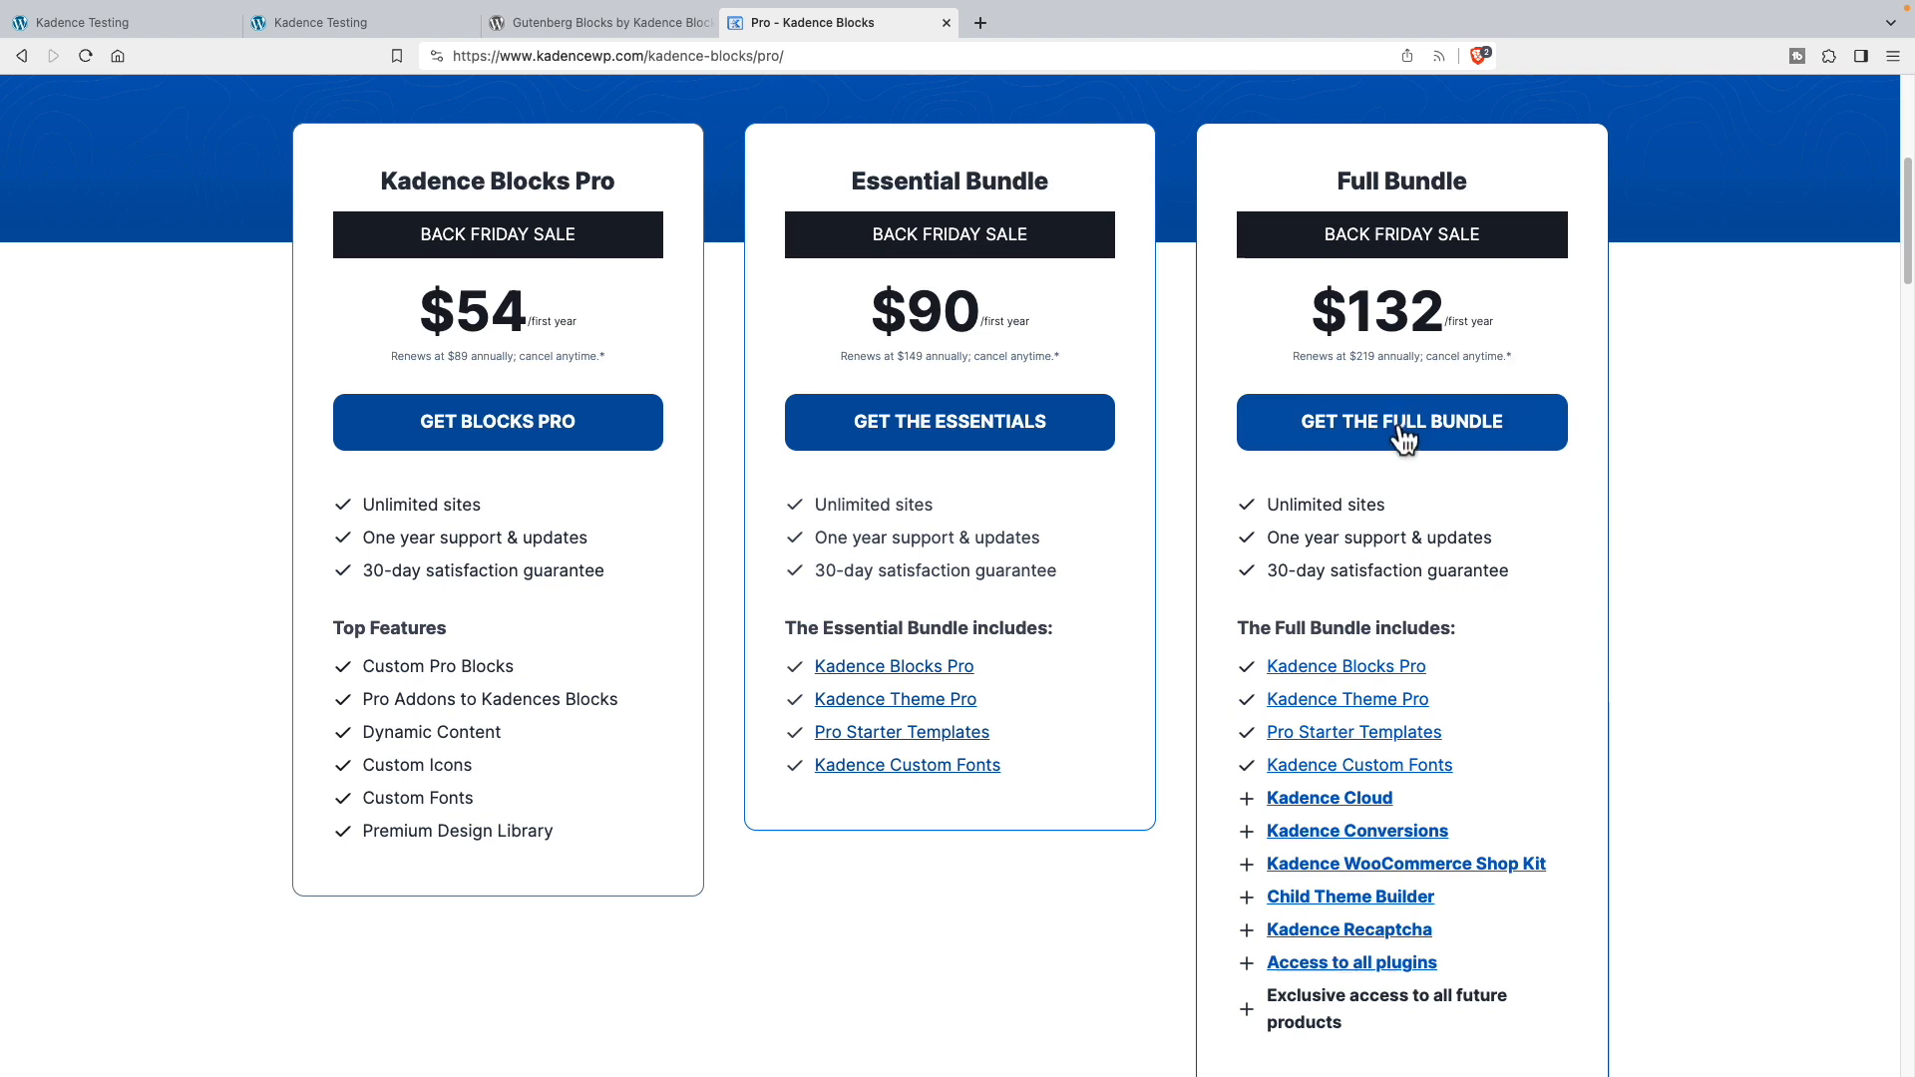
mouse_move(1400, 673)
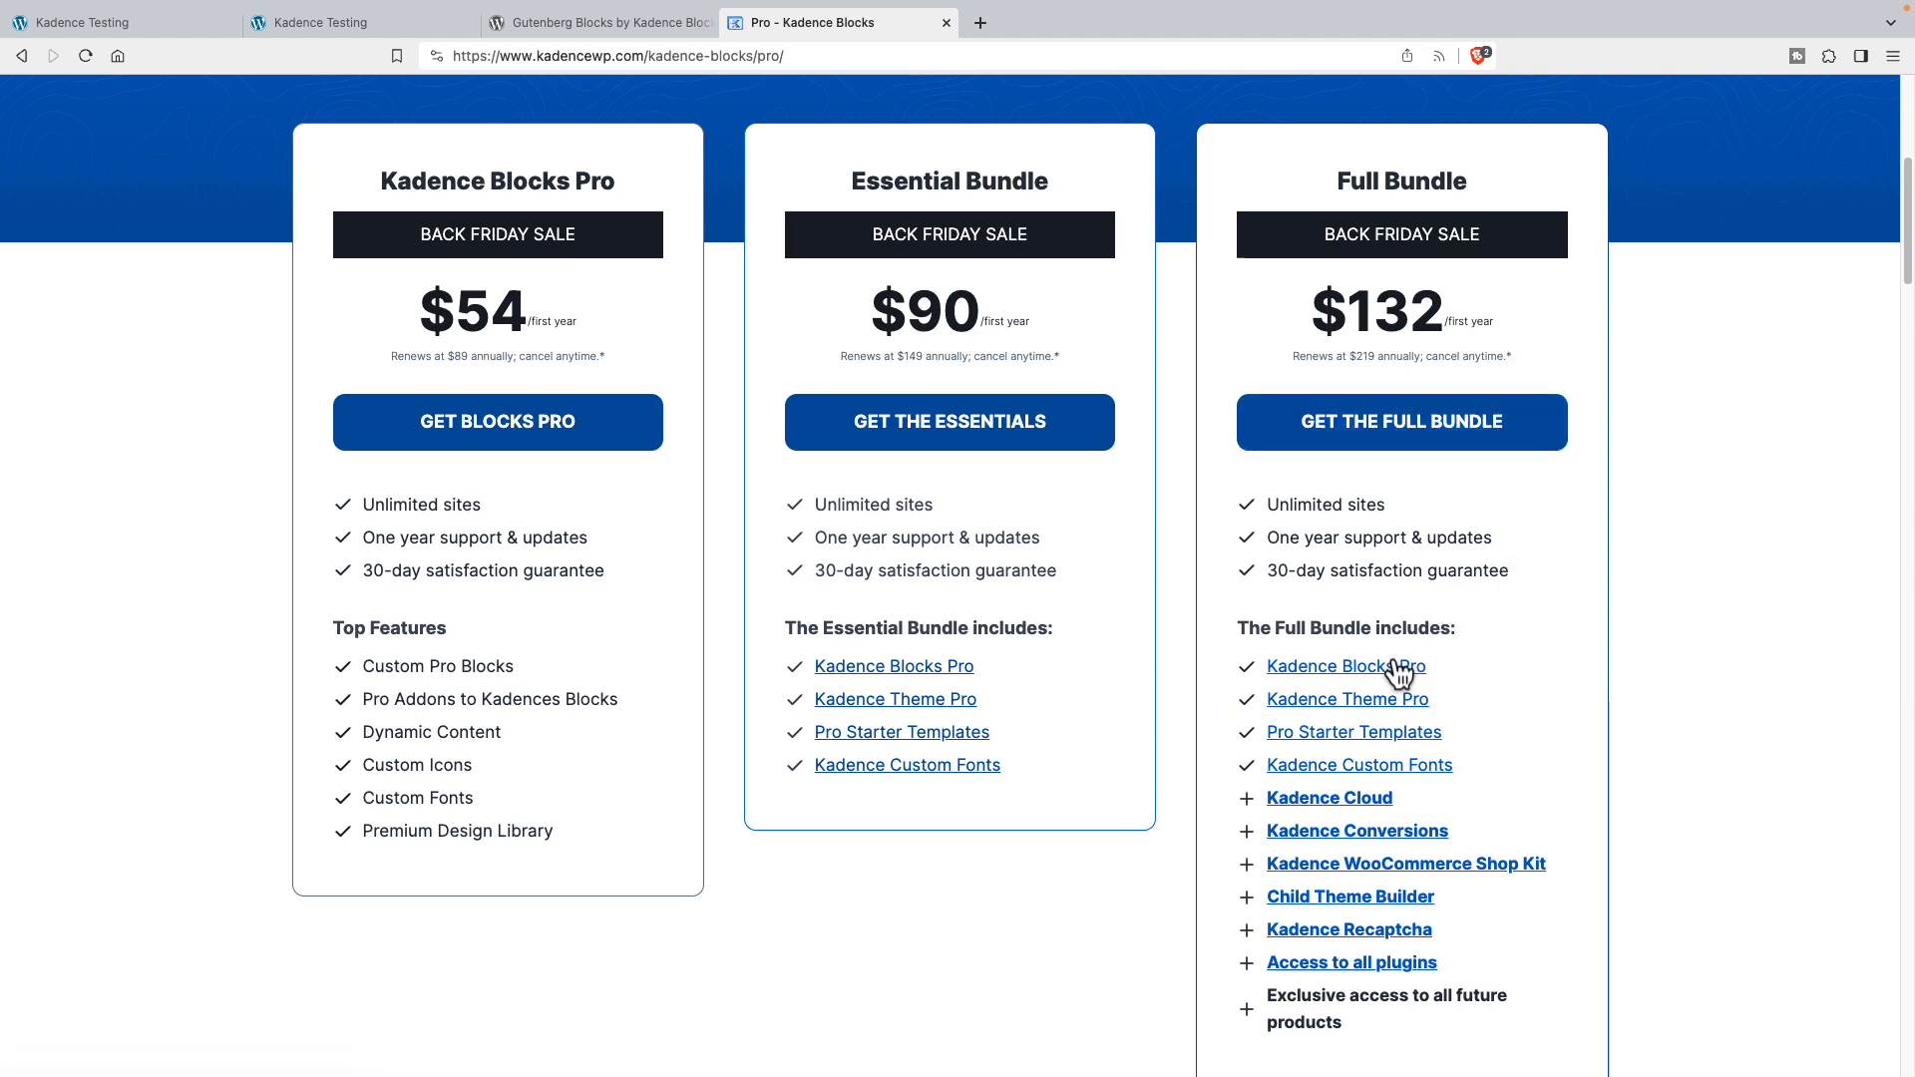
mouse_move(1450, 716)
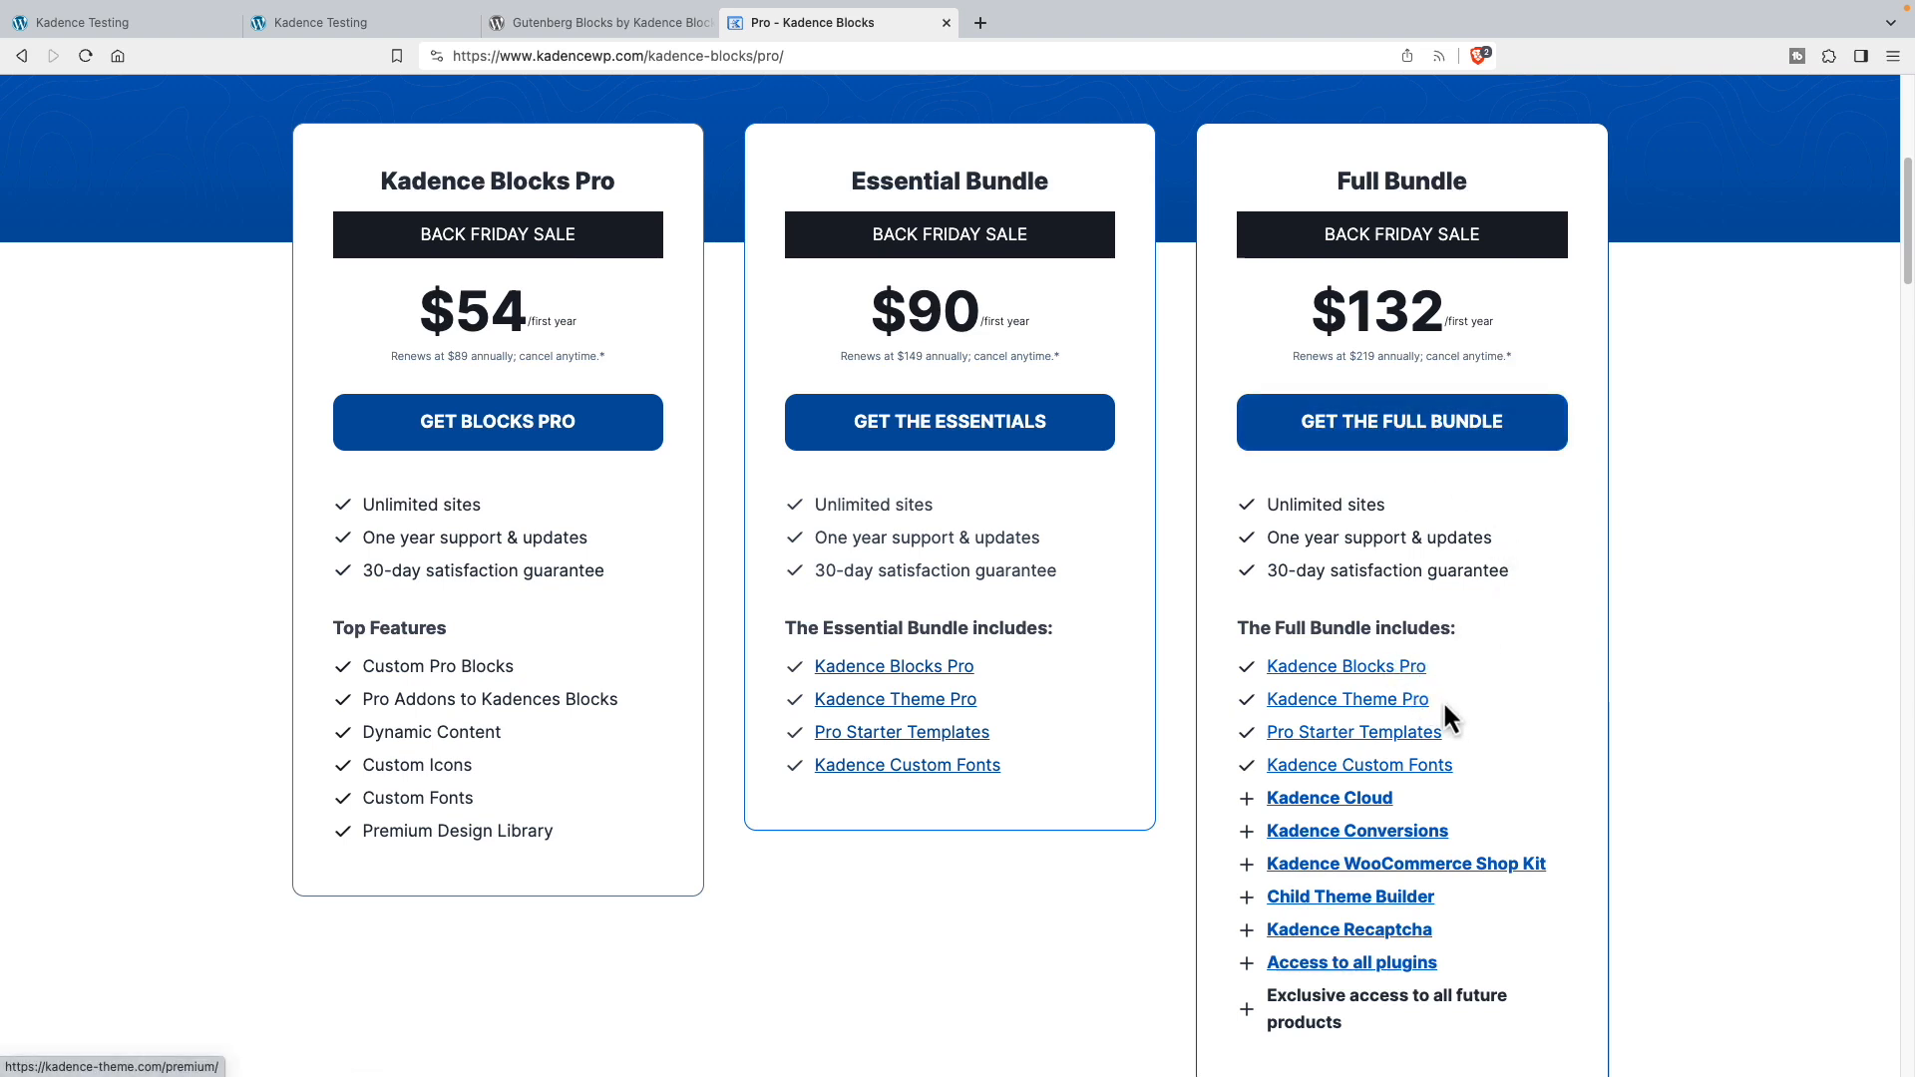
mouse_move(1434, 1001)
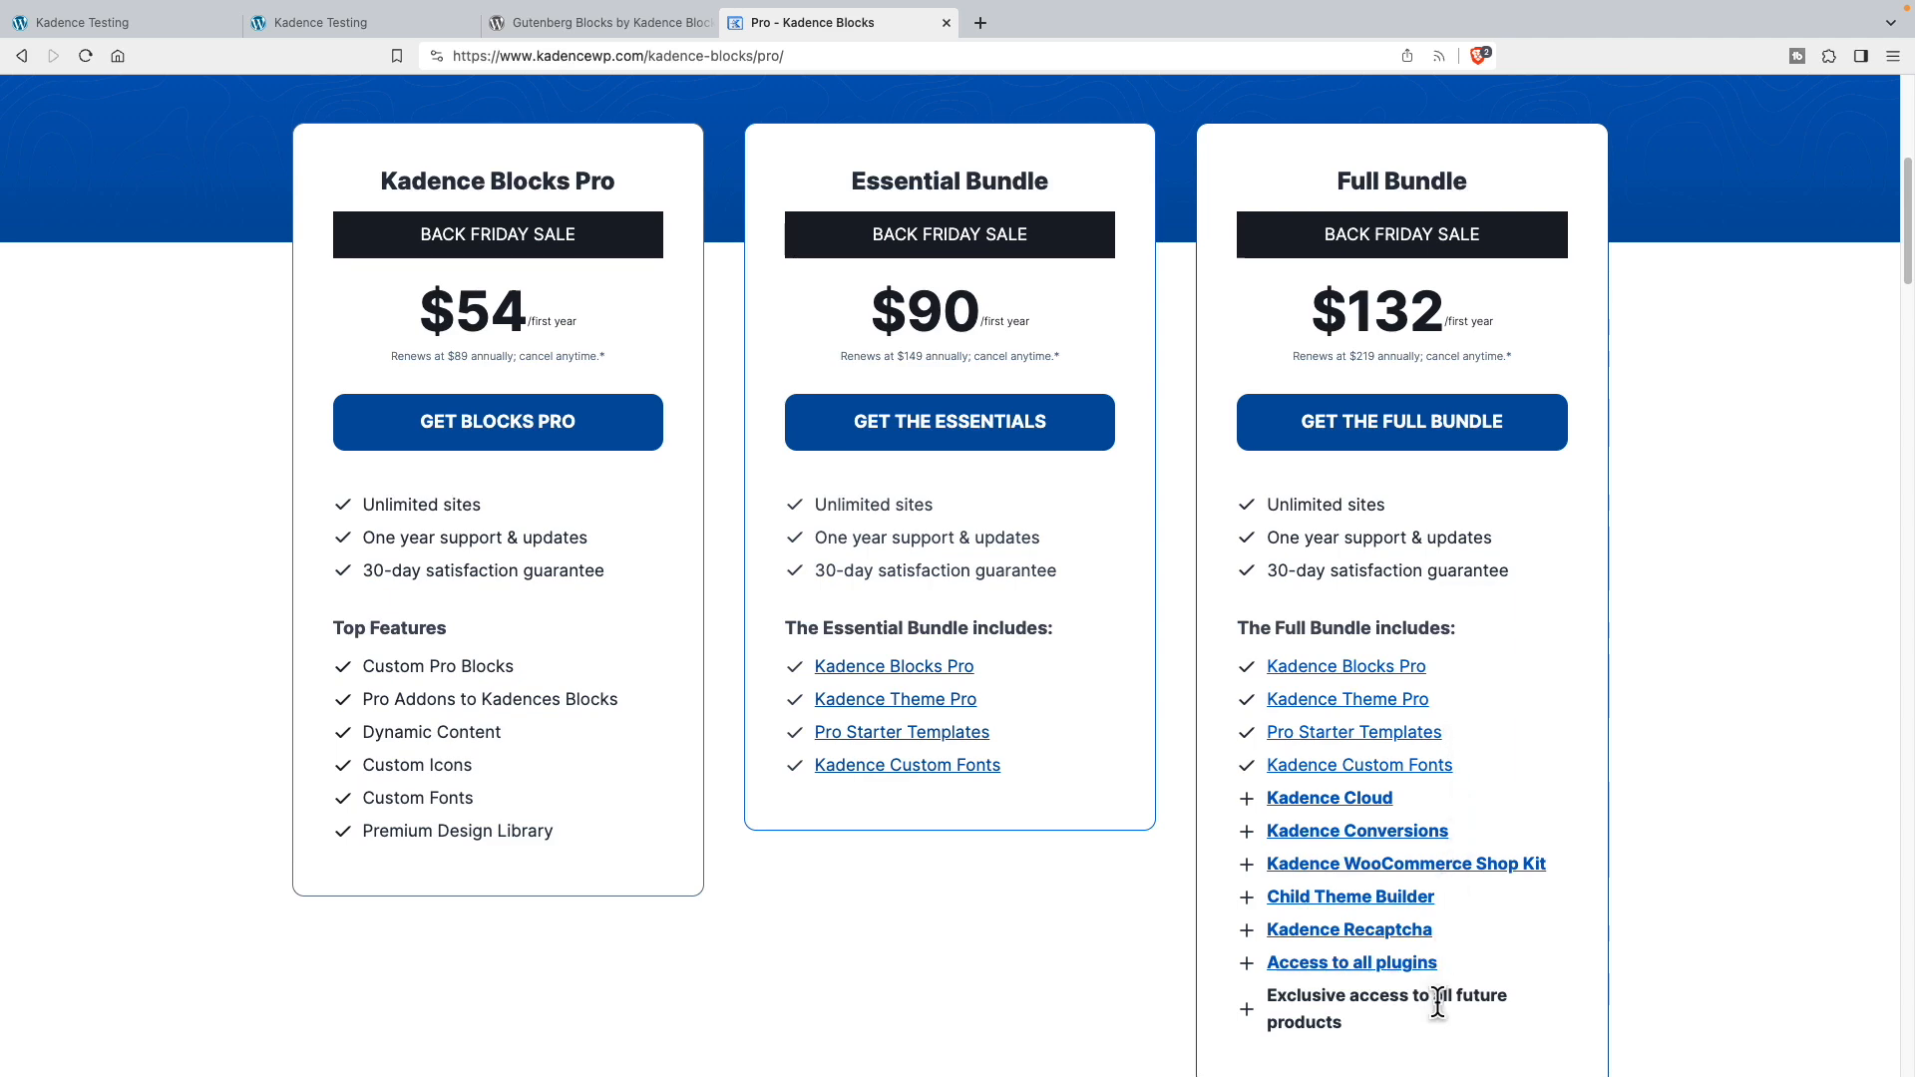
mouse_move(341, 750)
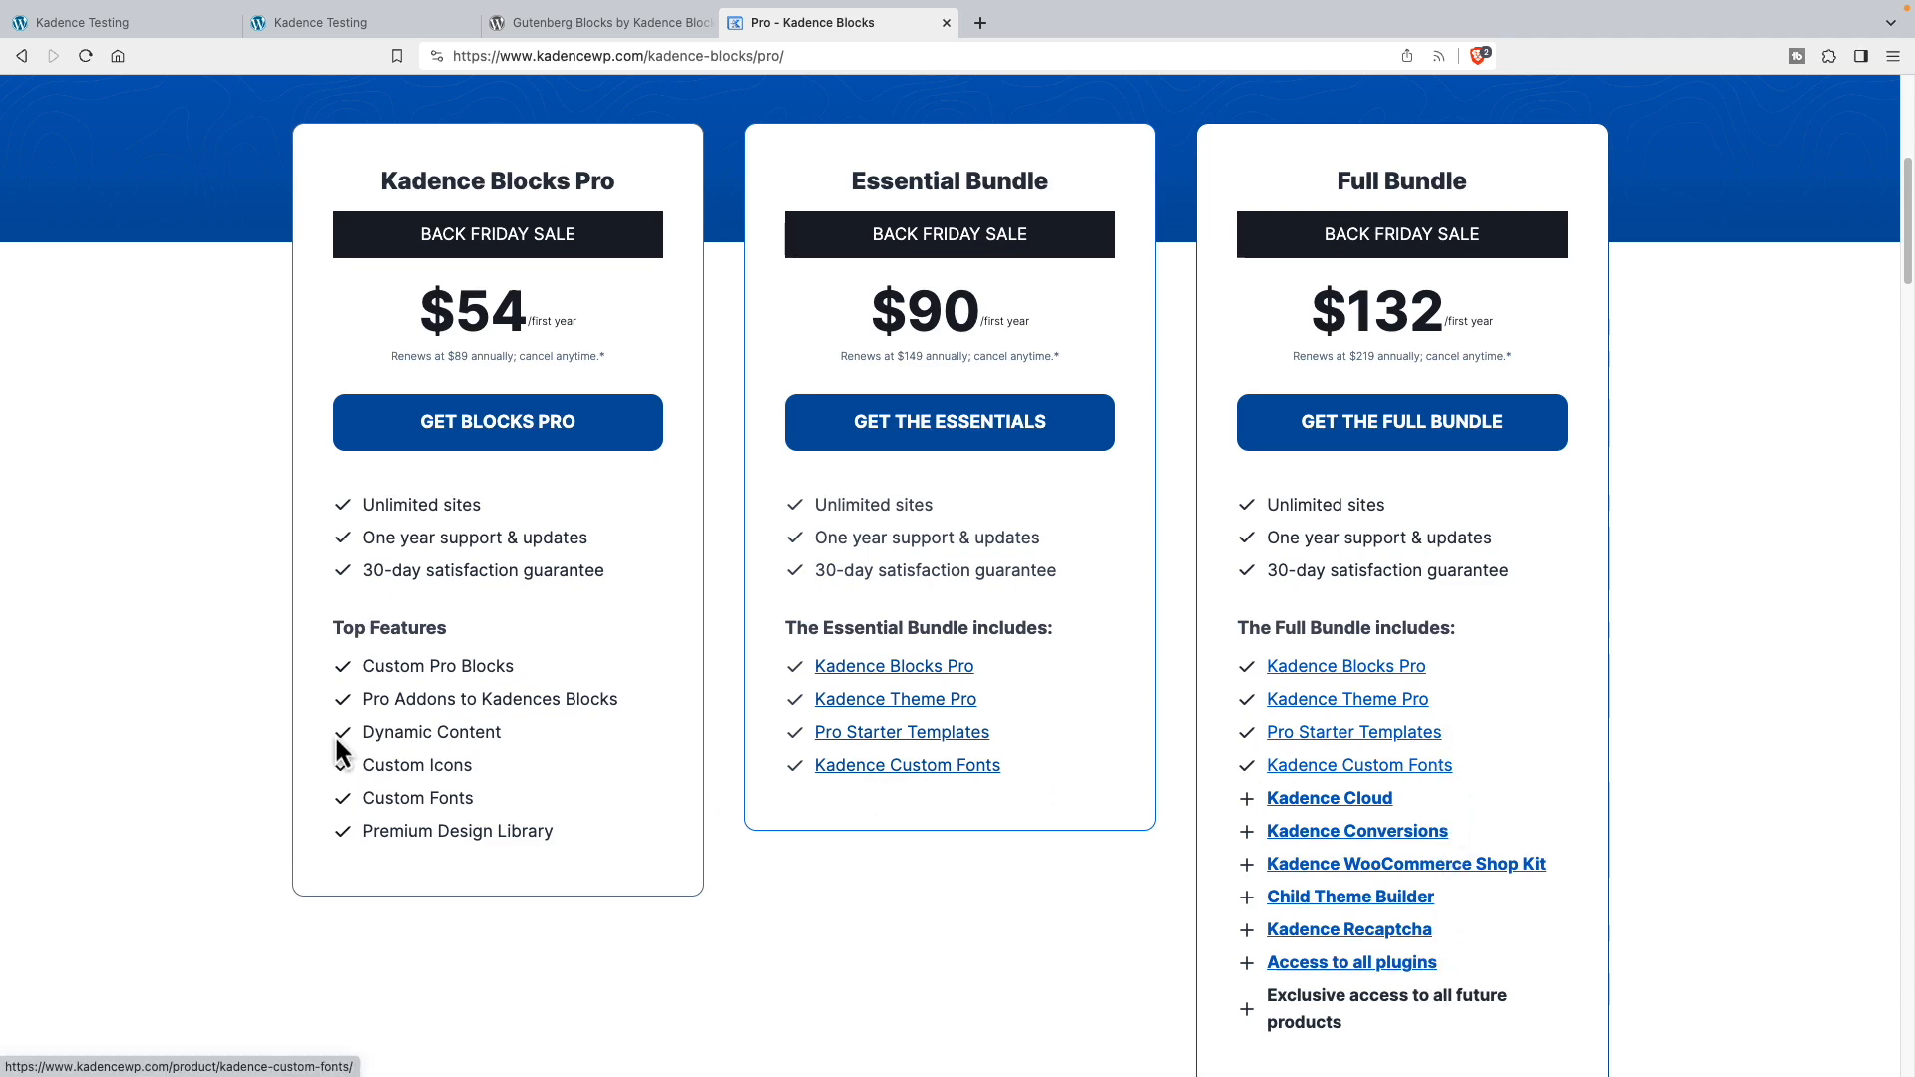
scroll(down, 3)
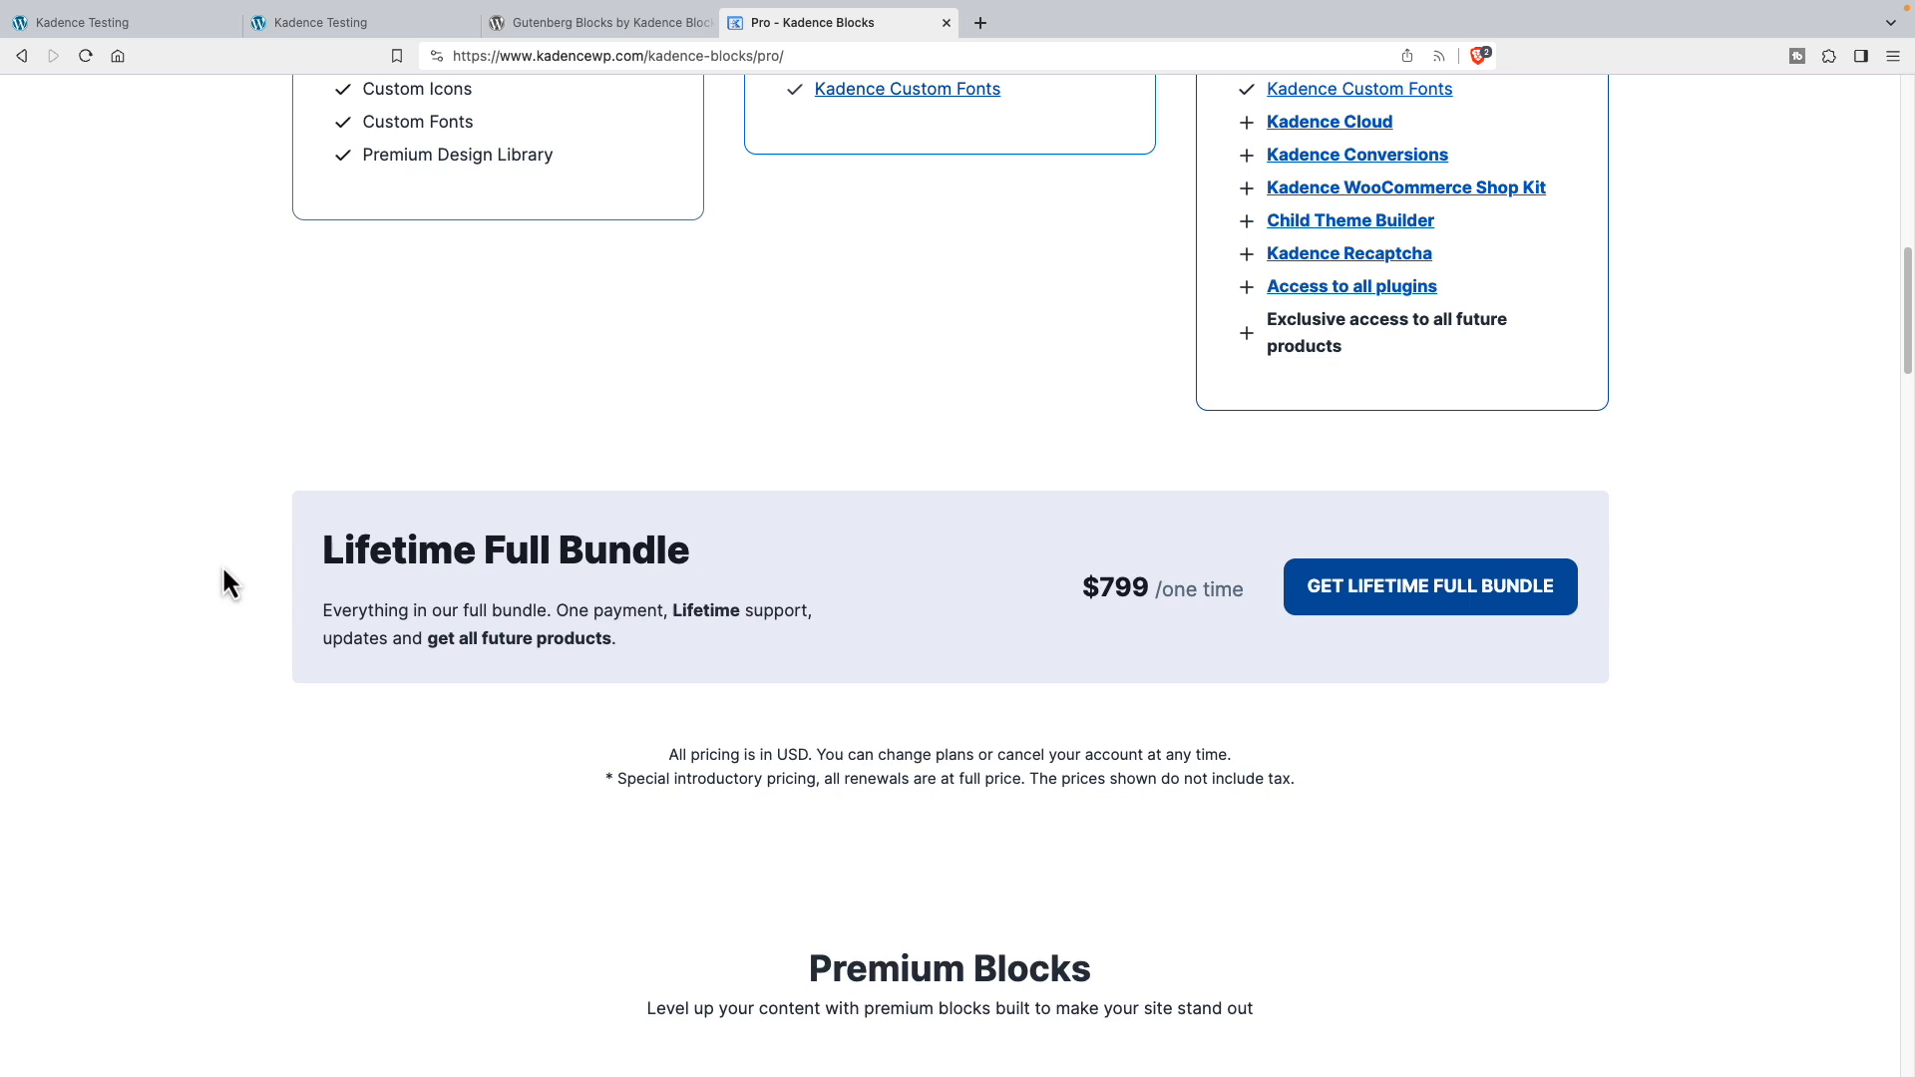
mouse_move(682, 707)
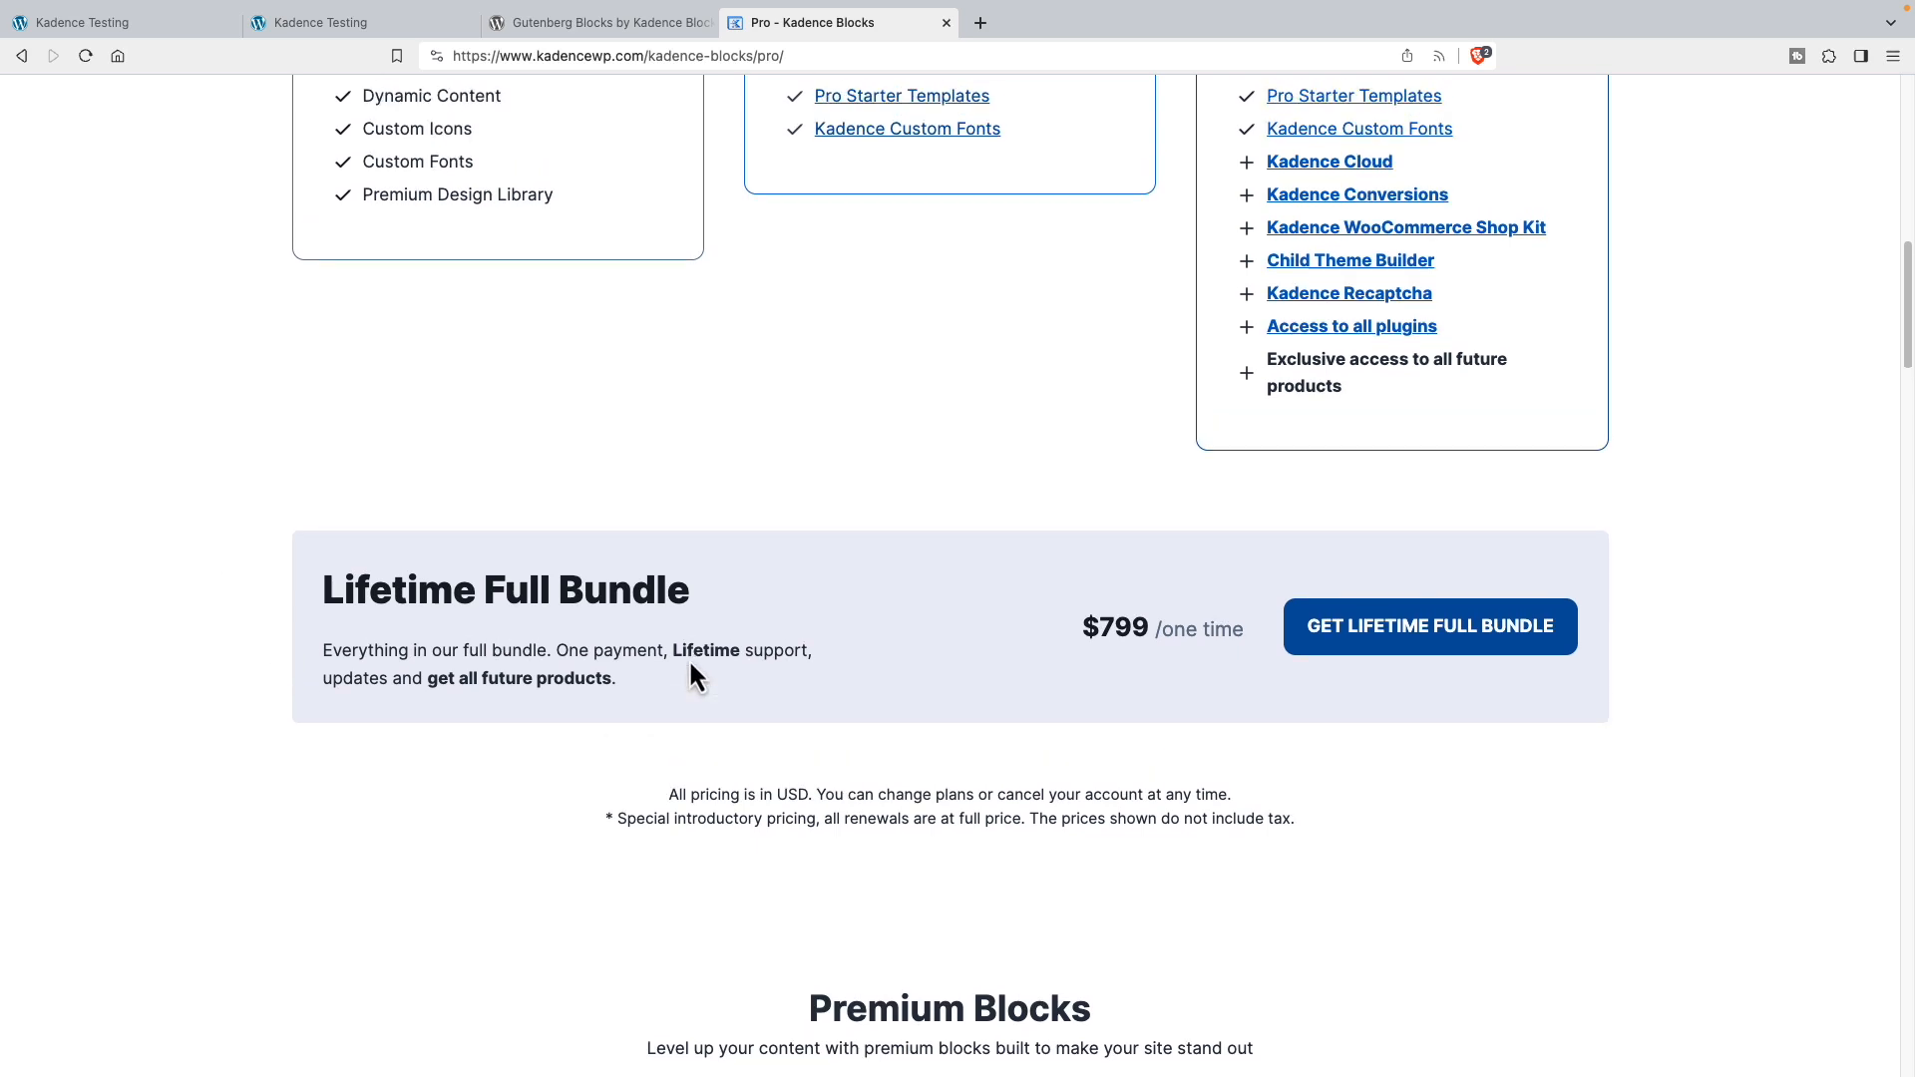
scroll(up, 3)
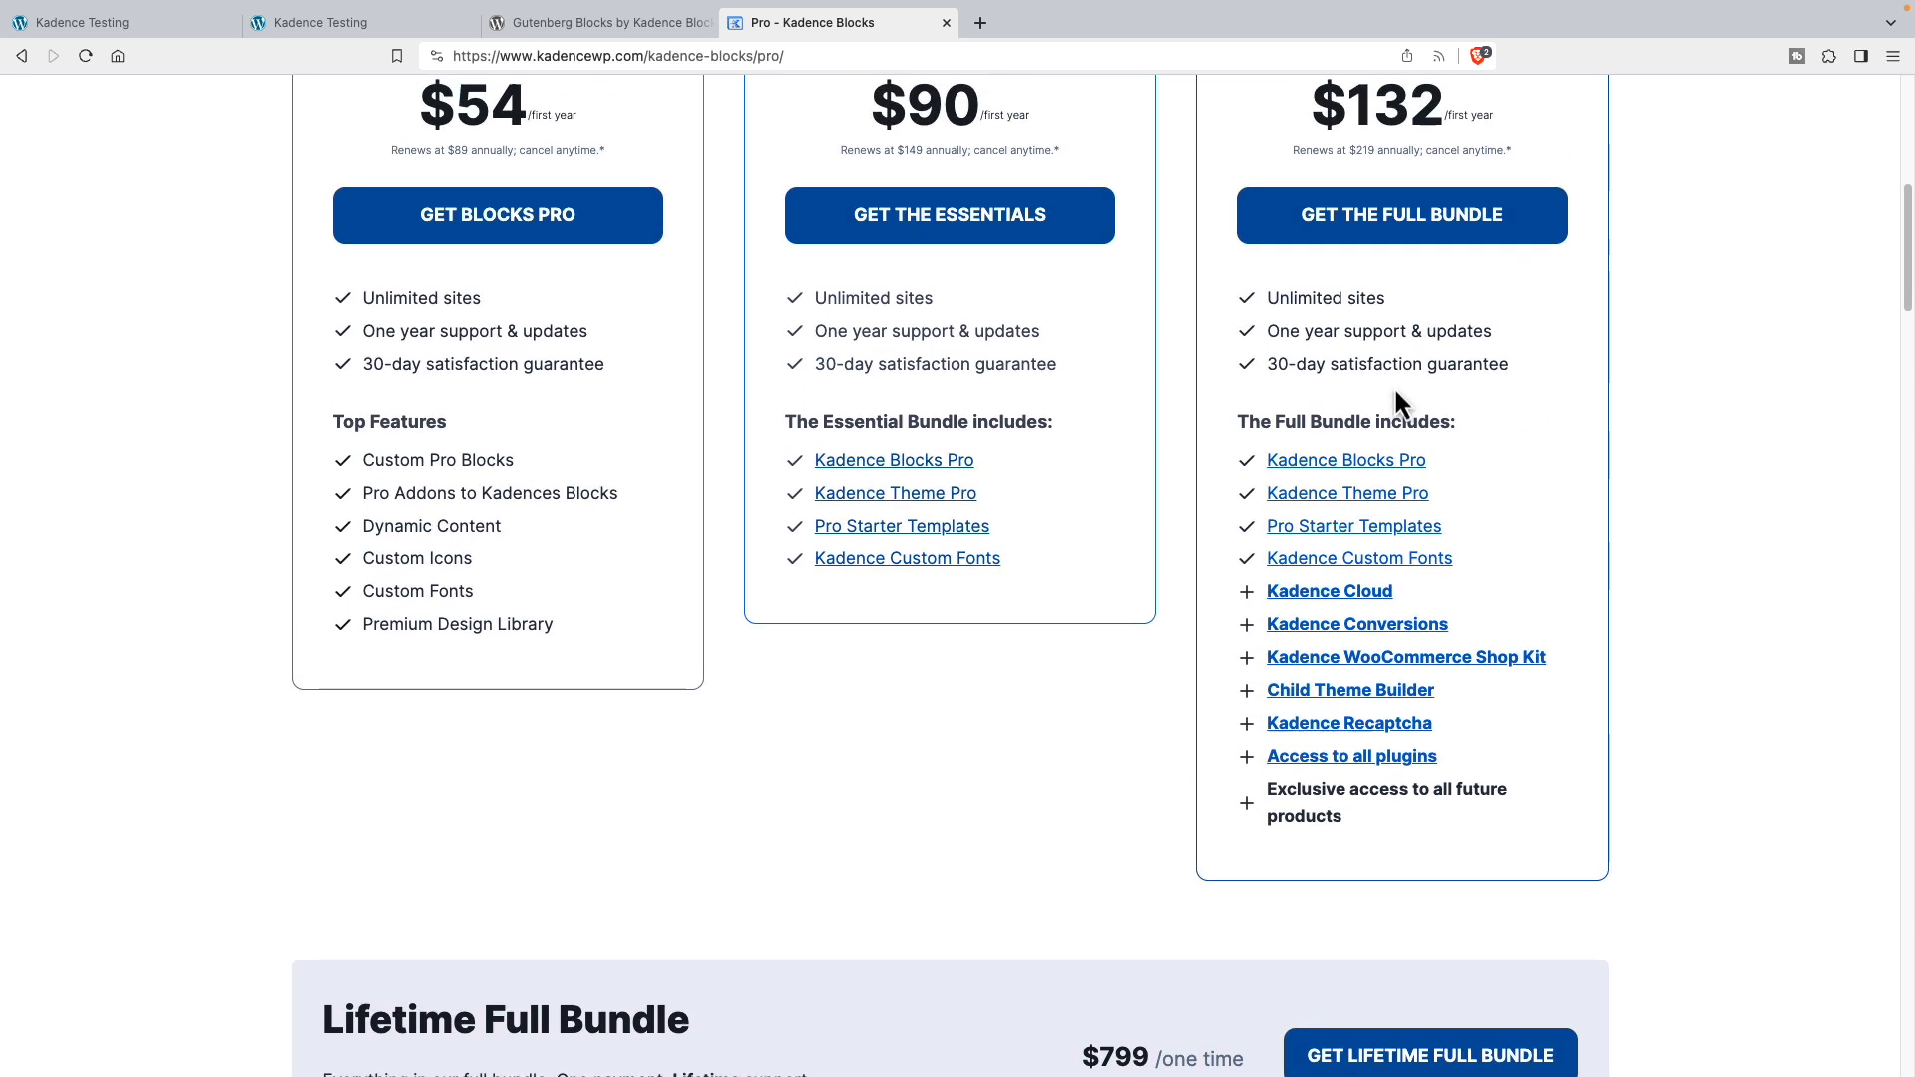
- Show the Kadence Testing site's installed plugins, with Kadence Blocks PRO Extension and Kadence Pro active
click(86, 22)
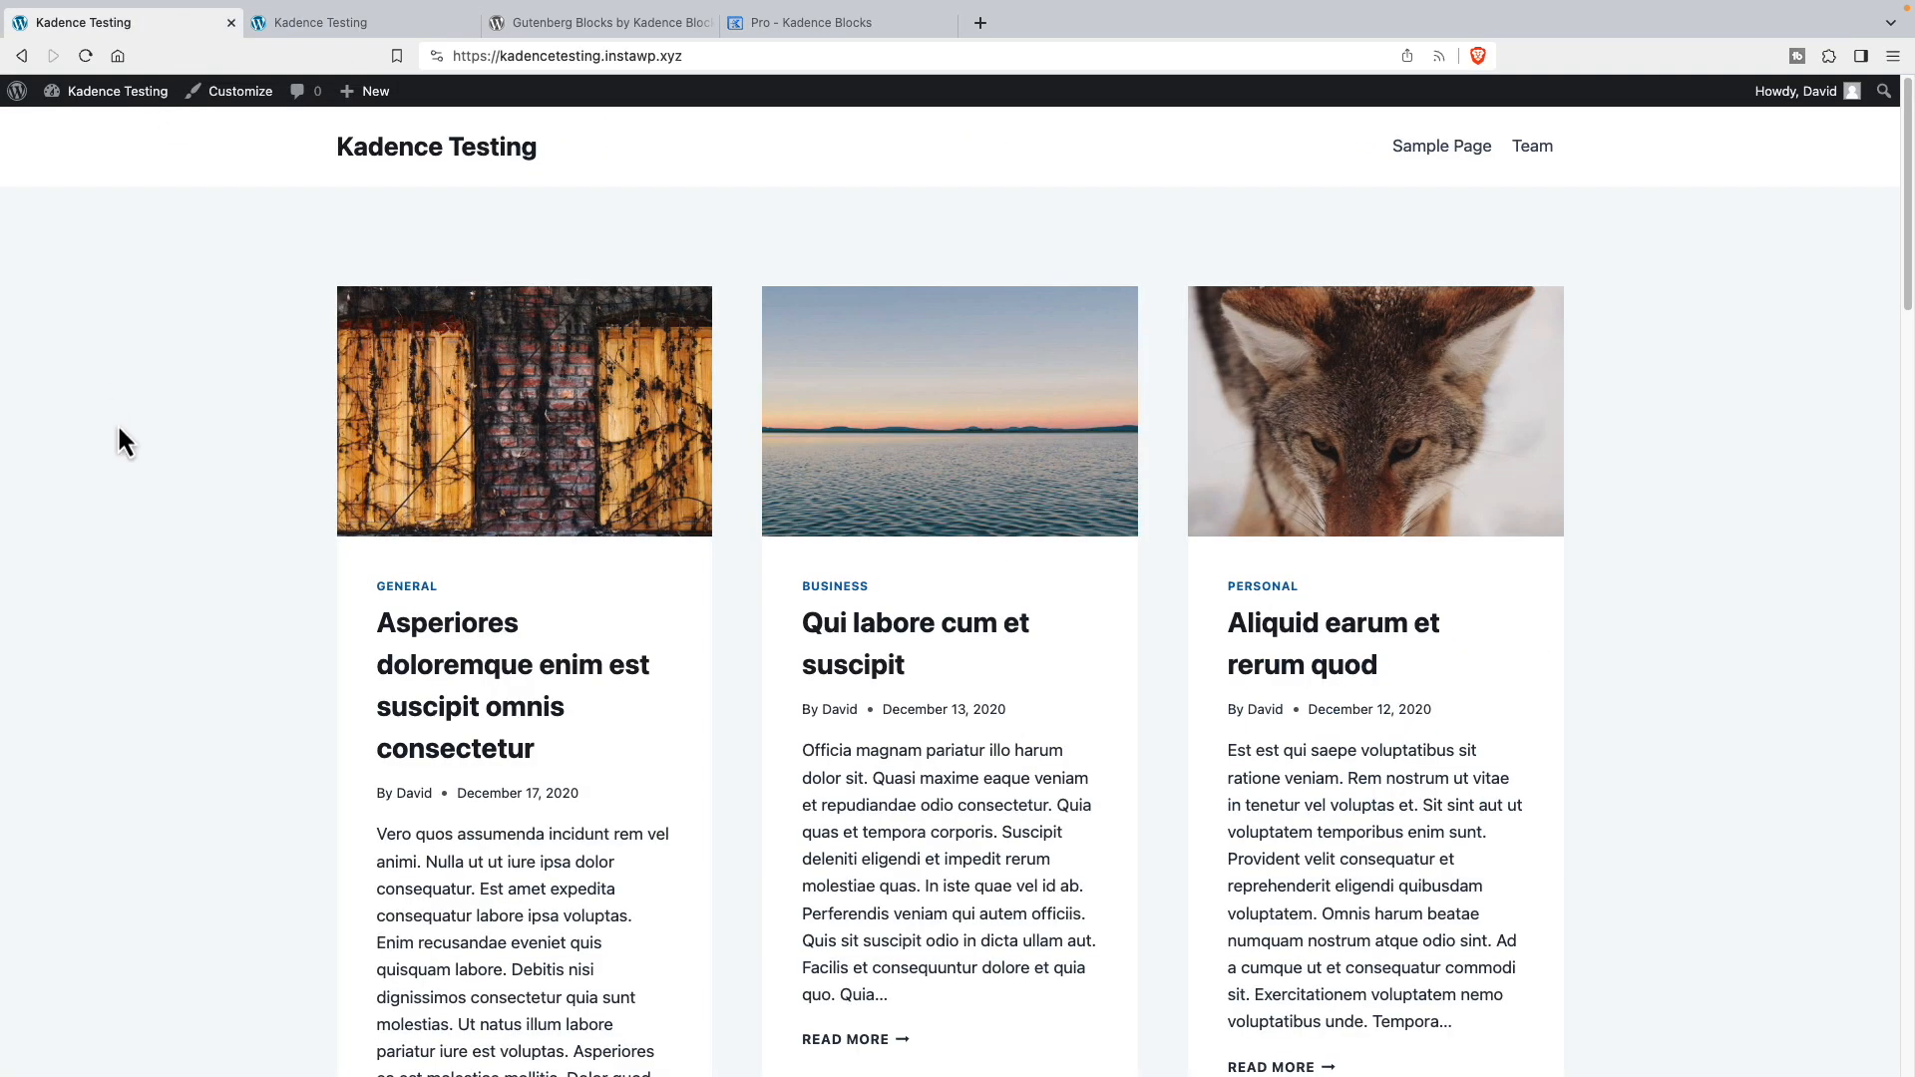
mouse_move(265, 402)
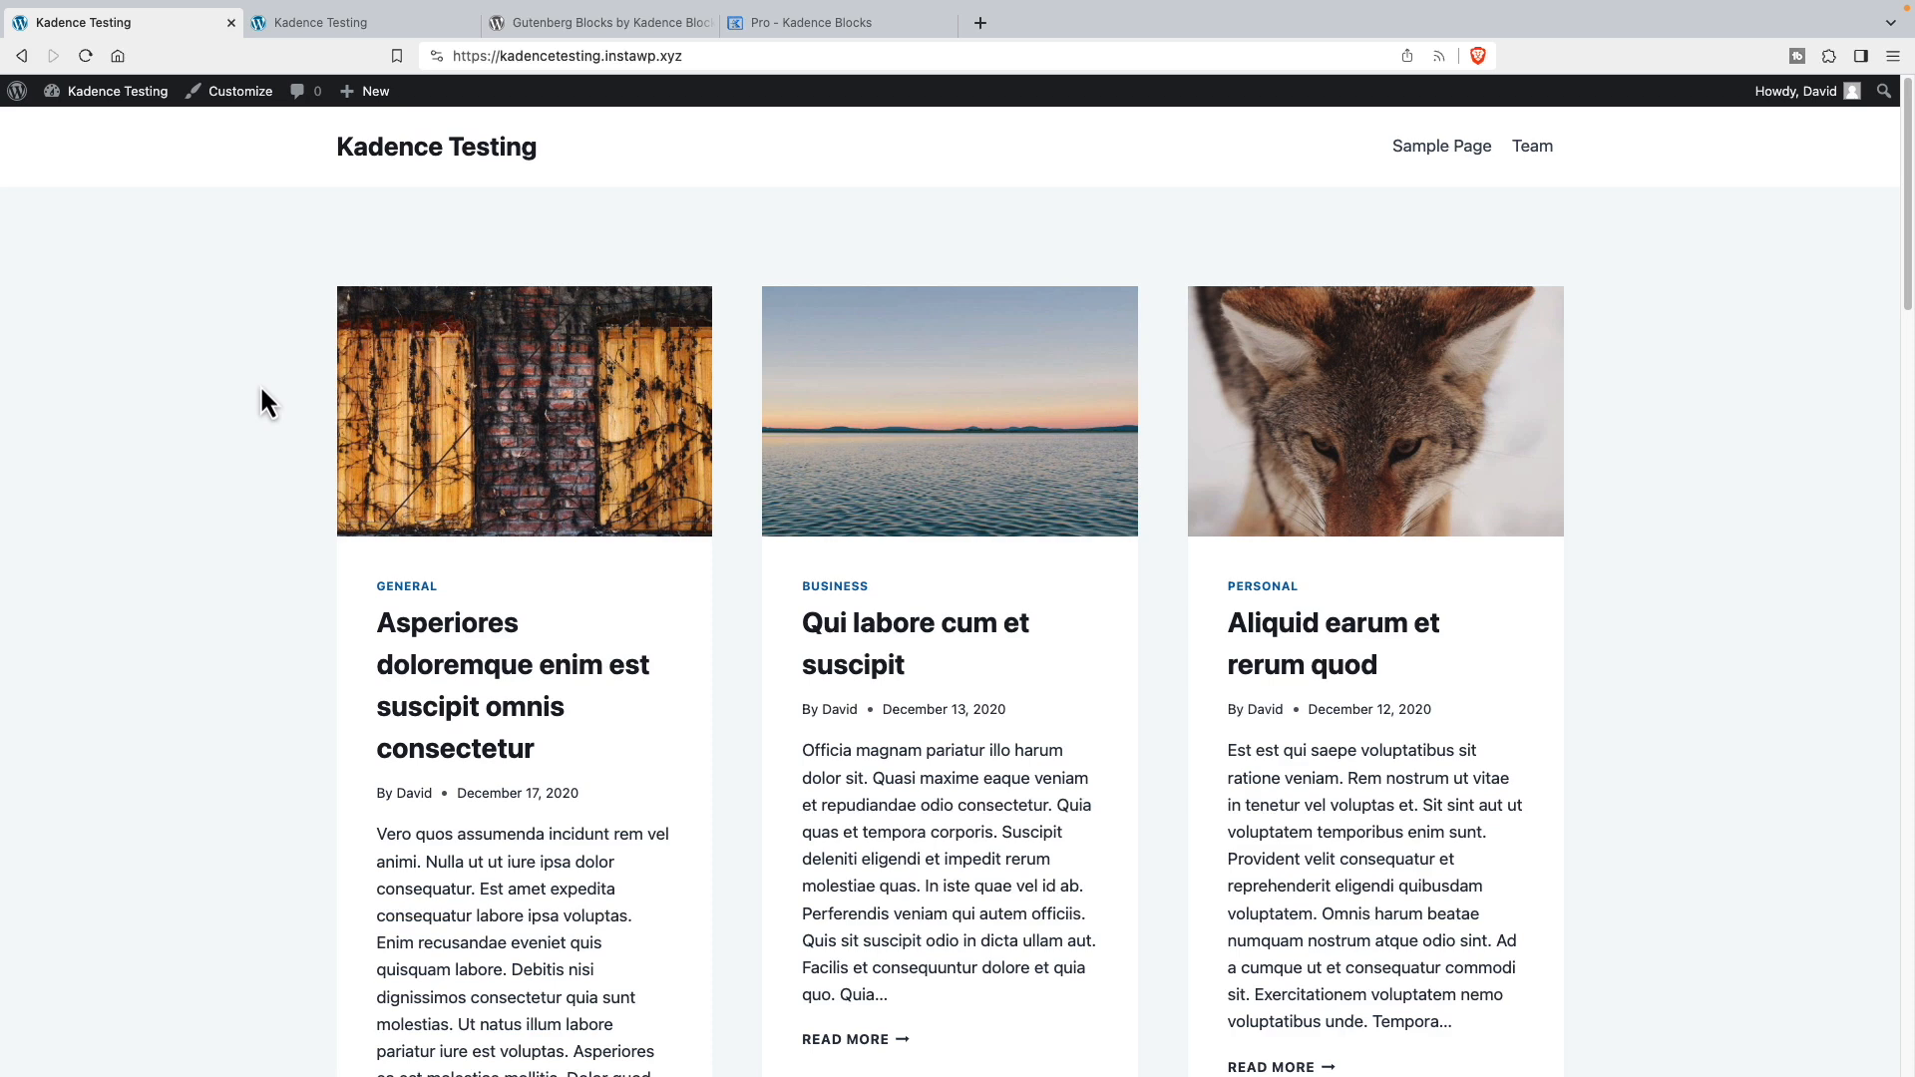
mouse_move(569, 361)
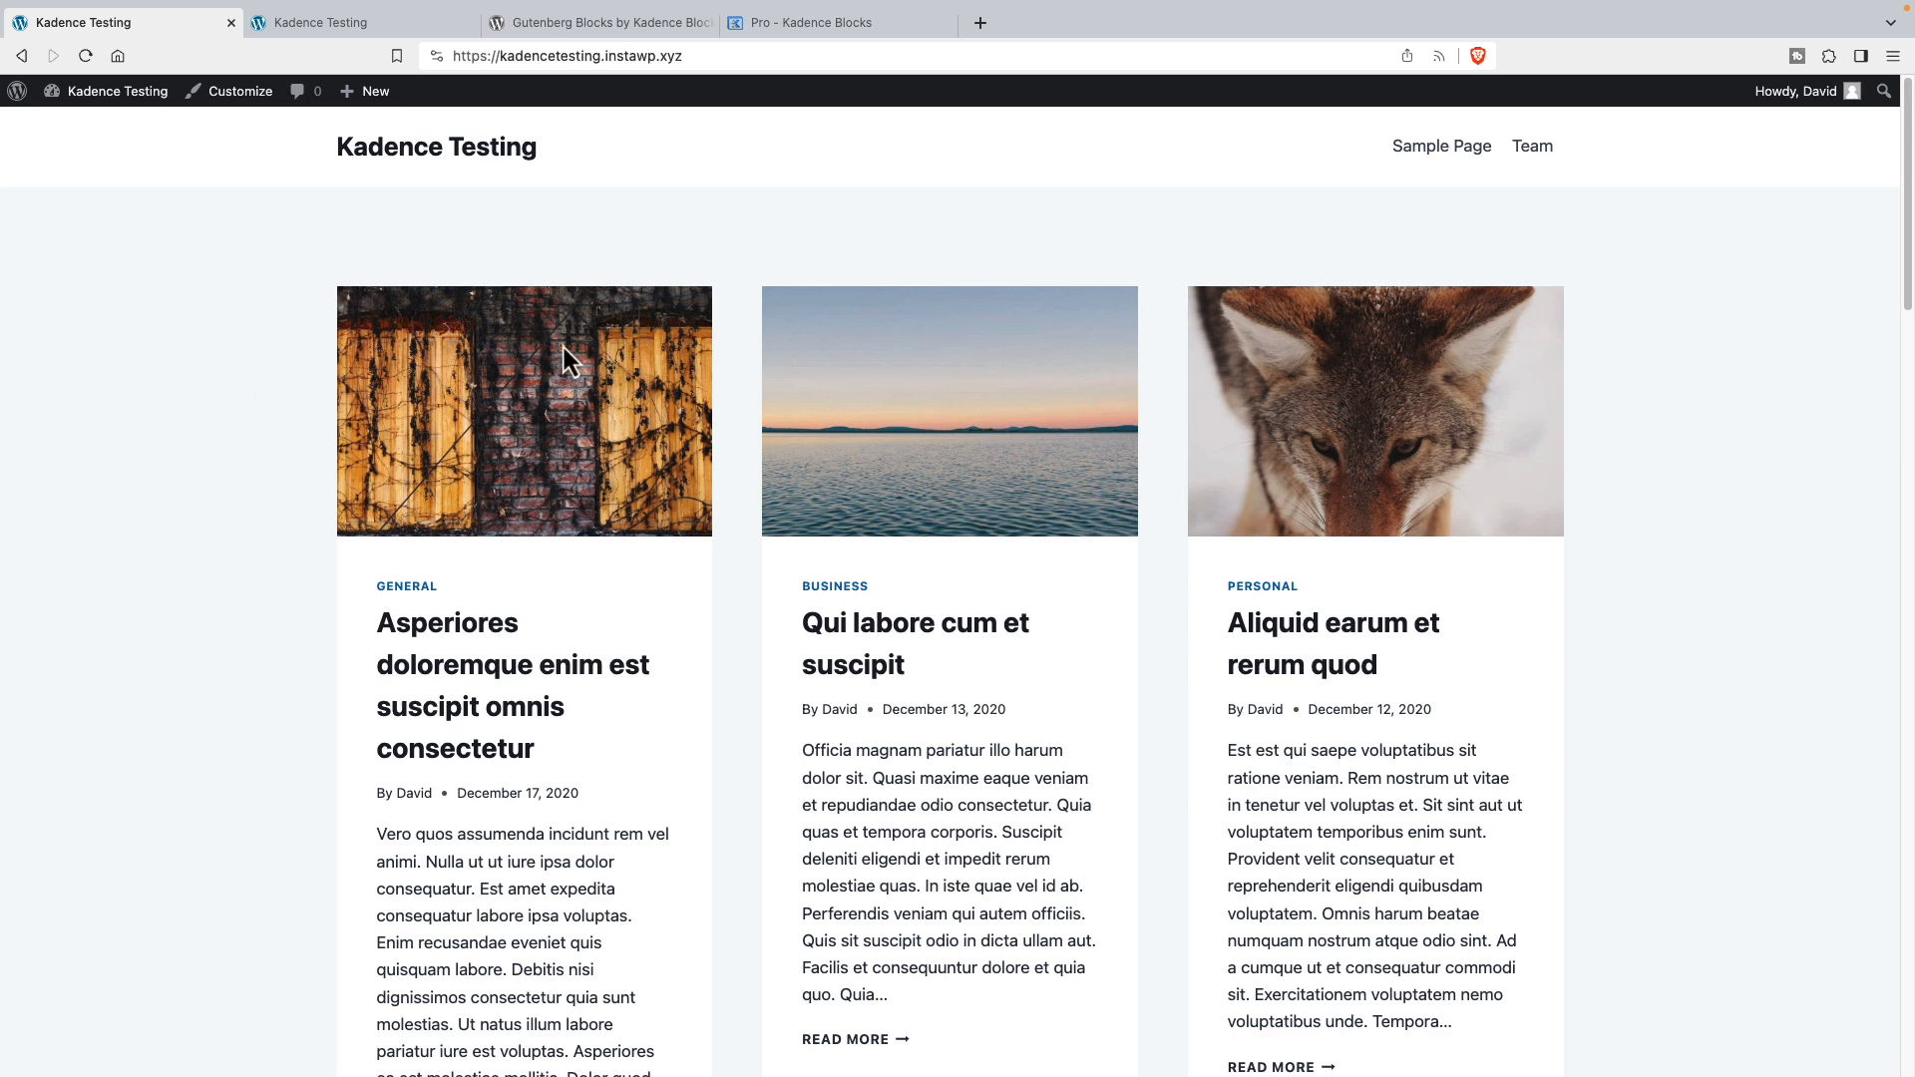
click(118, 90)
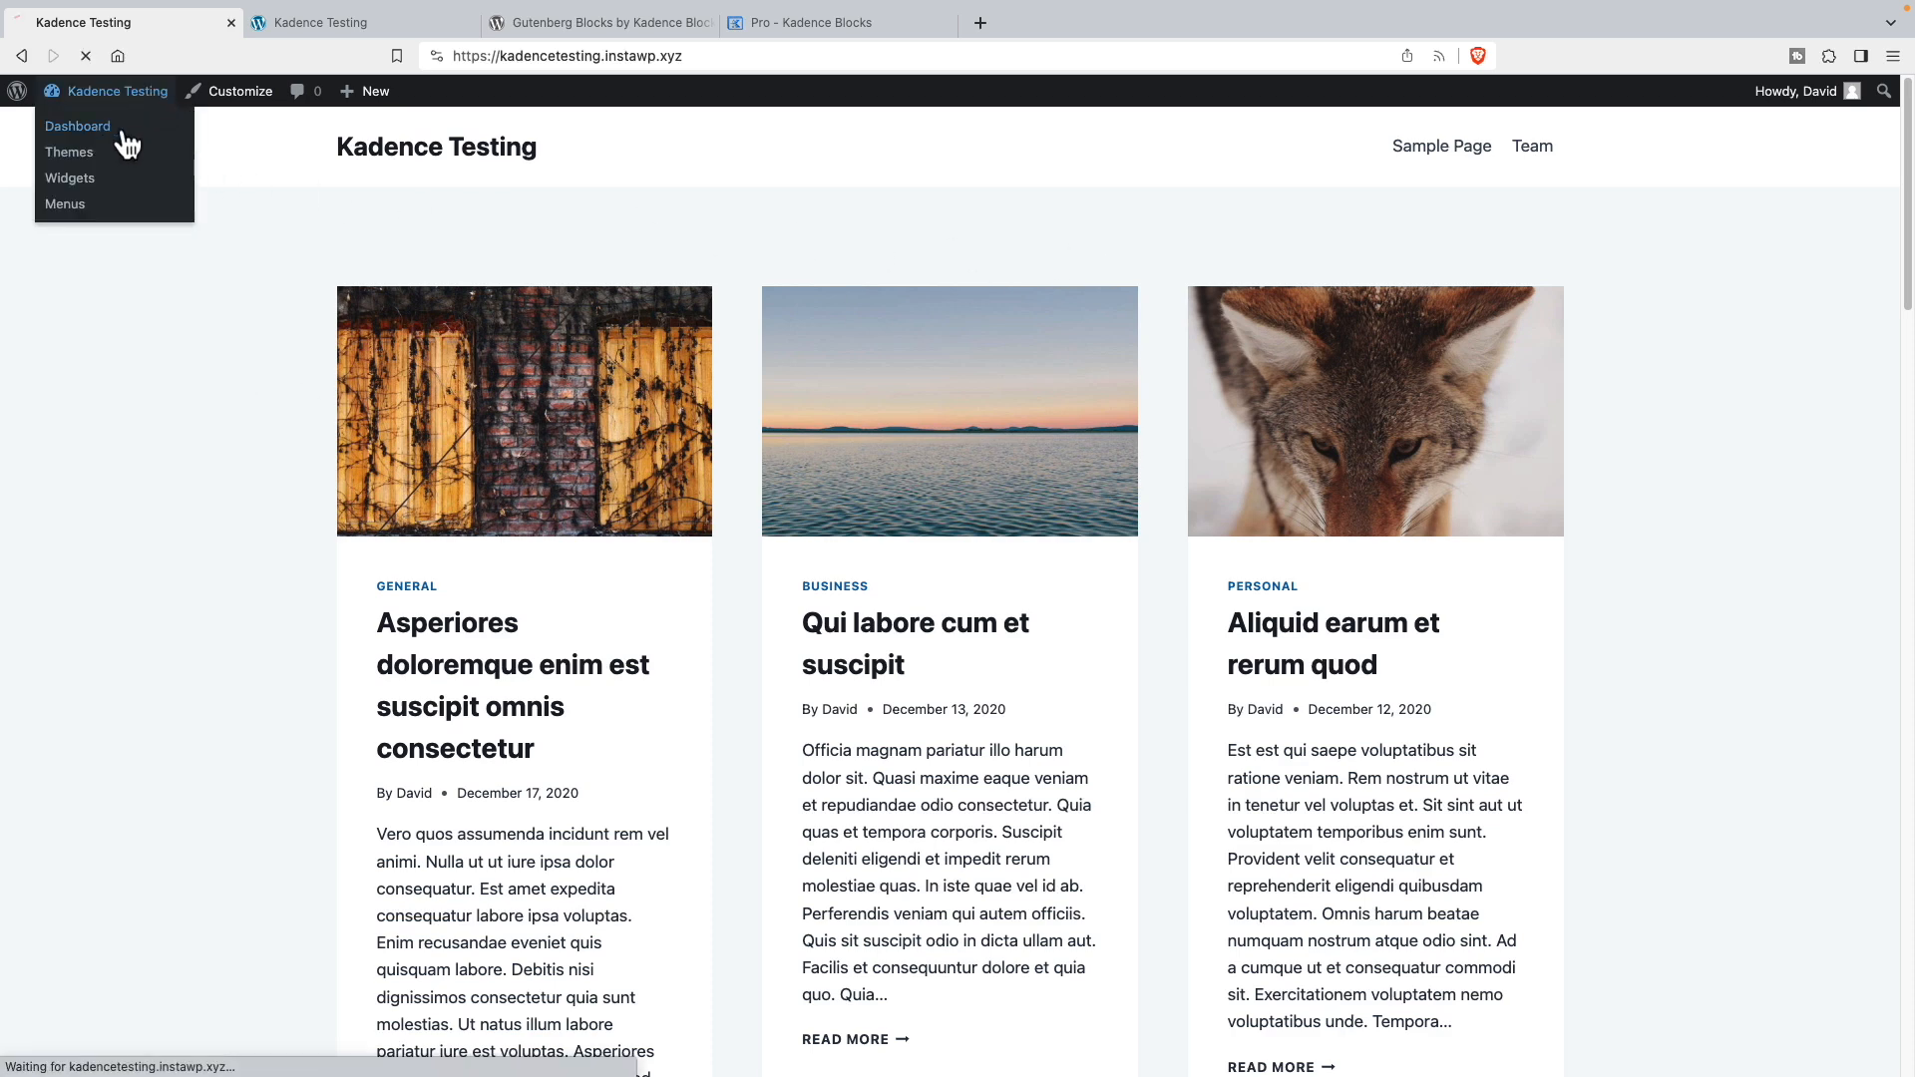
click(78, 126)
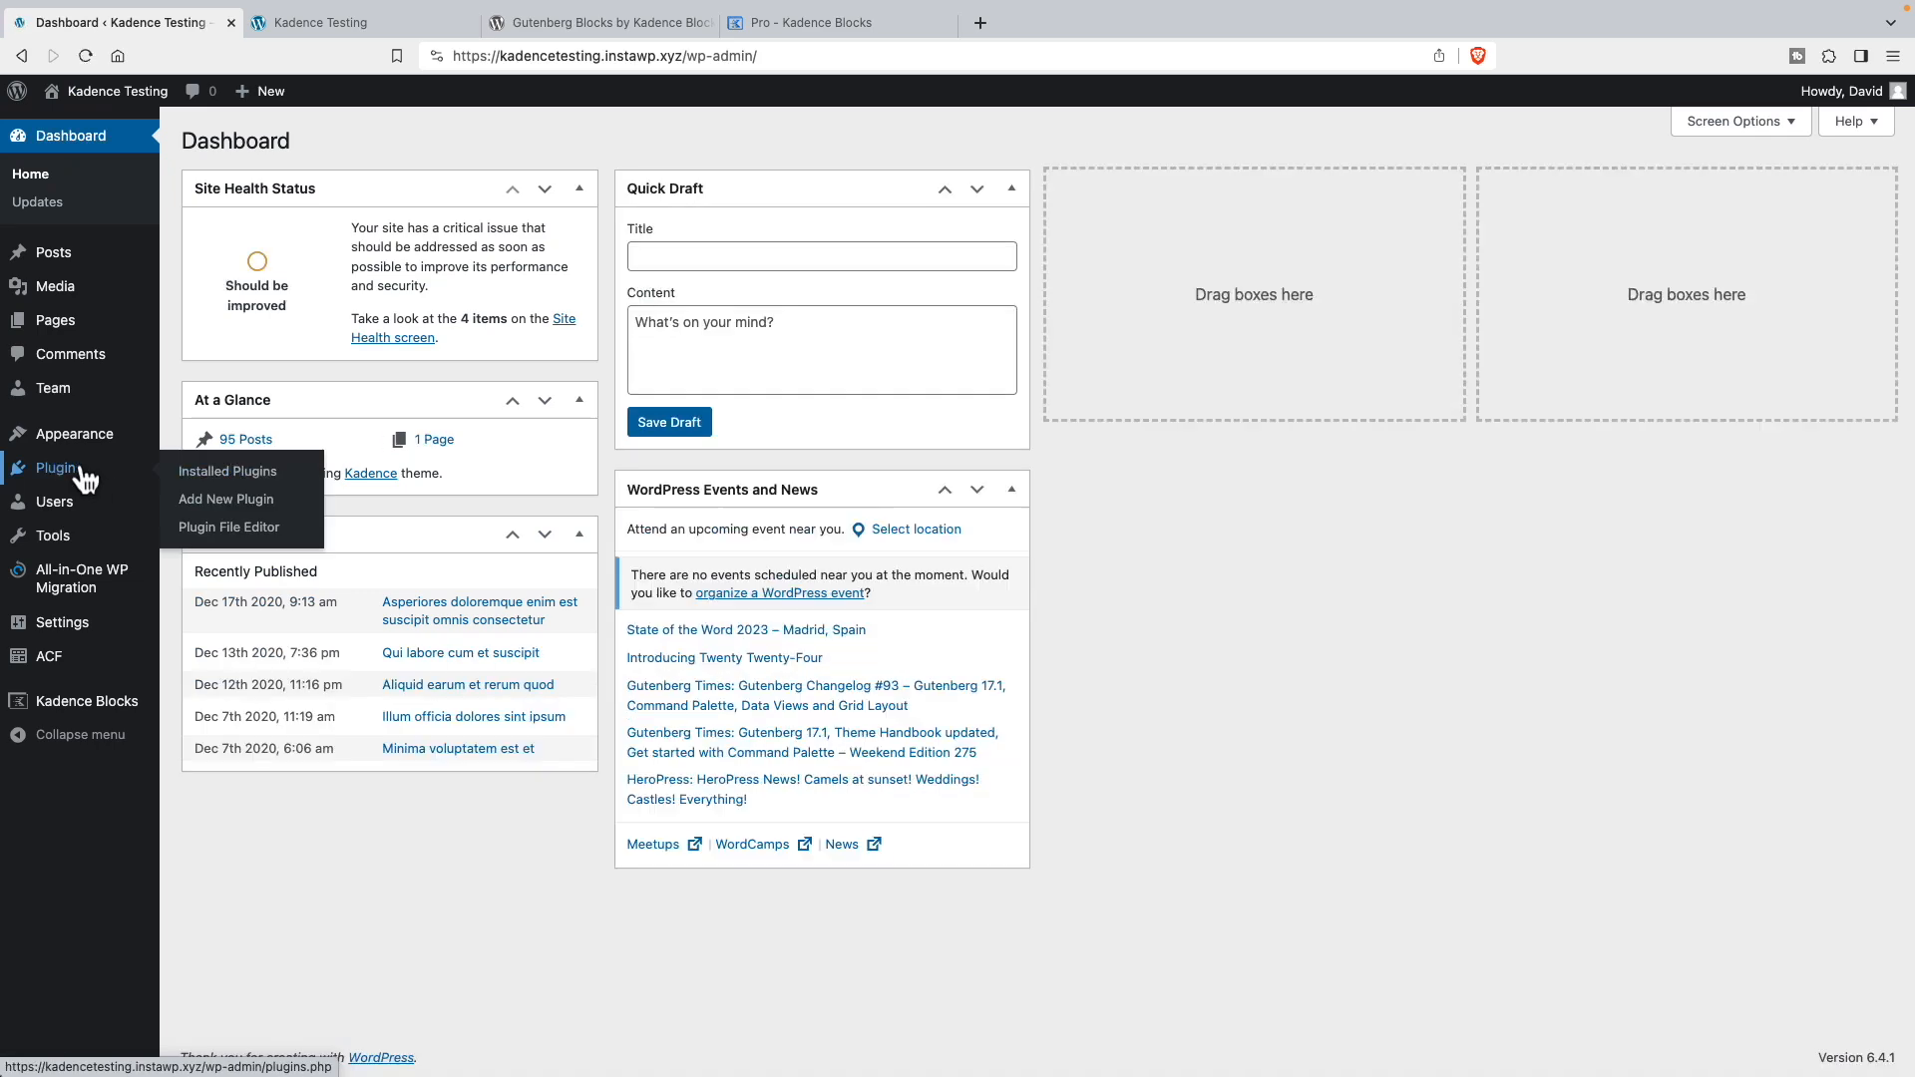
click(227, 471)
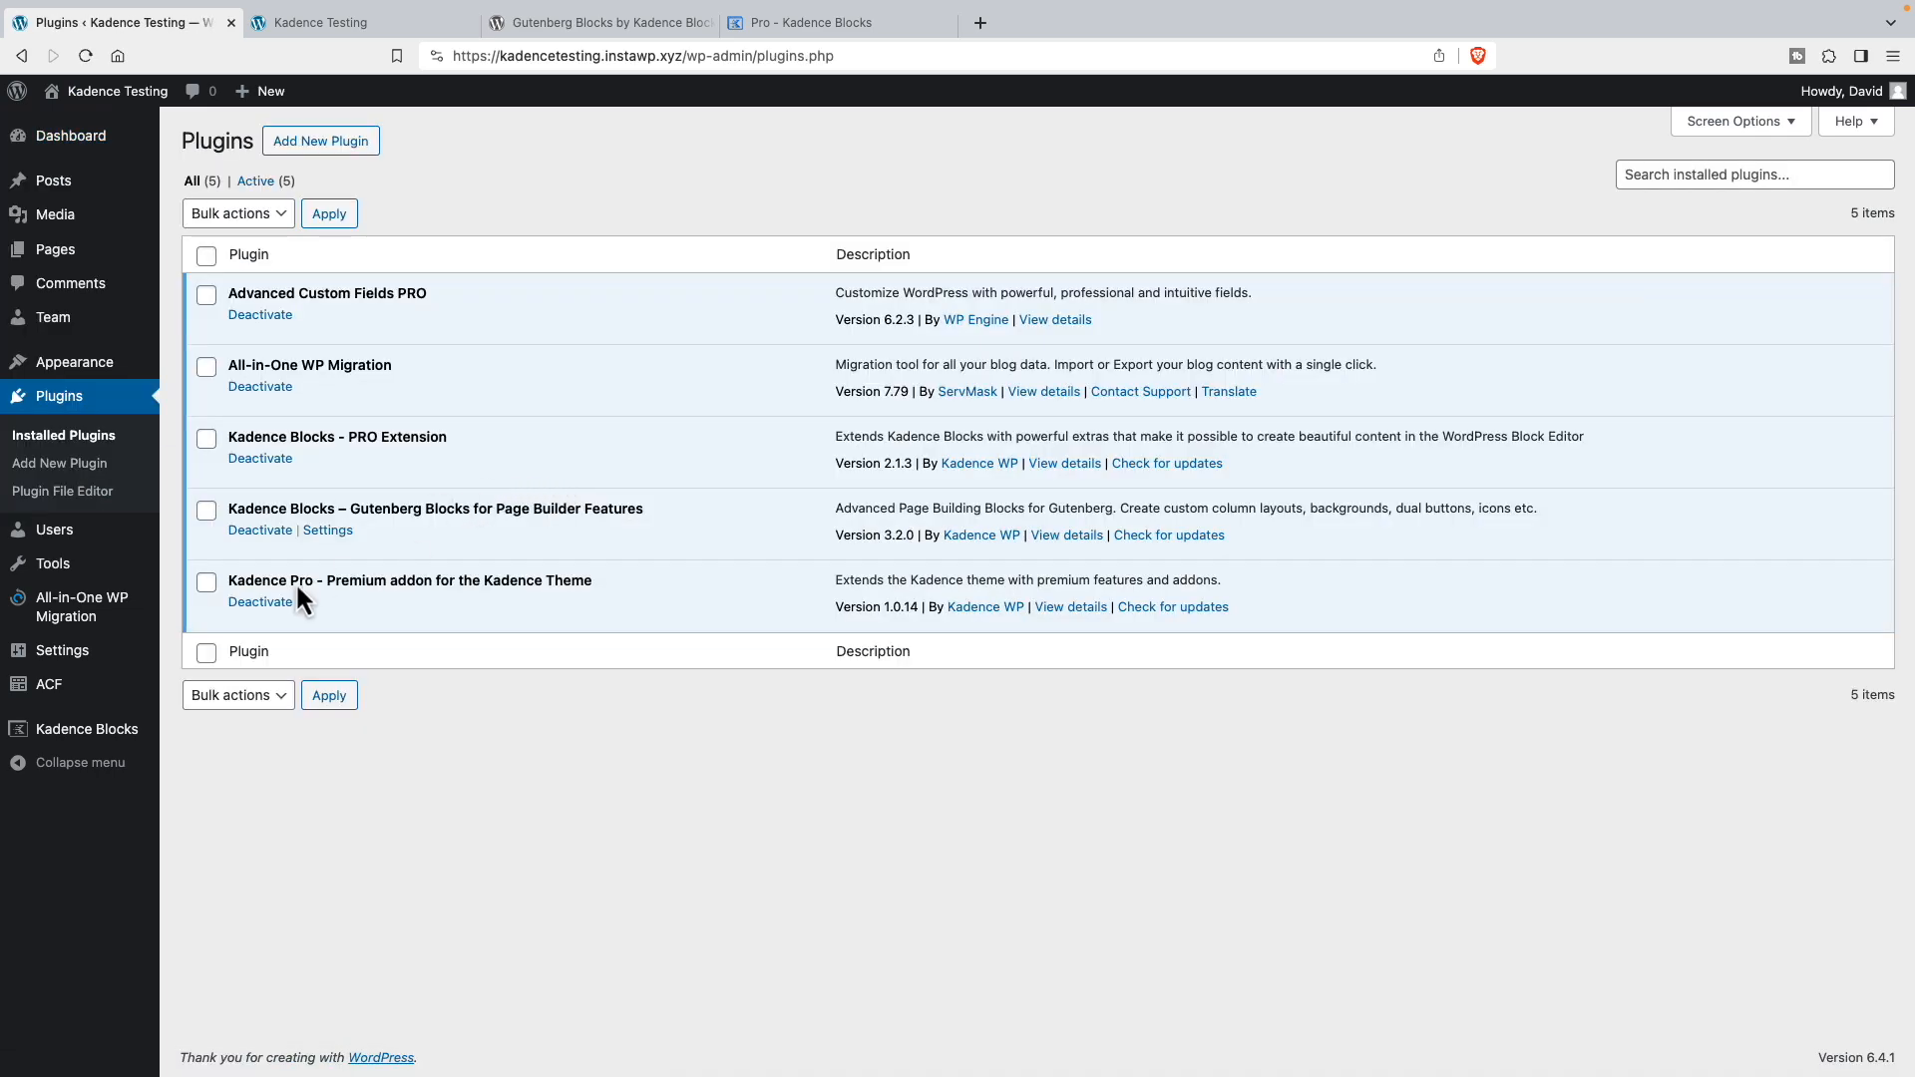
mouse_move(297, 524)
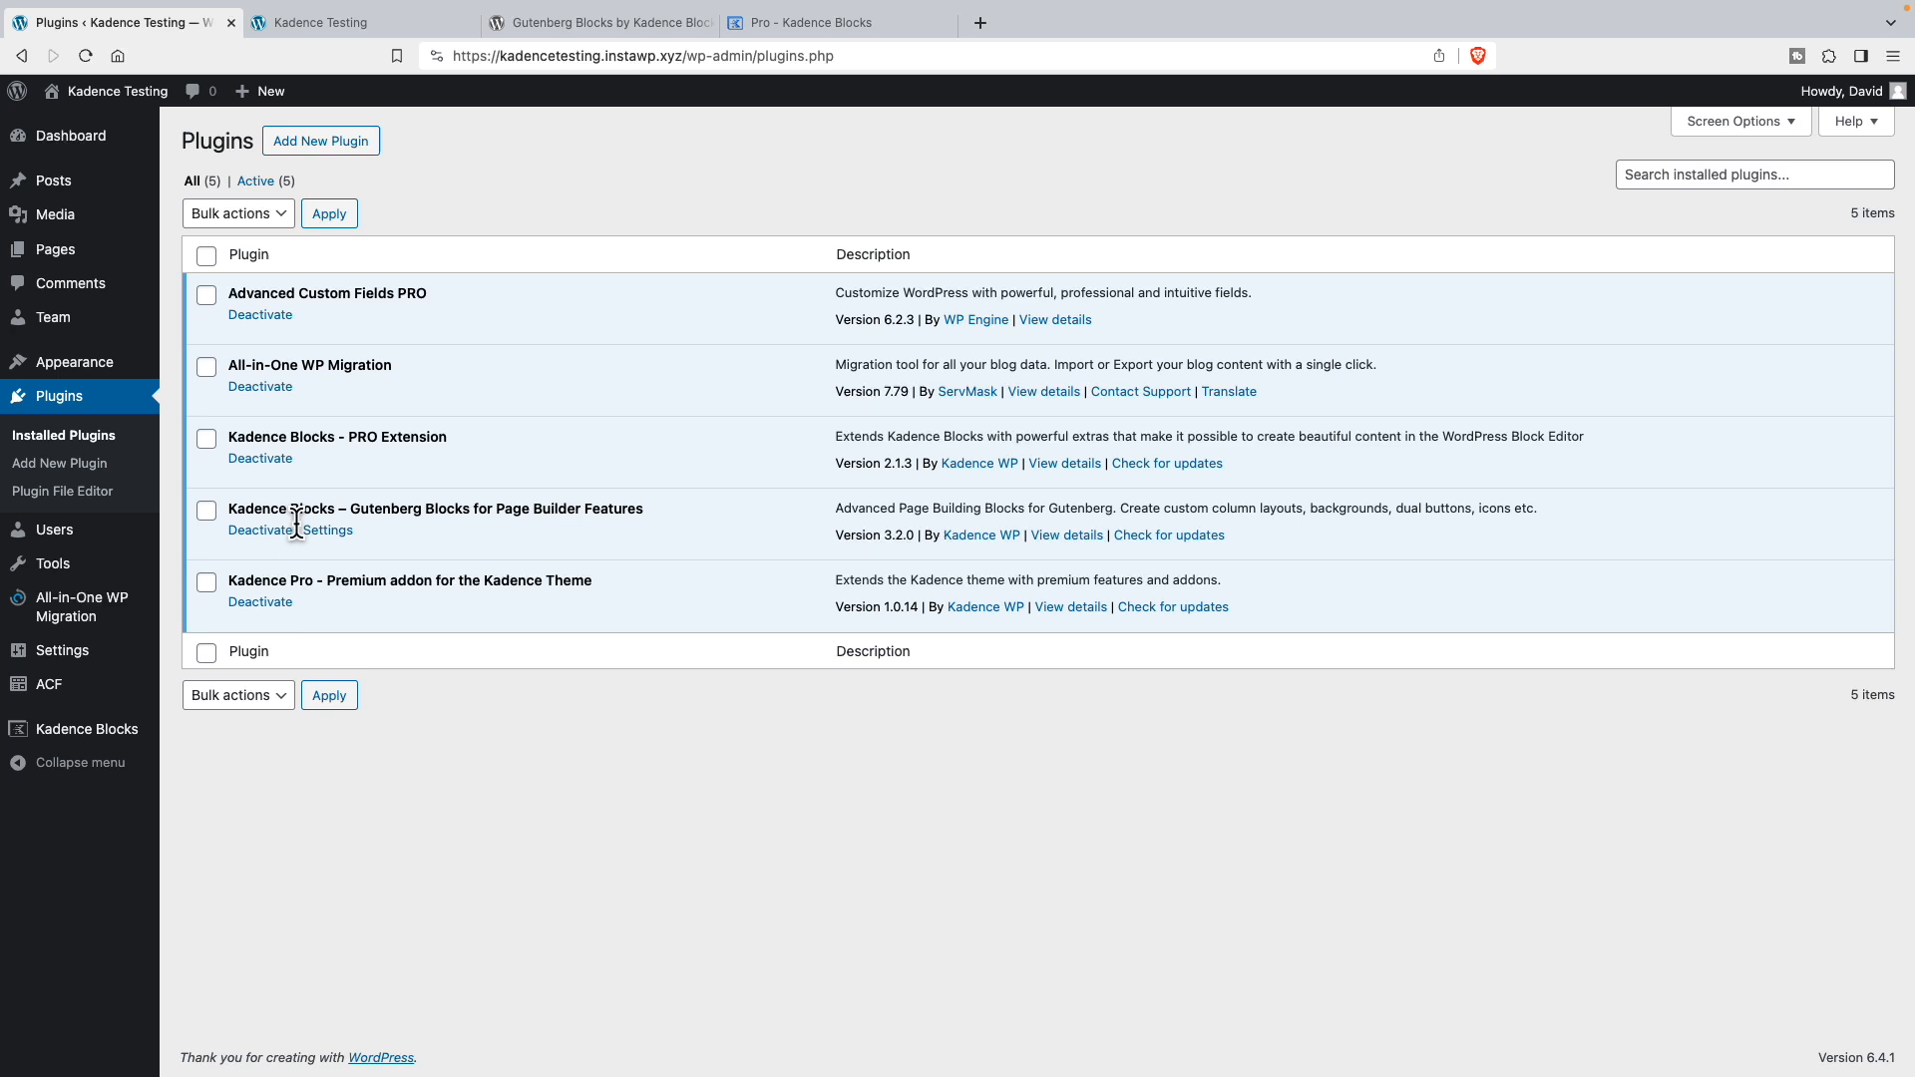
mouse_move(313, 505)
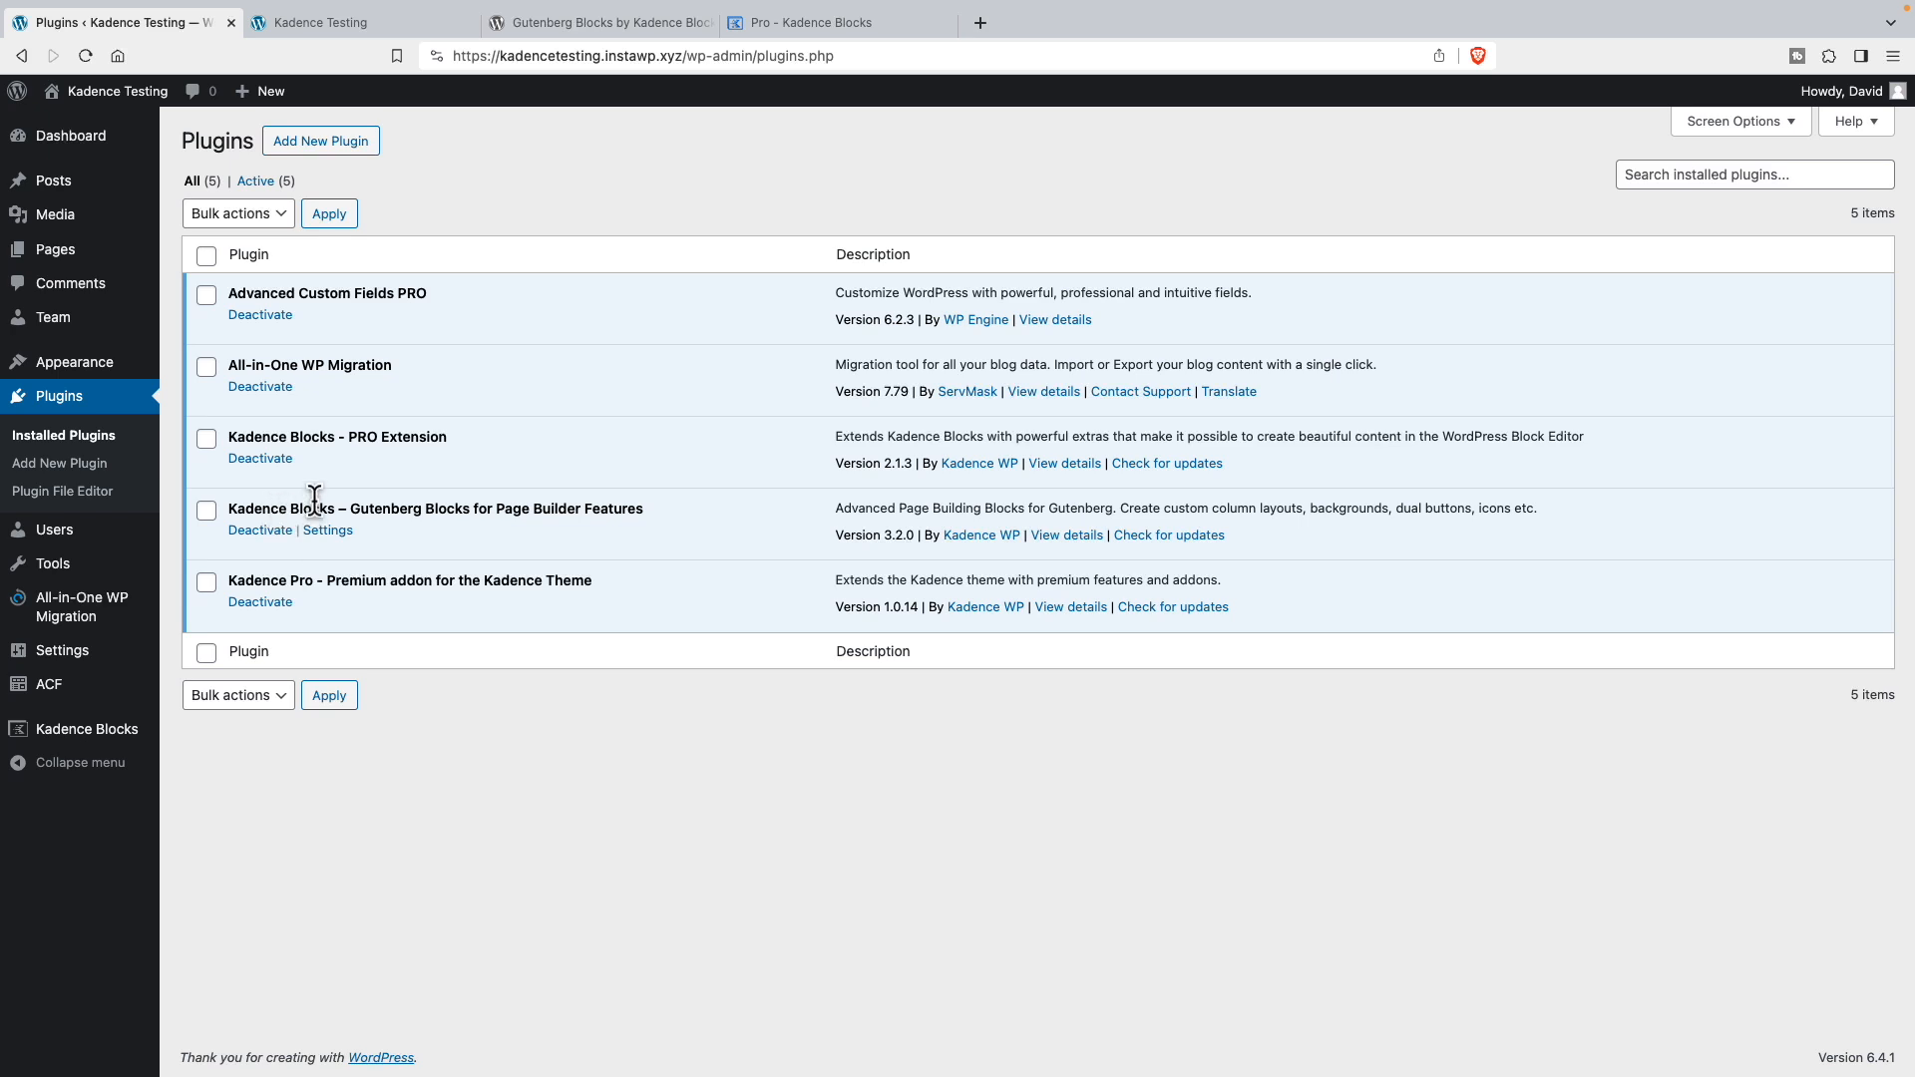
mouse_move(355, 477)
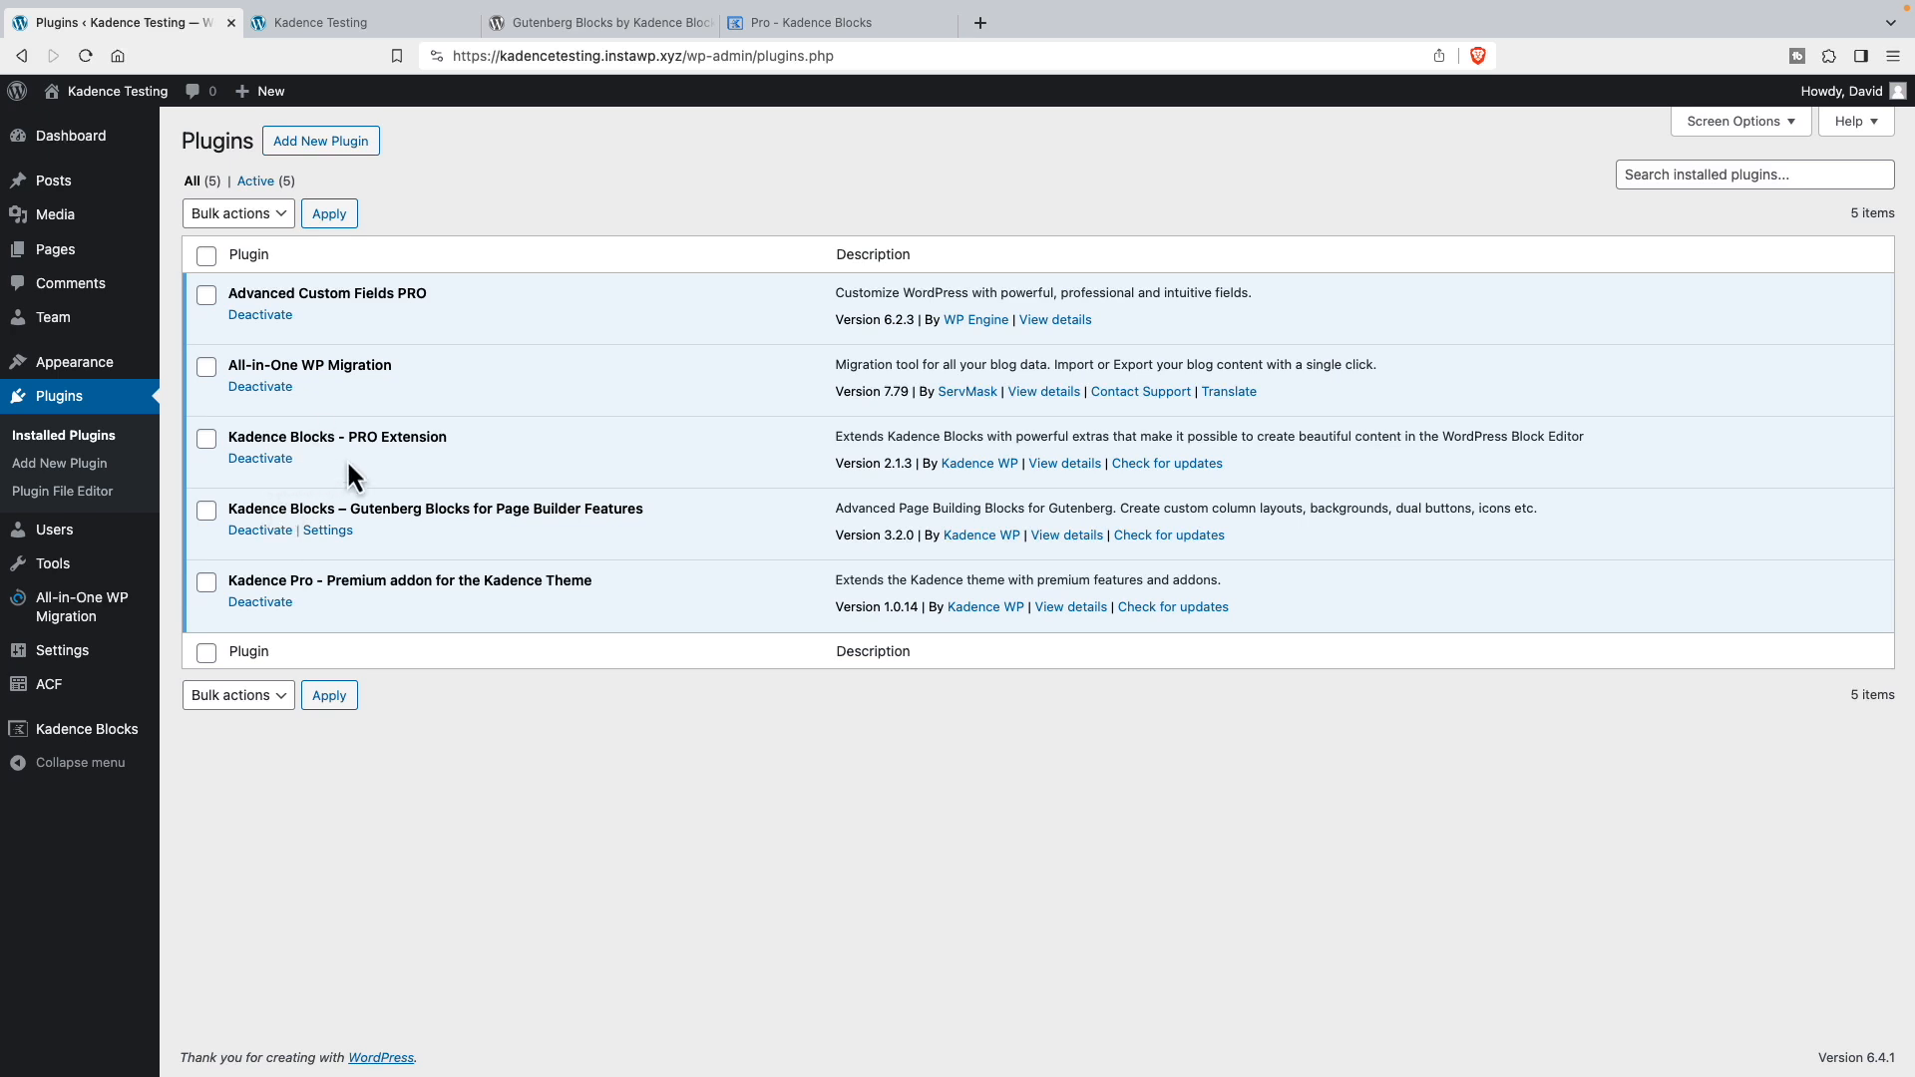
mouse_move(311, 582)
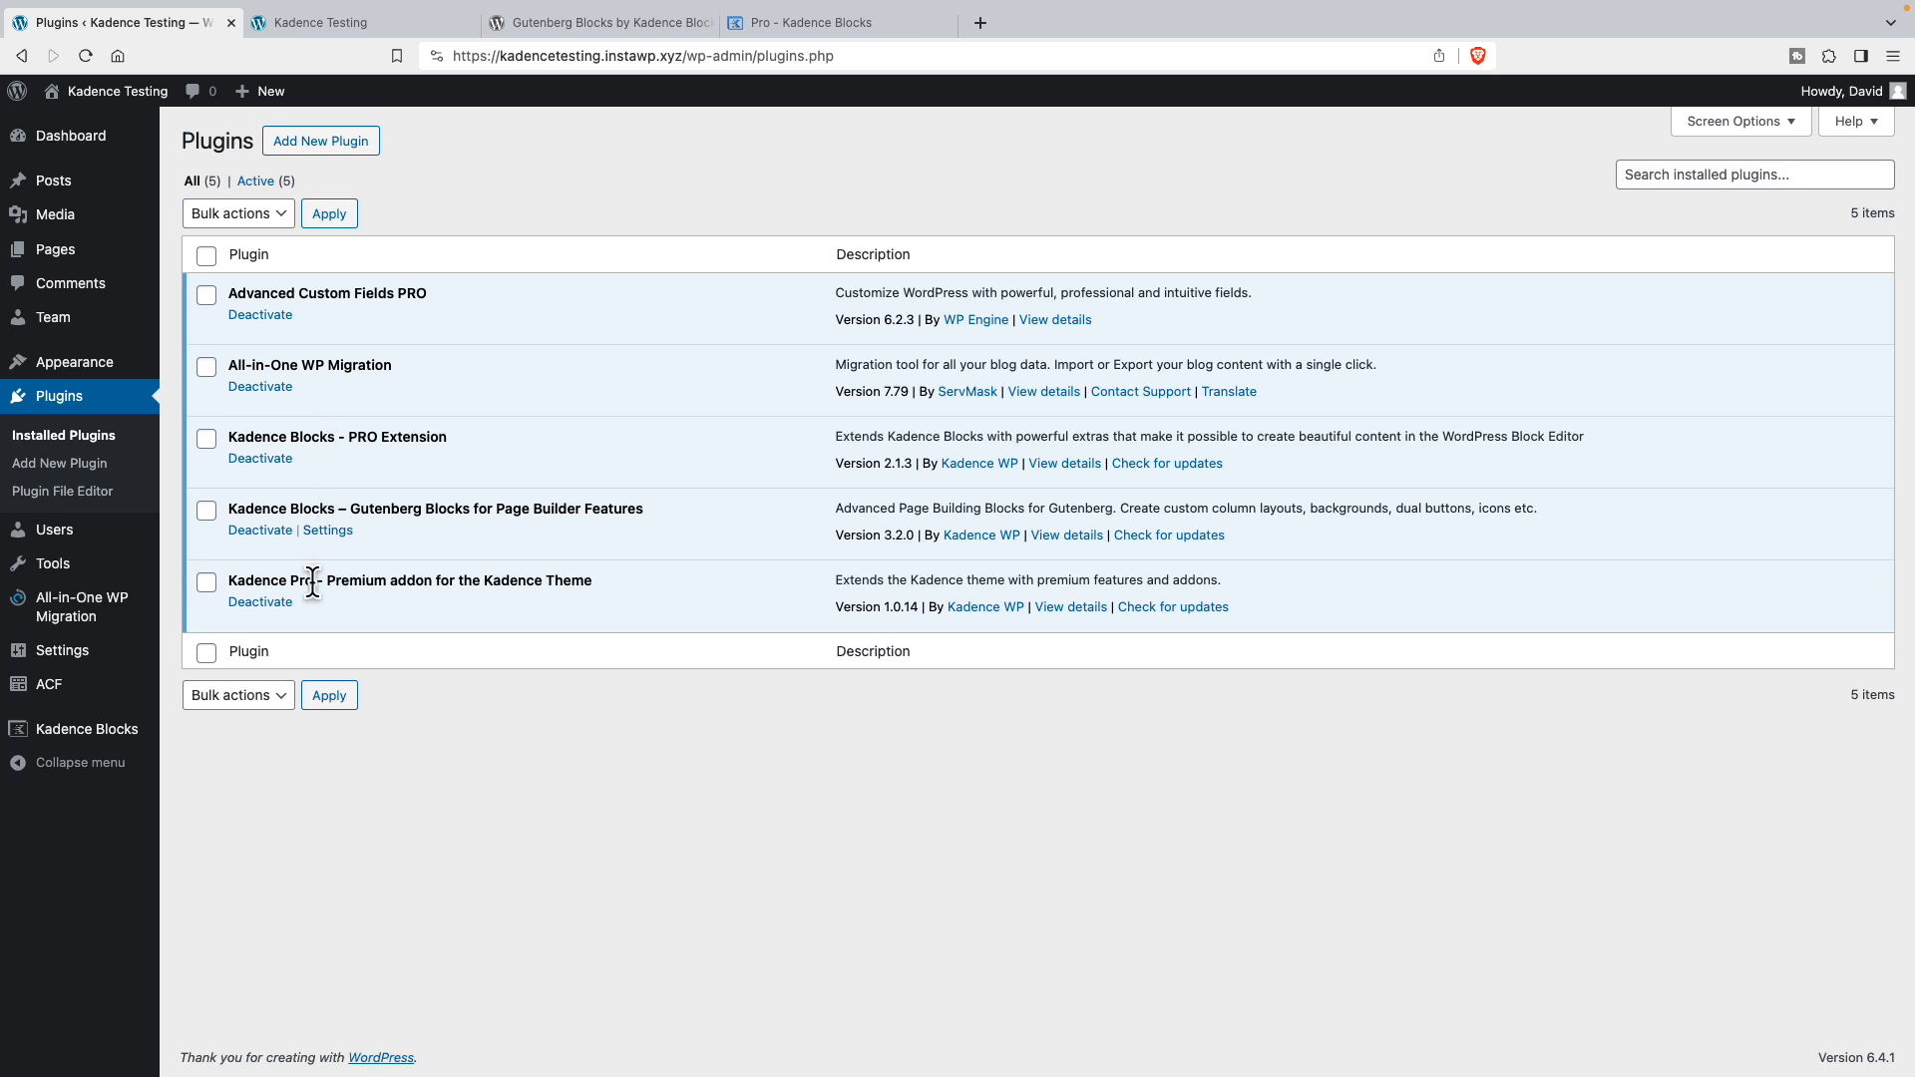
mouse_move(319, 465)
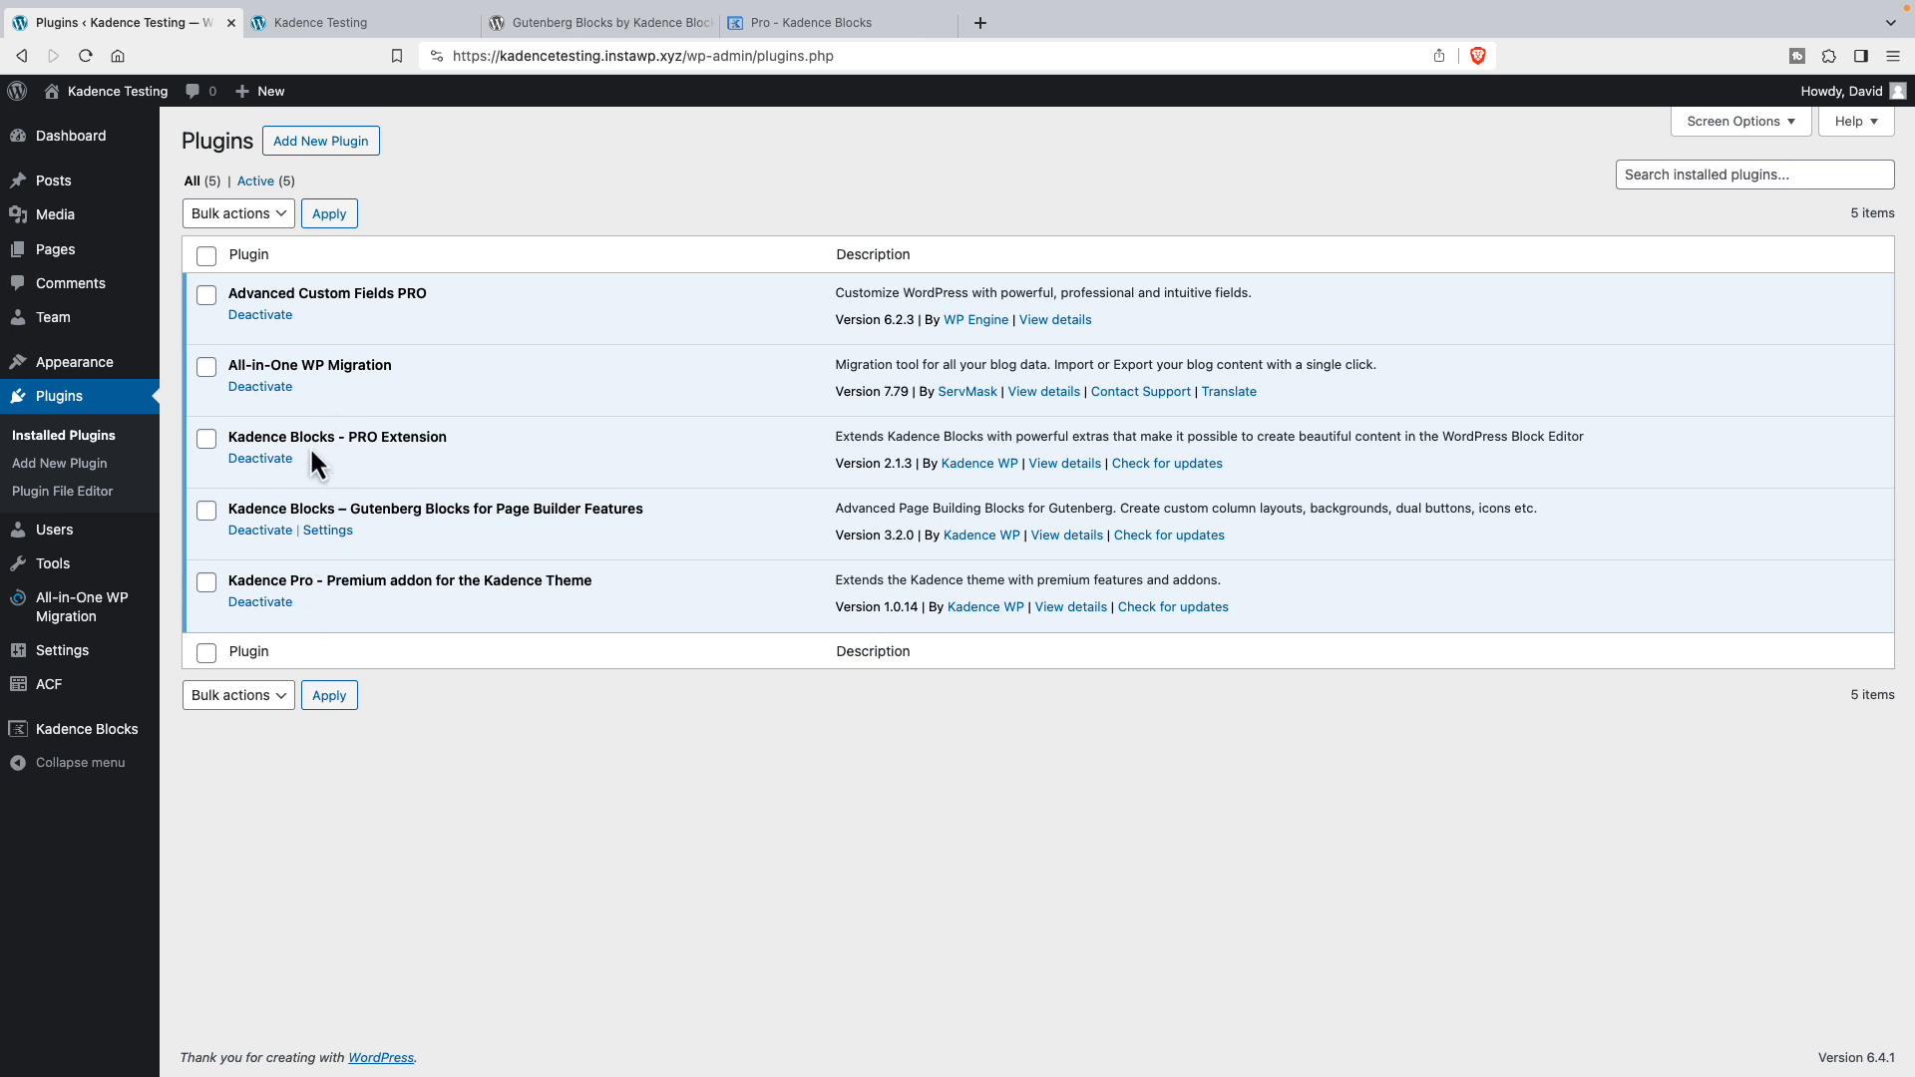
mouse_move(48, 684)
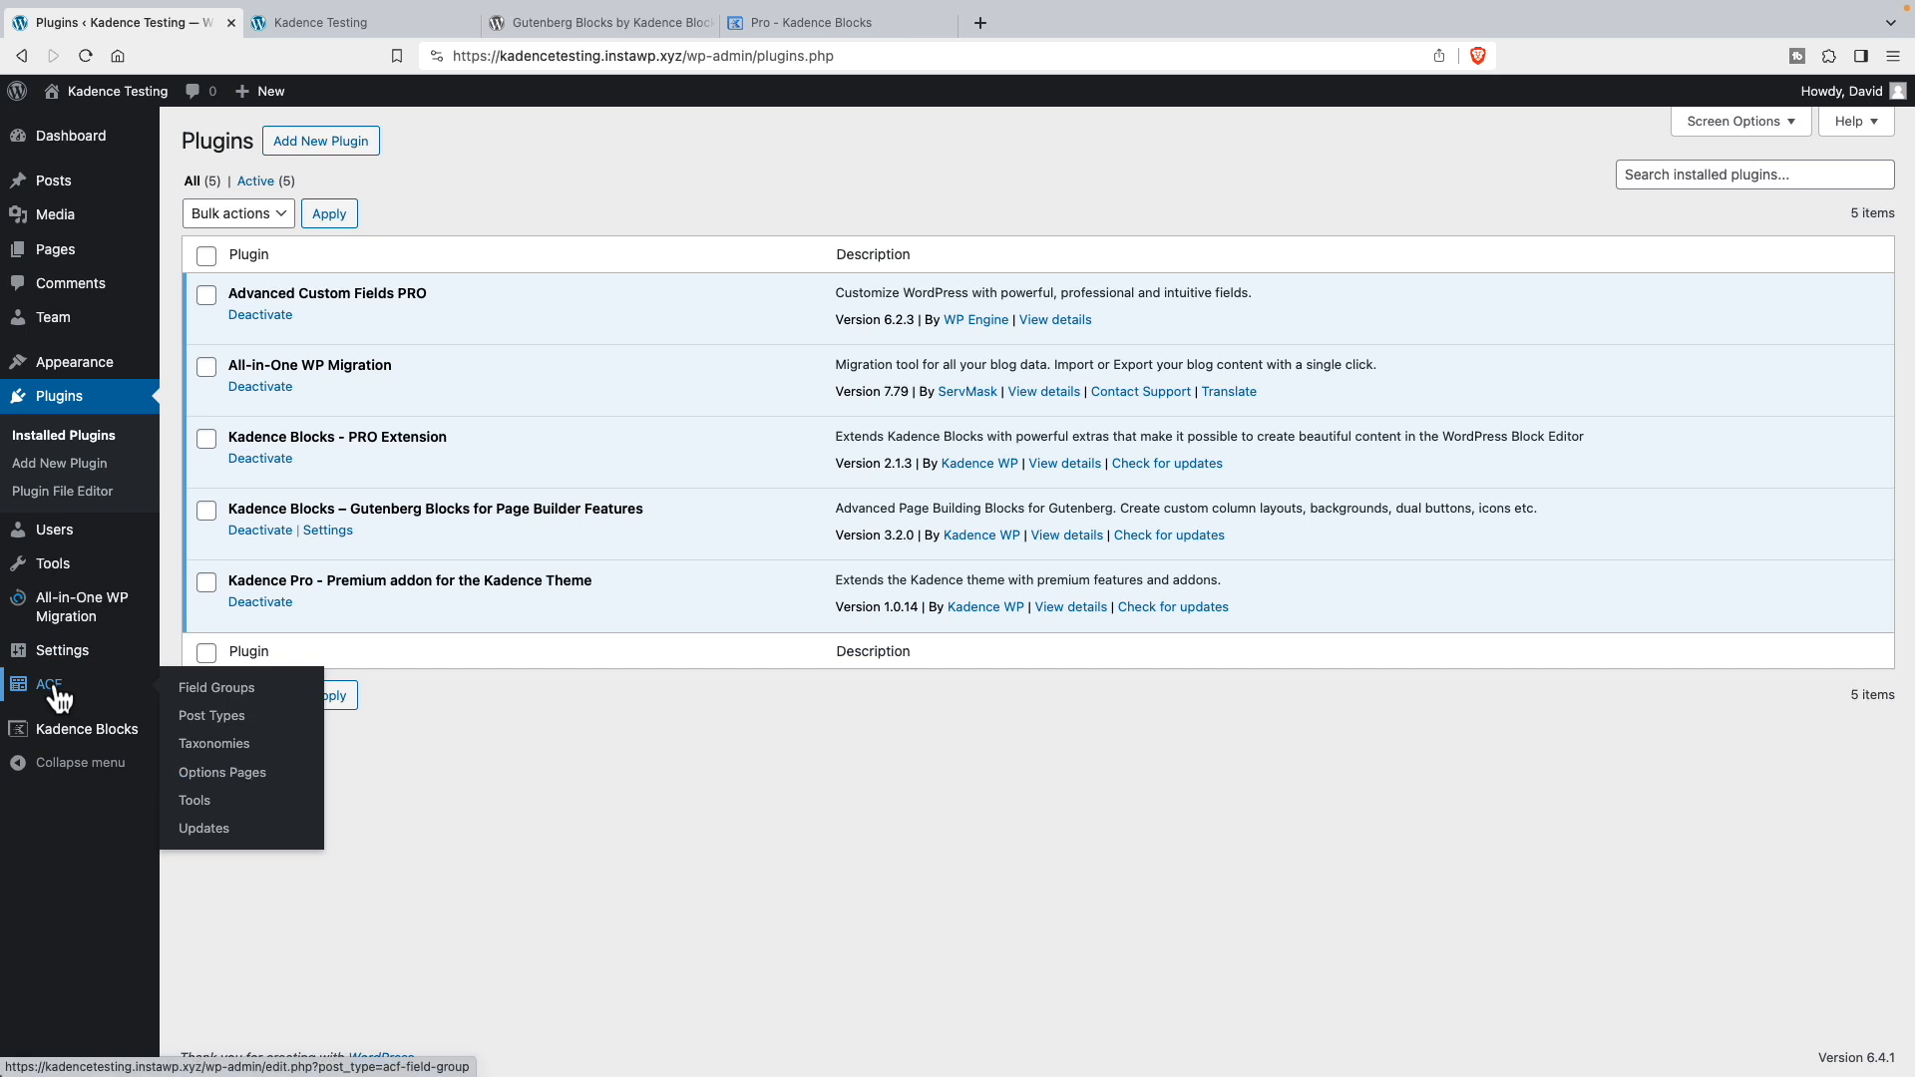
- Edit the ACF Team Member Fields group listing Job Title, Pet Photo and Social Media fields
click(215, 686)
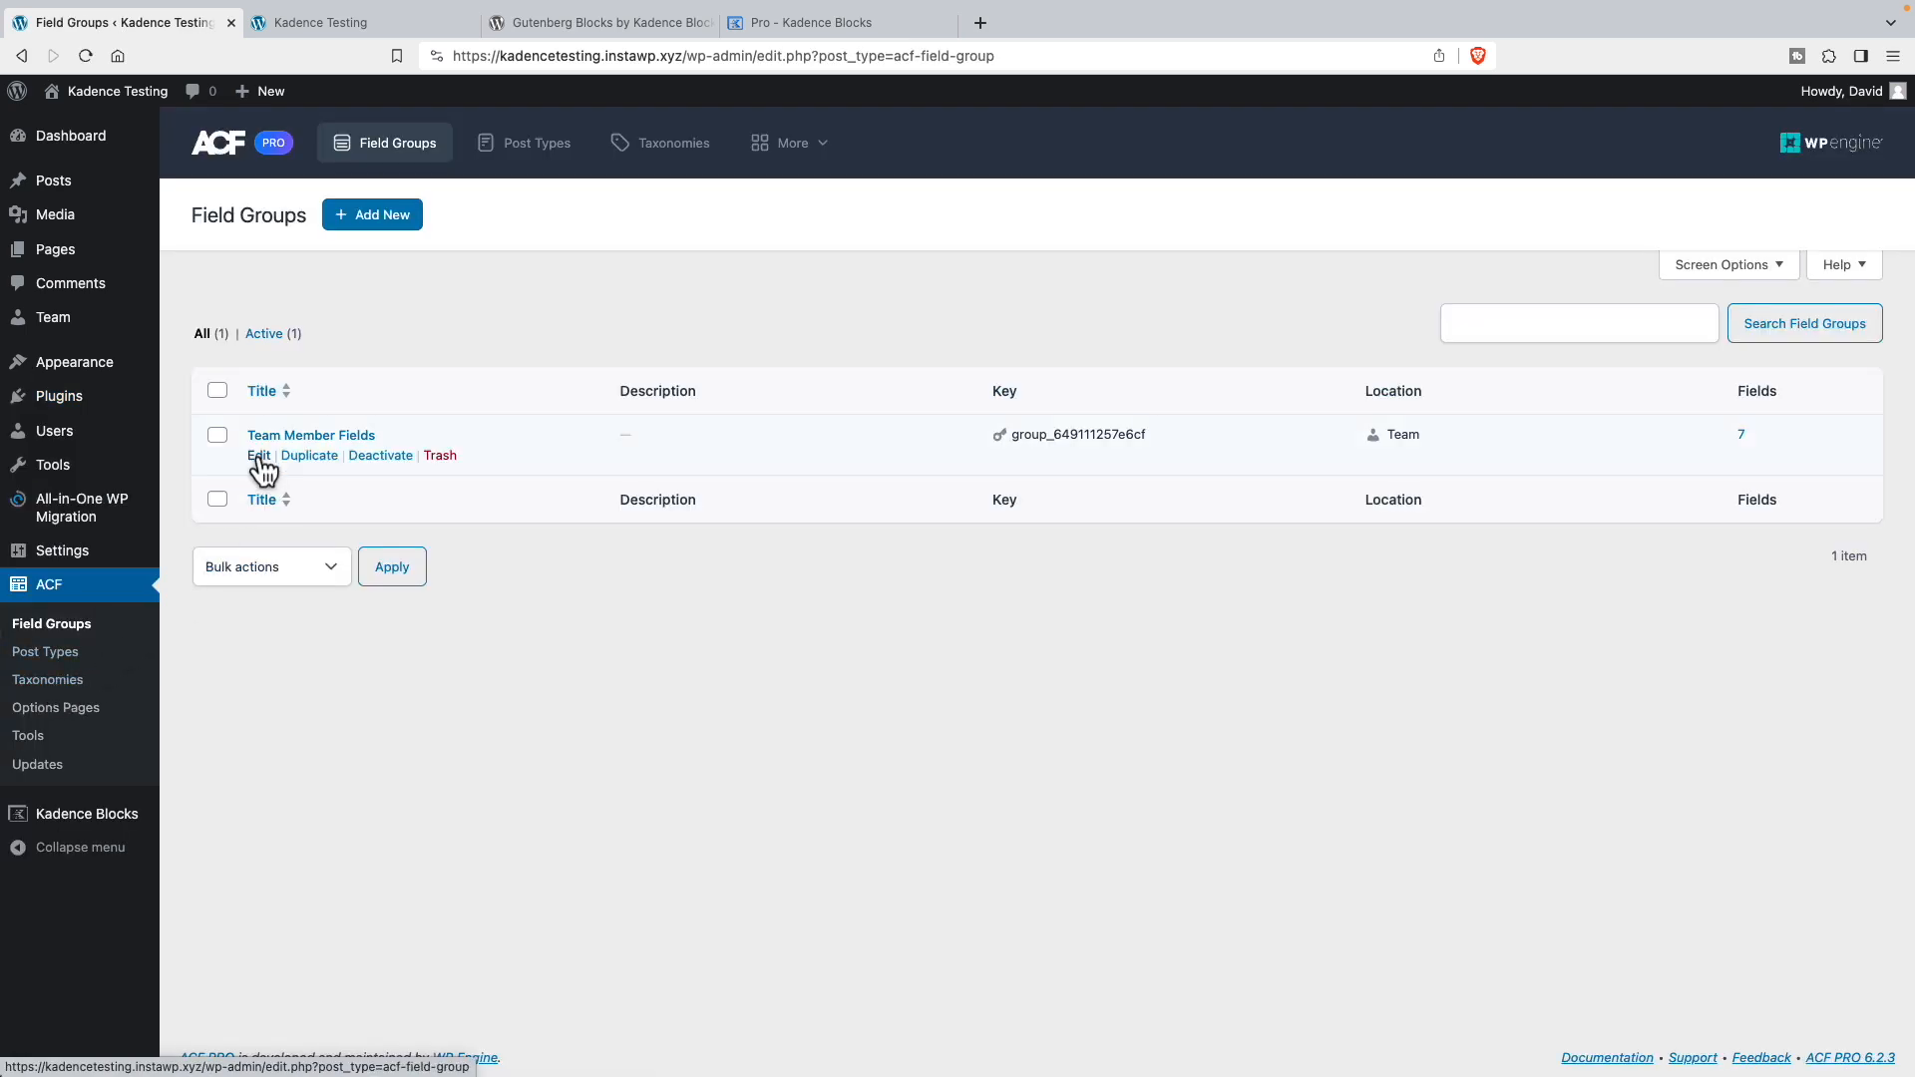
click(258, 454)
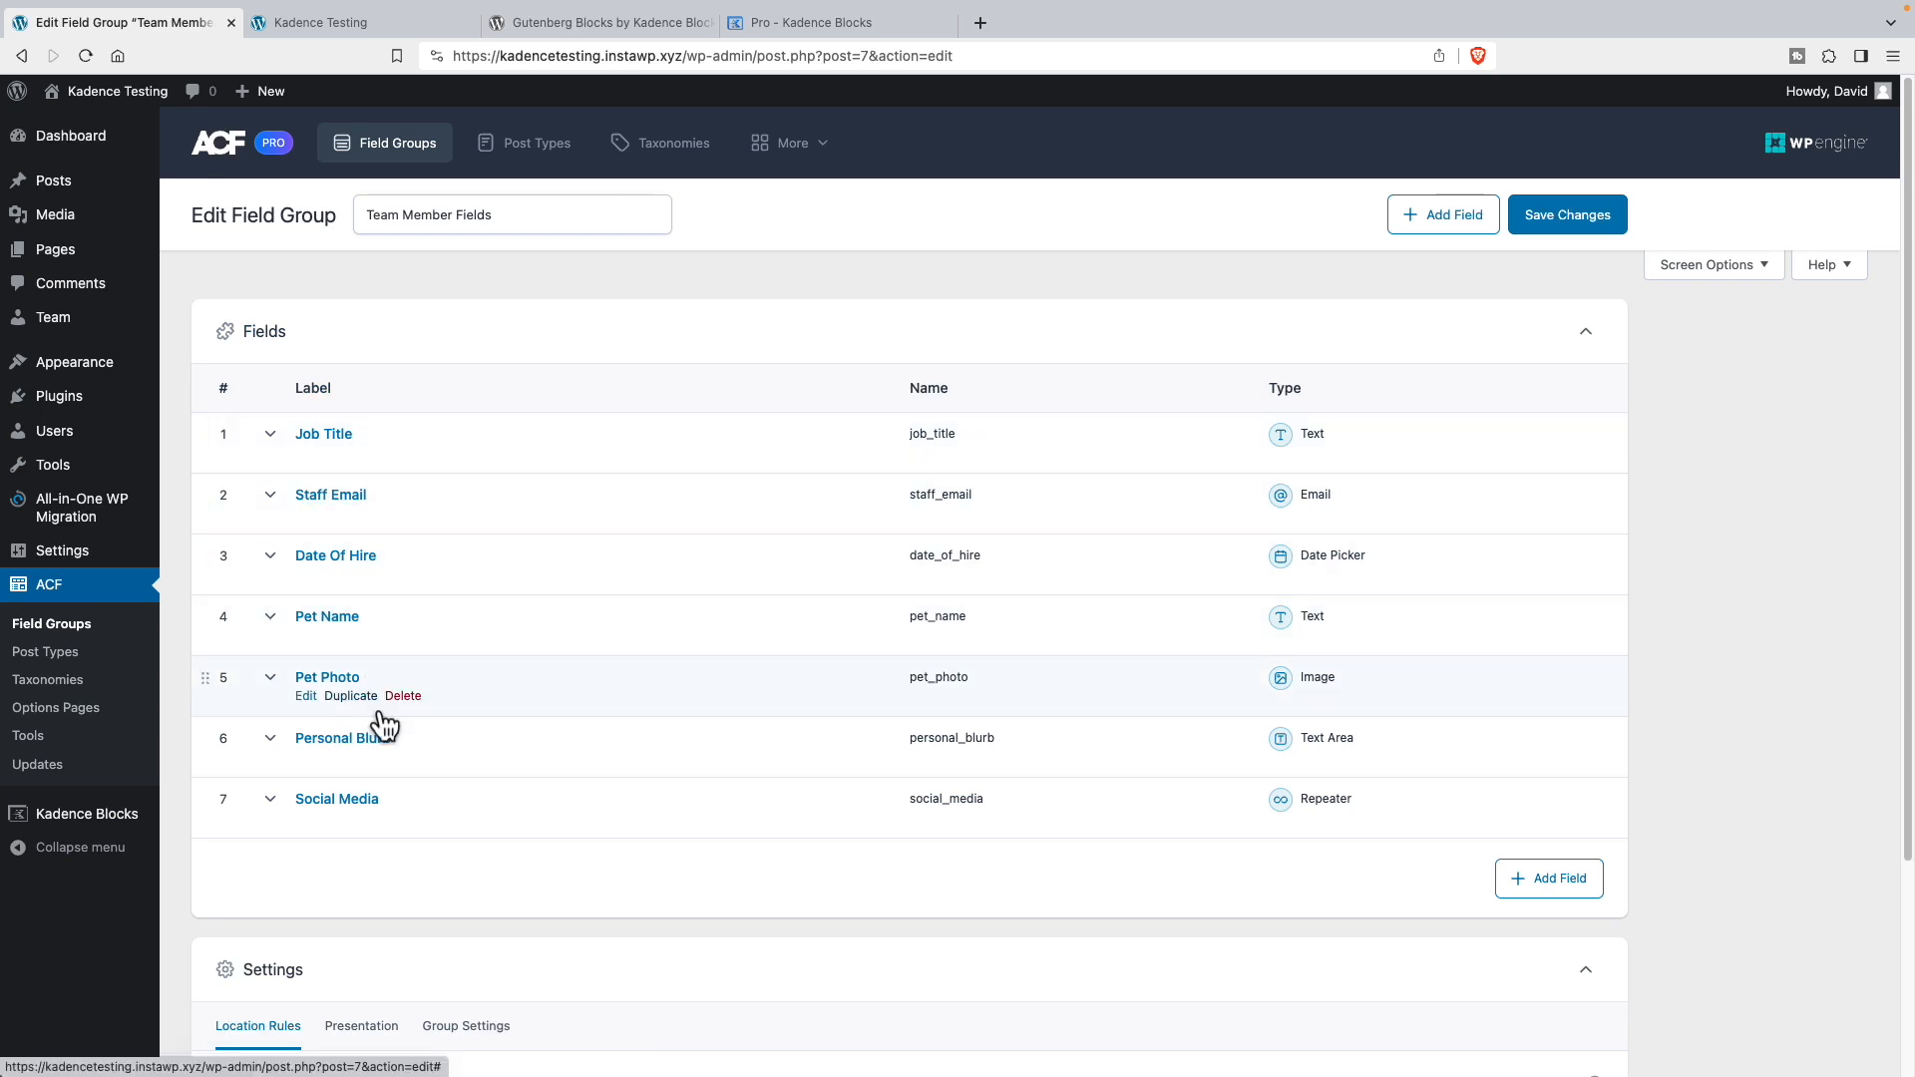
mouse_move(52, 317)
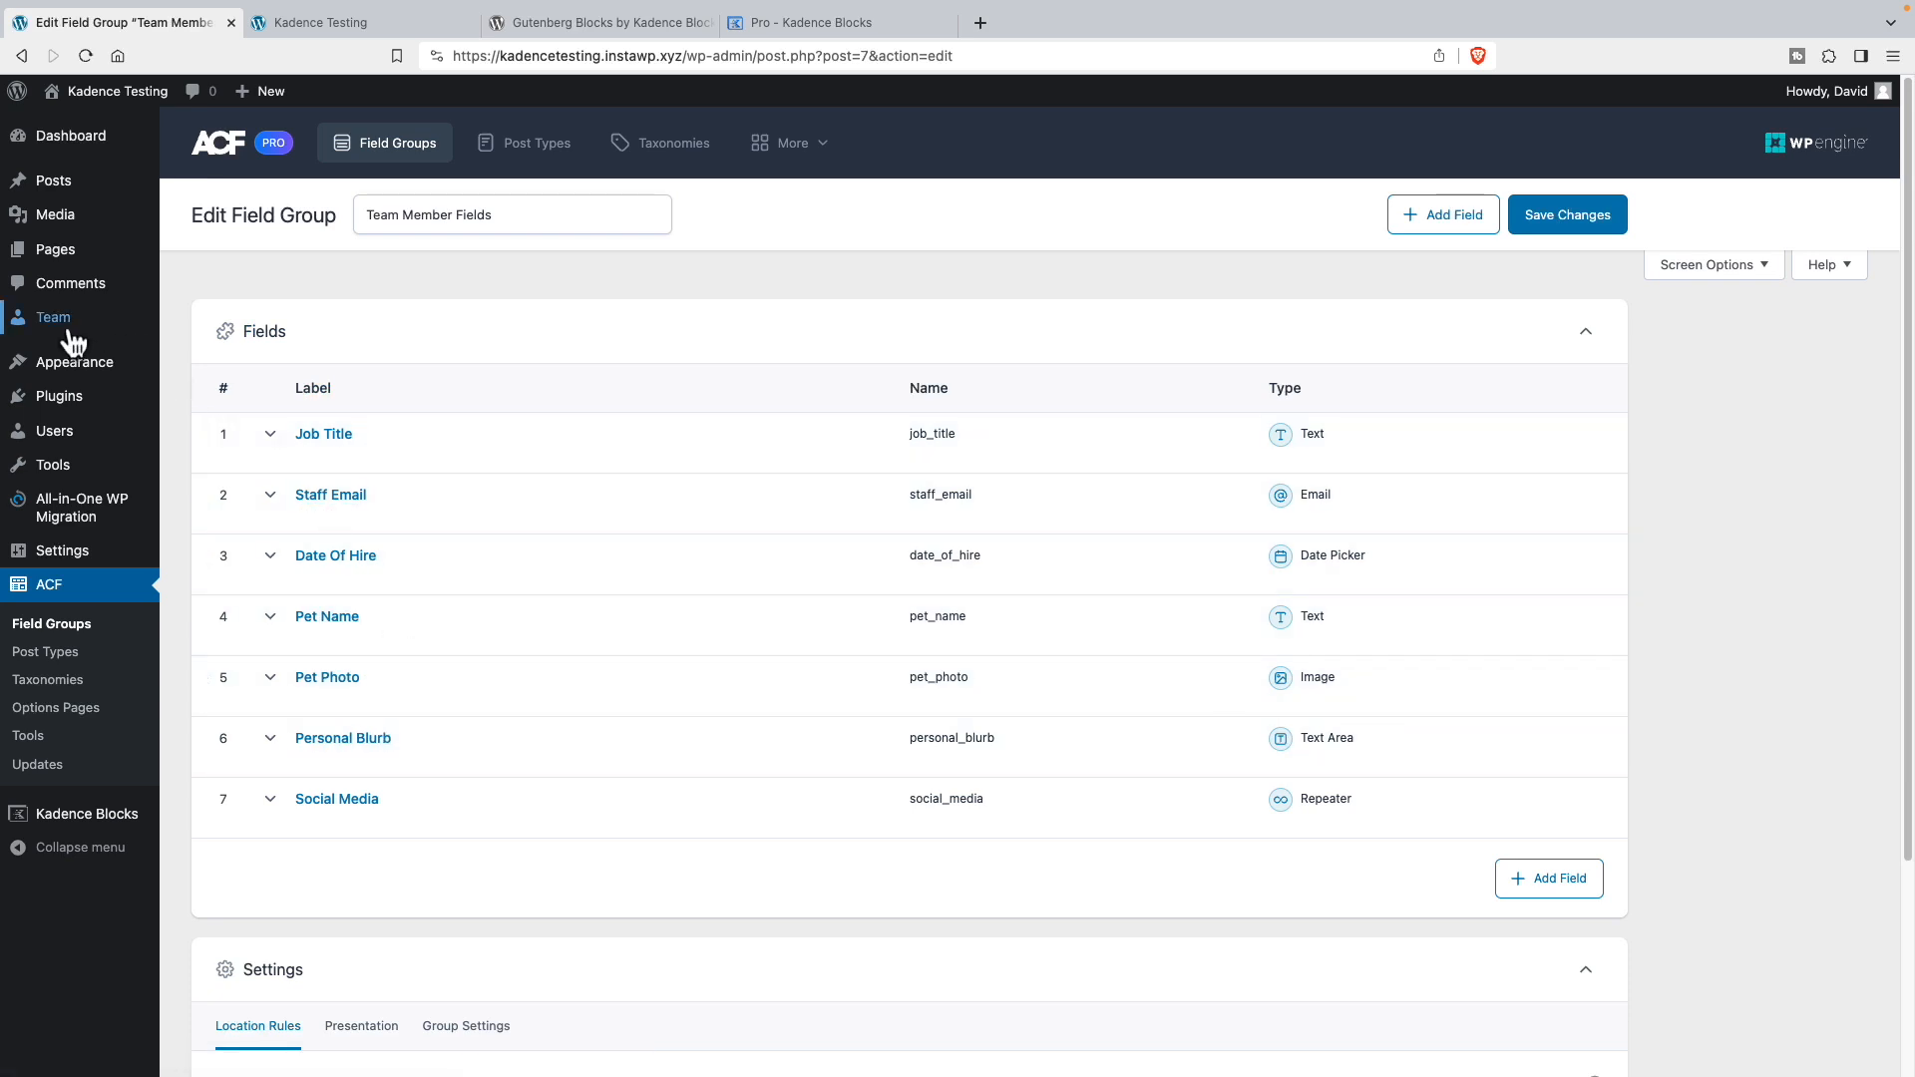
mouse_move(391, 503)
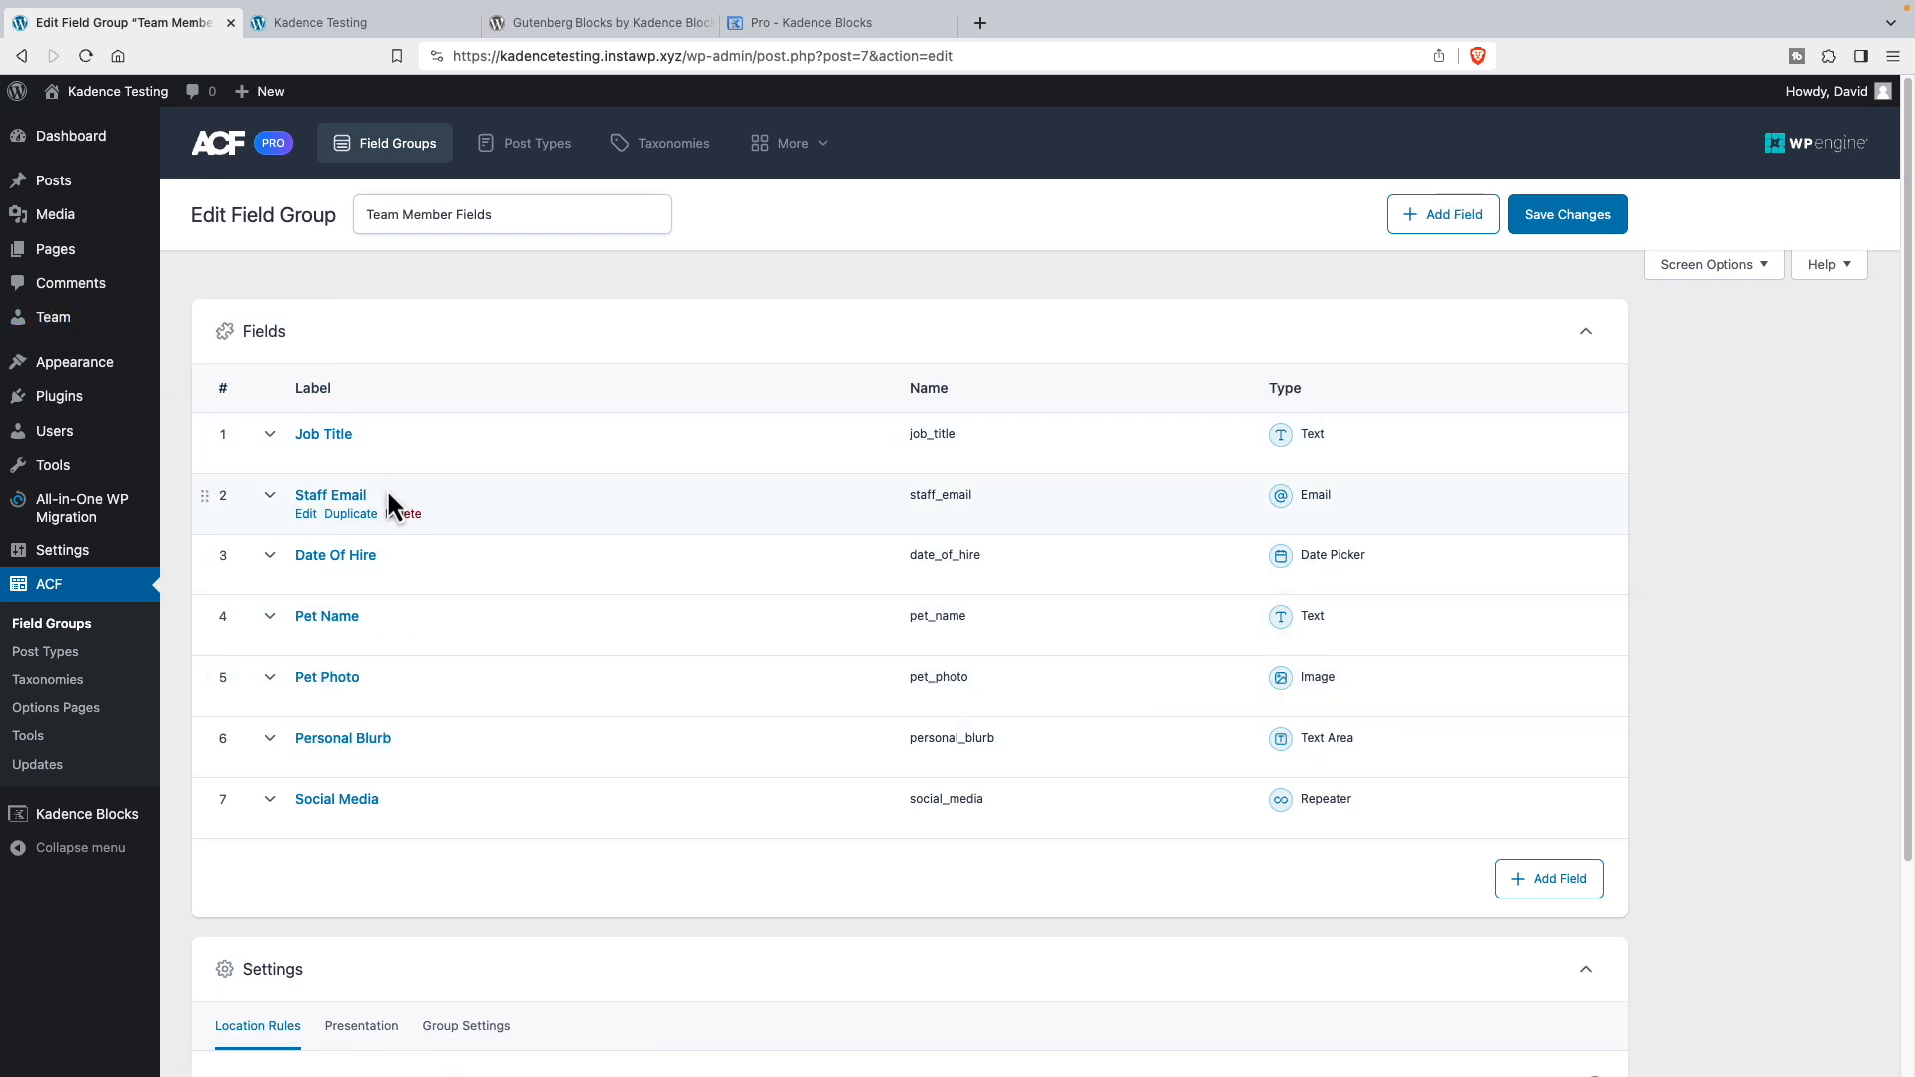
mouse_move(385, 676)
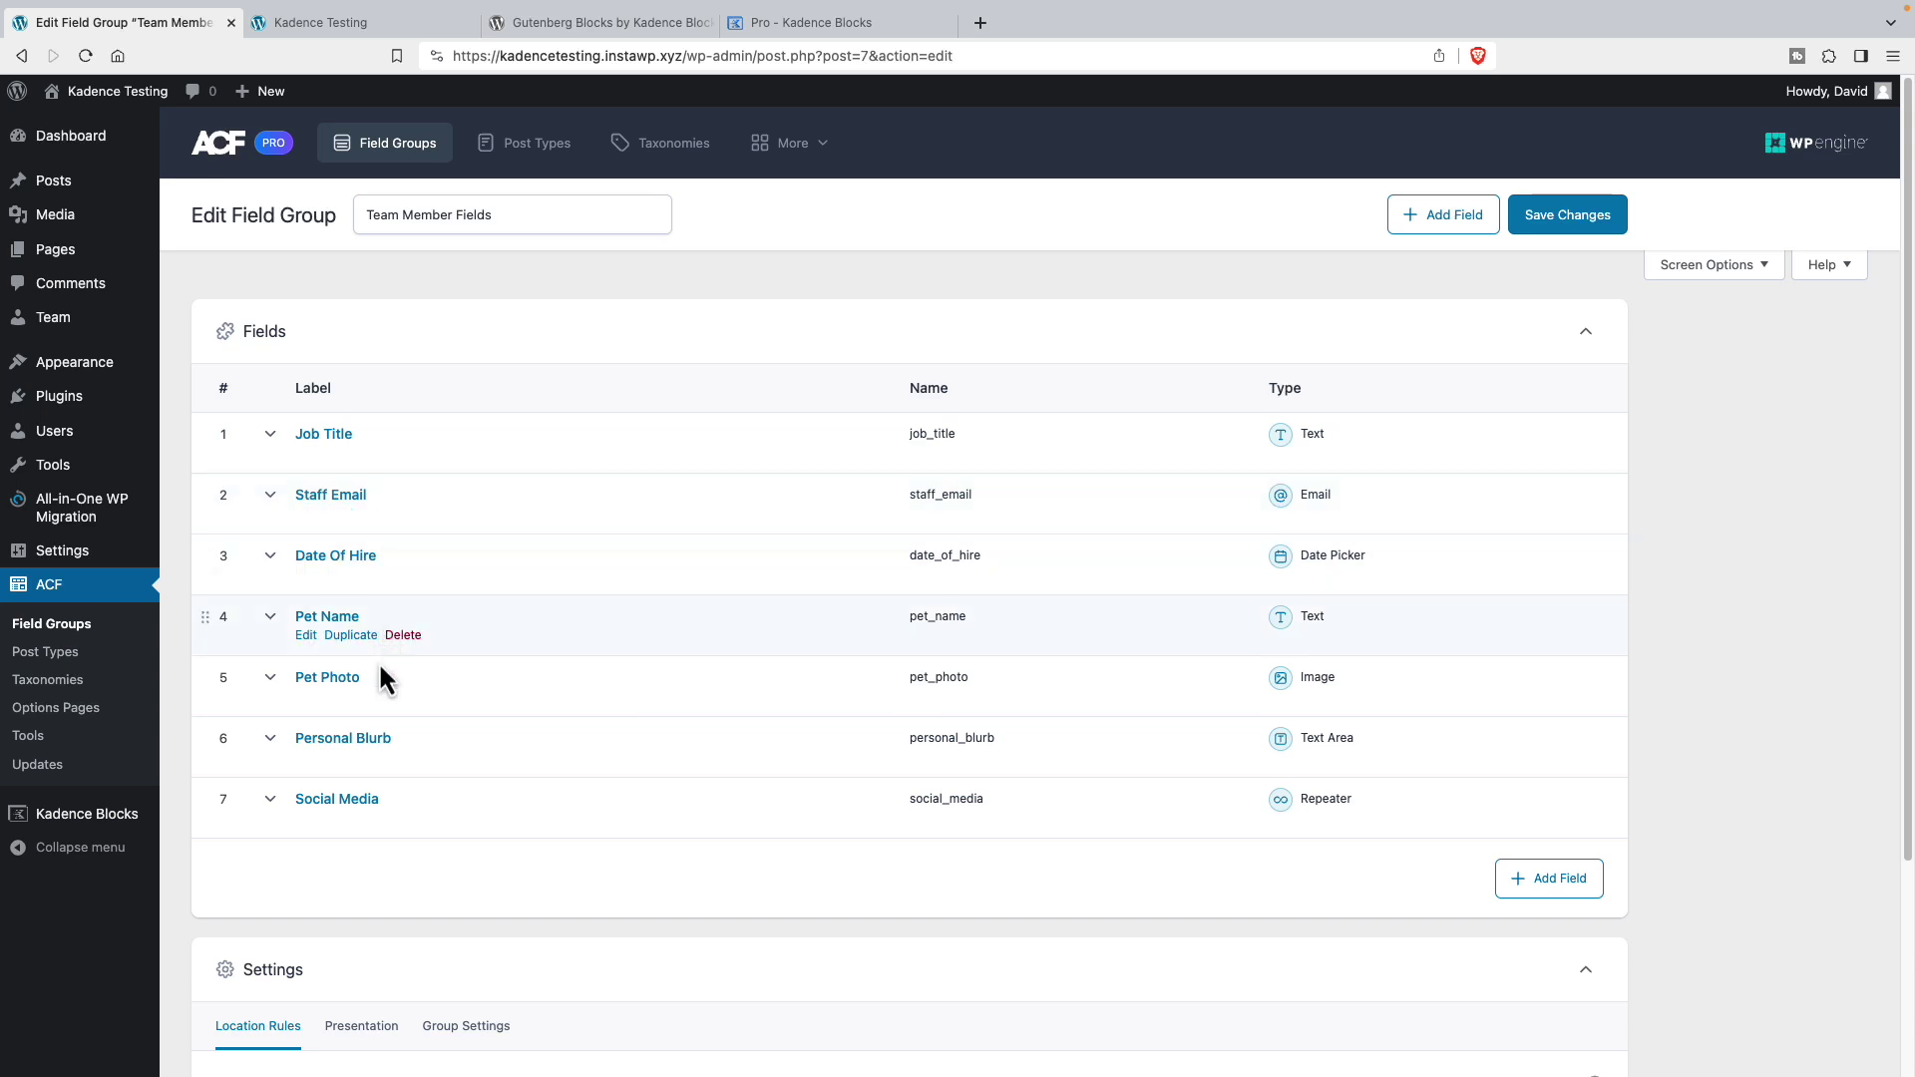
mouse_move(443, 460)
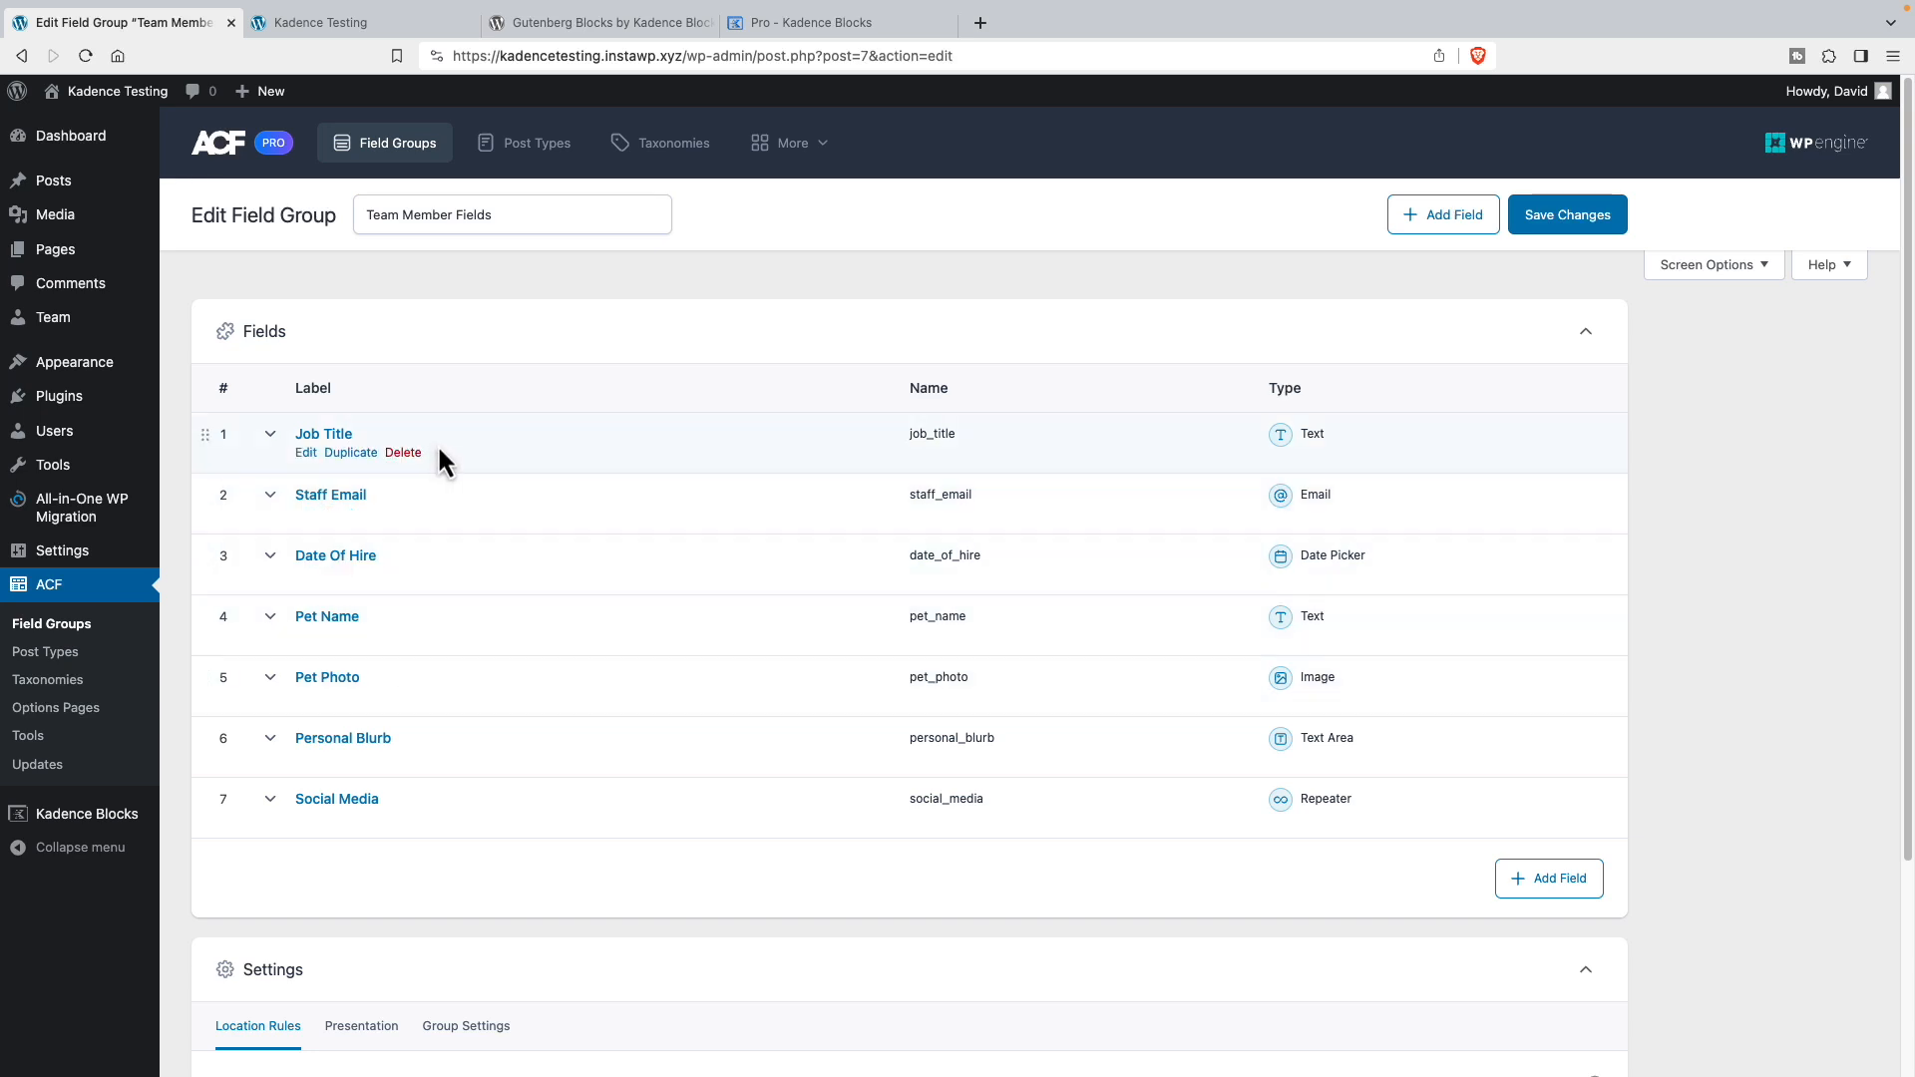
mouse_move(461, 702)
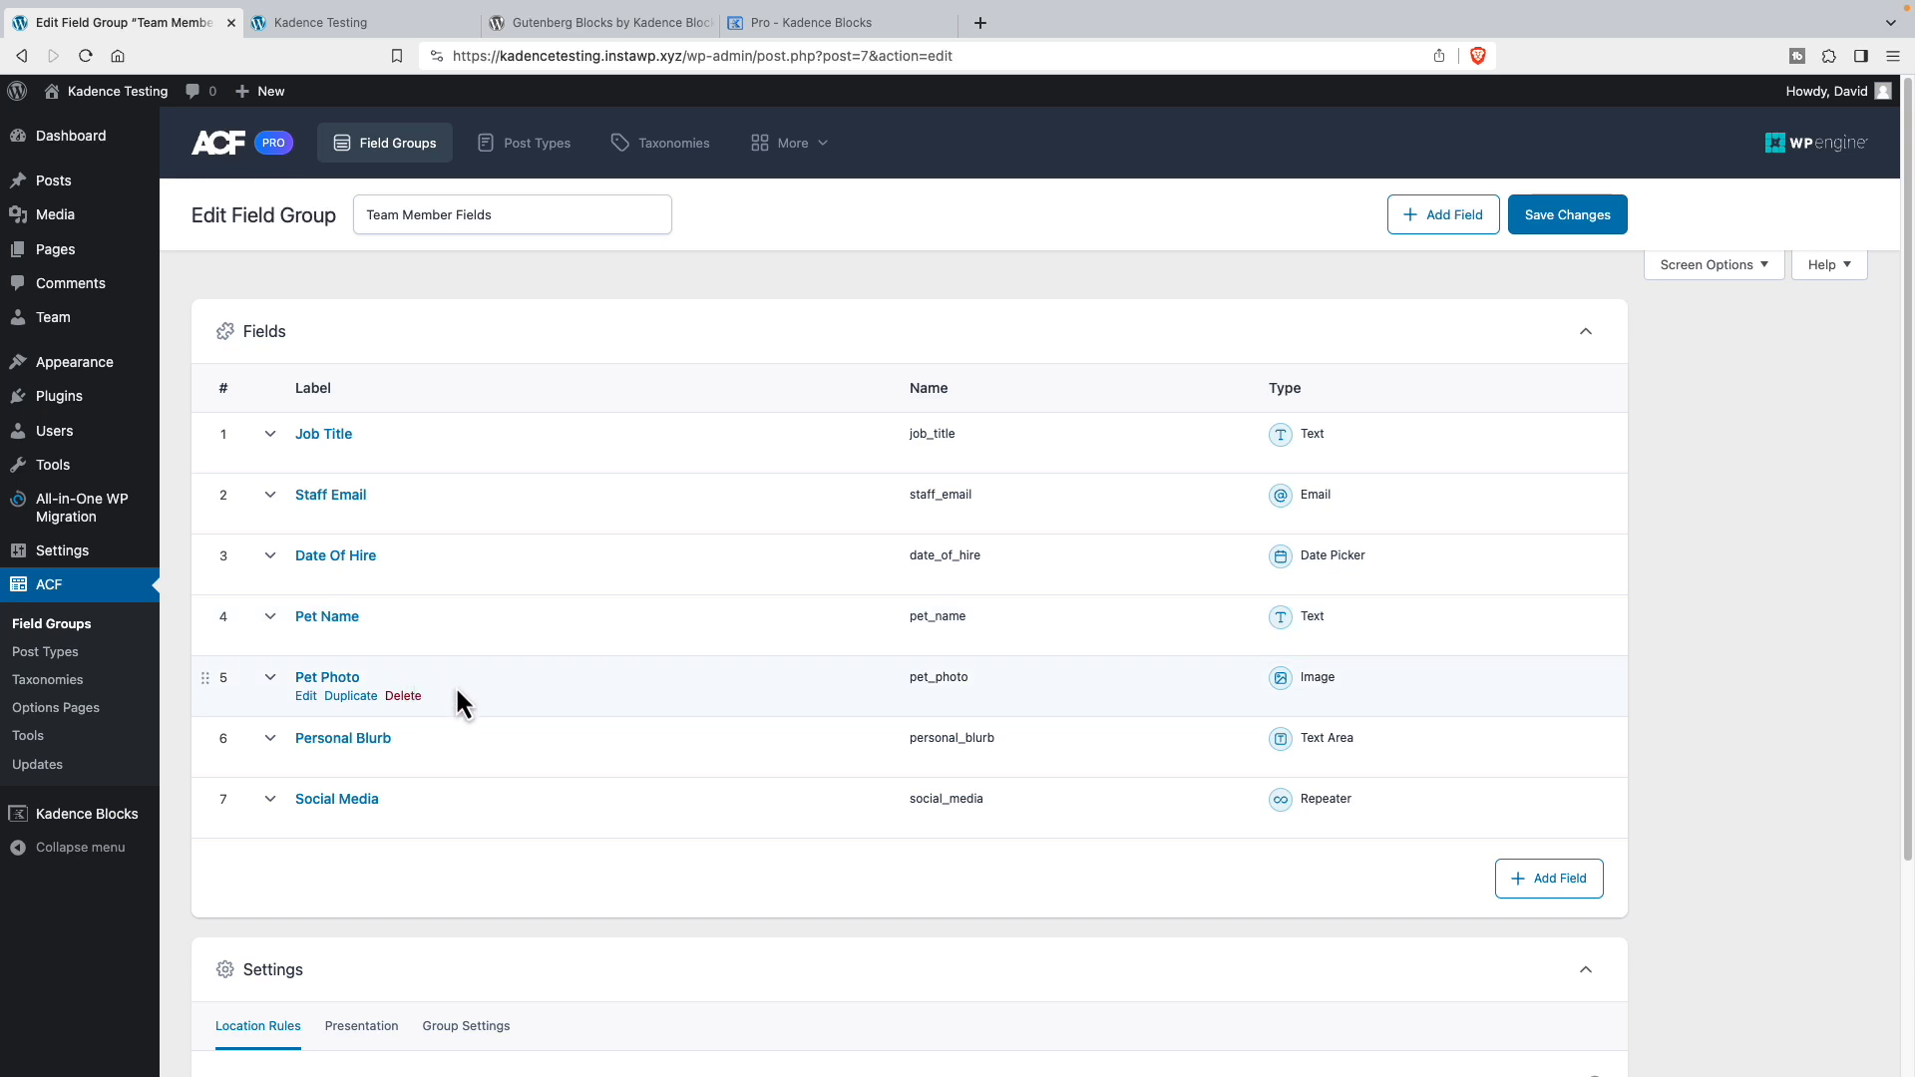
mouse_move(661, 722)
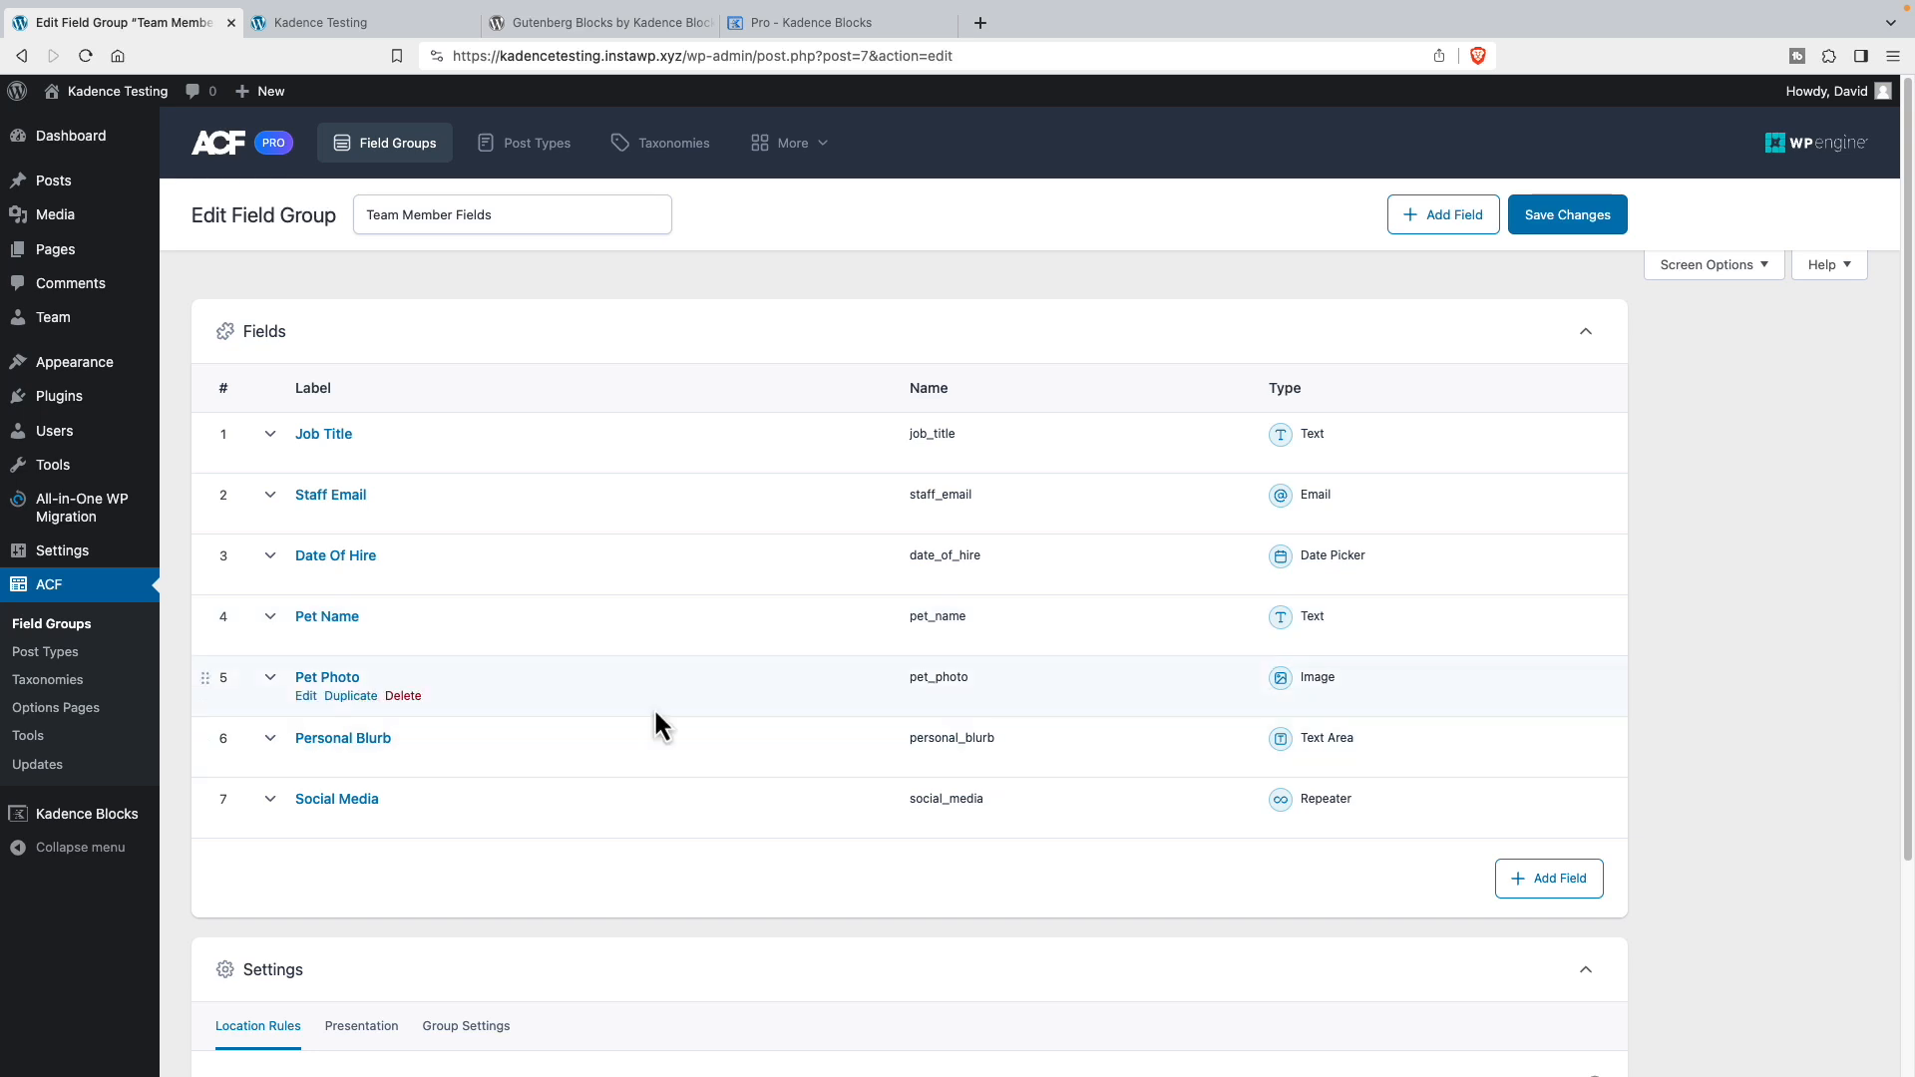
mouse_move(1336, 556)
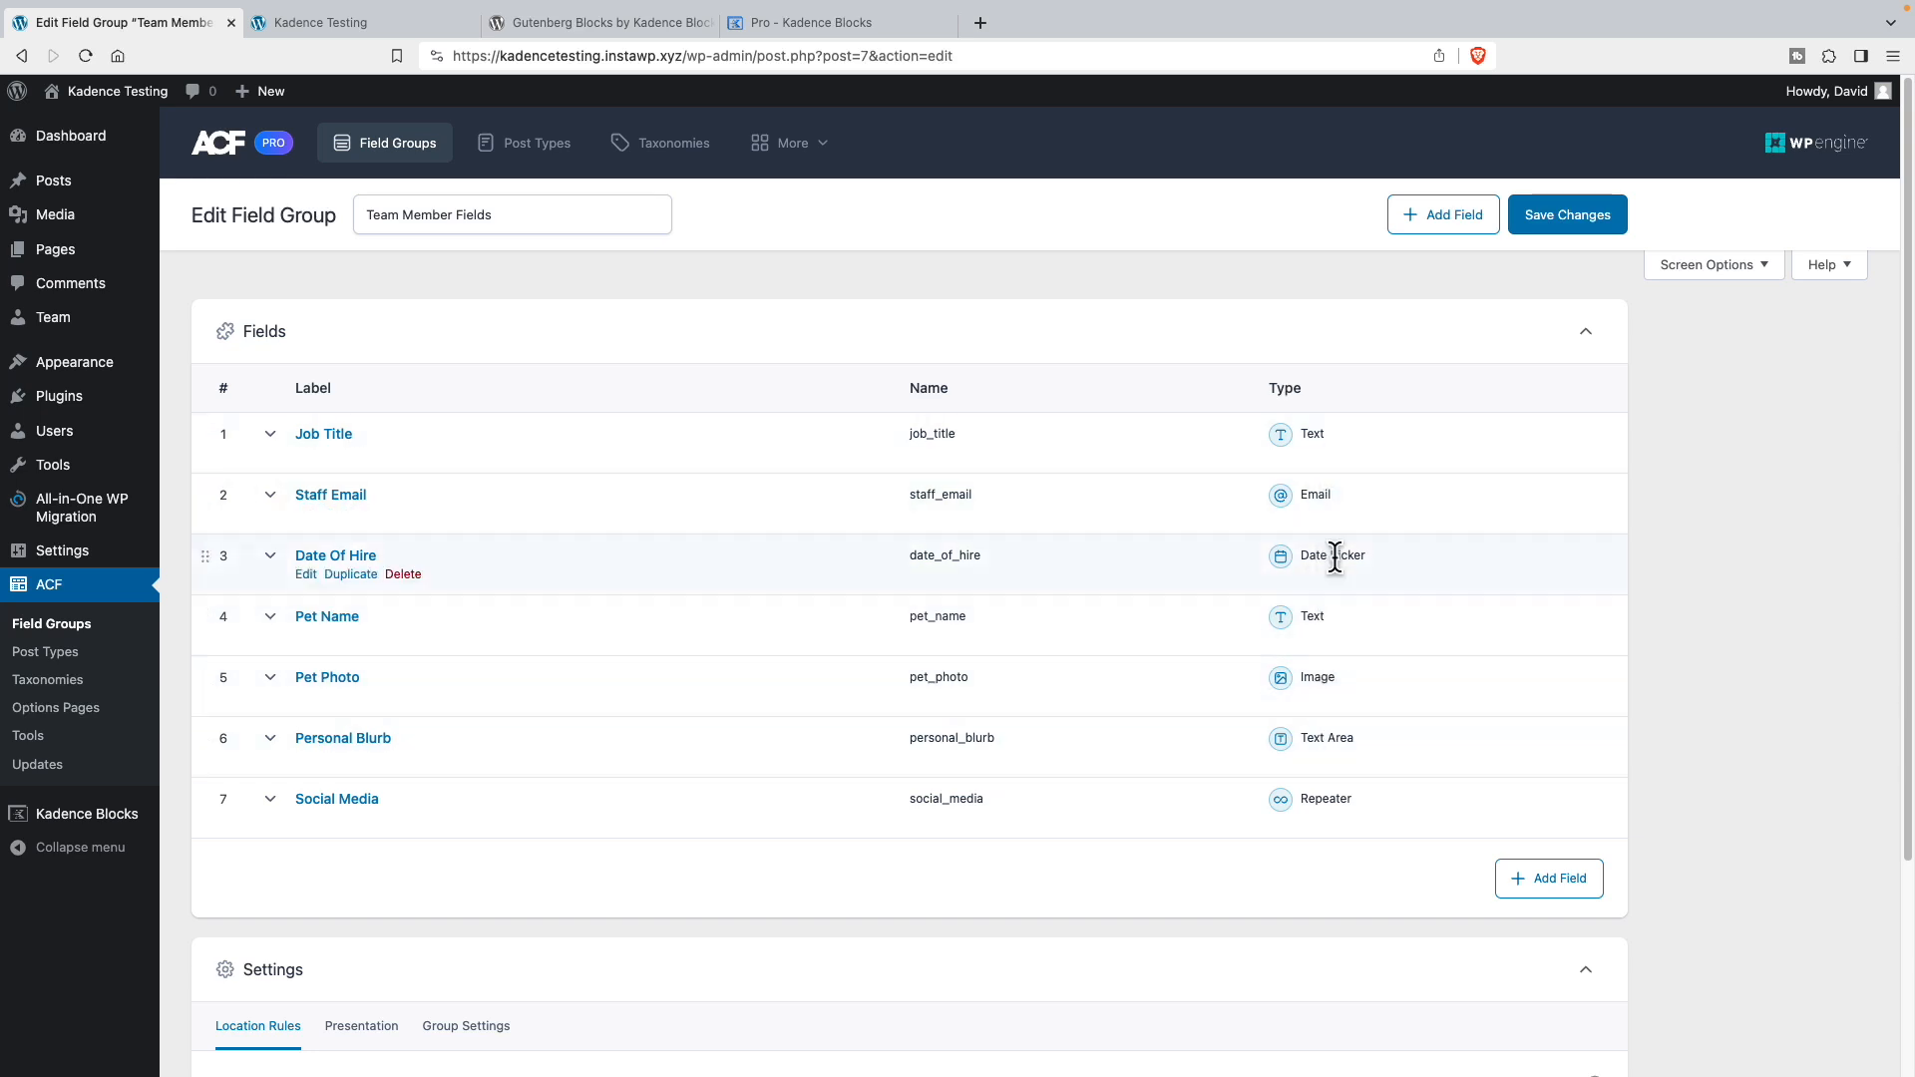
mouse_move(1316, 495)
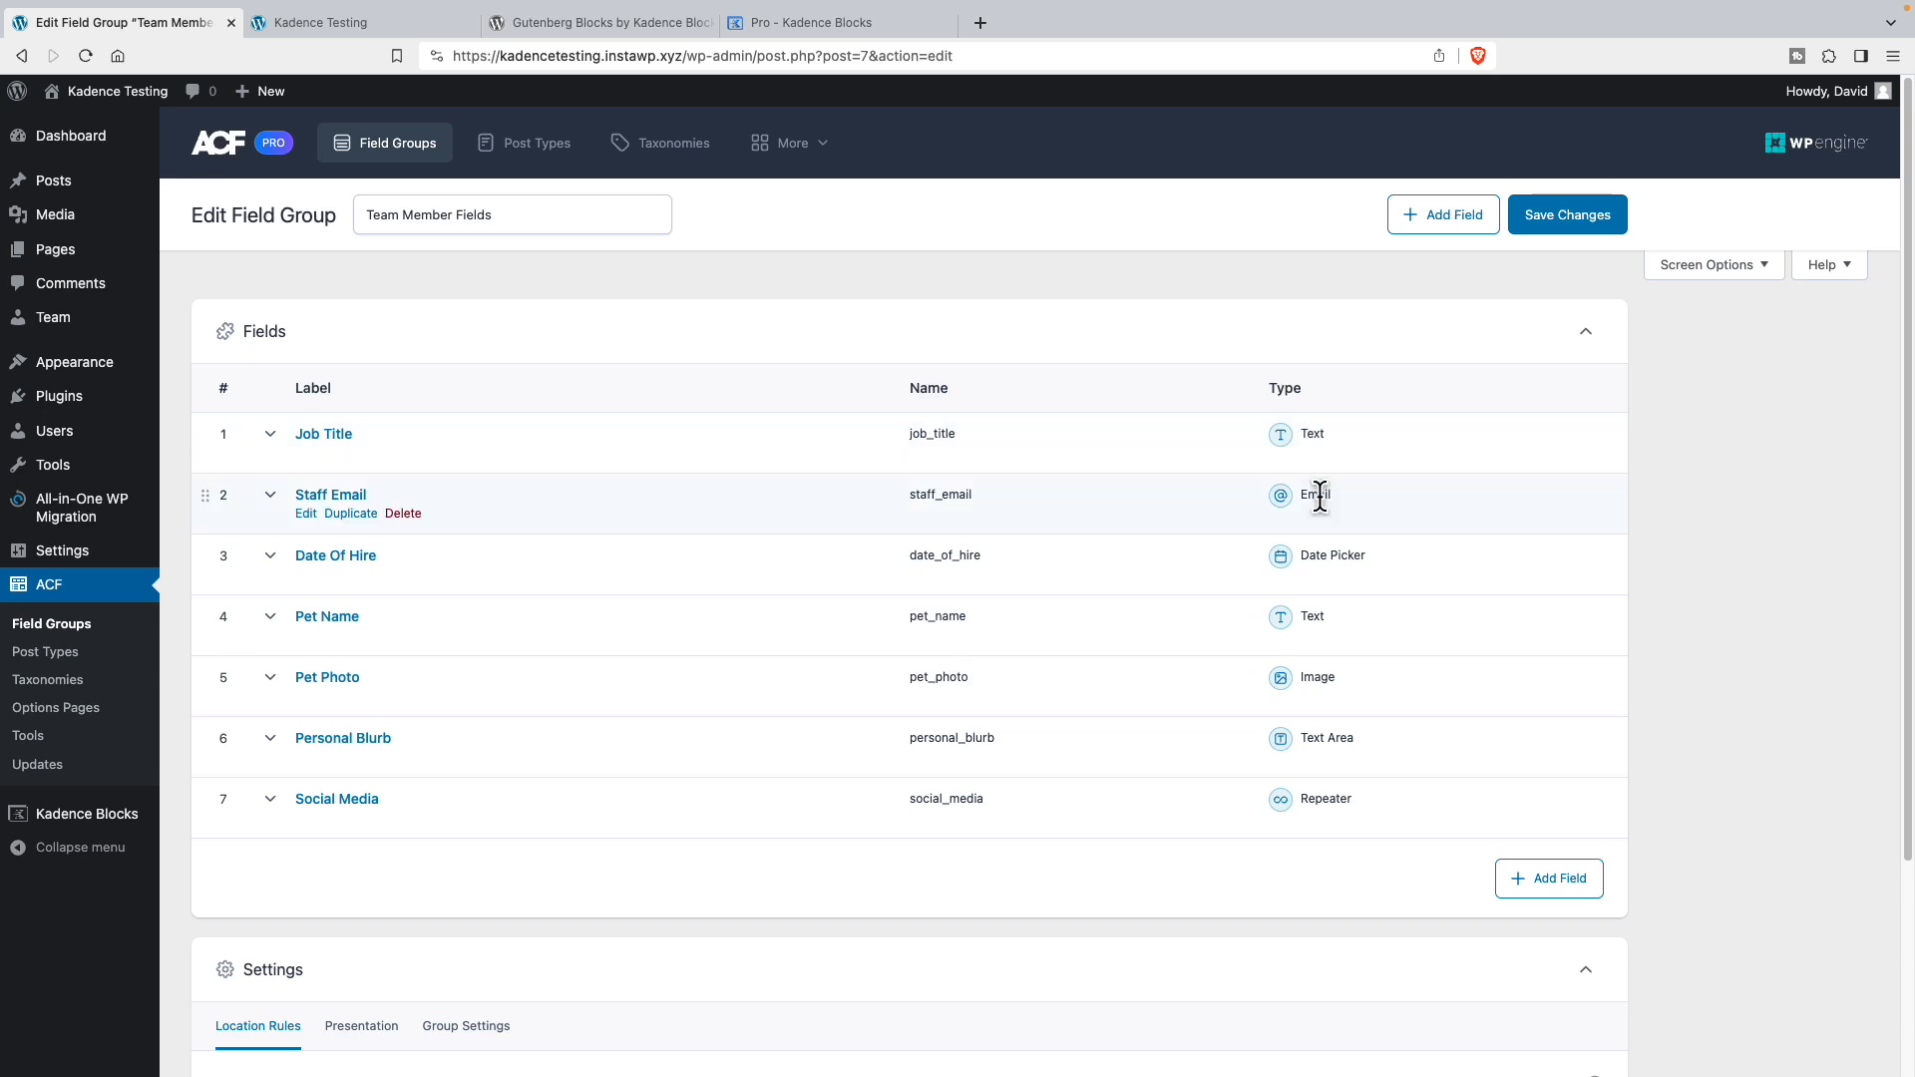
mouse_move(1318, 682)
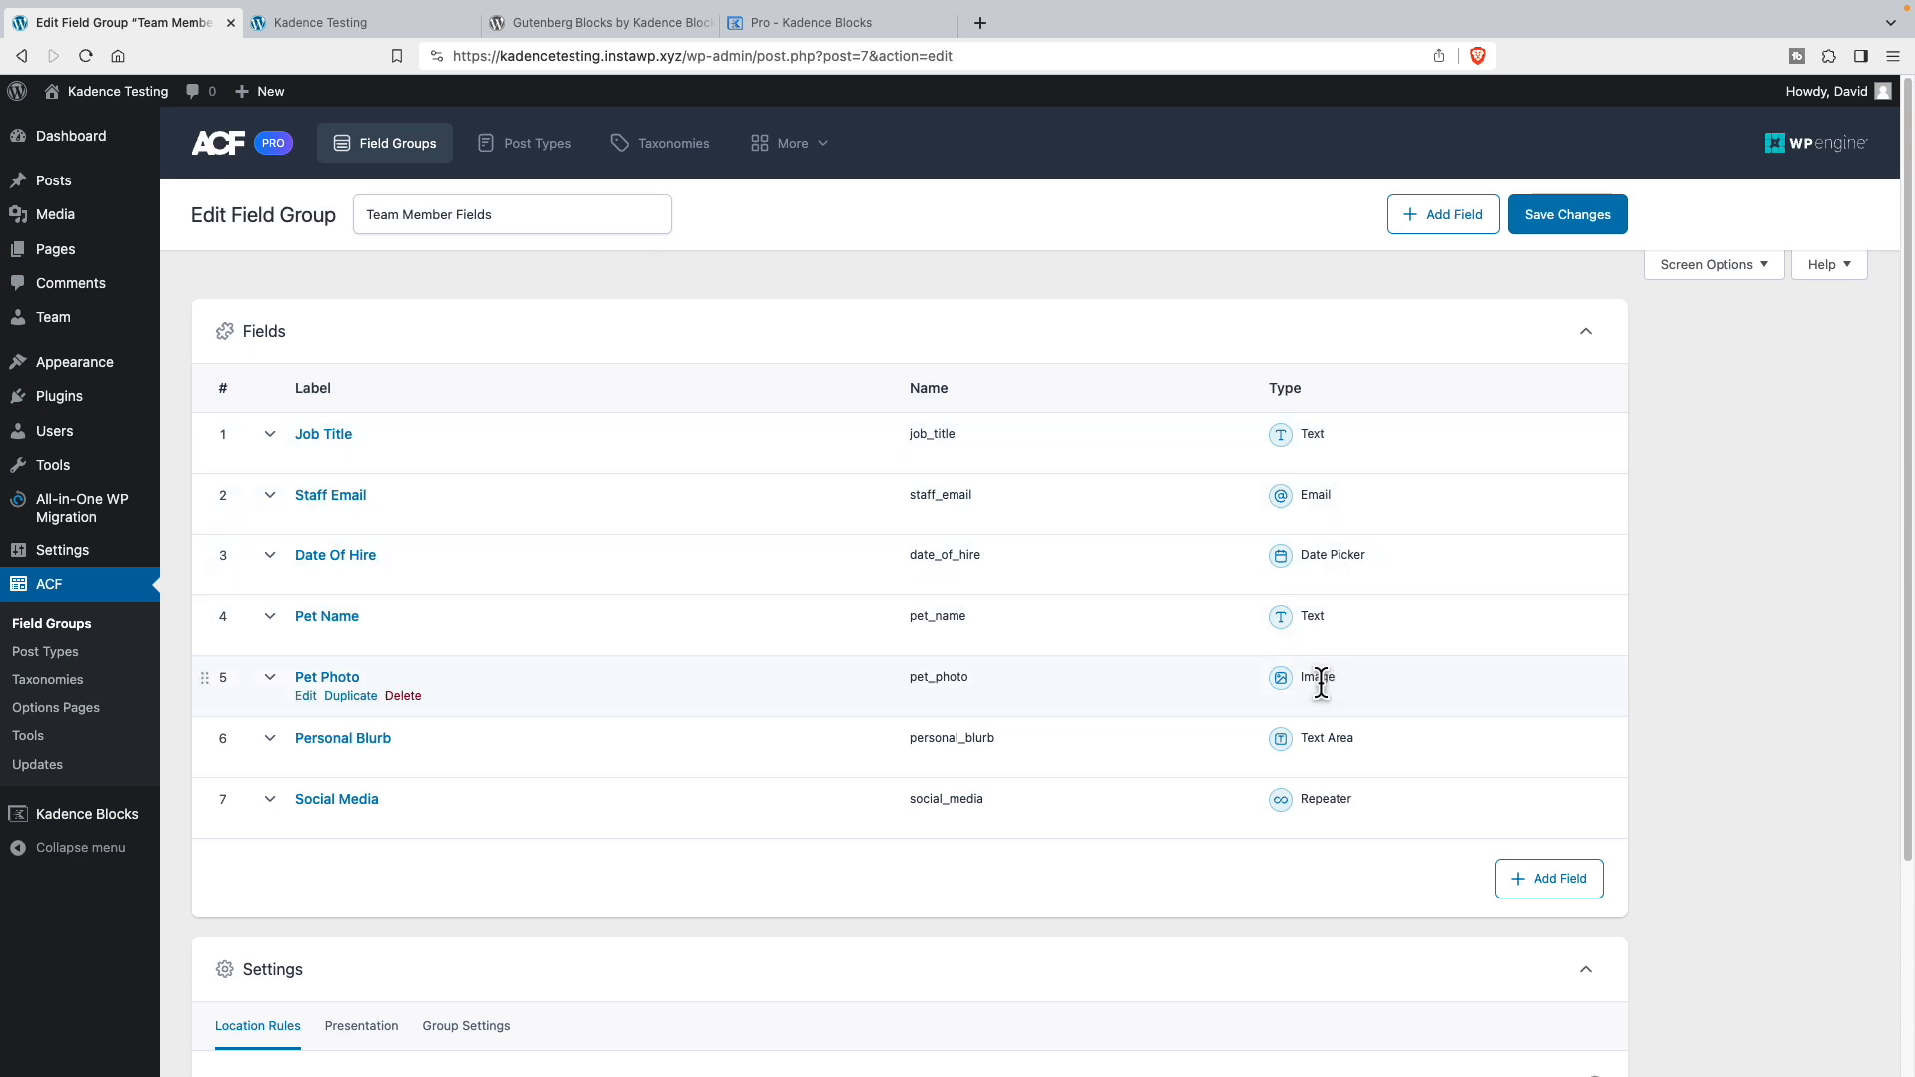
mouse_move(1324, 827)
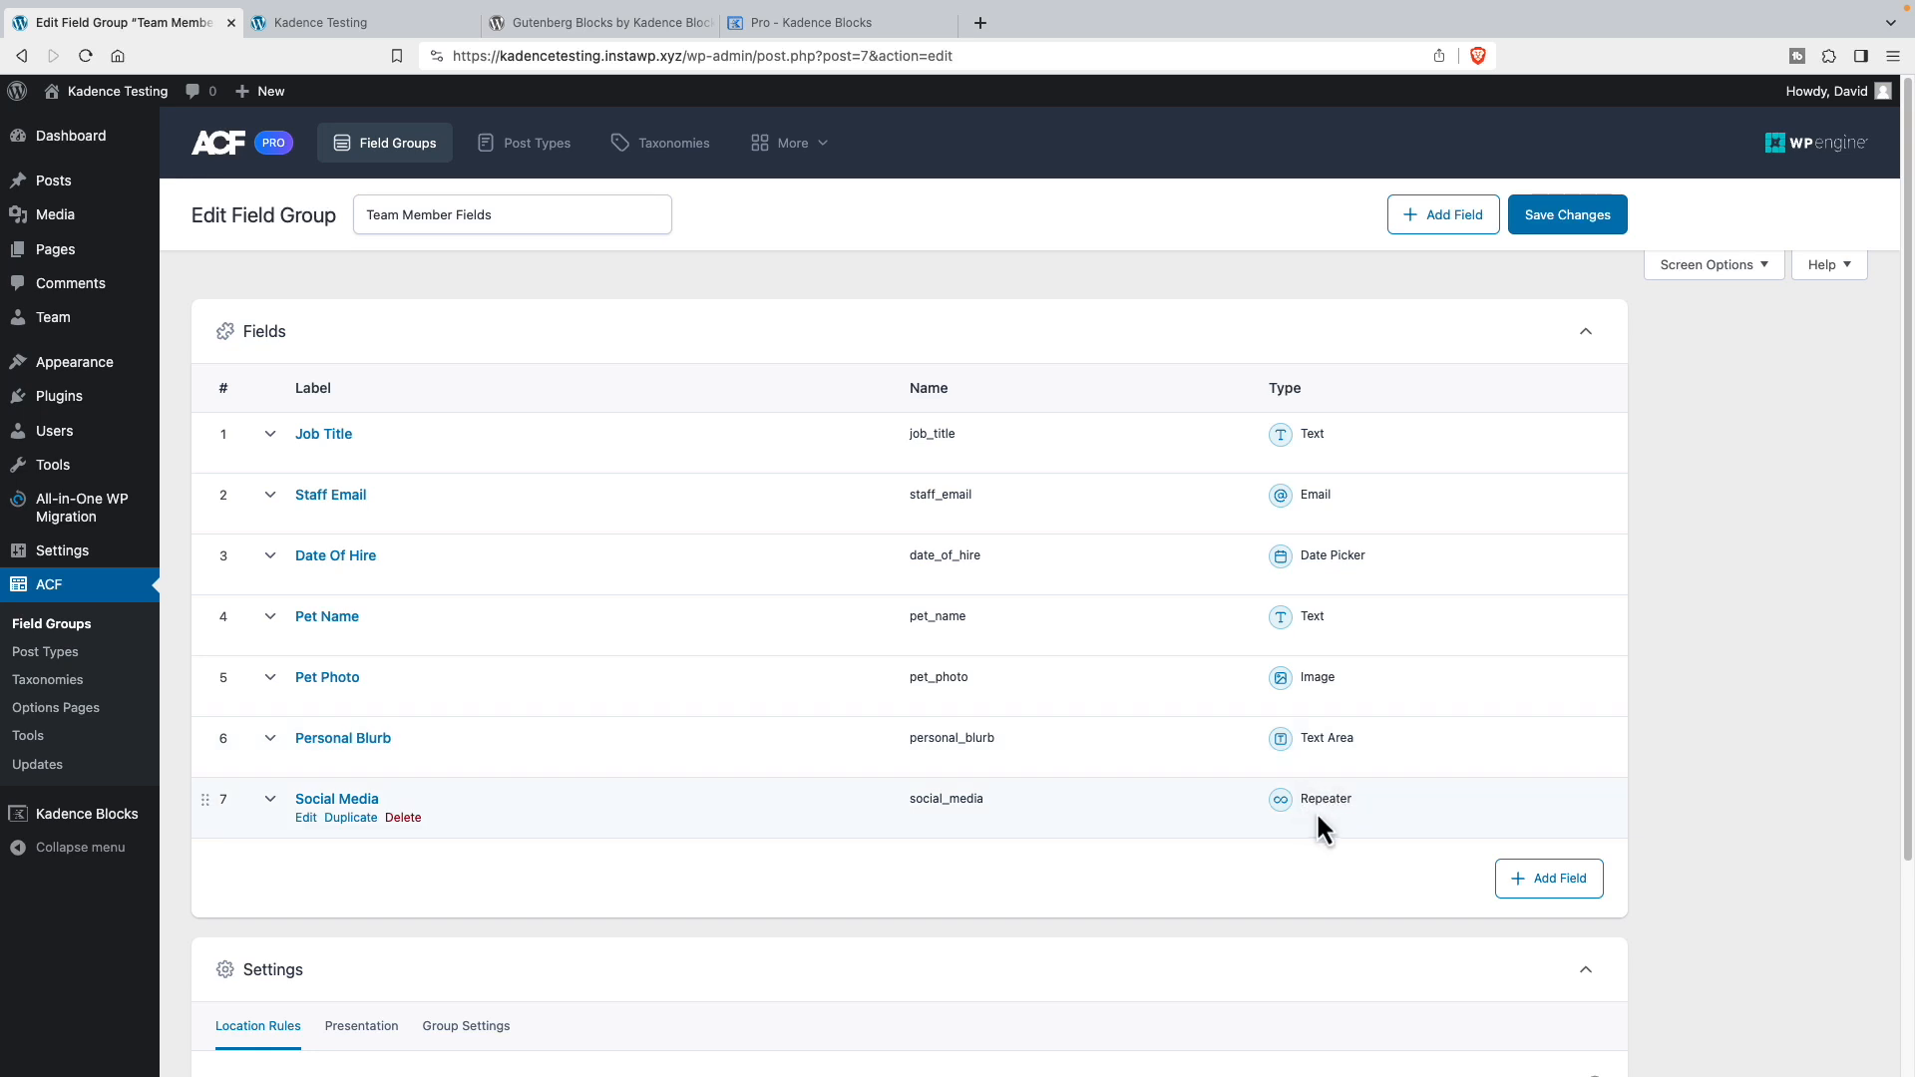
mouse_move(1324, 806)
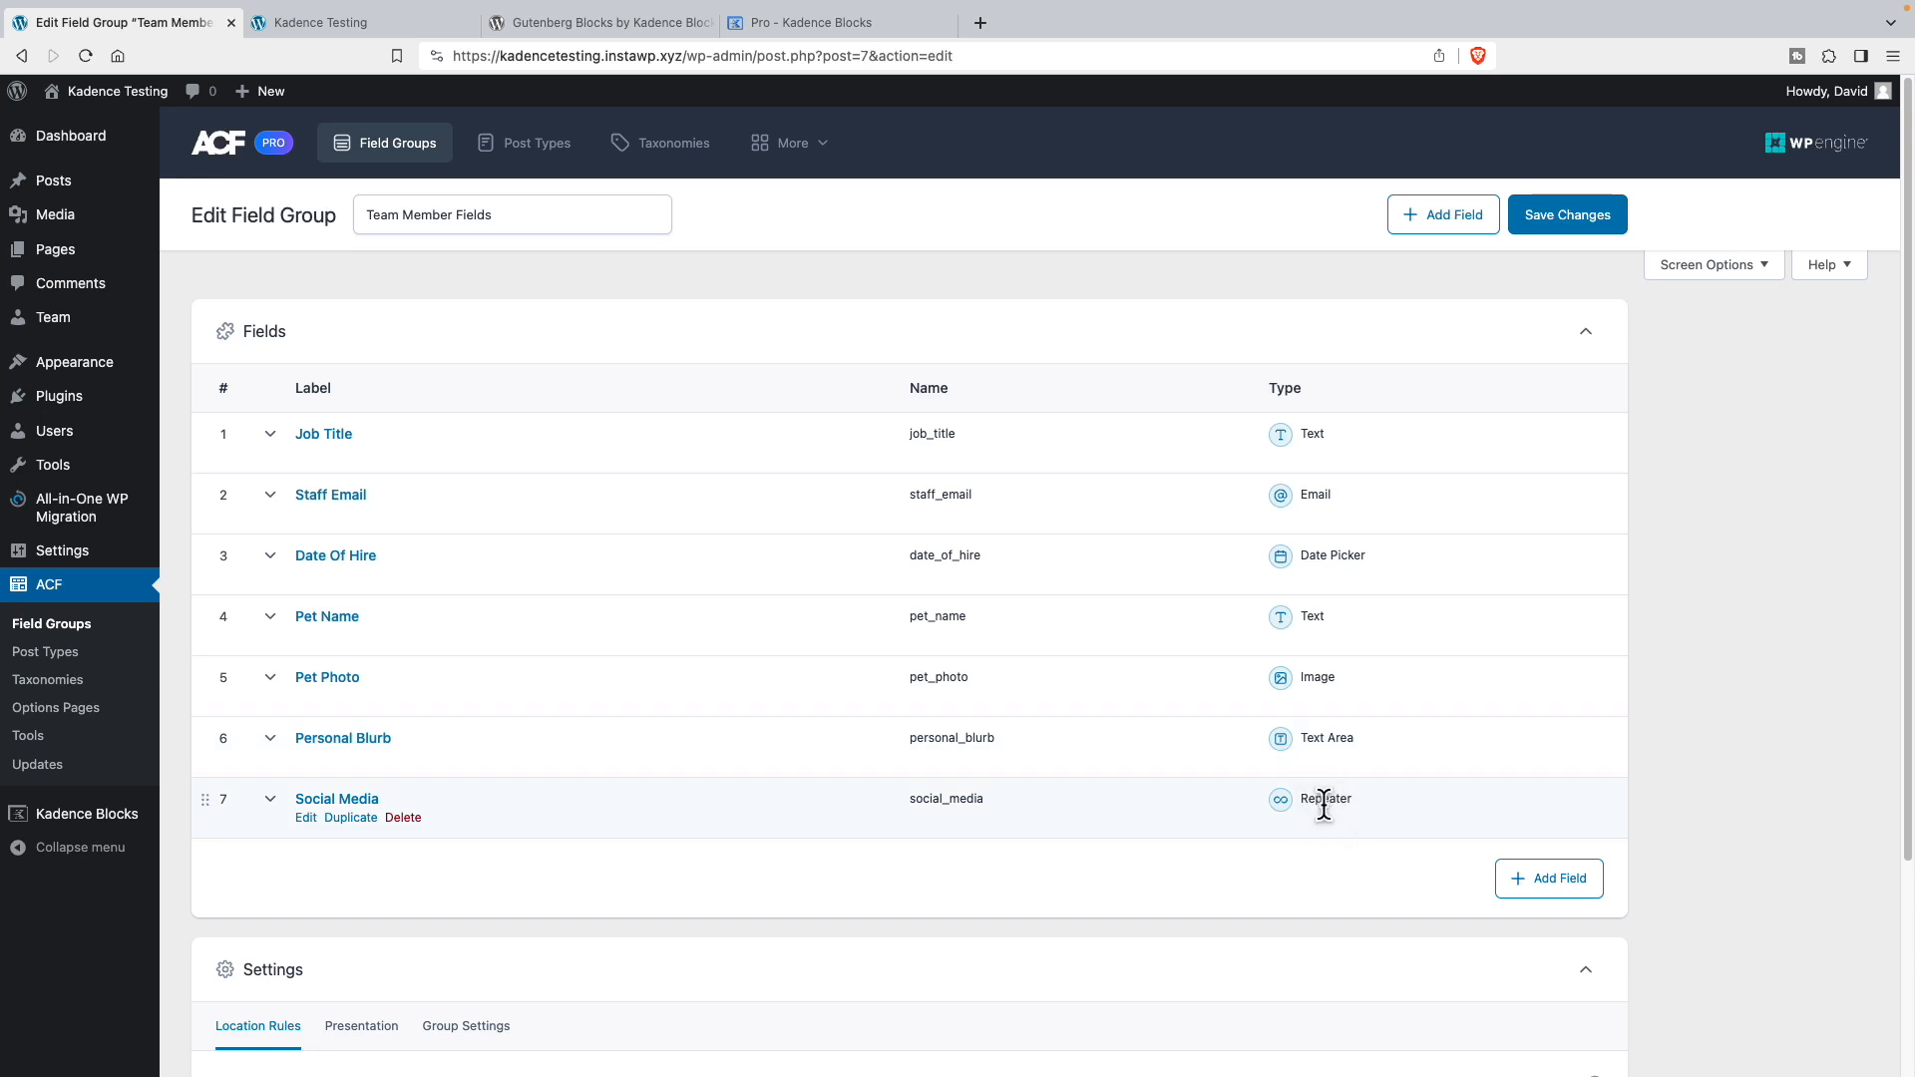
mouse_move(1316, 799)
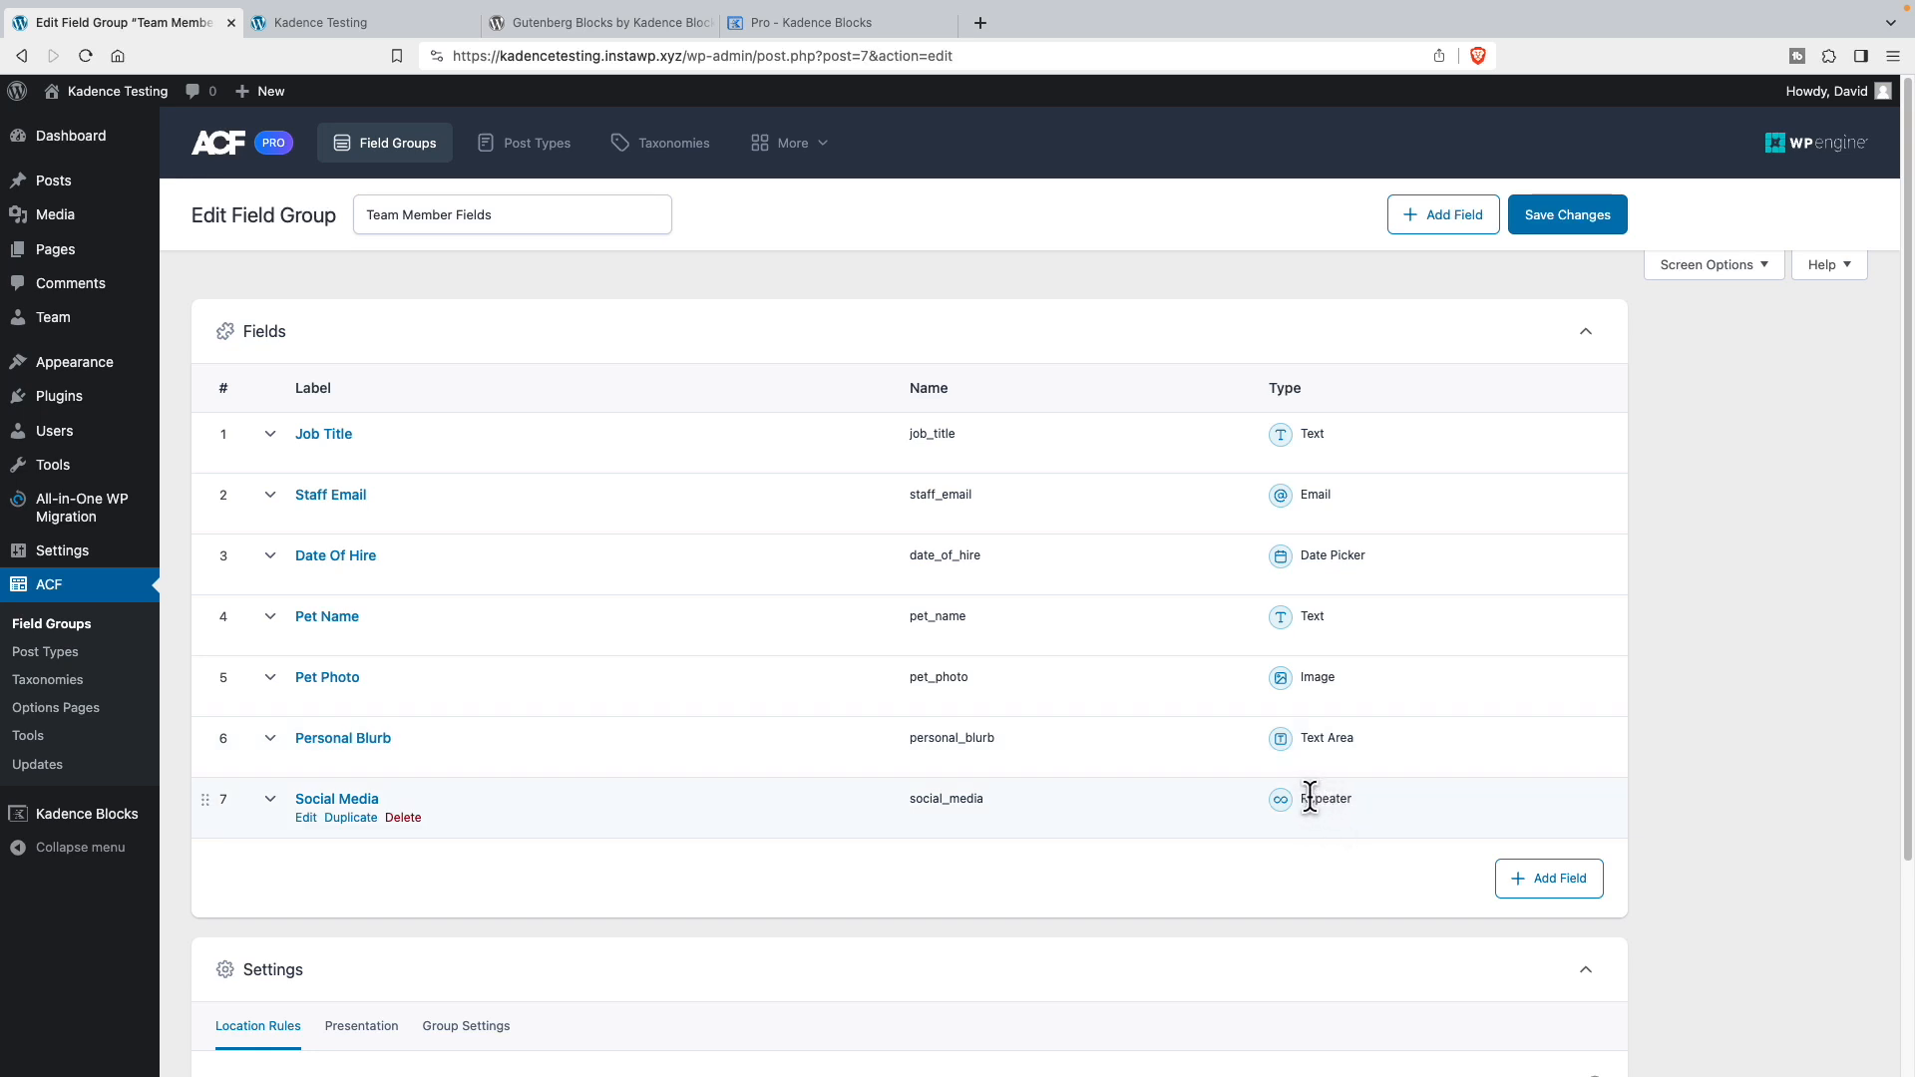
- Inspect the Social Media repeater's Social Site and Link sub fields, then go to the Team posts list
click(323, 797)
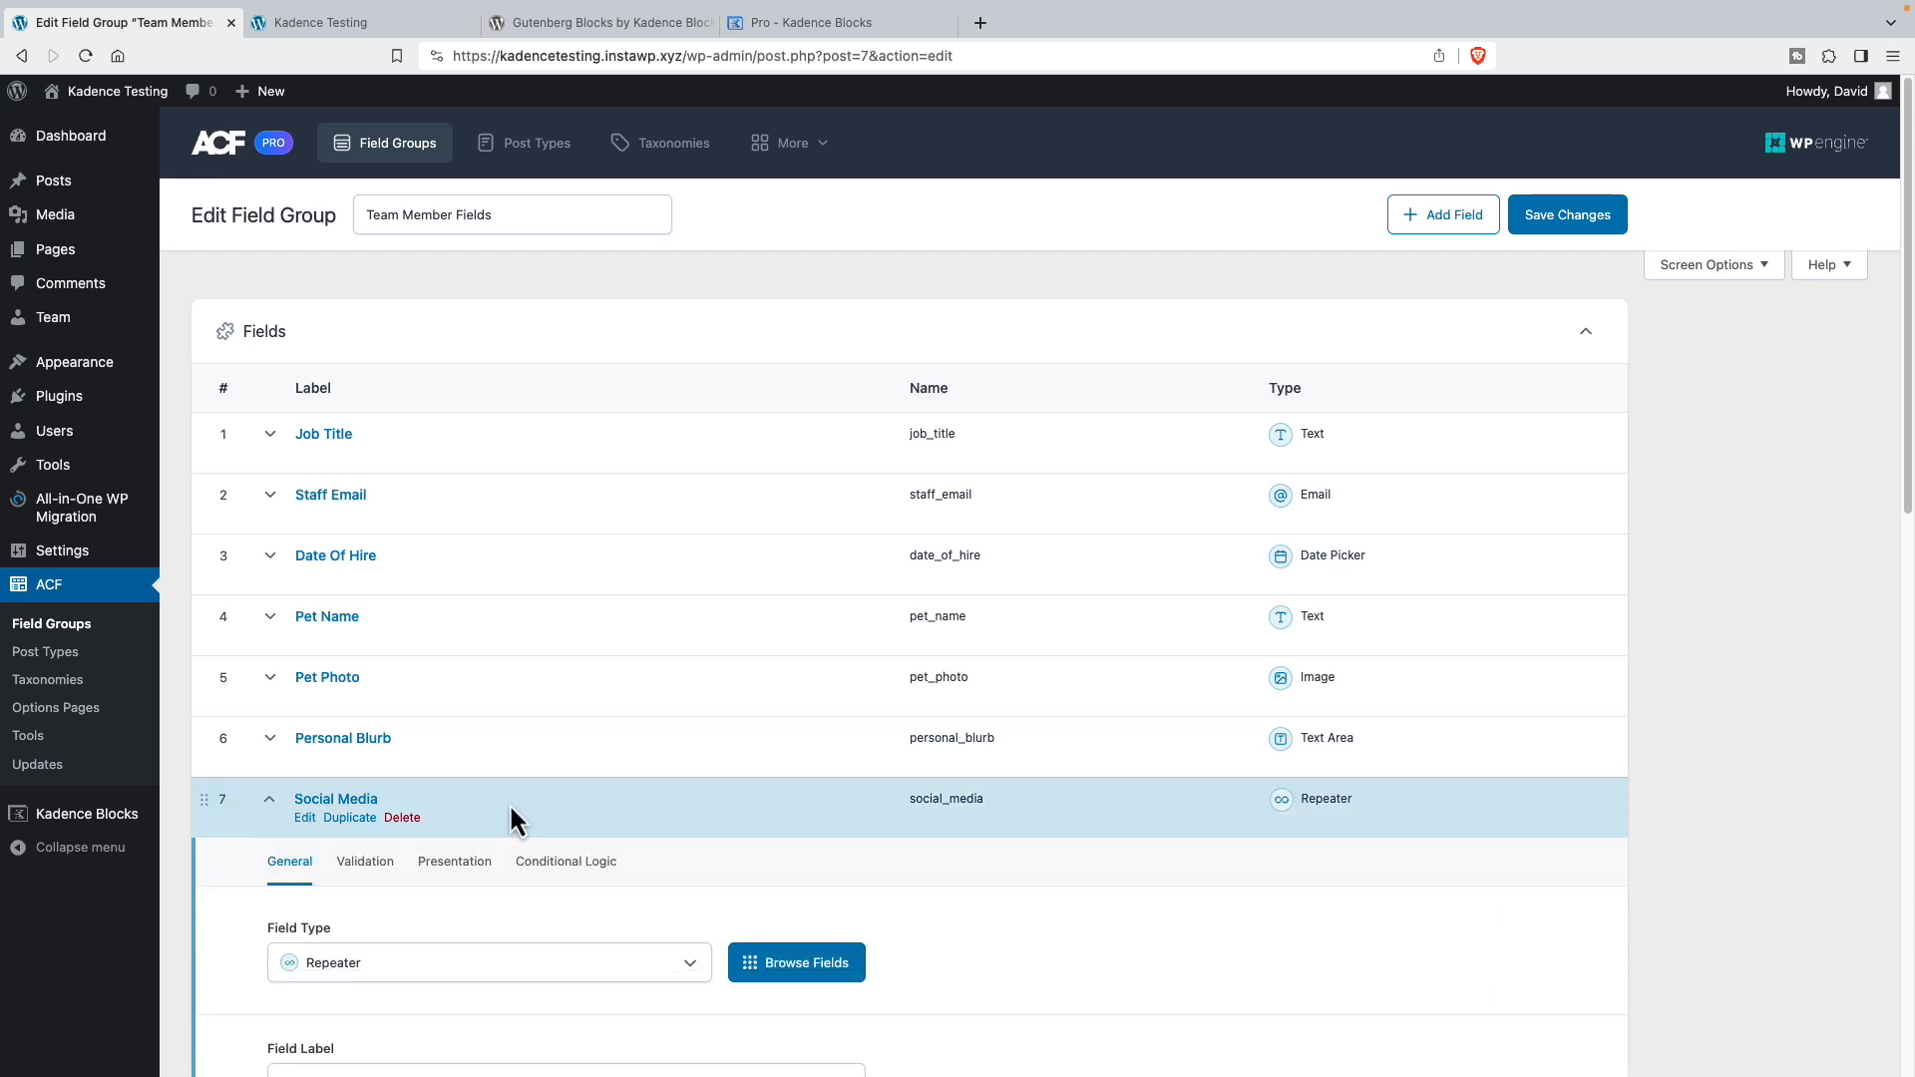
scroll(down, 3)
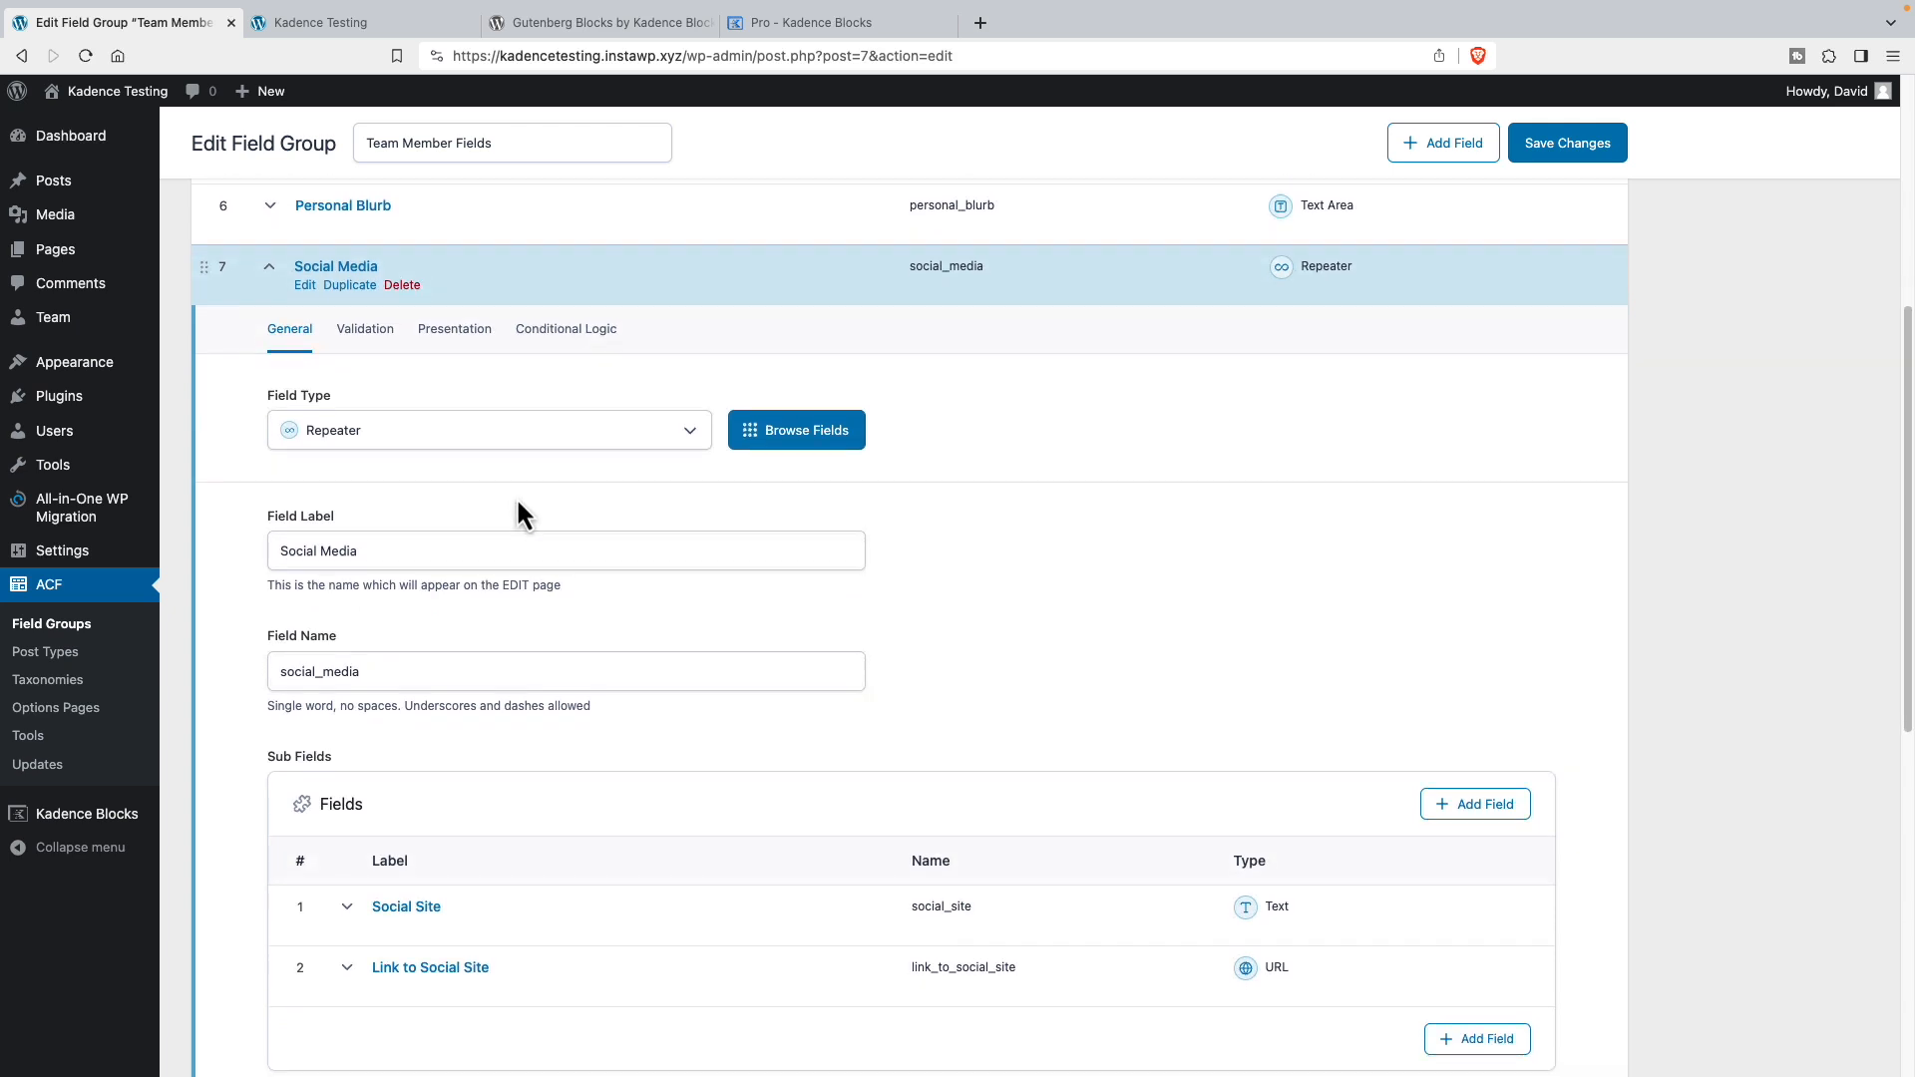
scroll(up, 3)
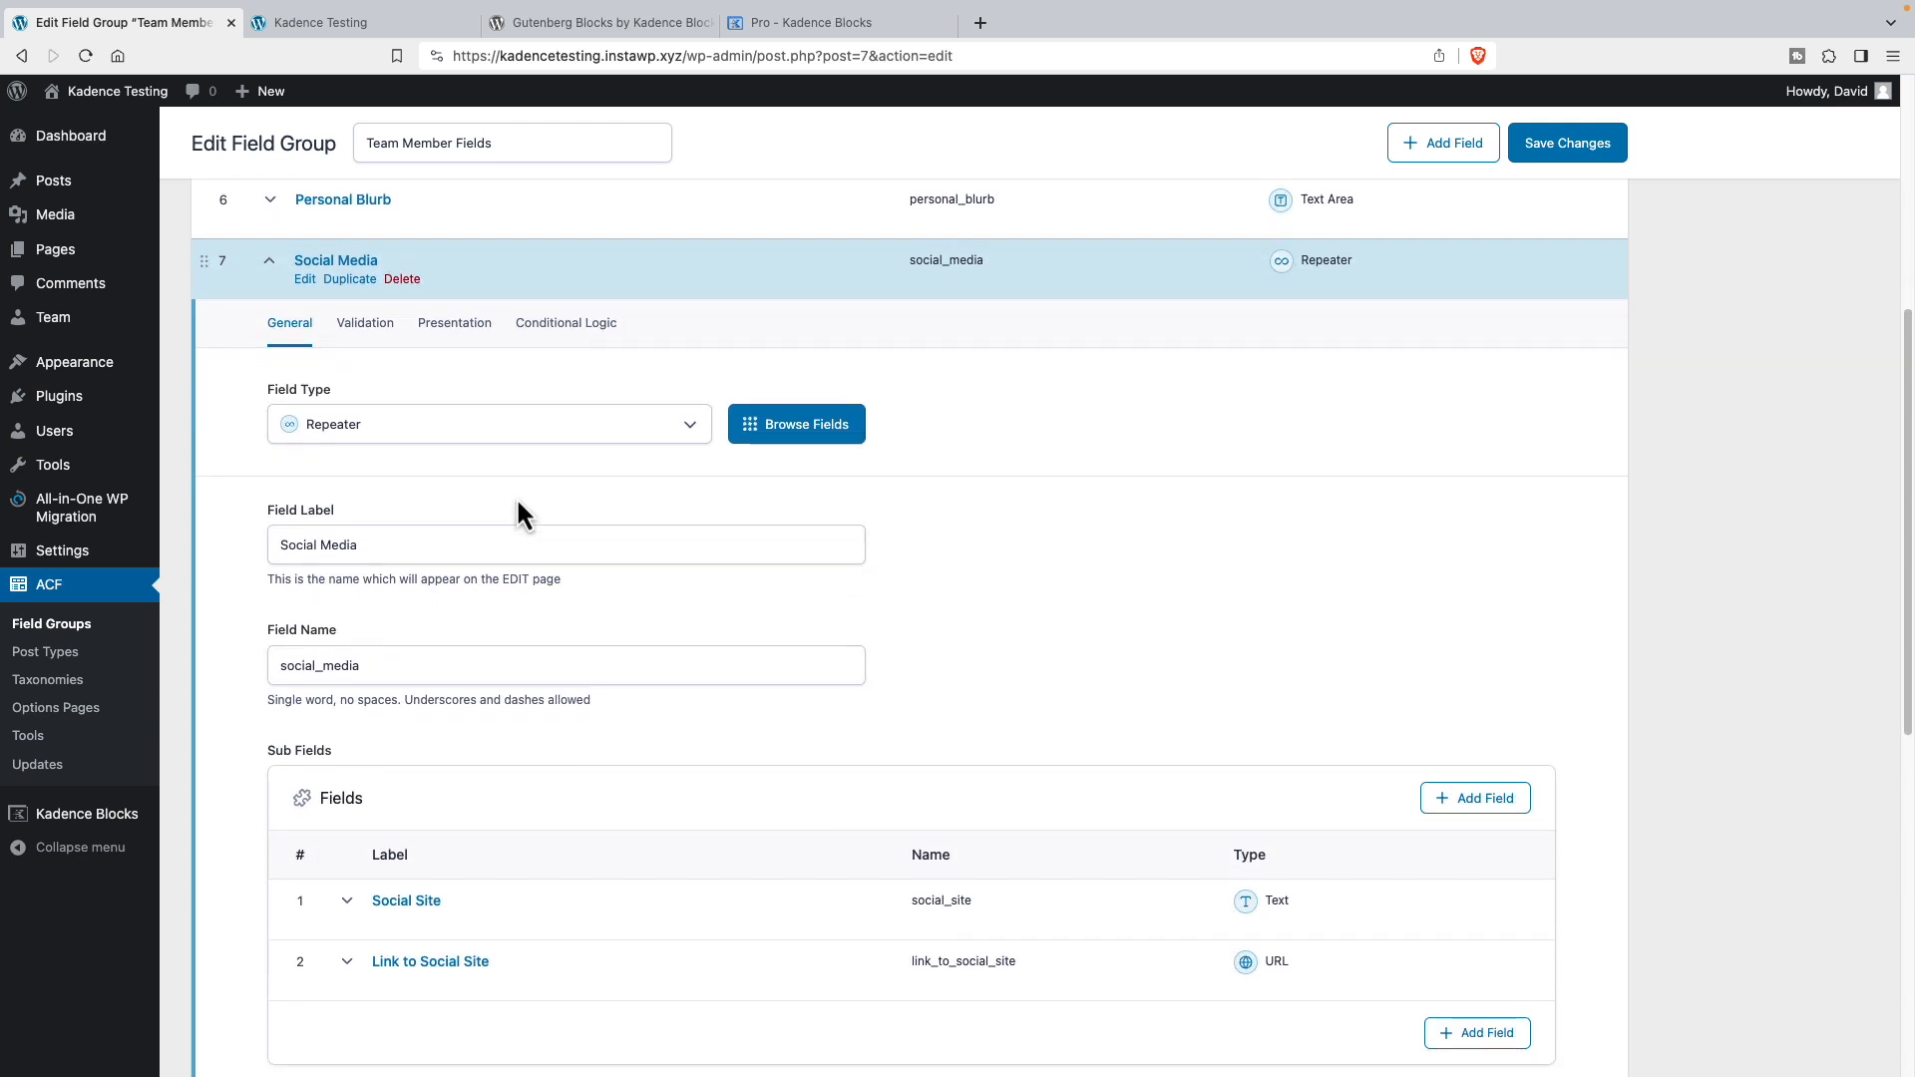
mouse_move(335, 763)
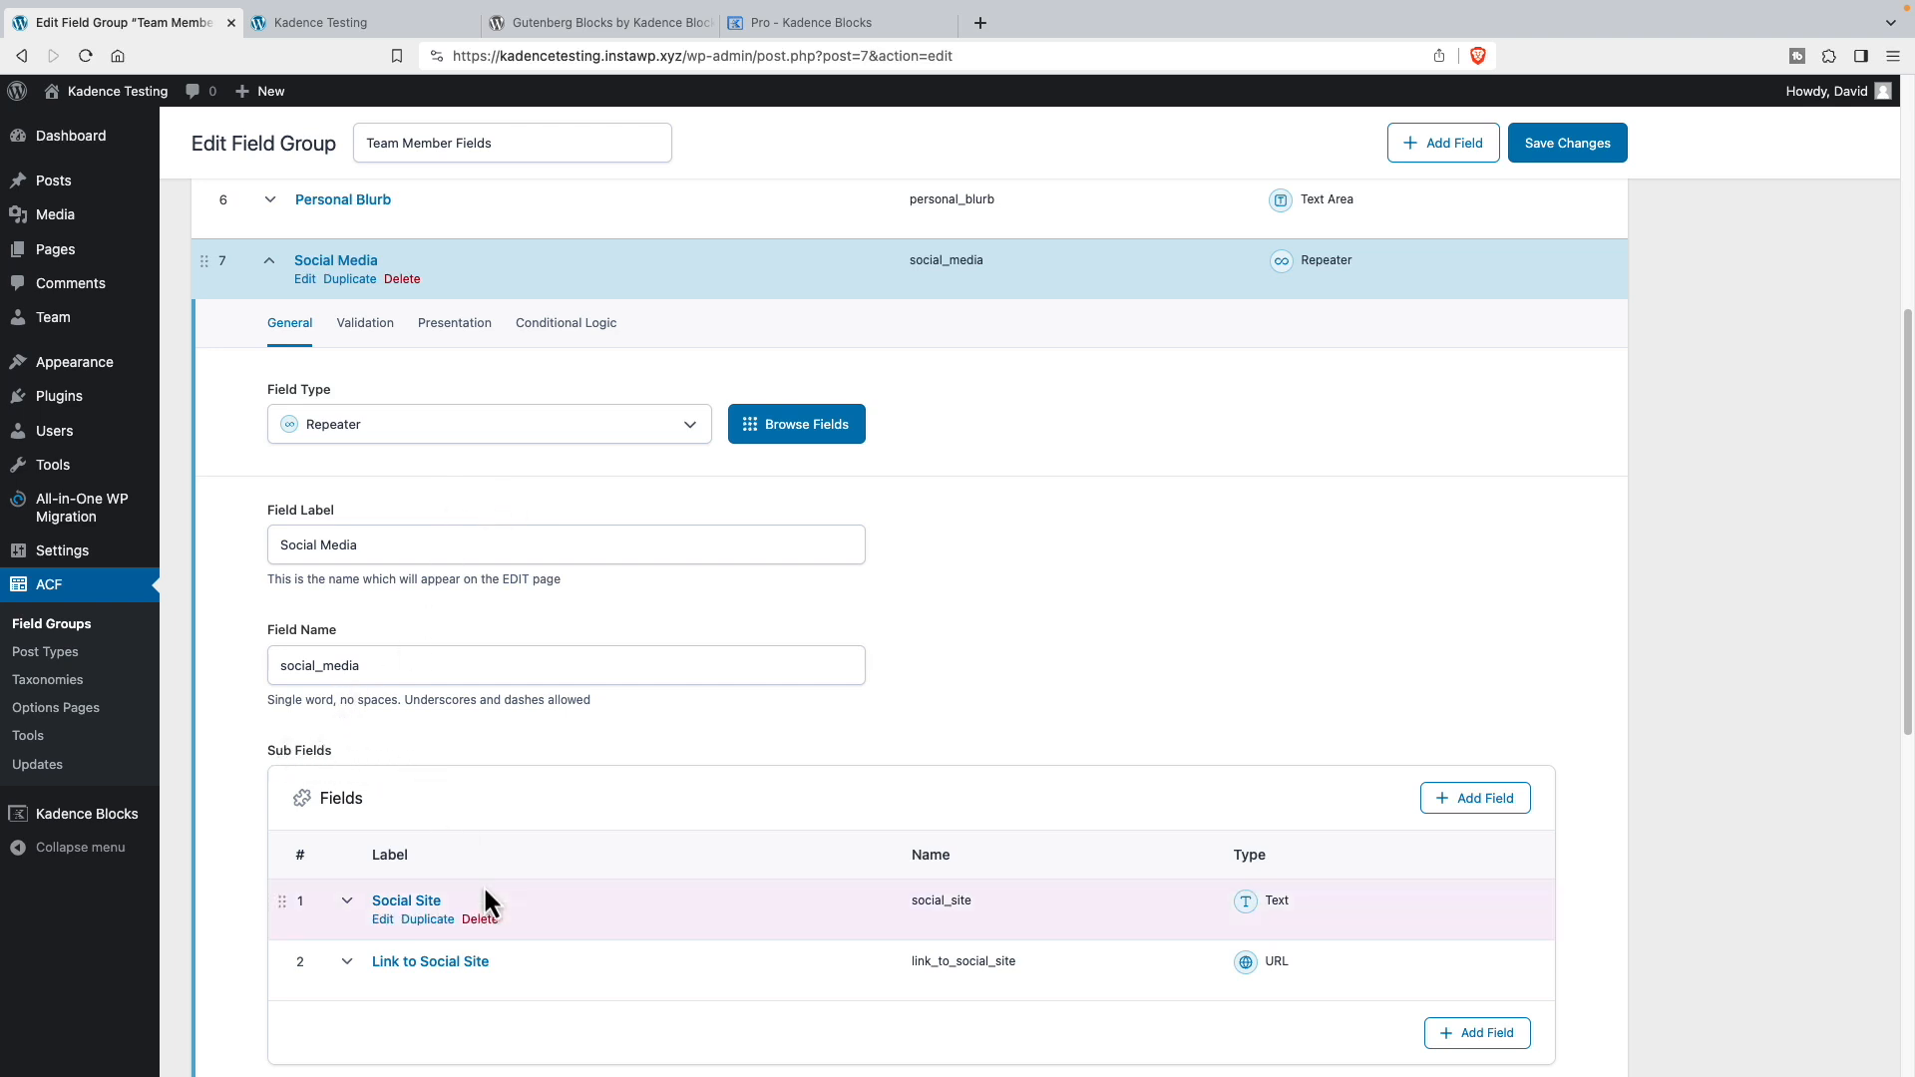
mouse_move(473, 899)
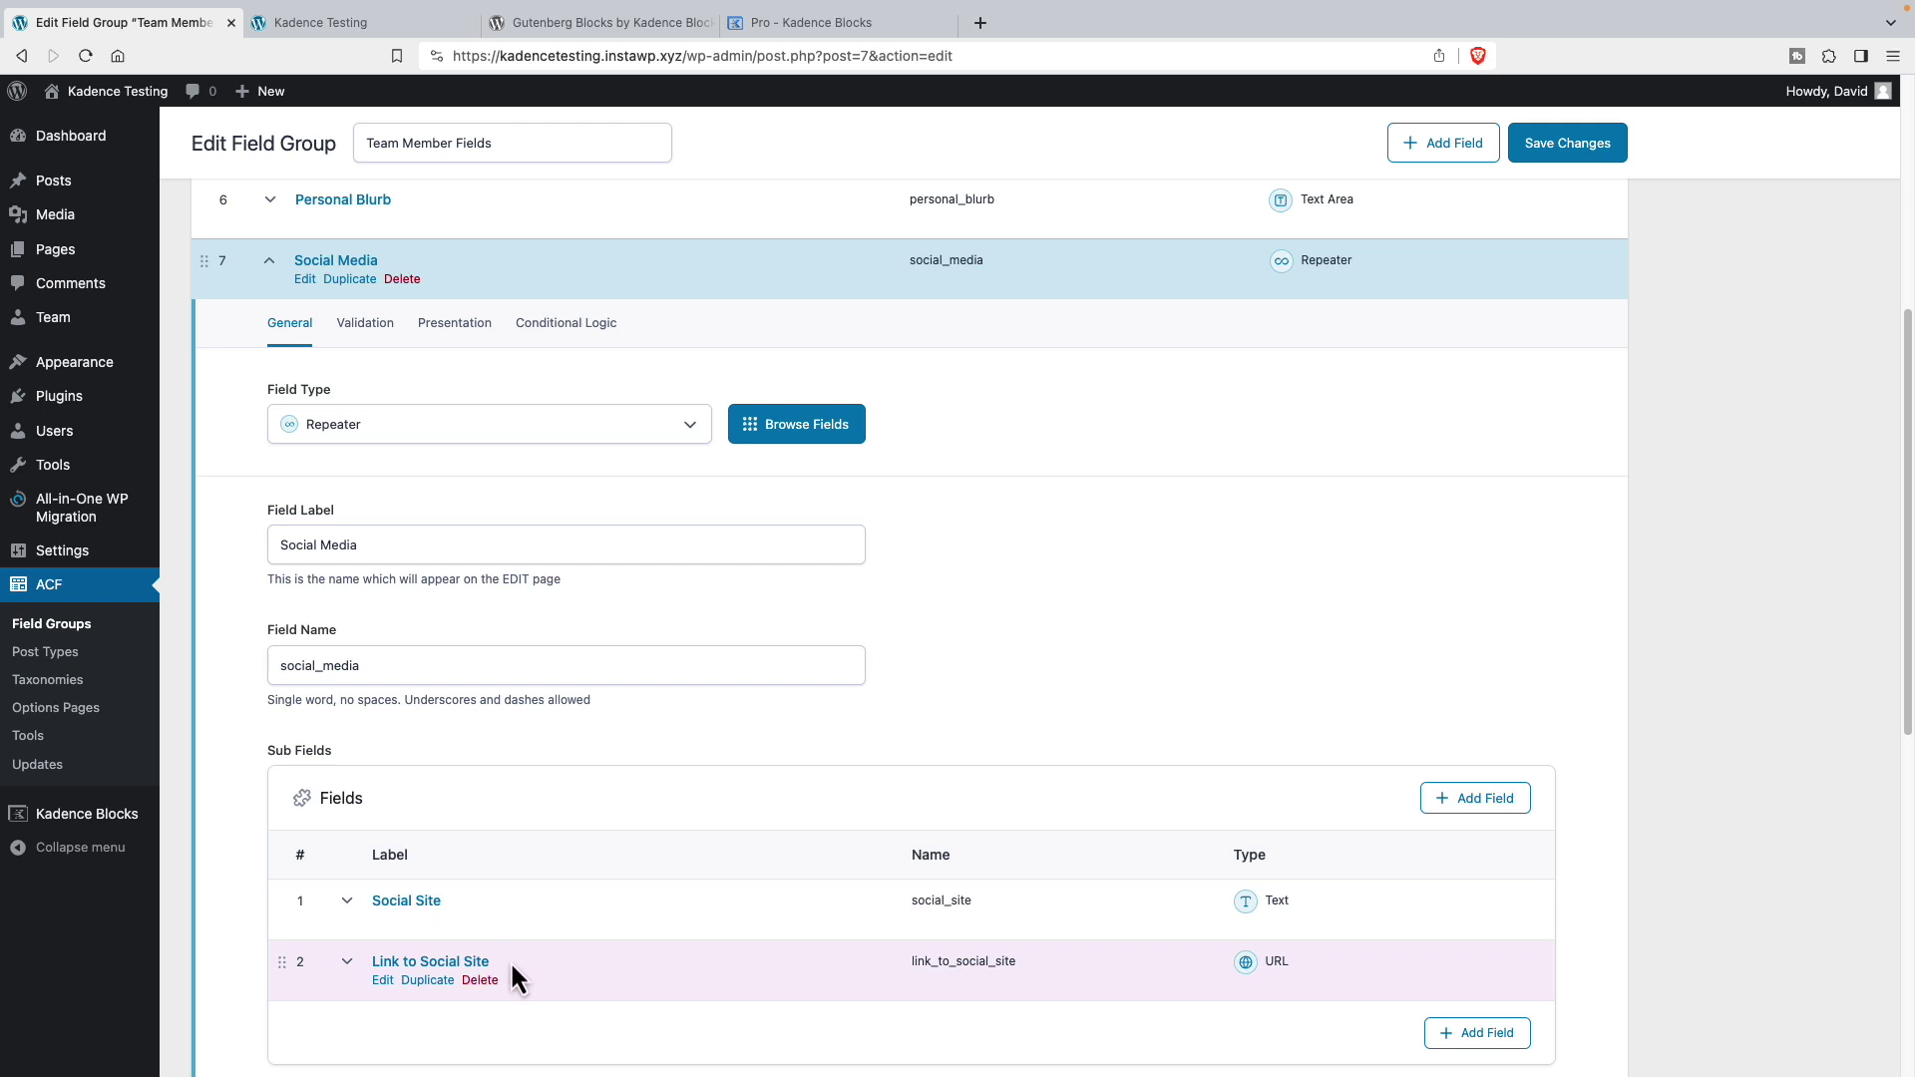
mouse_move(1117, 867)
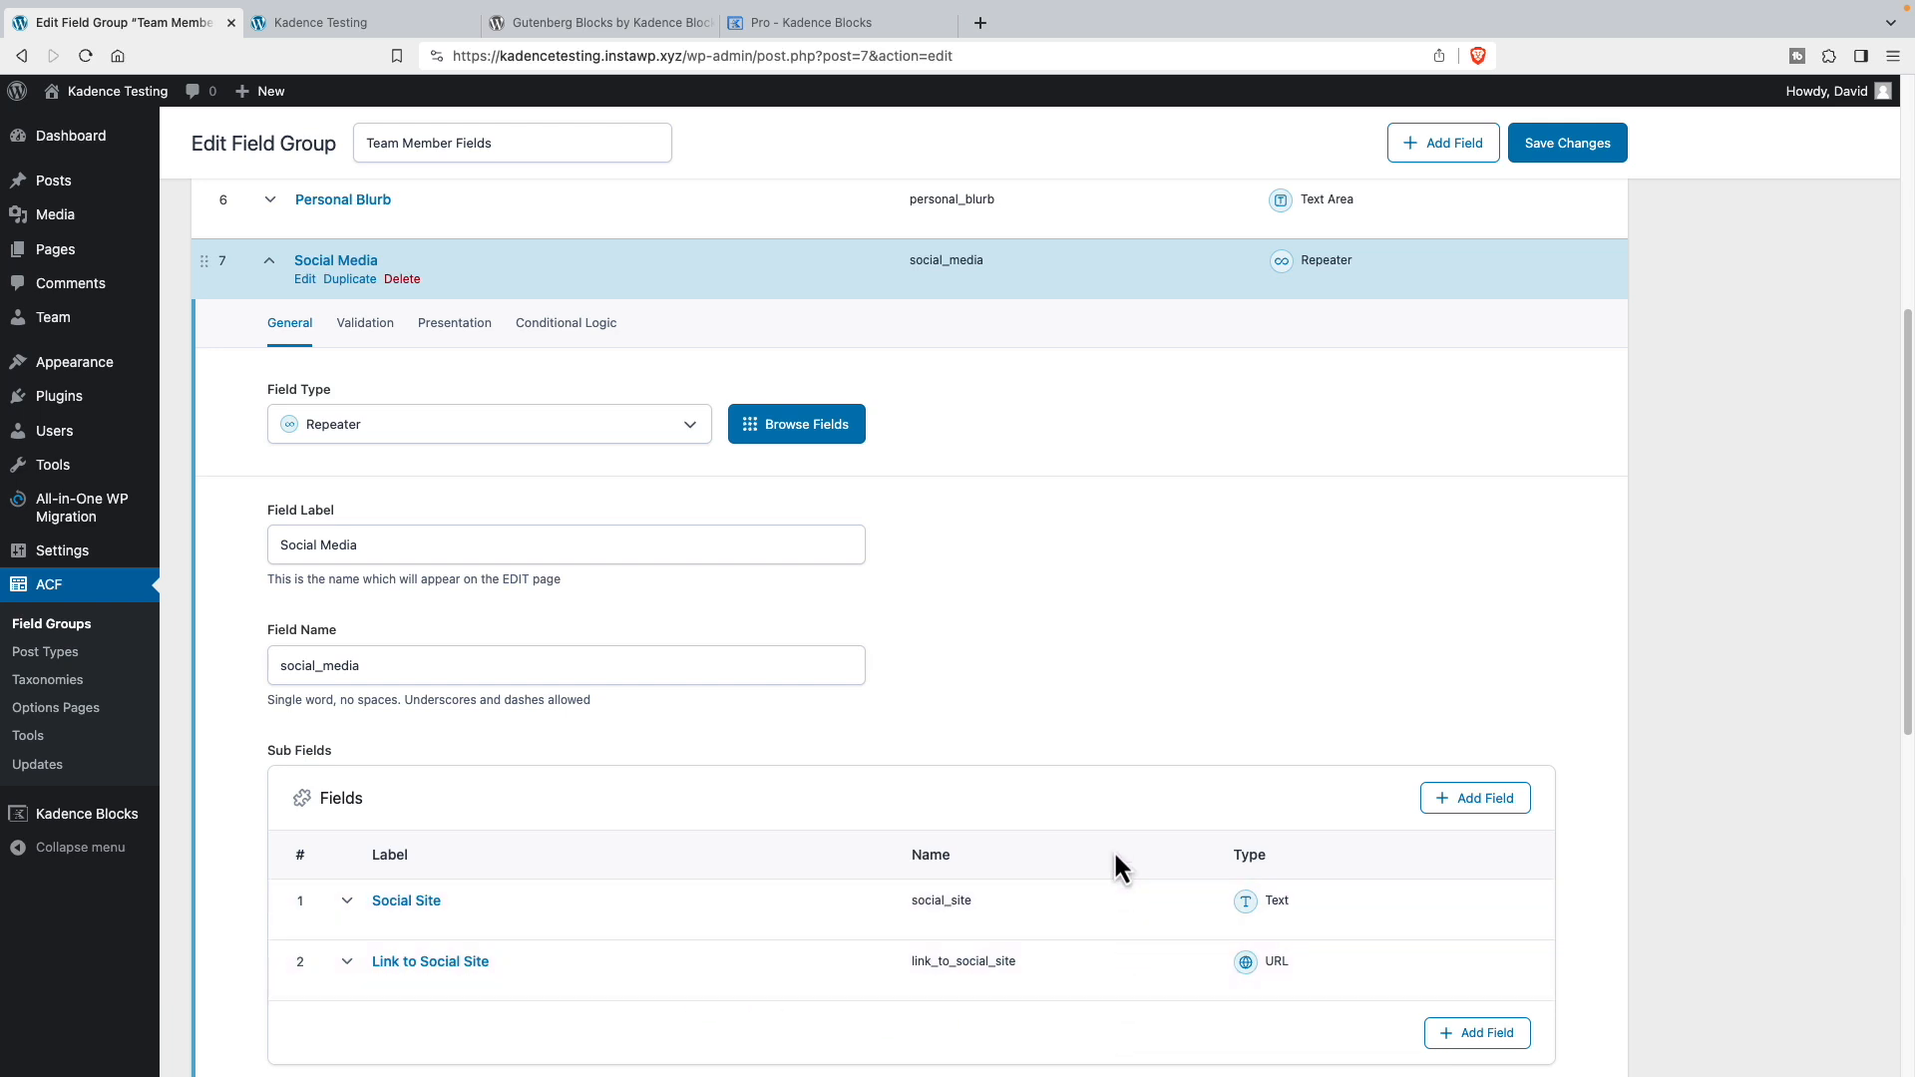
mouse_move(391, 812)
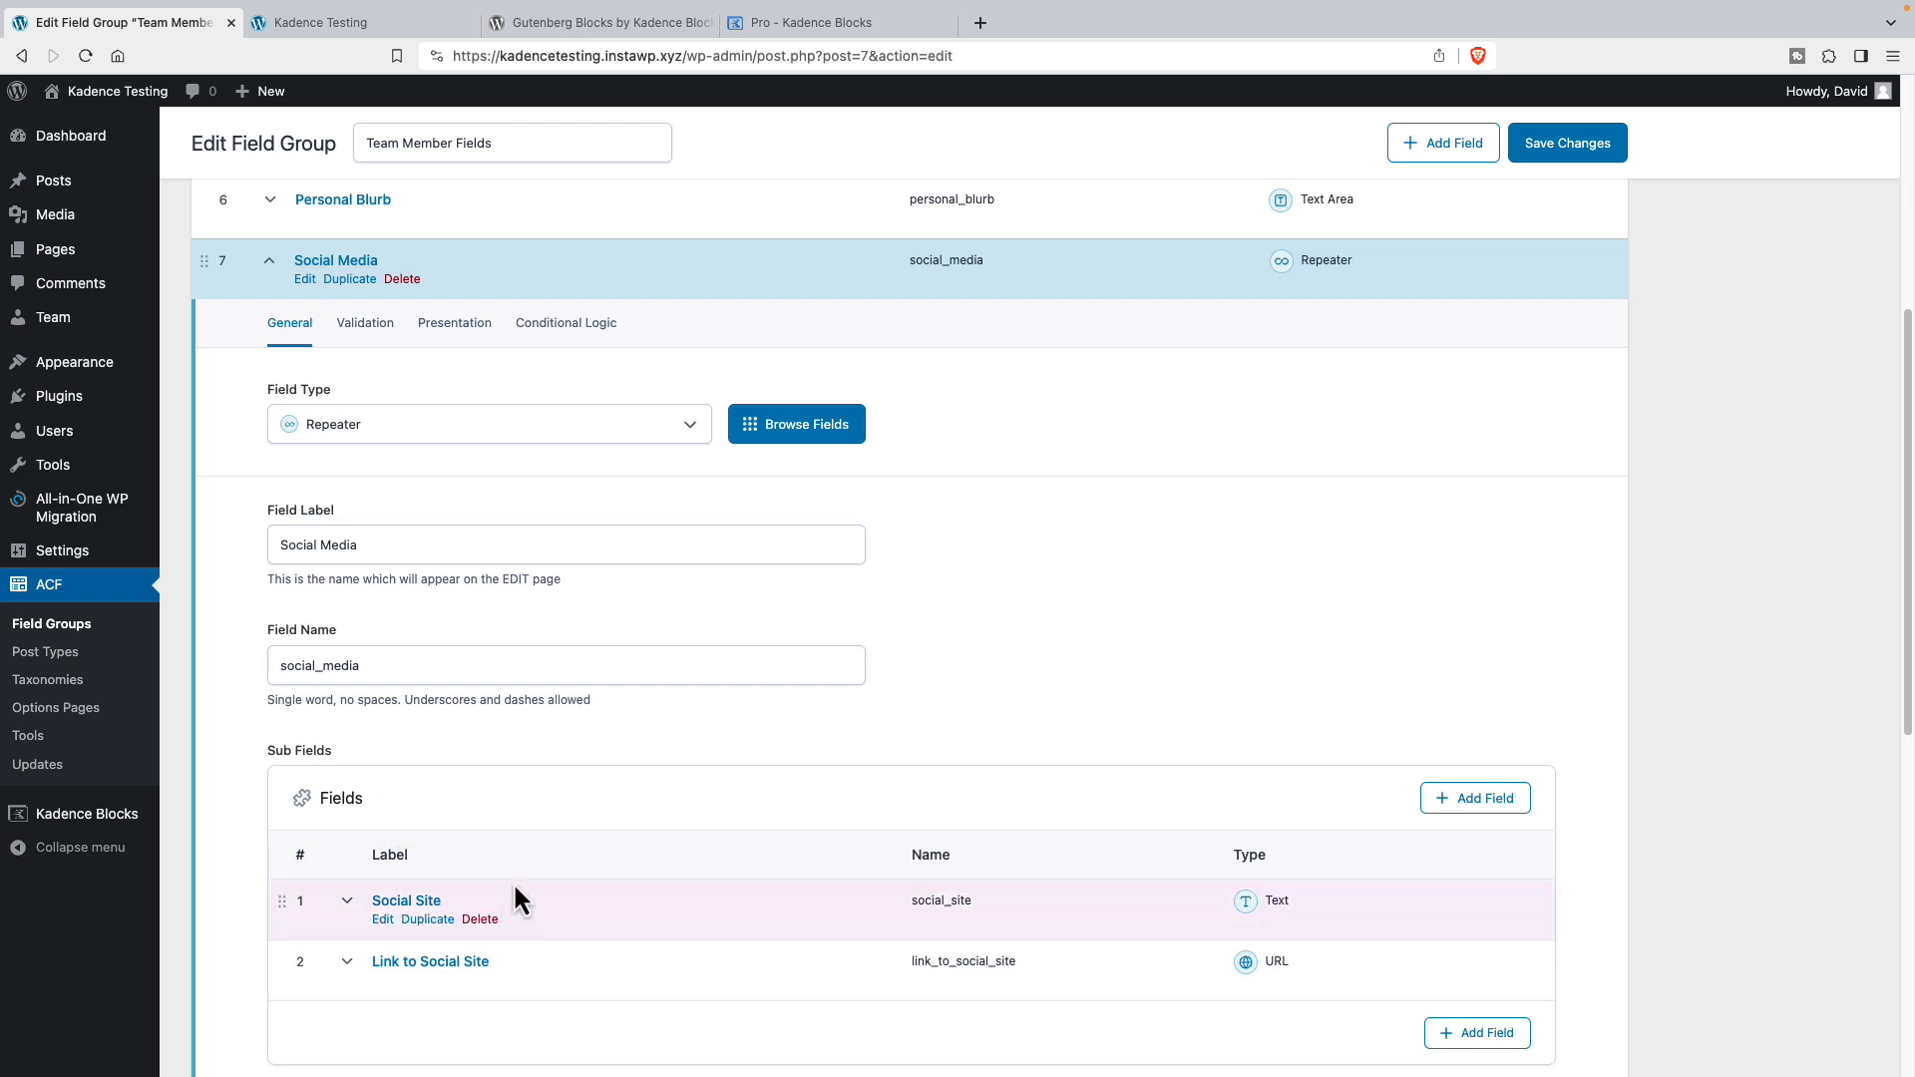
mouse_move(291, 706)
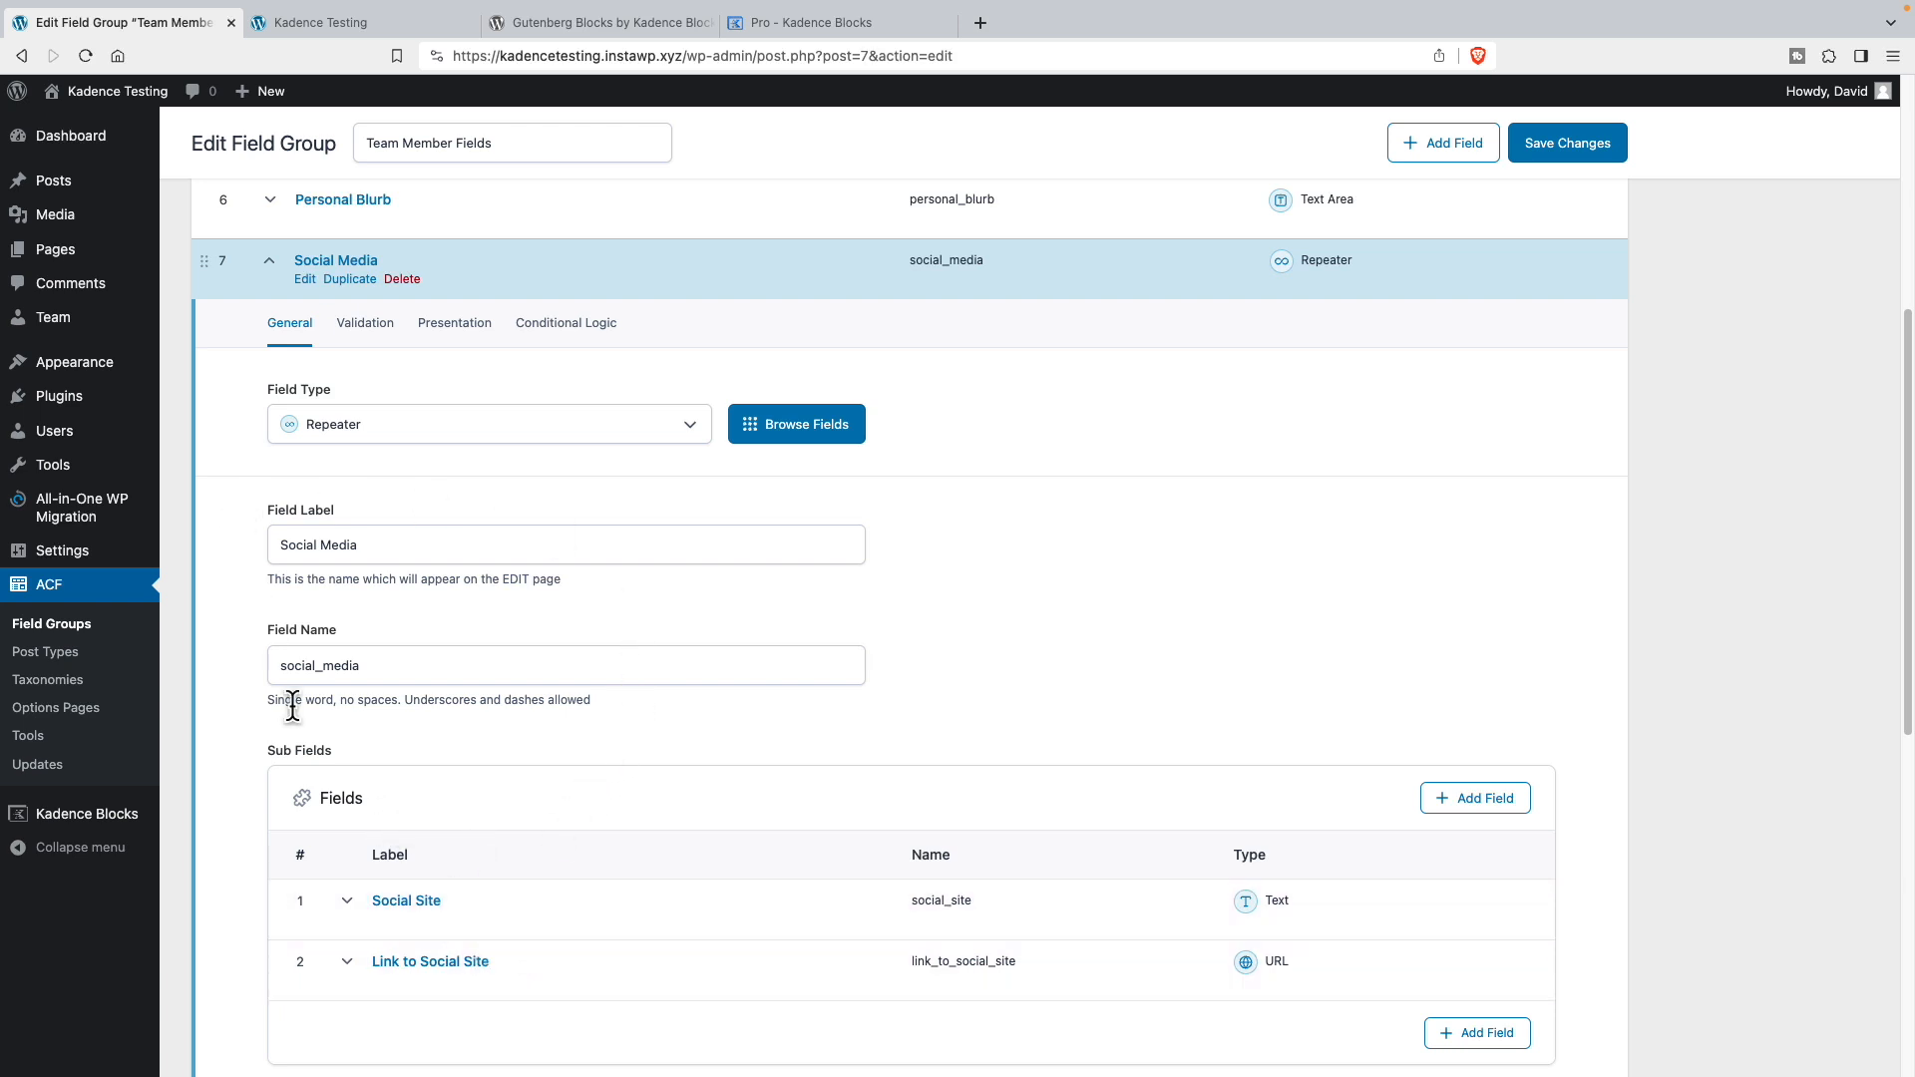
mouse_move(660, 824)
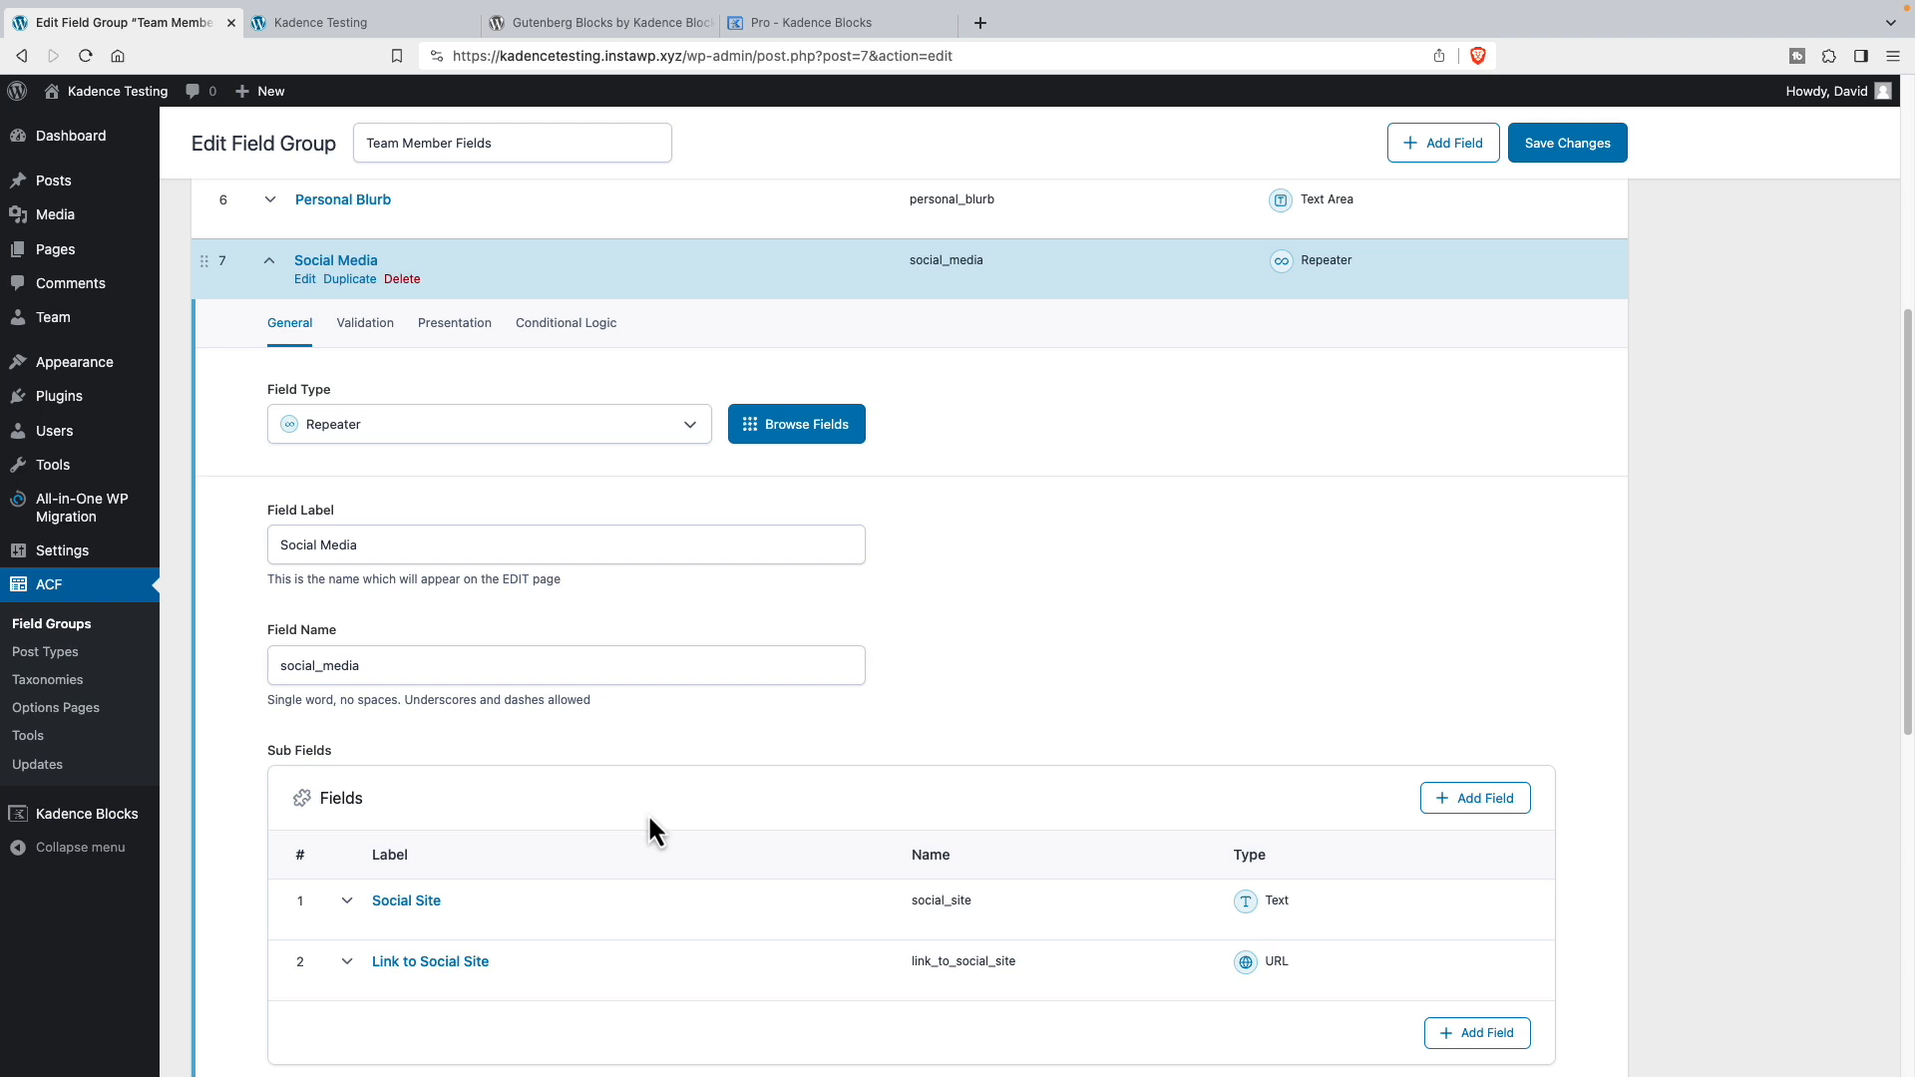
click(52, 317)
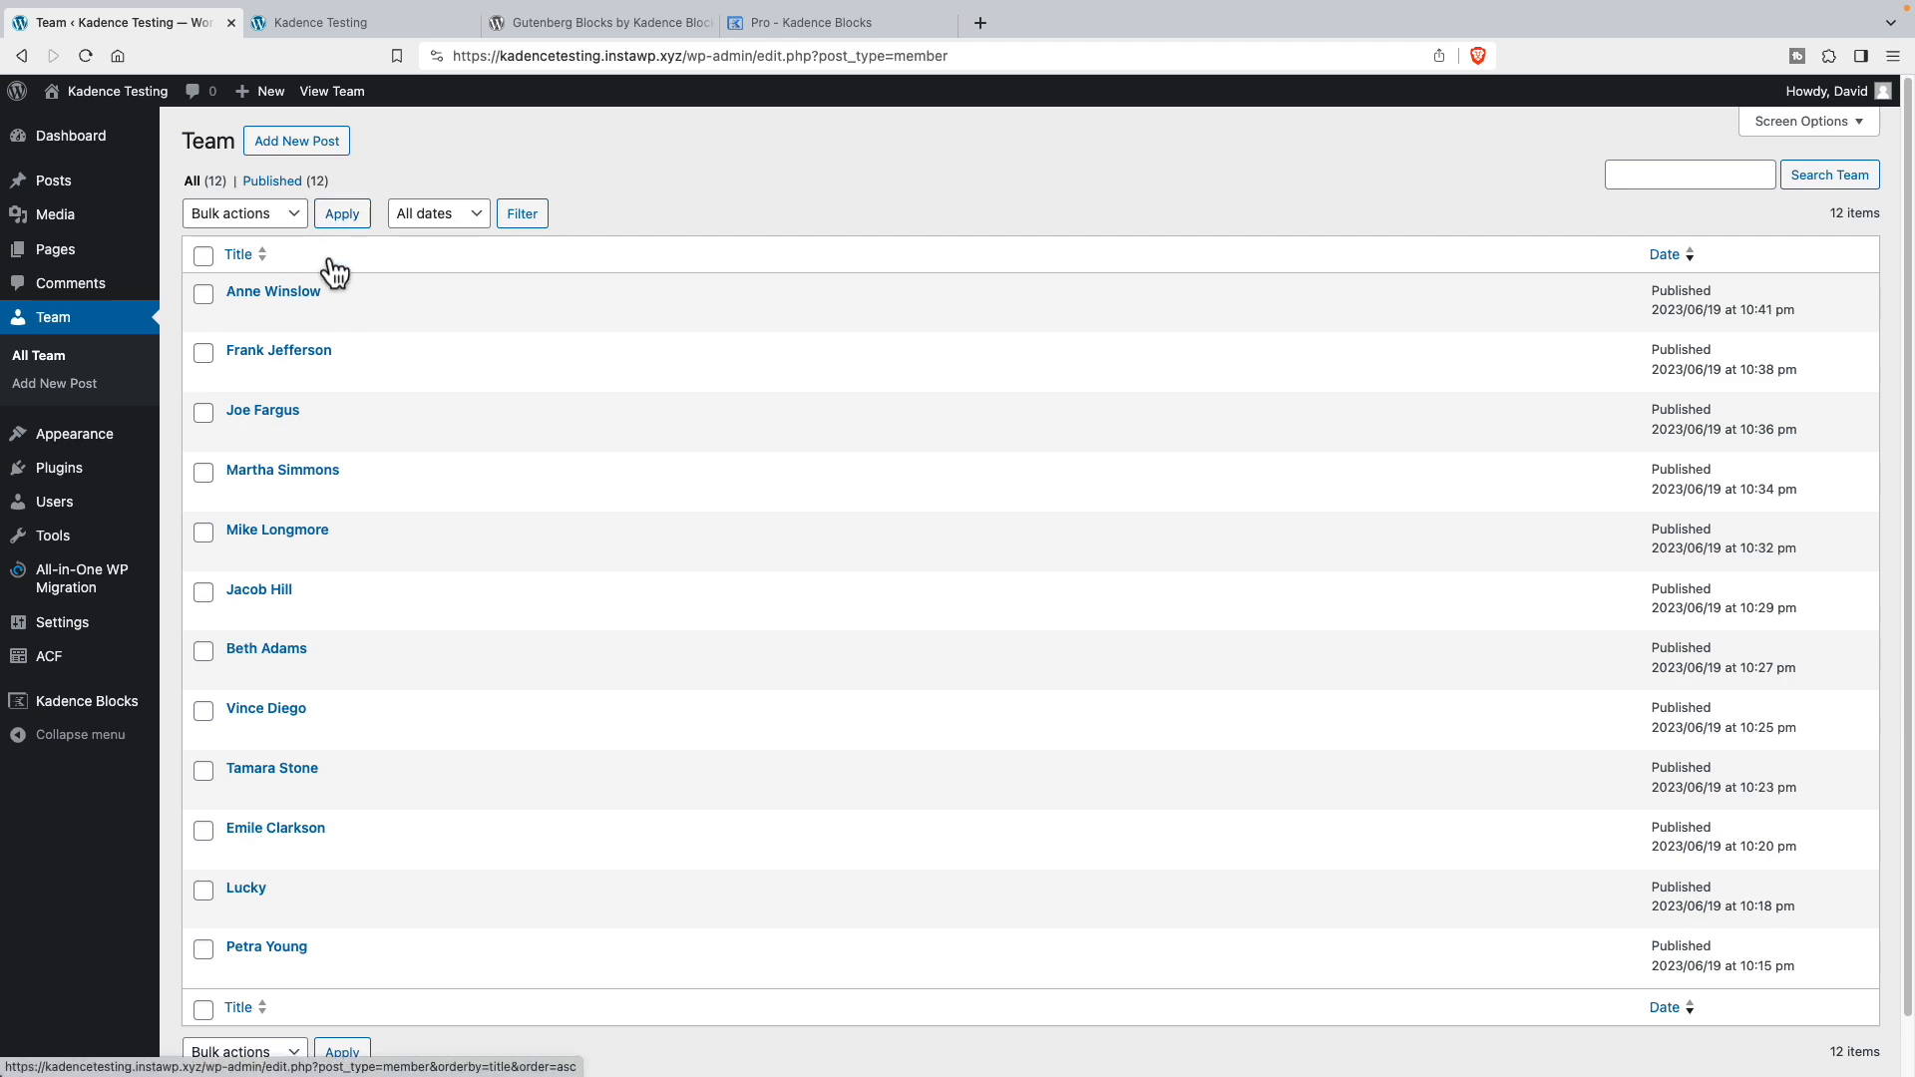
click(238, 313)
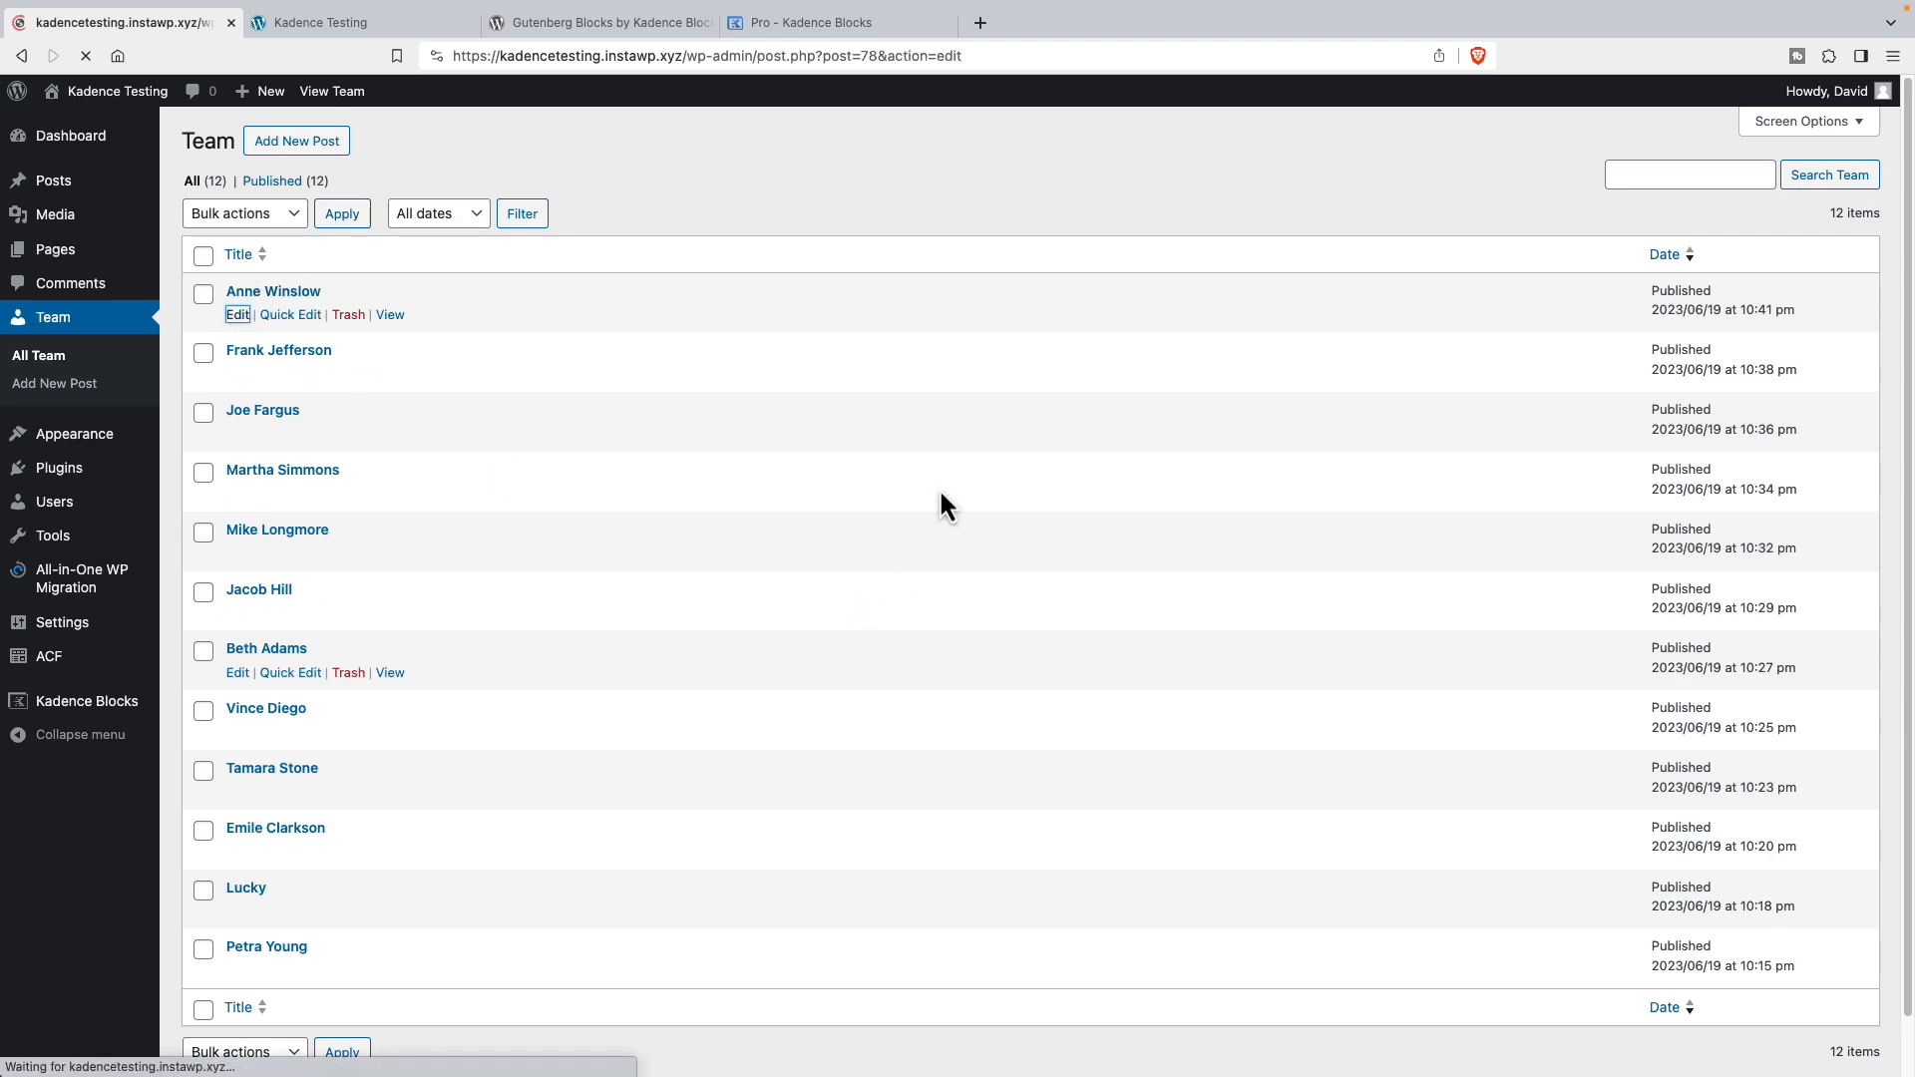
click(237, 314)
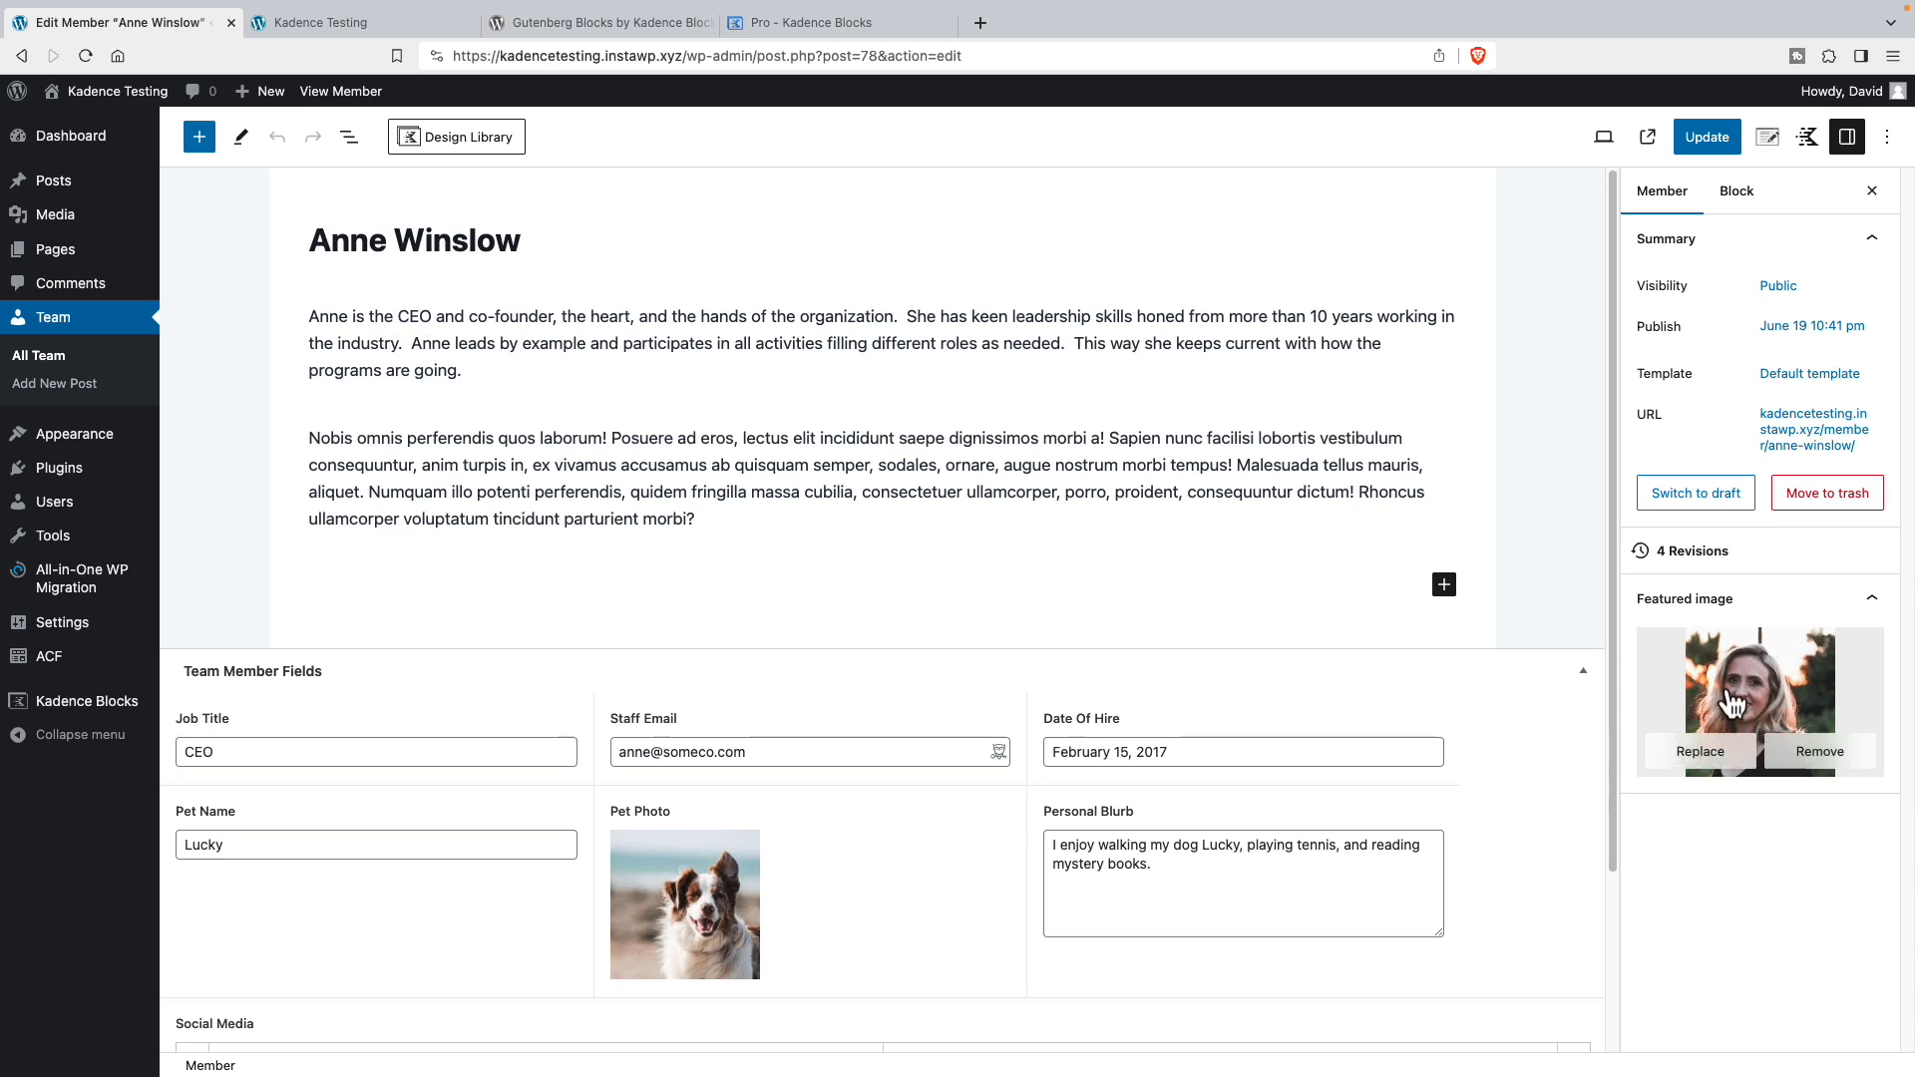
mouse_move(1751, 661)
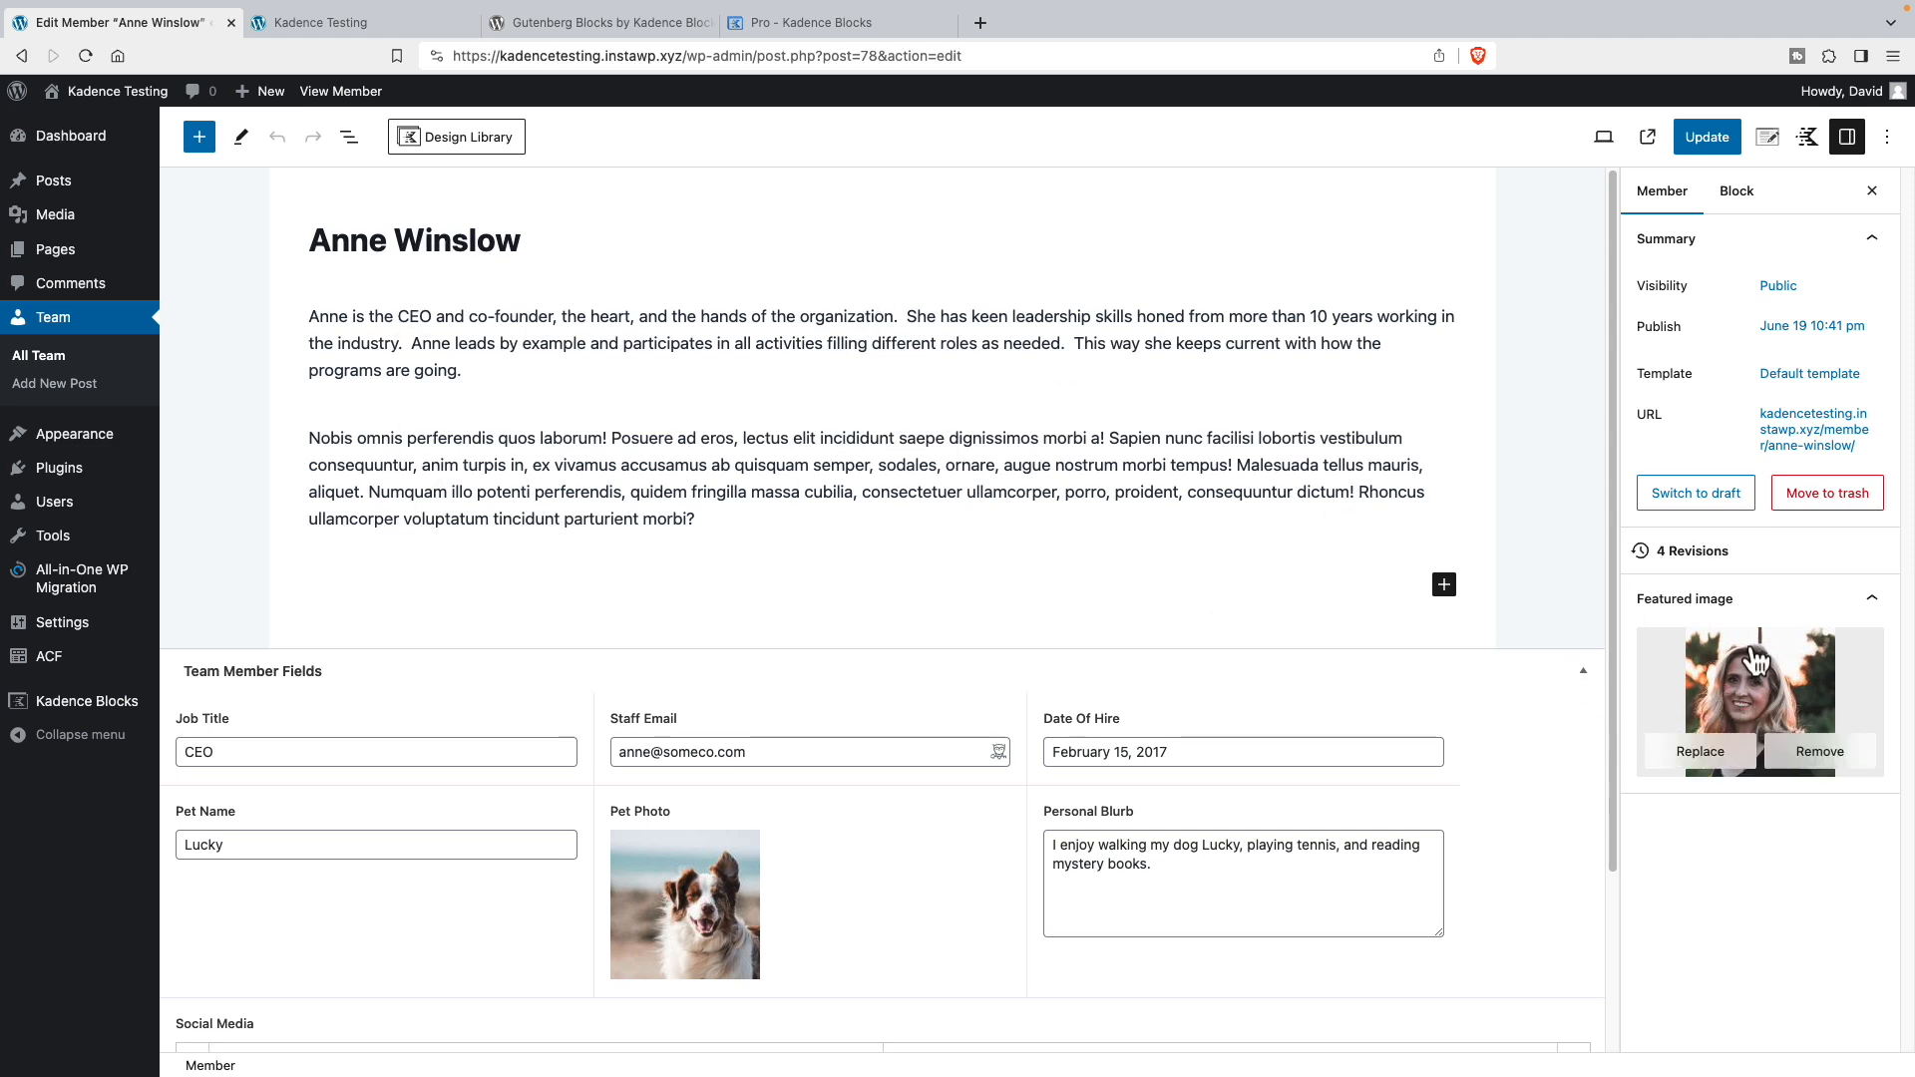
mouse_move(453, 712)
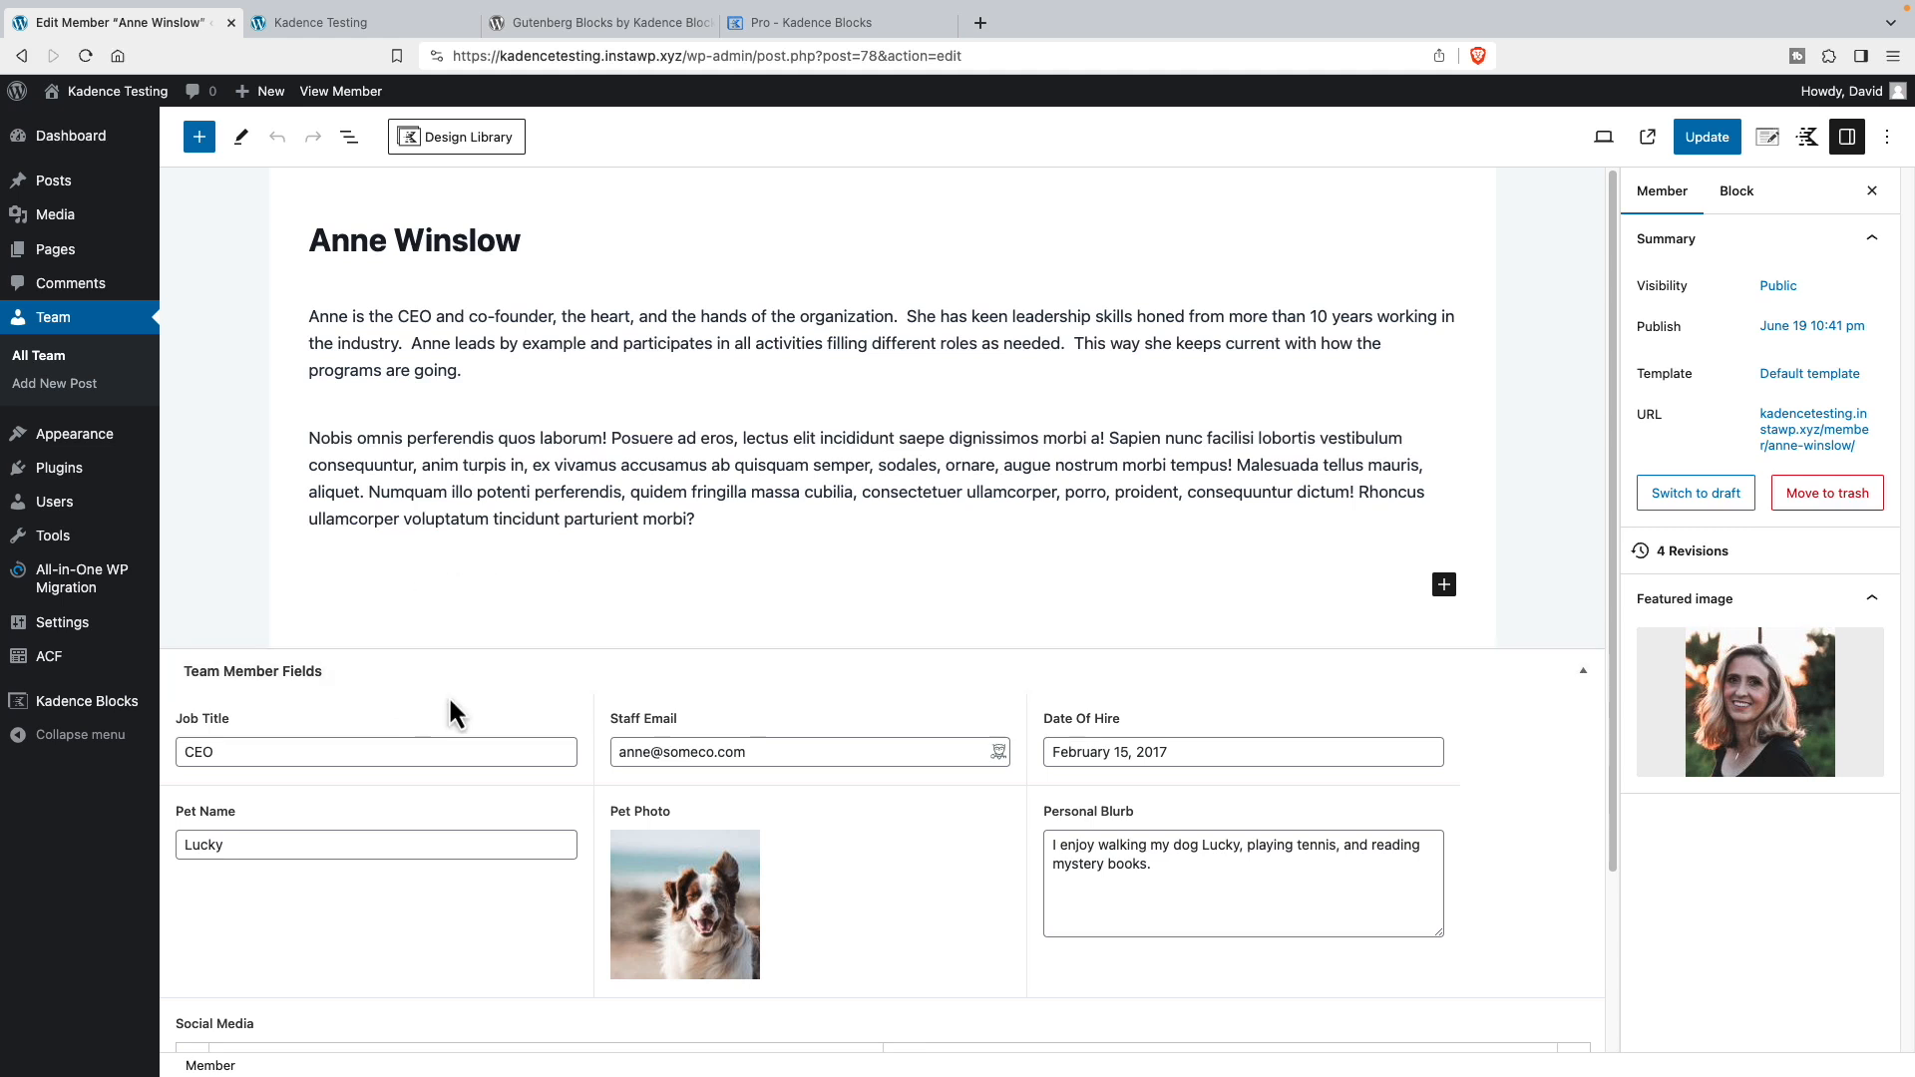
mouse_move(281, 724)
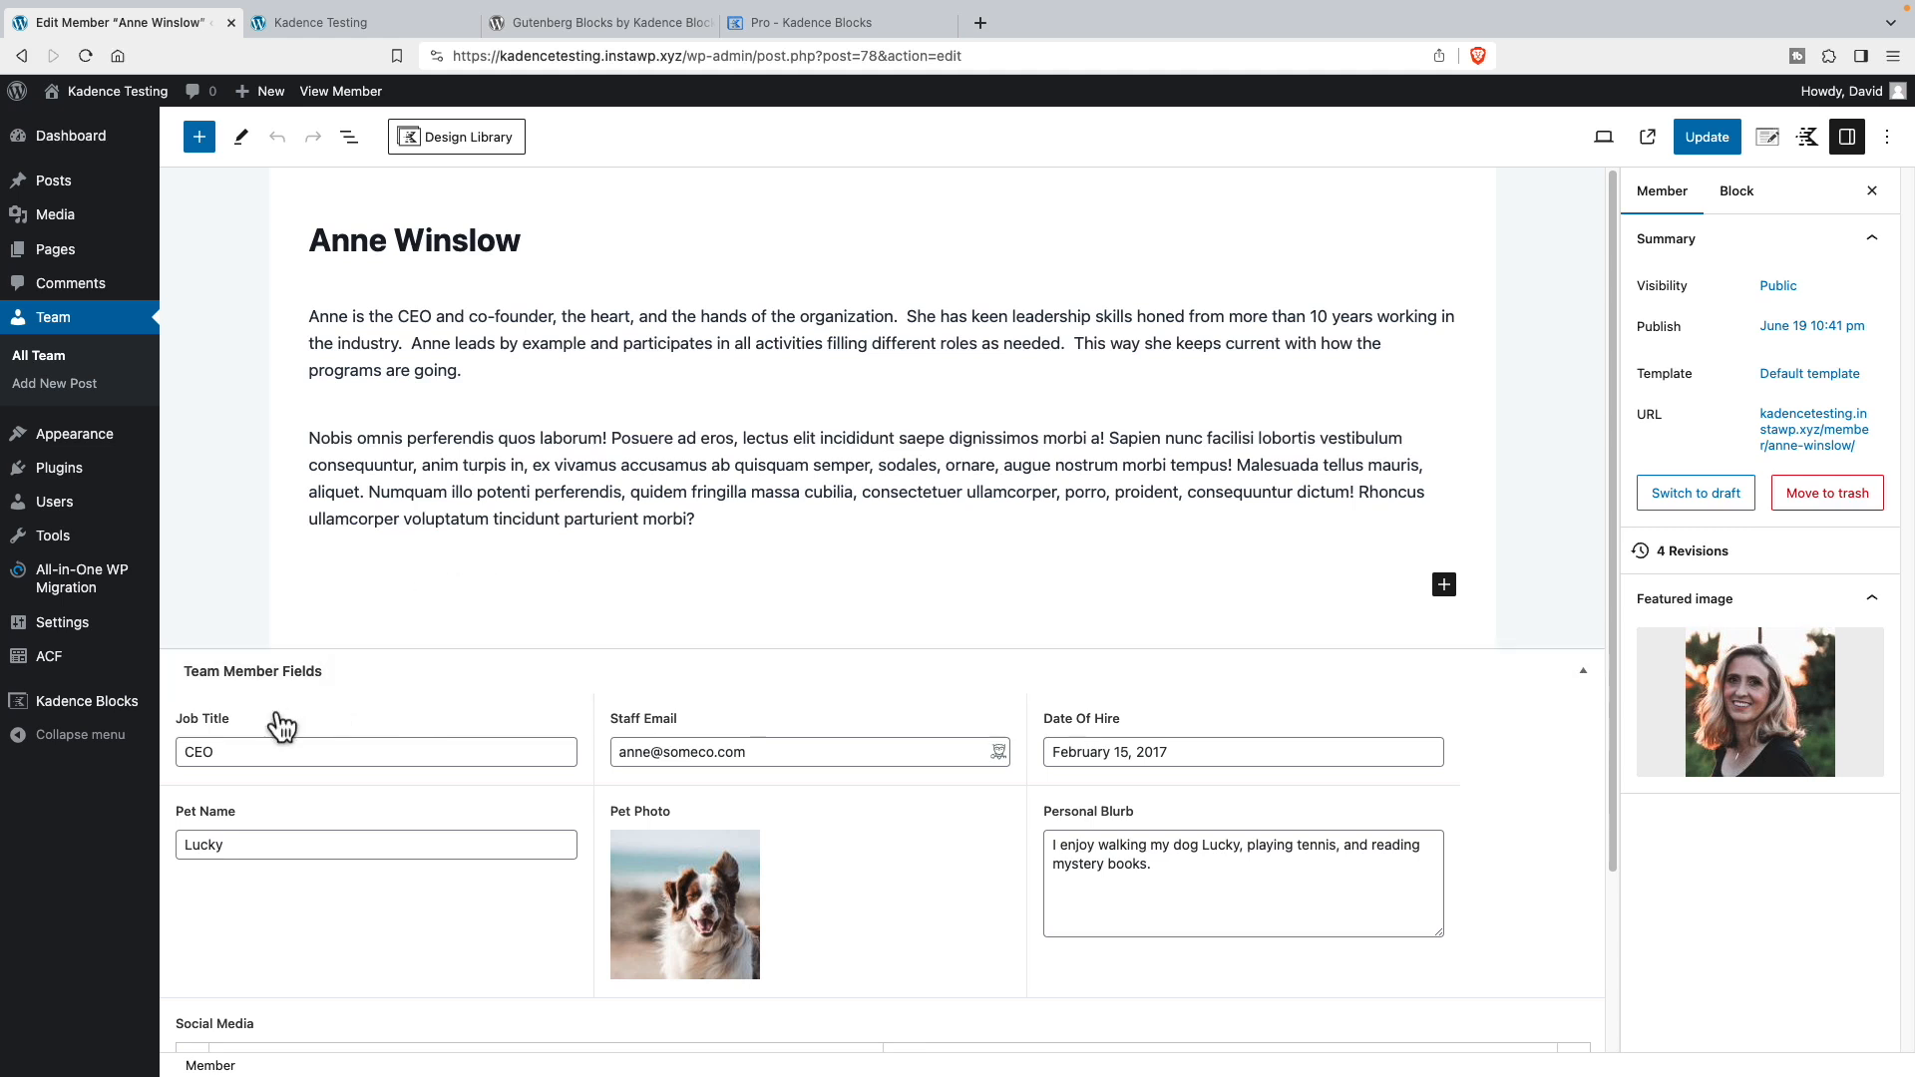
mouse_move(696, 921)
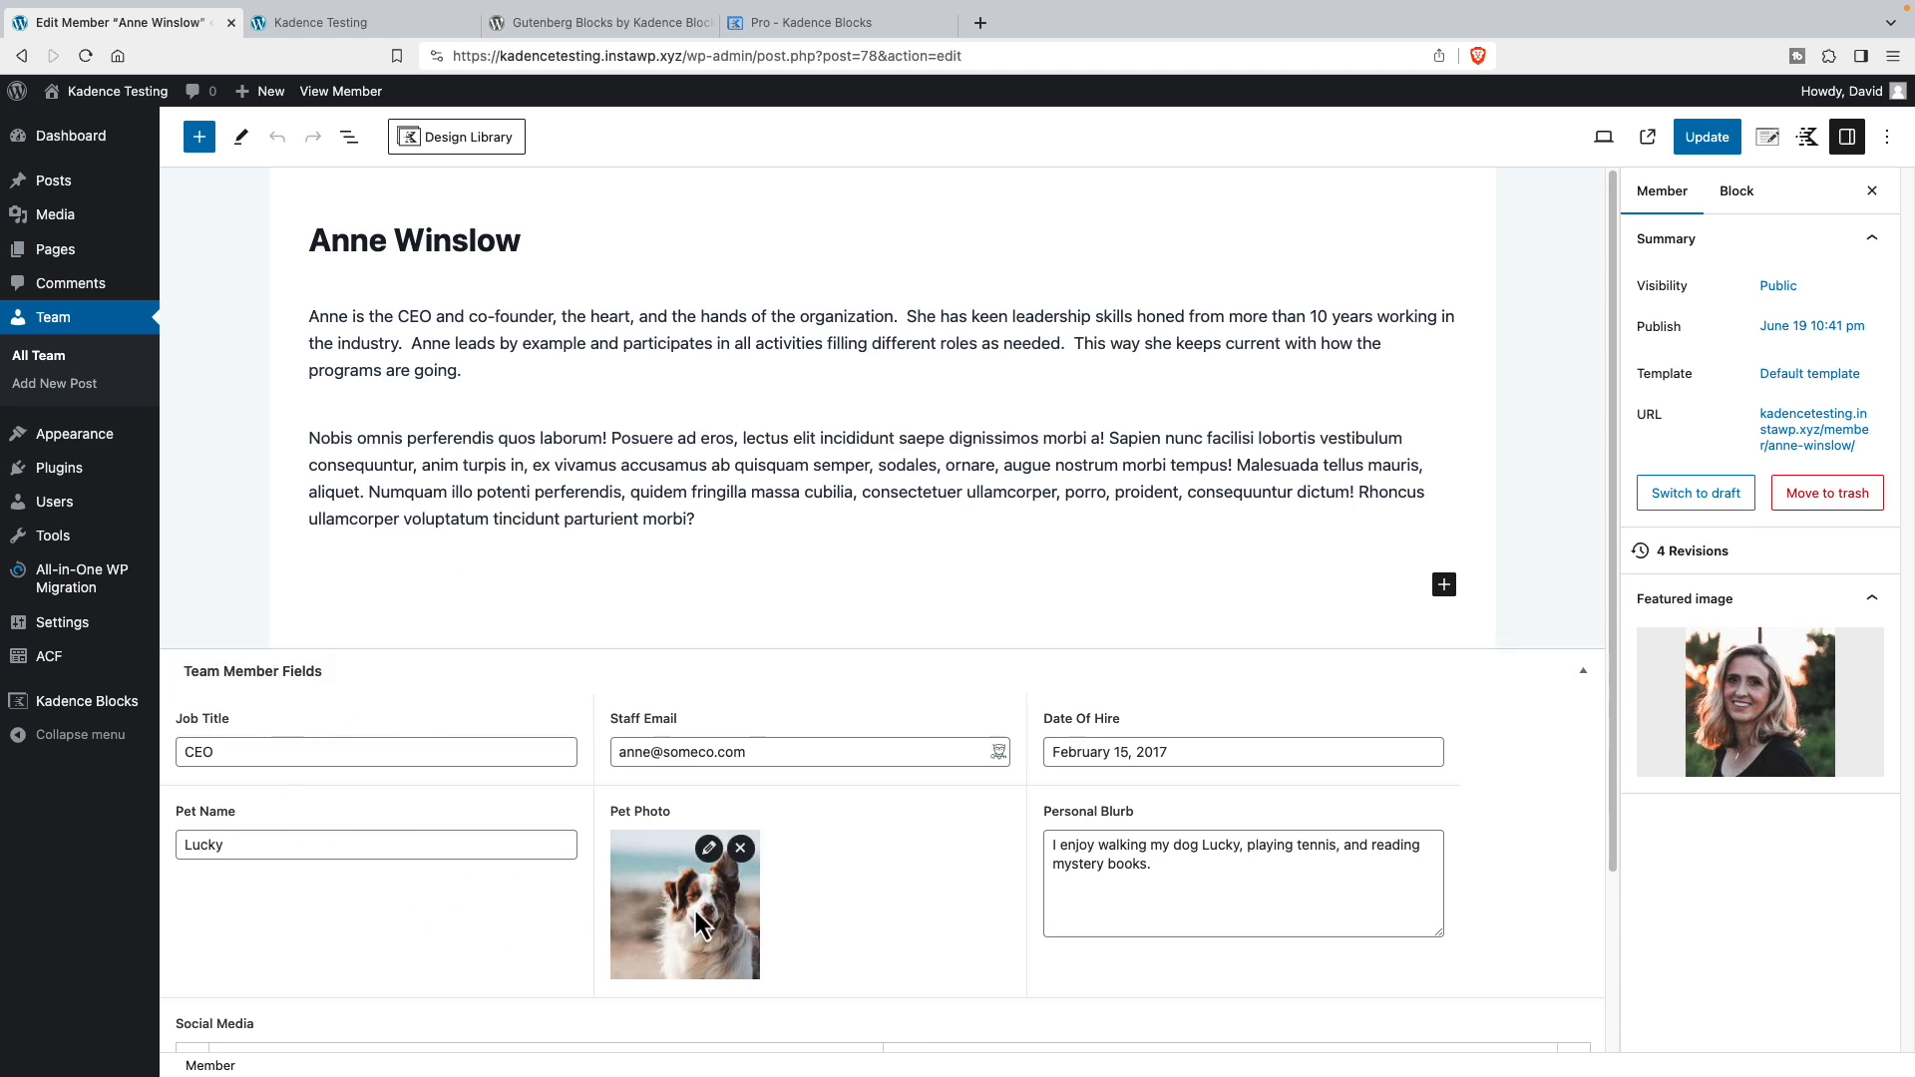
mouse_move(967, 933)
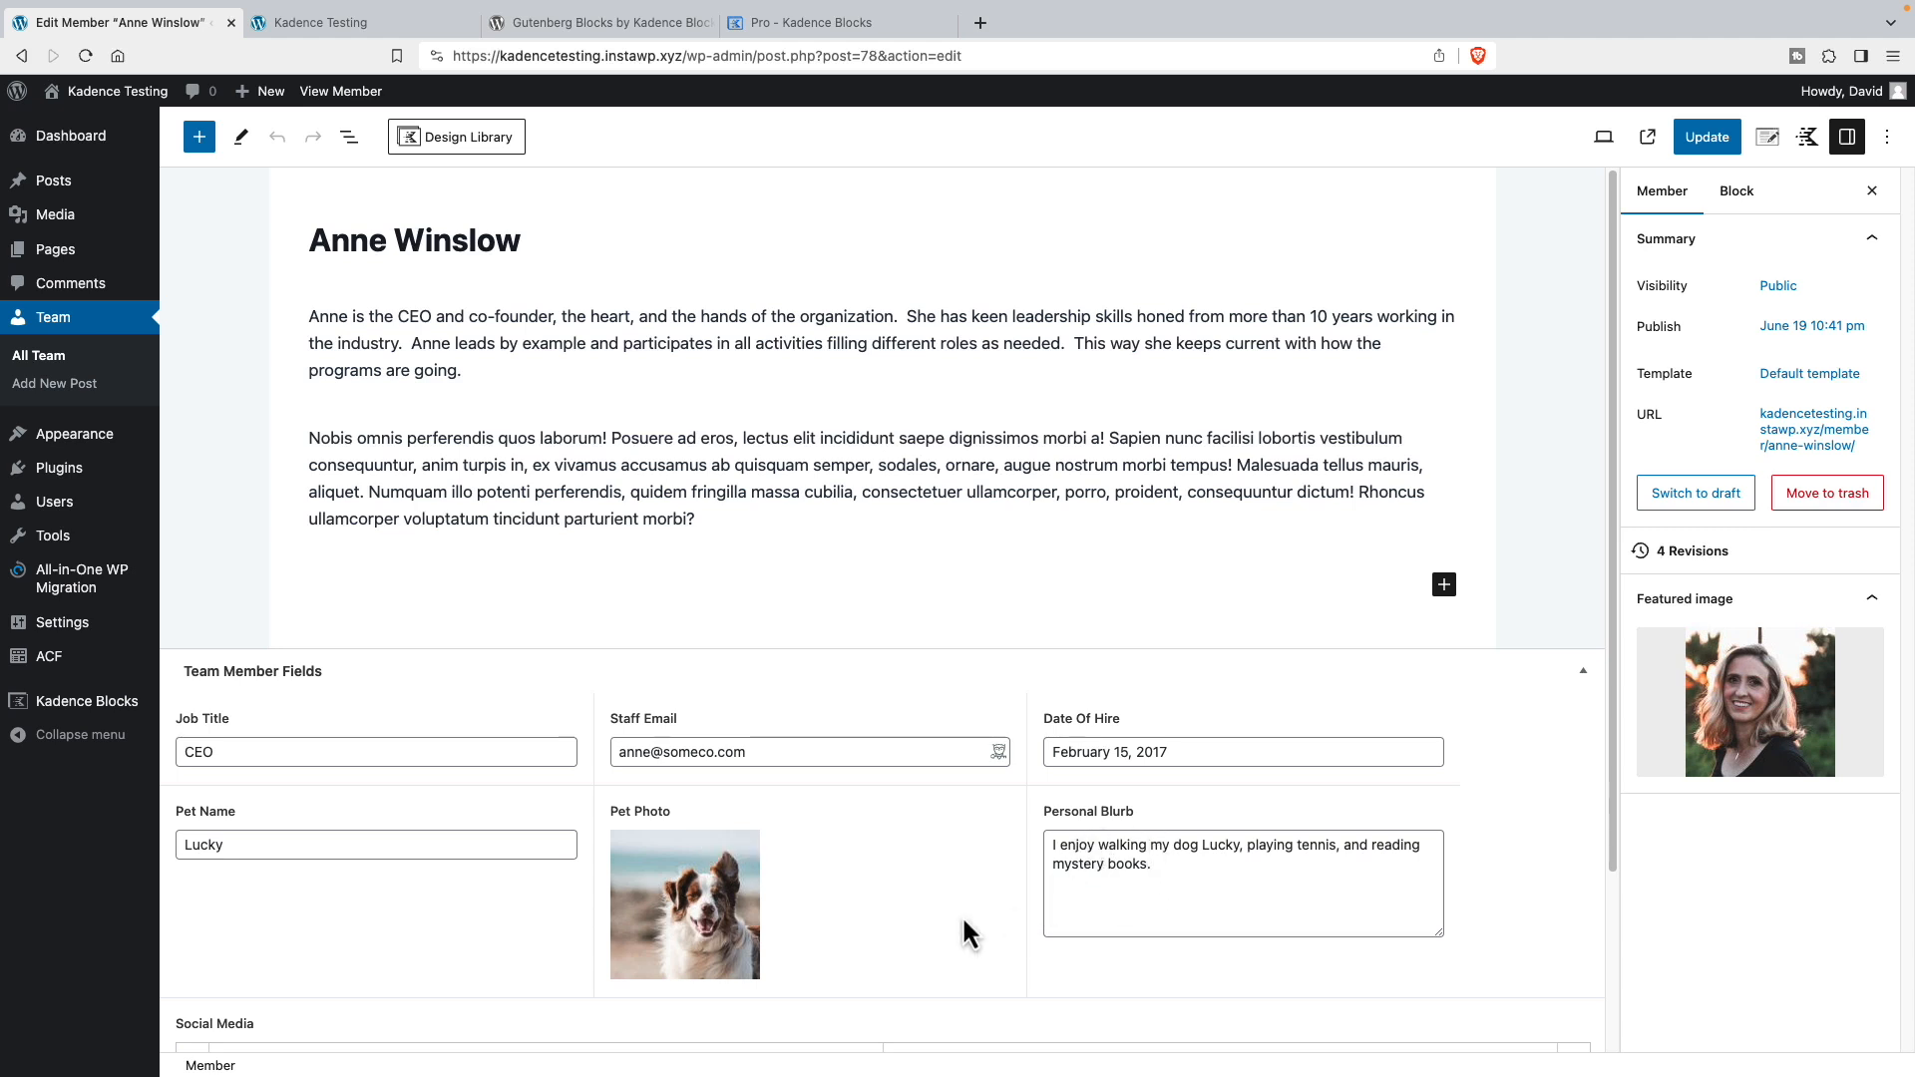
scroll(down, 3)
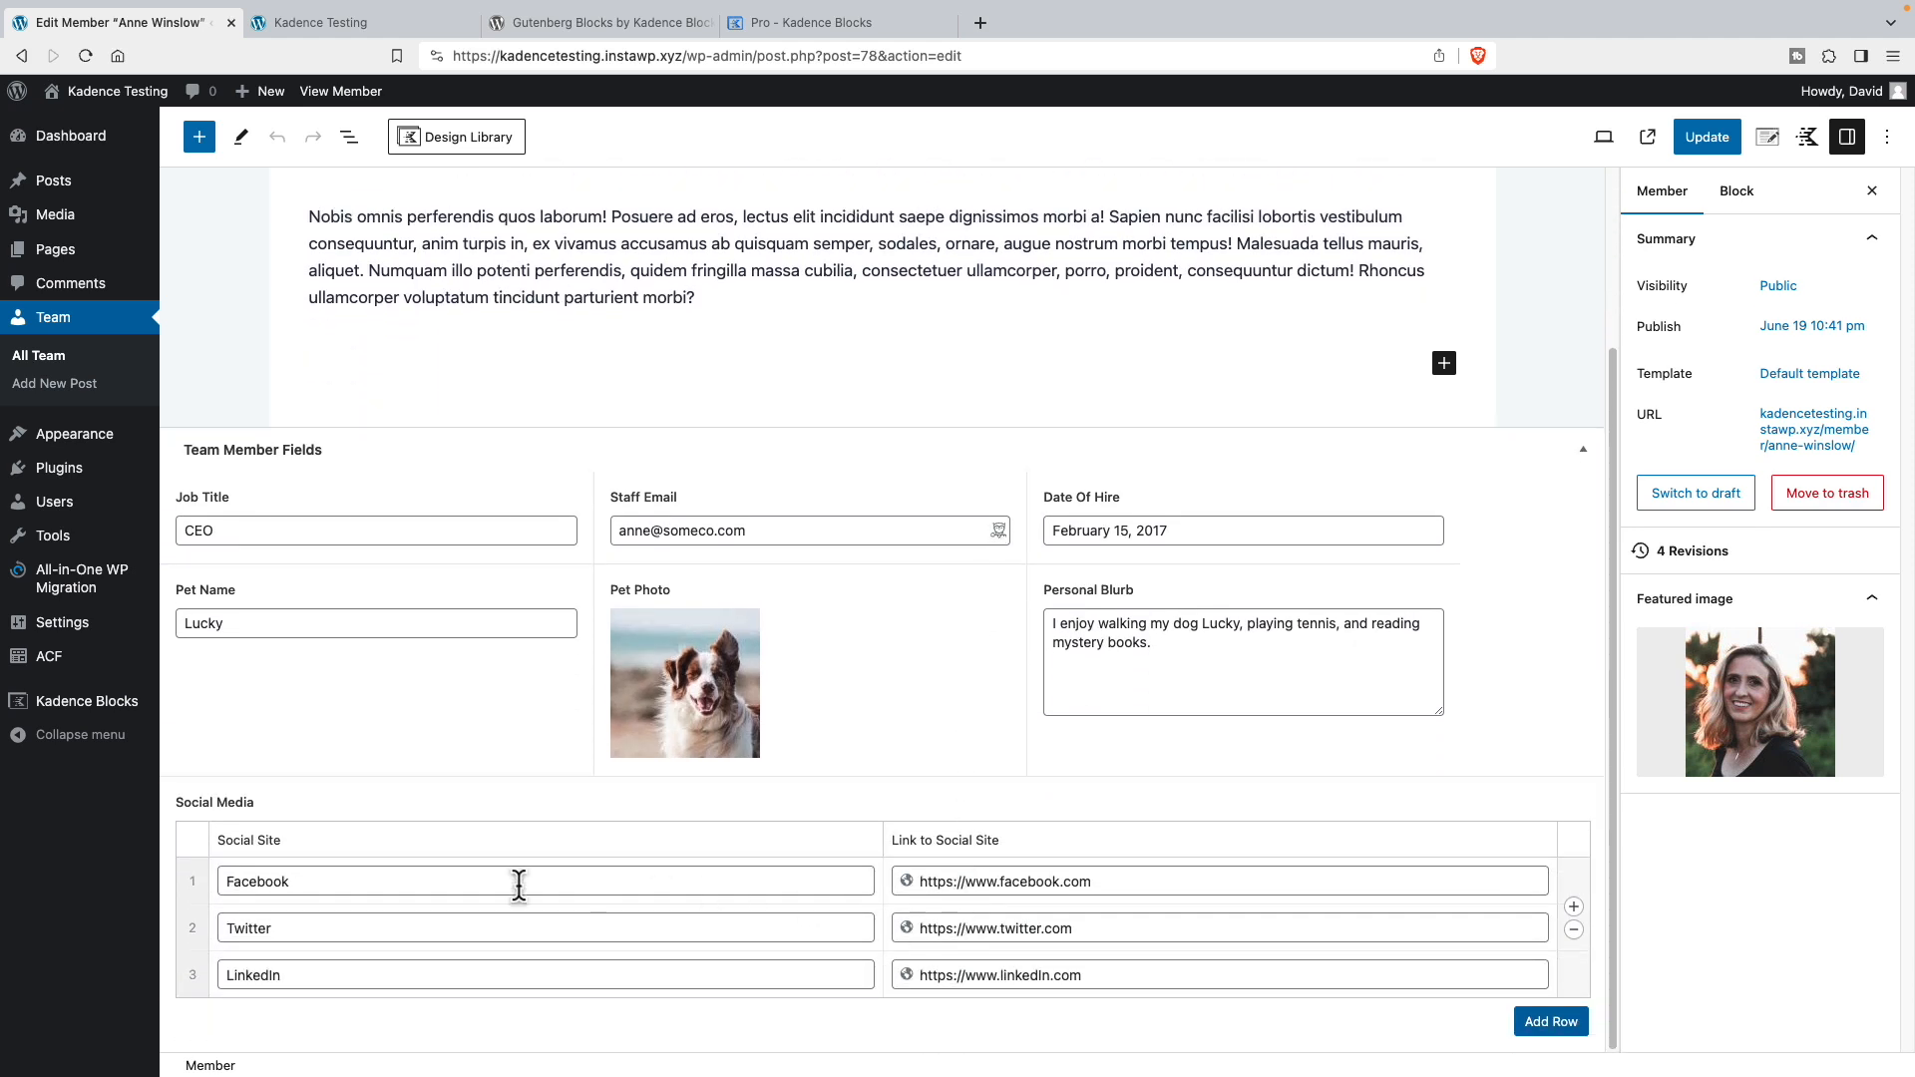
mouse_move(288, 841)
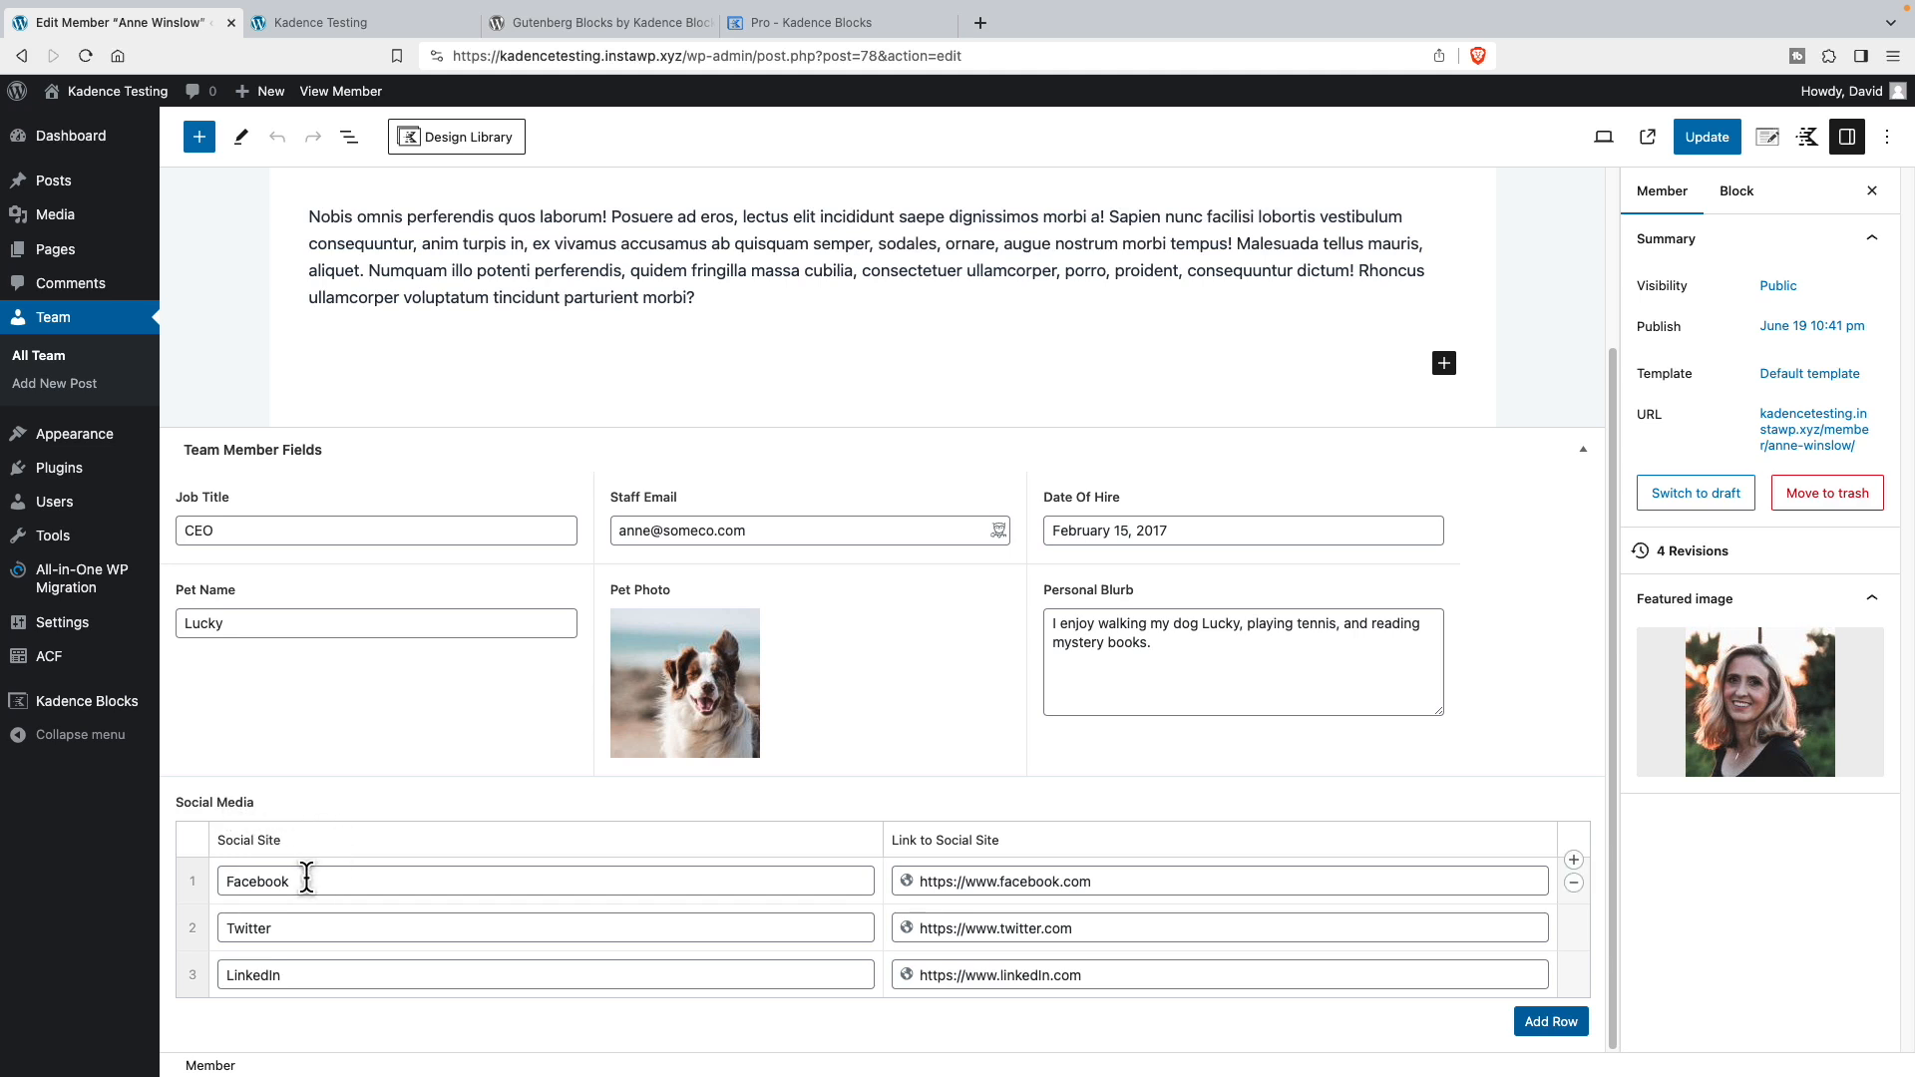
mouse_move(481, 918)
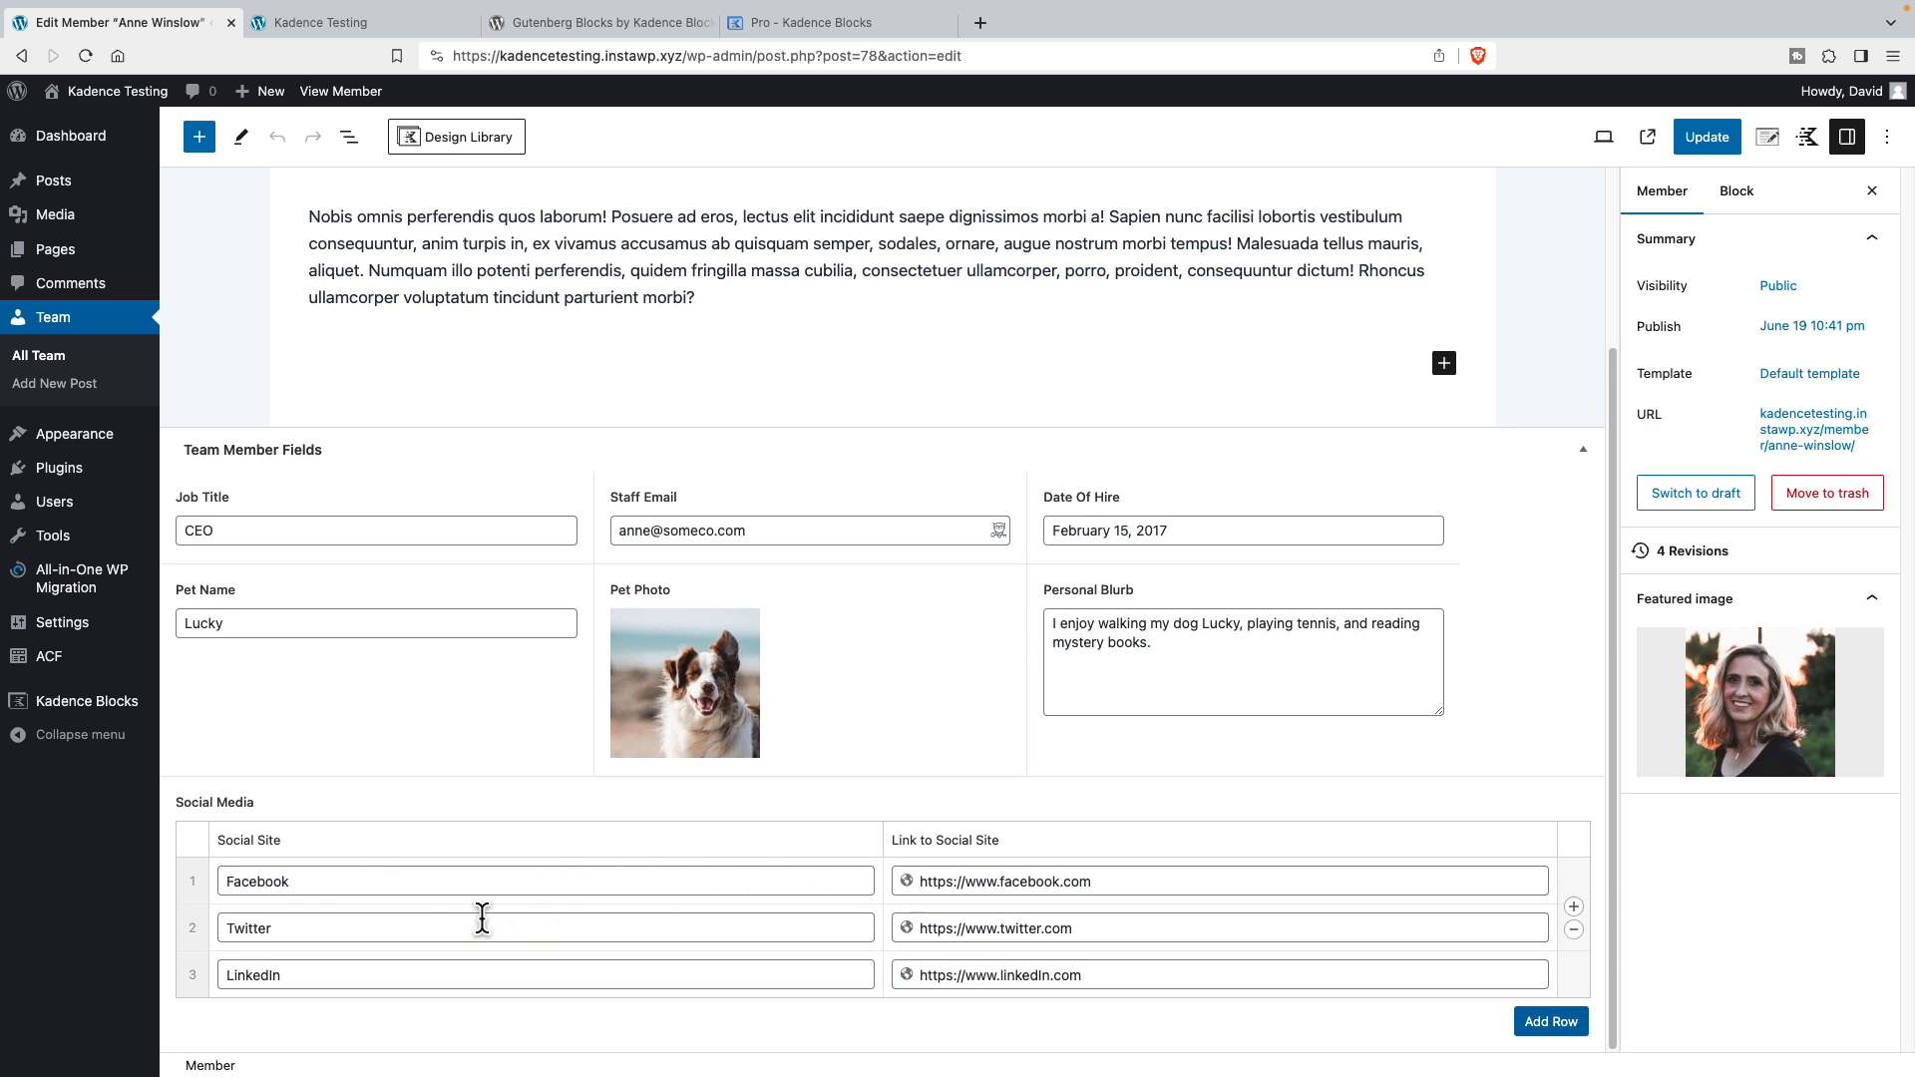
mouse_move(473, 968)
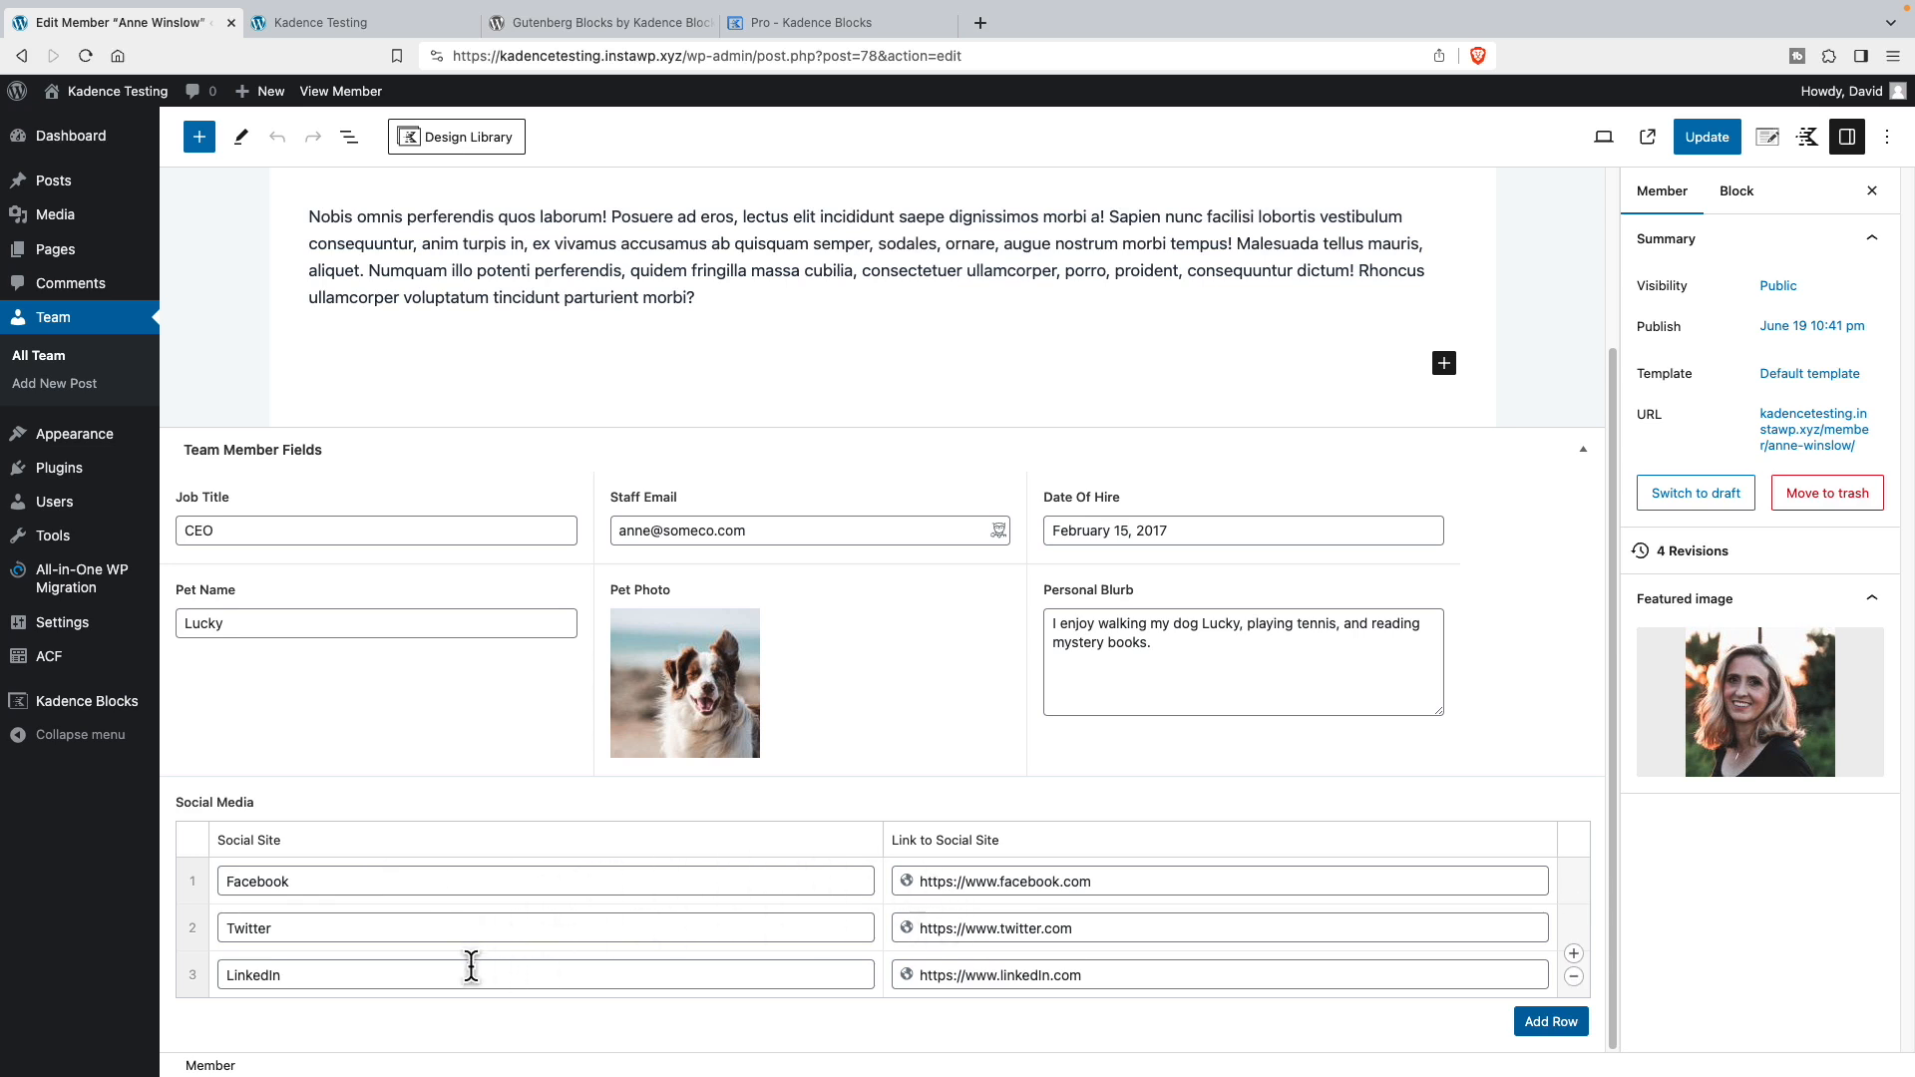
mouse_move(1025, 960)
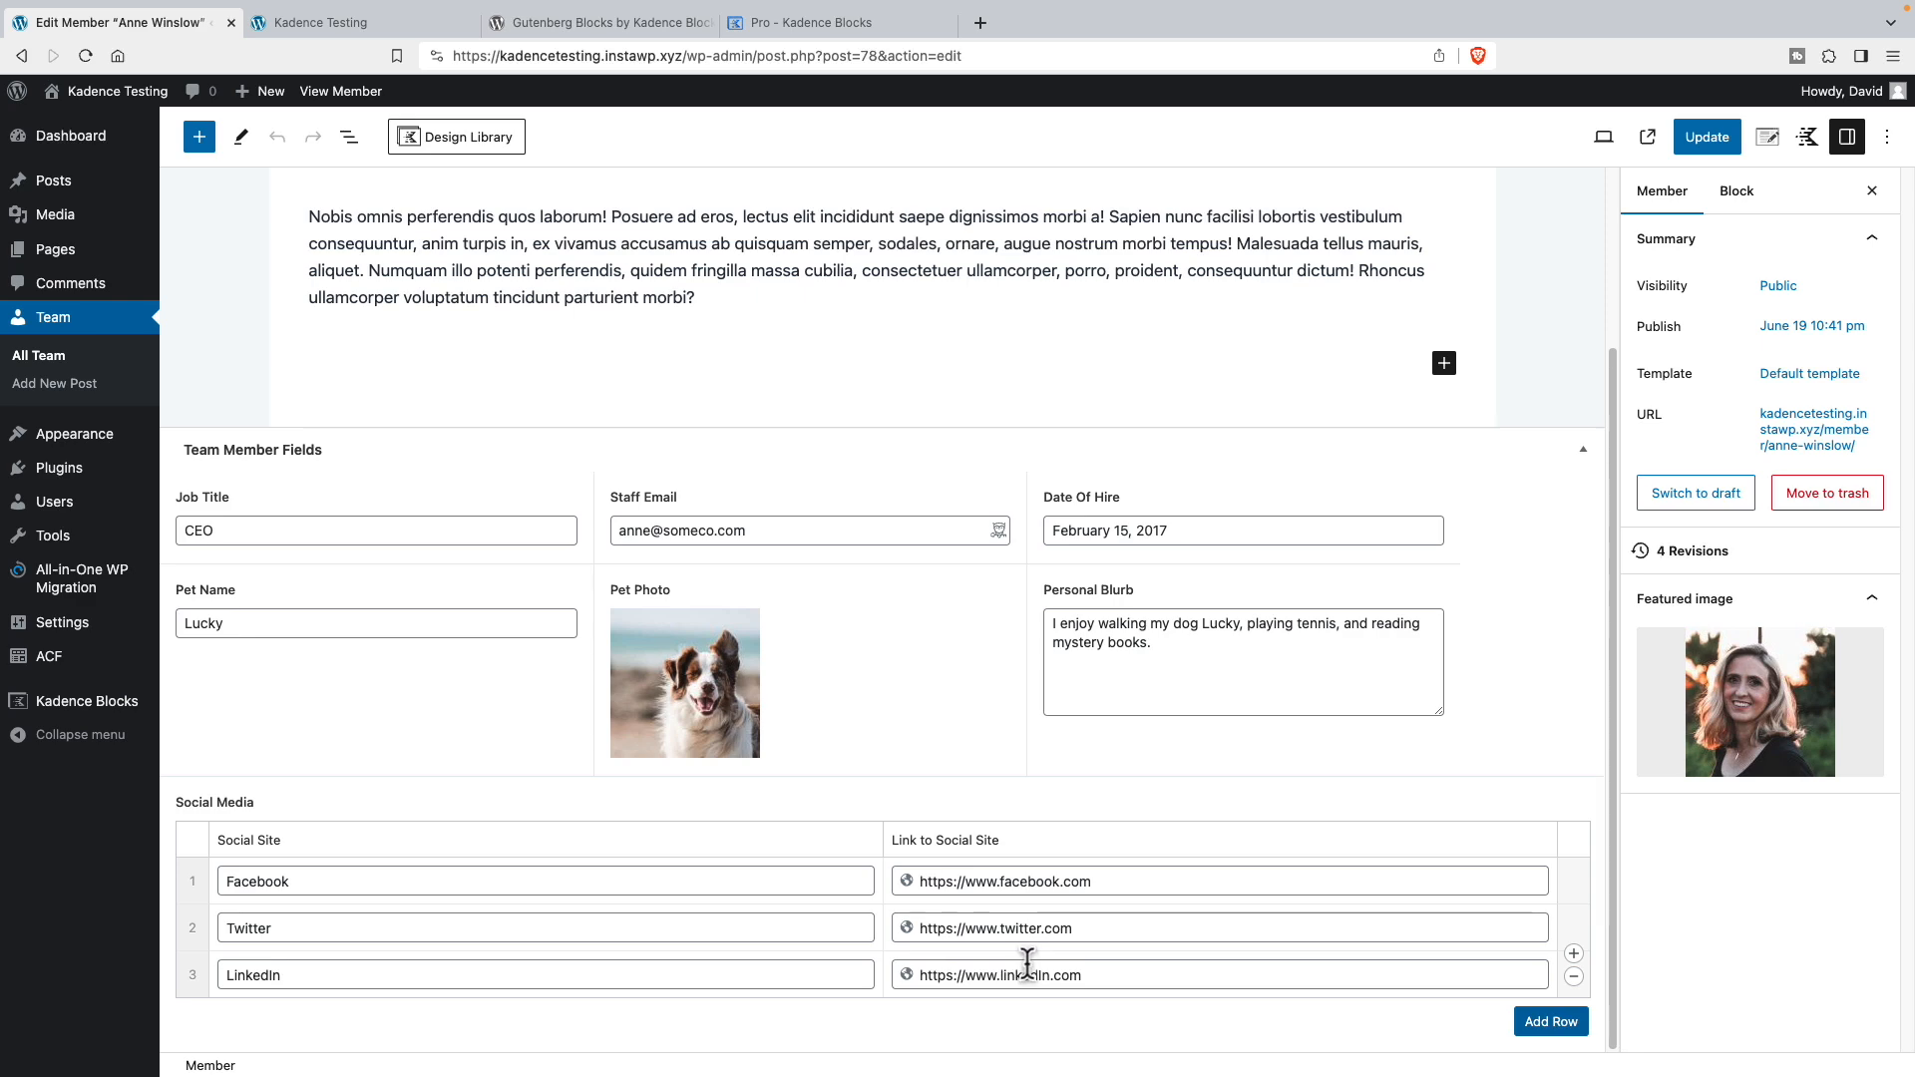
click(38, 355)
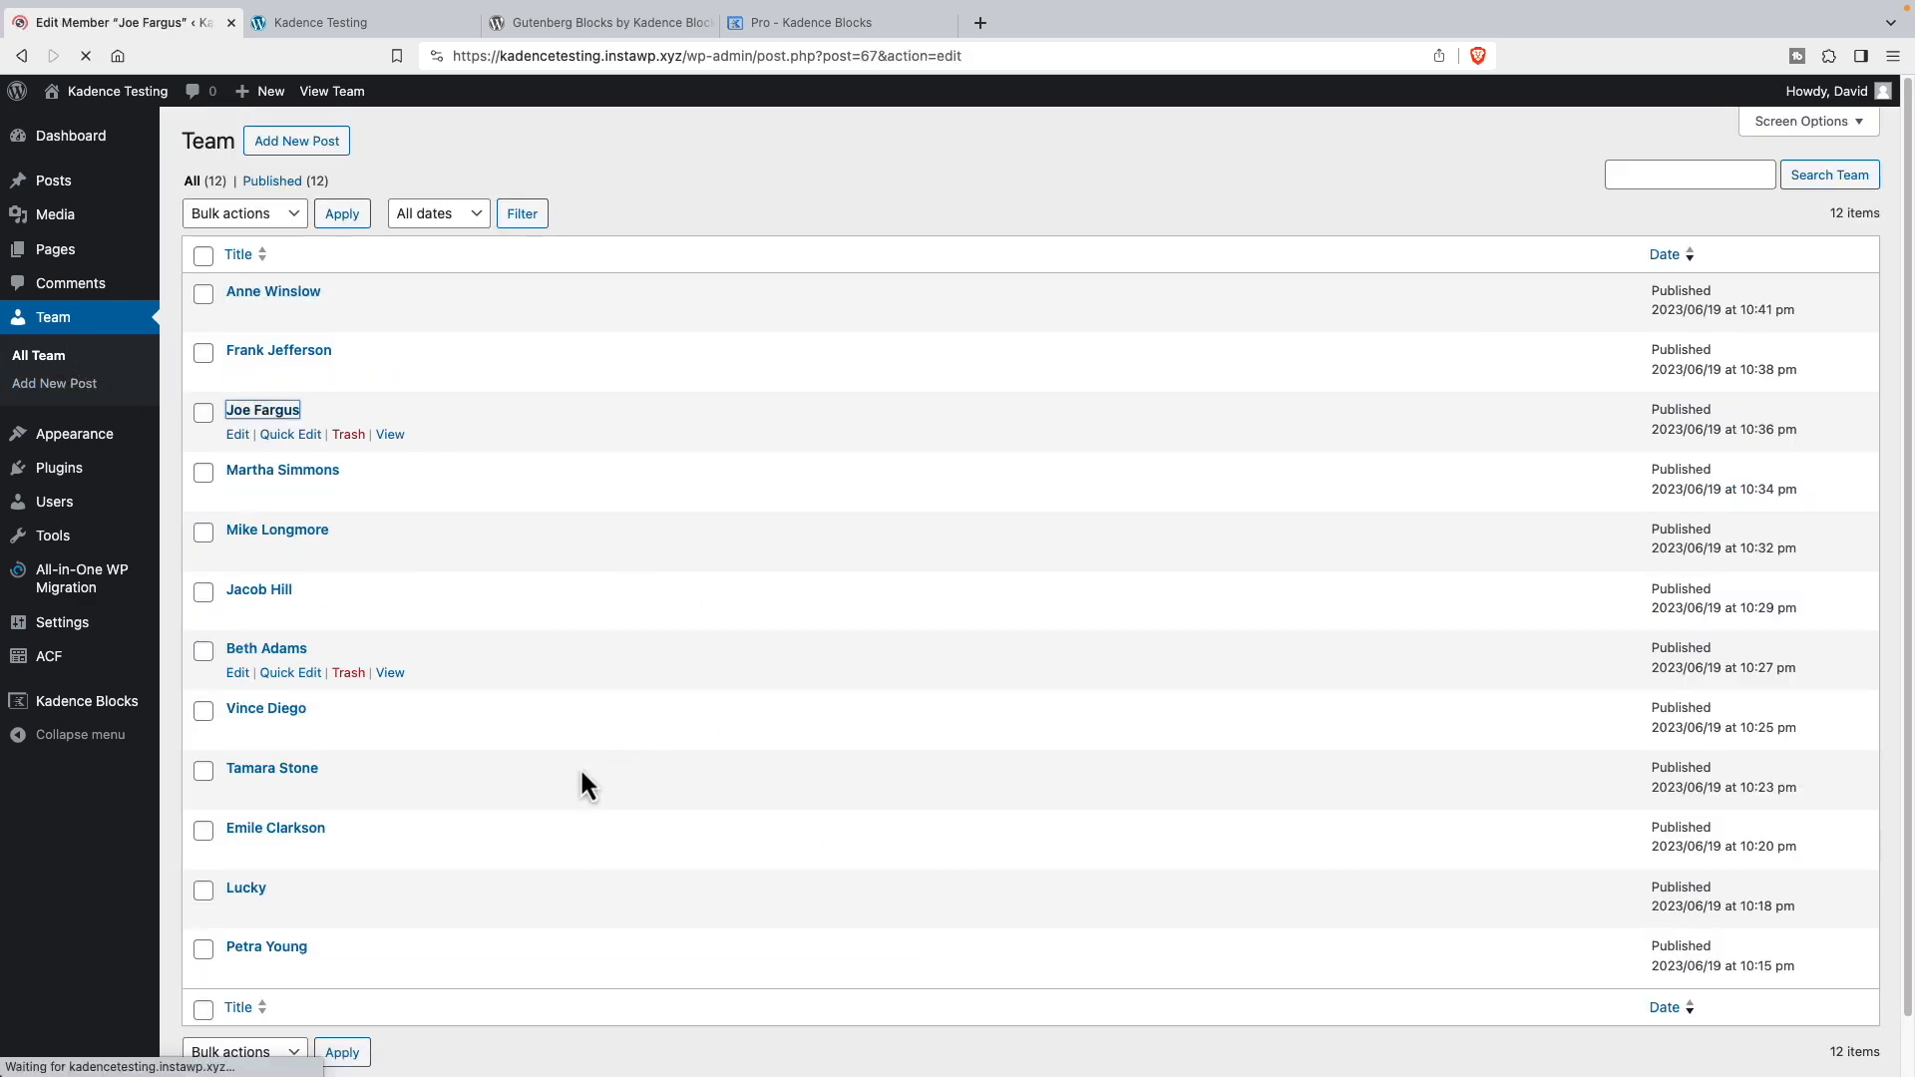
click(237, 433)
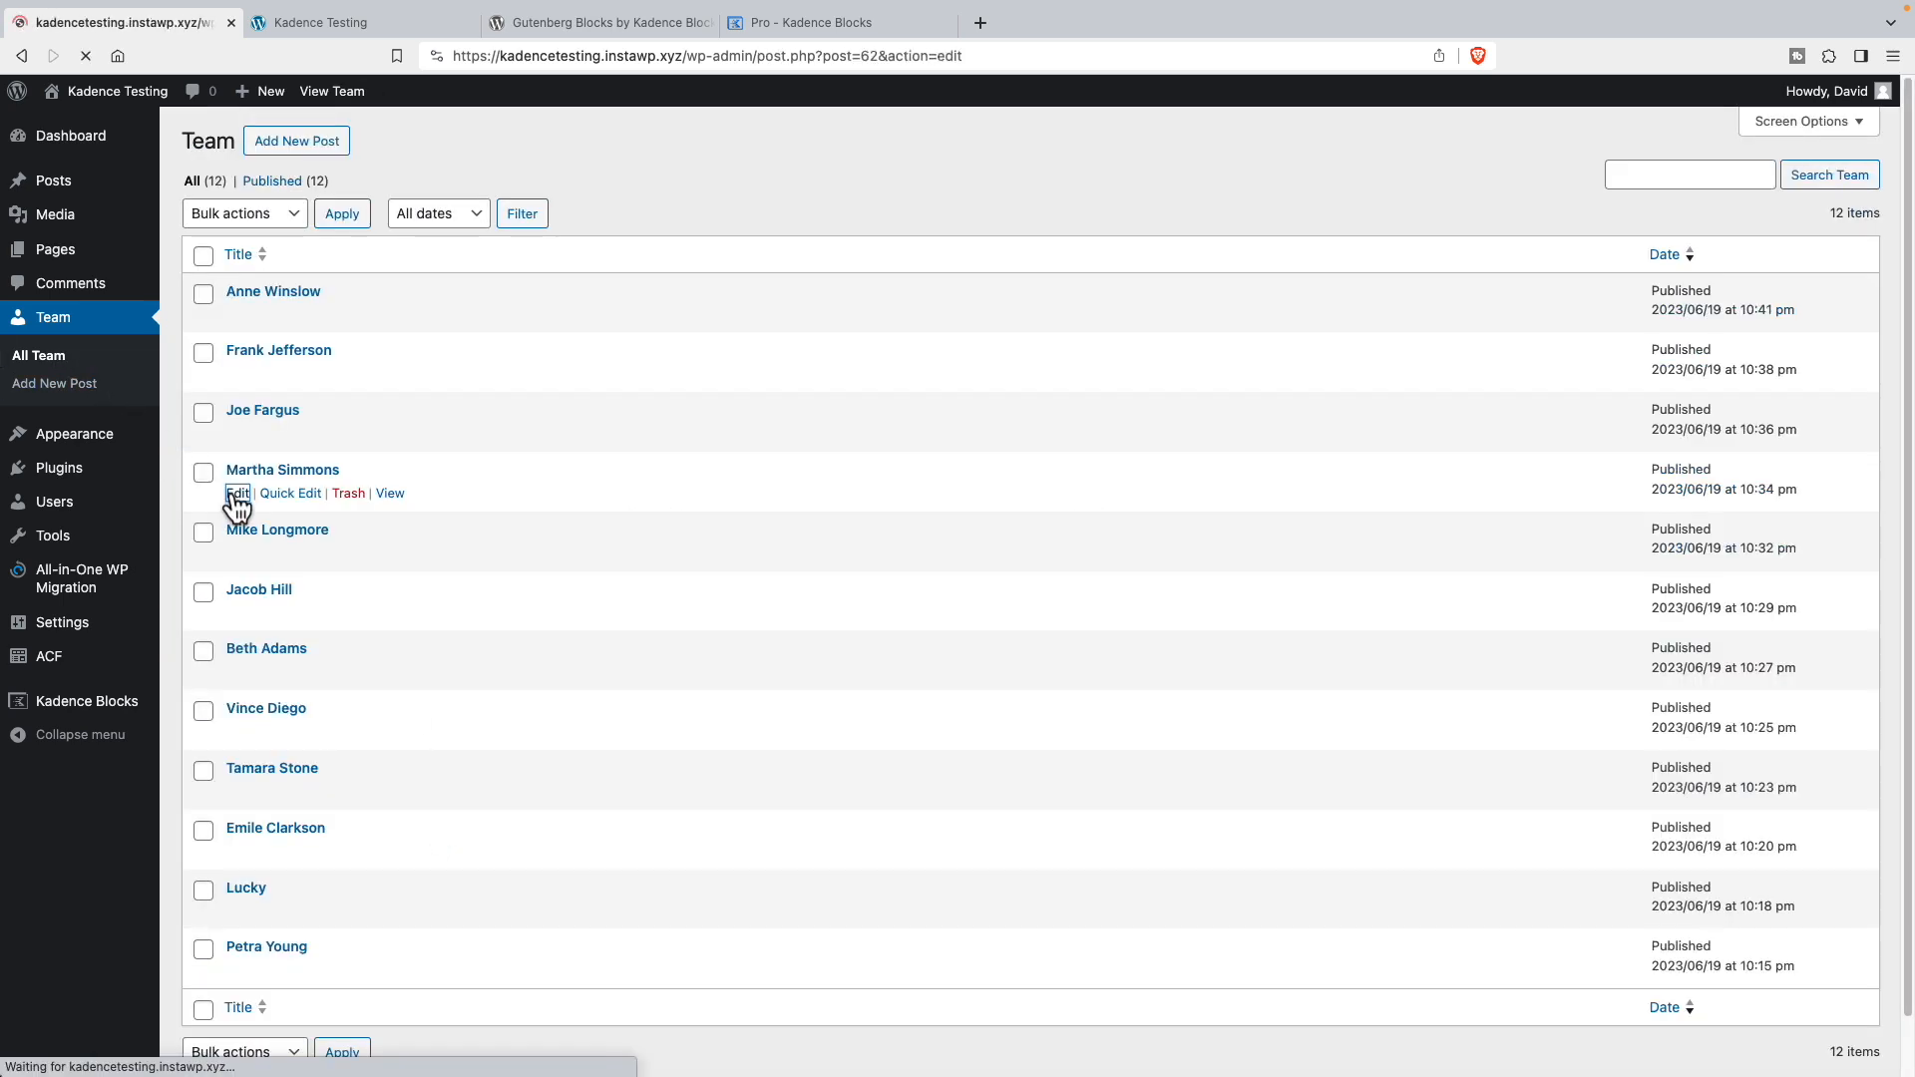
click(237, 493)
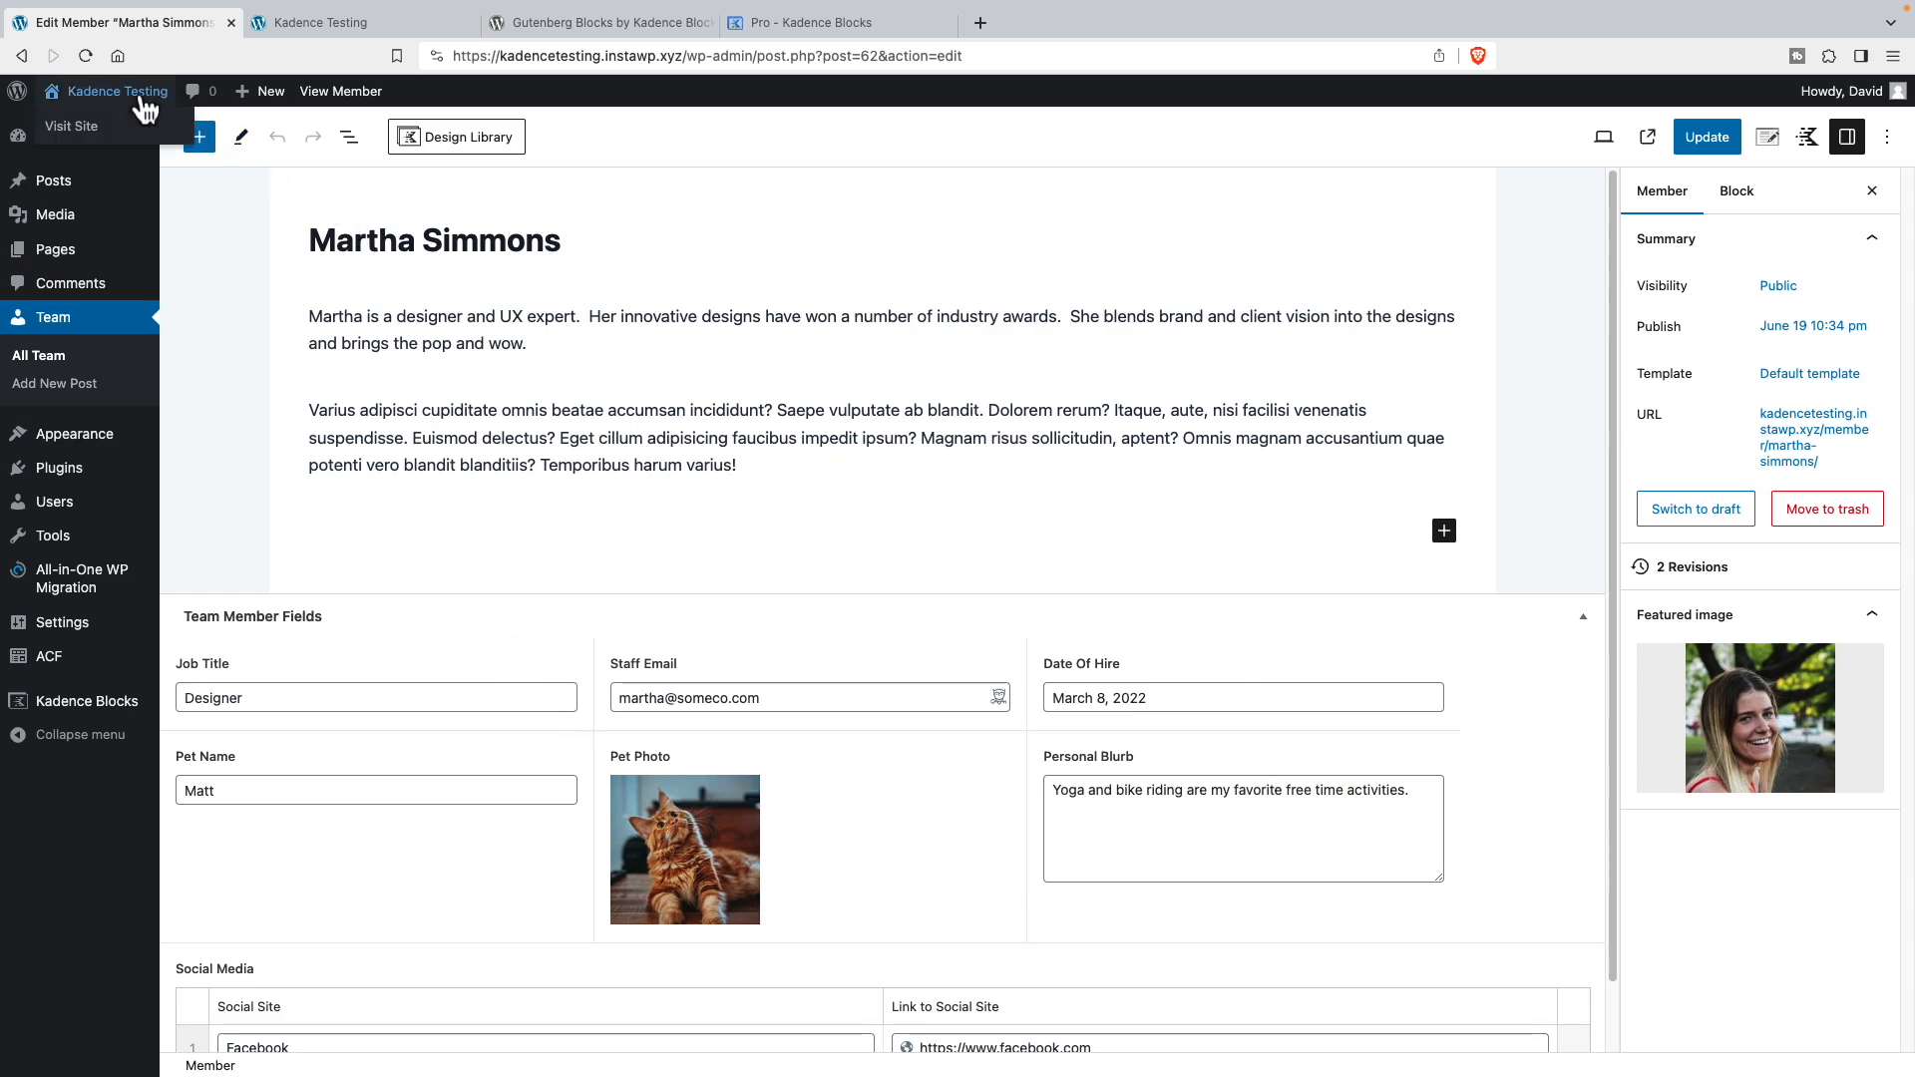
click(70, 126)
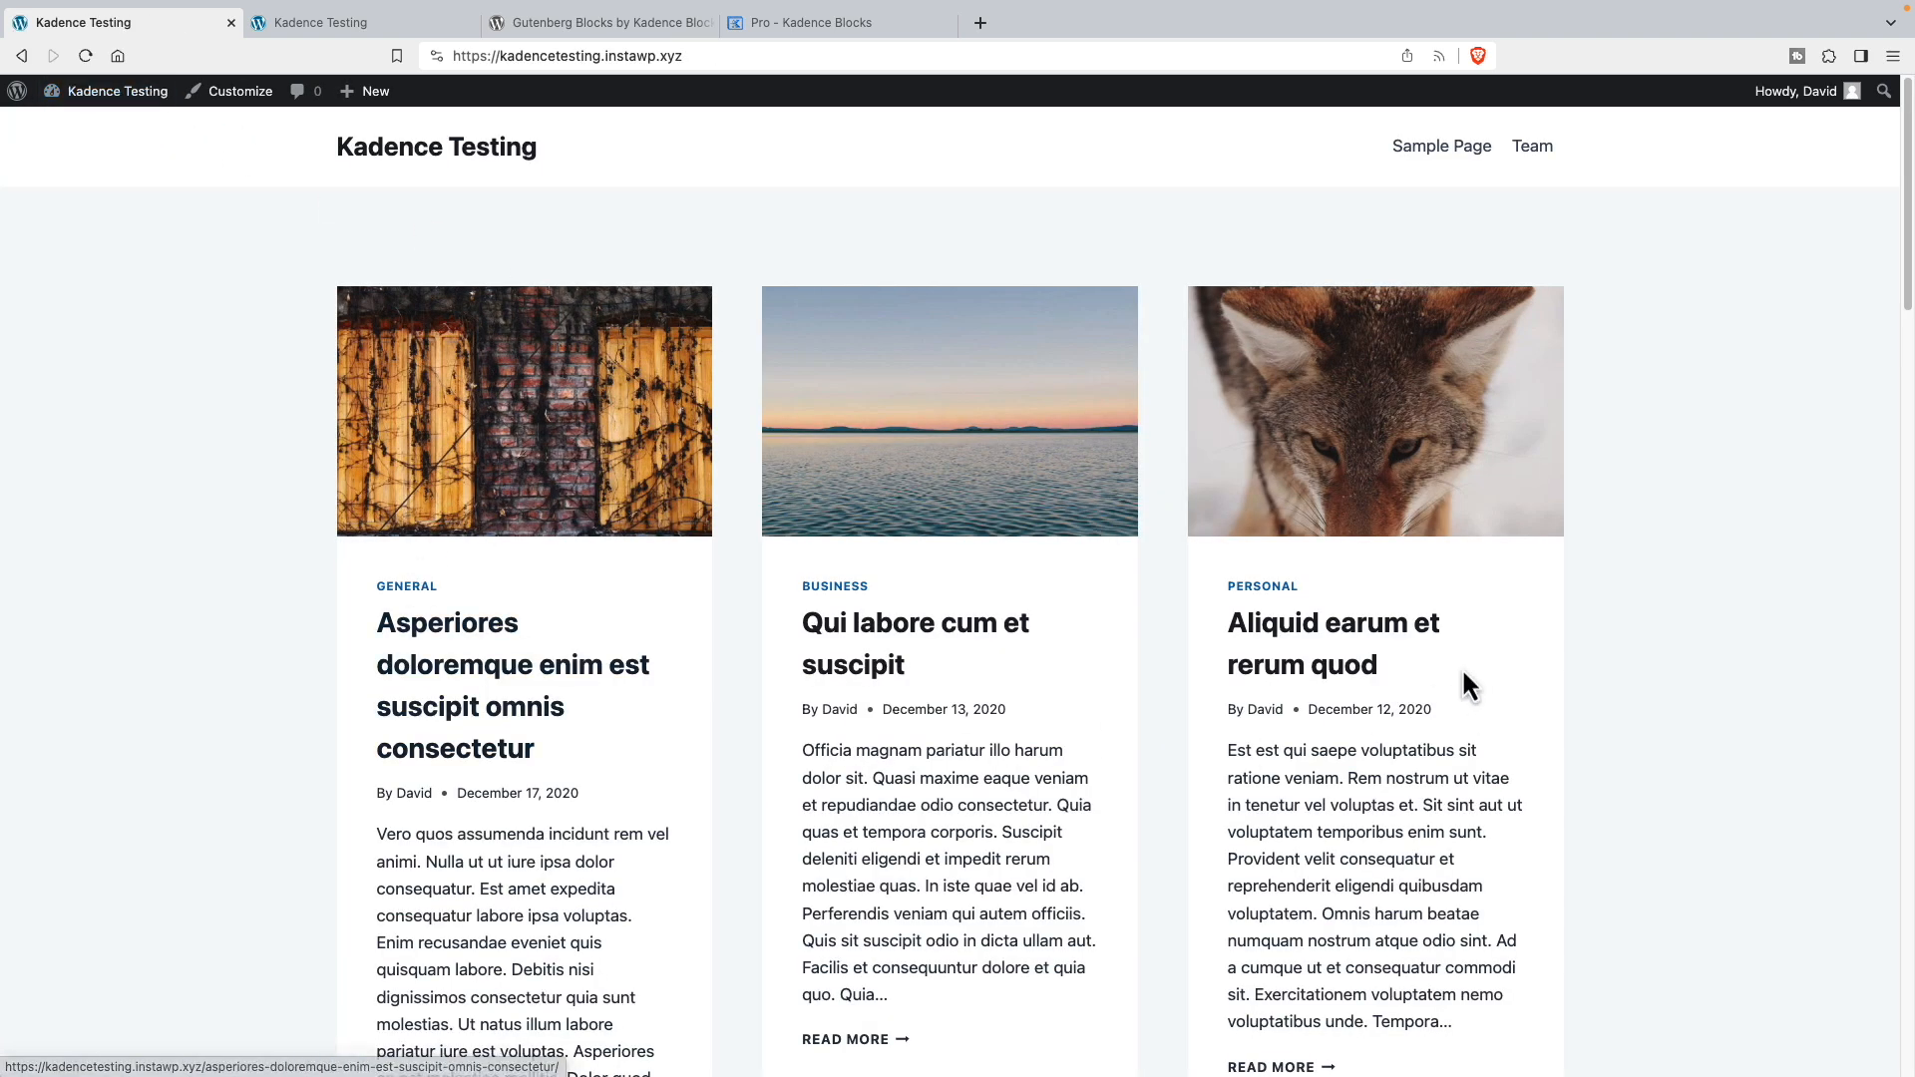
mouse_move(1551, 207)
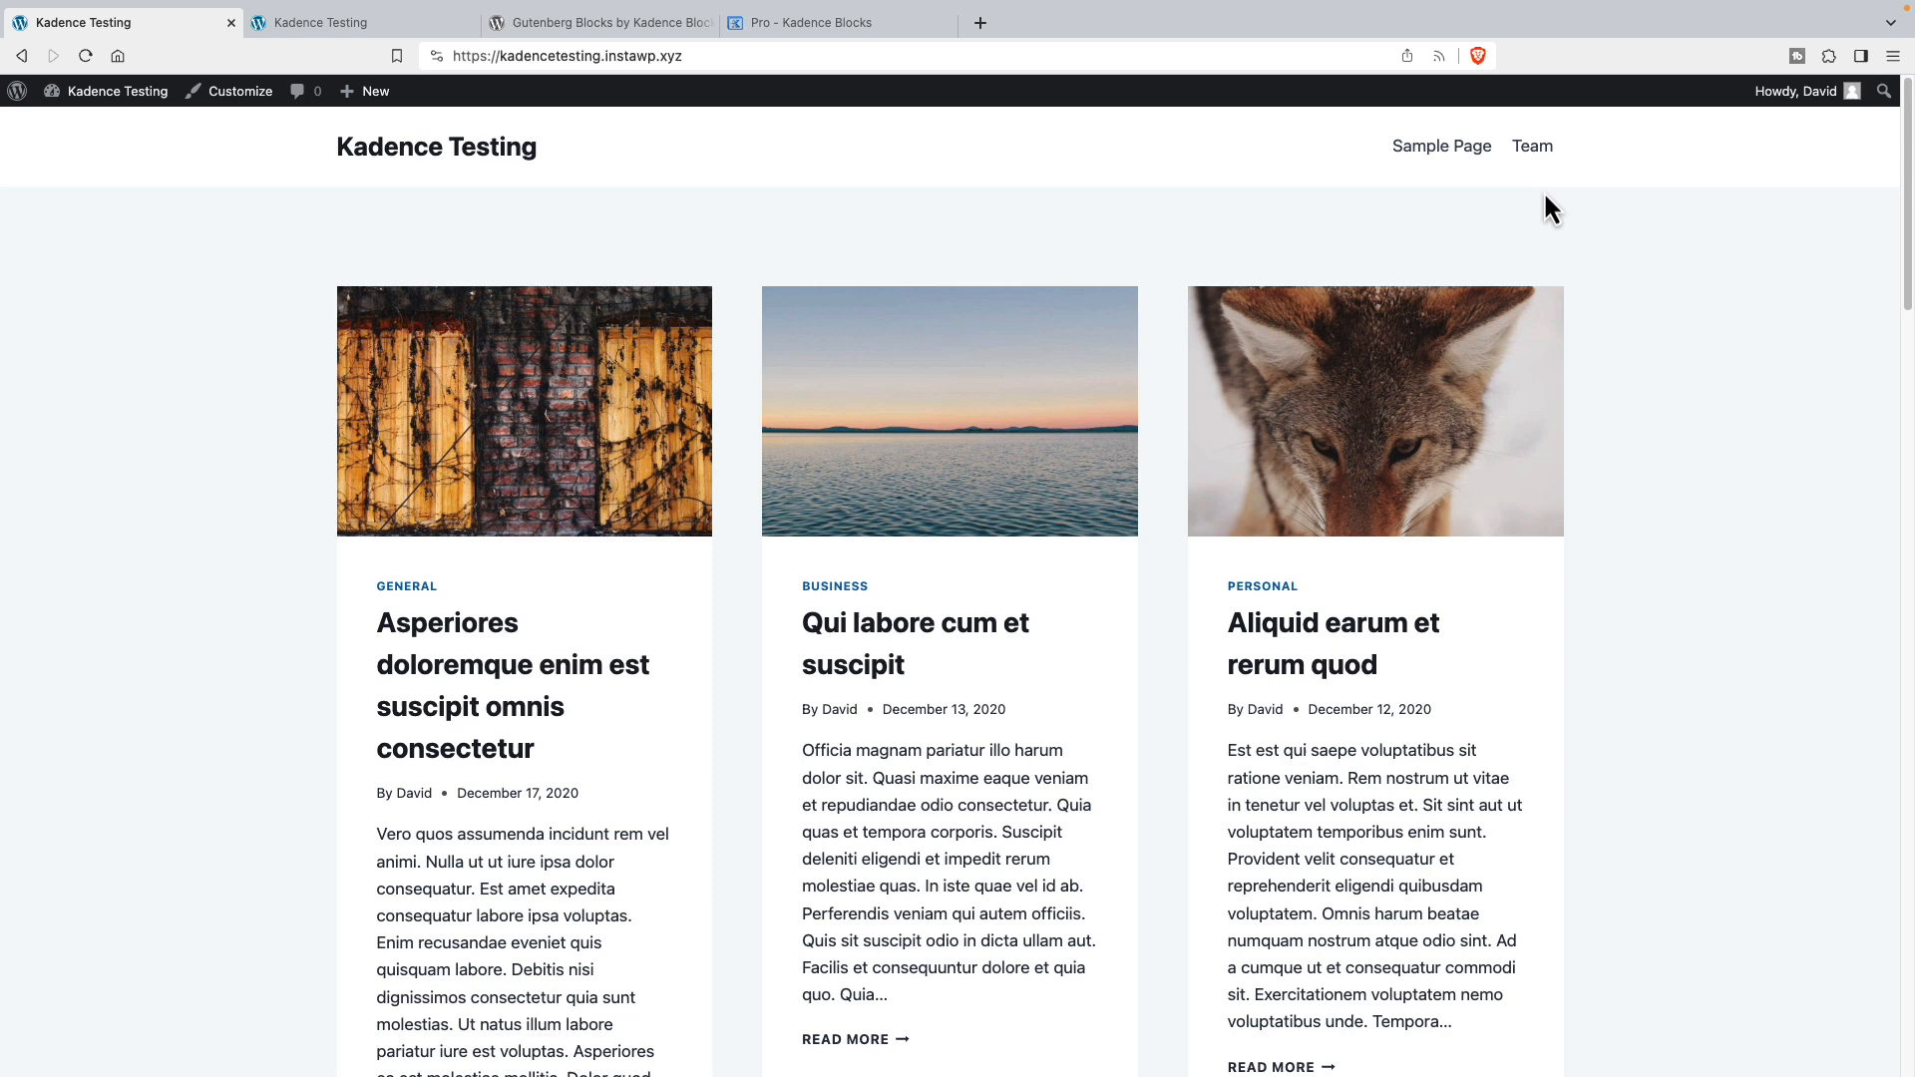
click(1530, 145)
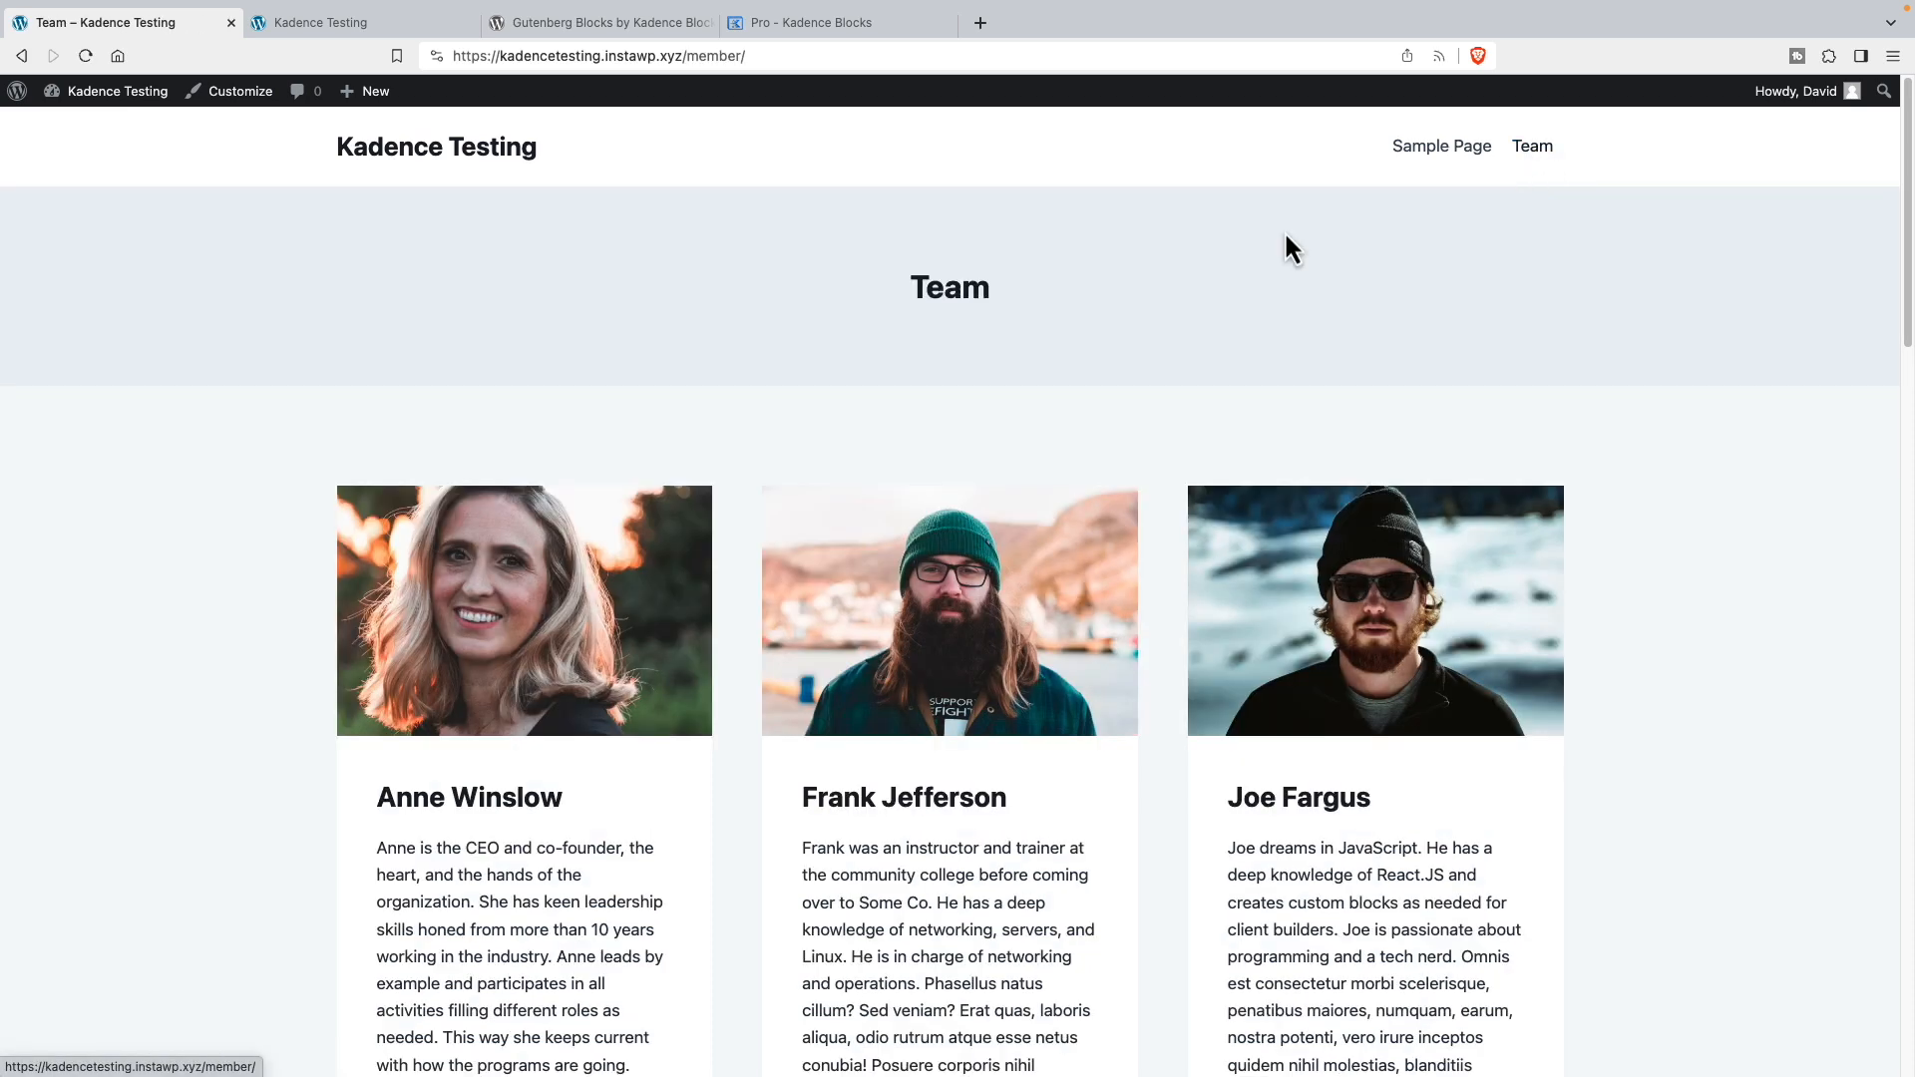
scroll(down, 3)
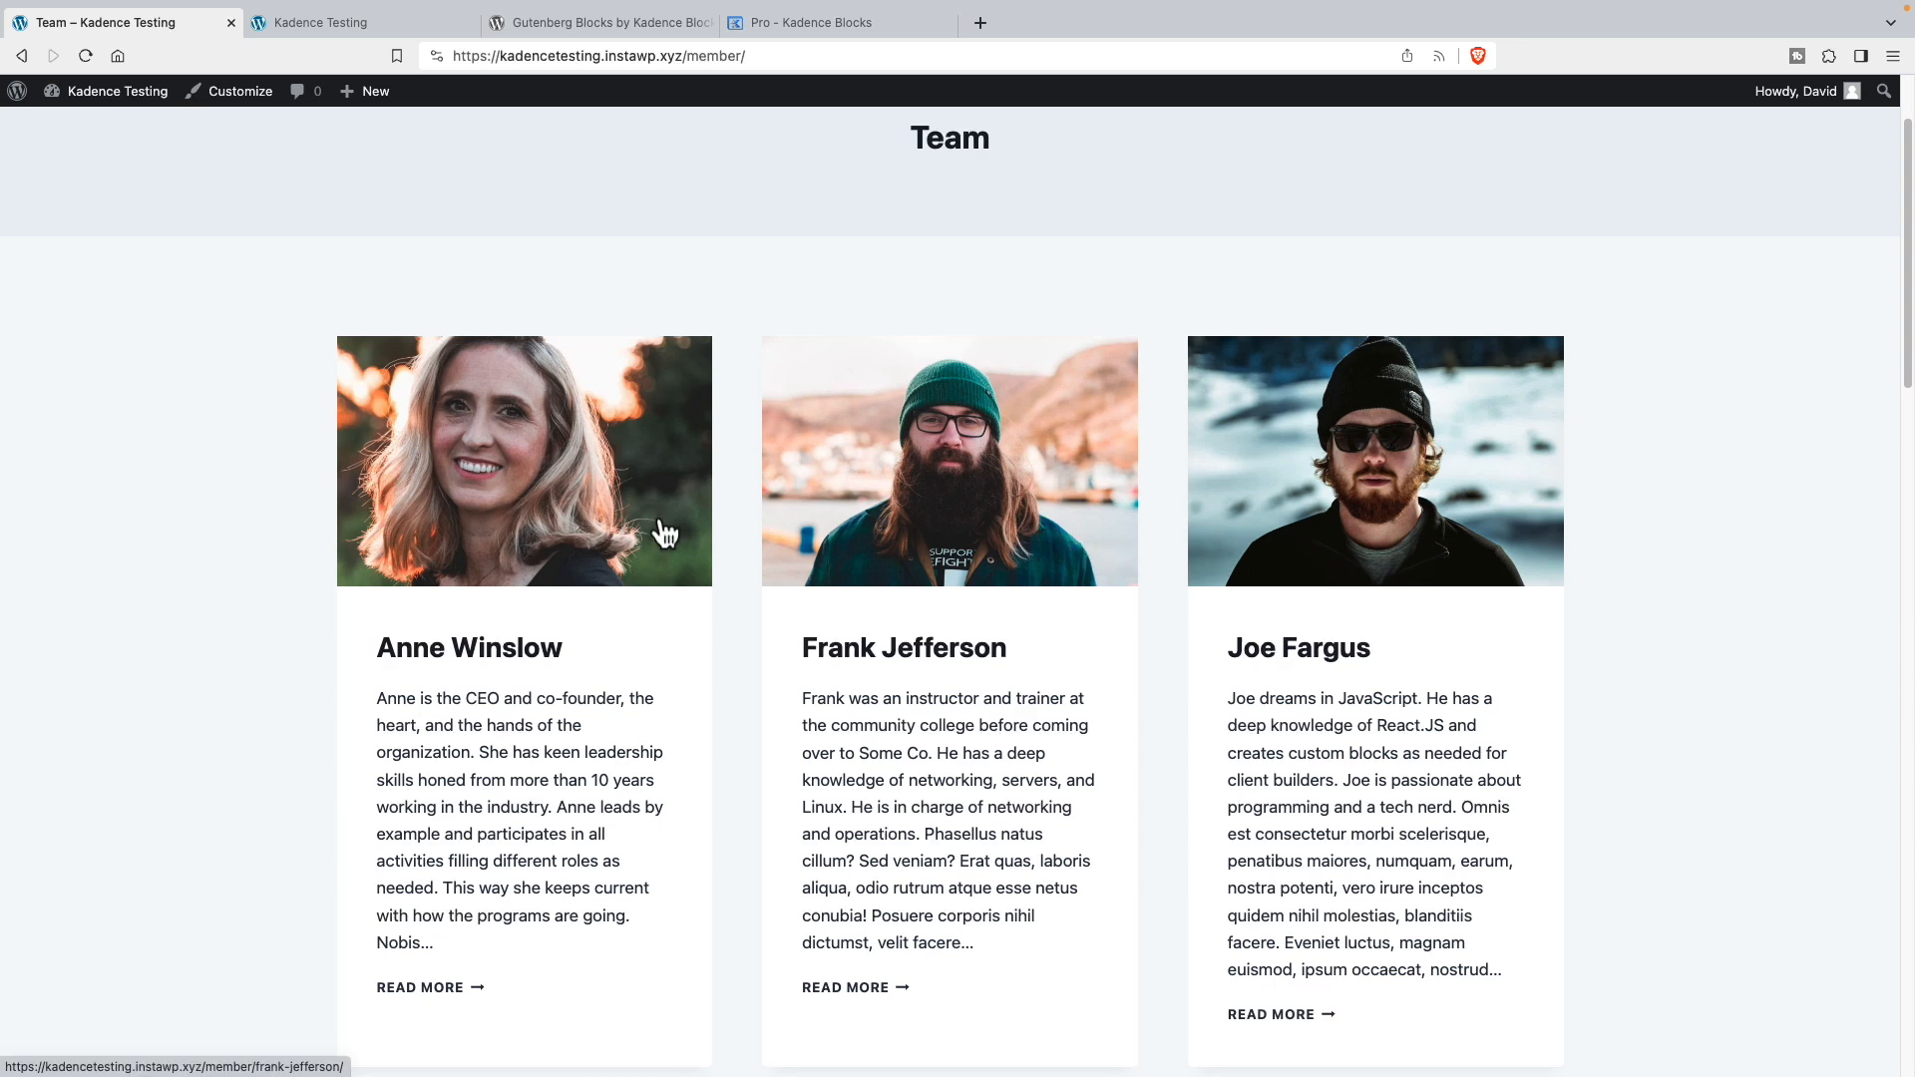
scroll(down, 3)
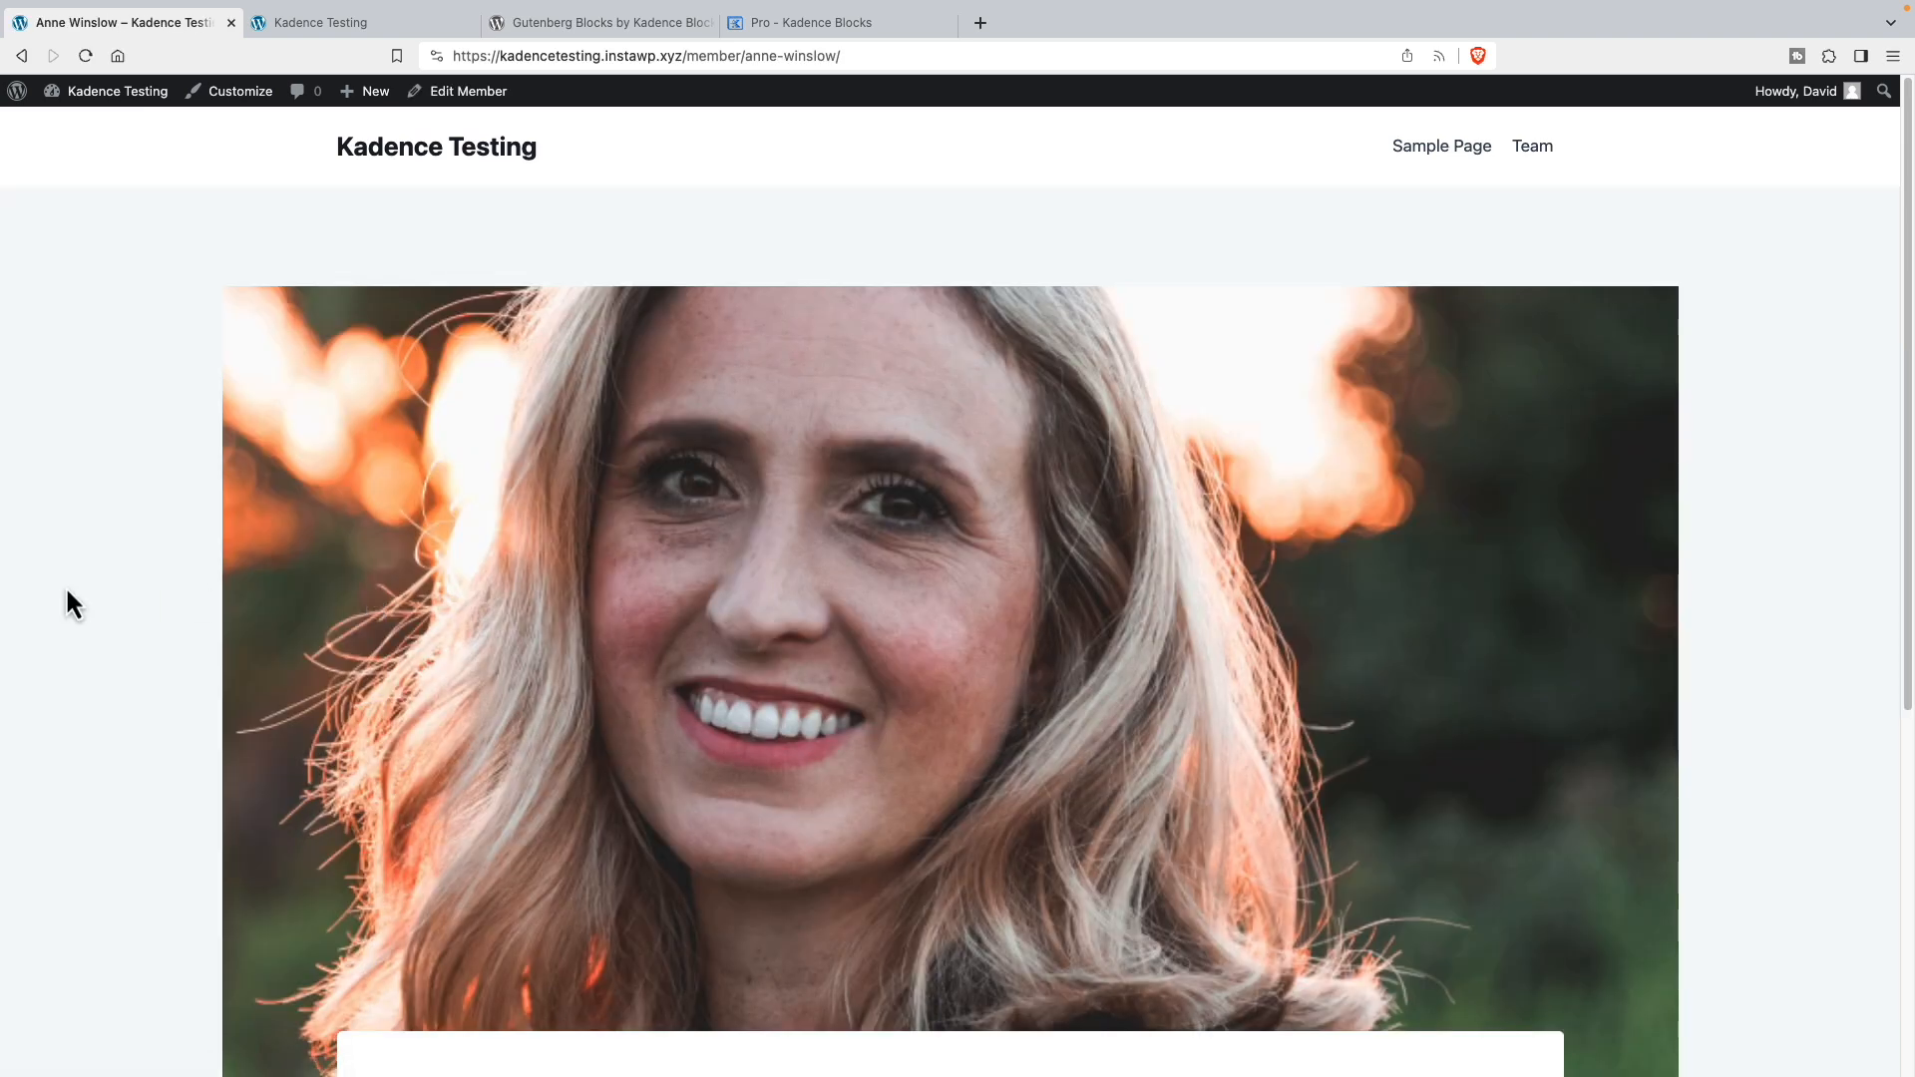
scroll(down, 3)
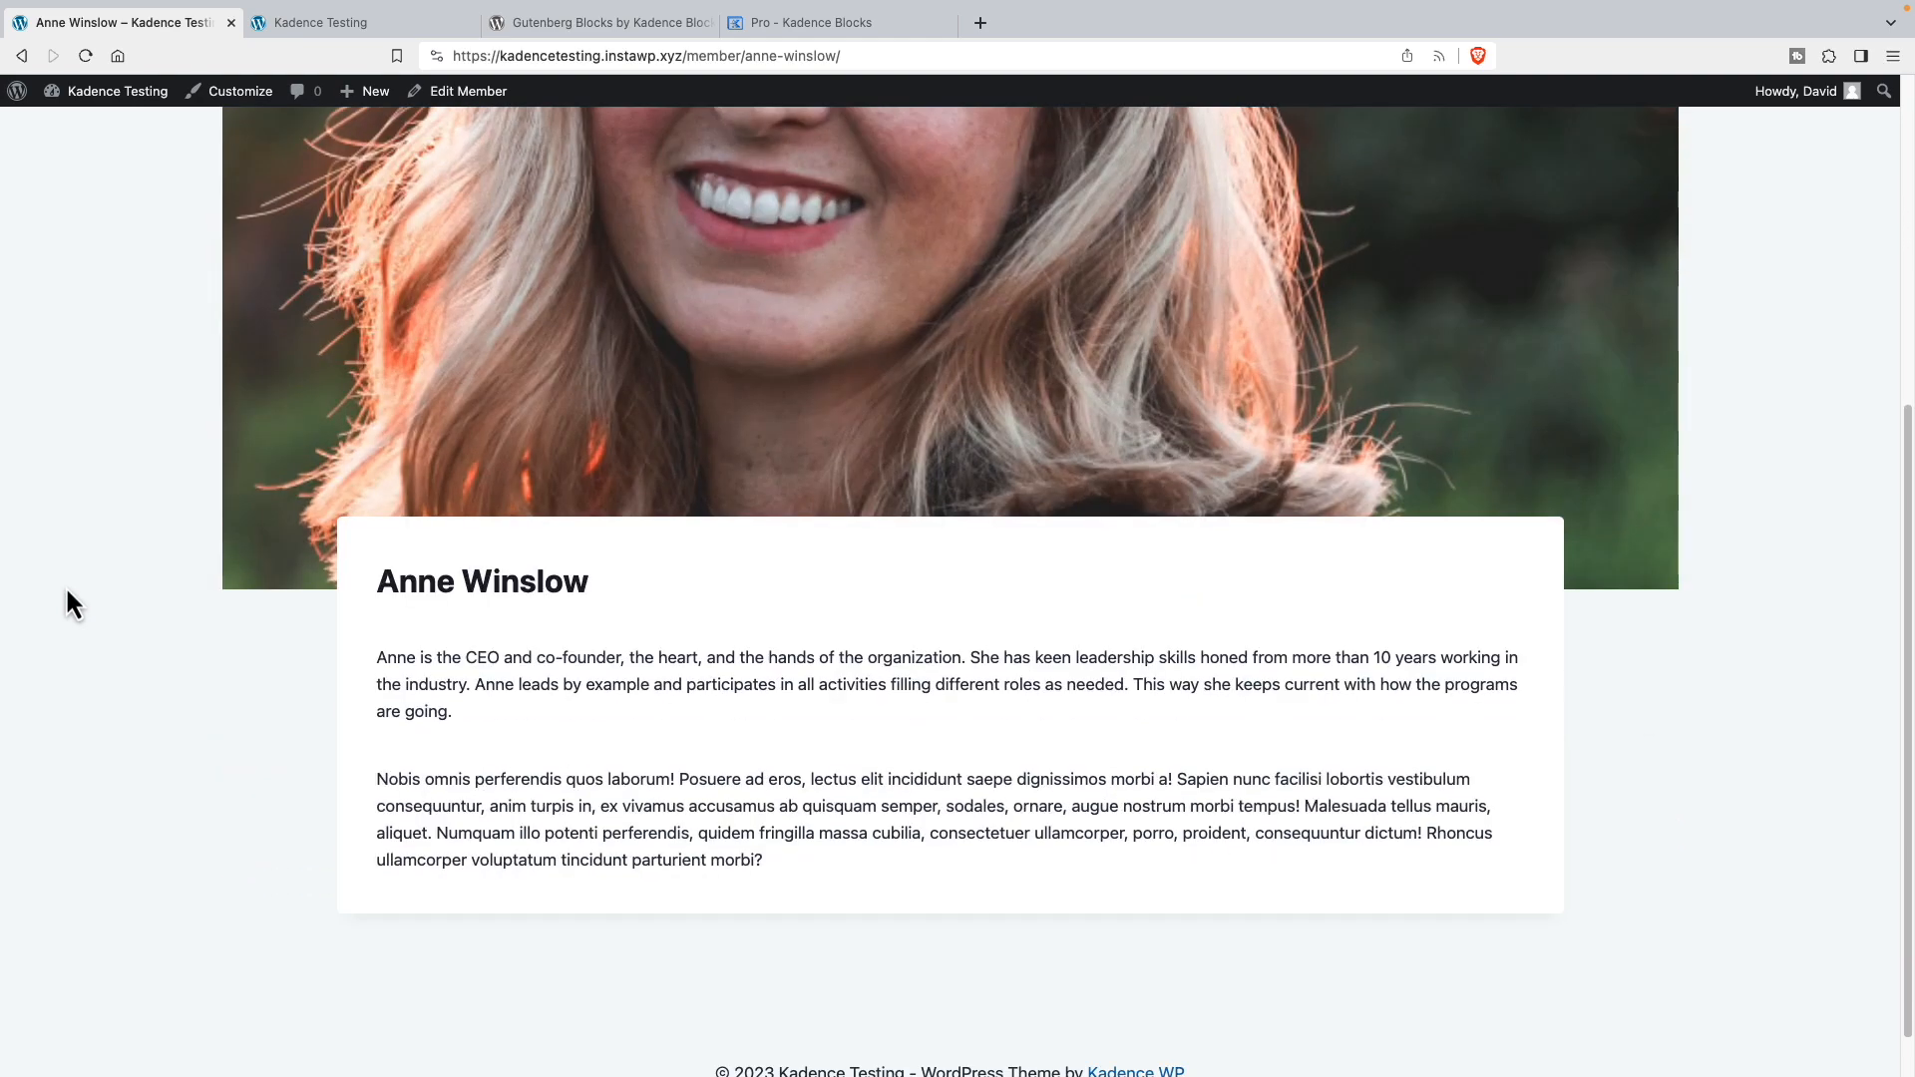
scroll(up, 3)
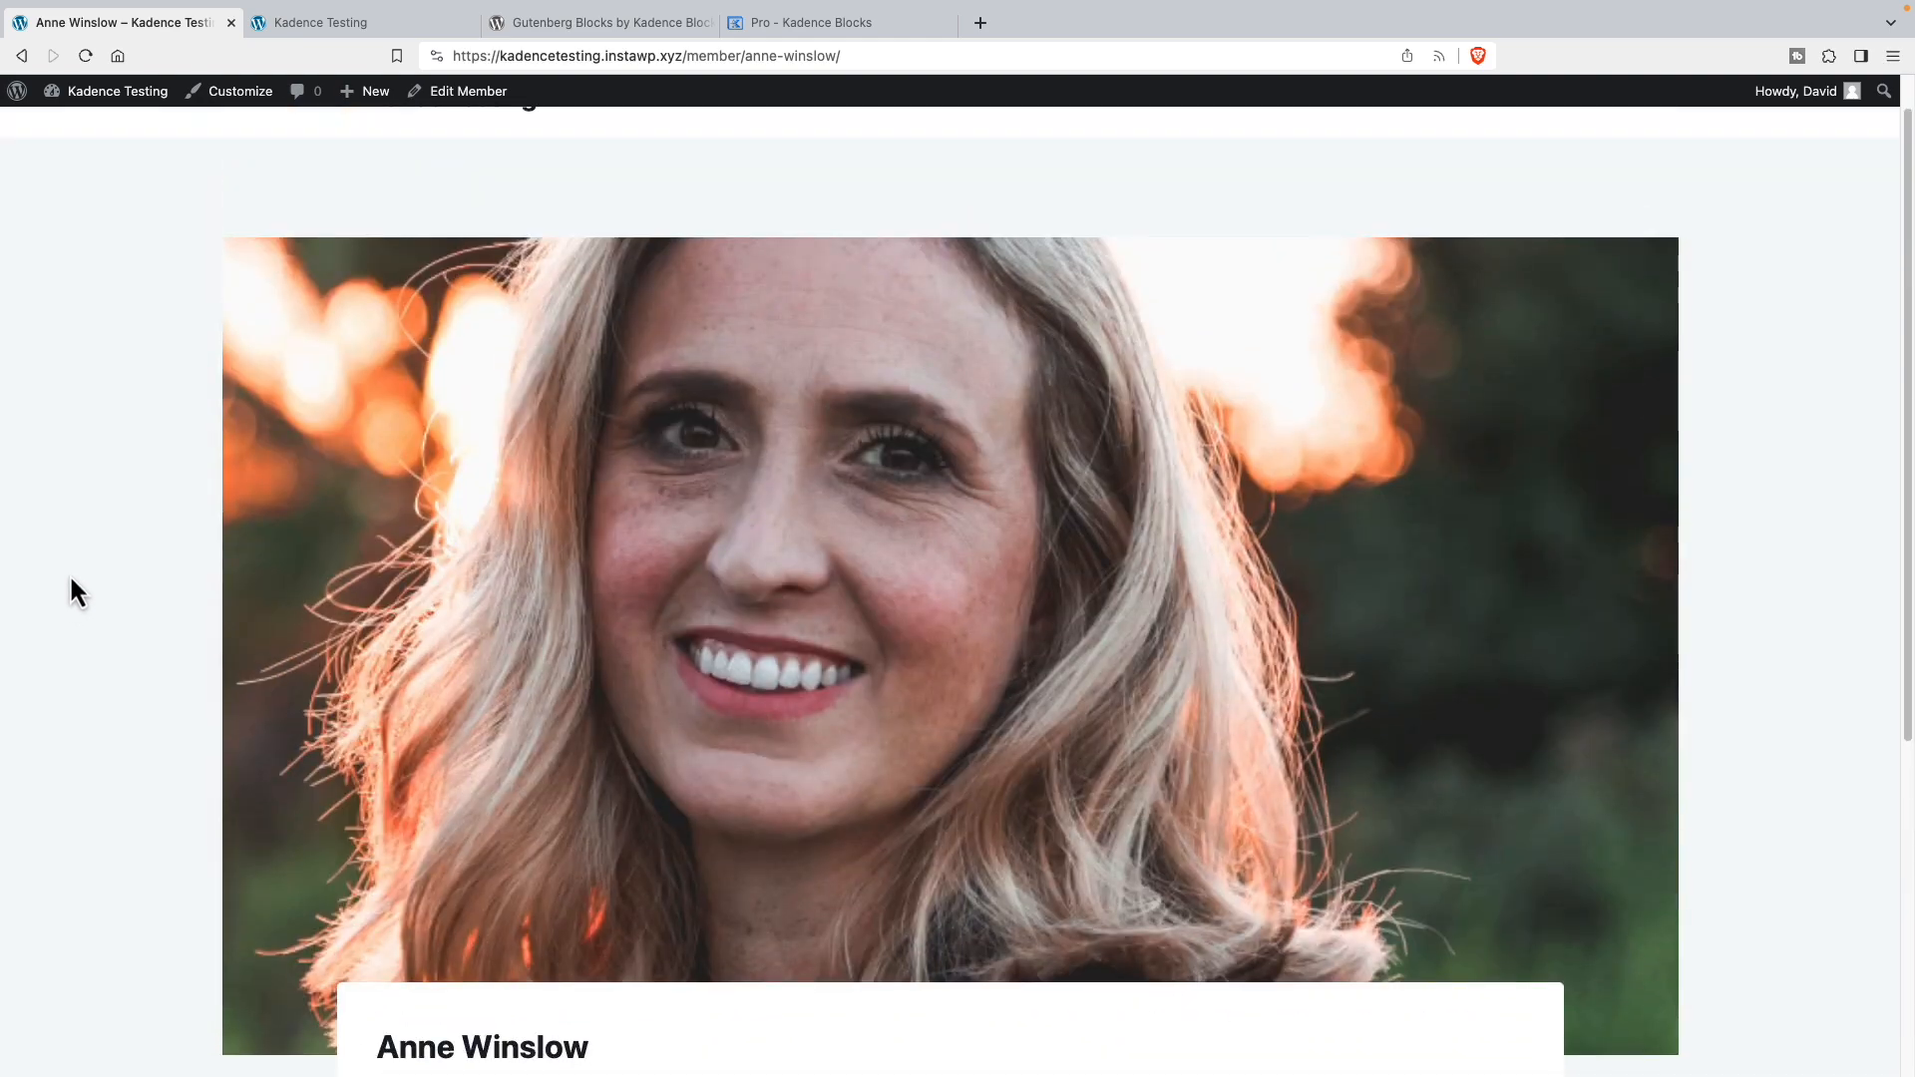
scroll(down, 3)
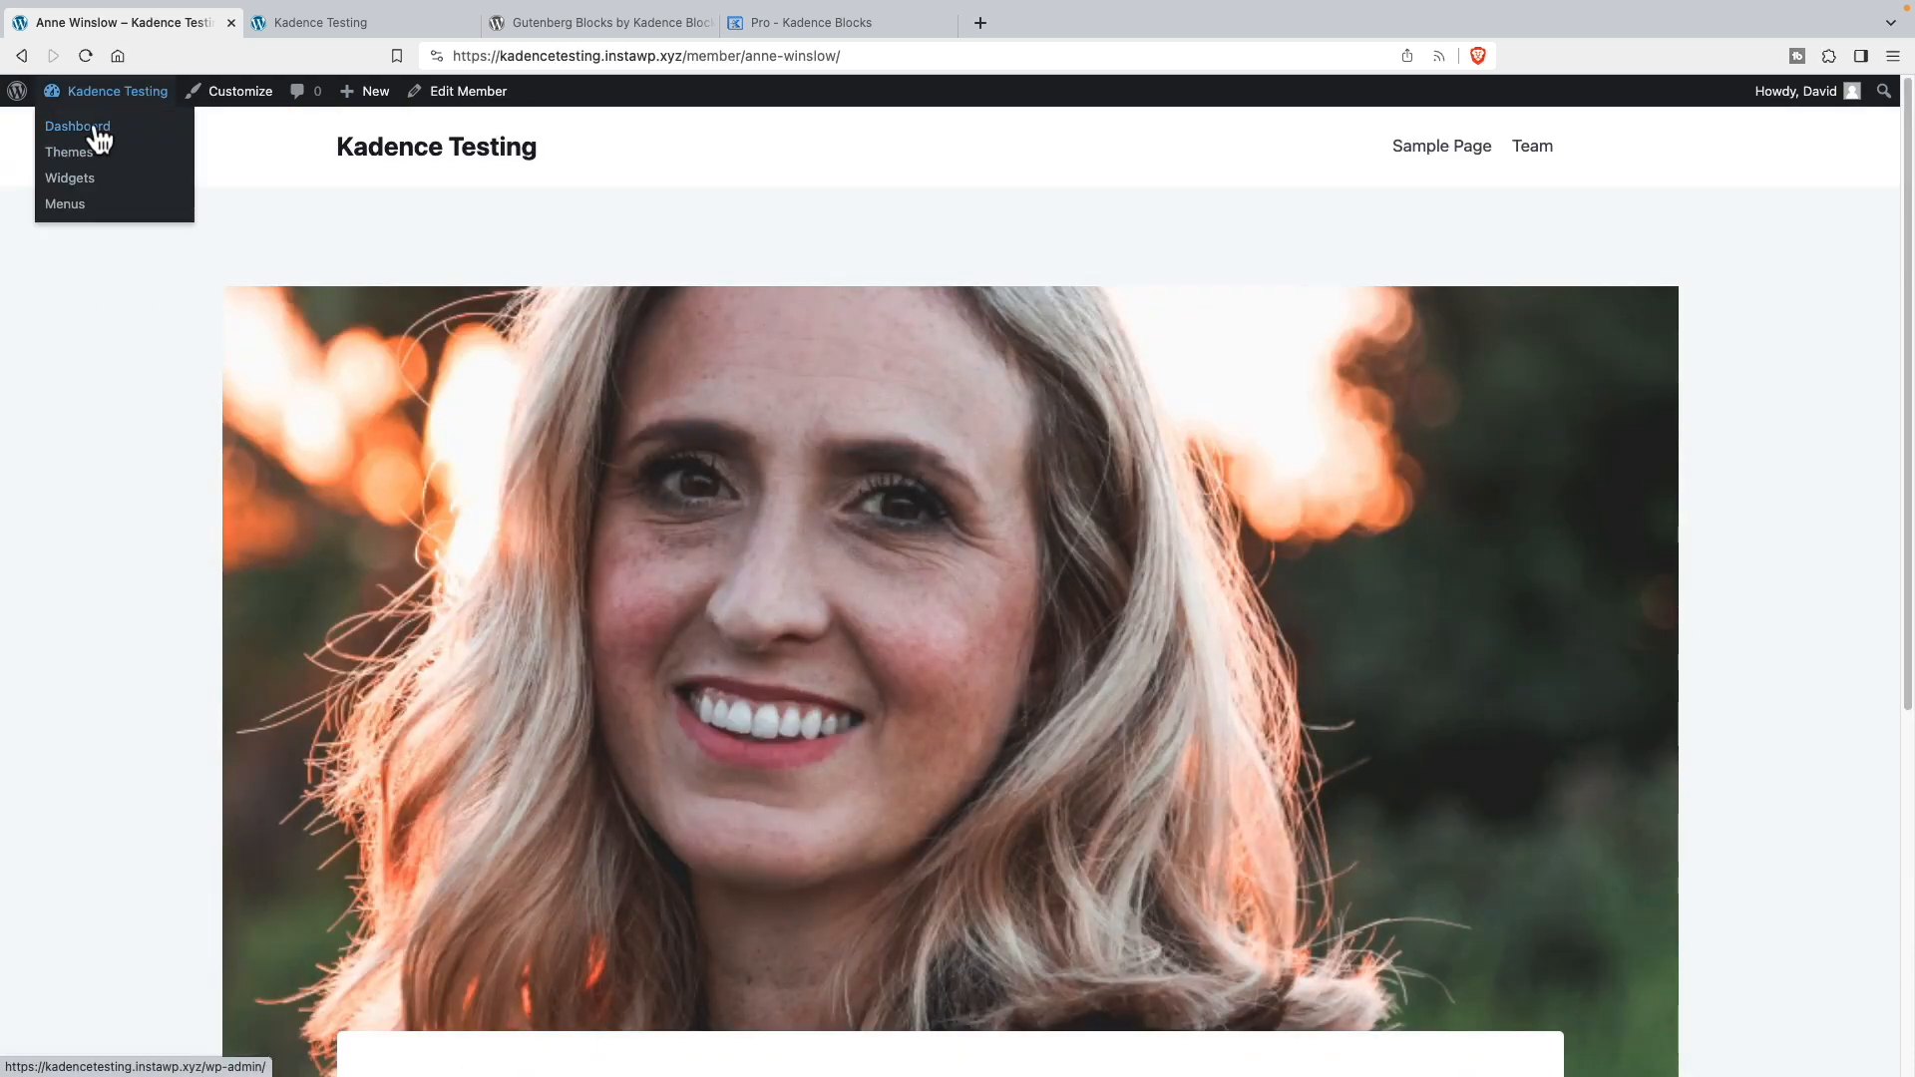
- Show the Kadence theme dashboard's Pro Addons with Hooked Elements enabled
click(77, 126)
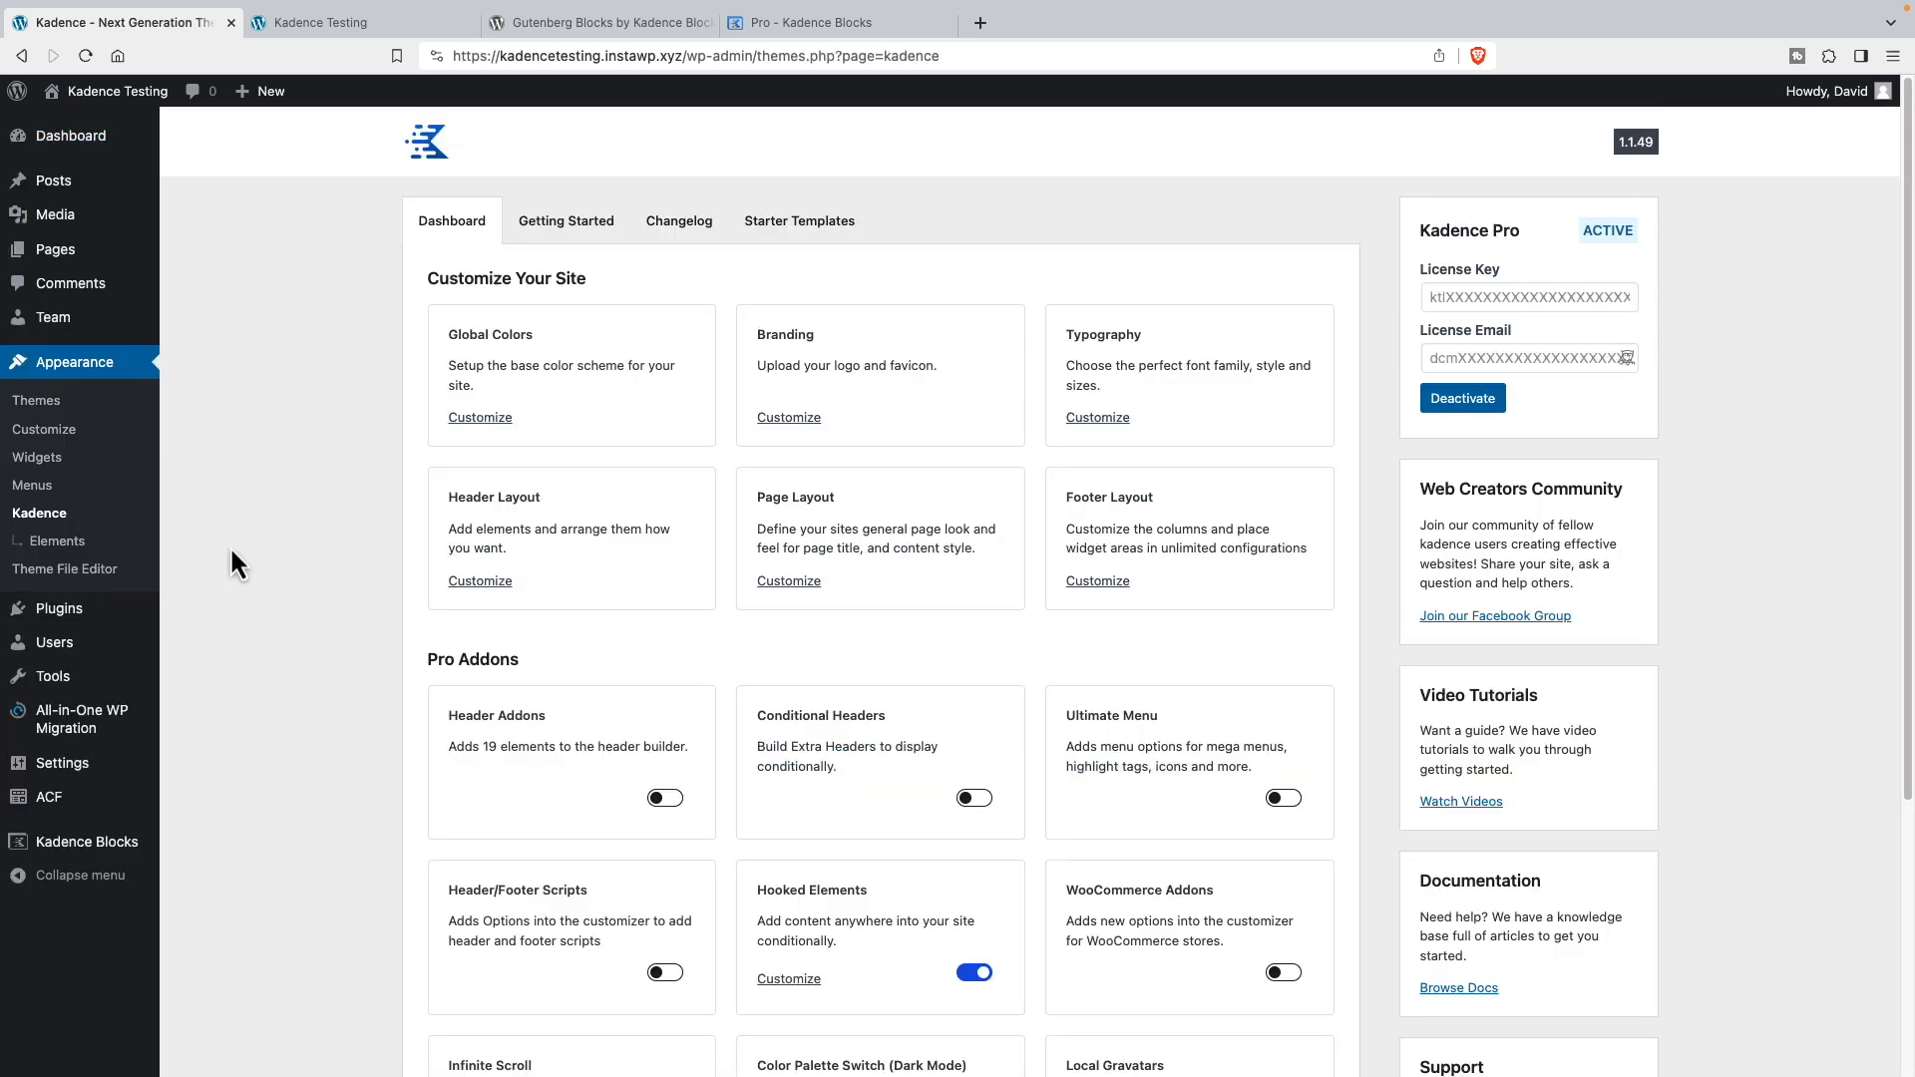
mouse_move(1123, 480)
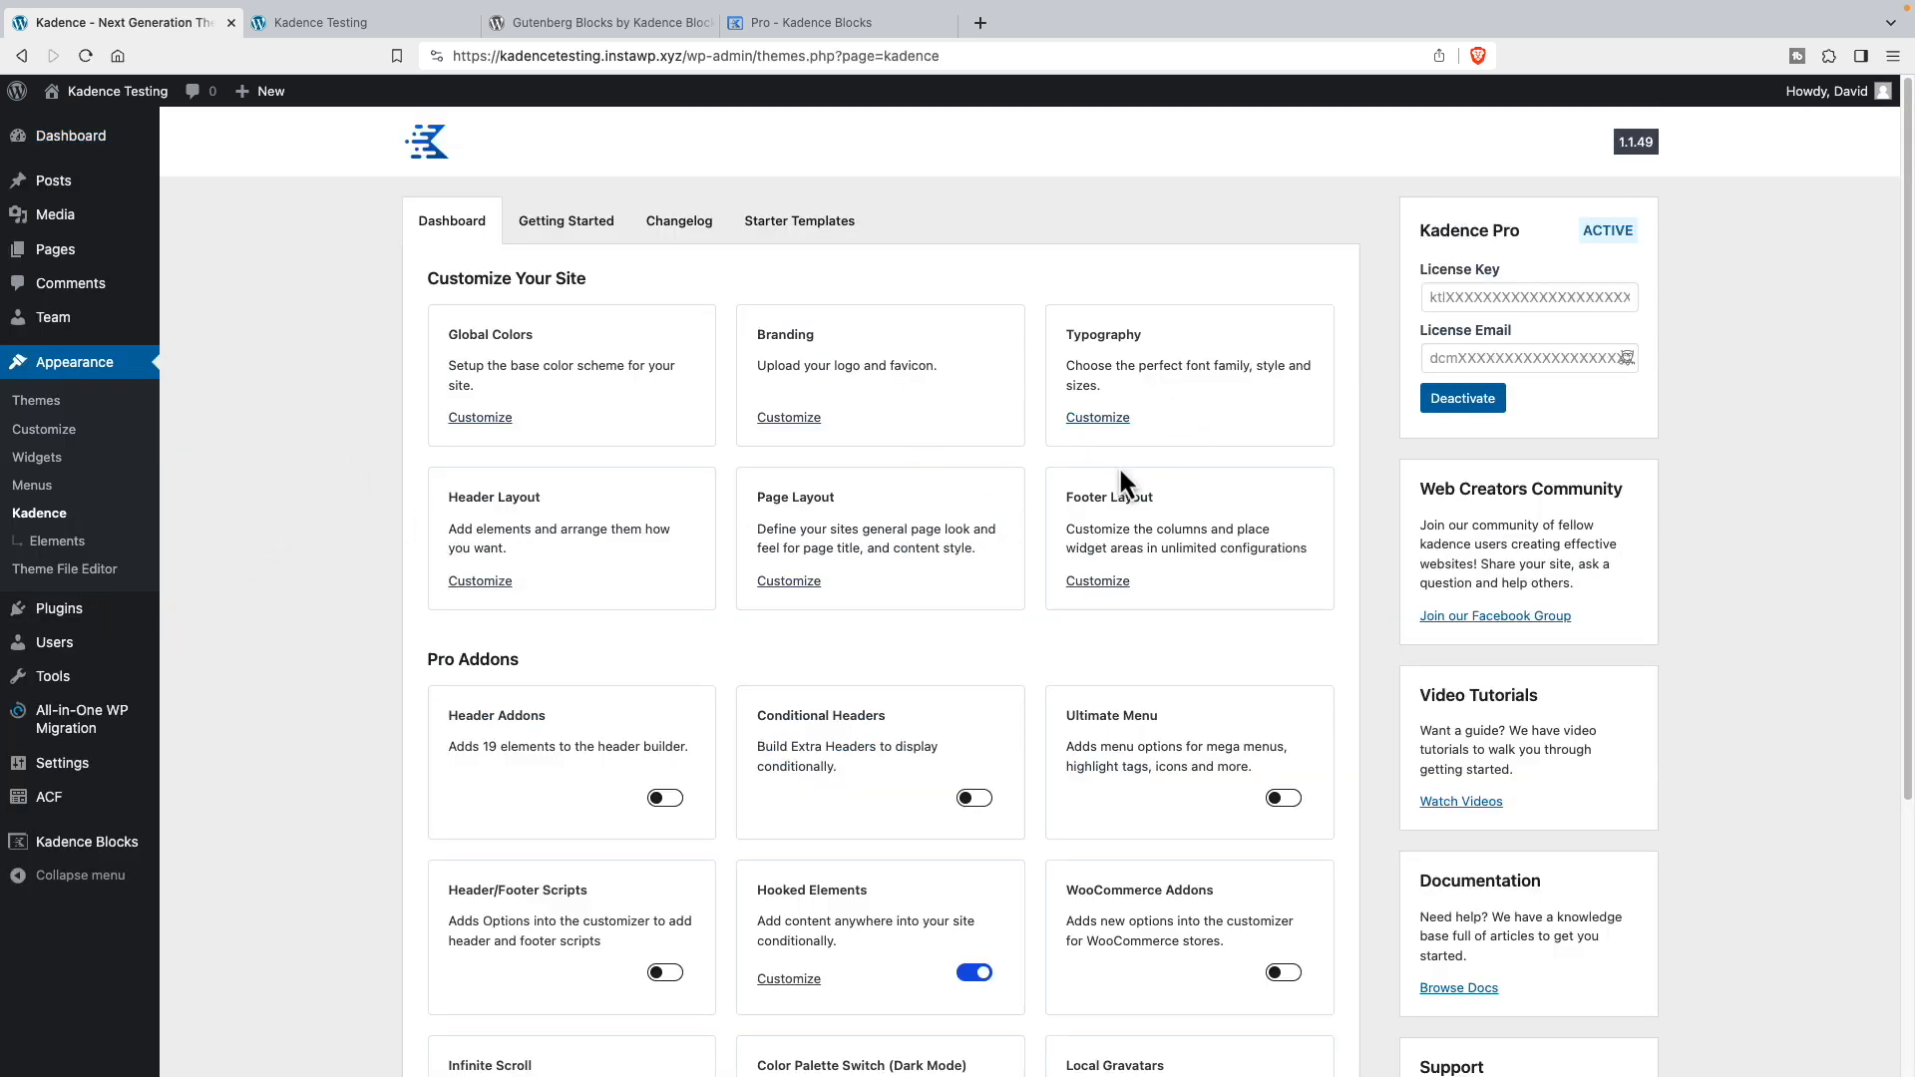
mouse_move(333, 495)
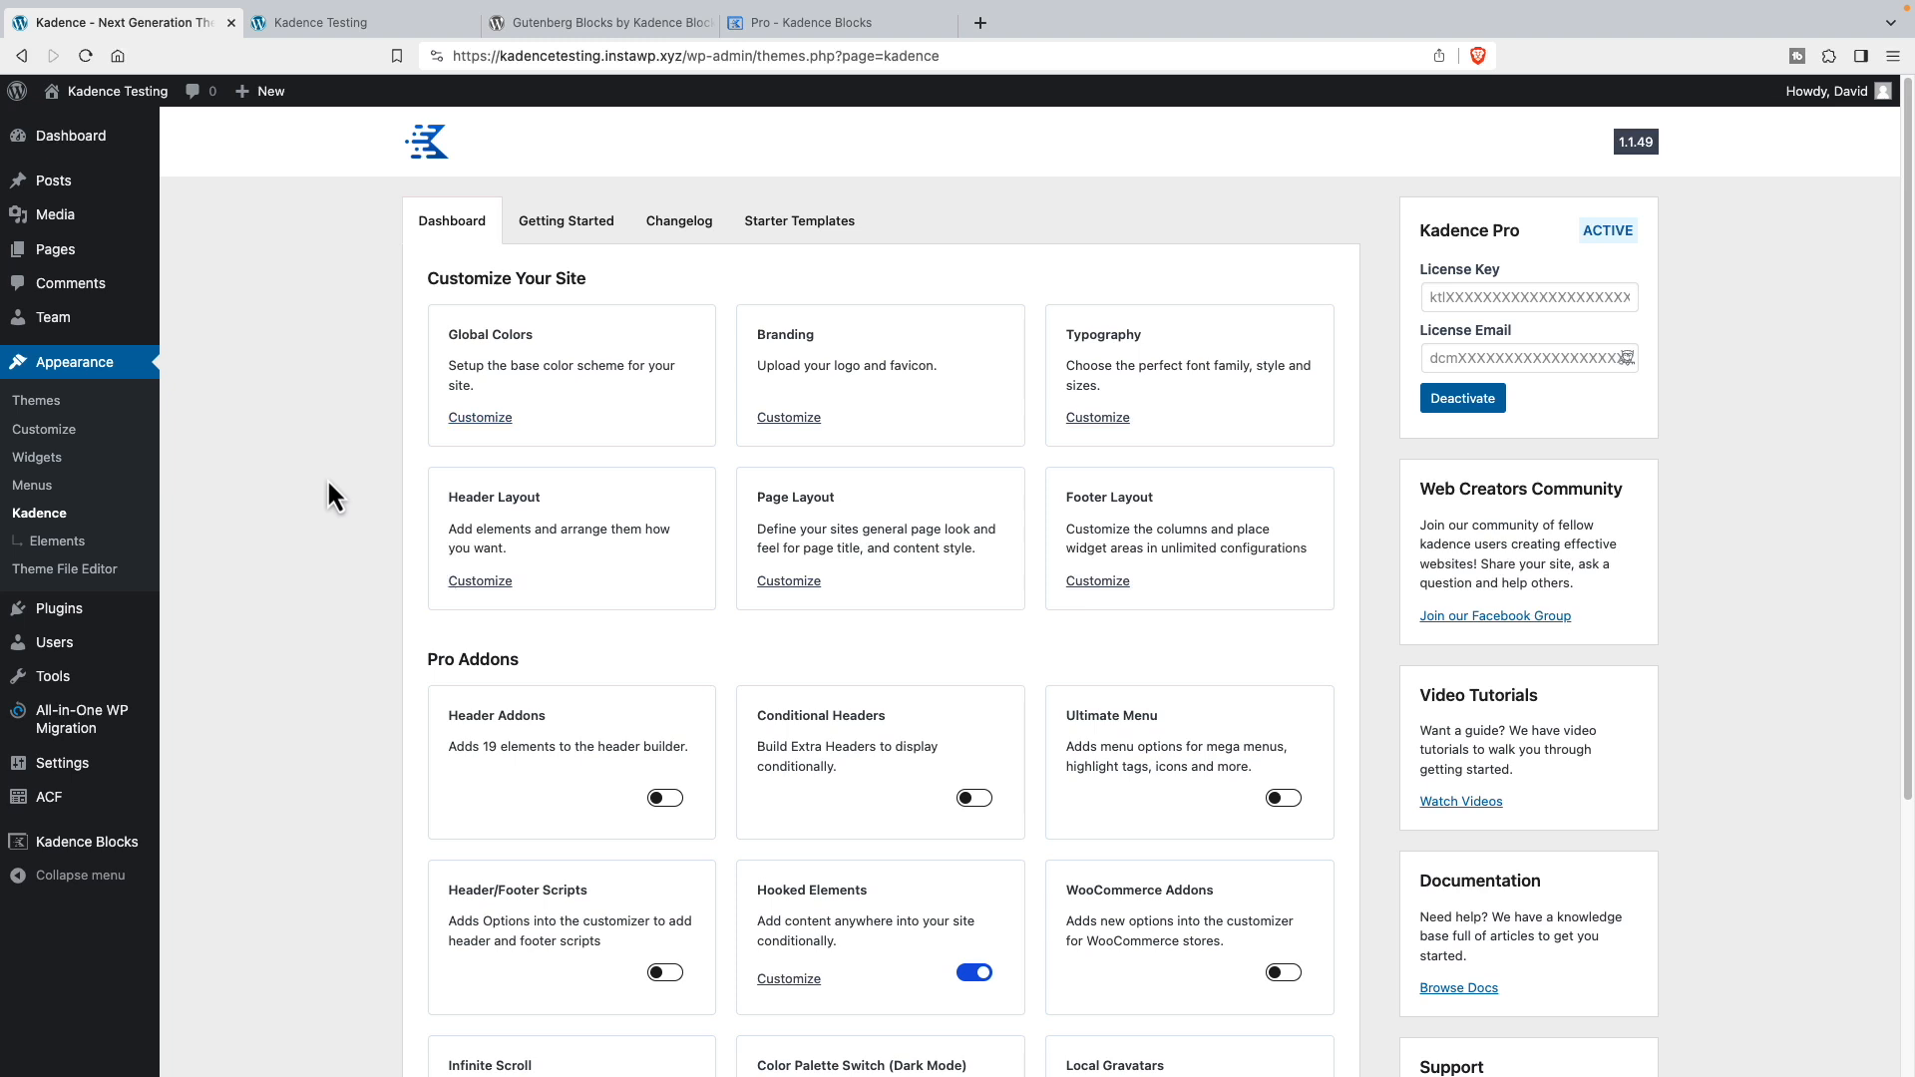
scroll(down, 3)
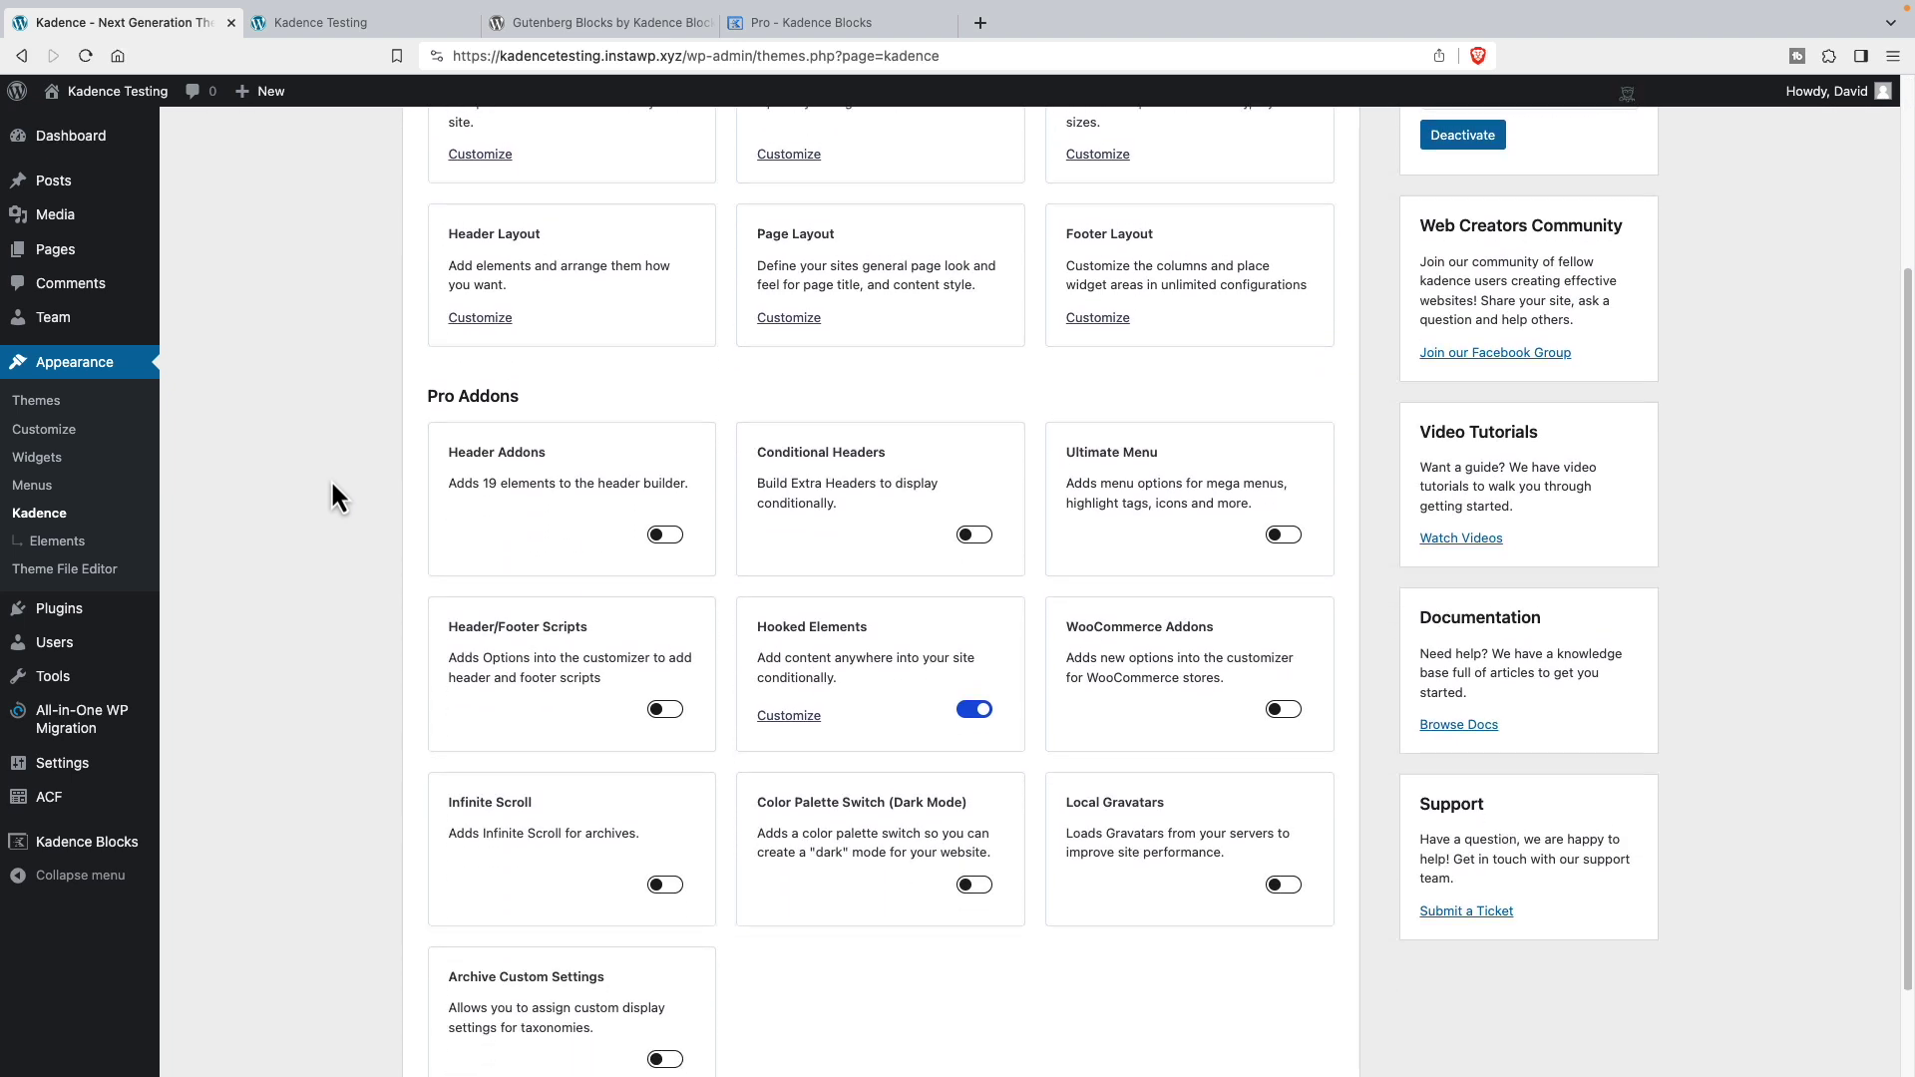
scroll(down, 3)
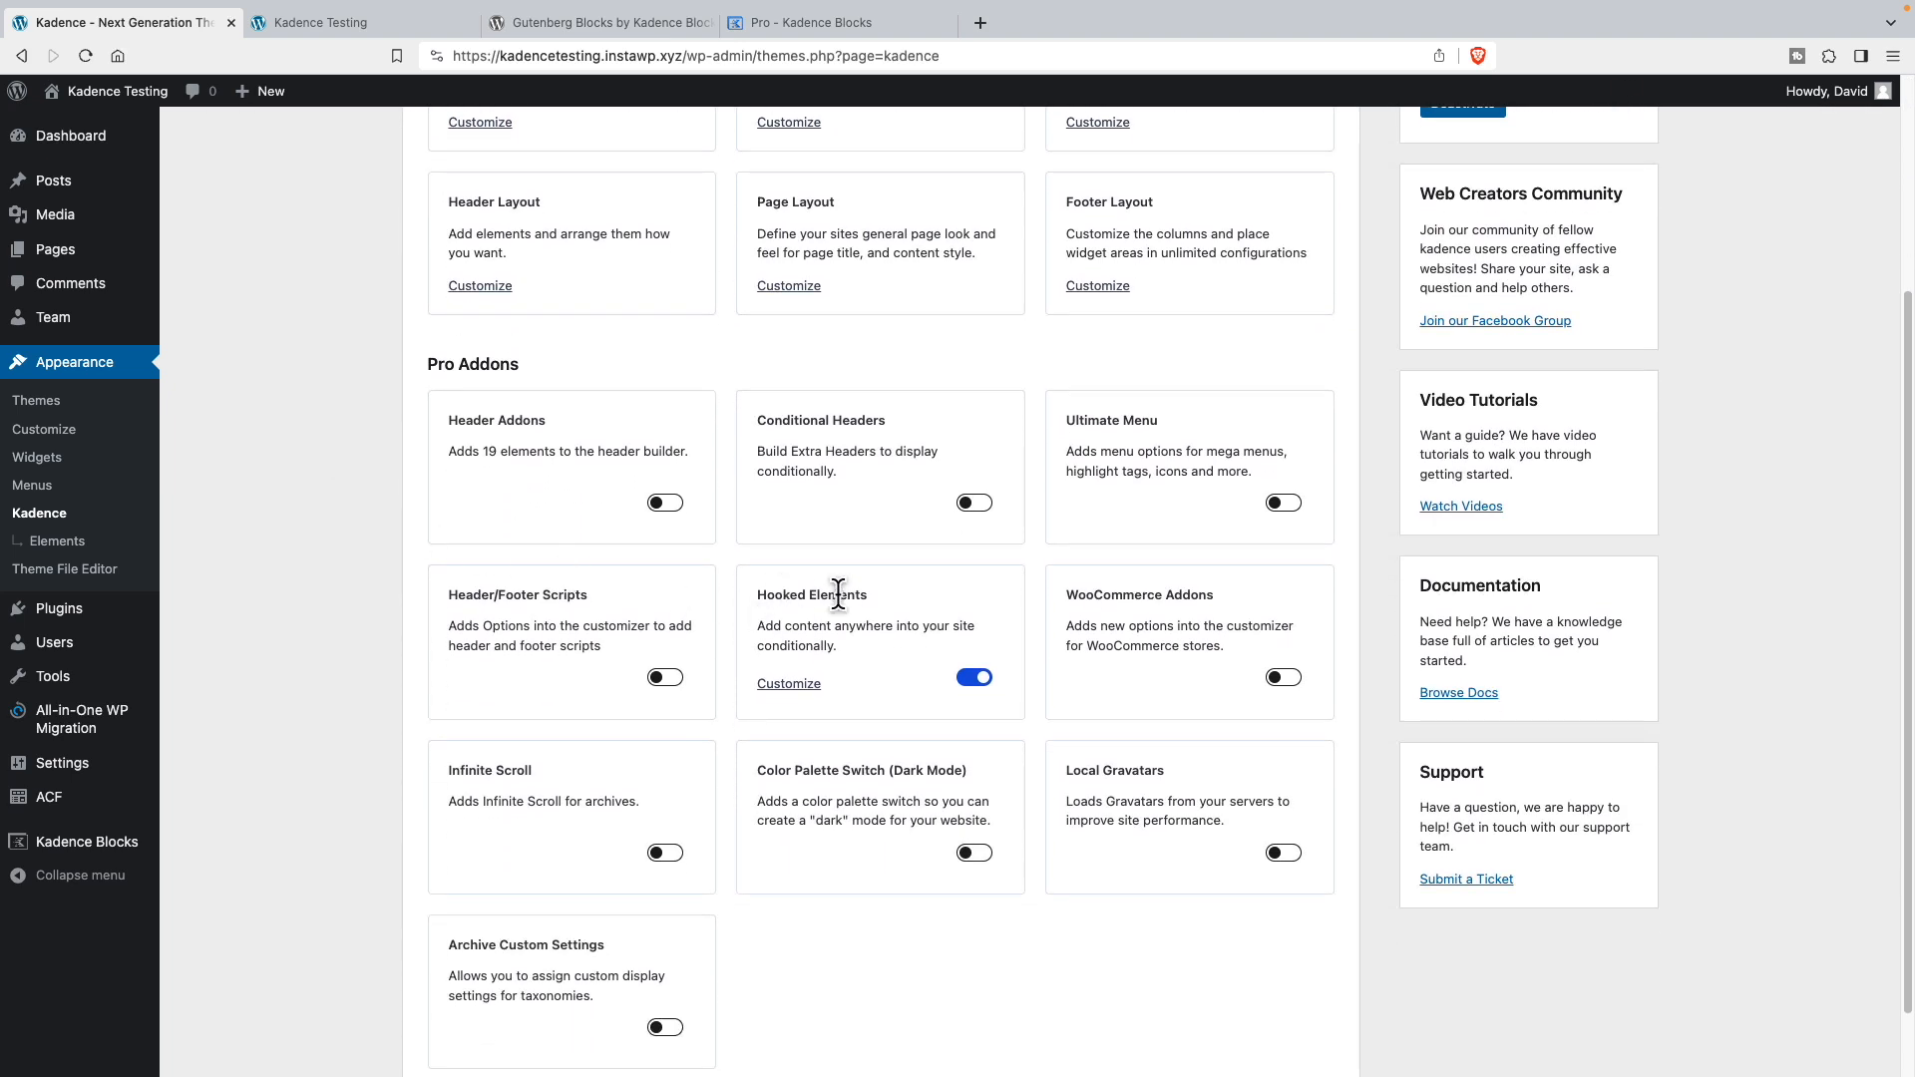
mouse_move(818, 600)
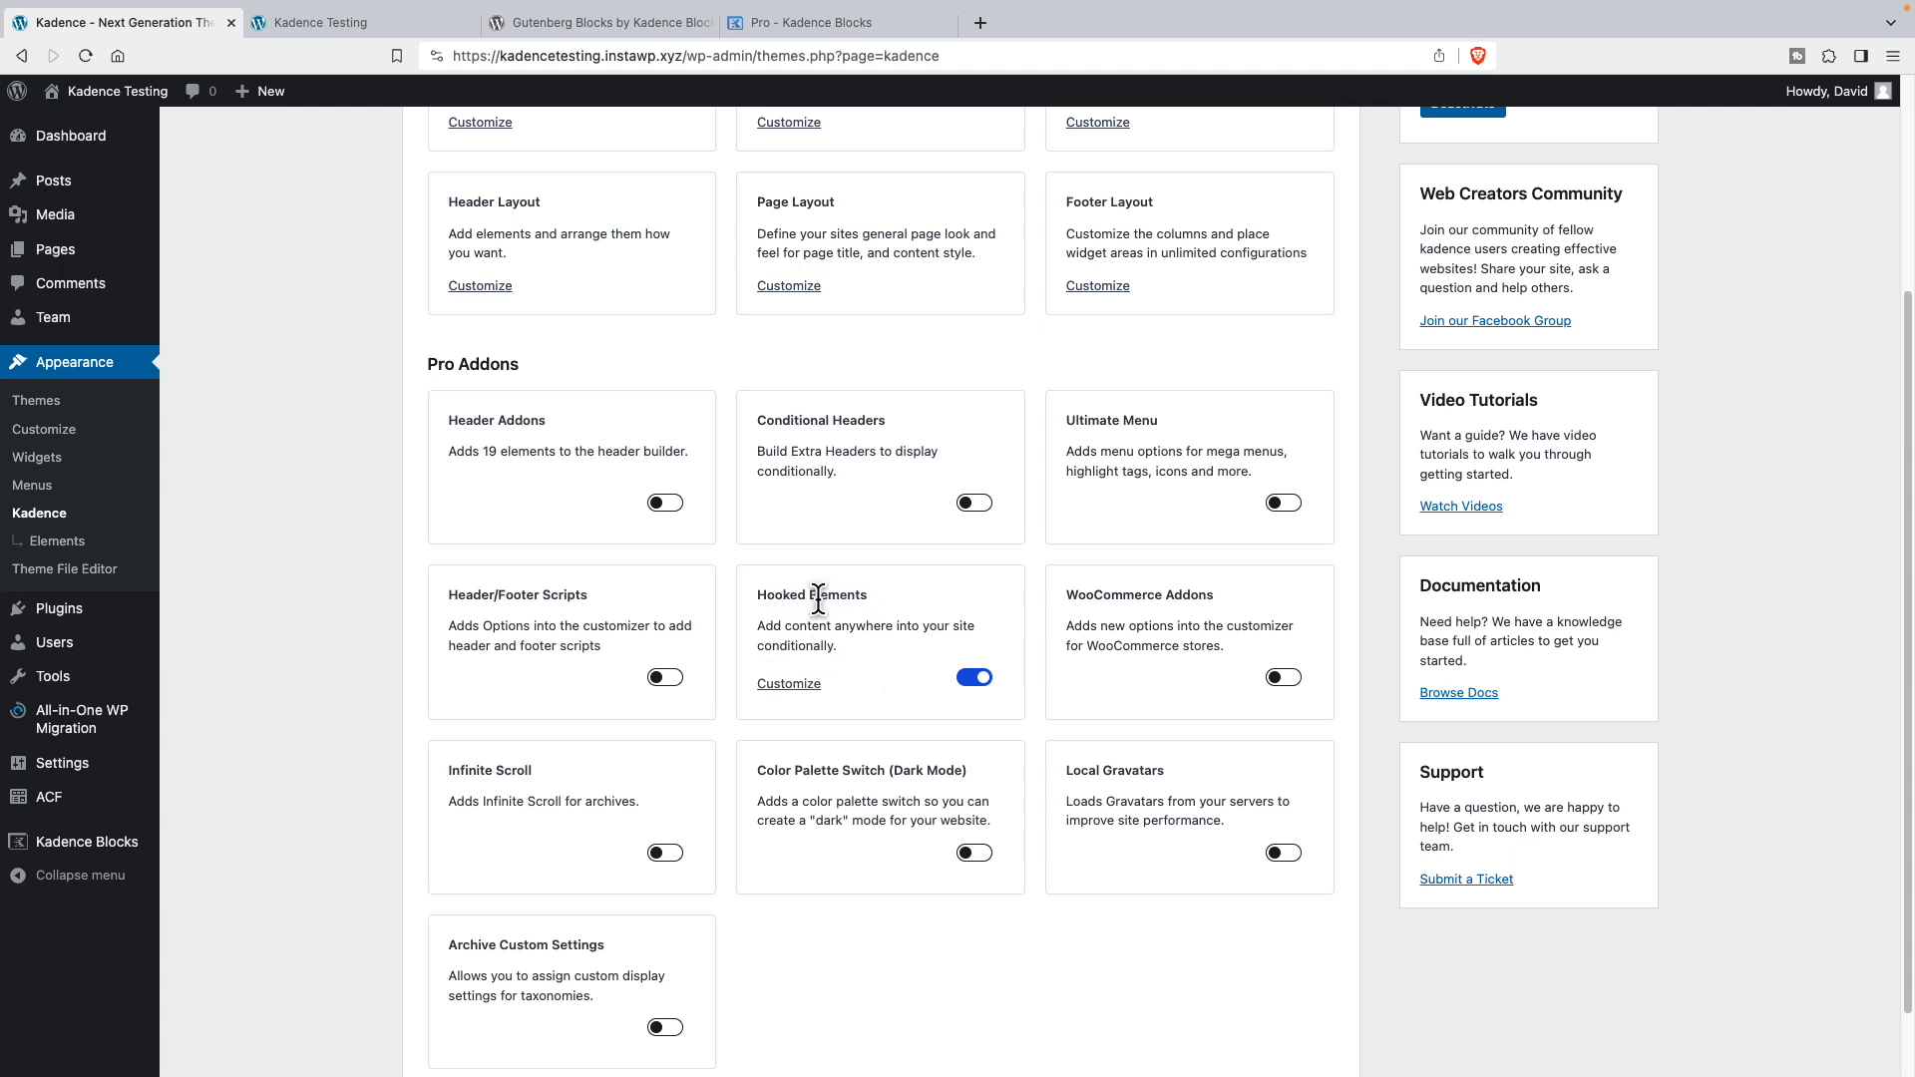
mouse_move(912, 644)
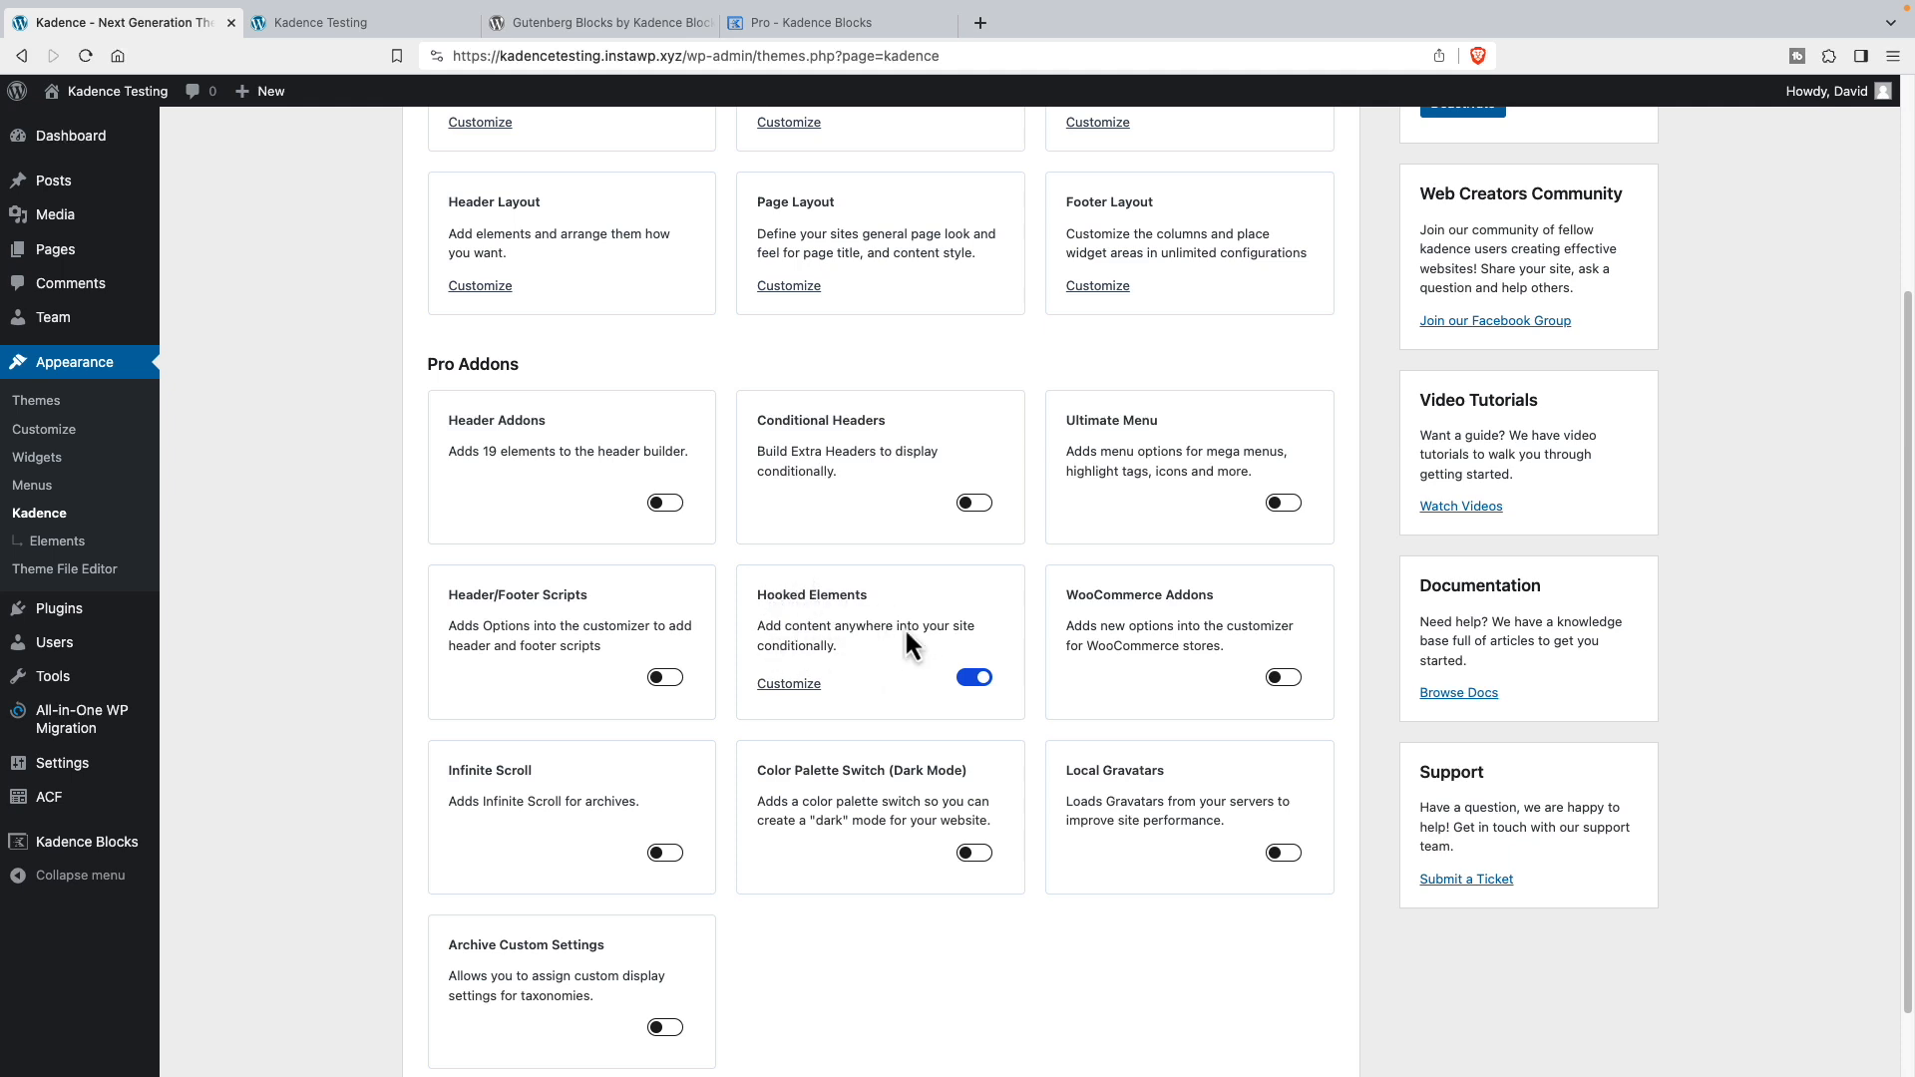
mouse_move(58, 541)
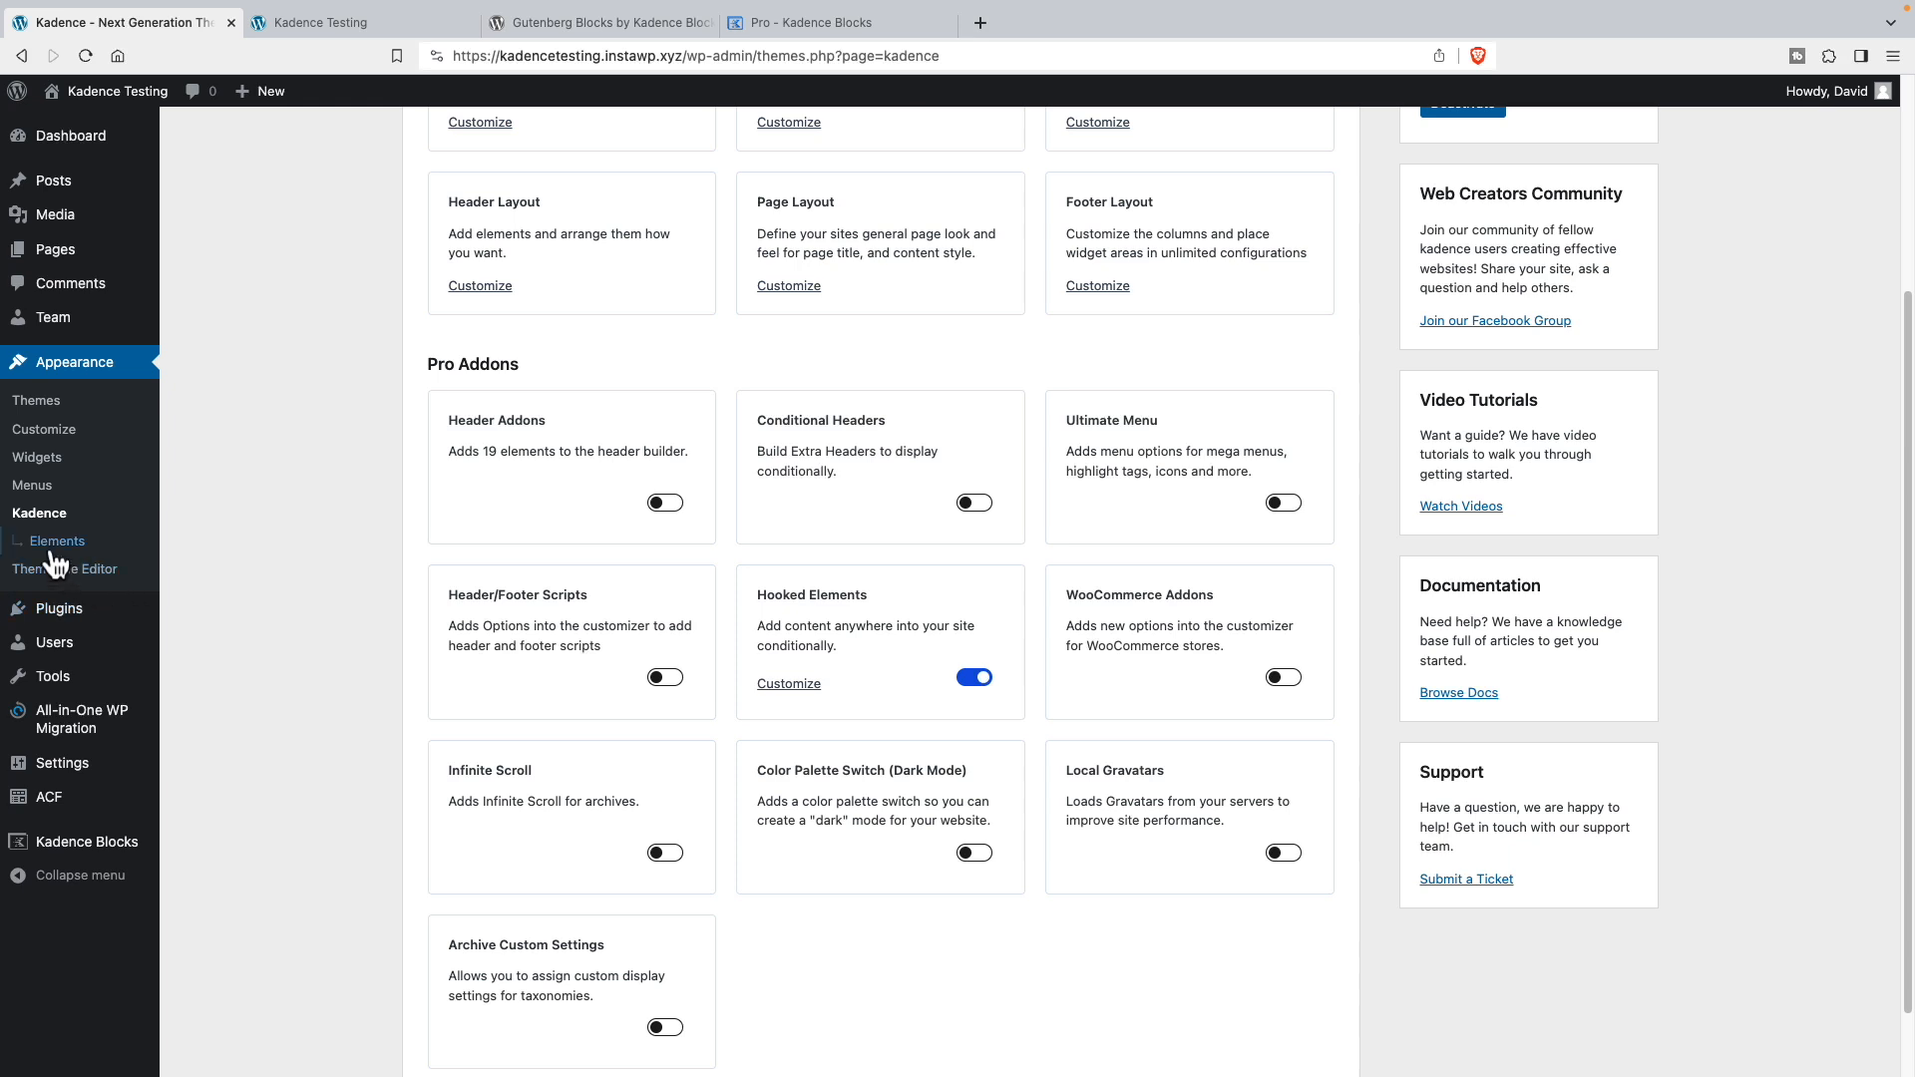
mouse_move(56, 540)
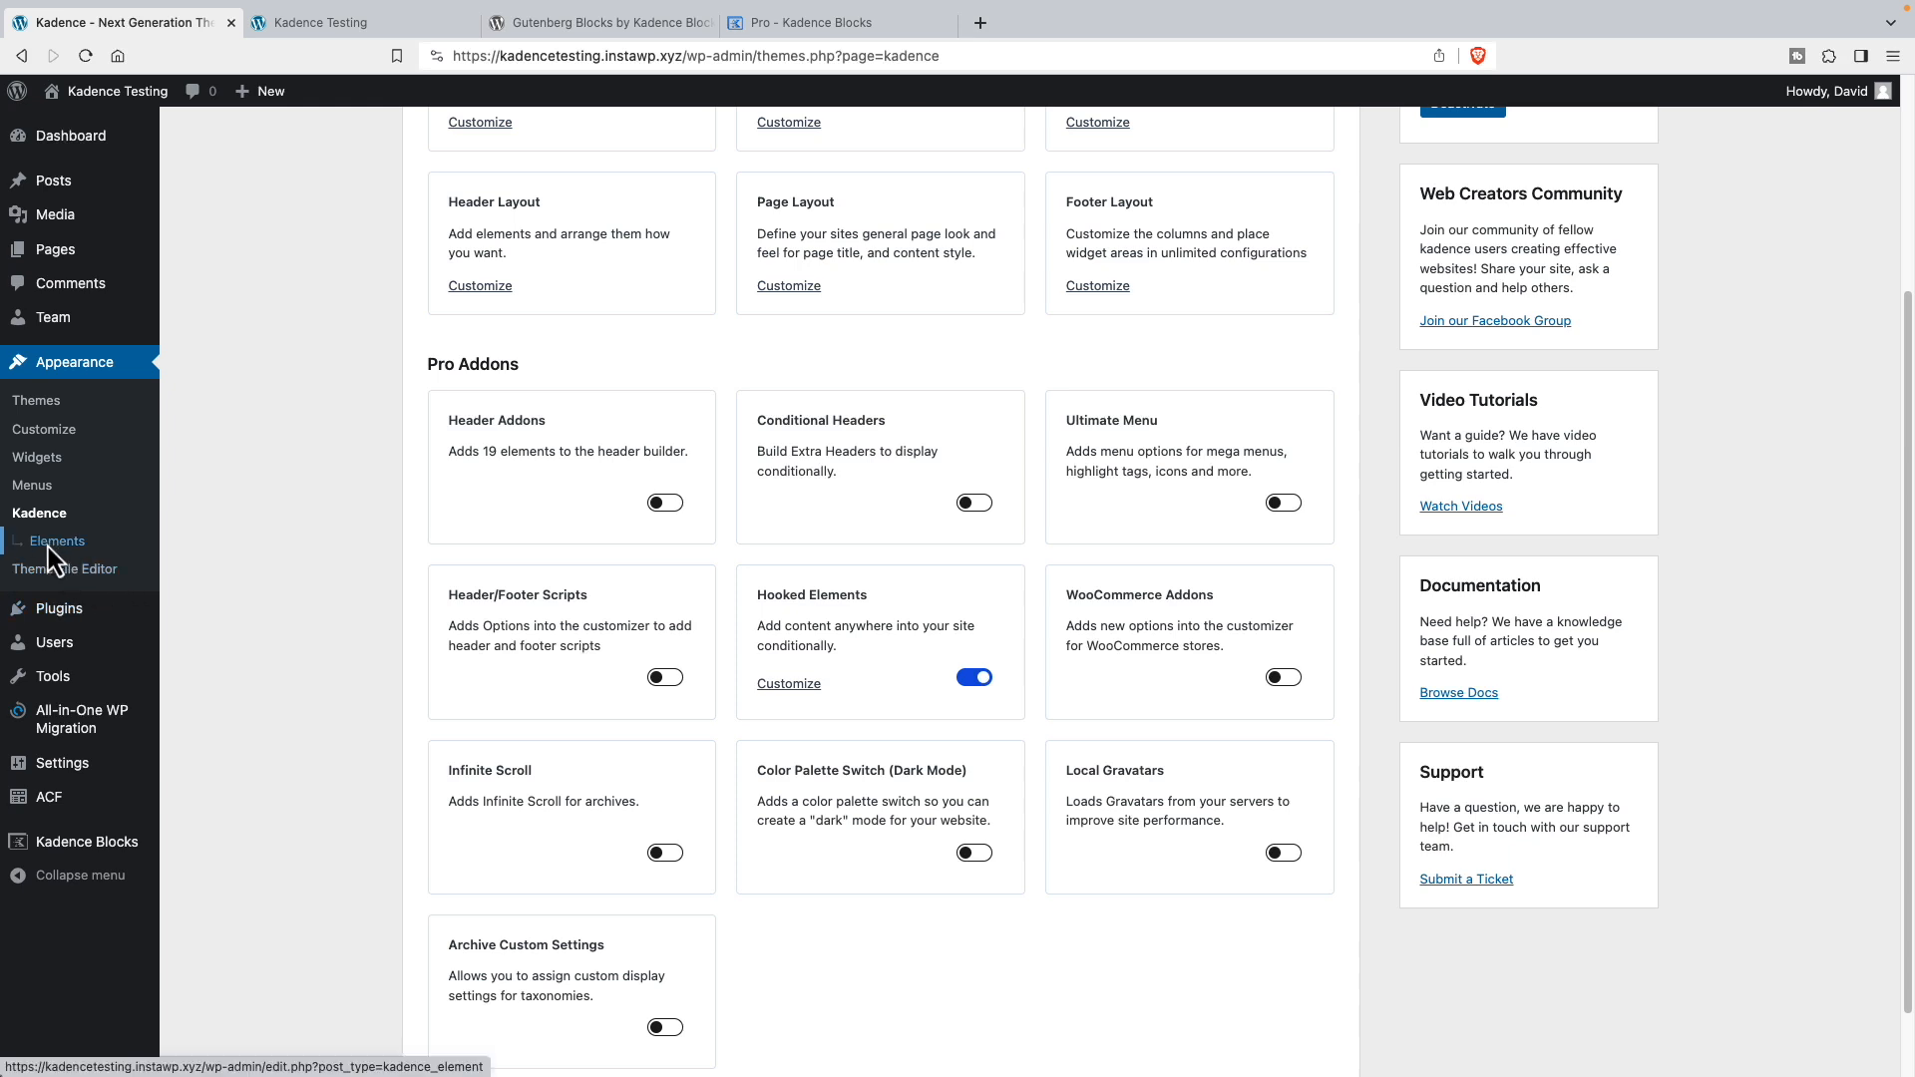
- Add a new element from the empty Kadence Elements list
click(55, 540)
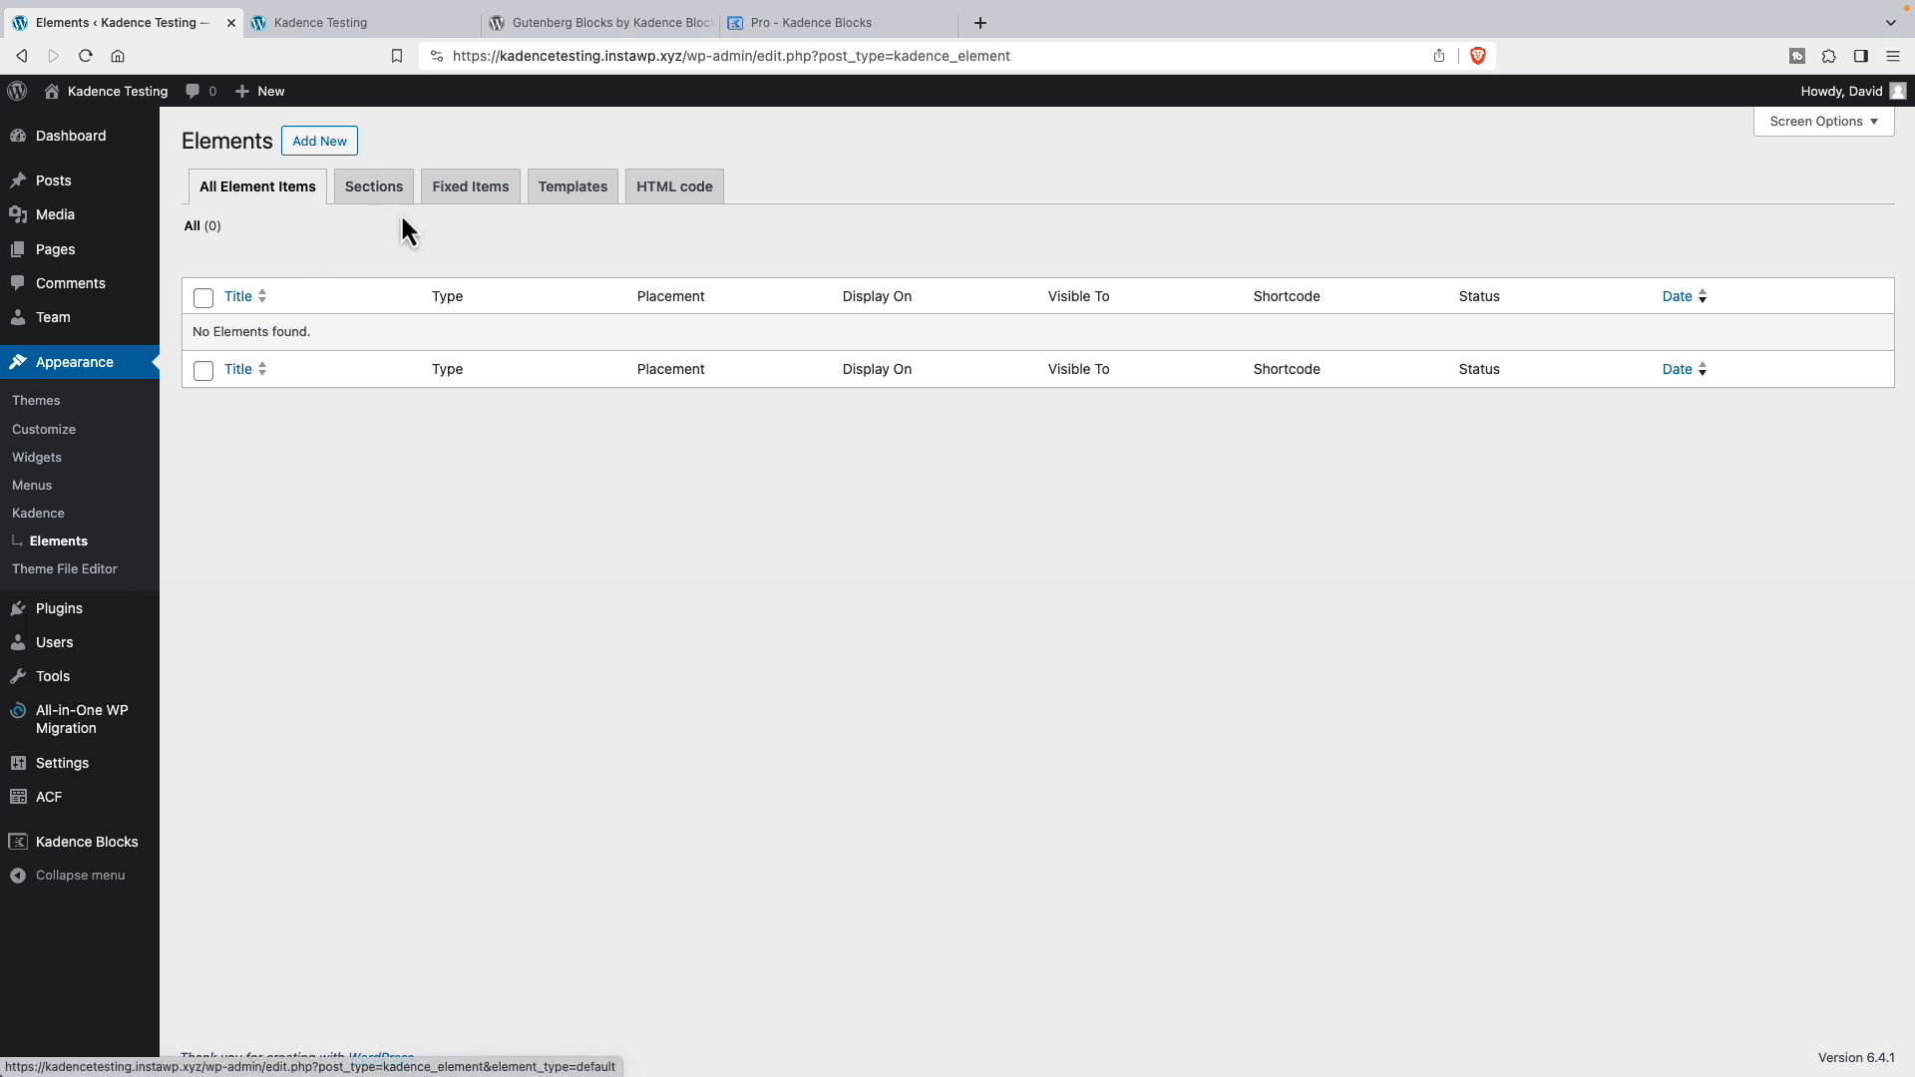
mouse_move(672, 185)
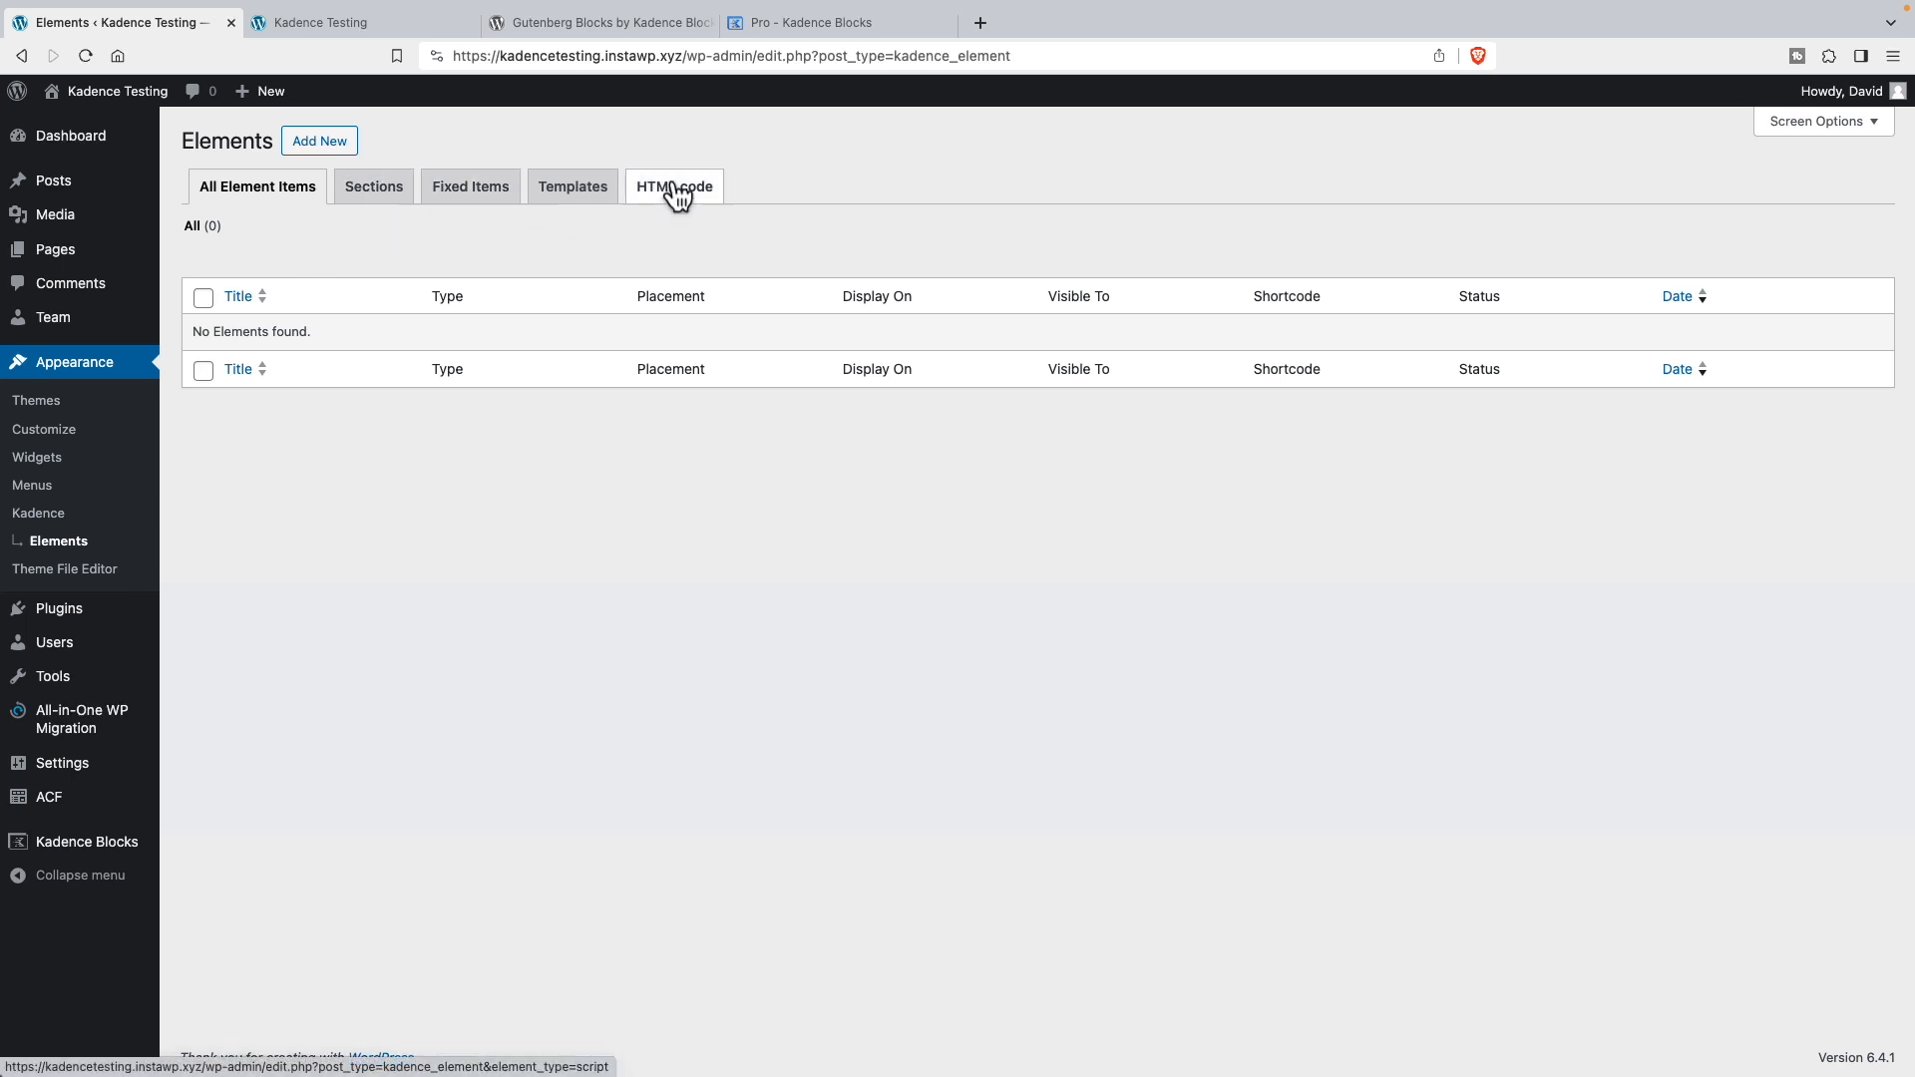
mouse_move(572, 186)
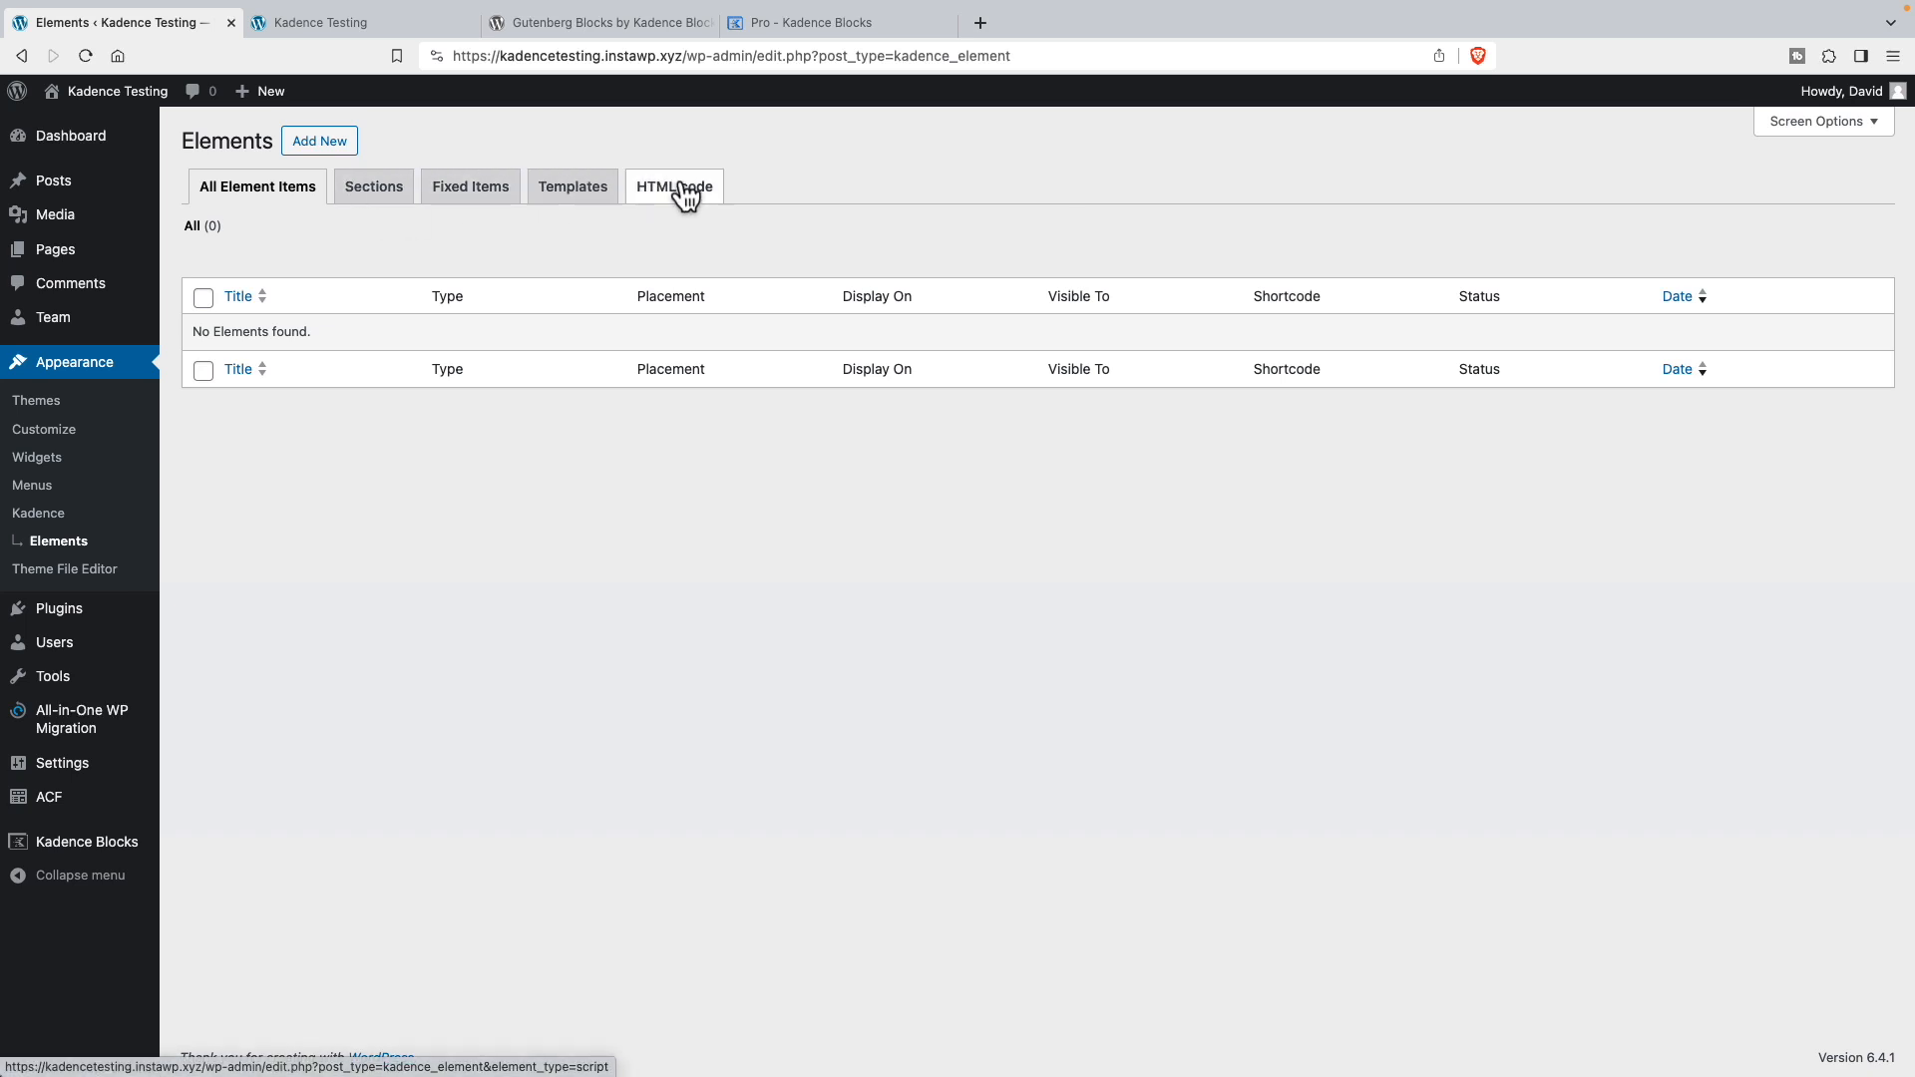
mouse_move(694, 195)
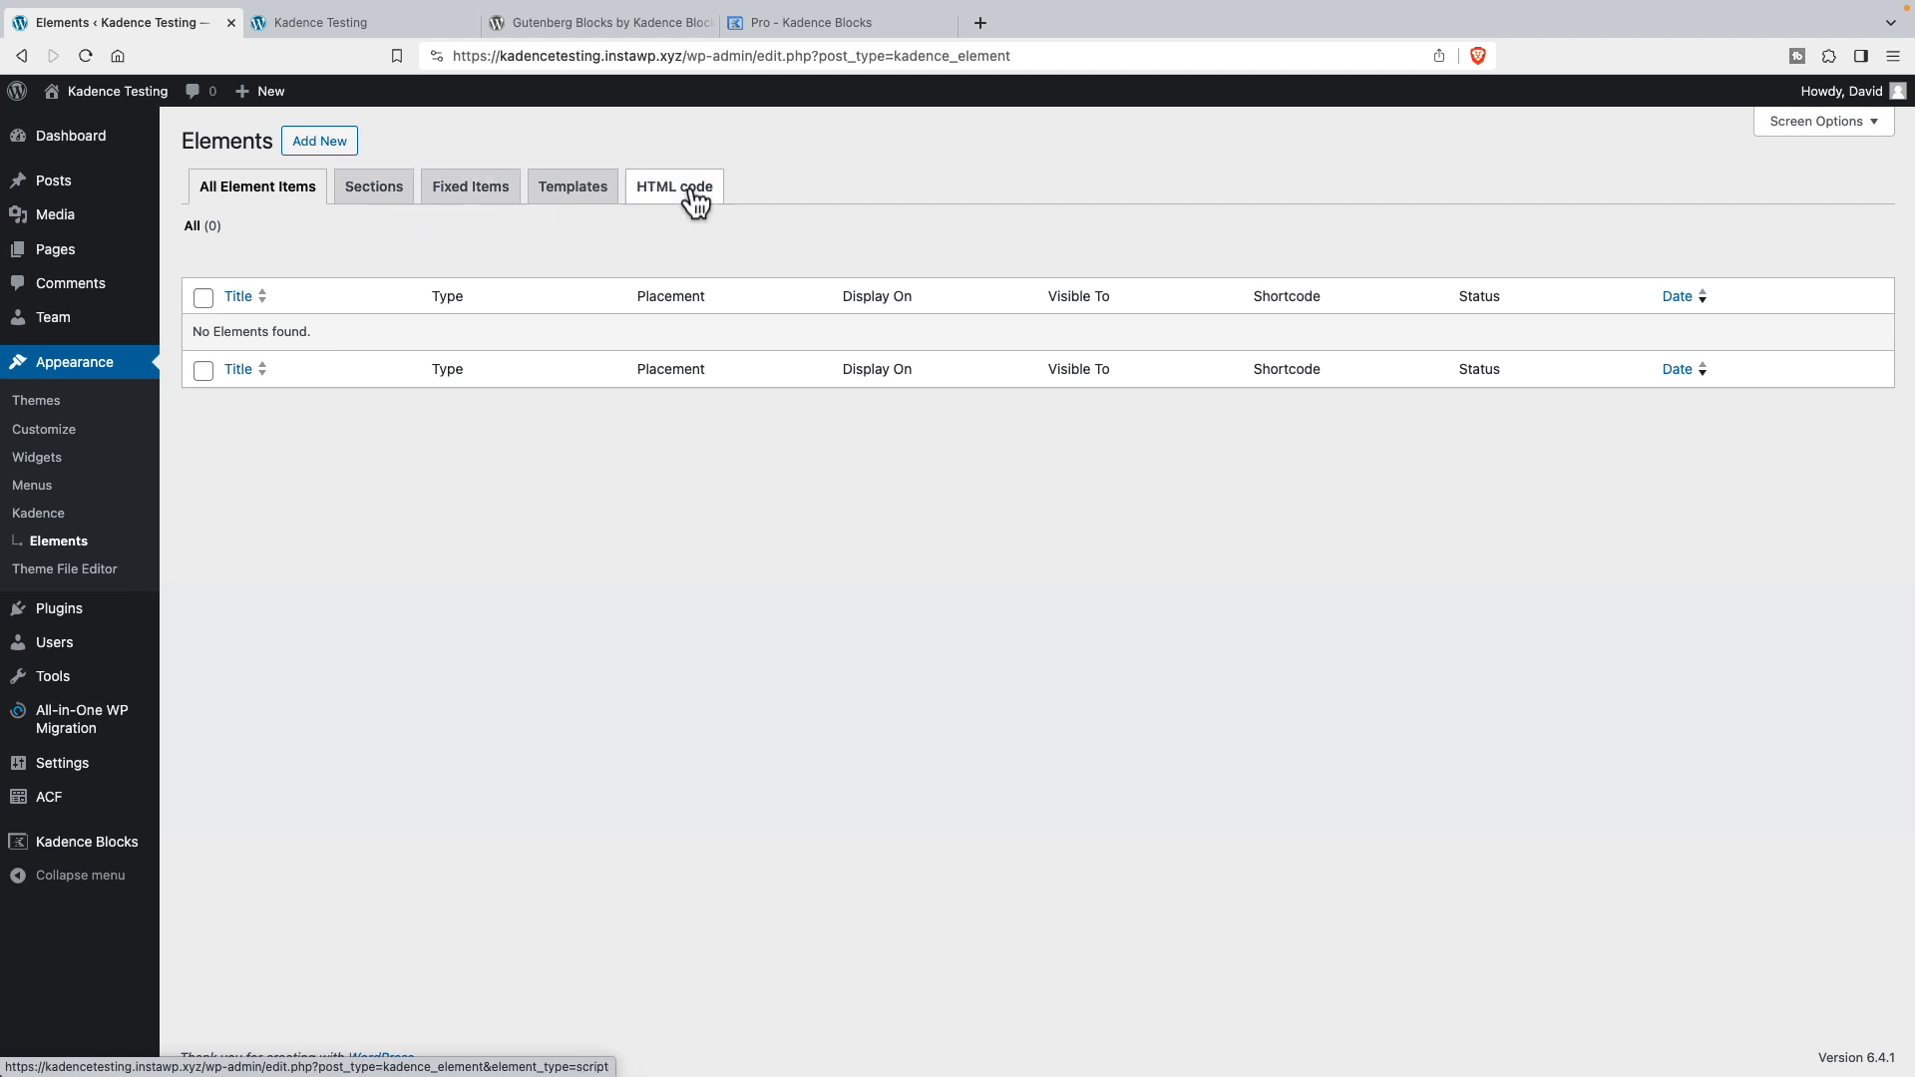
click(319, 140)
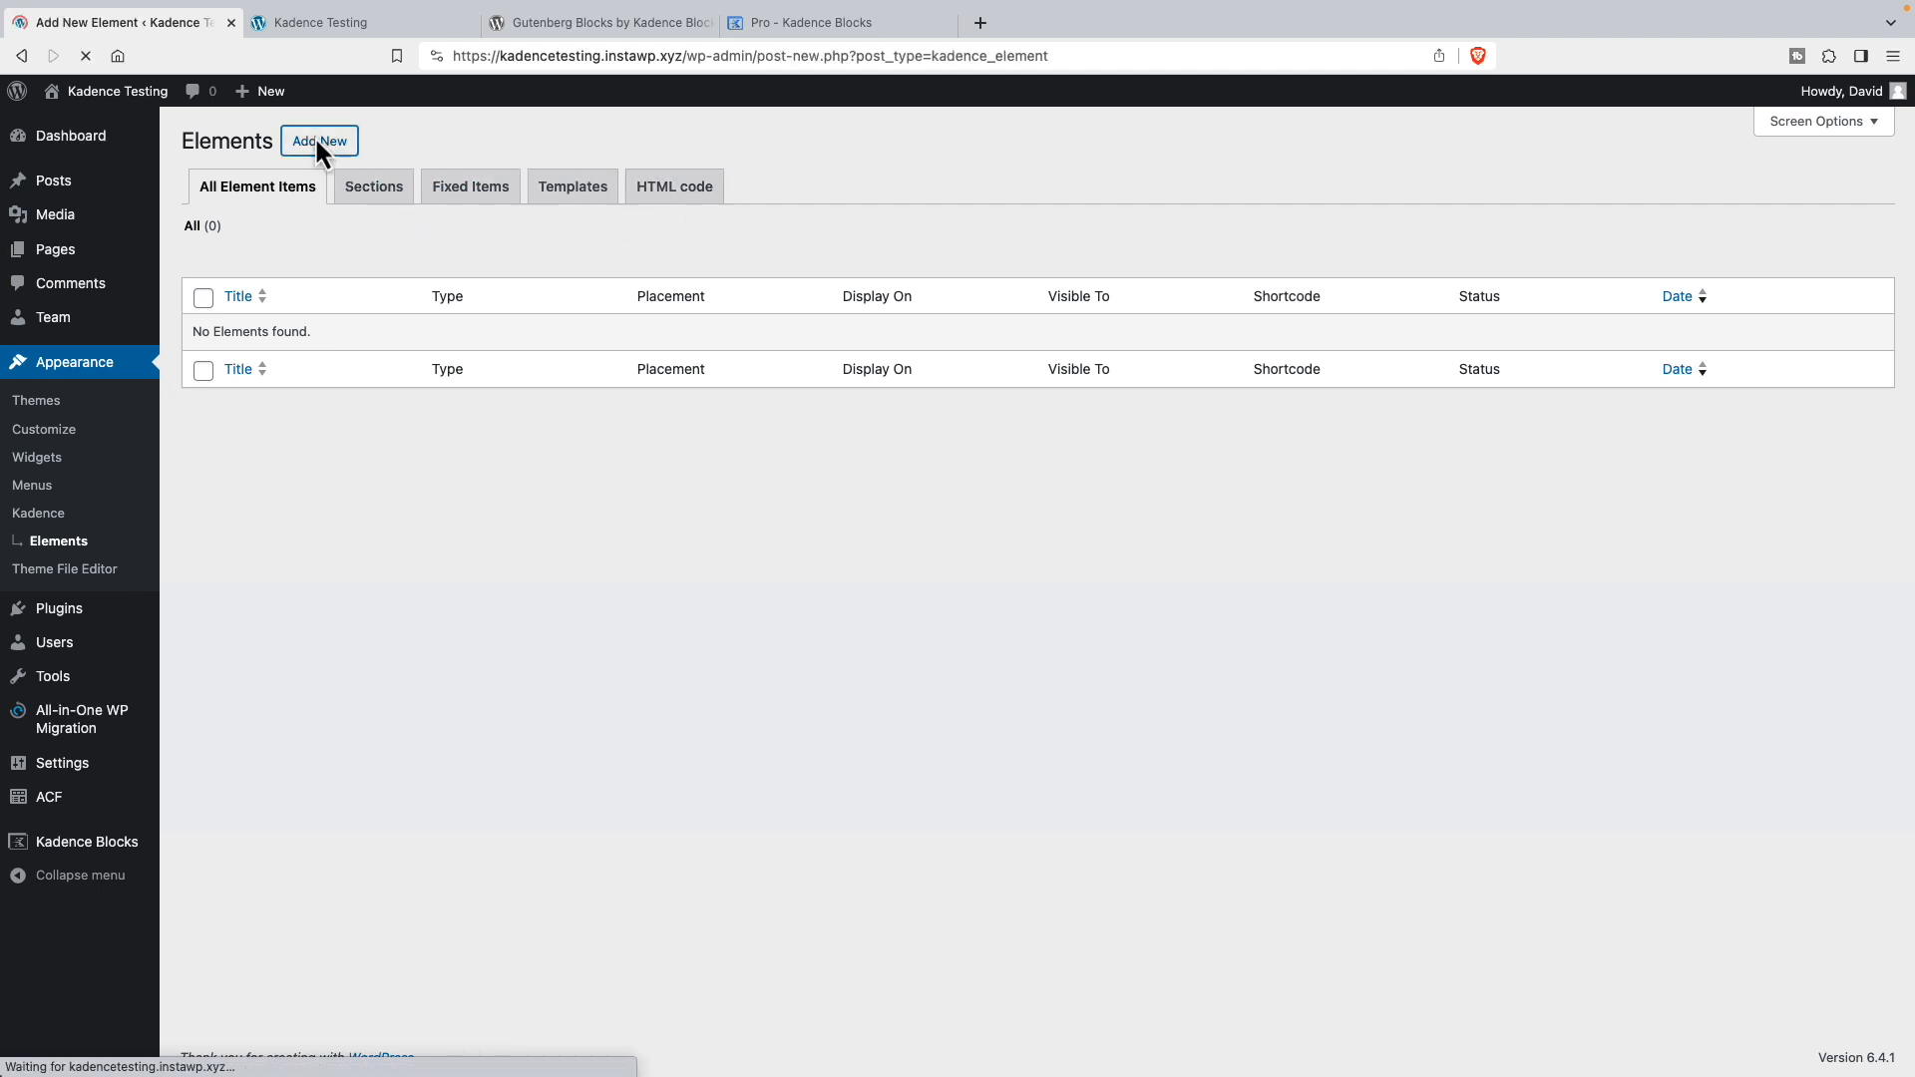
- Title the element 'Team Member Single' and publish it
click(319, 139)
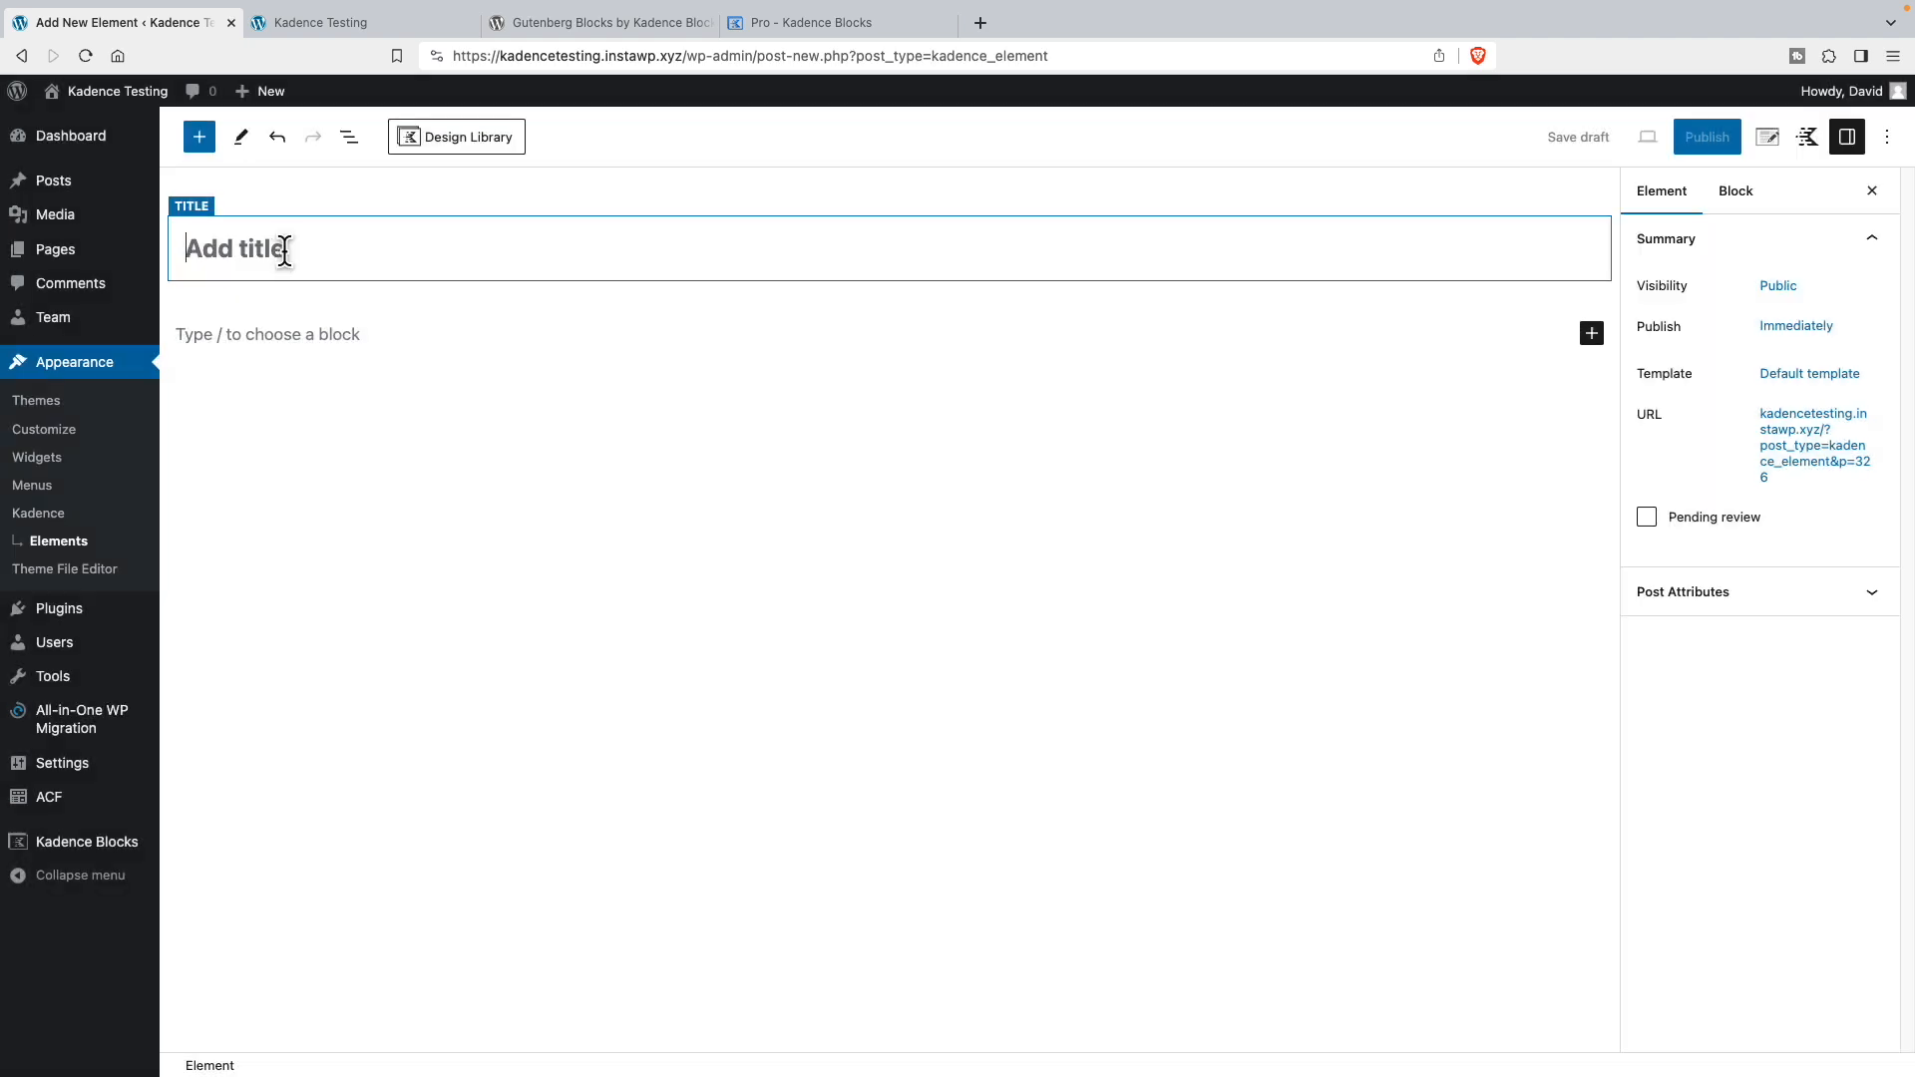
text(Team Member Single)
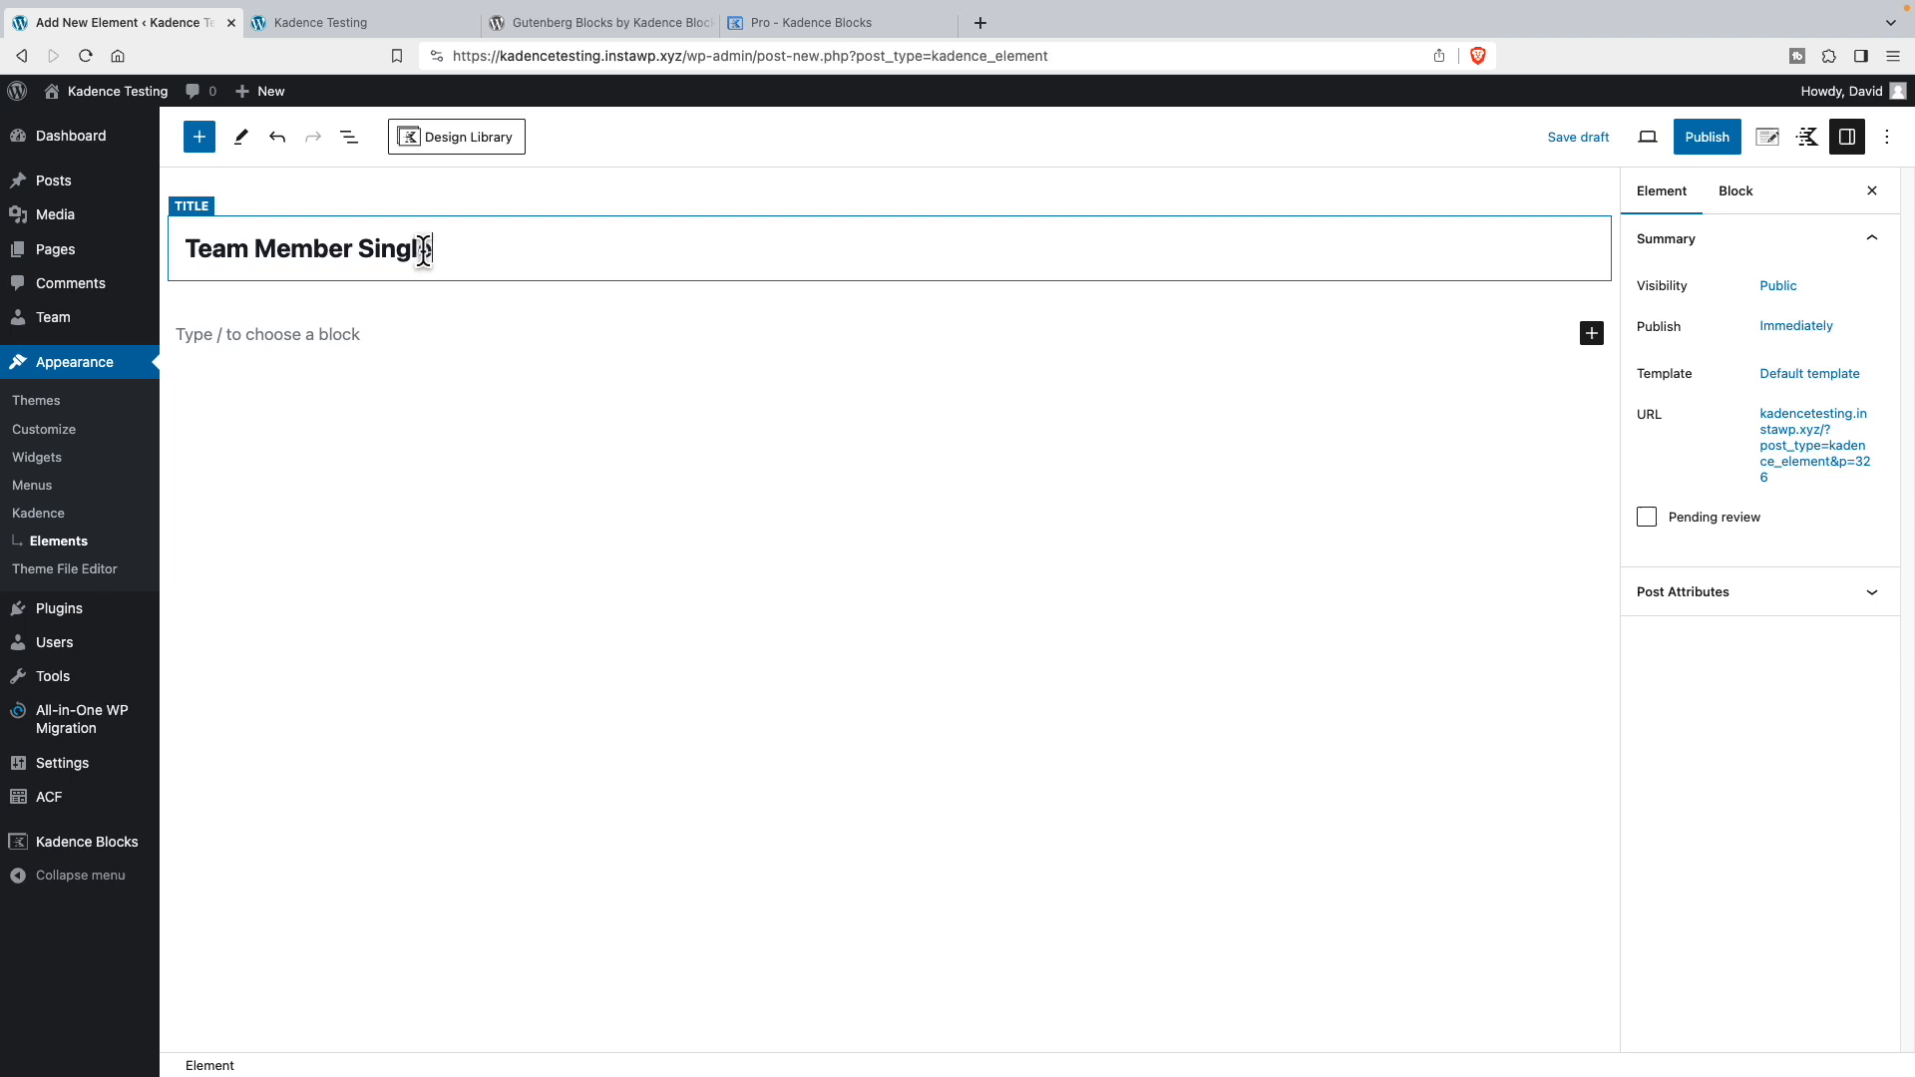
mouse_move(1645, 285)
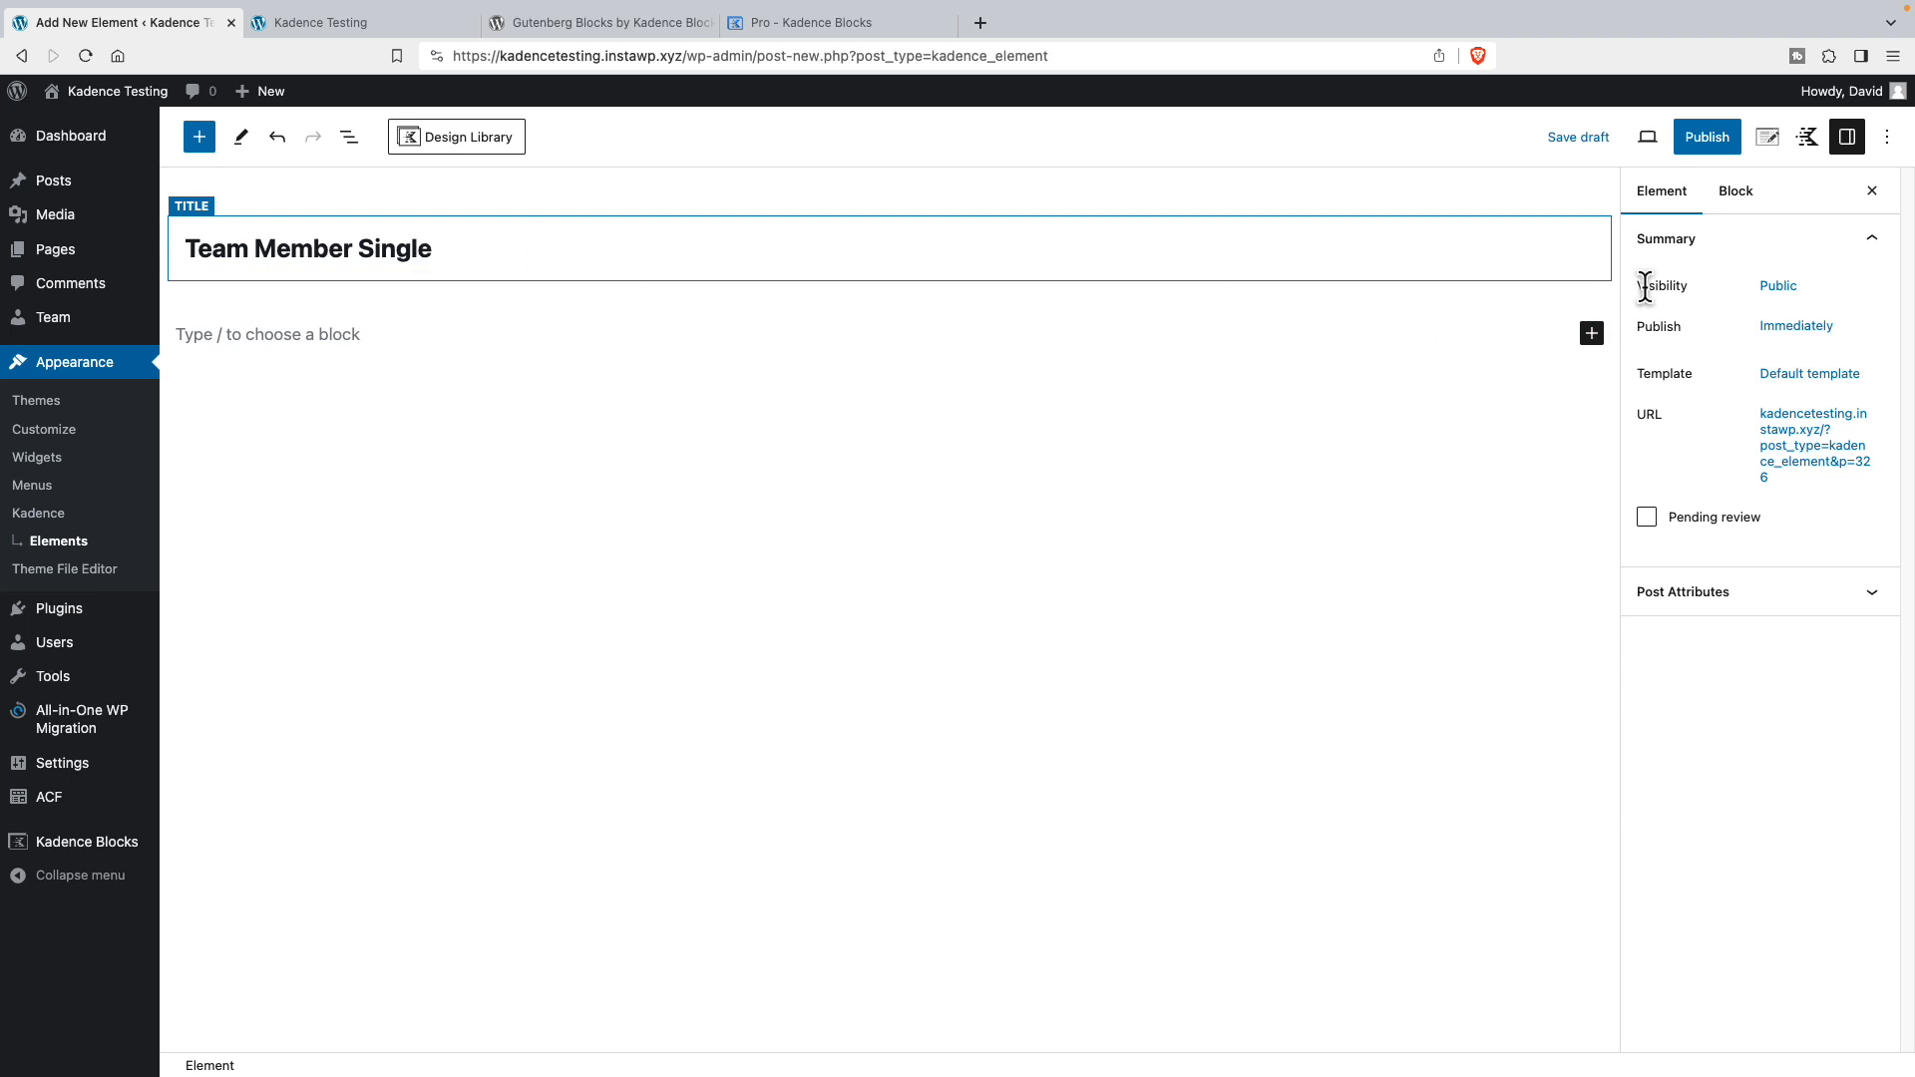
click(1705, 135)
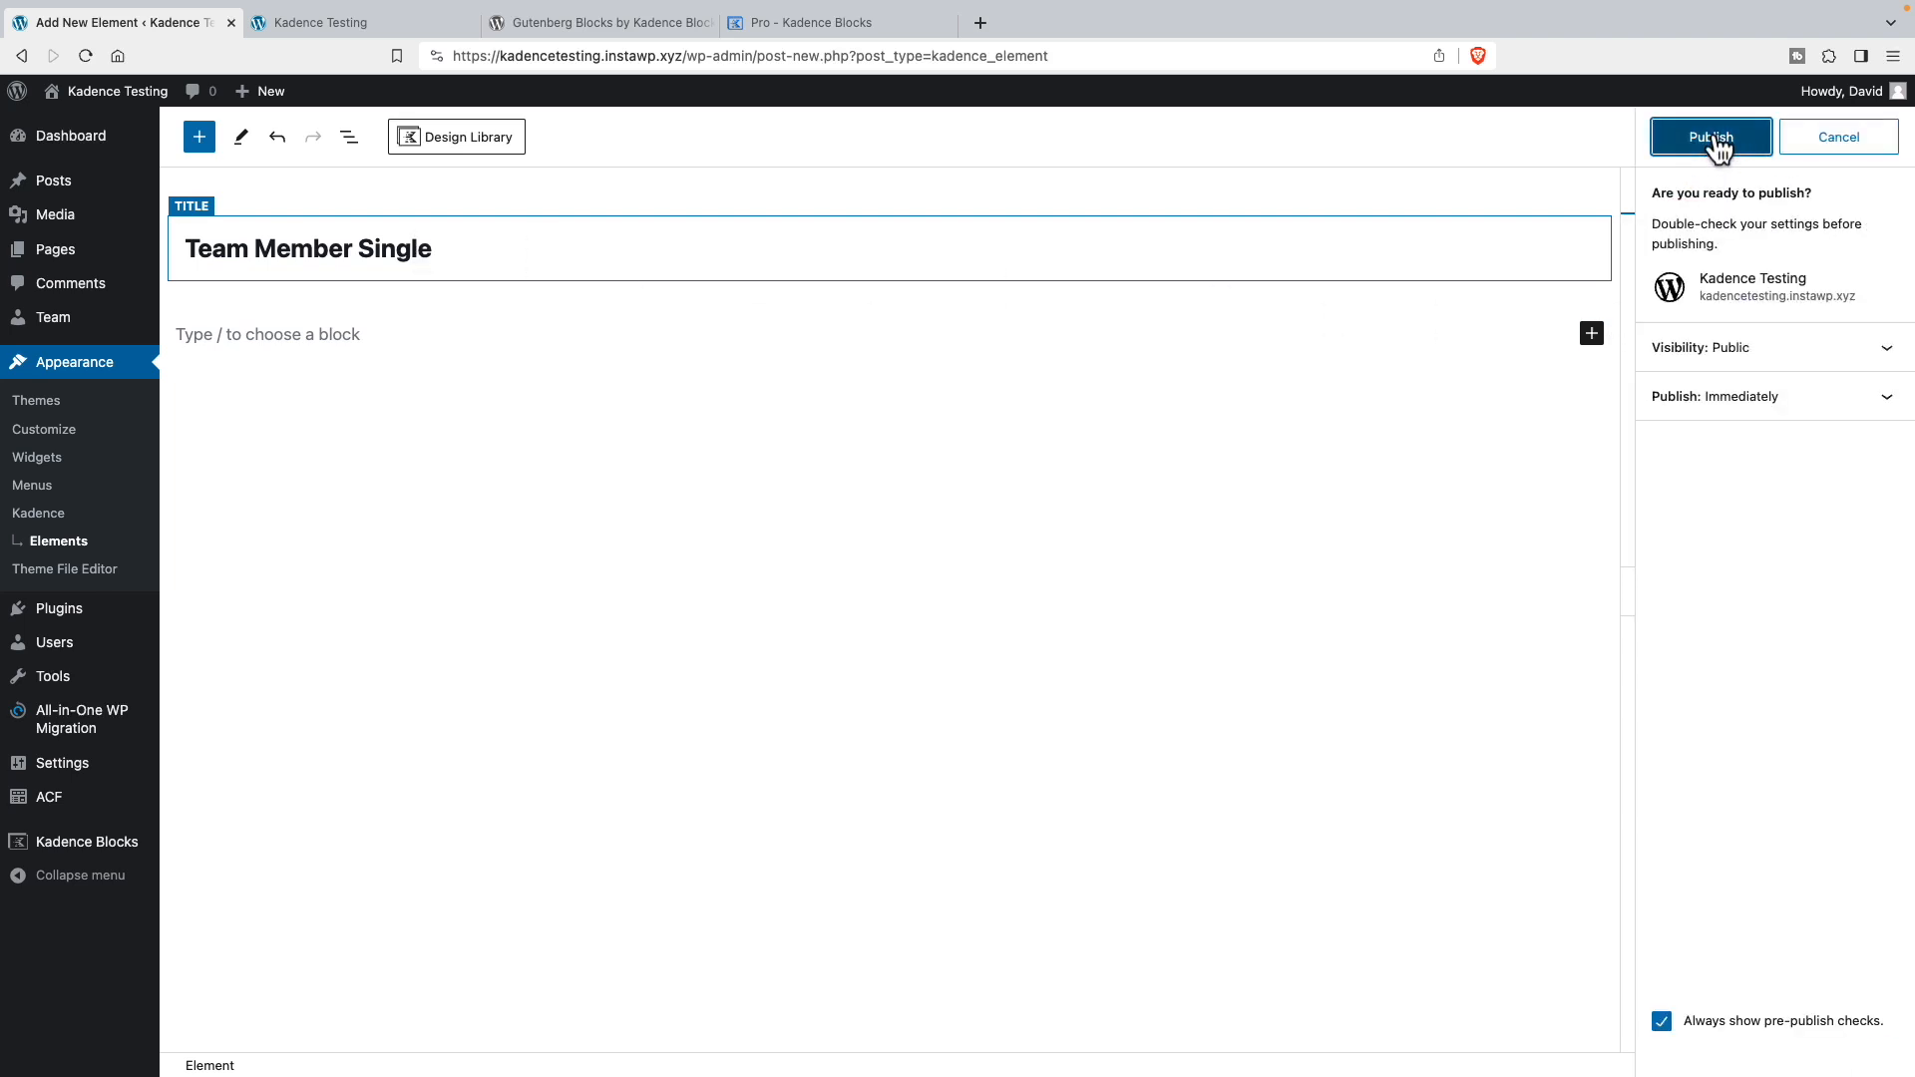
click(1709, 138)
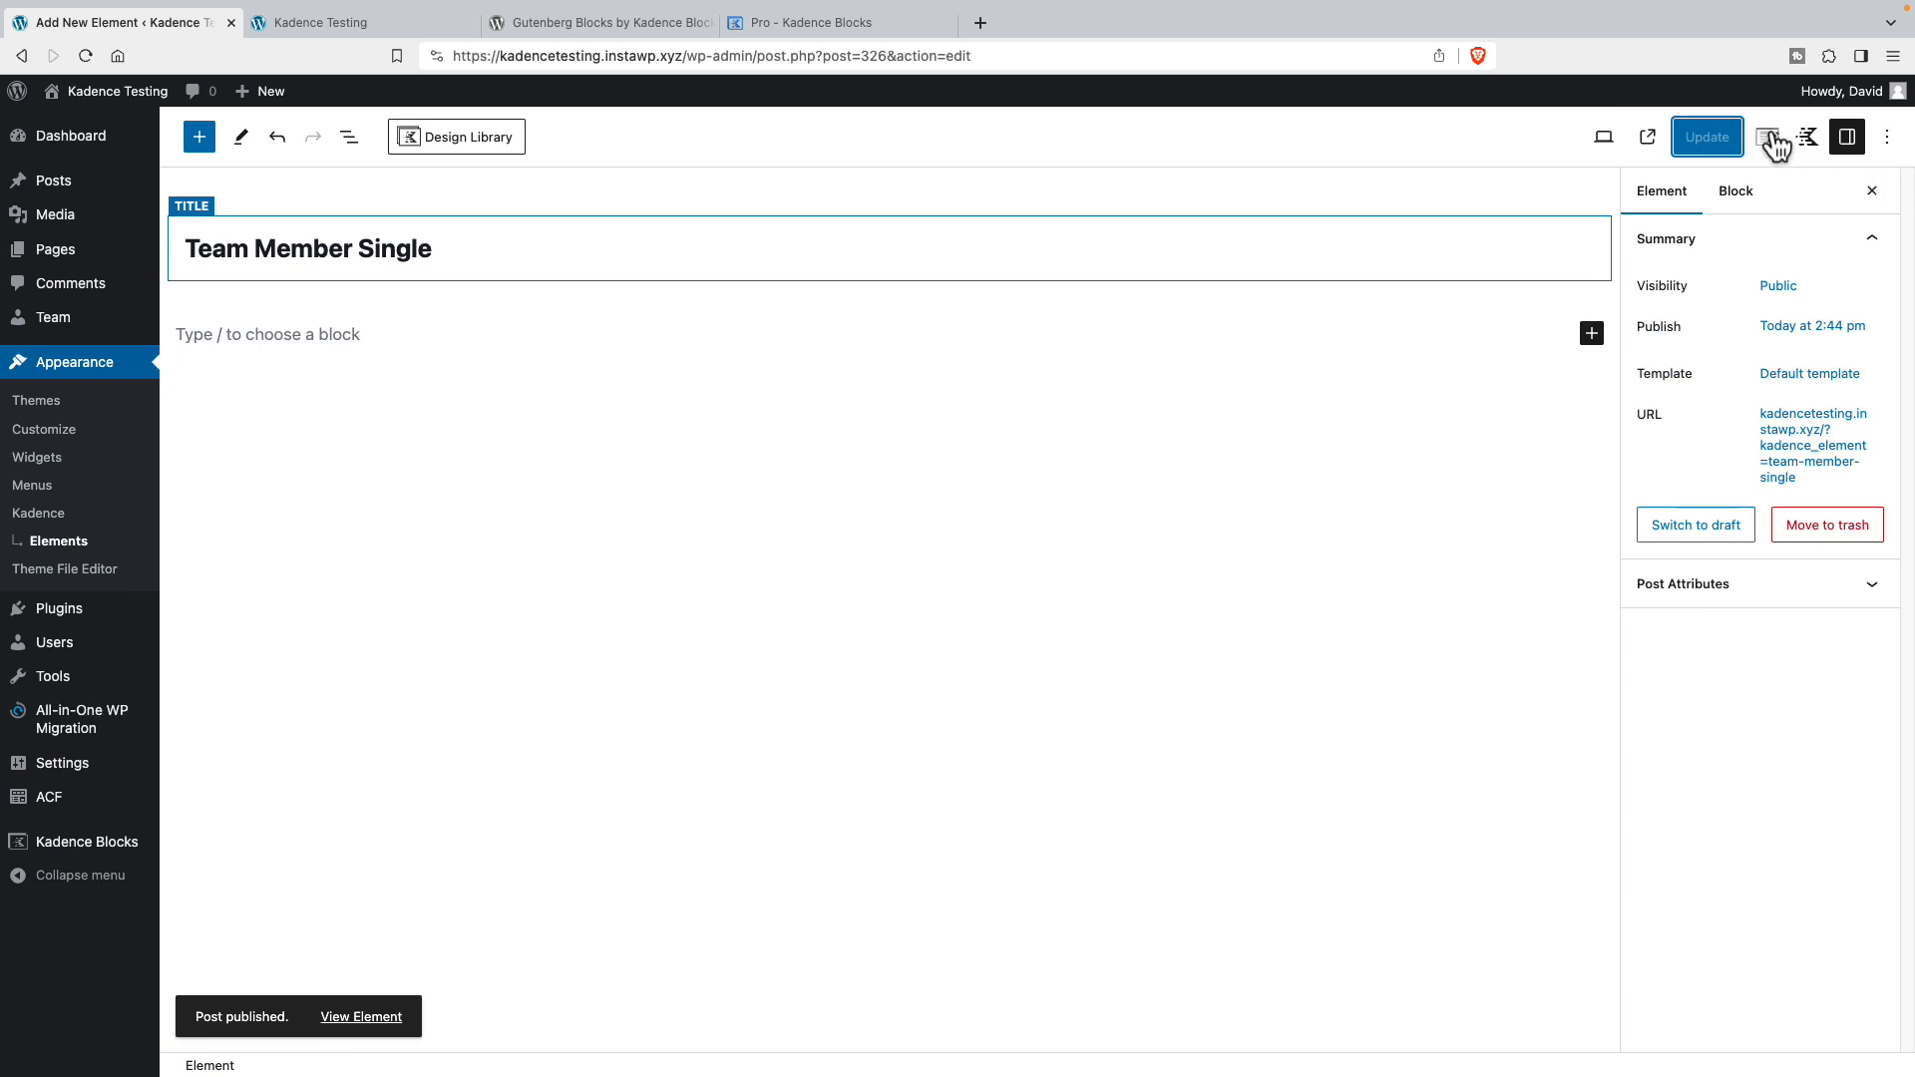
mouse_move(1771, 136)
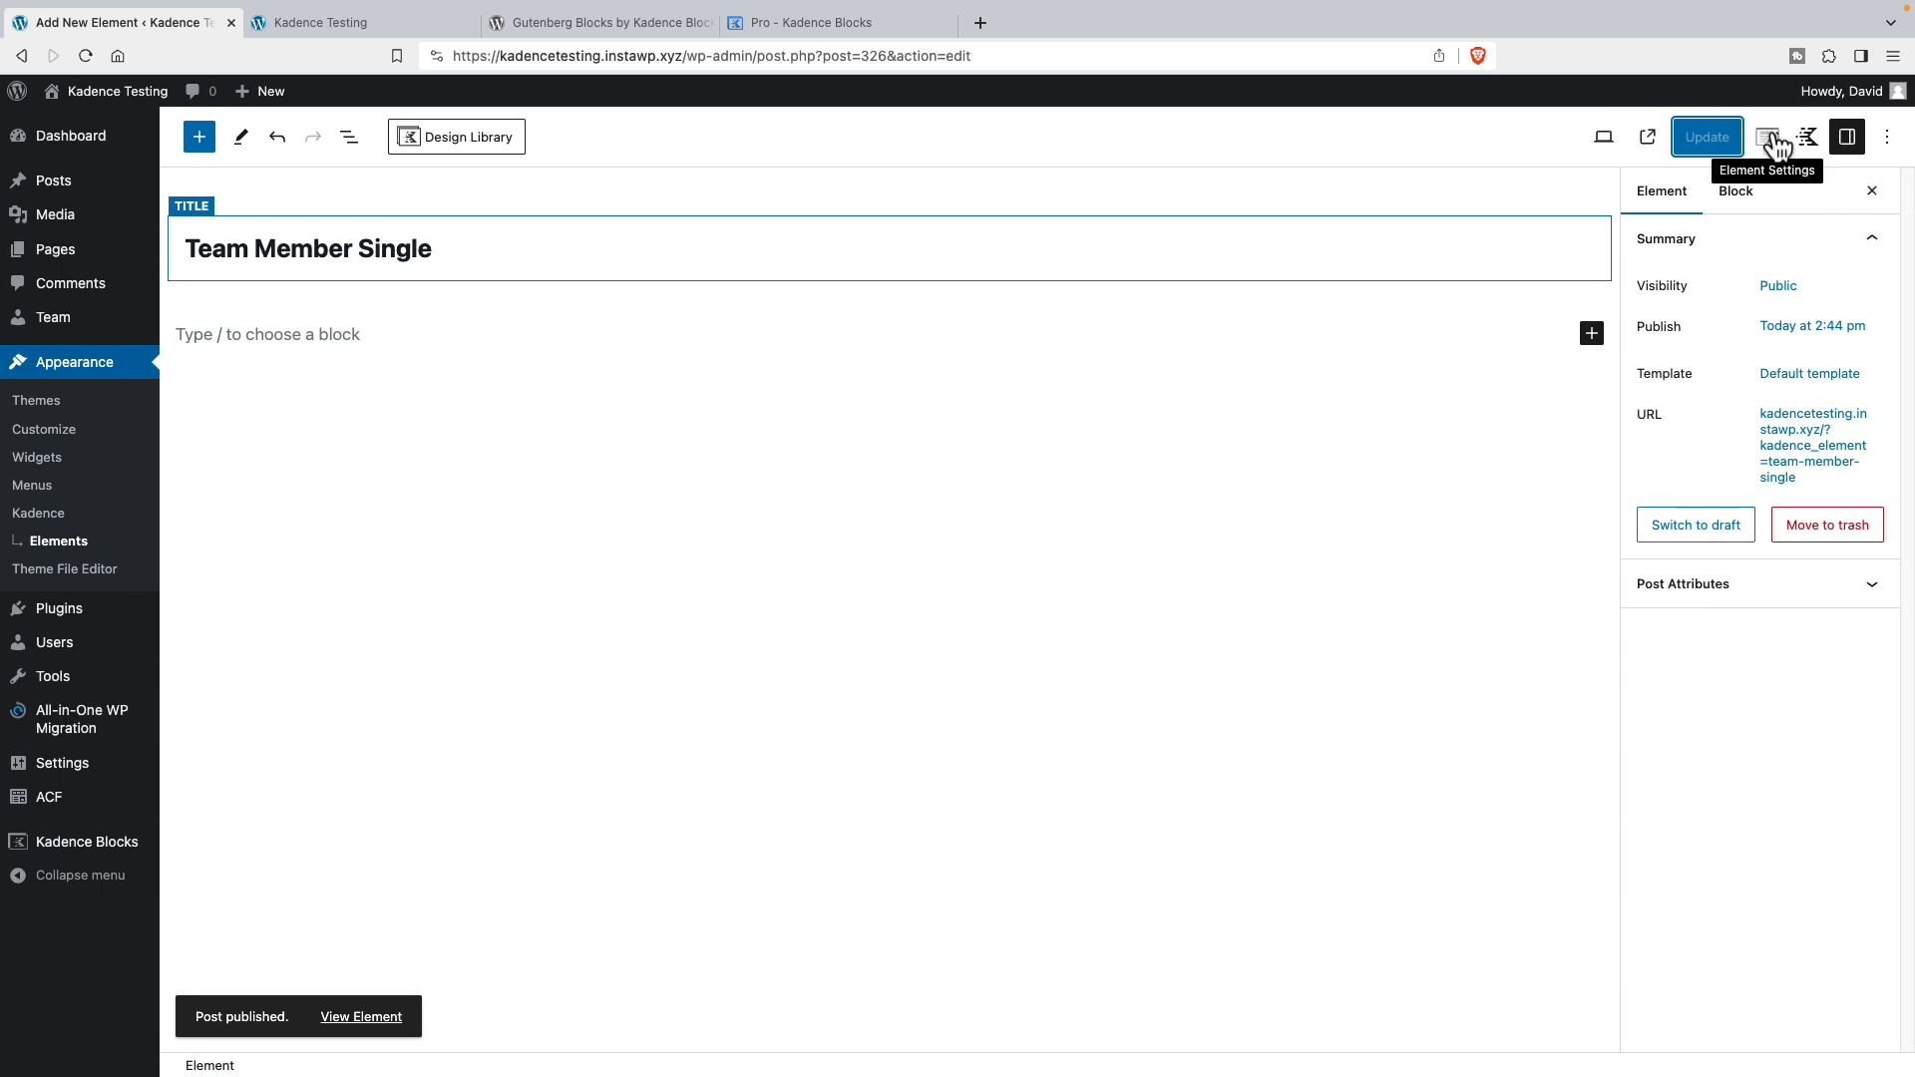
- In Element Settings, set Placement to Replace Single Post Content
click(1767, 137)
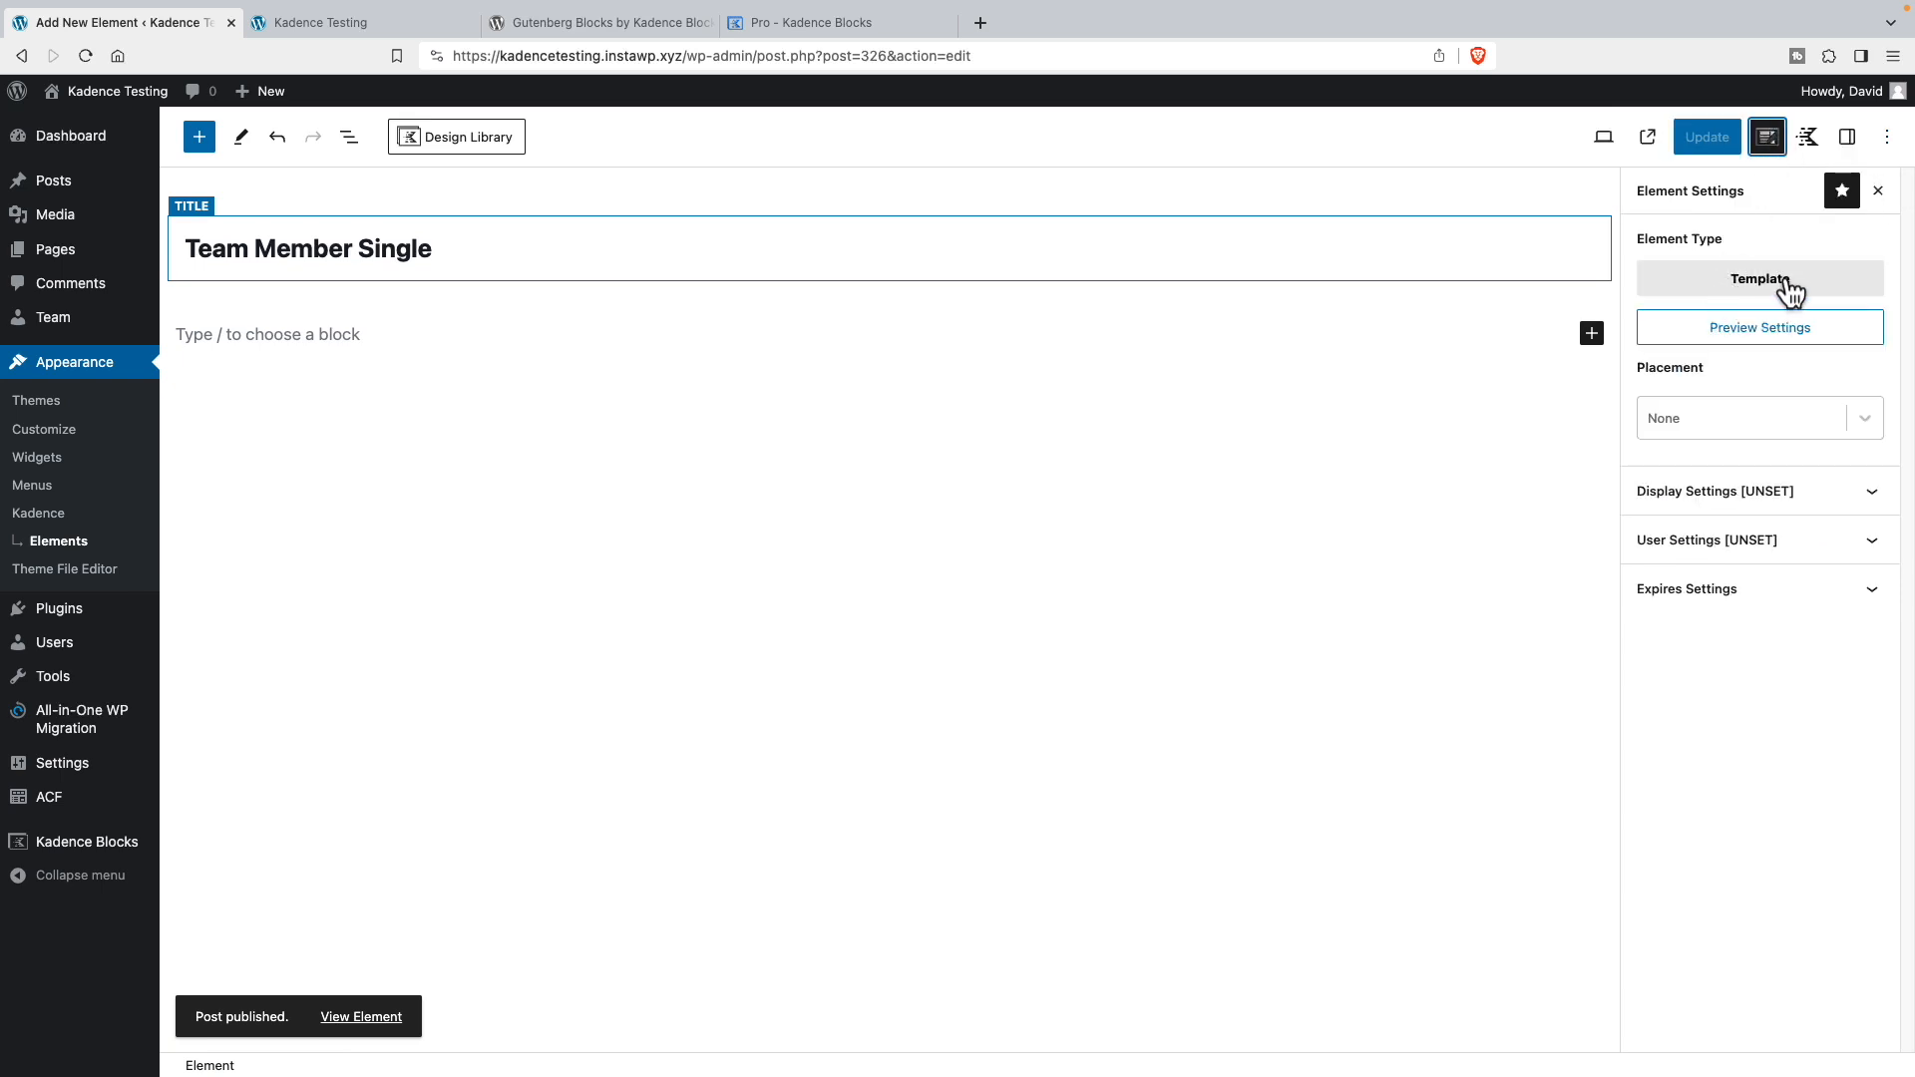
mouse_move(1767, 444)
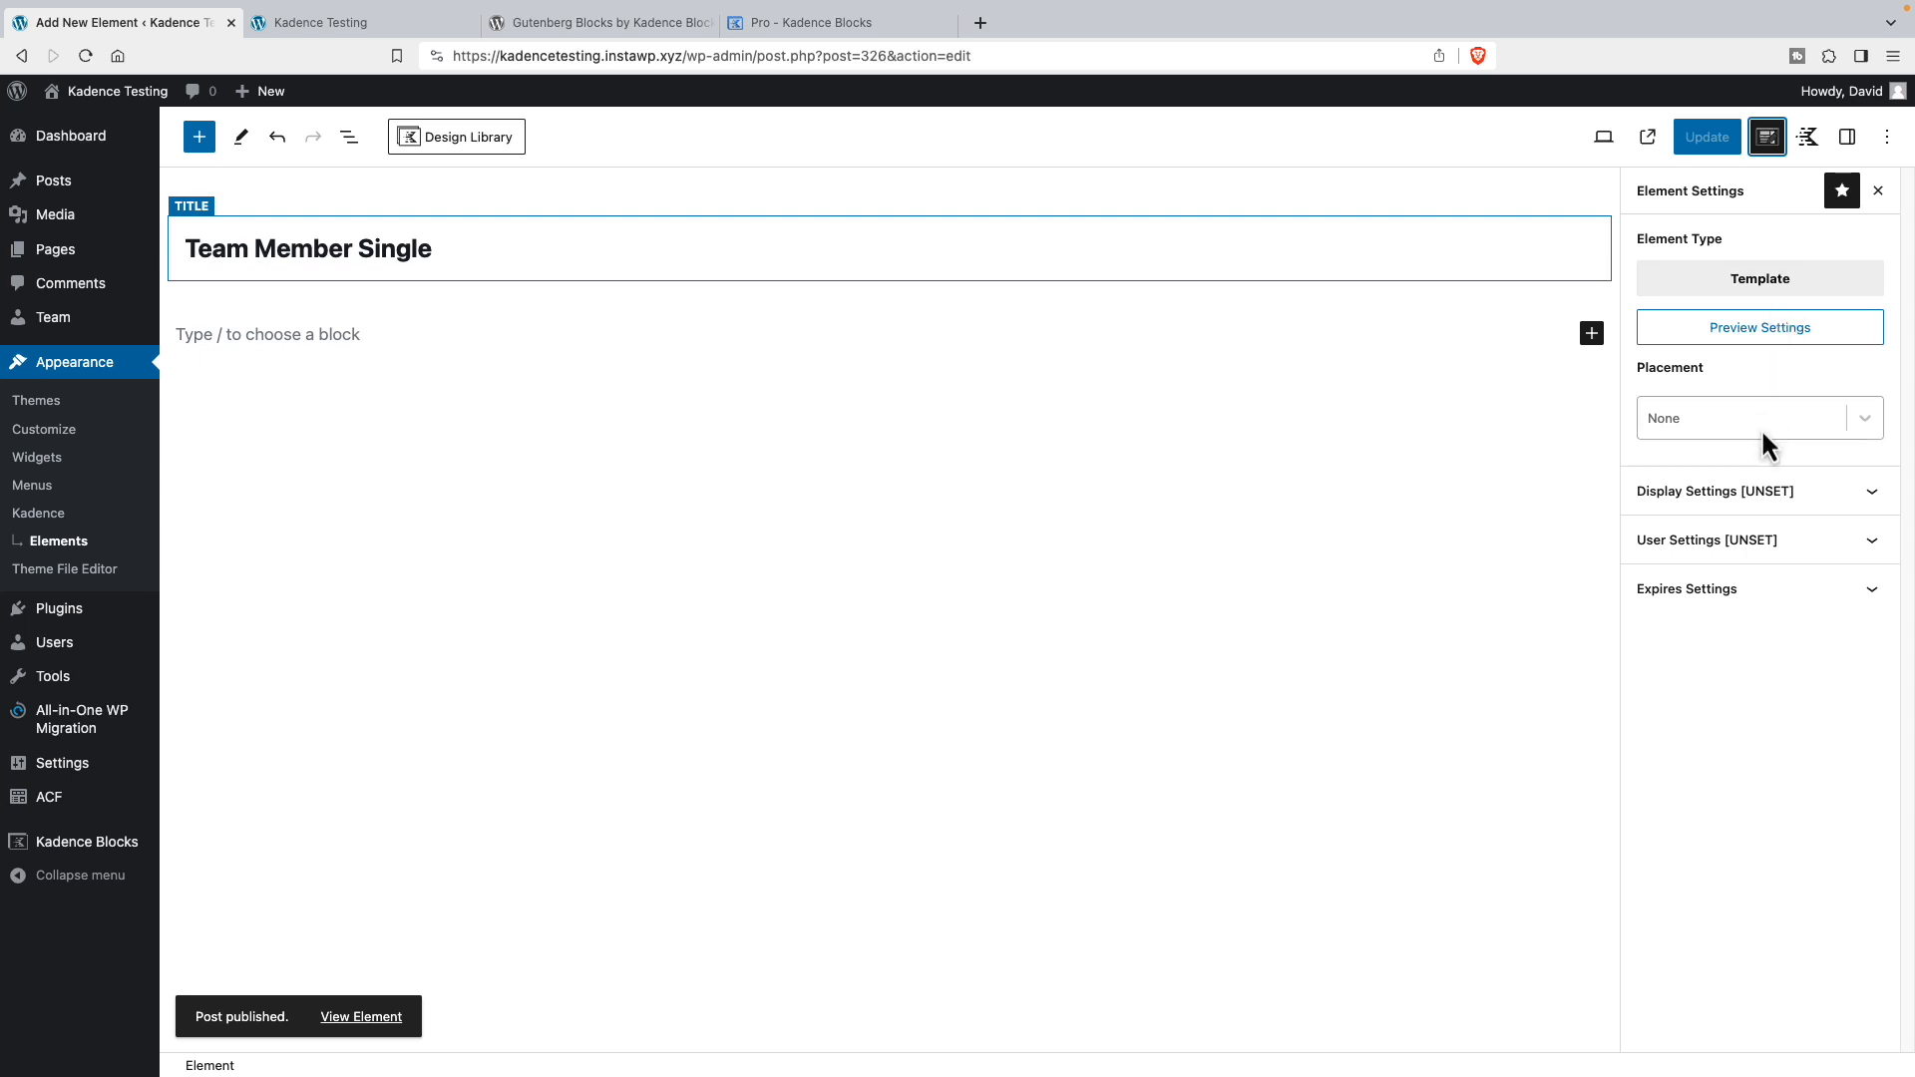
mouse_move(1765, 437)
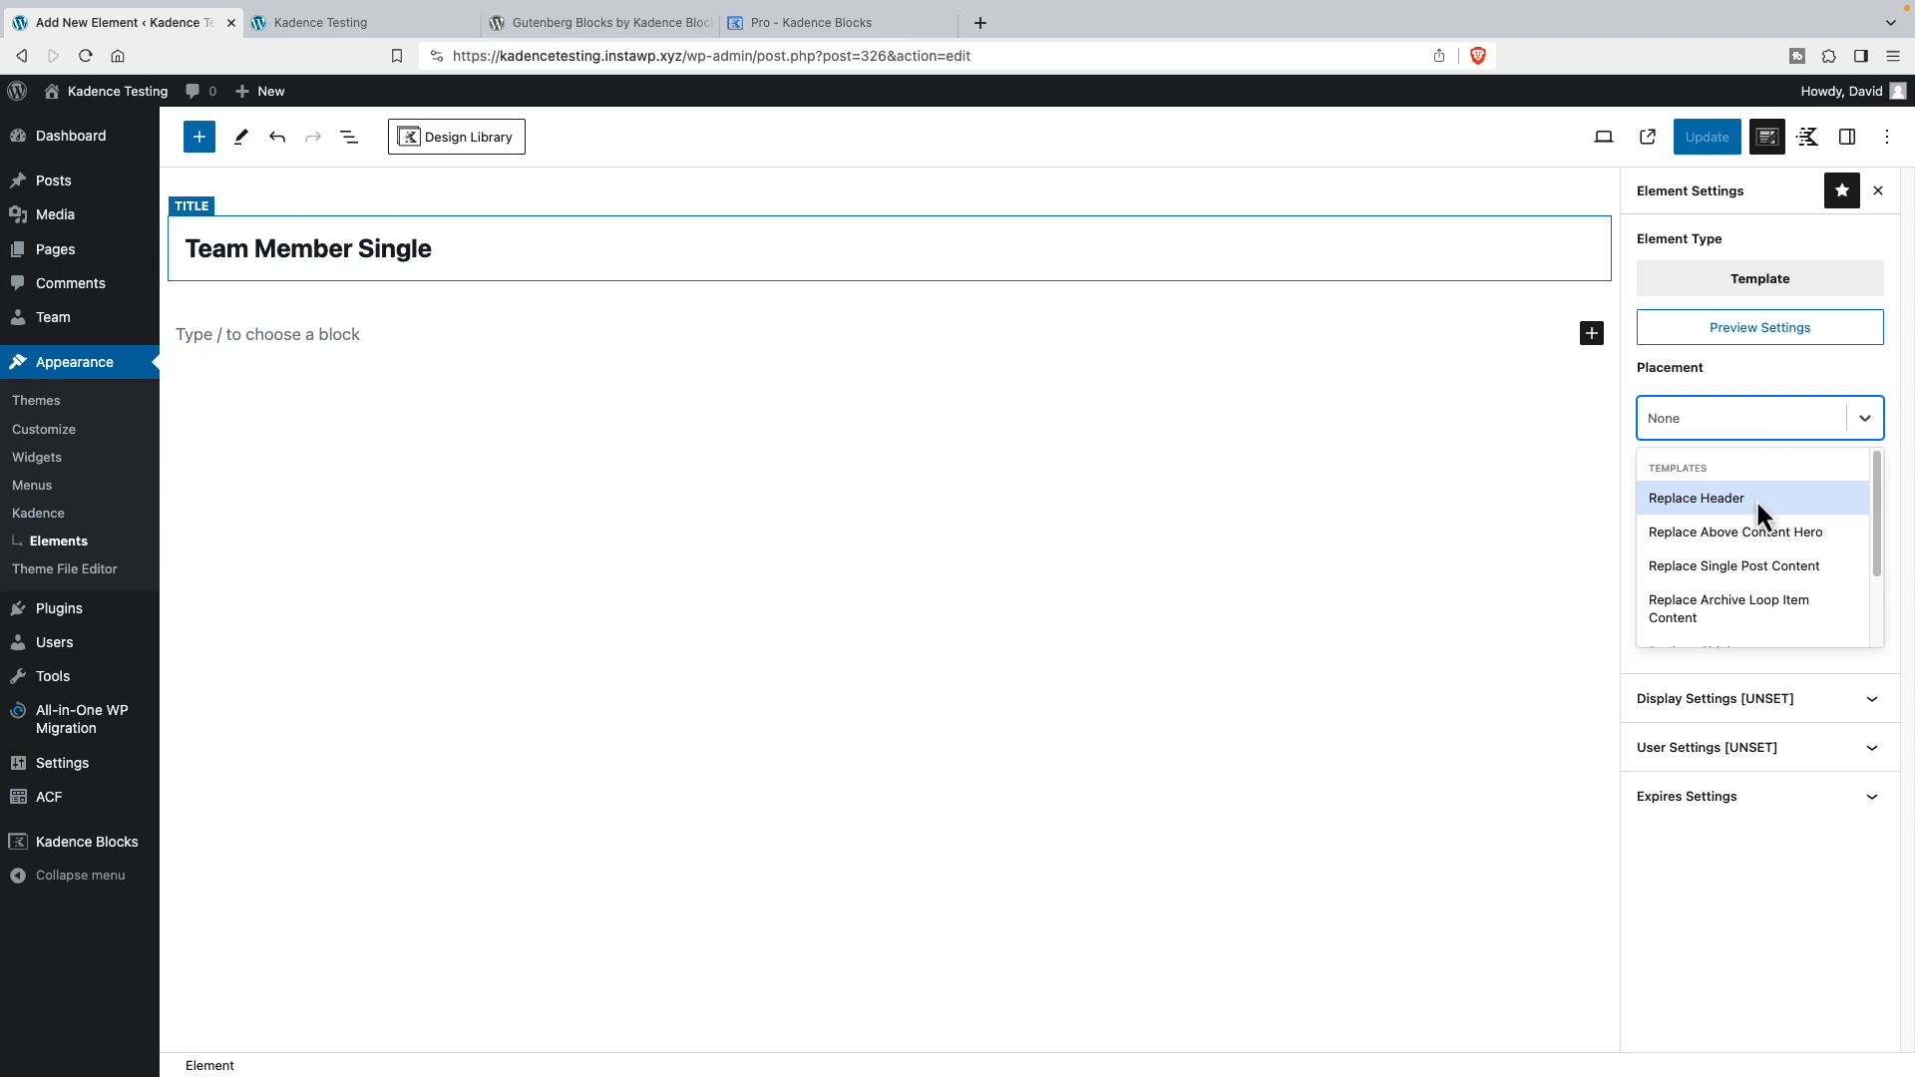
mouse_move(1735, 530)
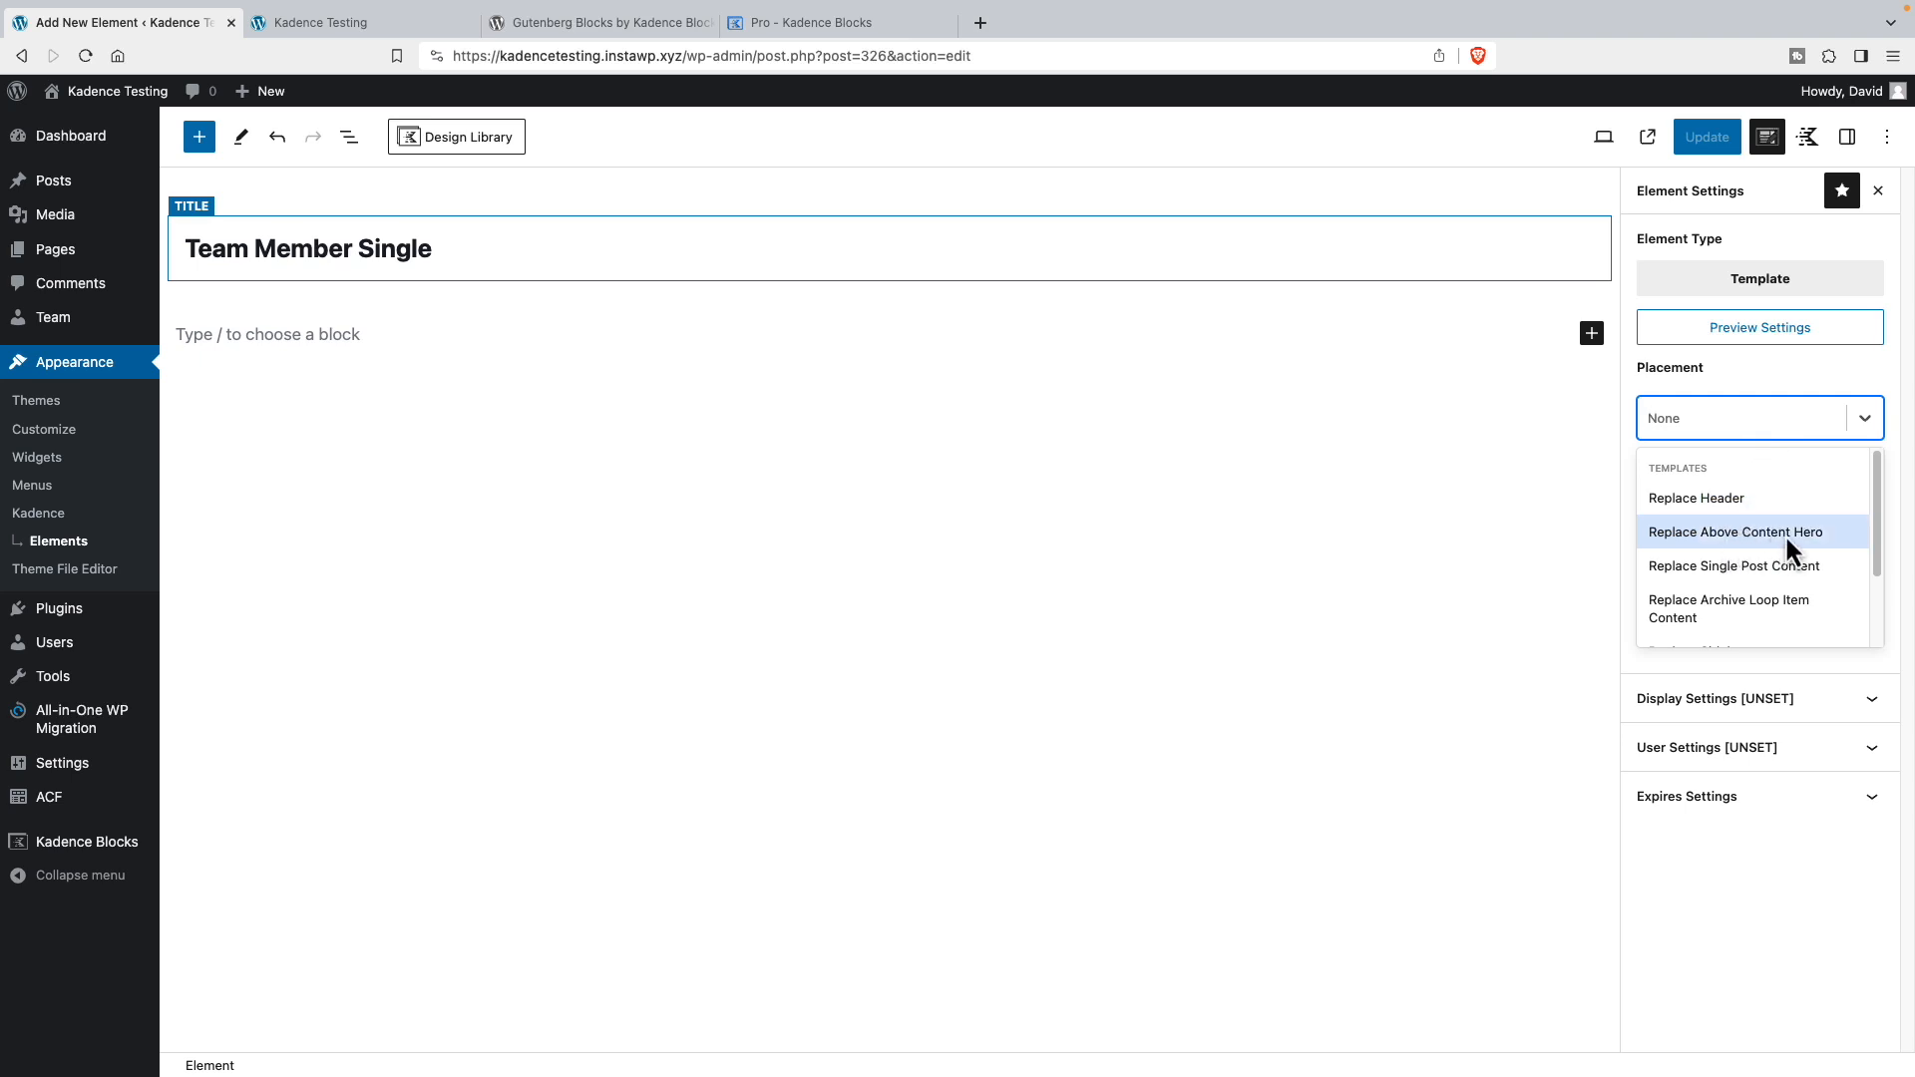
mouse_move(1795, 565)
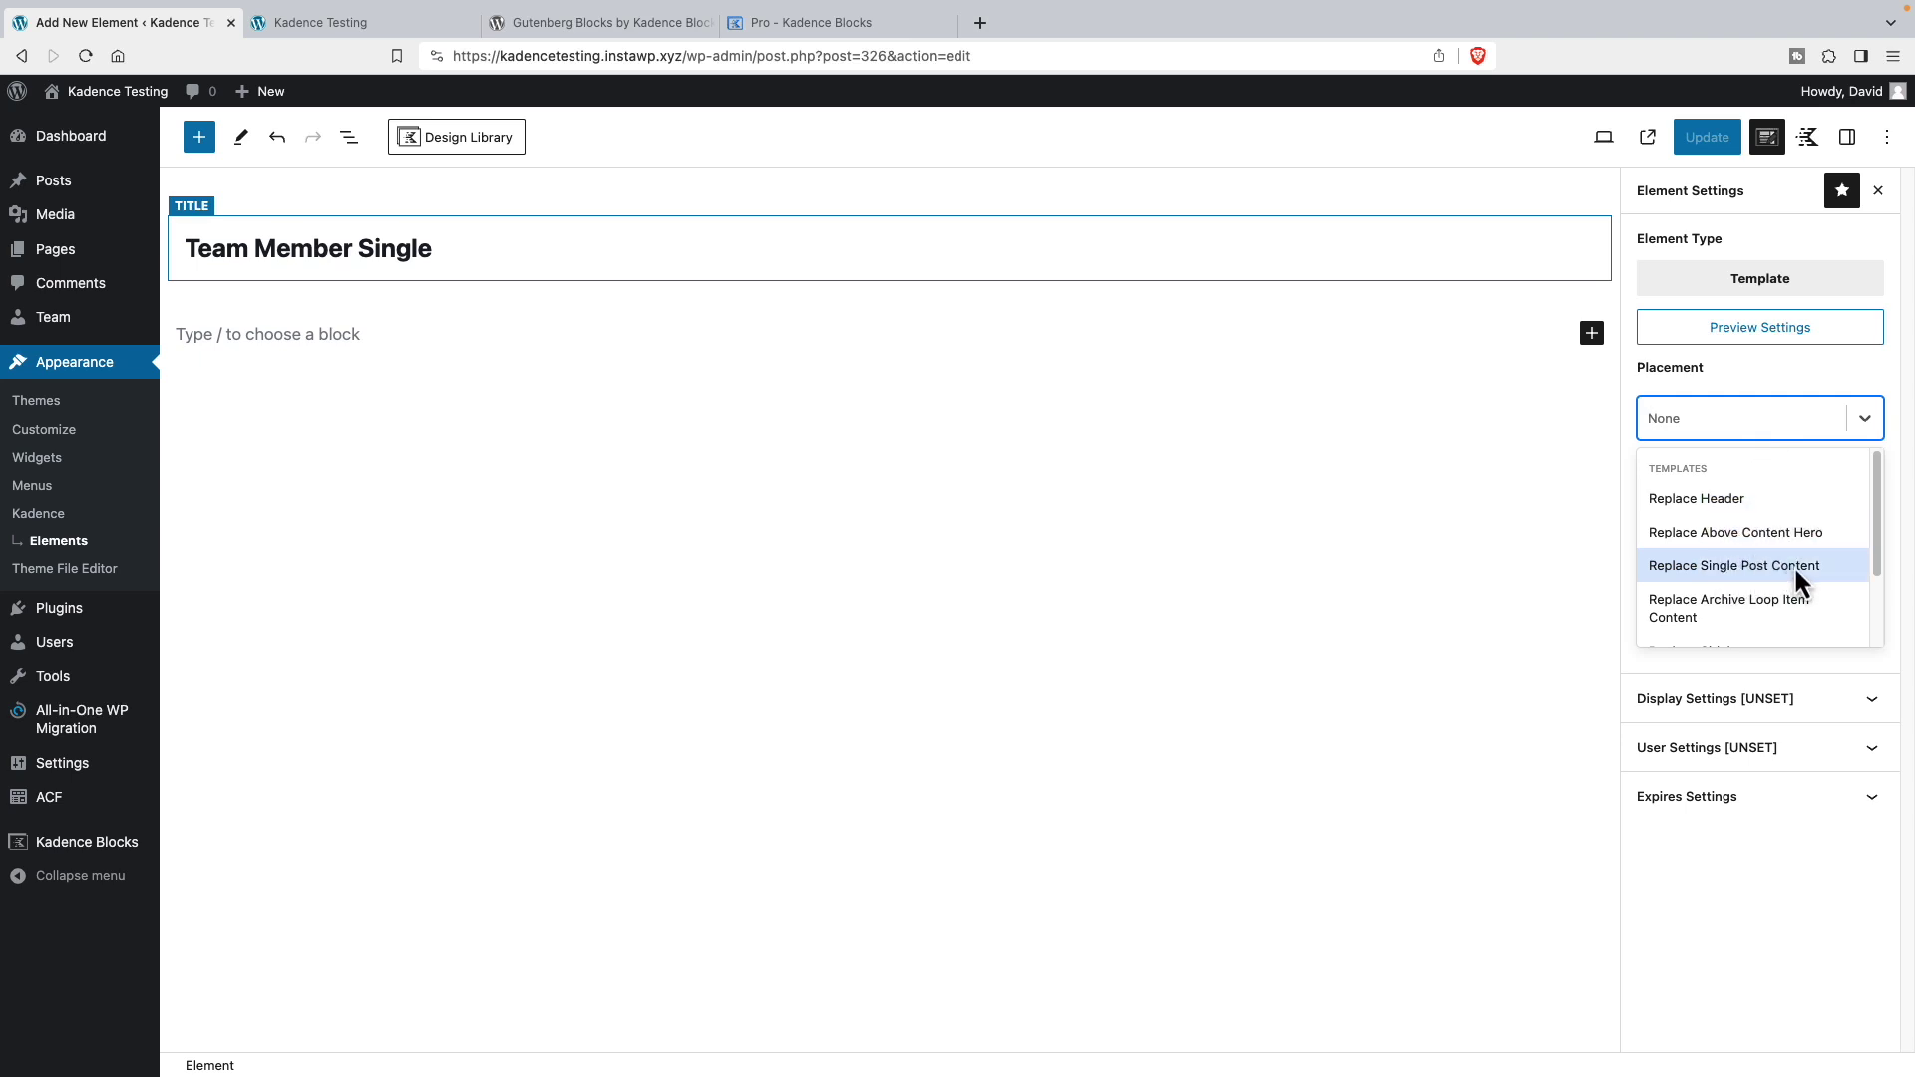
scroll(down, 3)
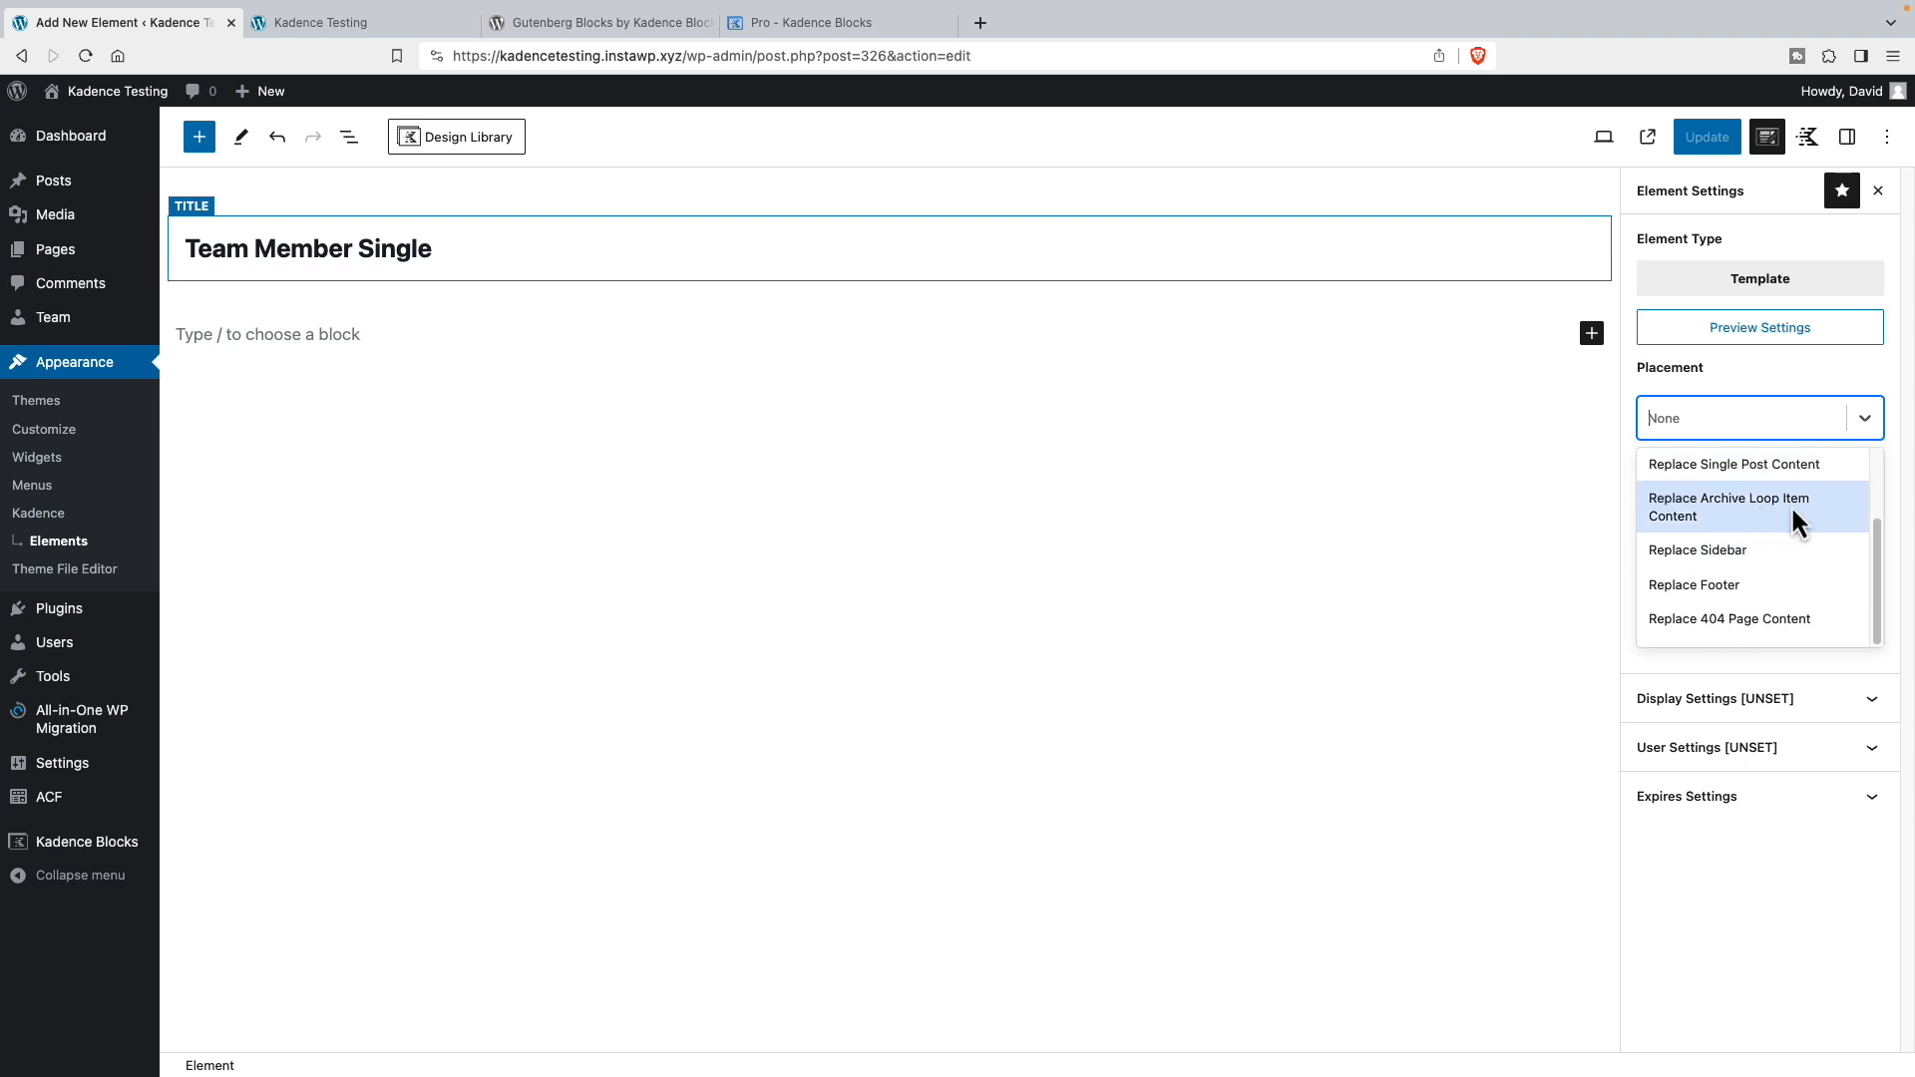
mouse_move(1753, 585)
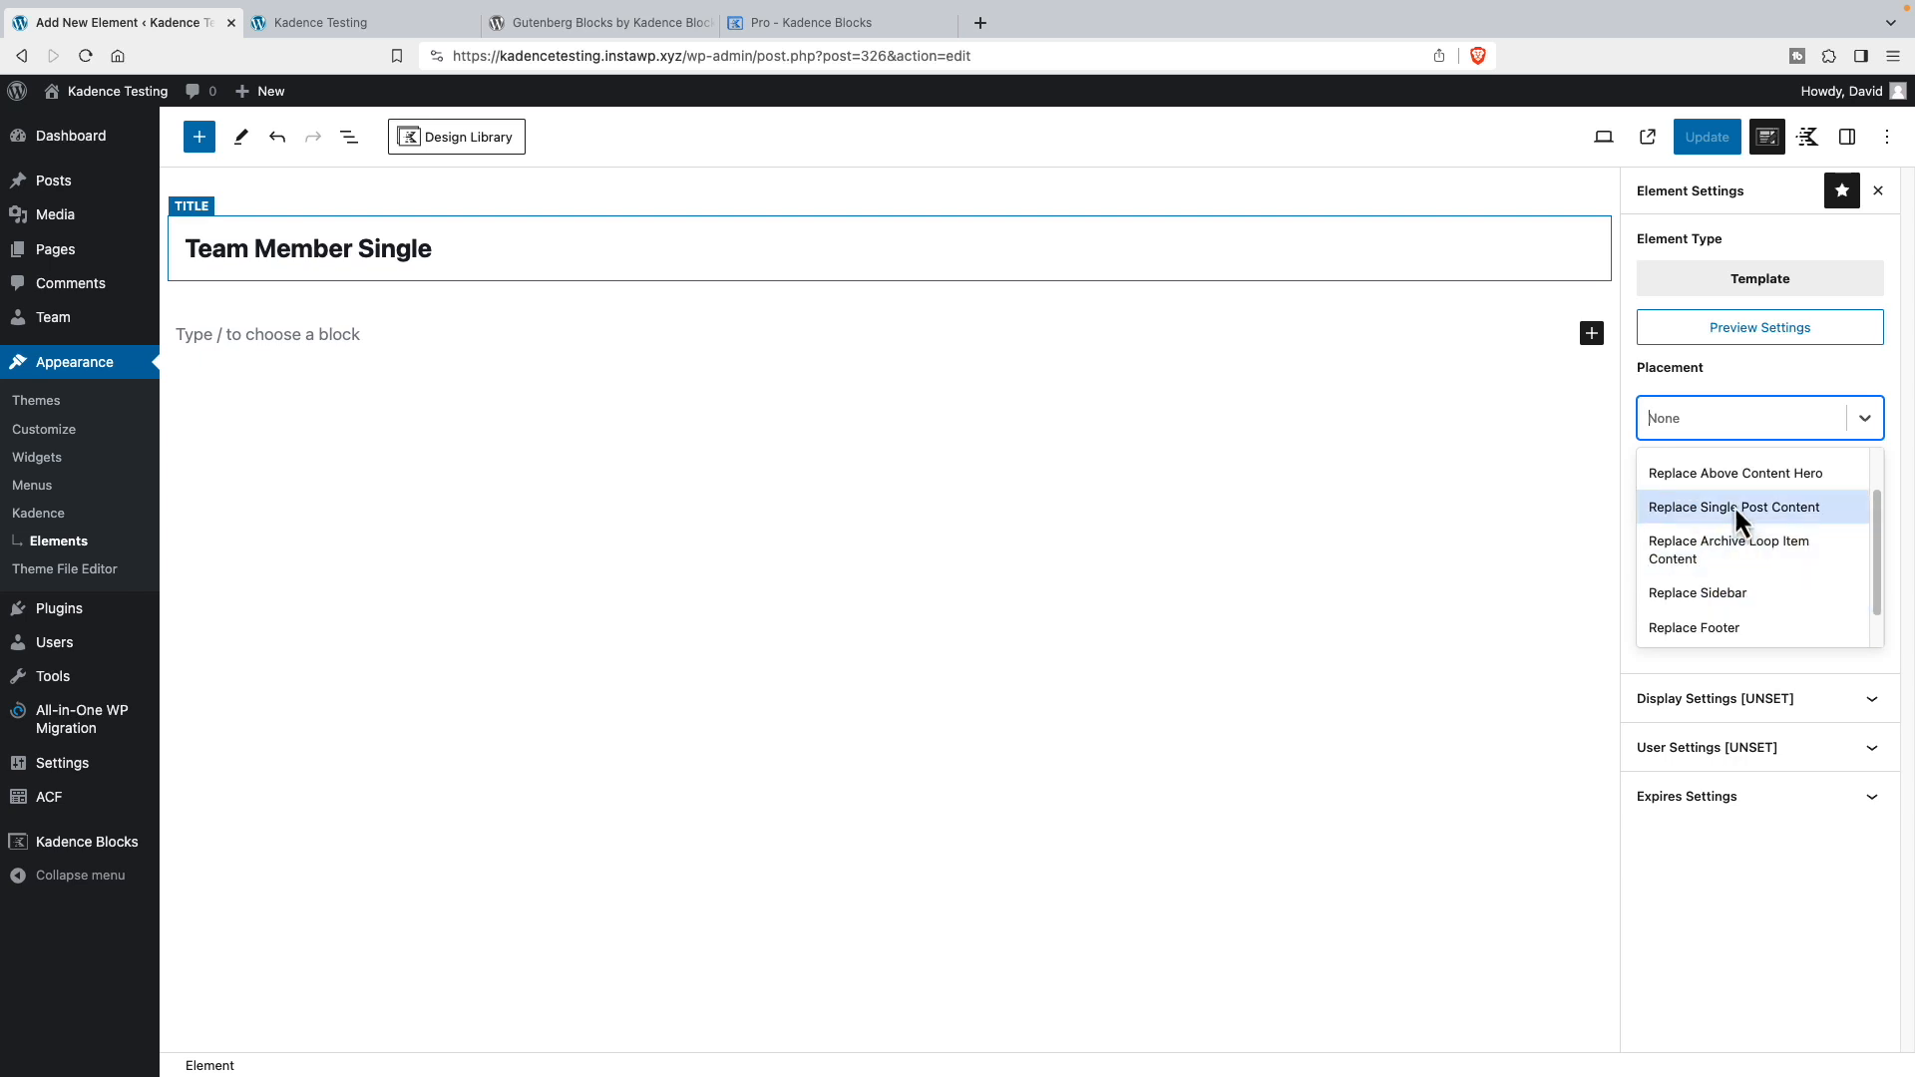
click(1733, 506)
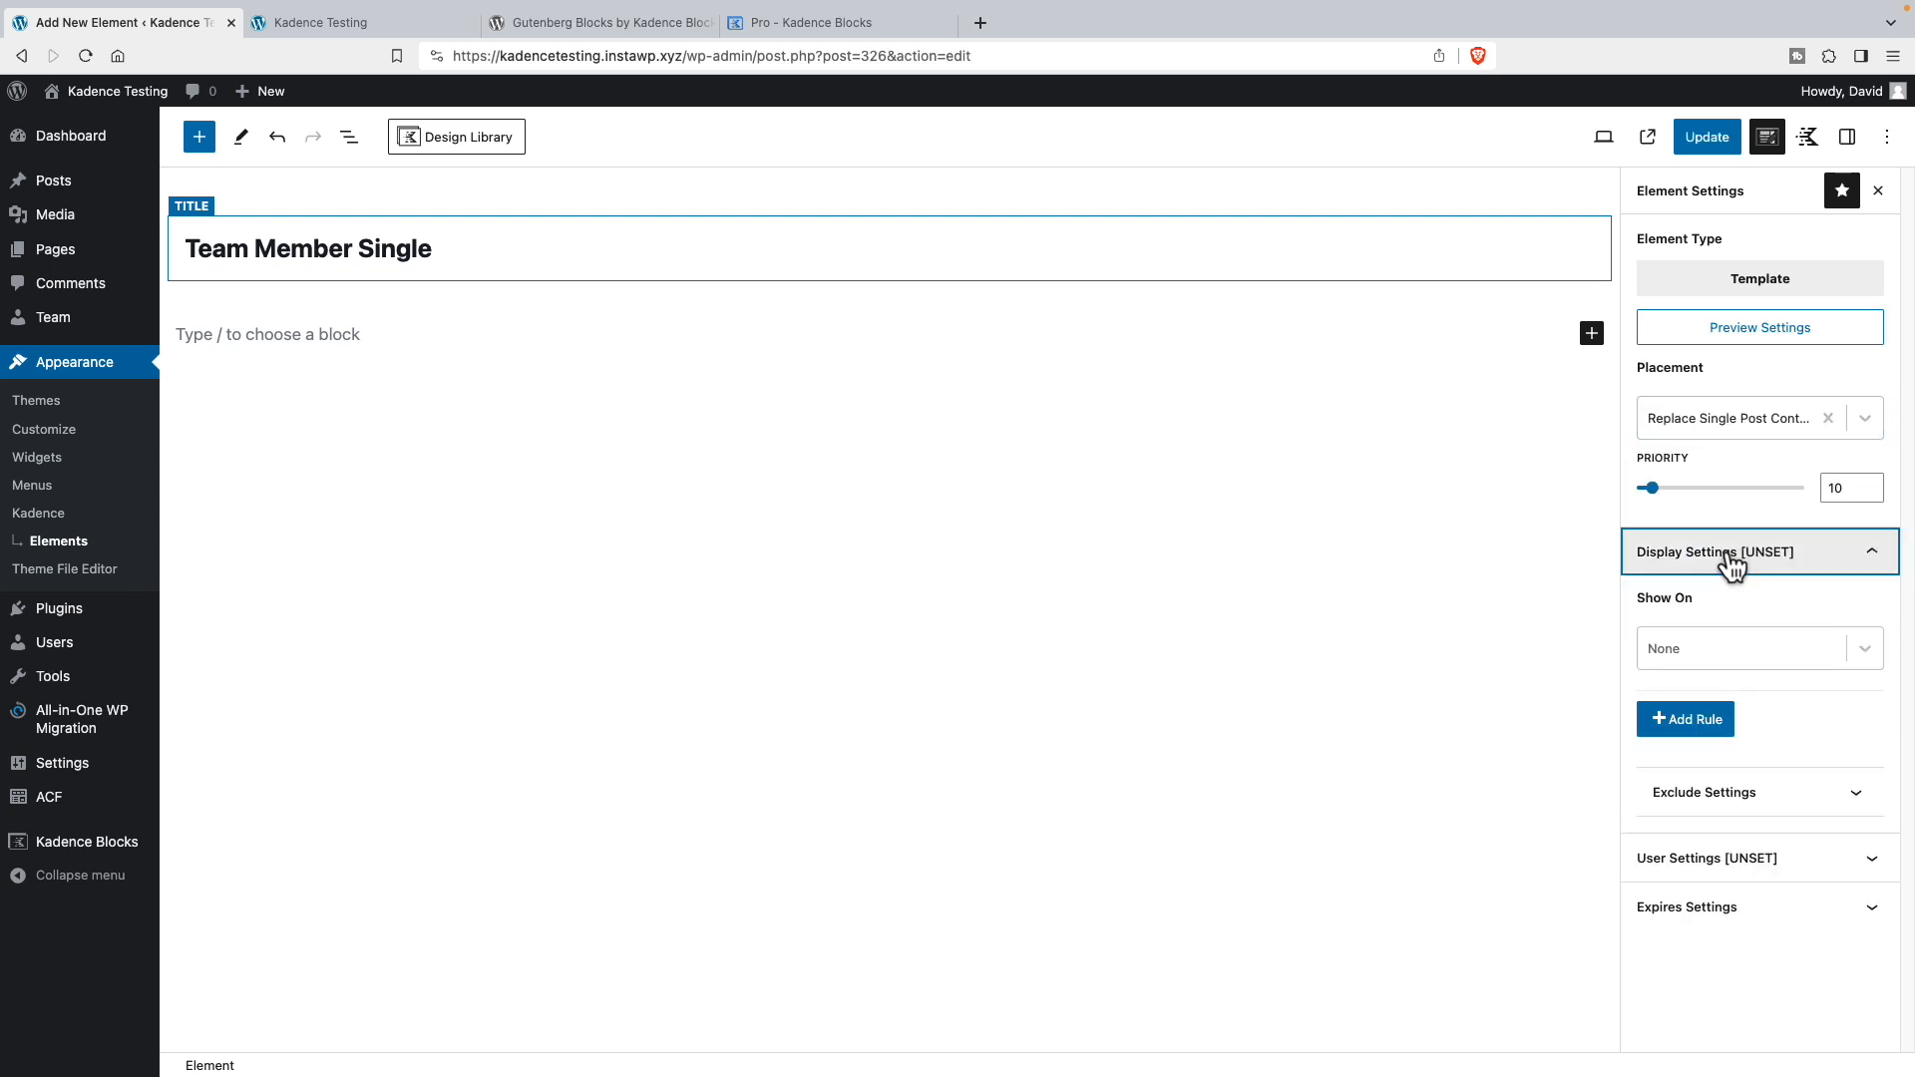
- Set Show On to Single Team pages and Visible to All Users
click(1753, 648)
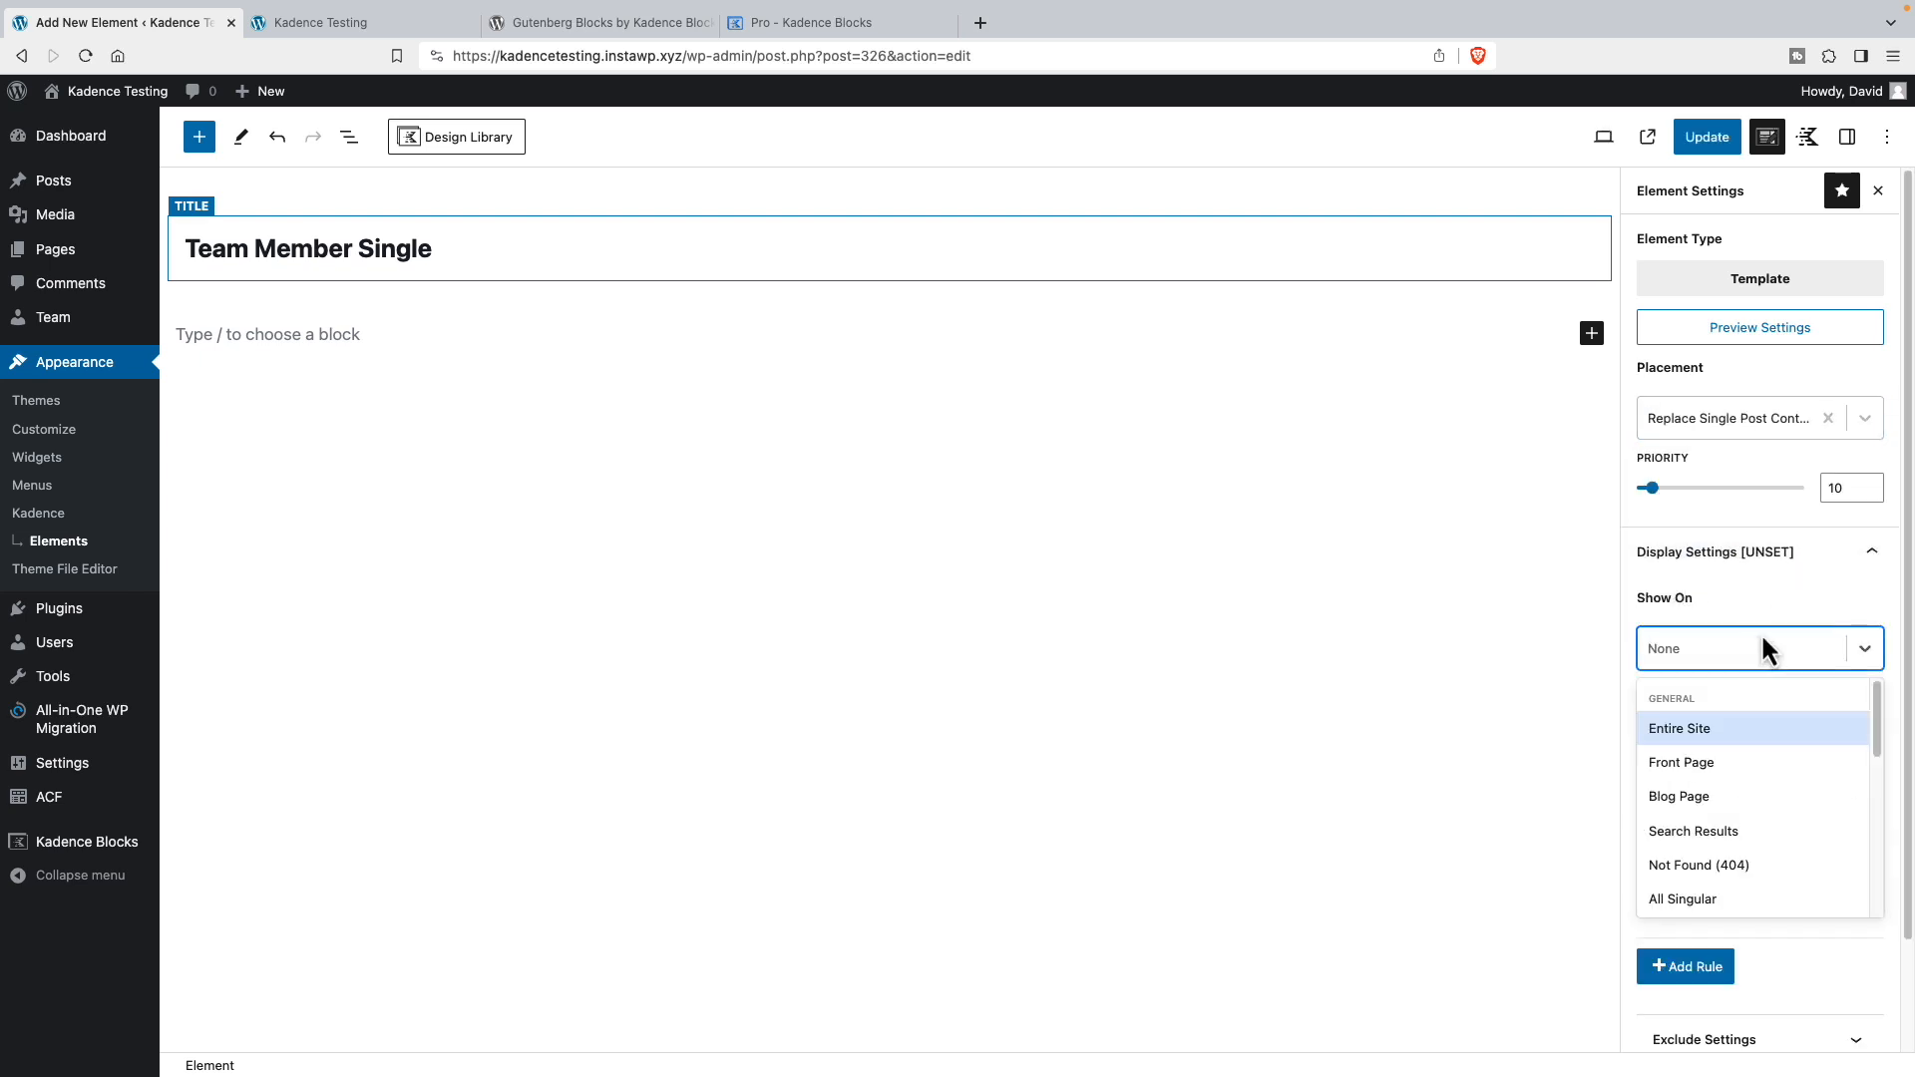
scroll(down, 3)
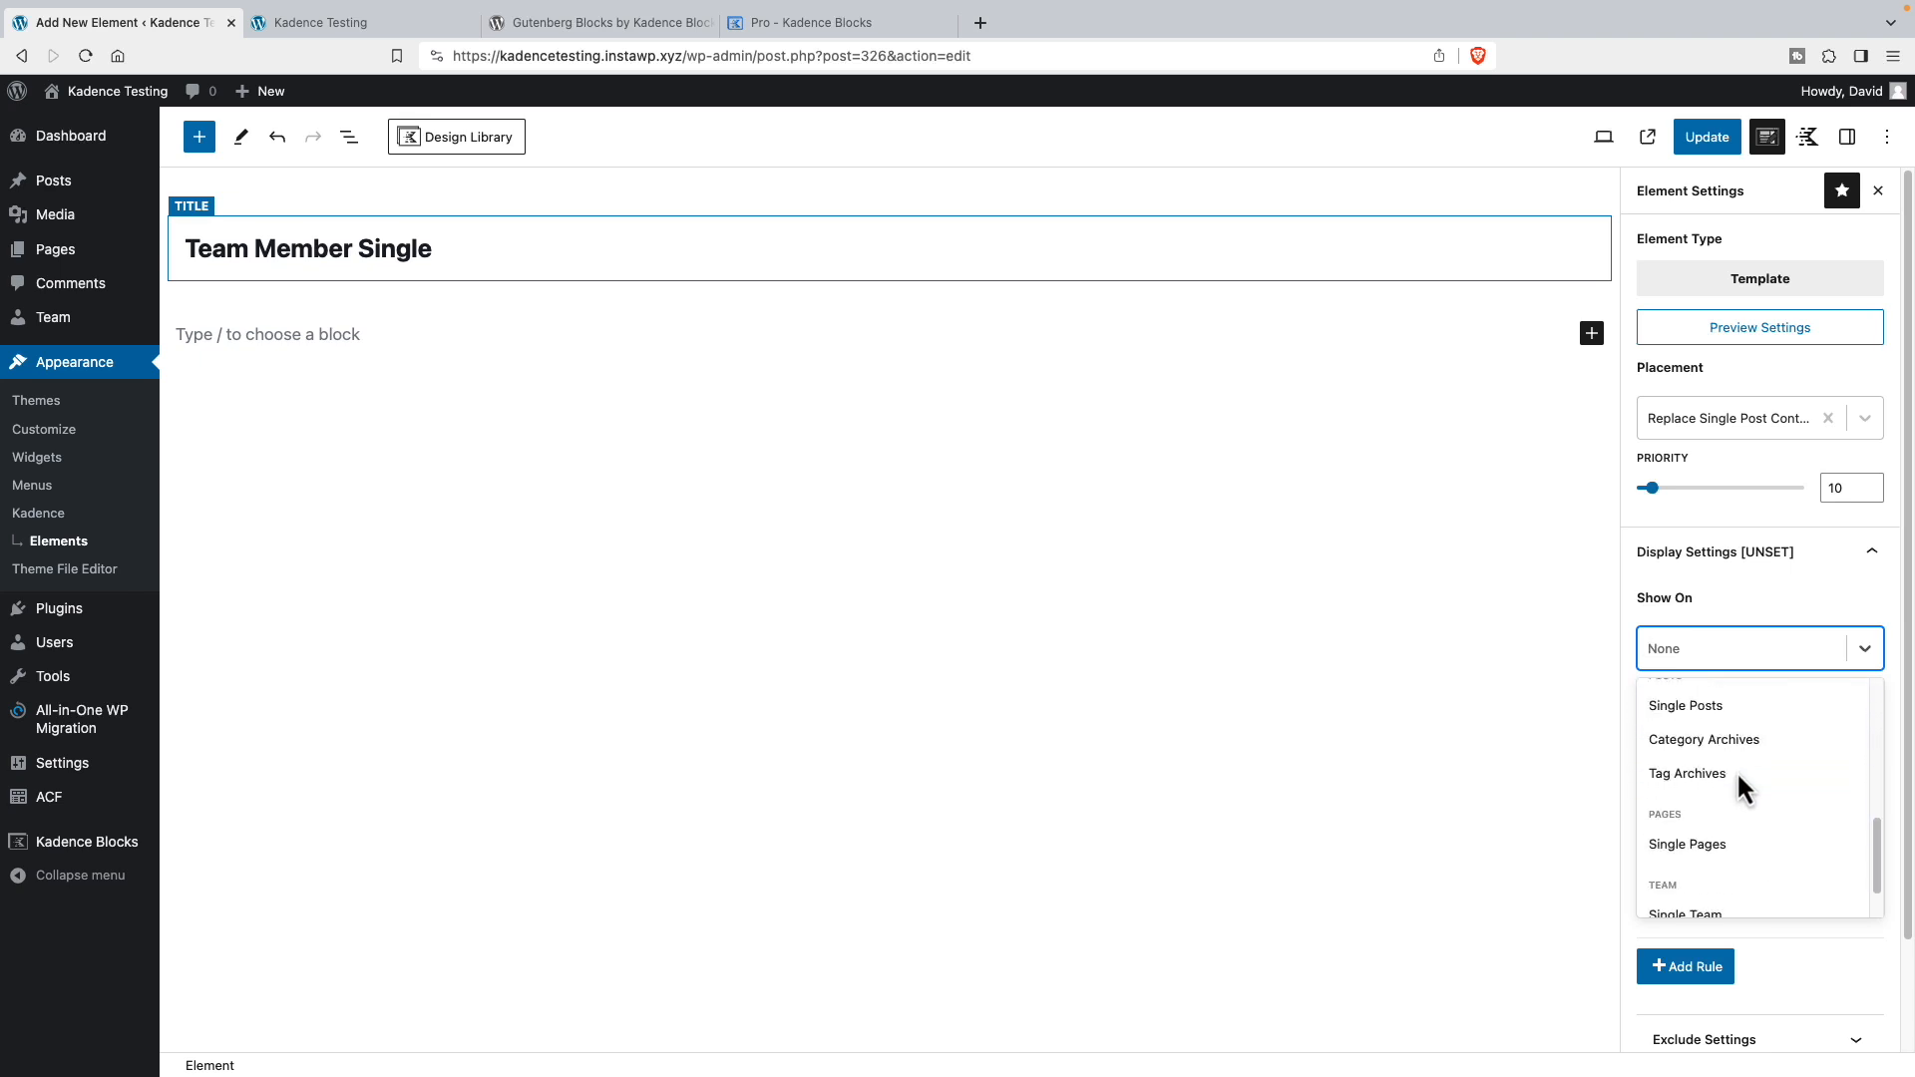
click(1685, 913)
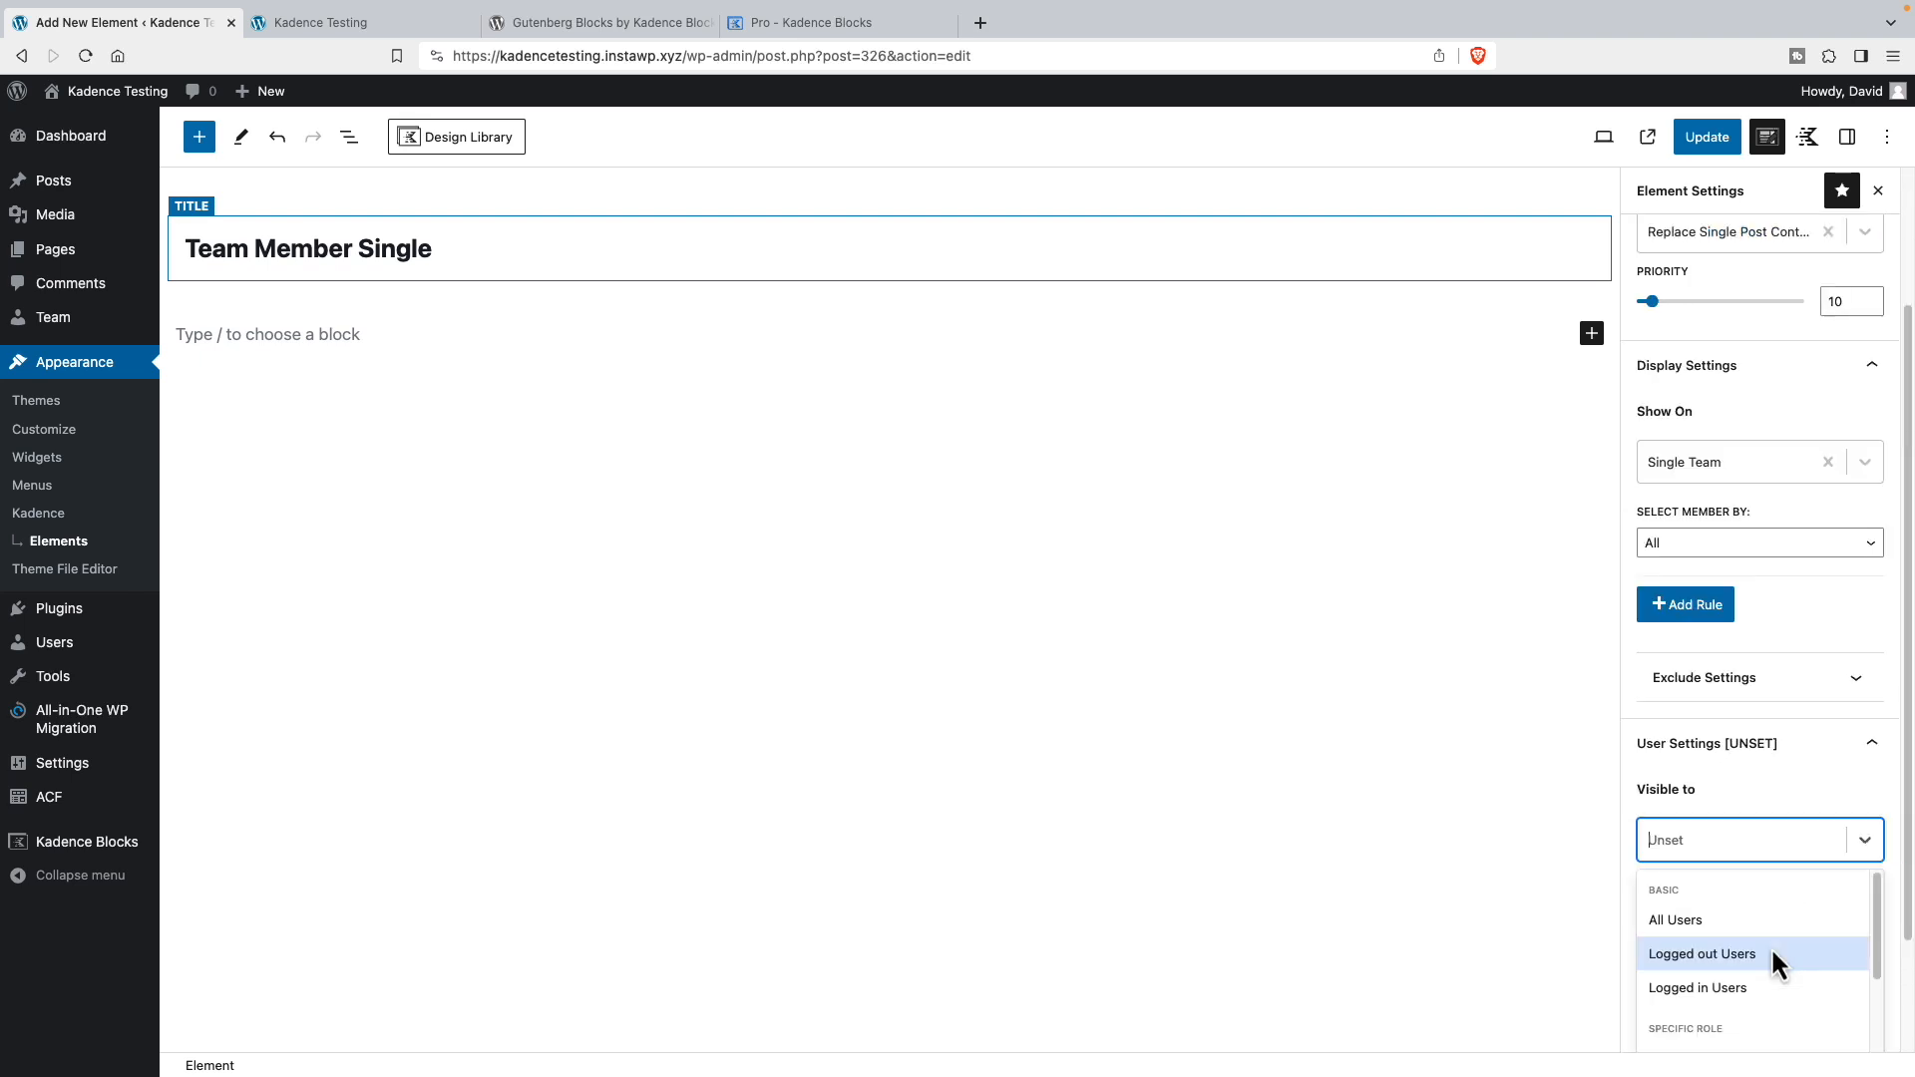
click(1675, 920)
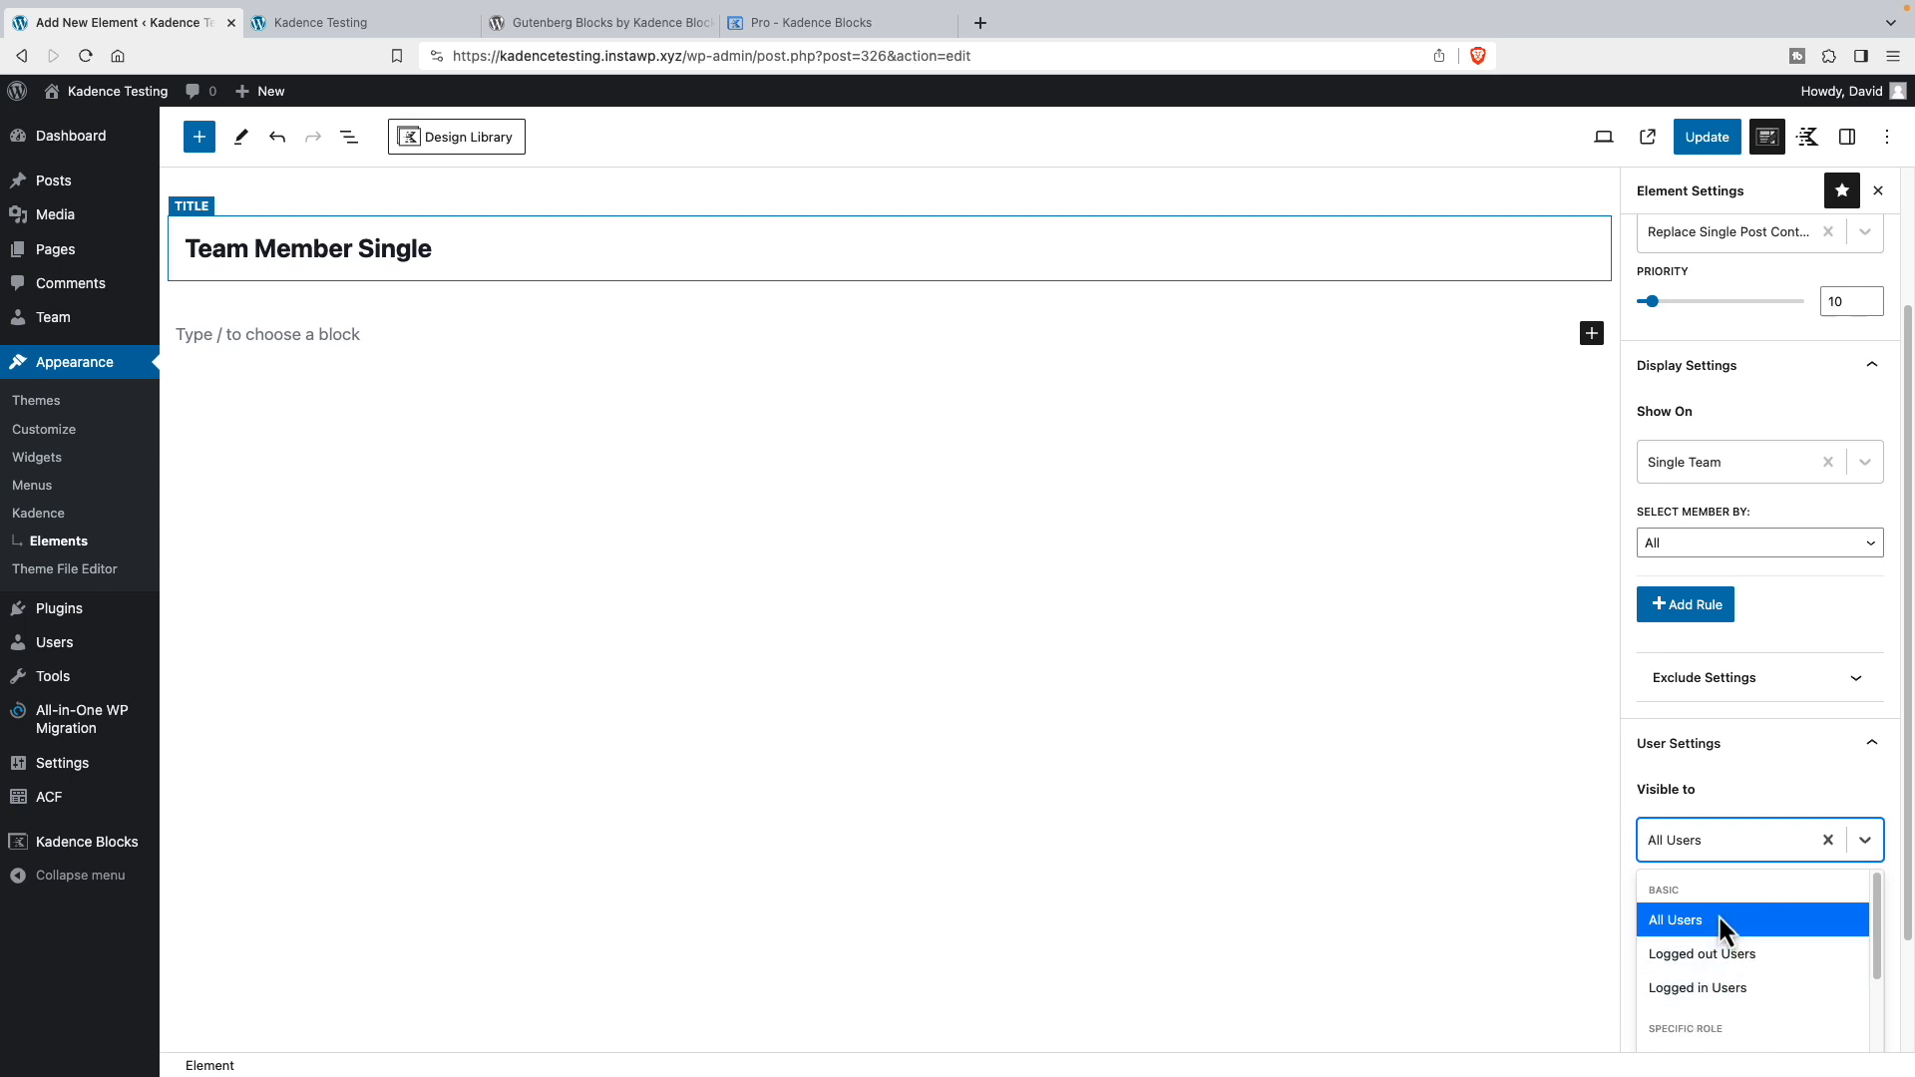
click(1673, 920)
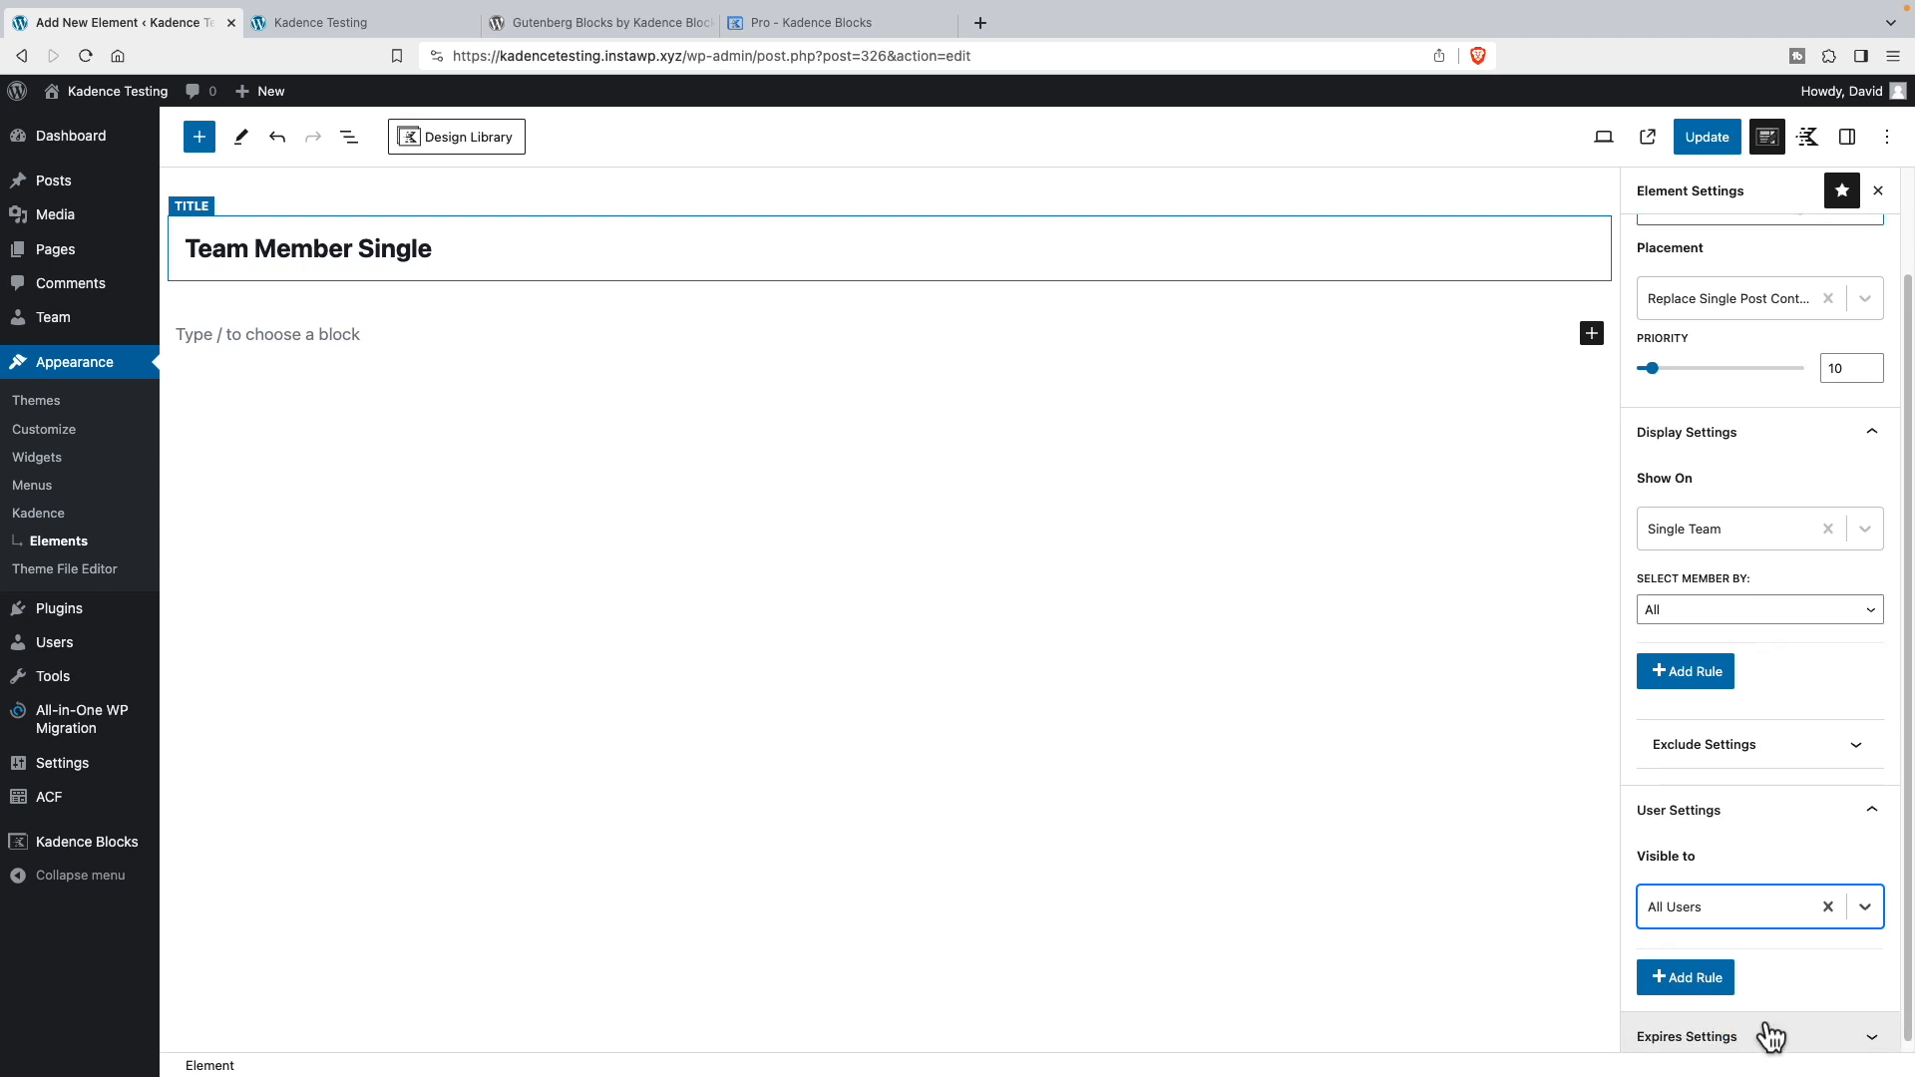
scroll(up, 3)
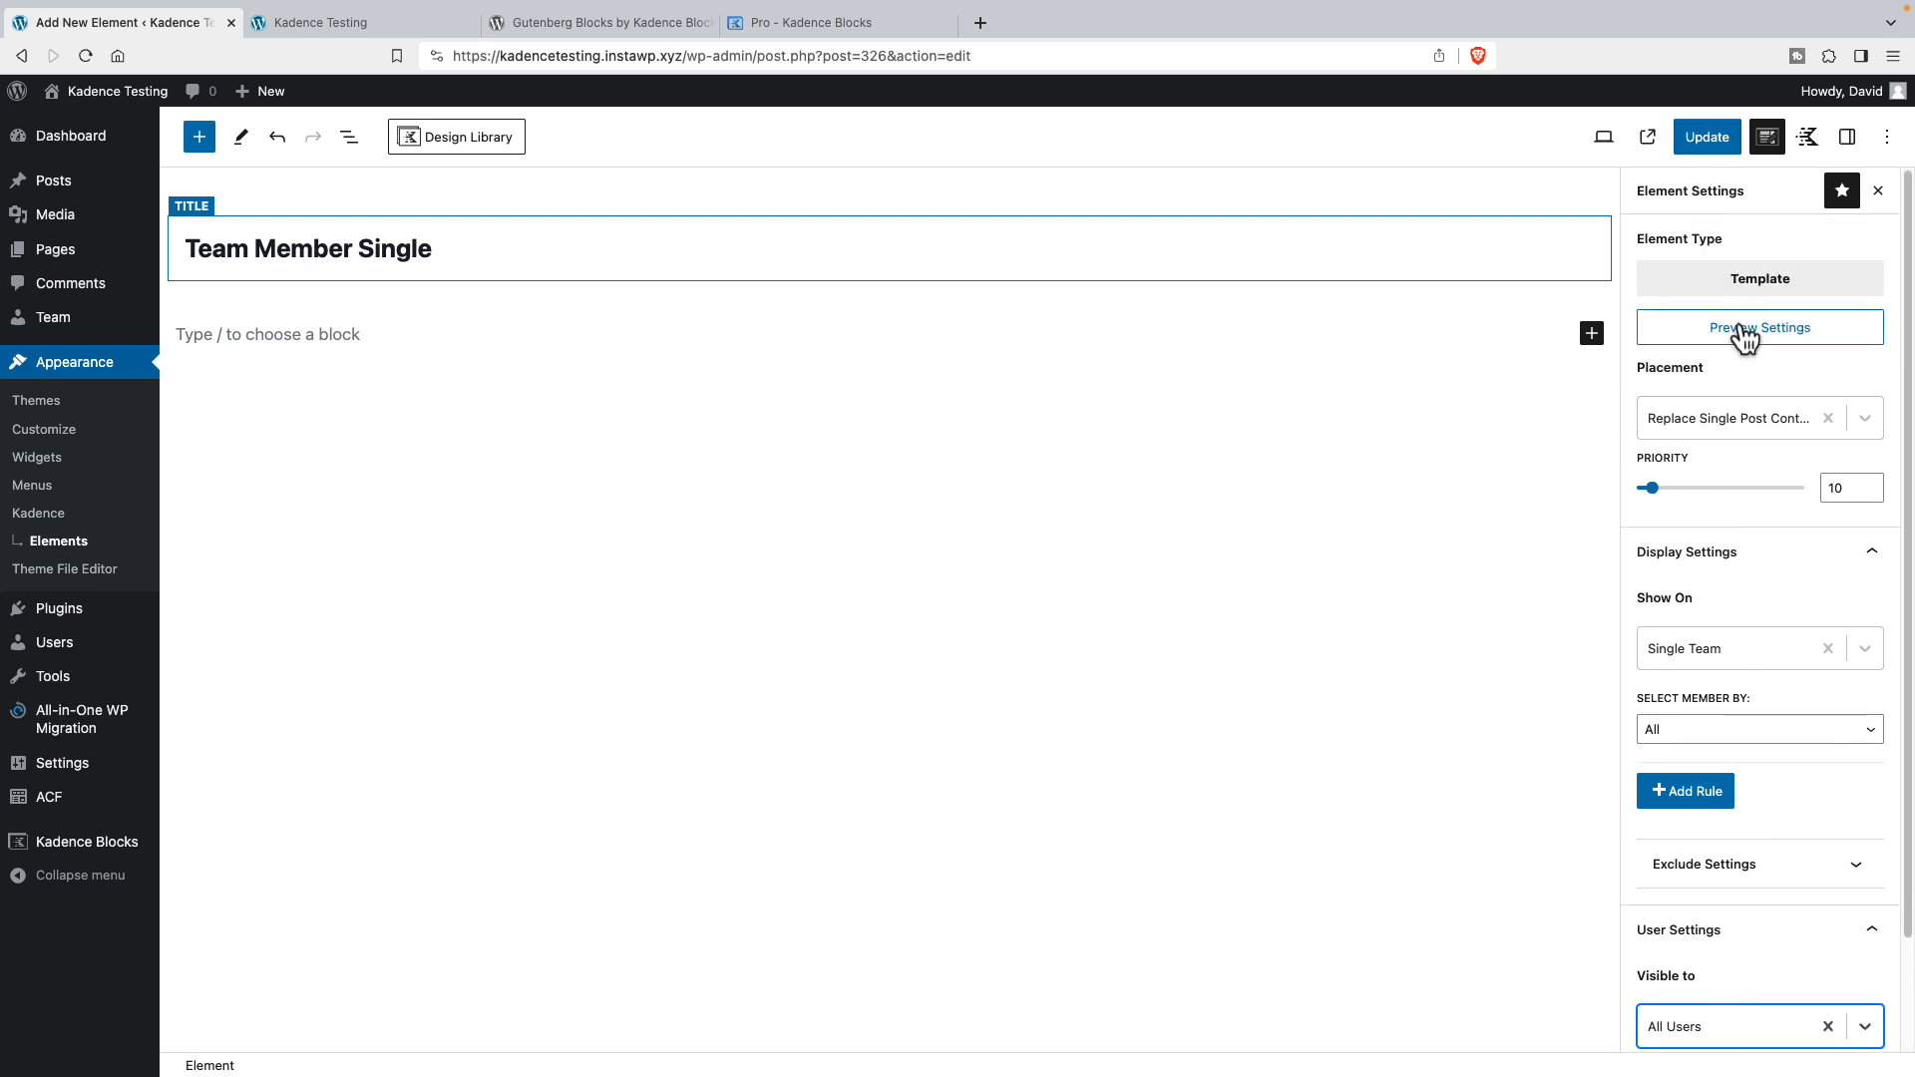
mouse_move(1761, 339)
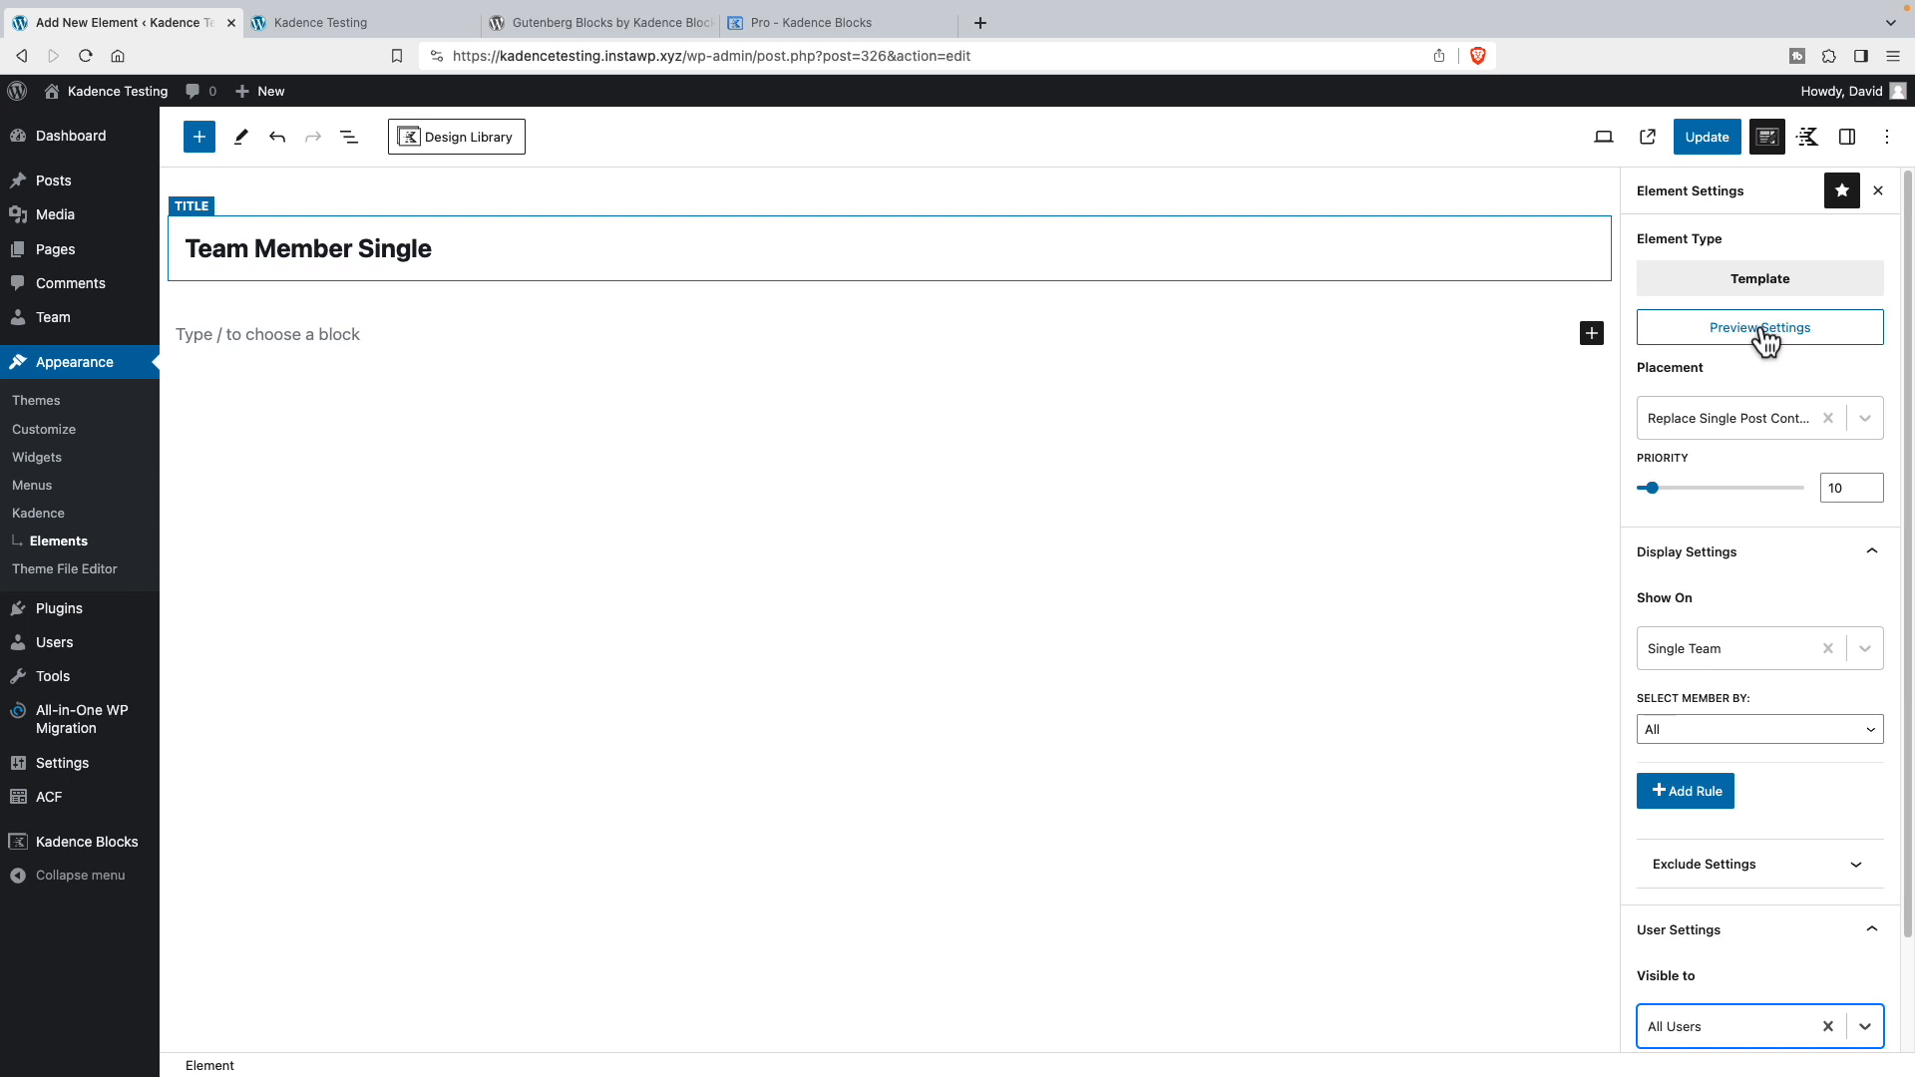
click(1759, 327)
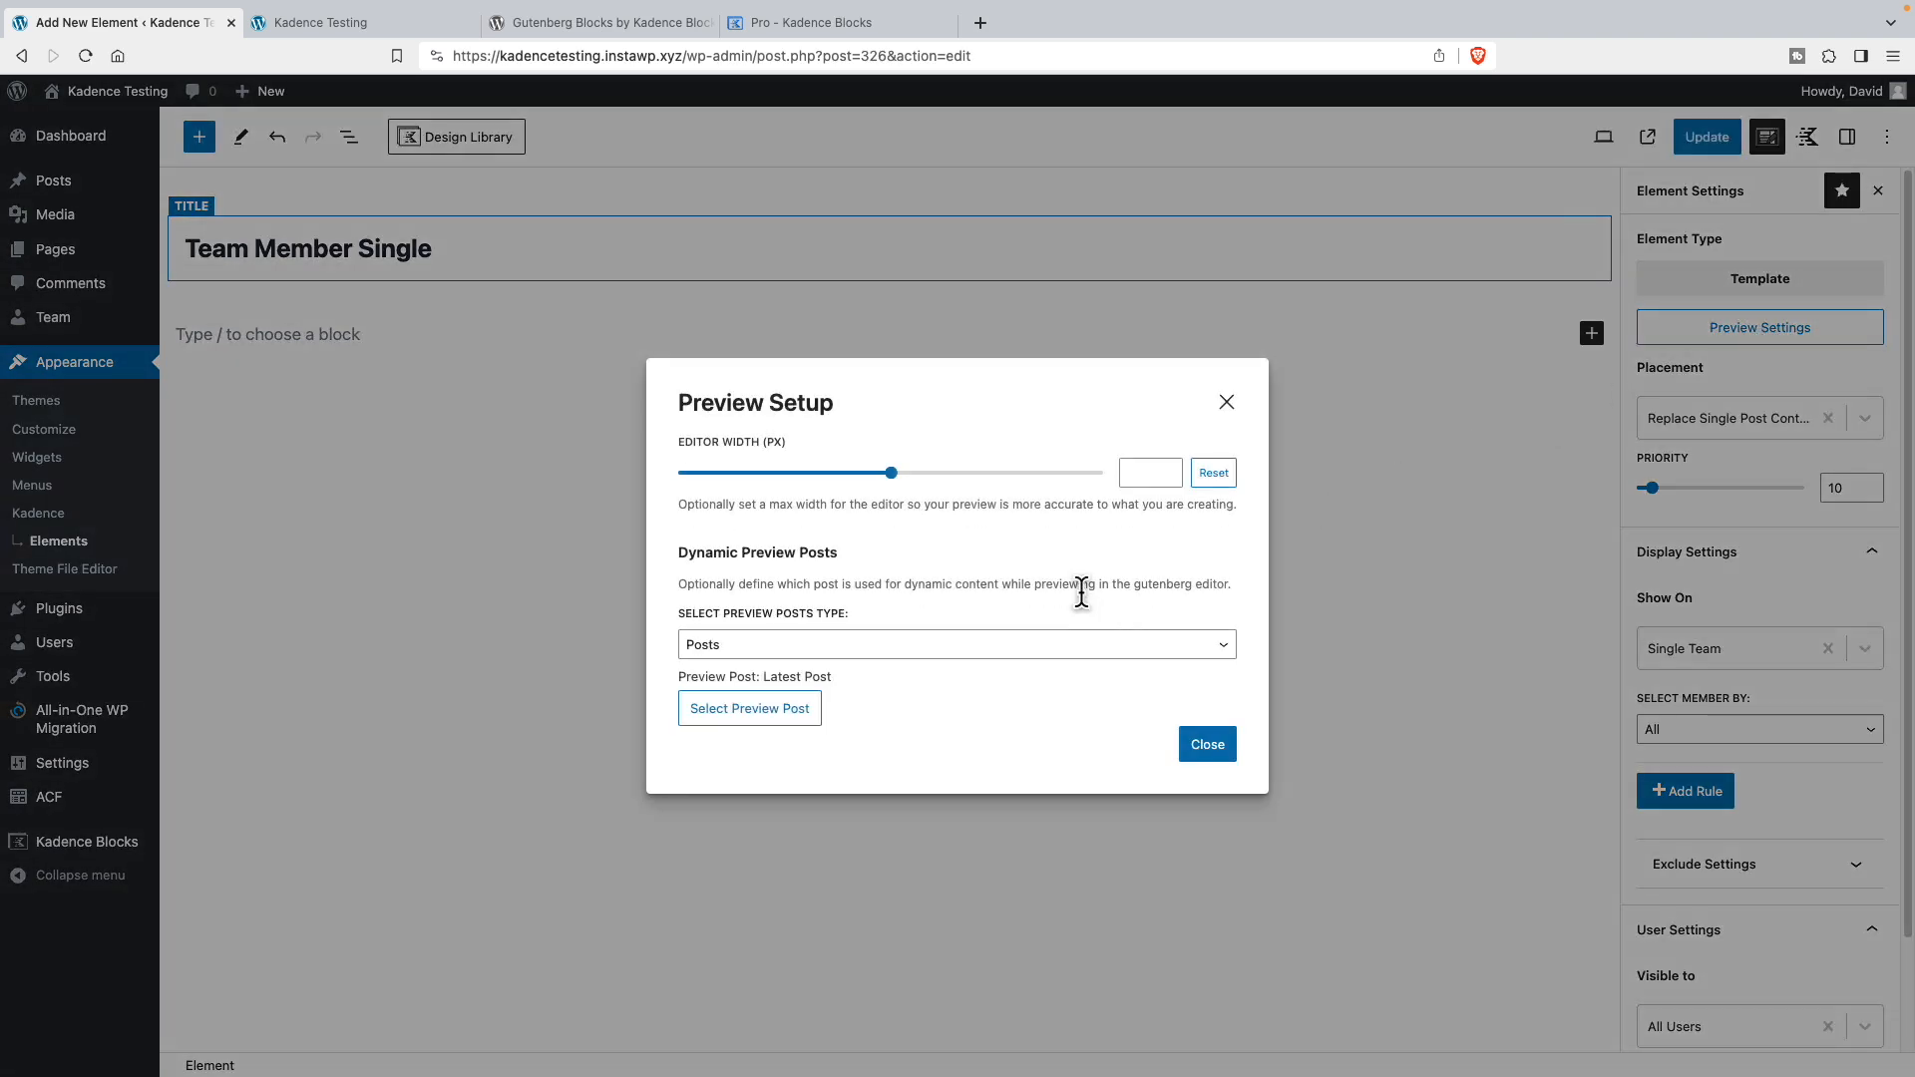
mouse_move(702, 381)
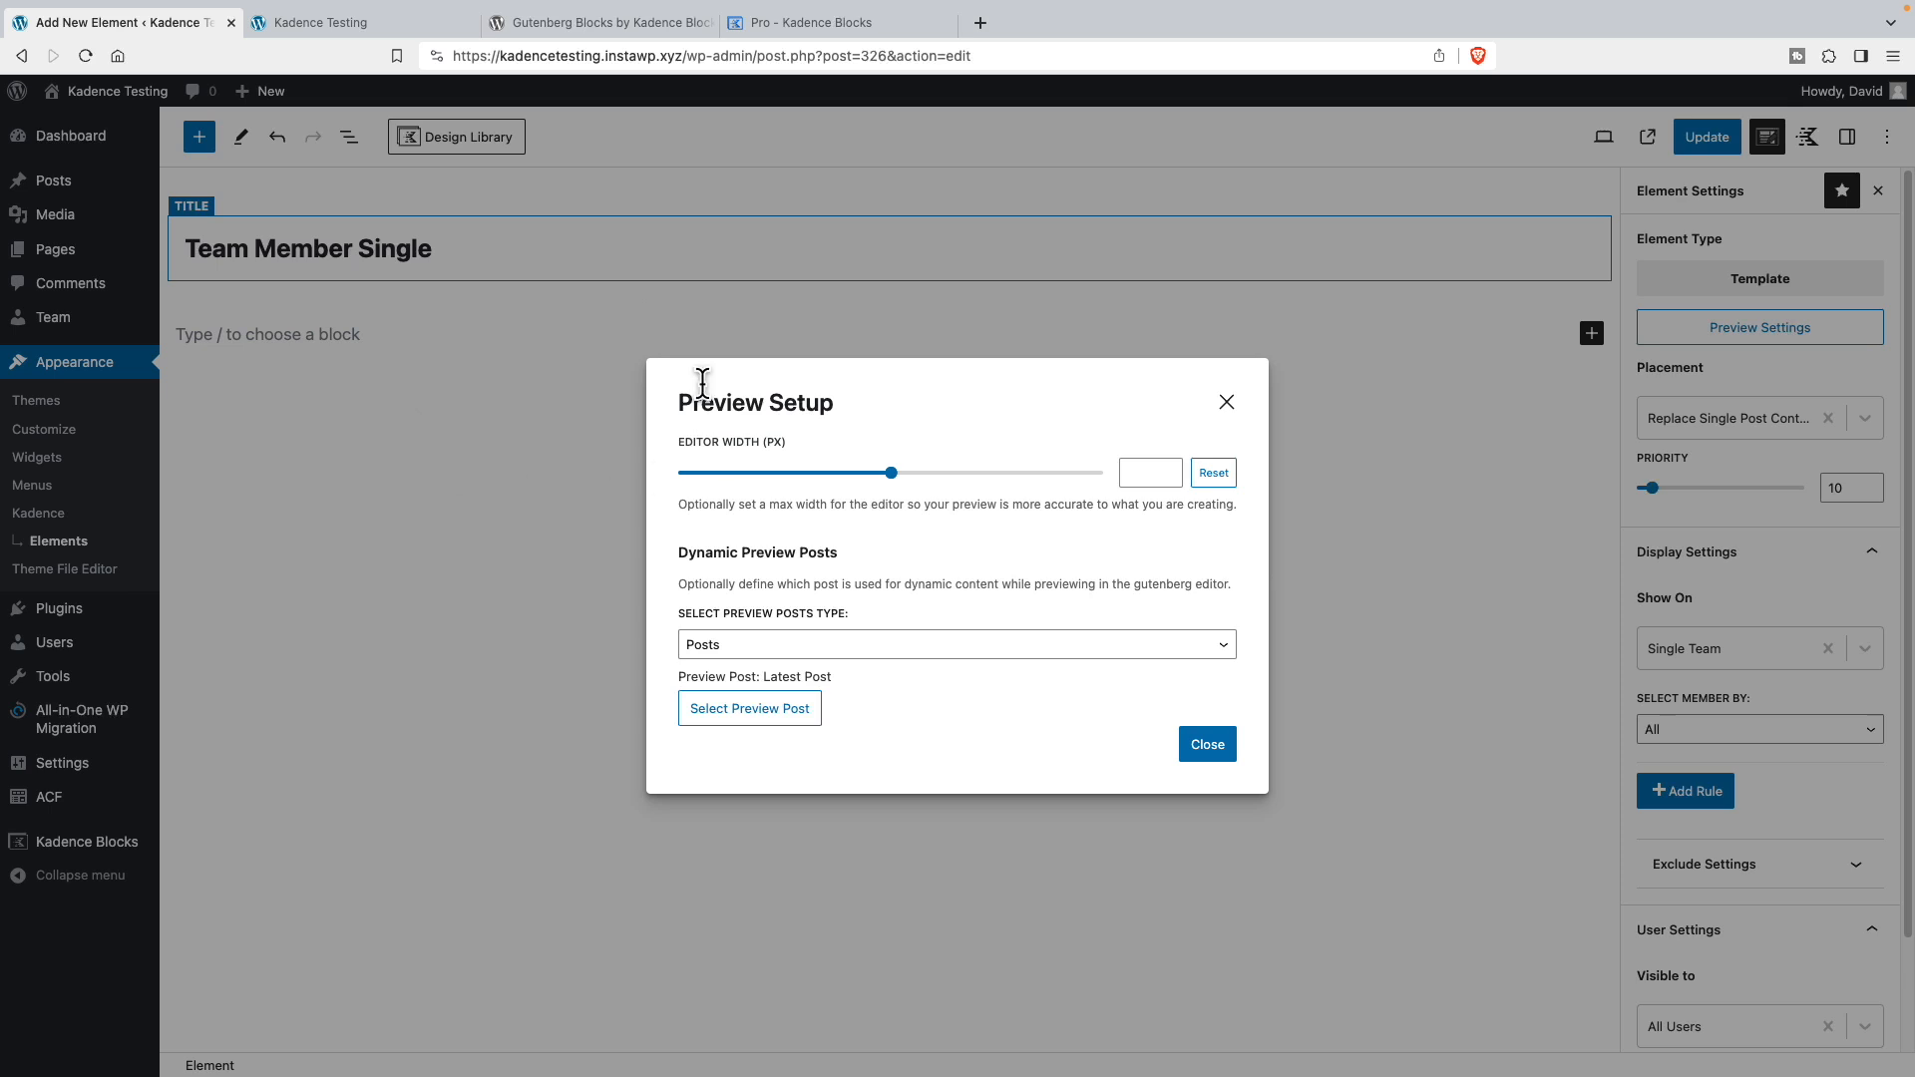
mouse_move(800, 662)
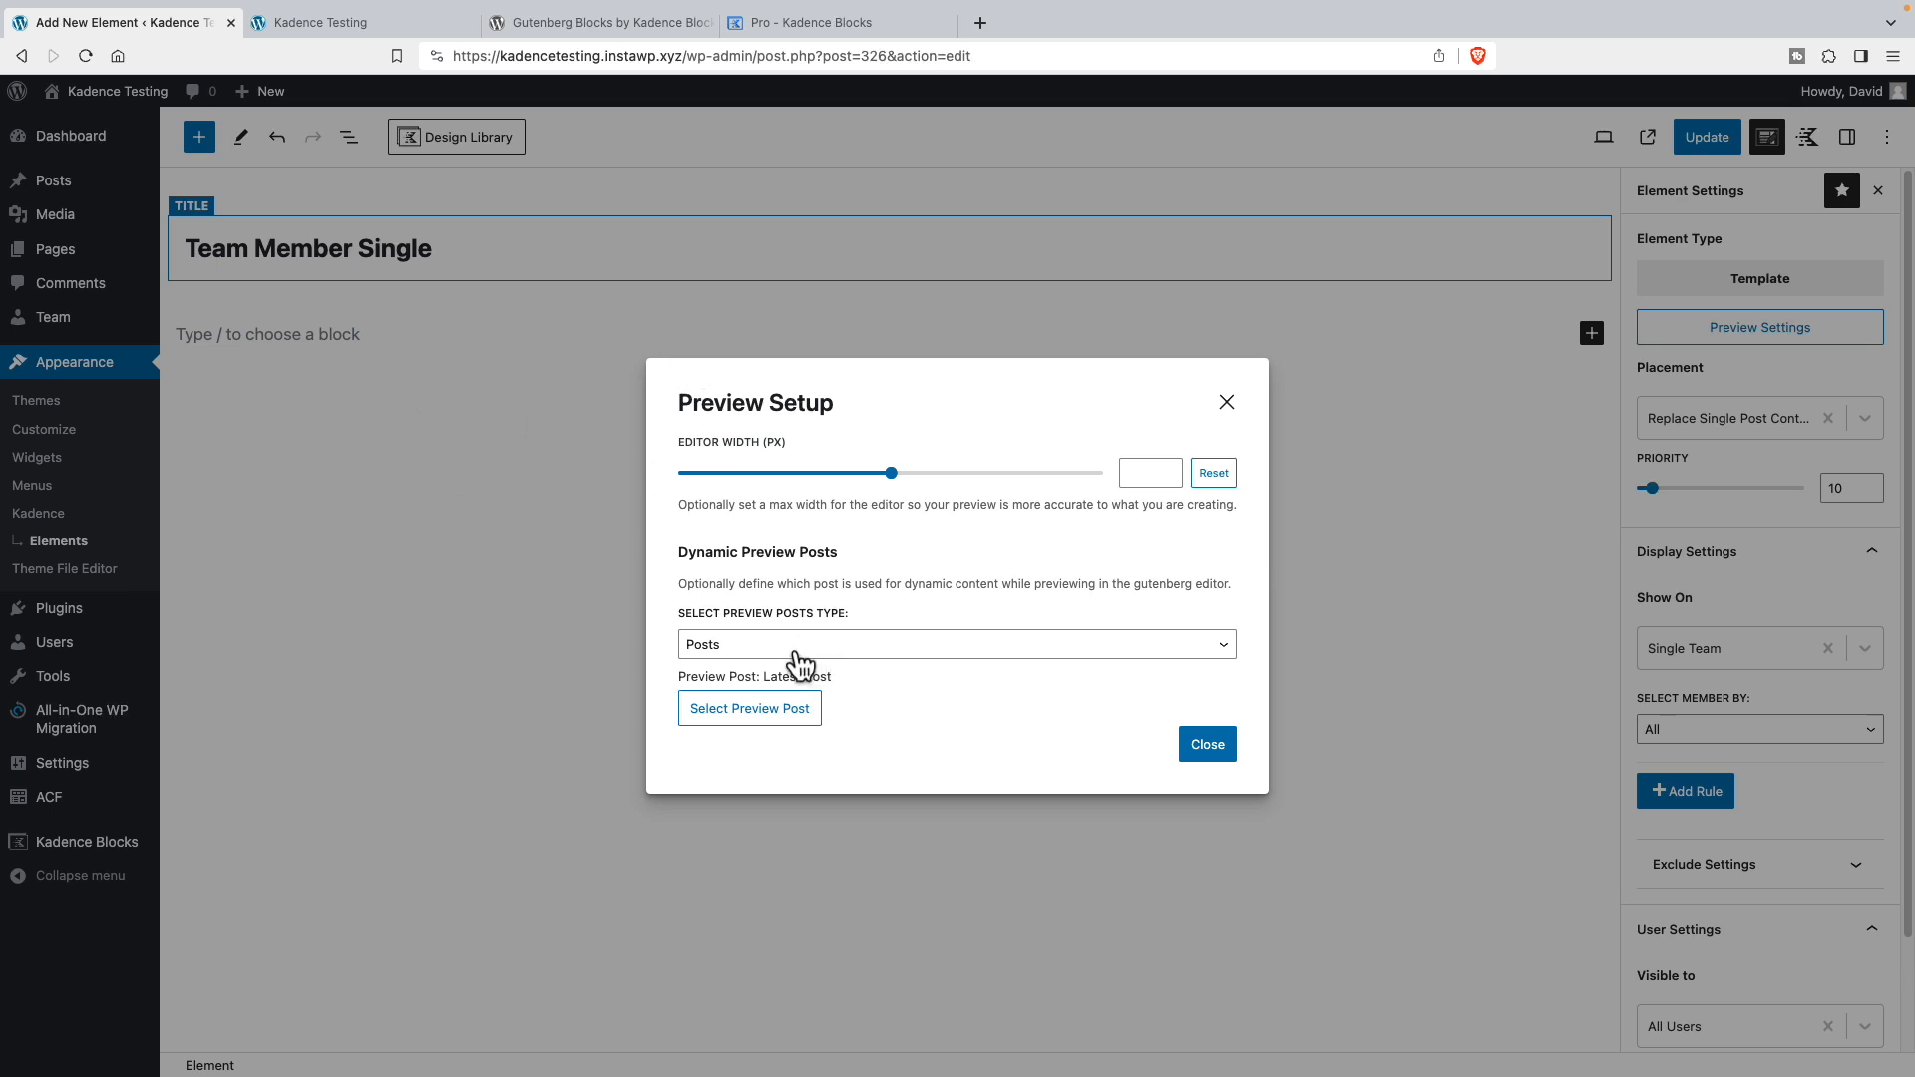
mouse_move(786, 661)
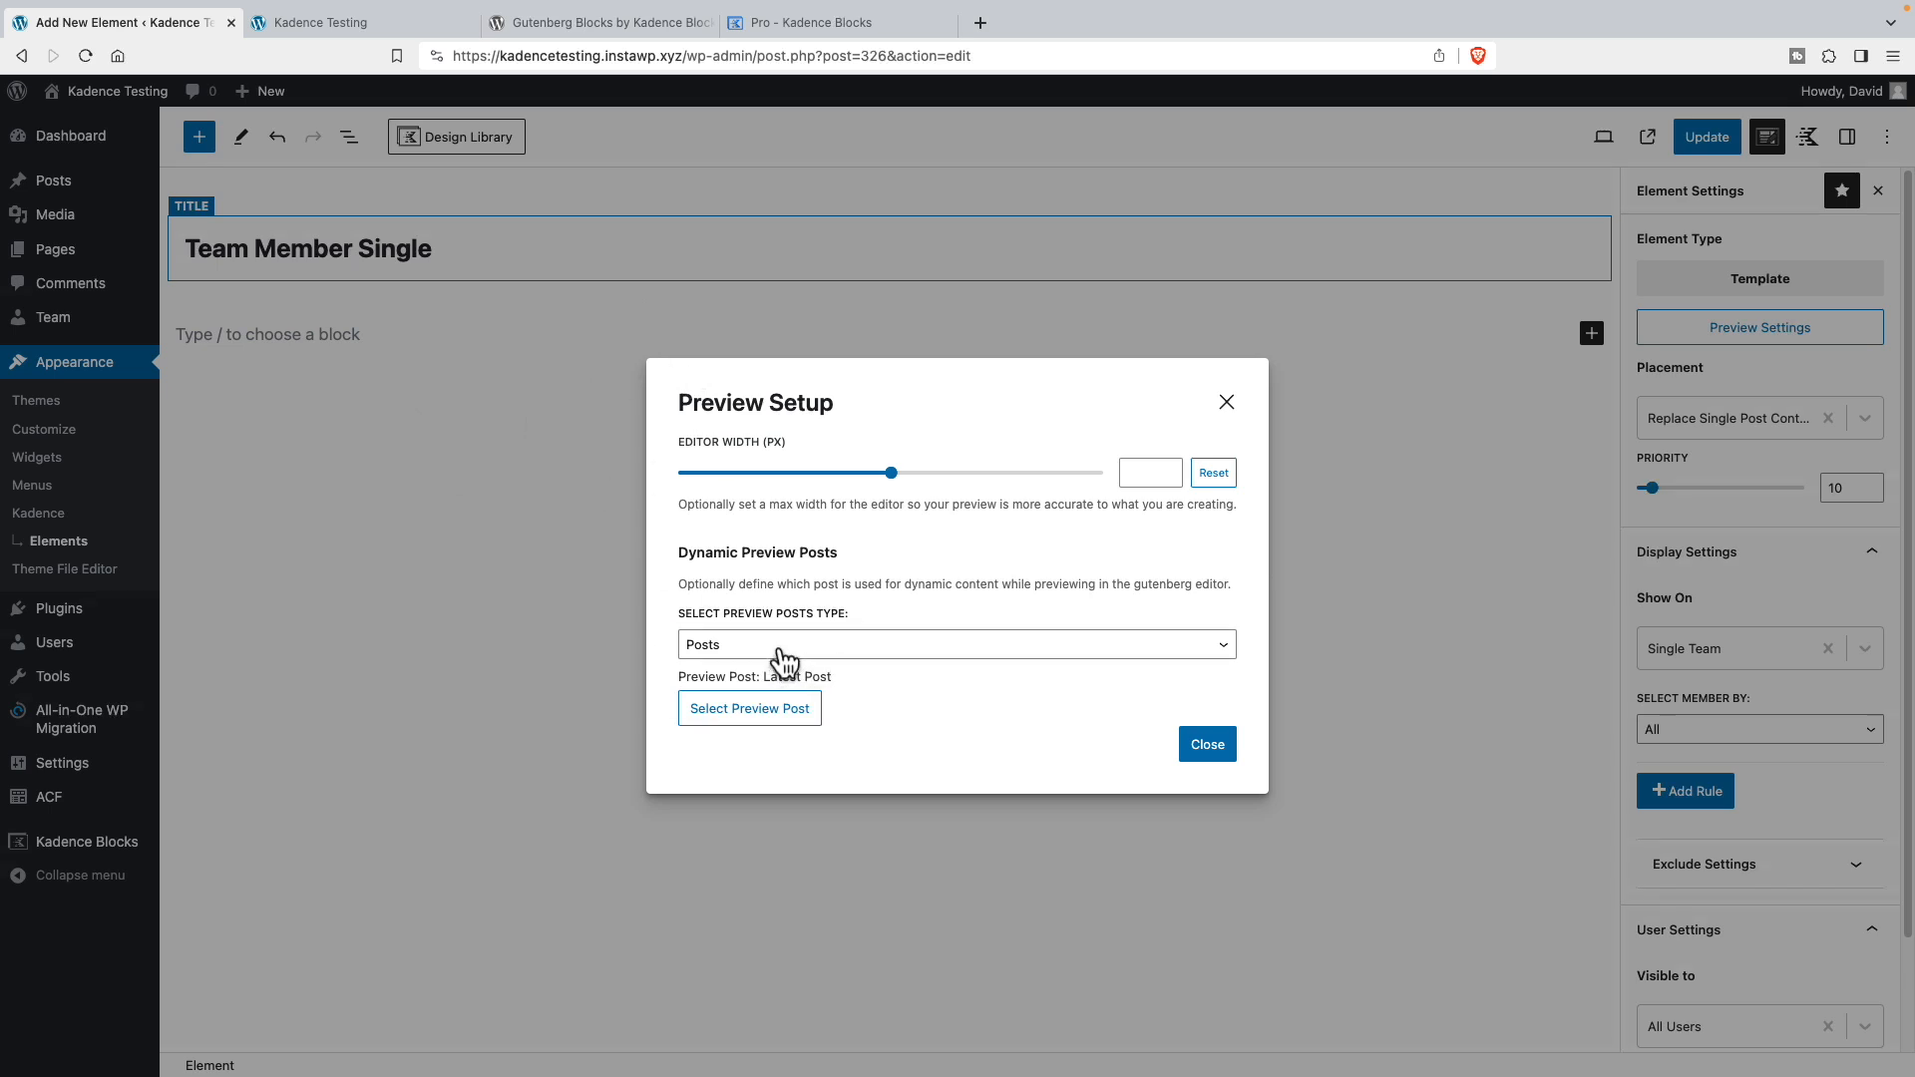
click(955, 644)
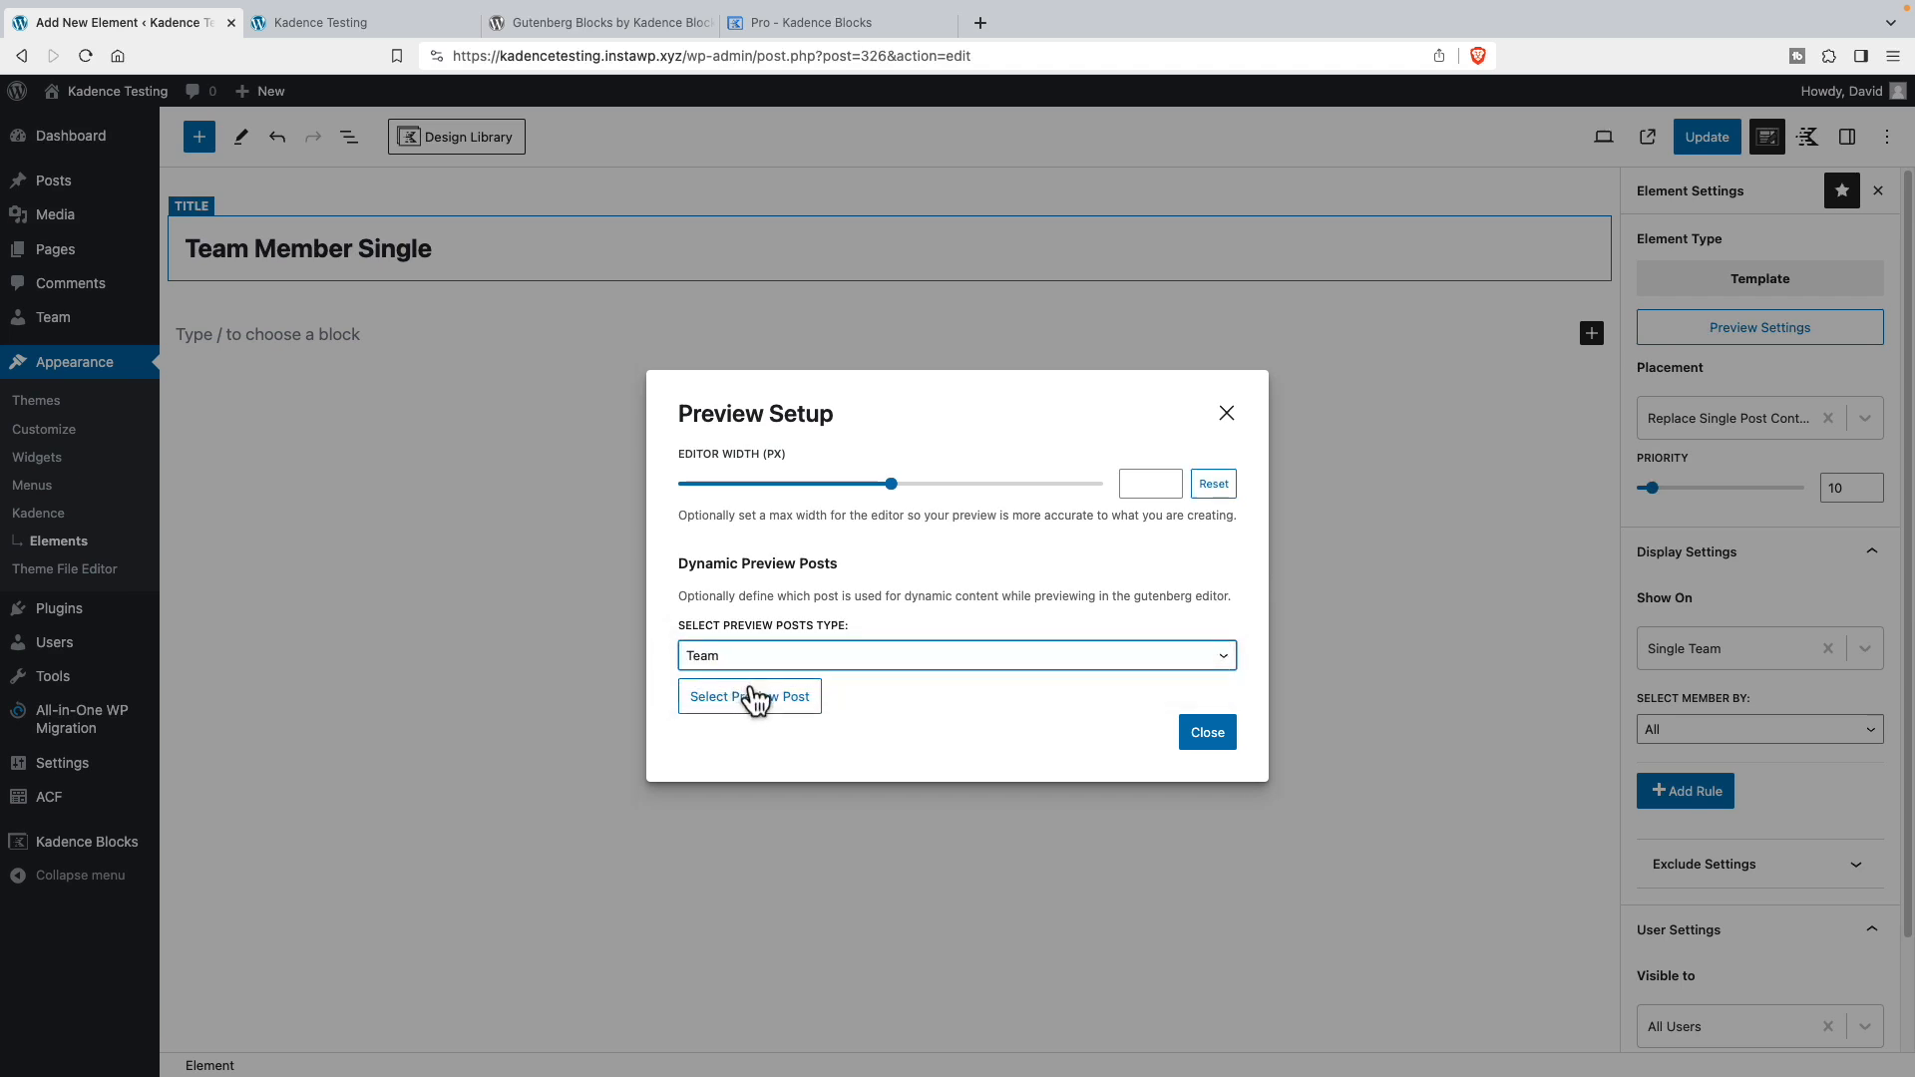
click(750, 697)
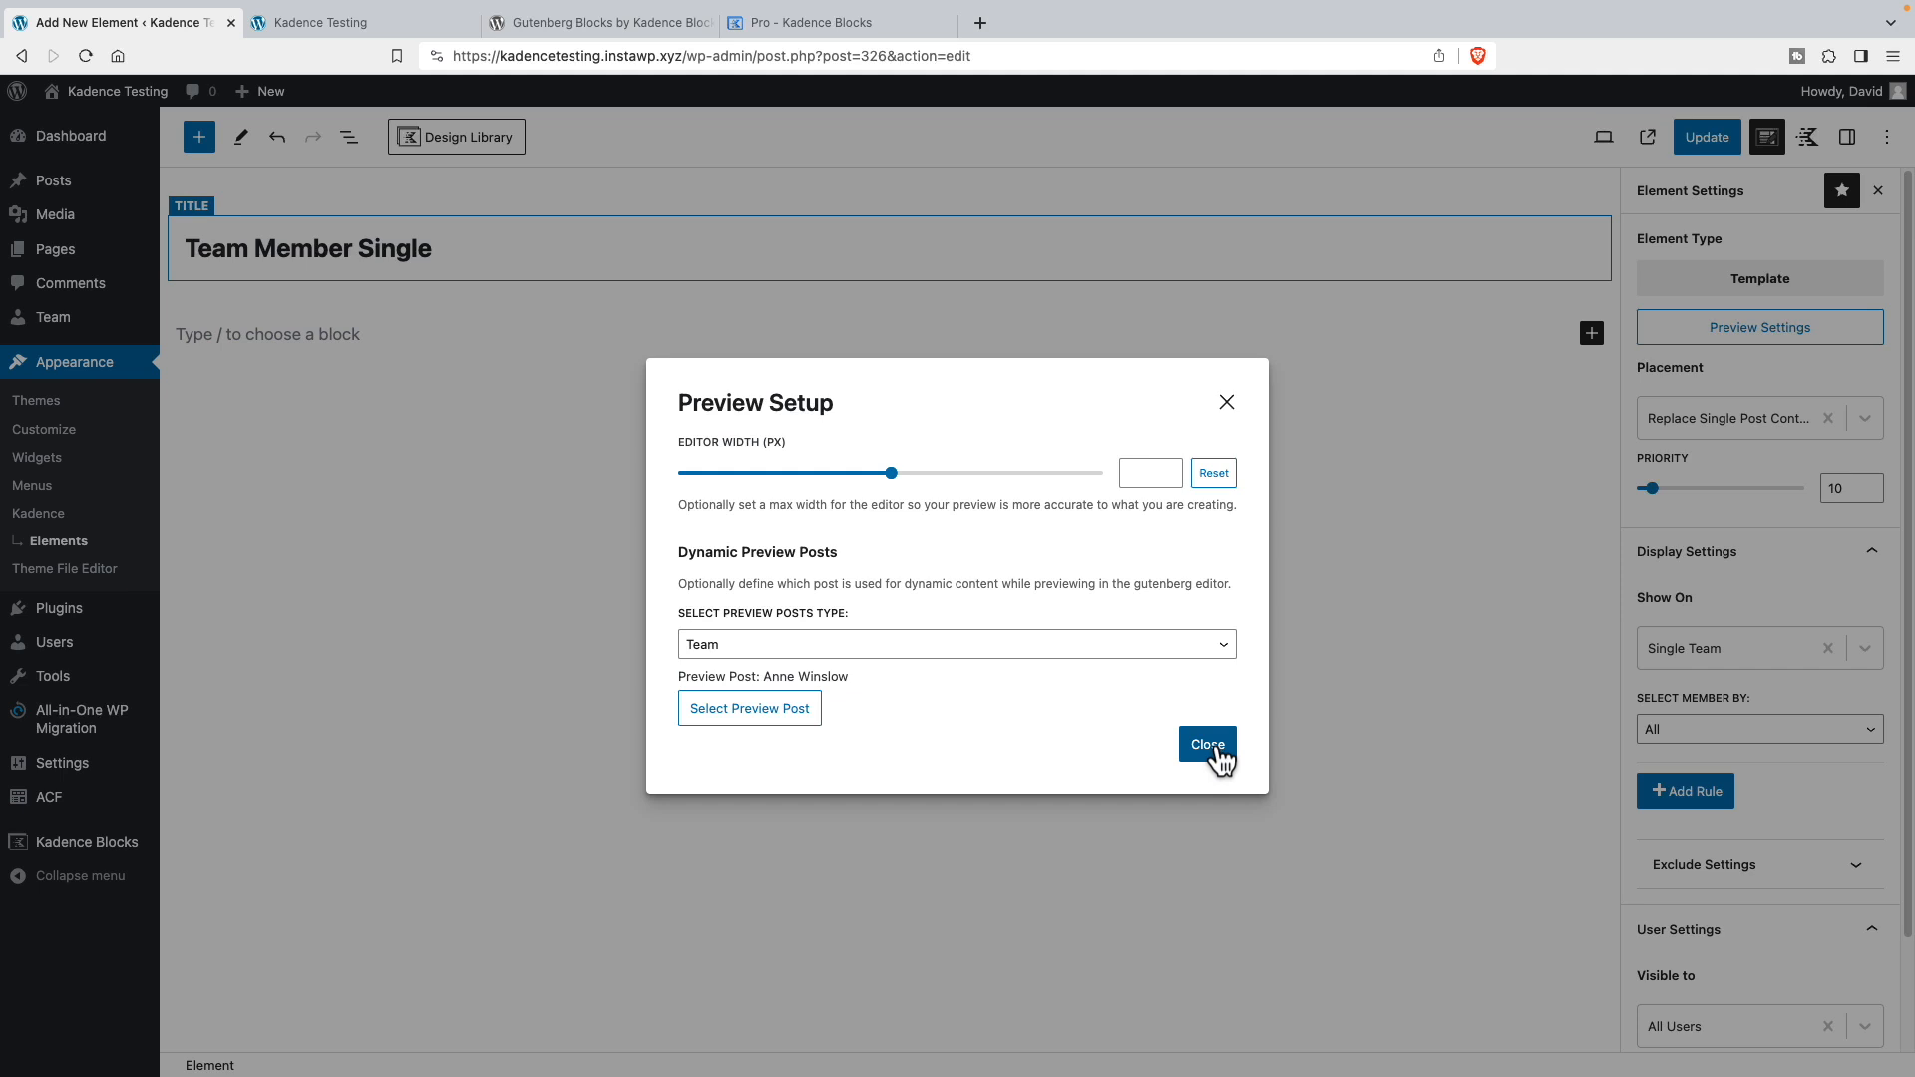
click(1204, 744)
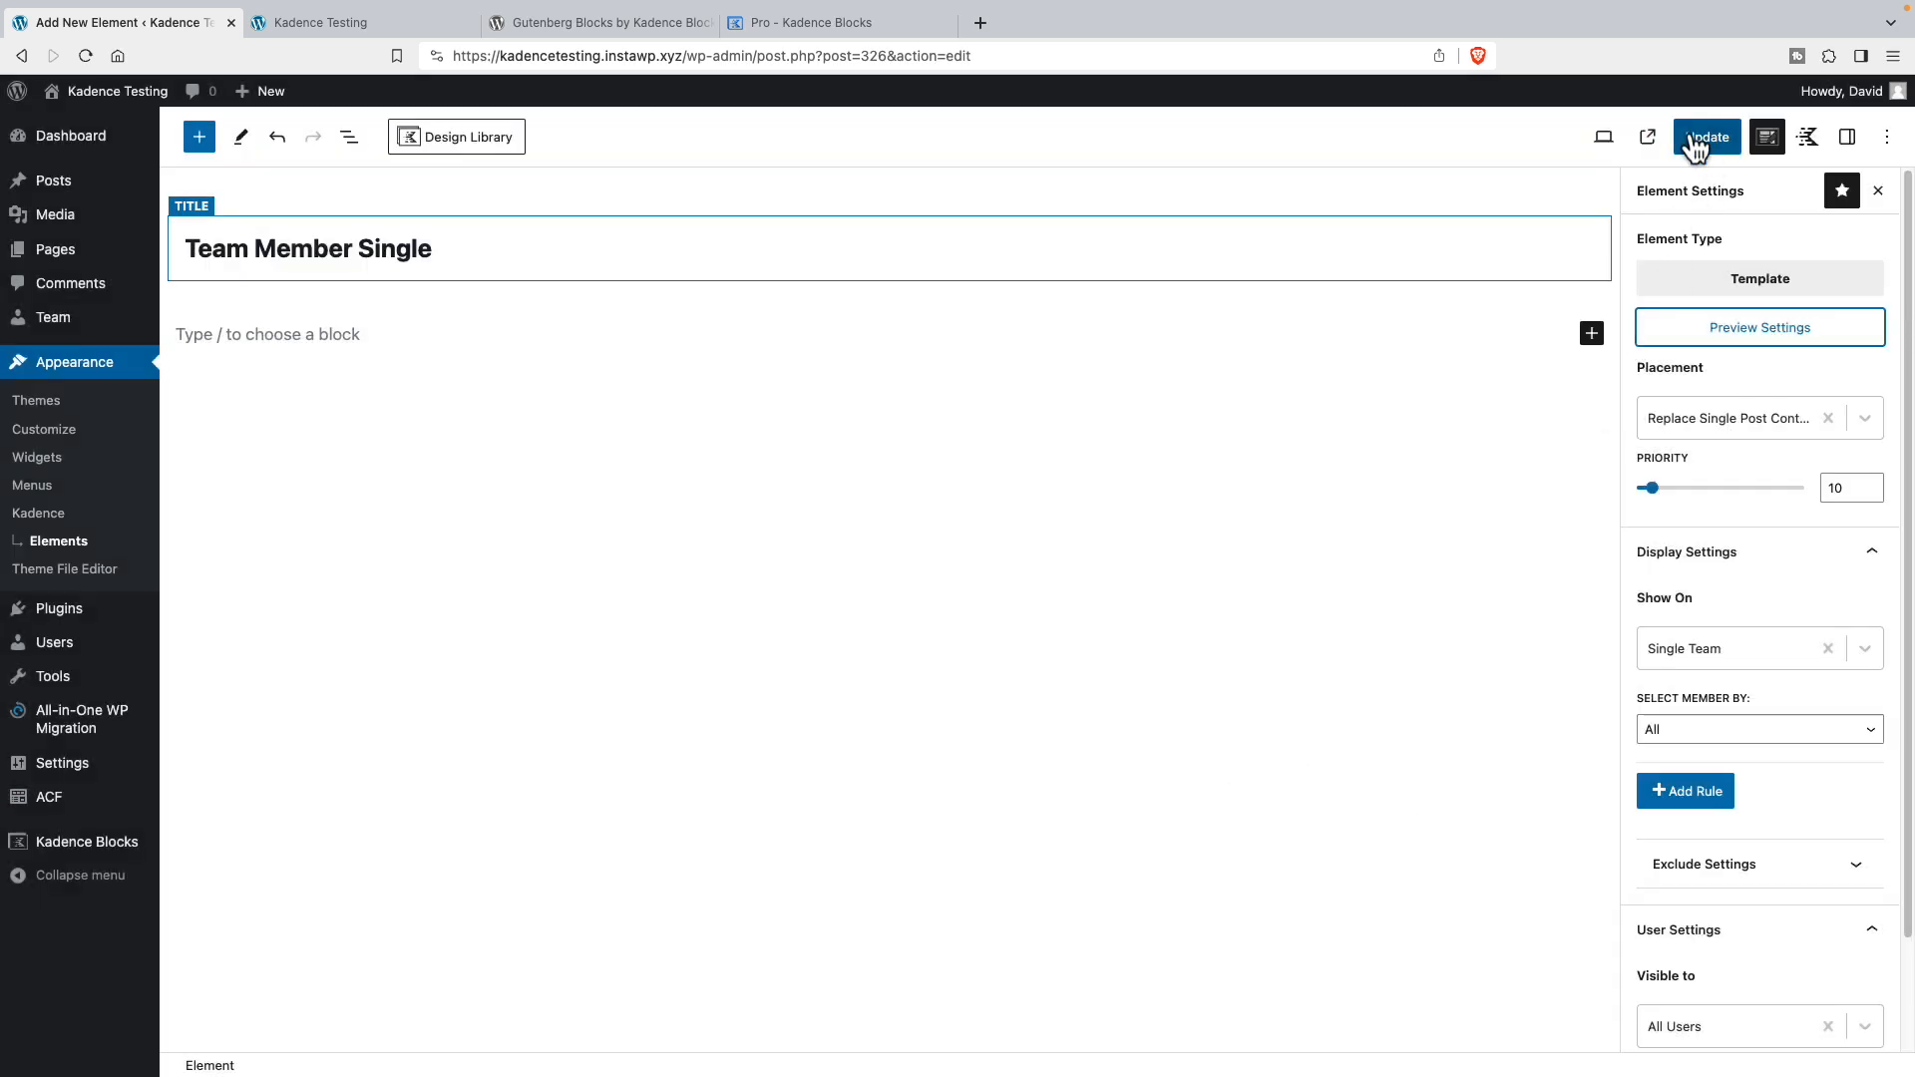
- Save the settings, give the row two columns and insert an Image (Adv) block on the left
click(1705, 135)
text(/)
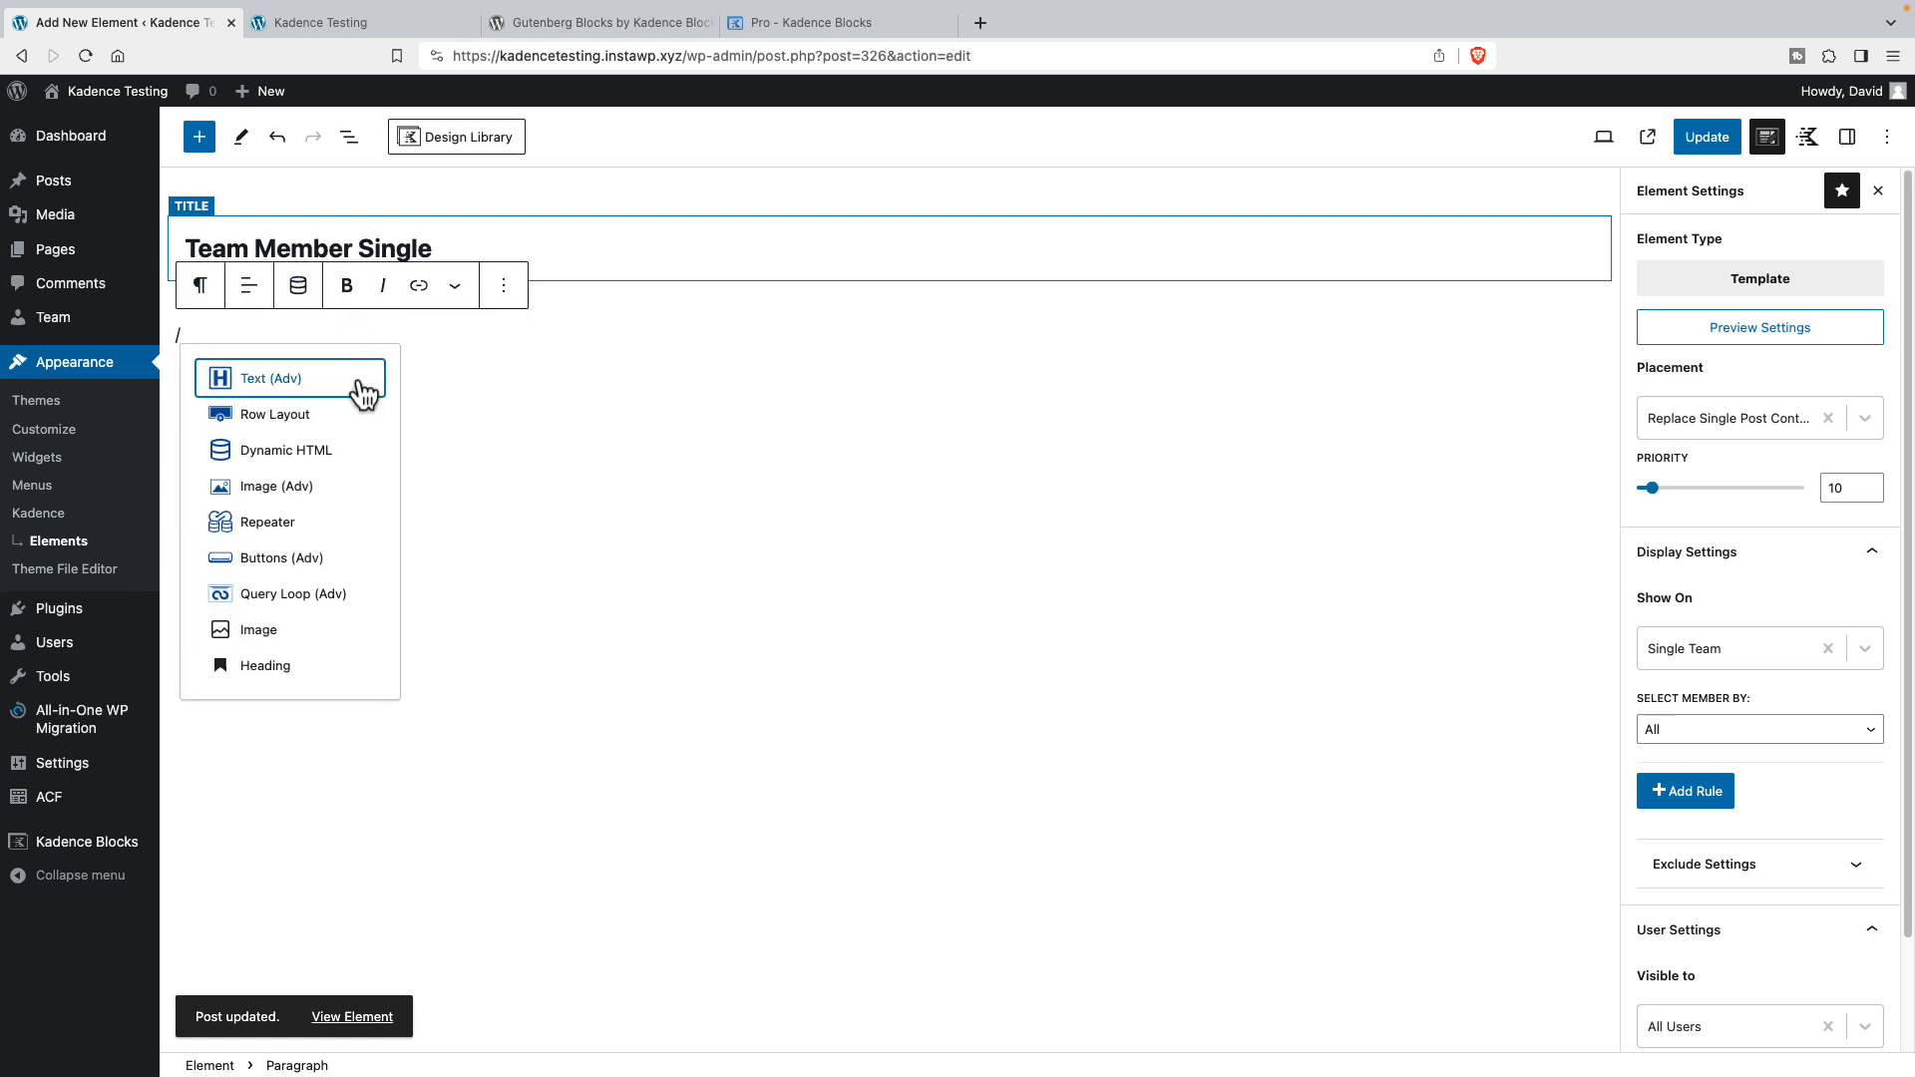
click(276, 415)
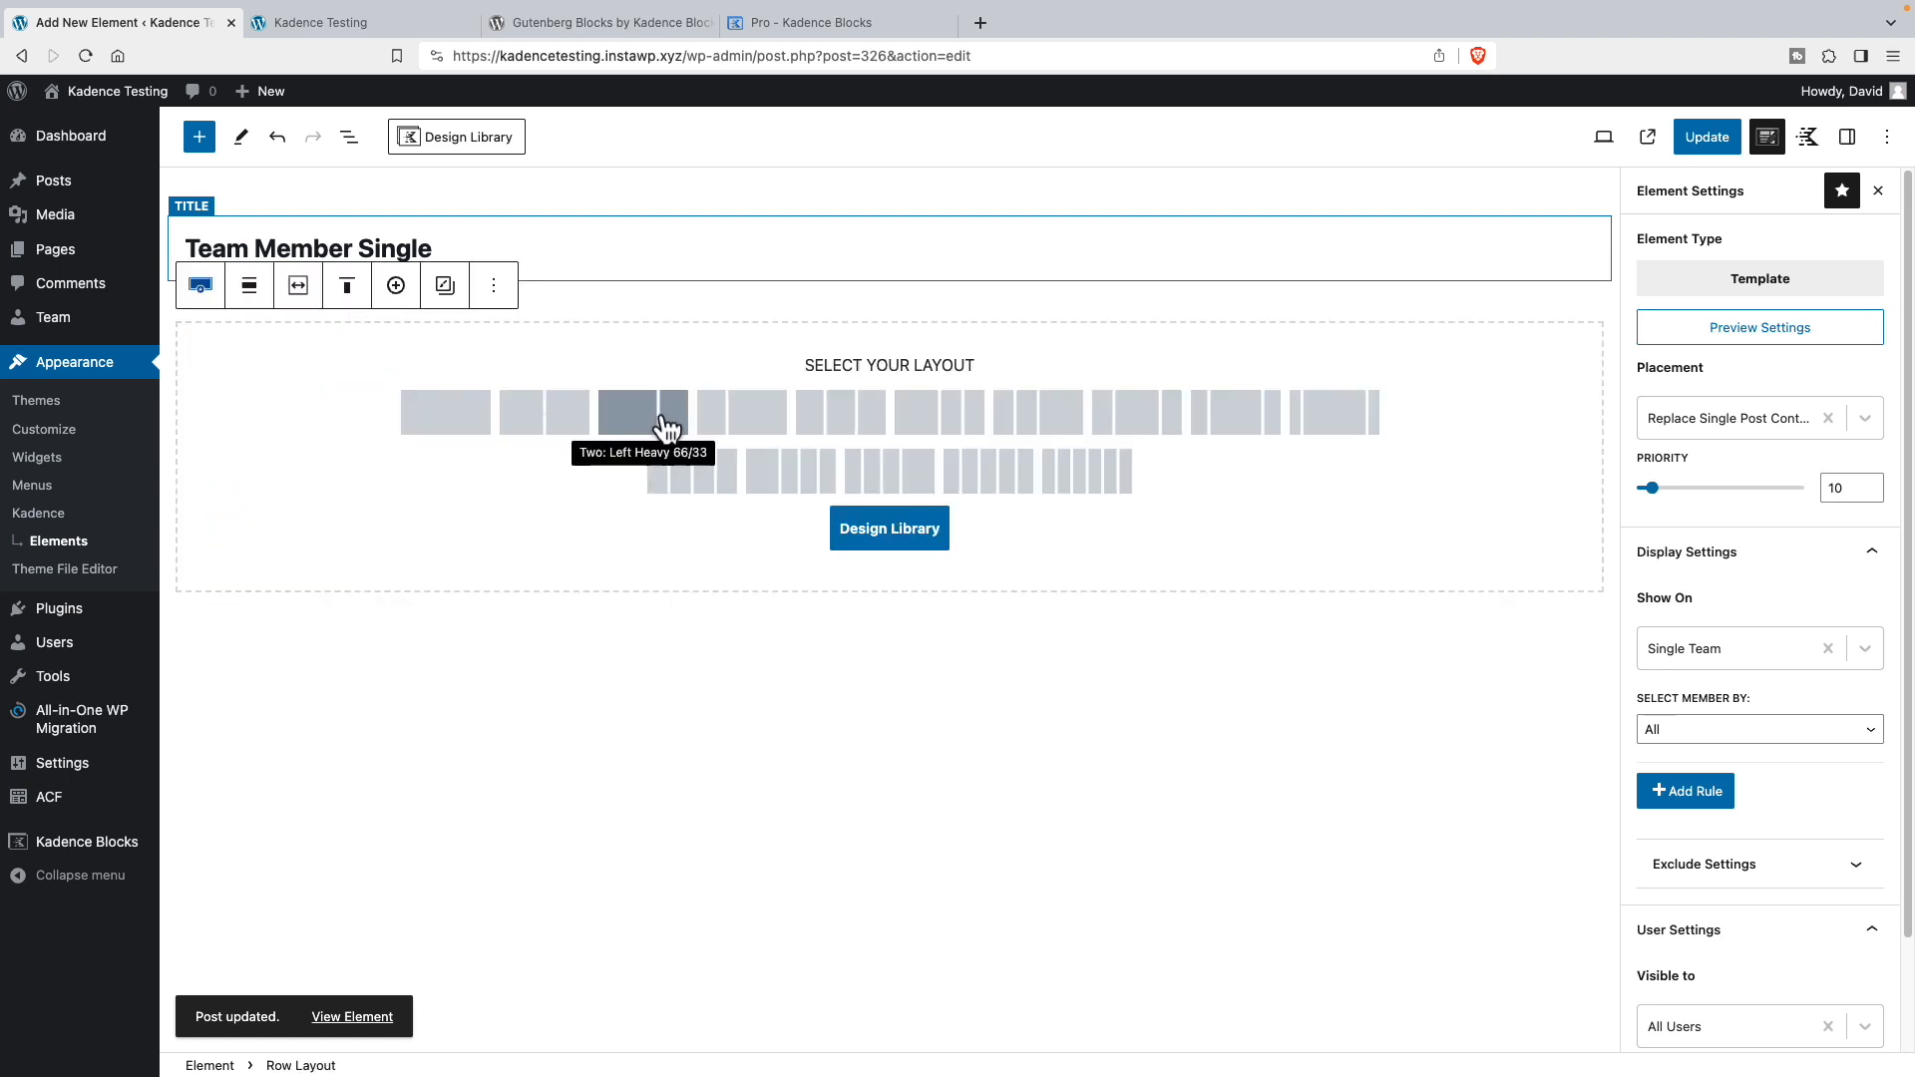
click(640, 410)
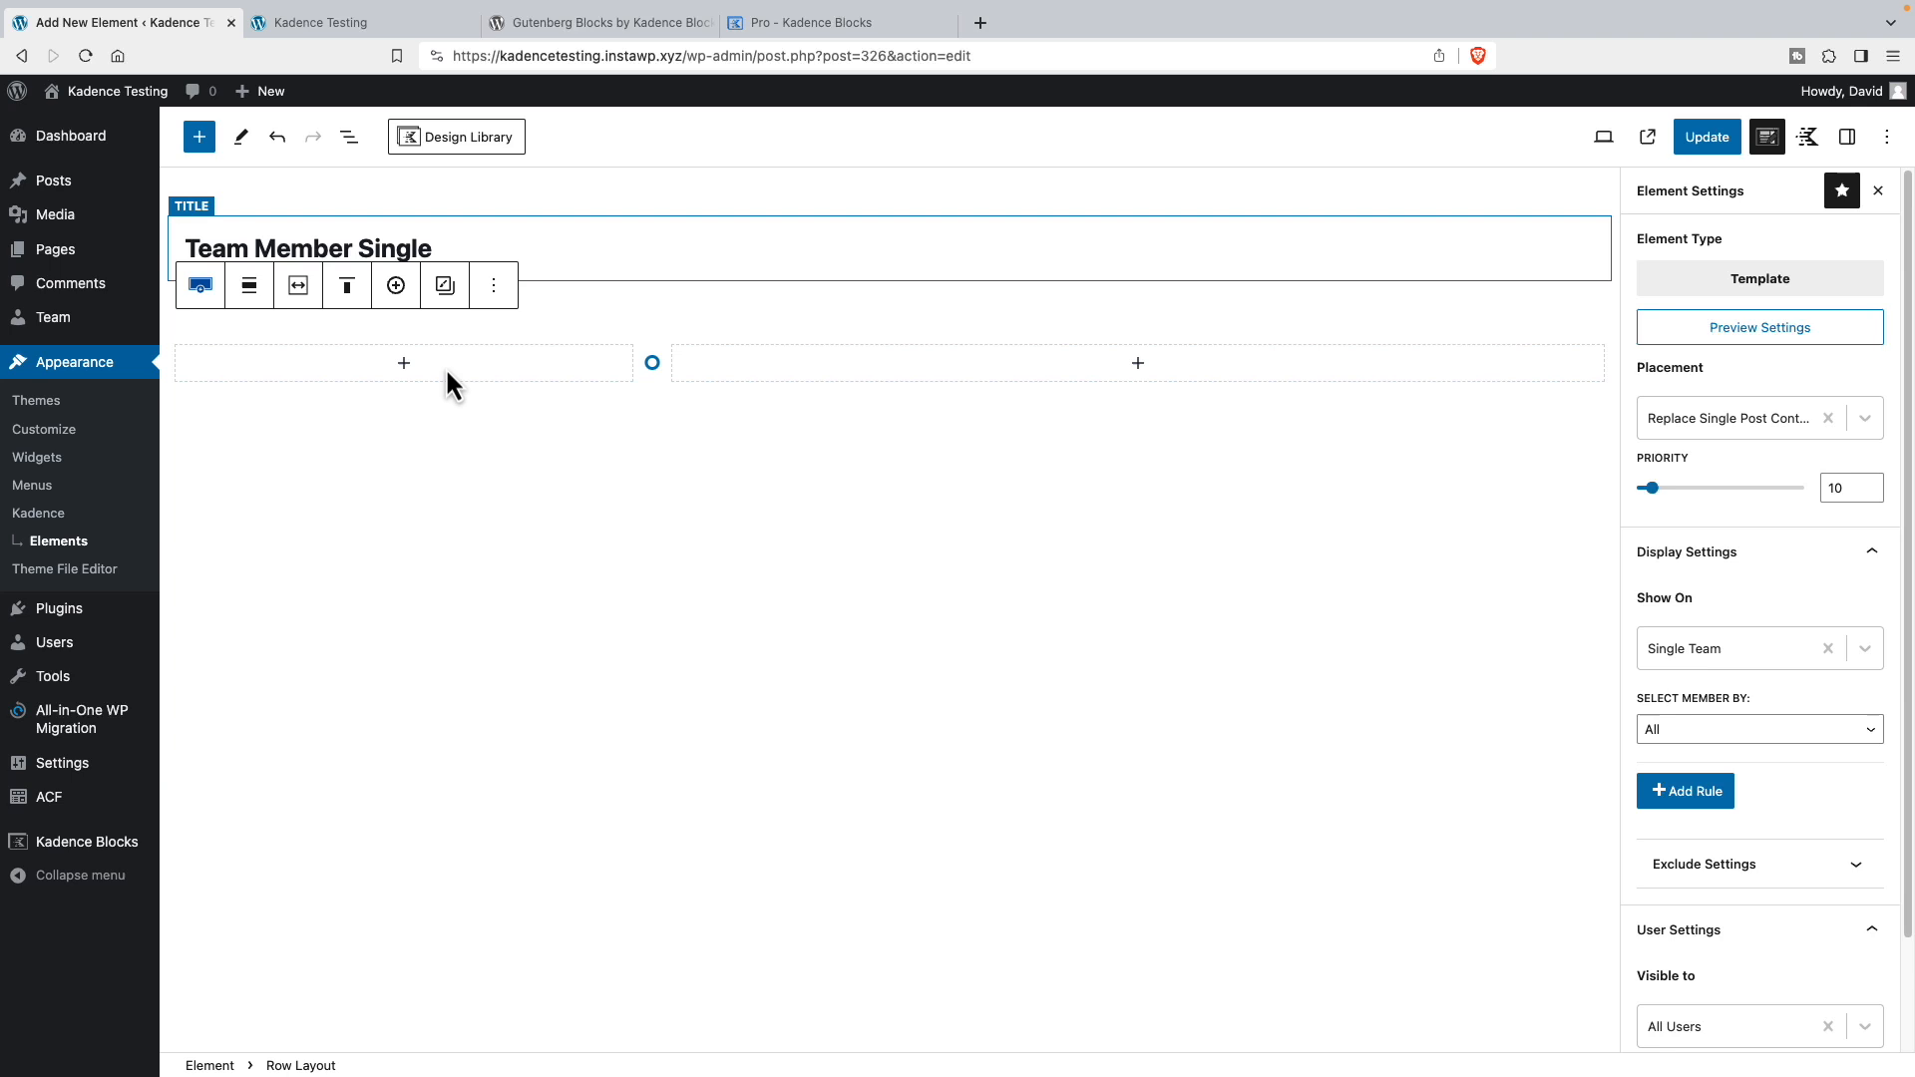
click(402, 363)
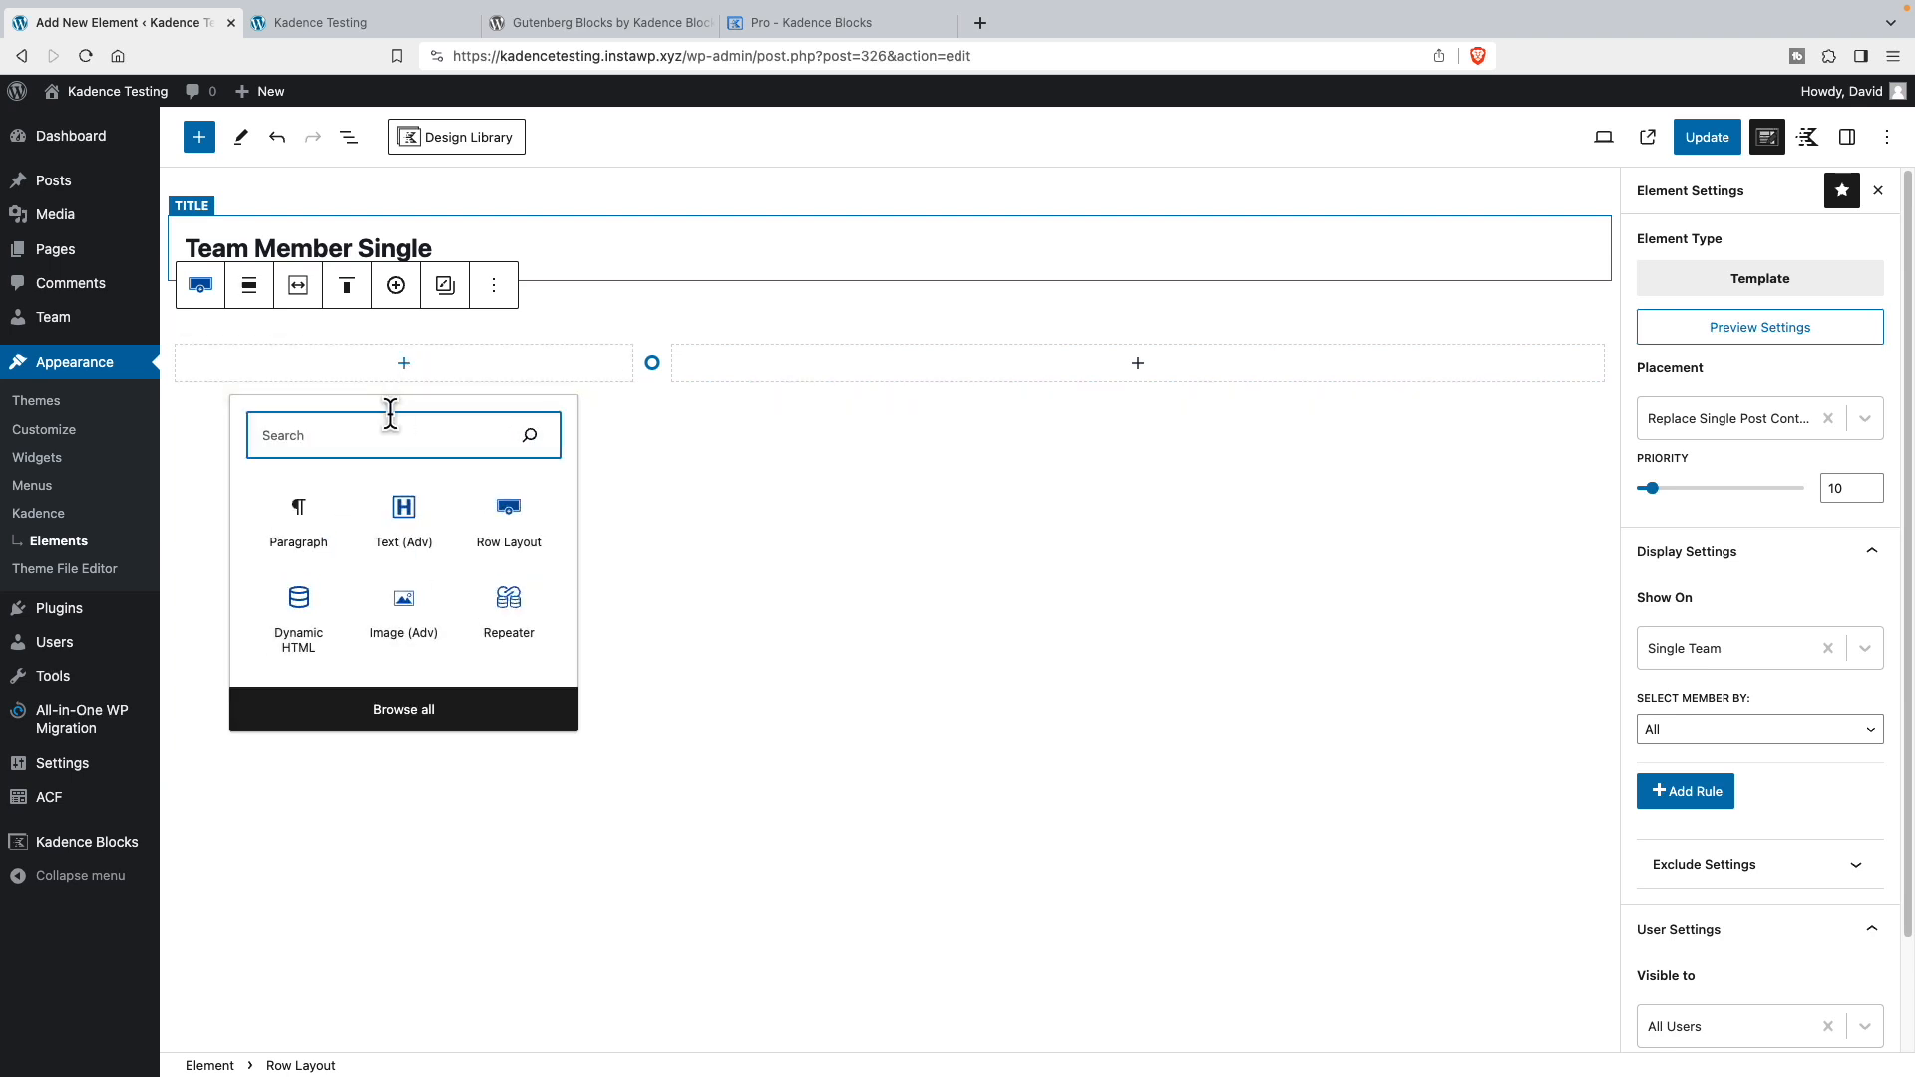
click(403, 606)
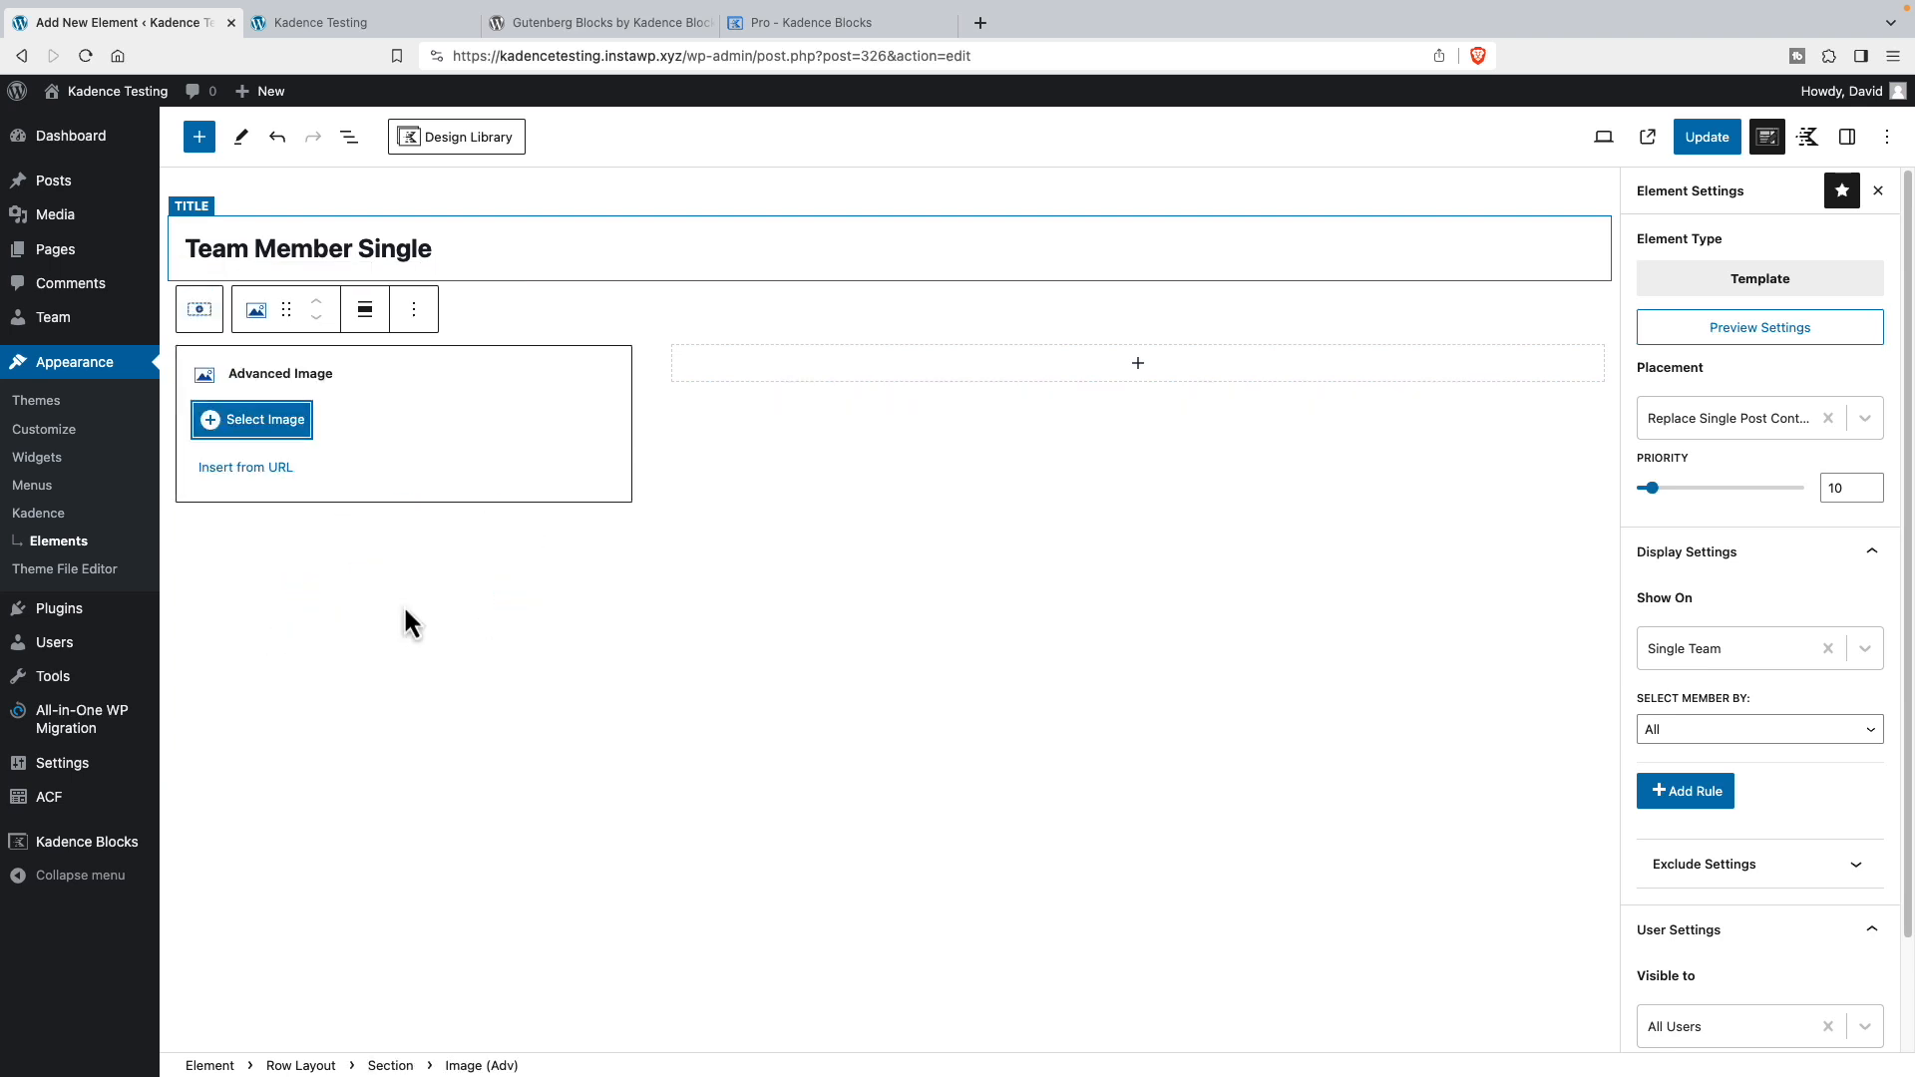
mouse_move(1559, 194)
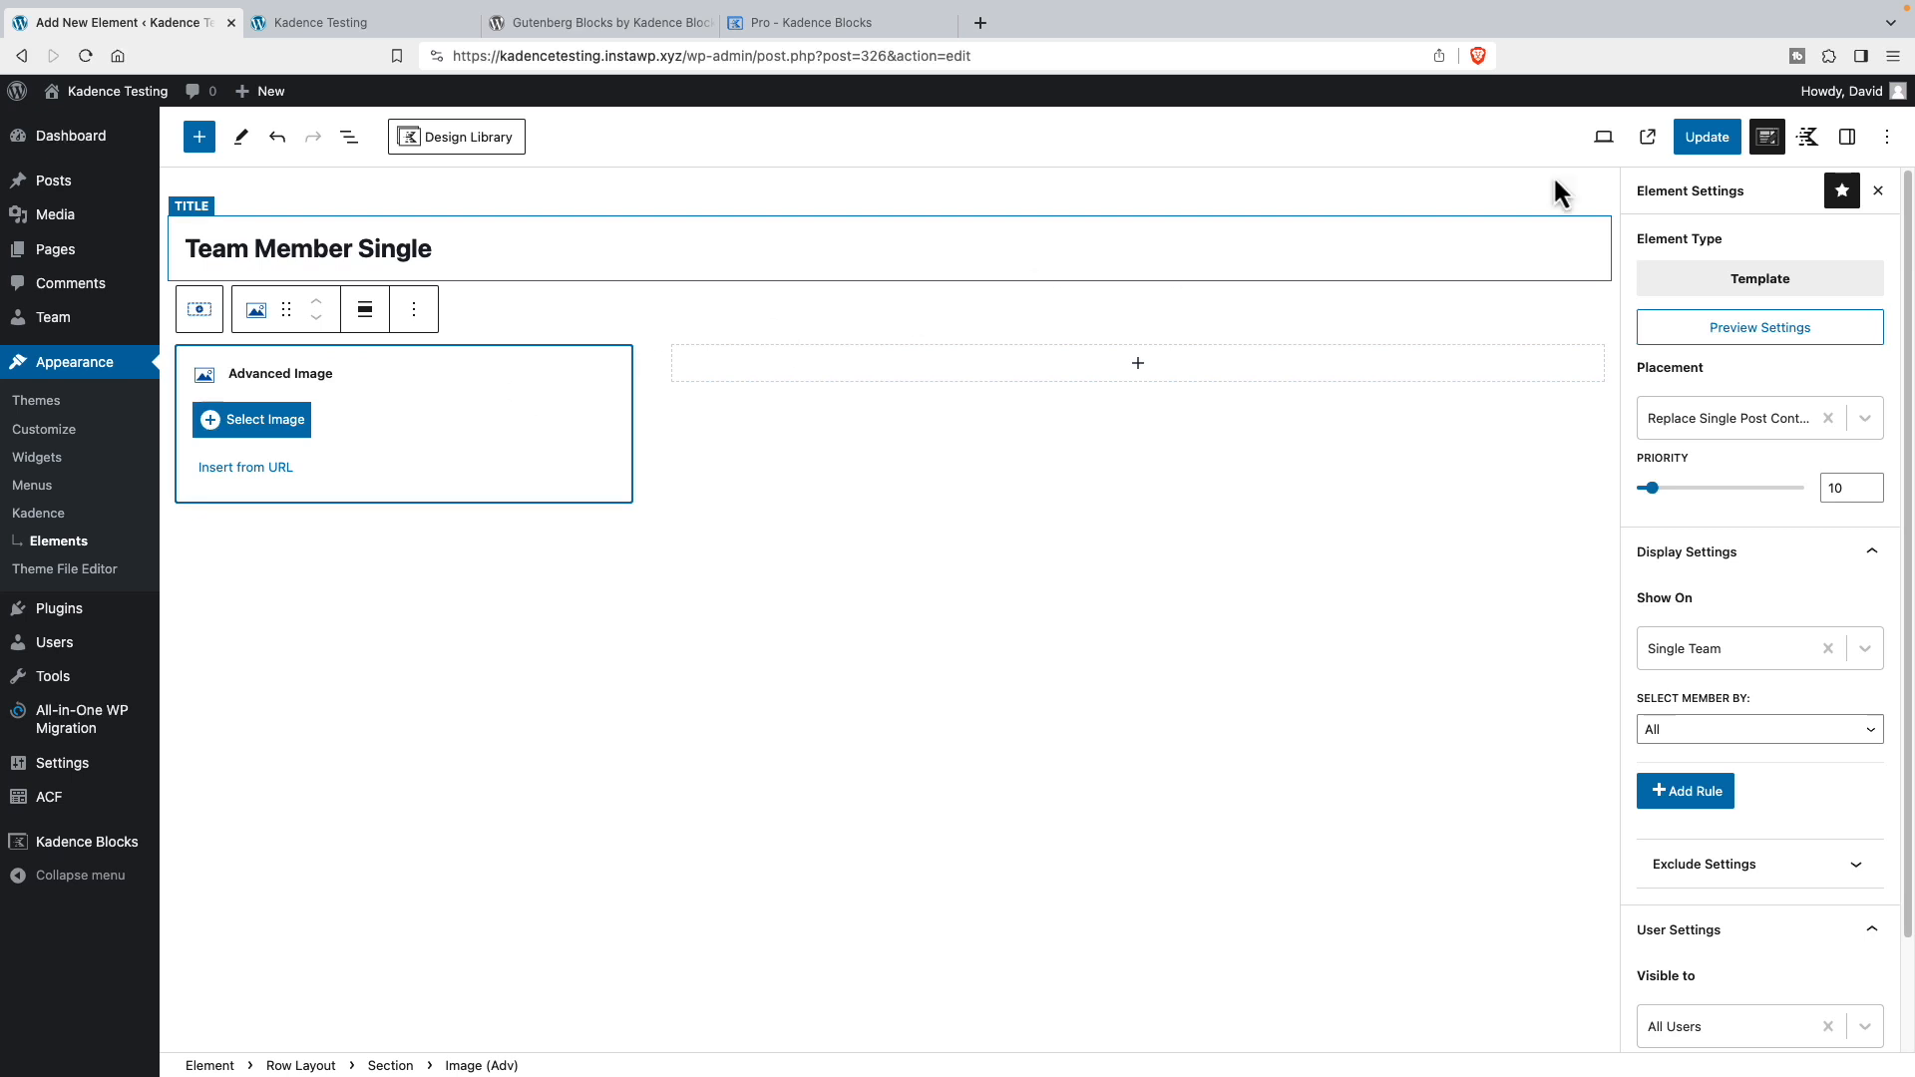
- Make the image dynamic, pulling the post's Featured Image
click(1847, 136)
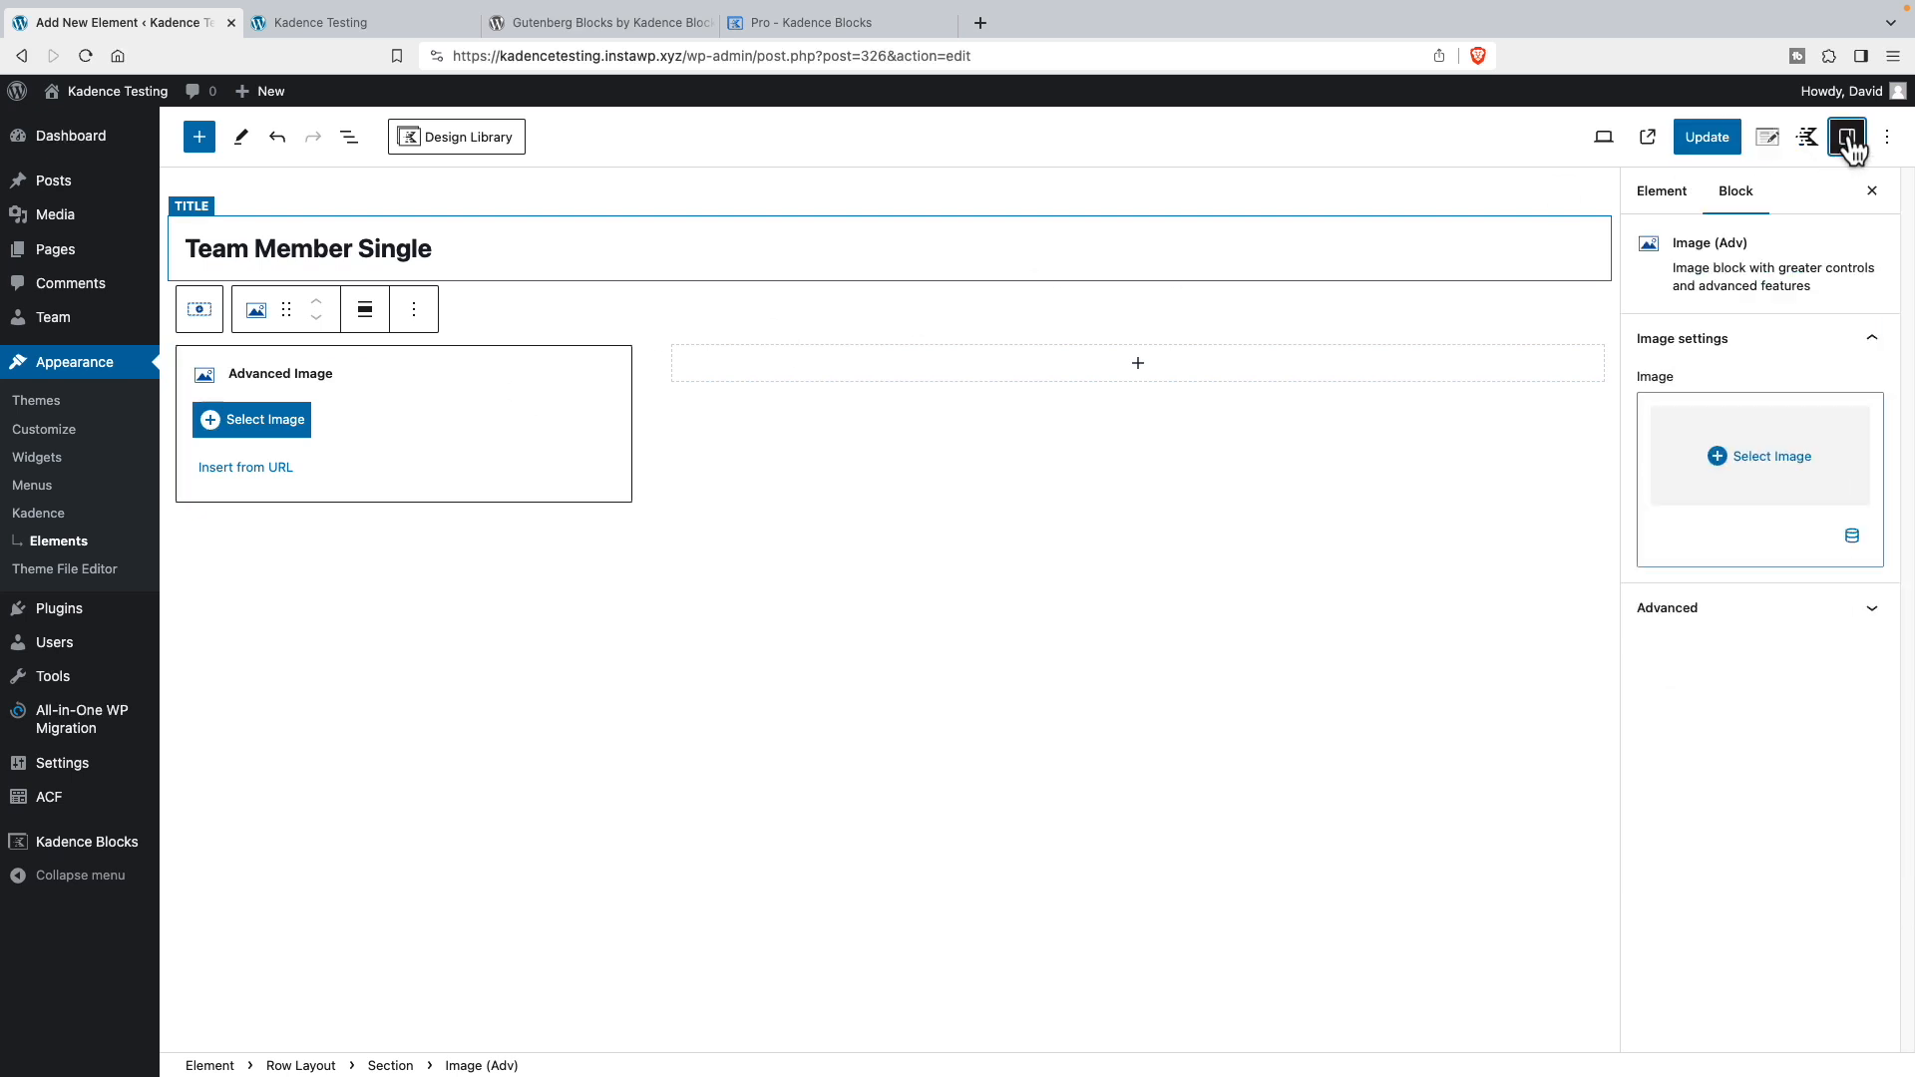
mouse_move(1851, 536)
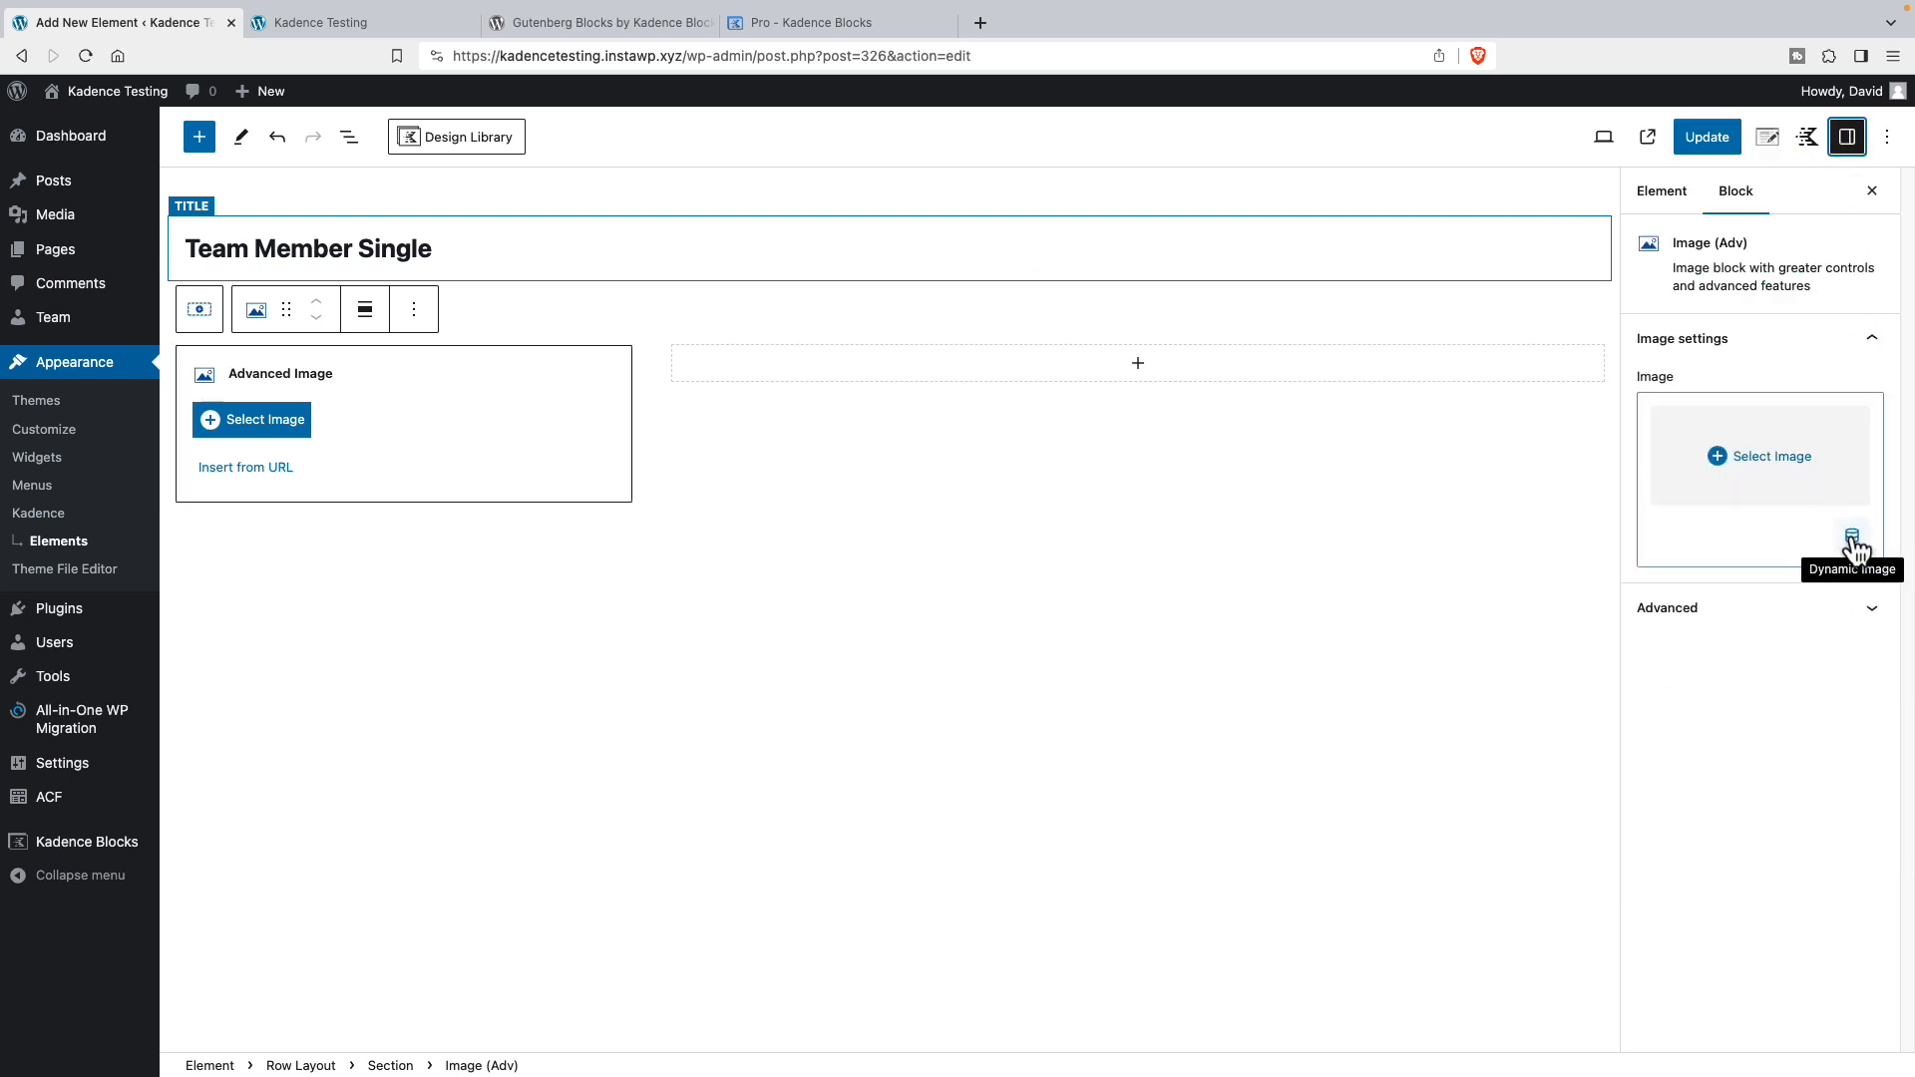
click(1851, 535)
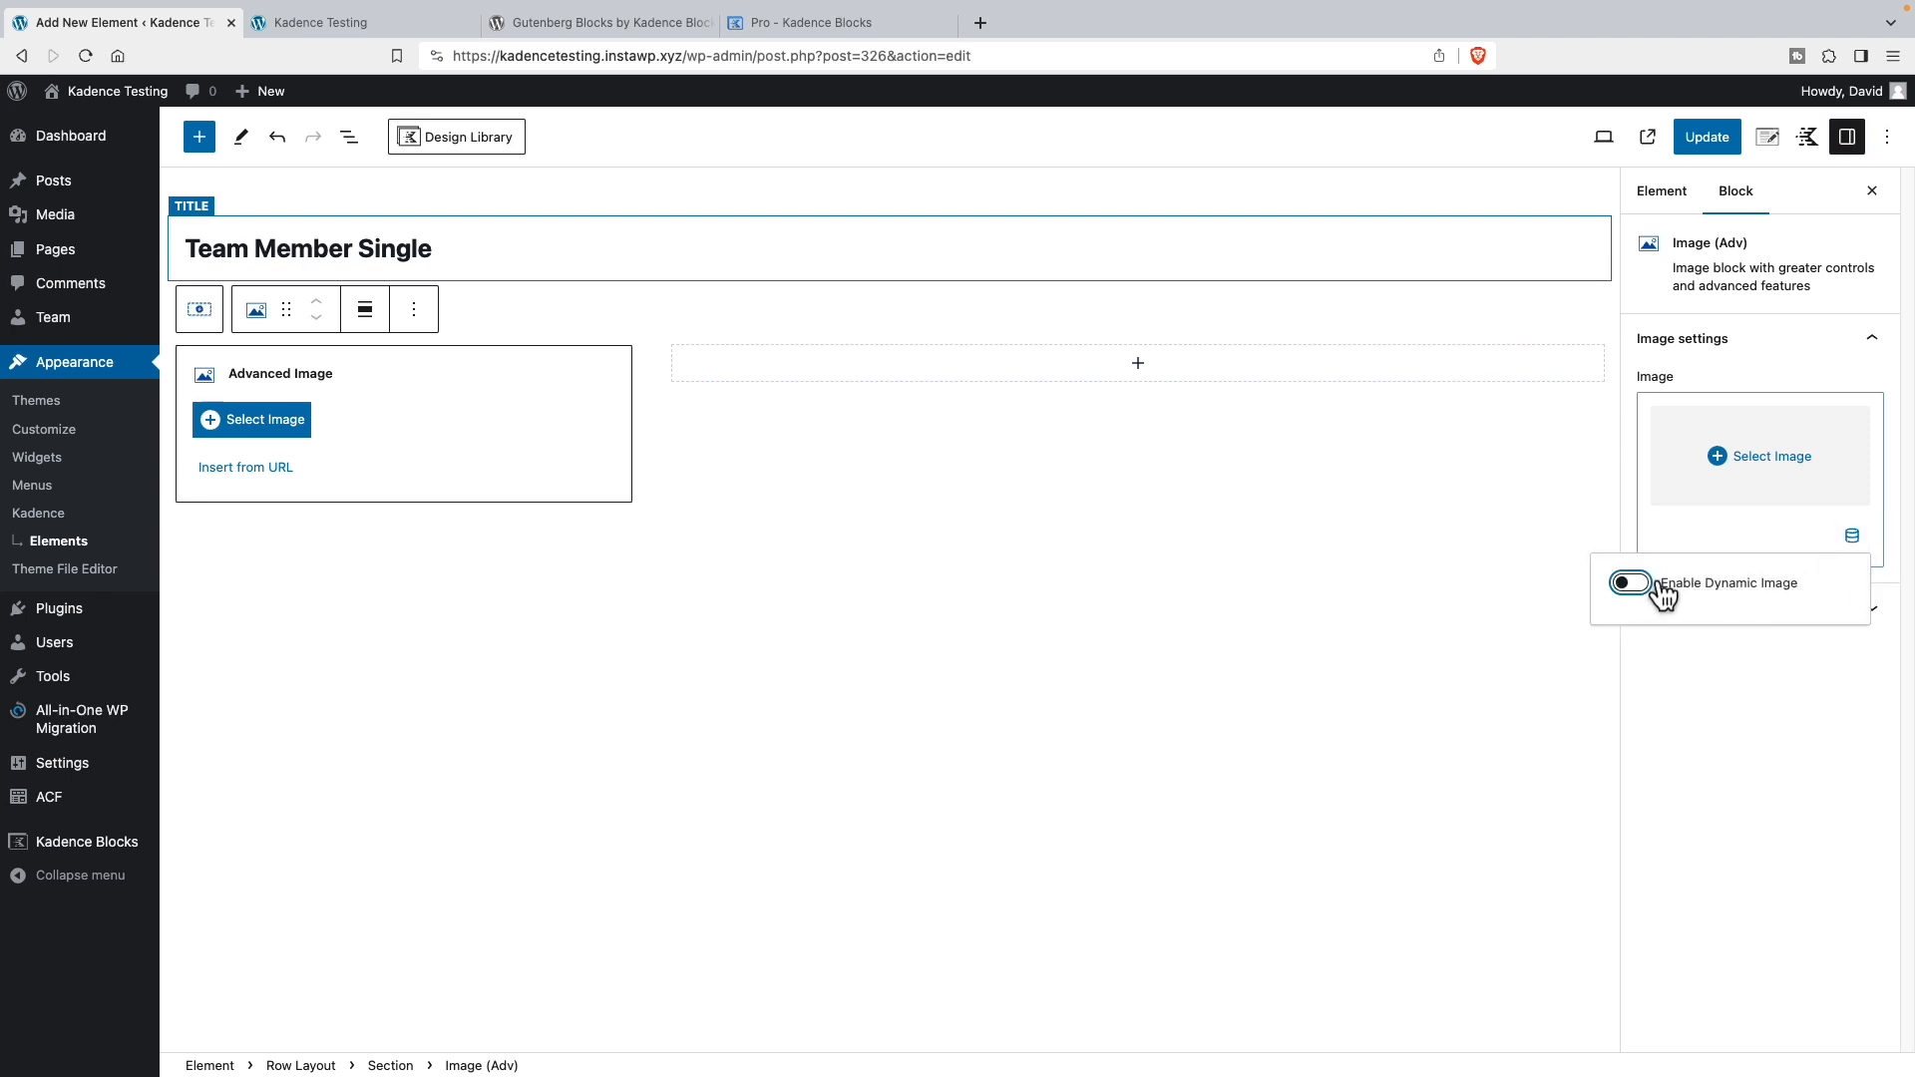
click(1627, 583)
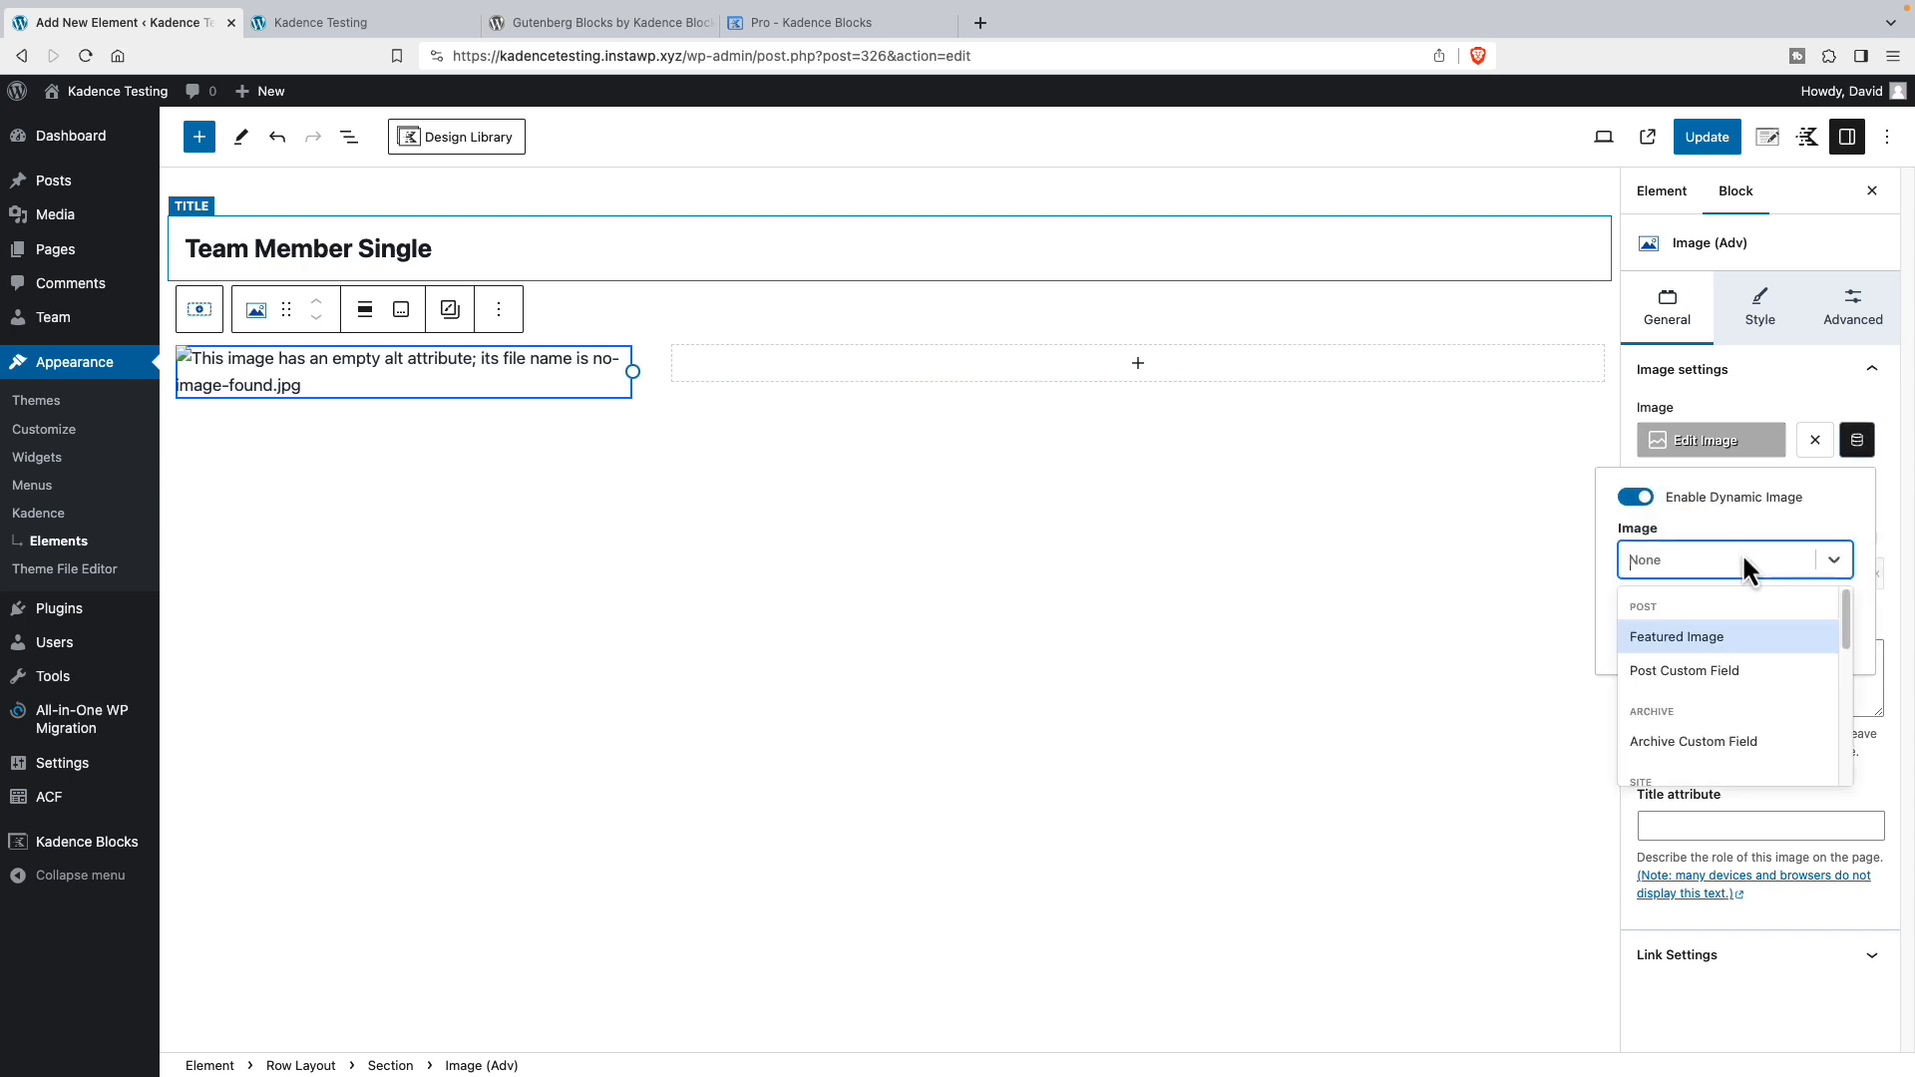
click(1677, 636)
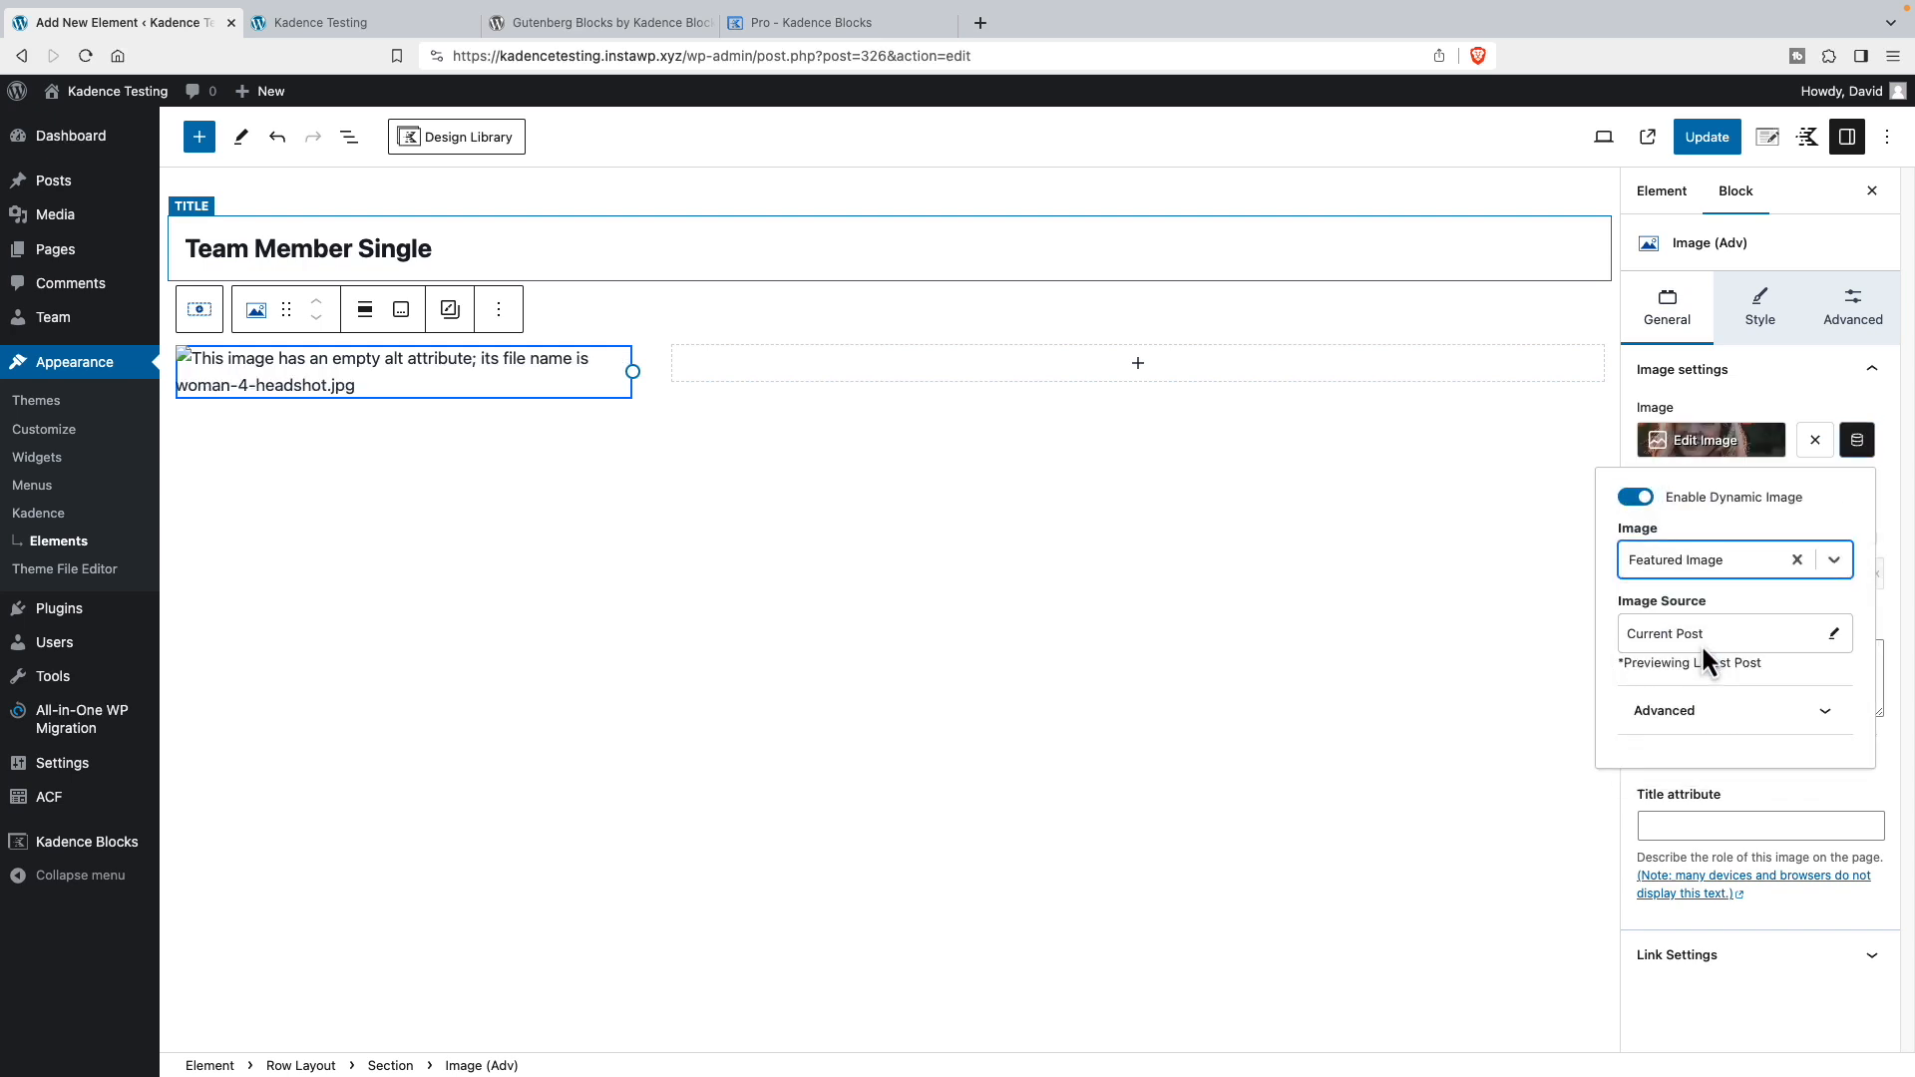
click(363, 307)
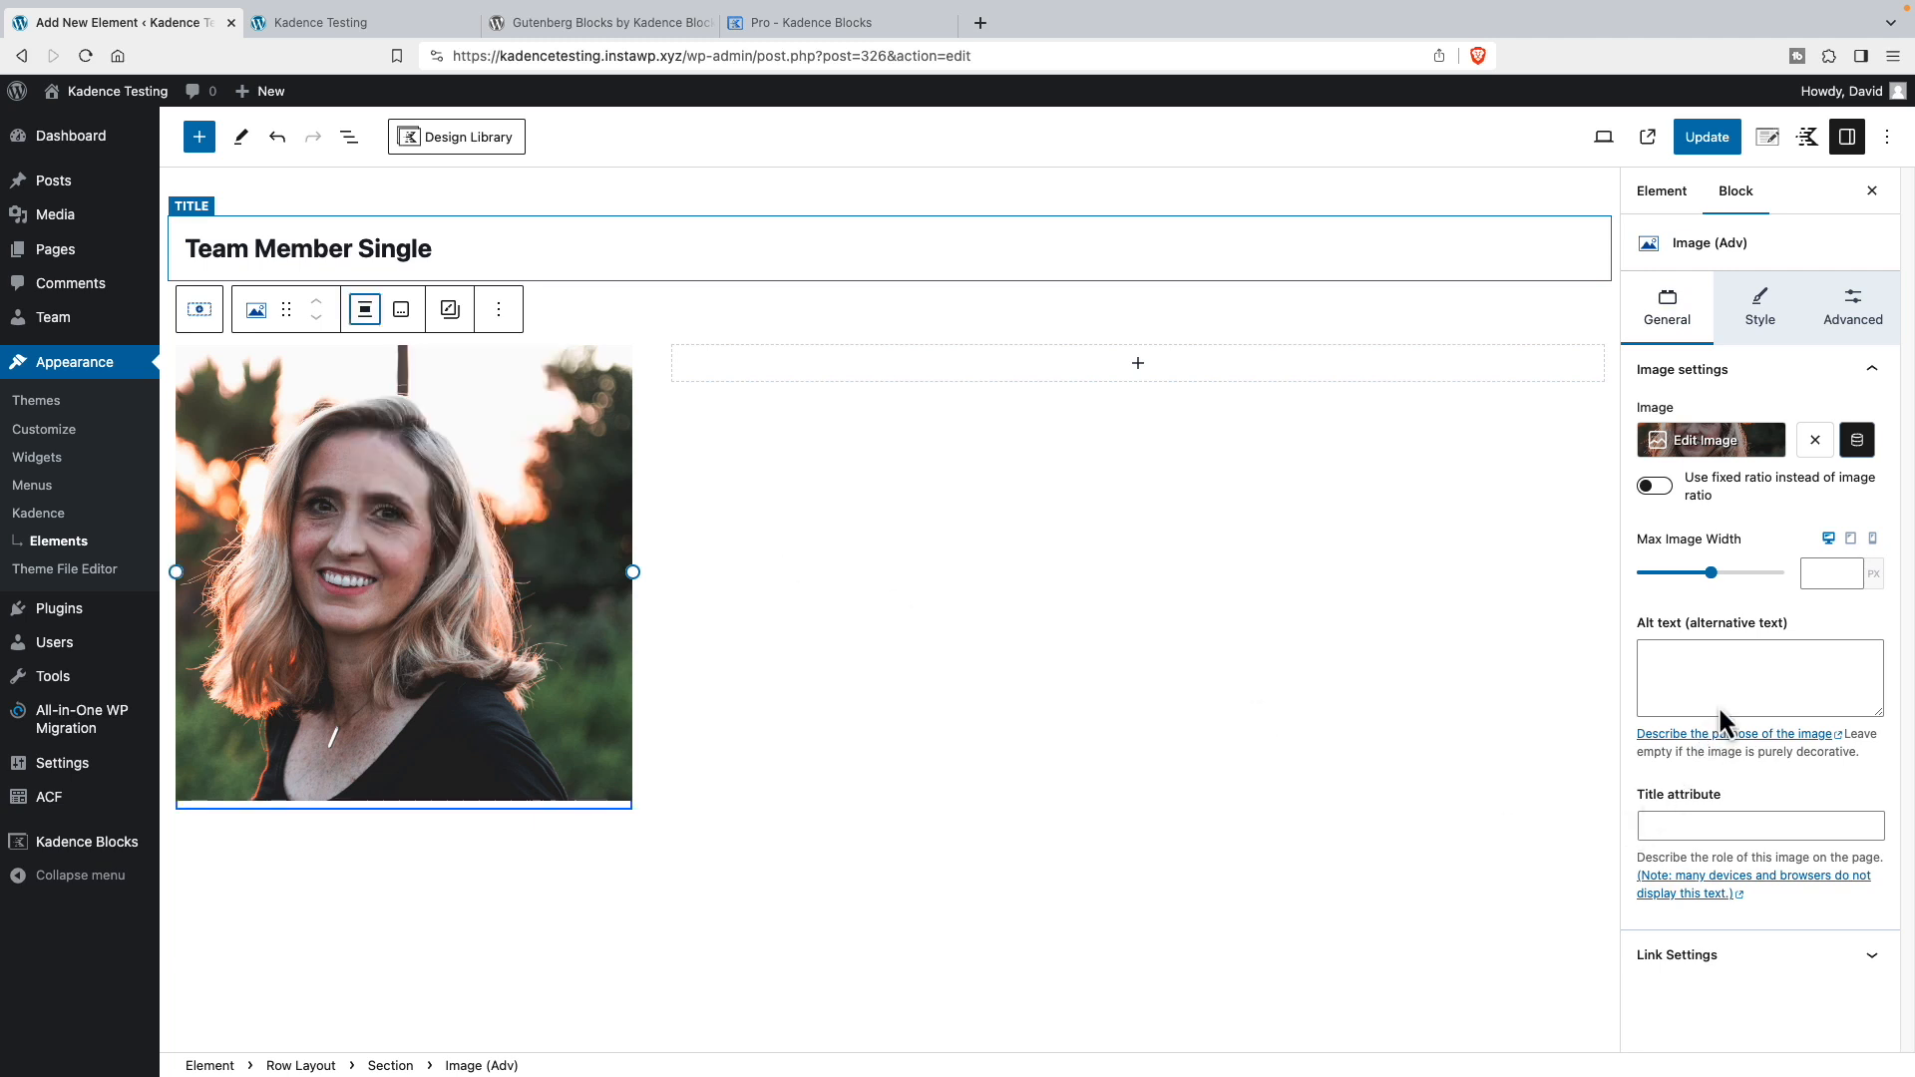
- Set Max Image Width to 250 and enter alt text 'Team member'
click(1831, 572)
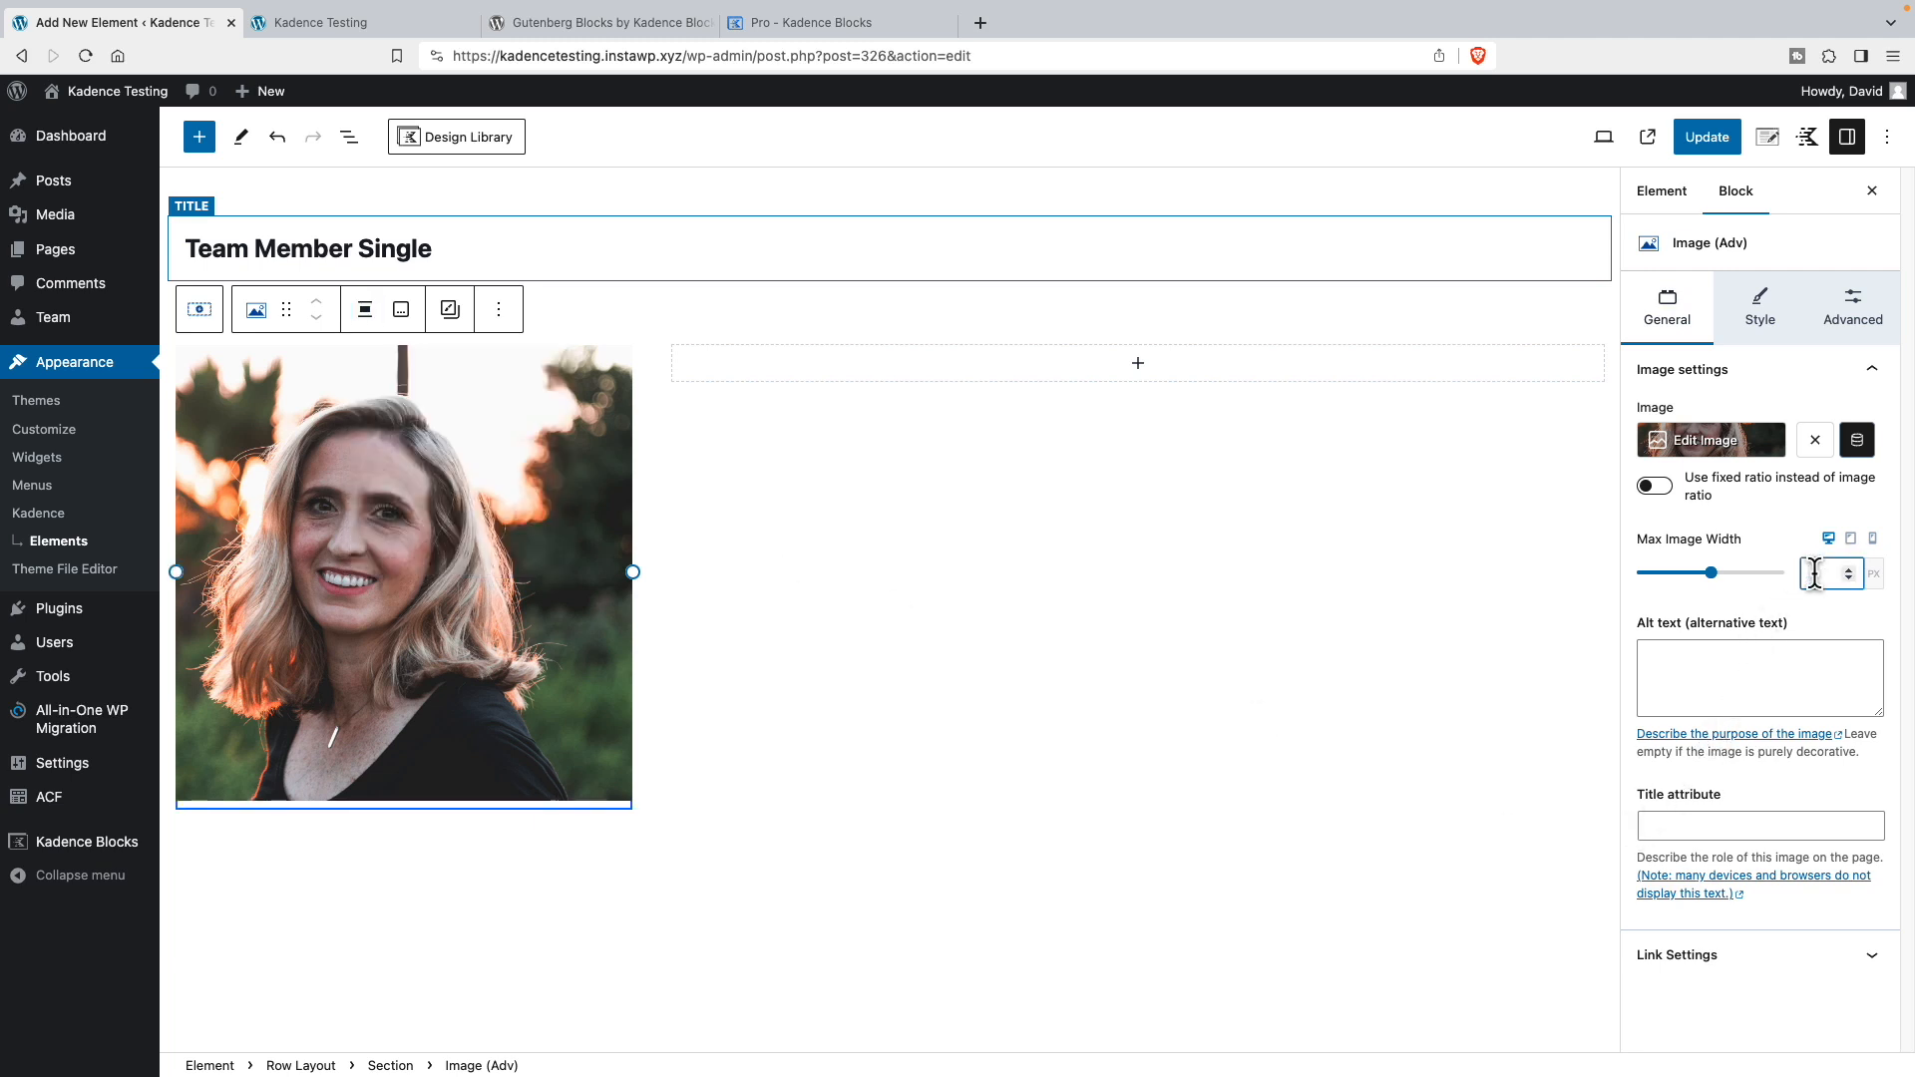
text(250)
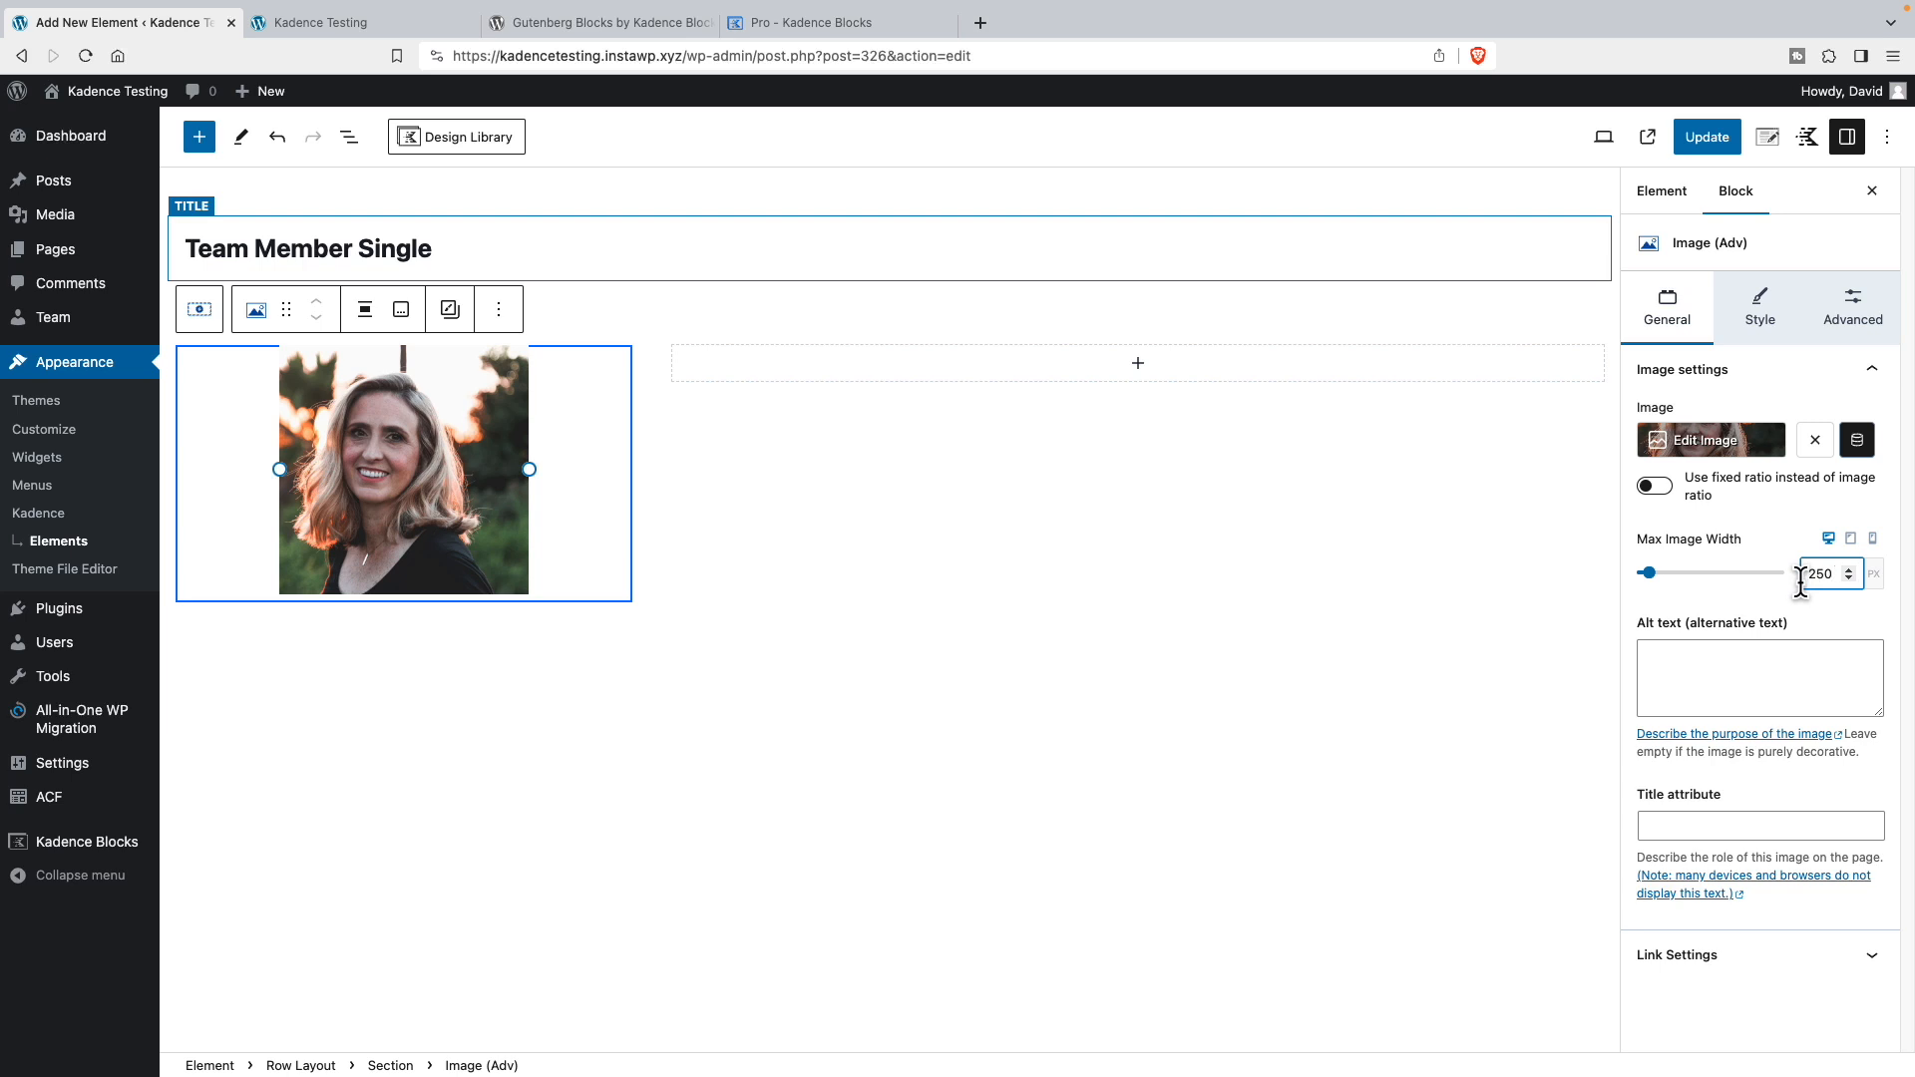
text(Team member photo)
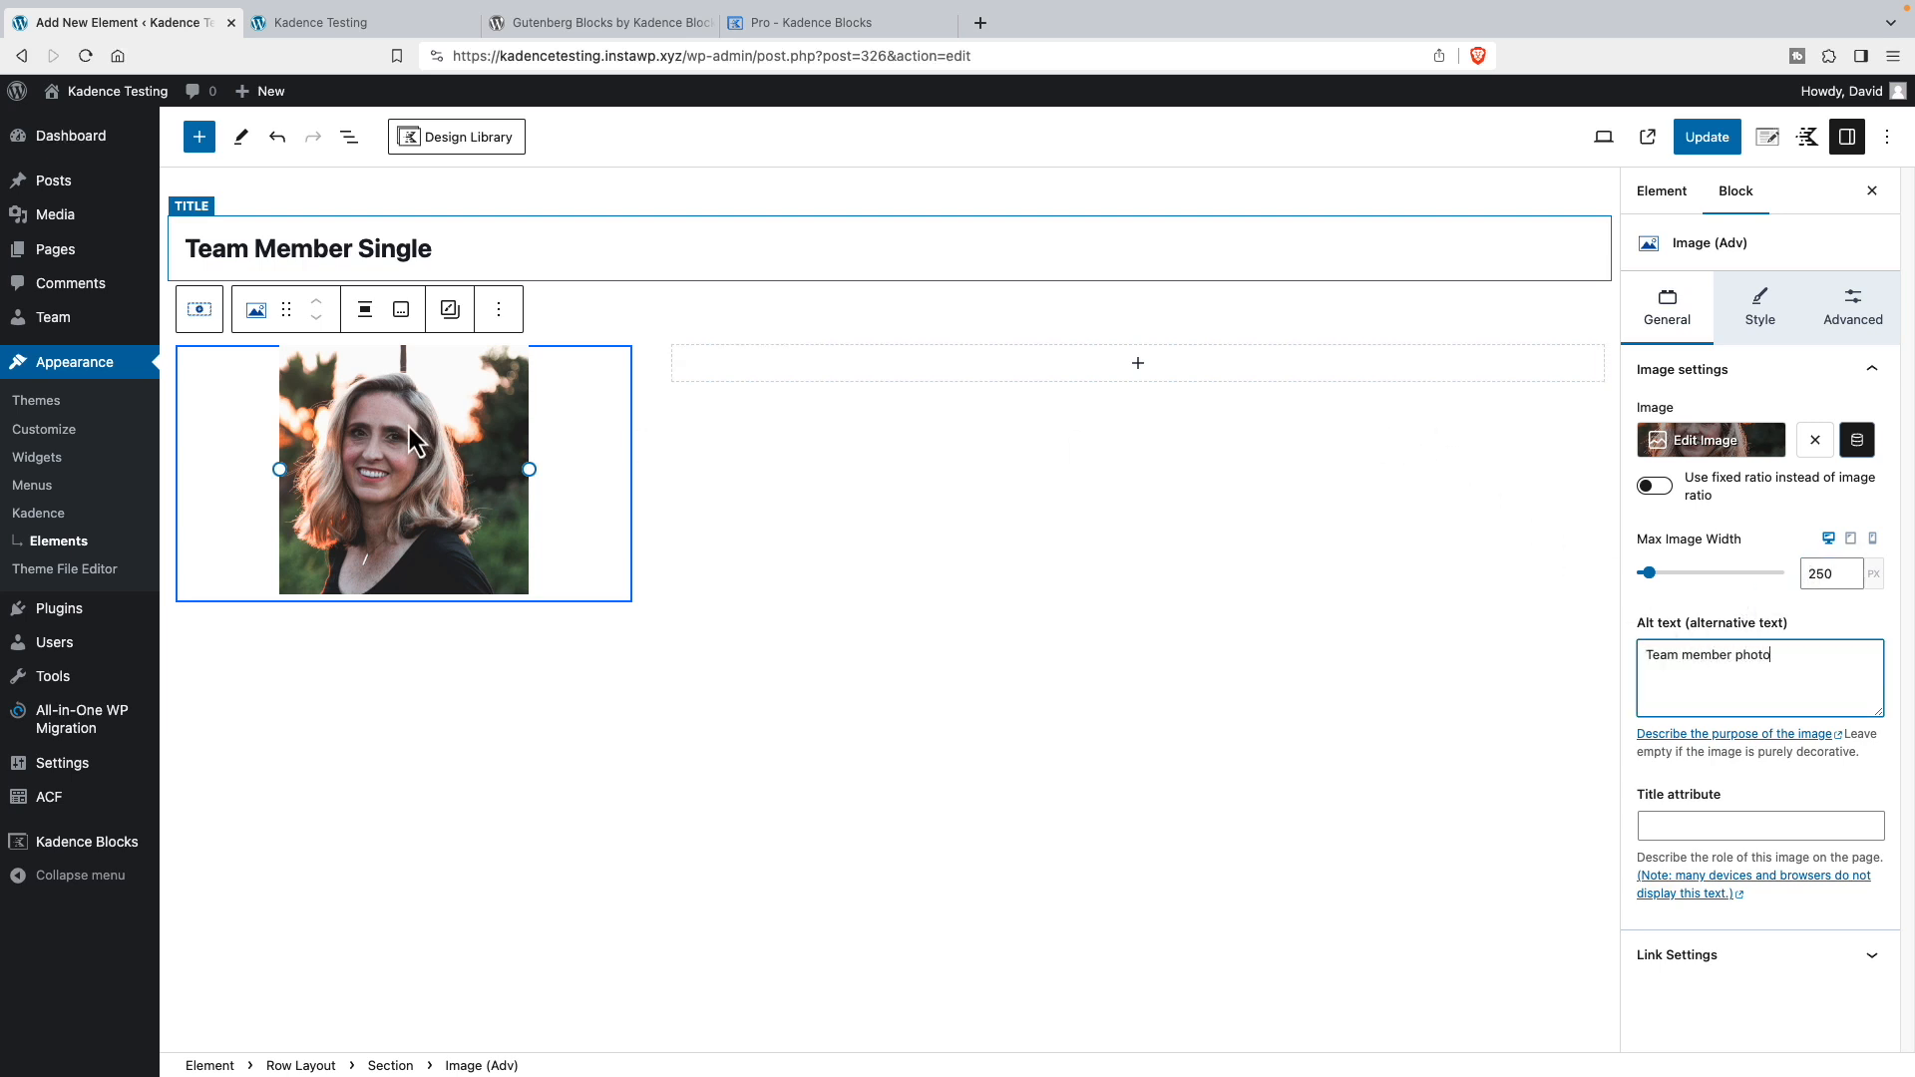
mouse_move(1137, 373)
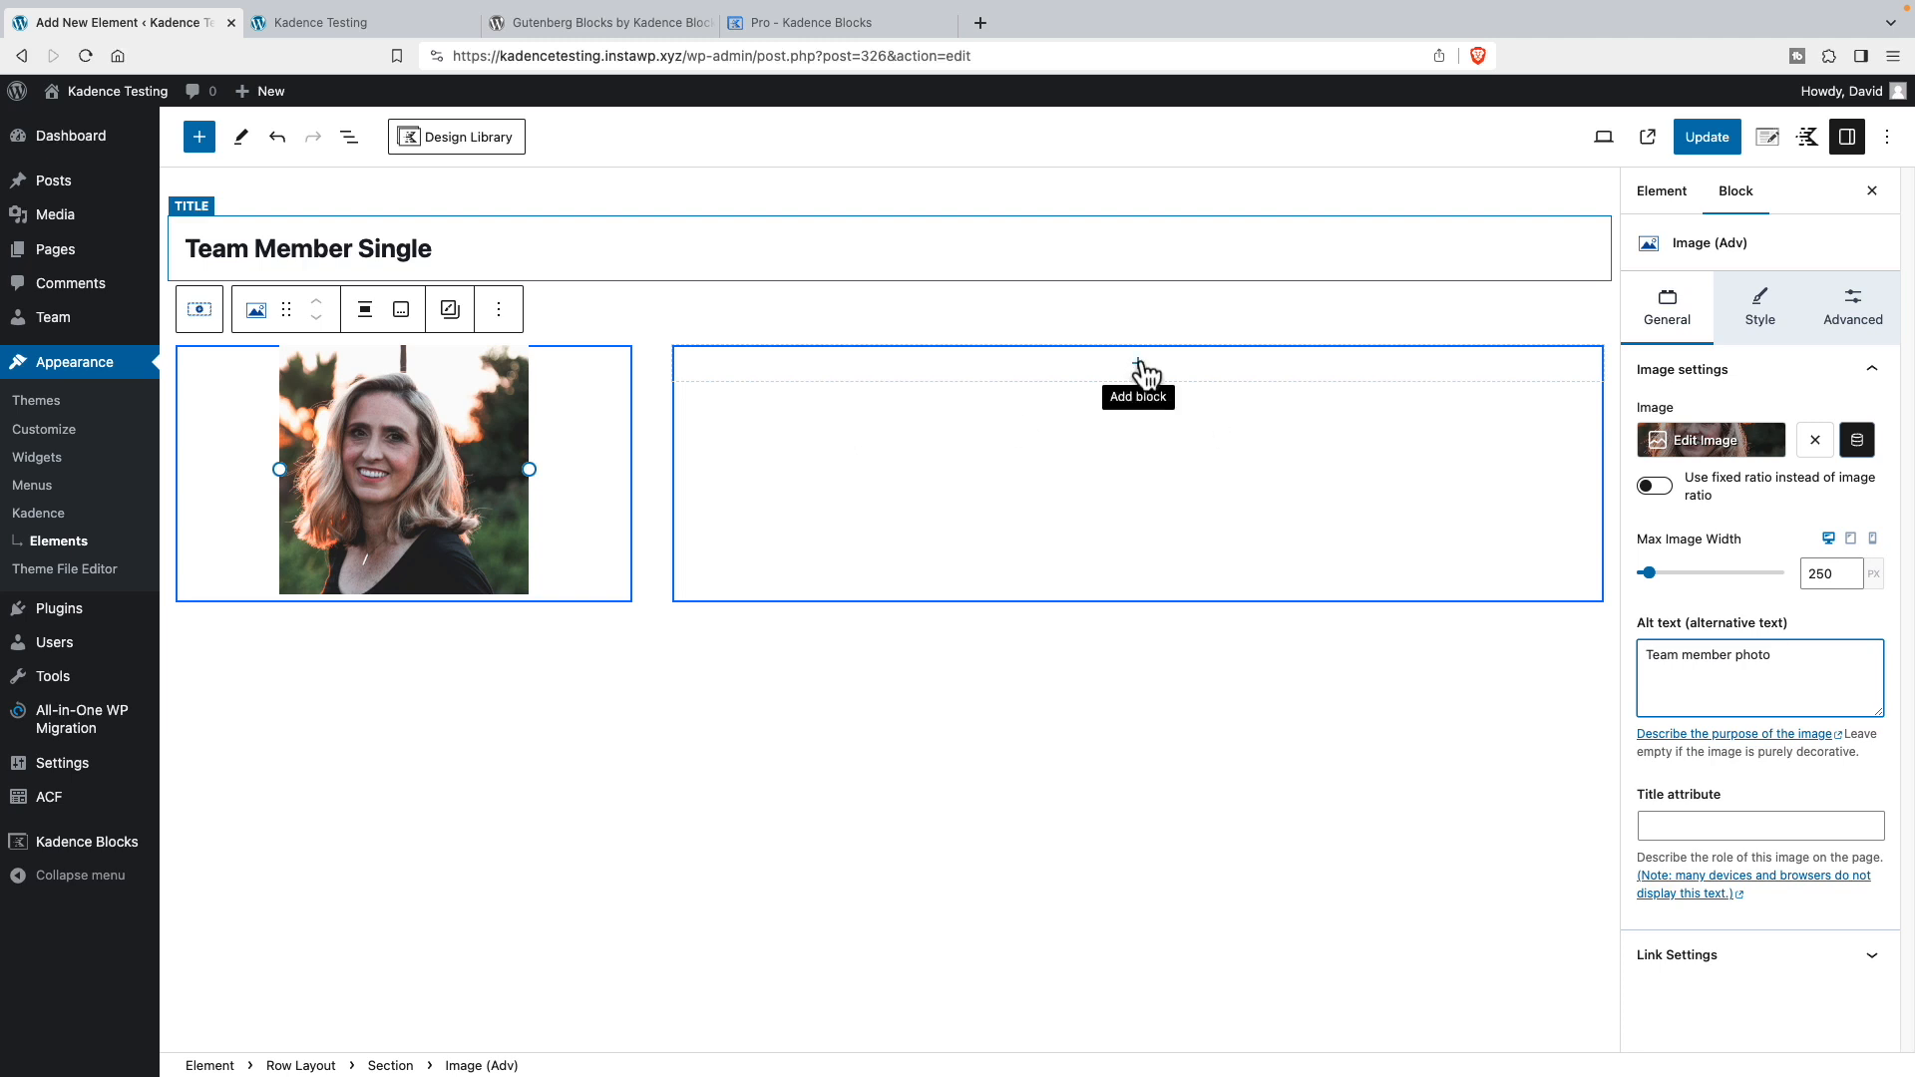
click(1137, 371)
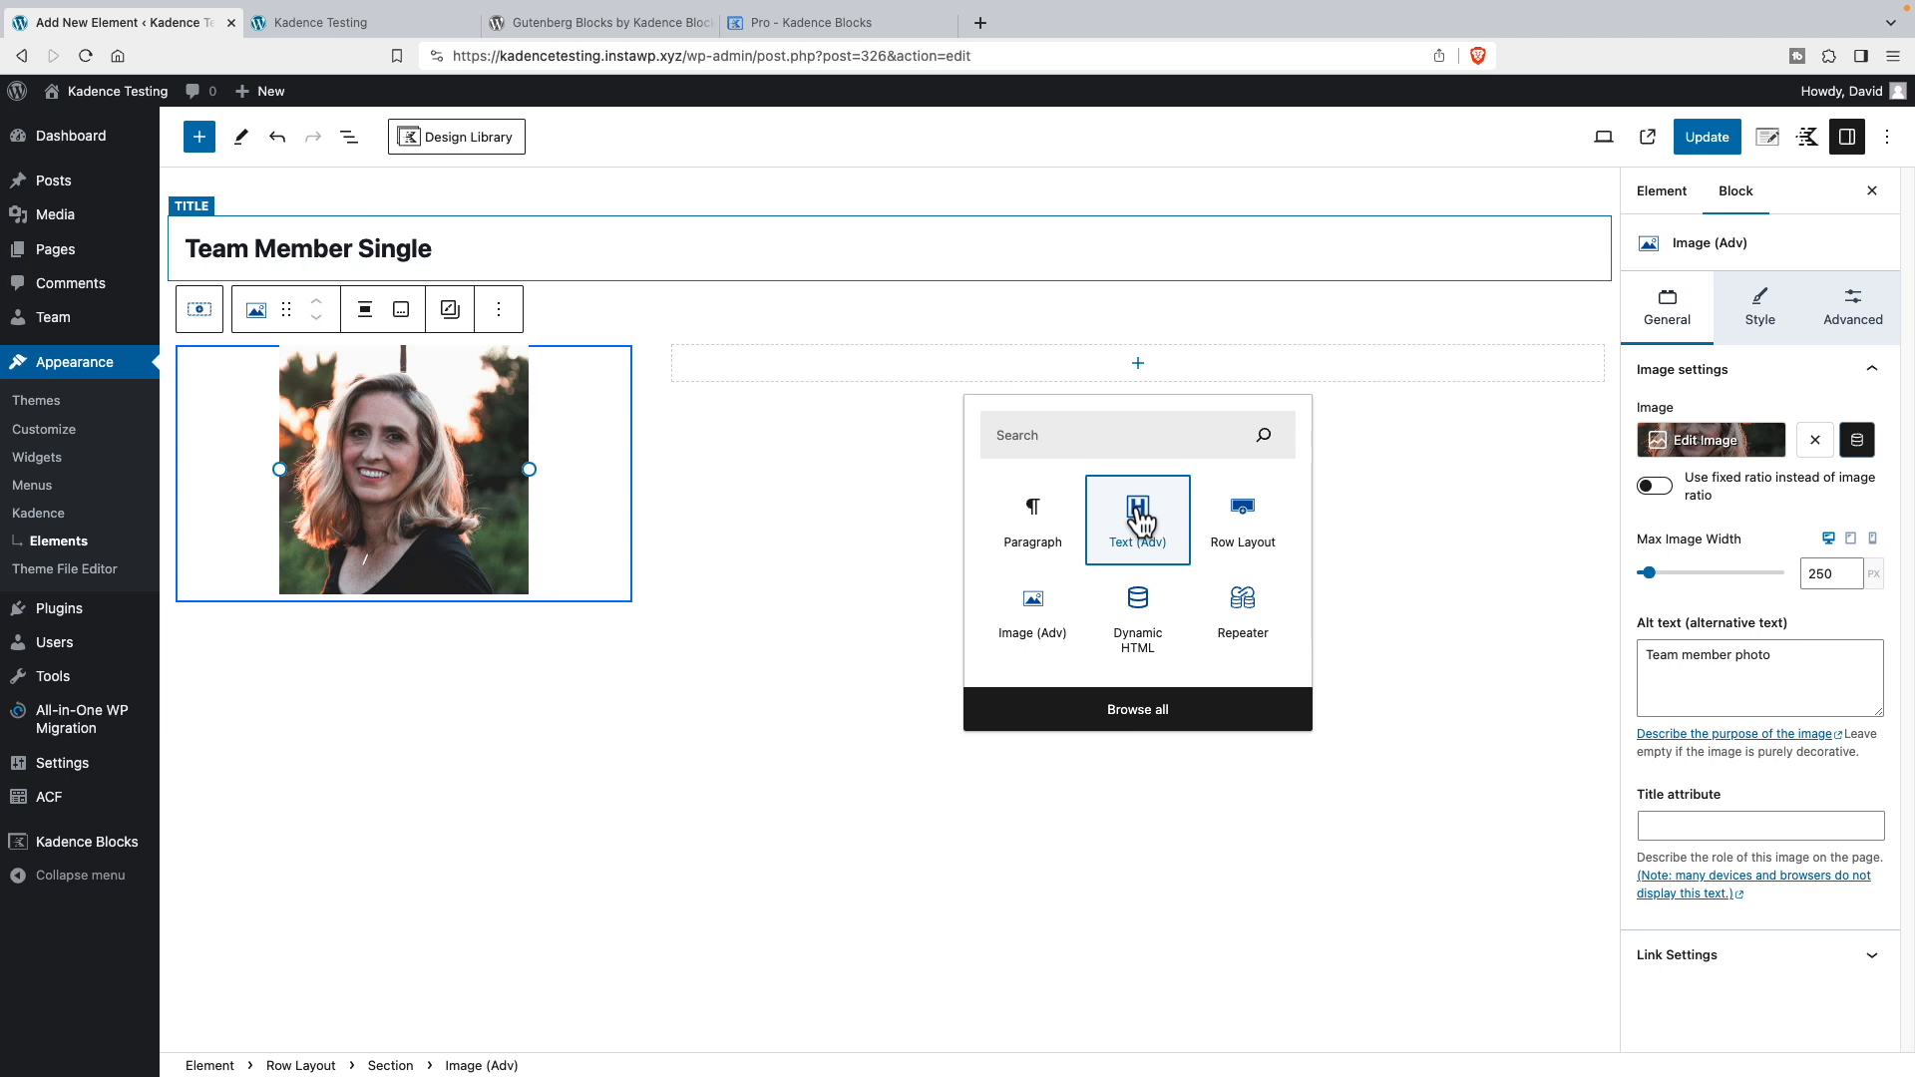
click(1137, 509)
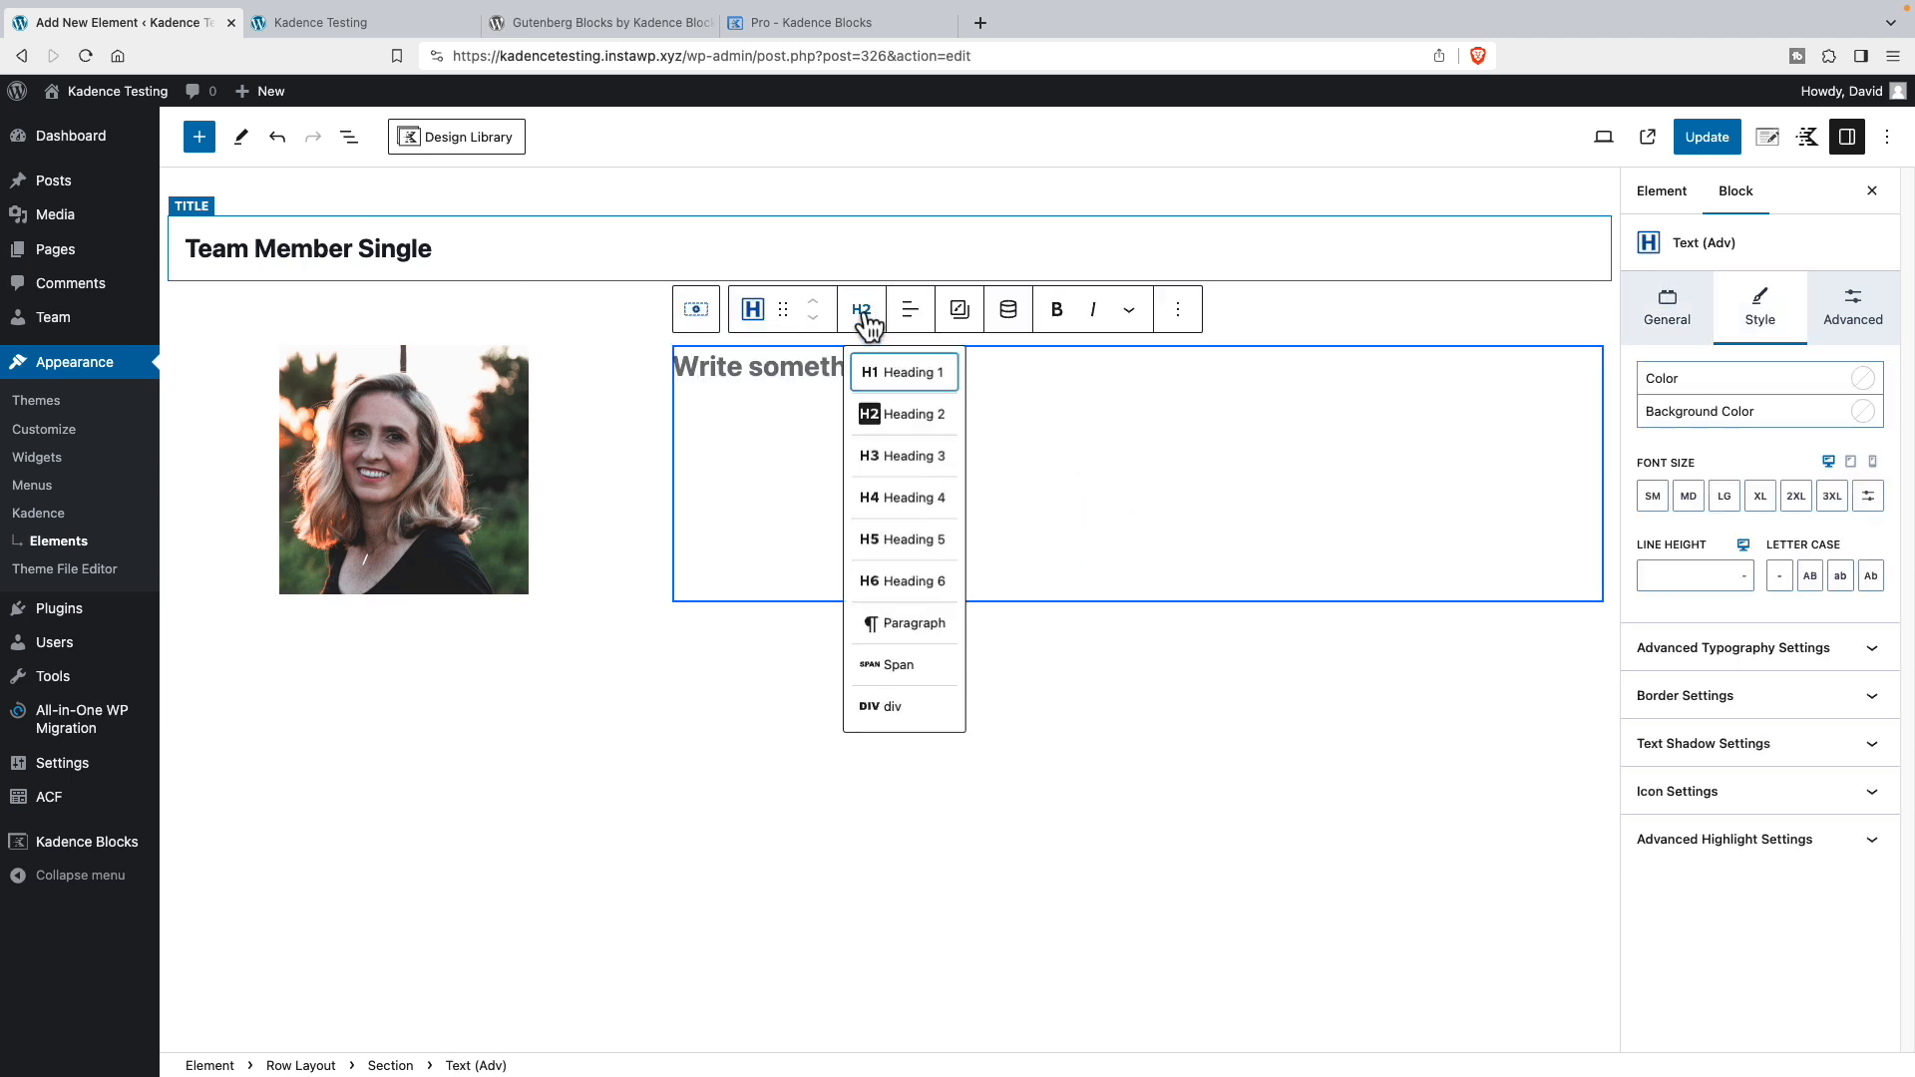
click(901, 373)
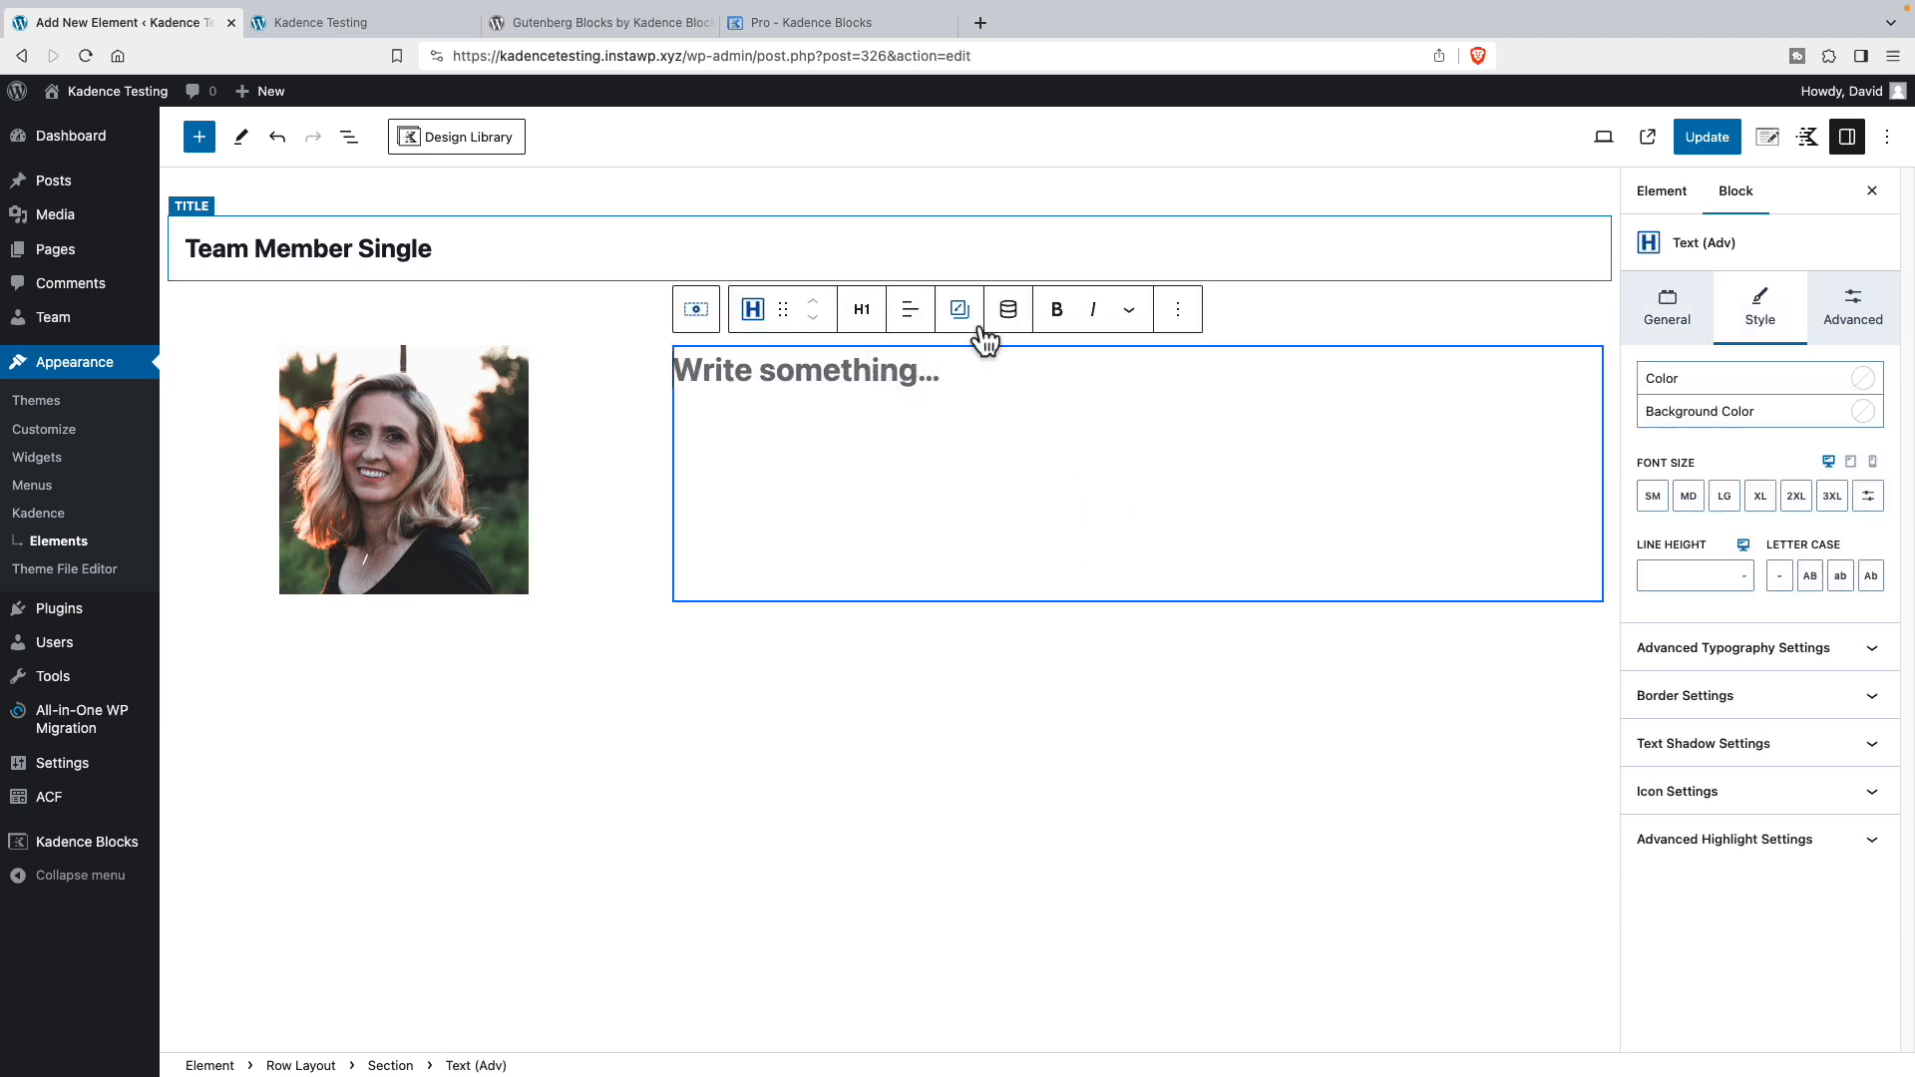
click(1007, 310)
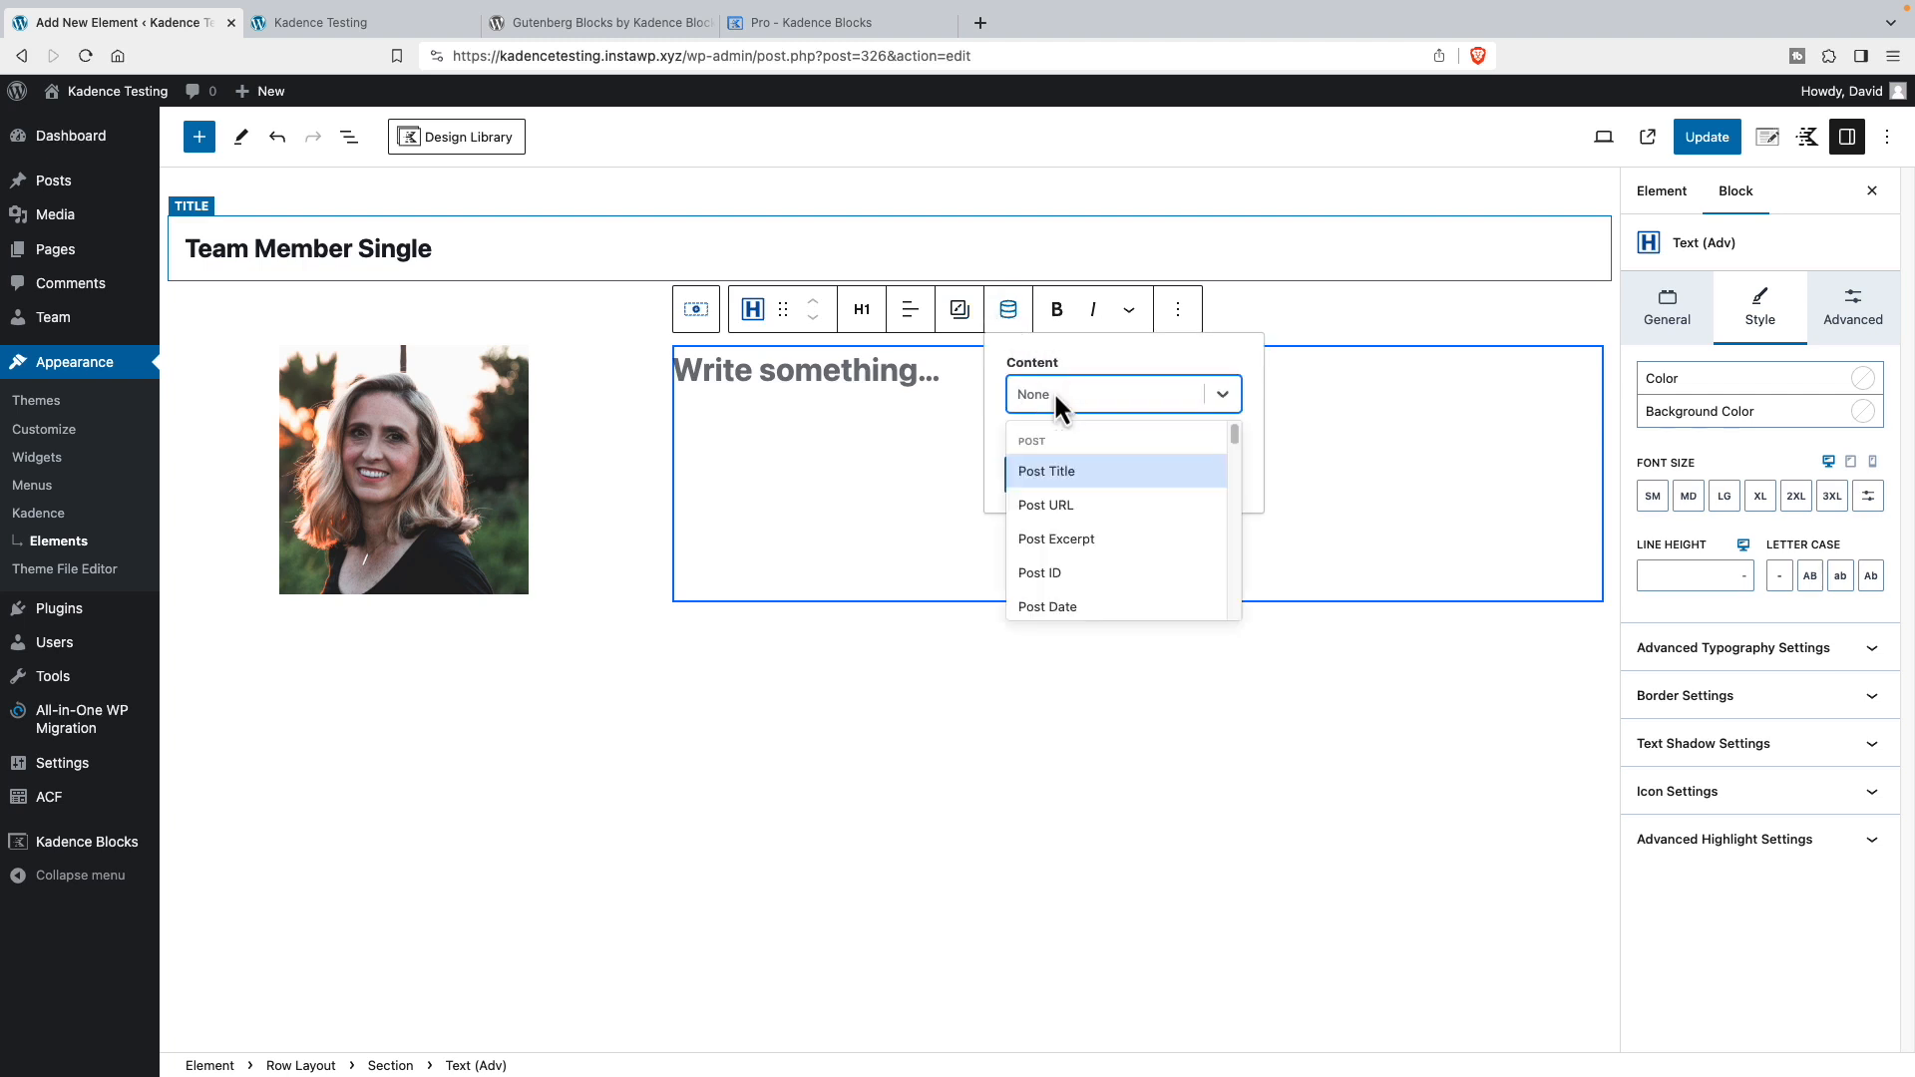
click(1047, 470)
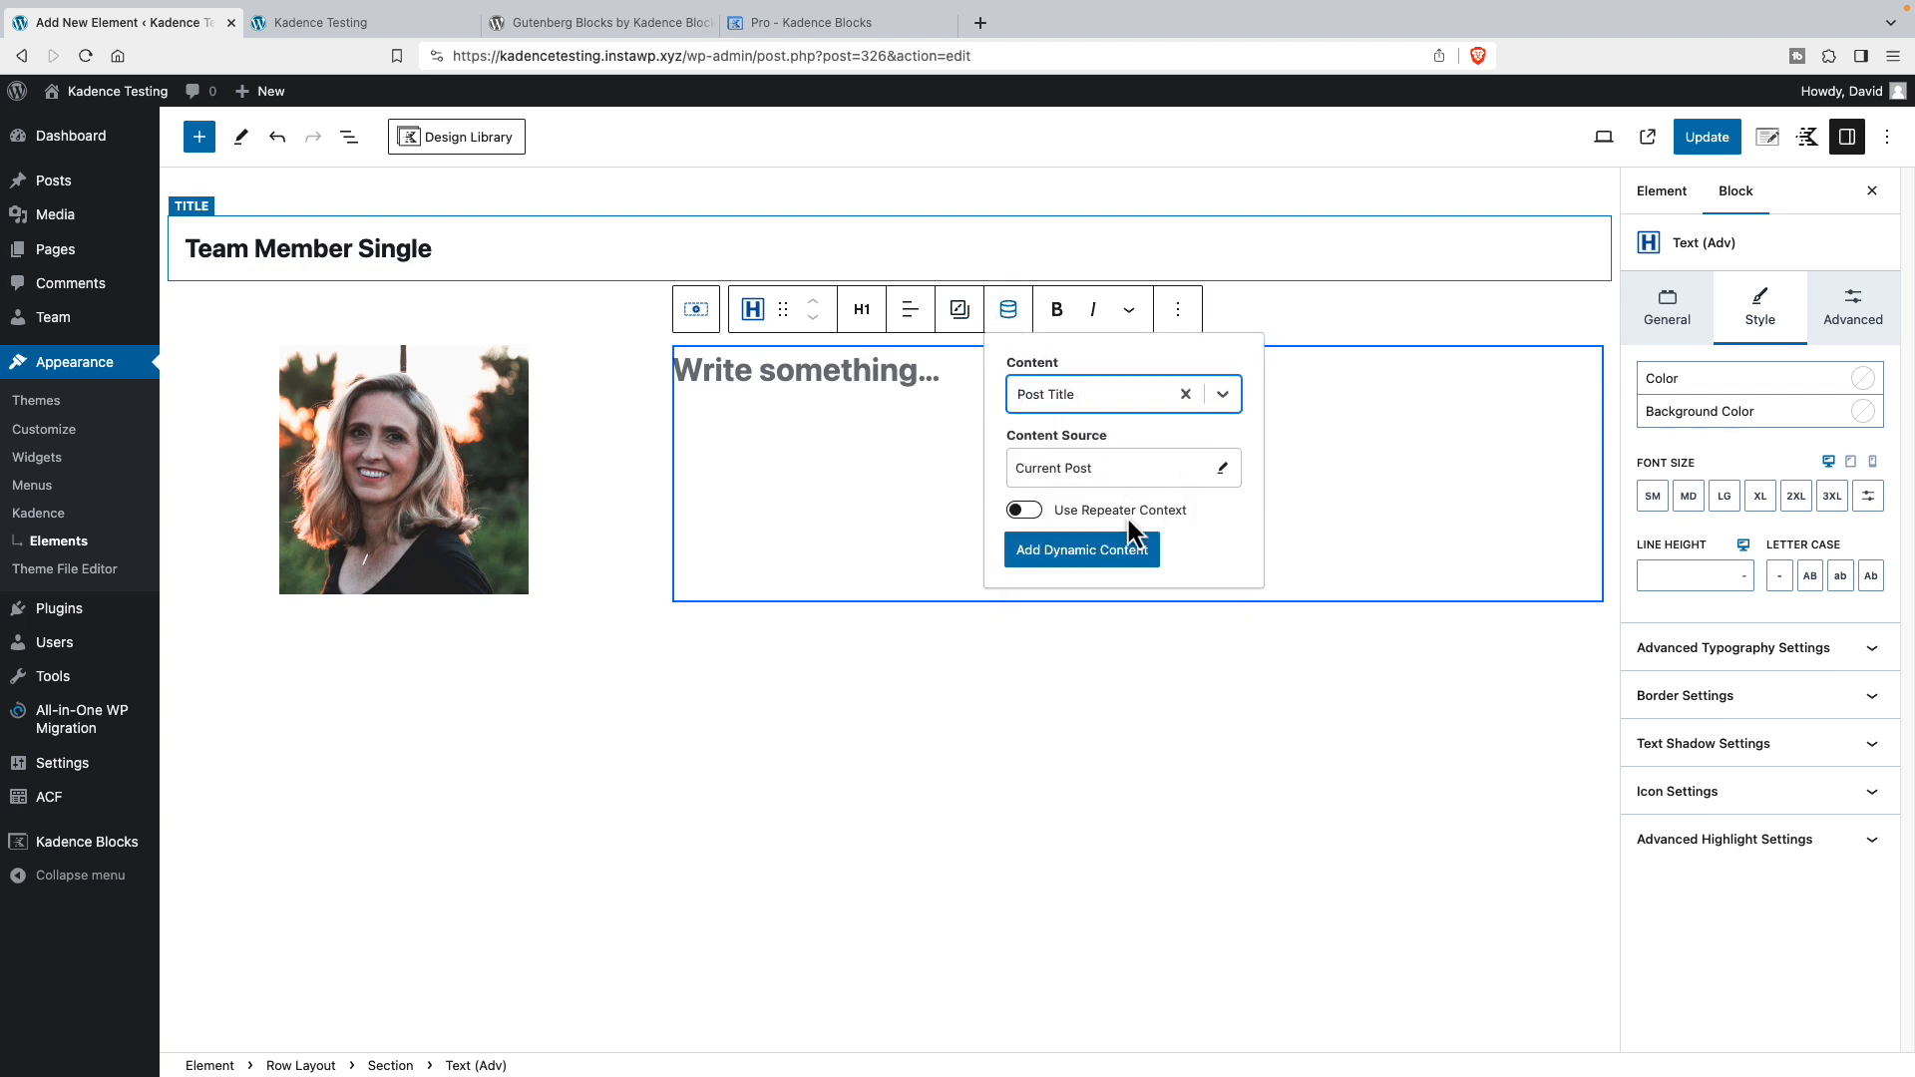
click(1079, 550)
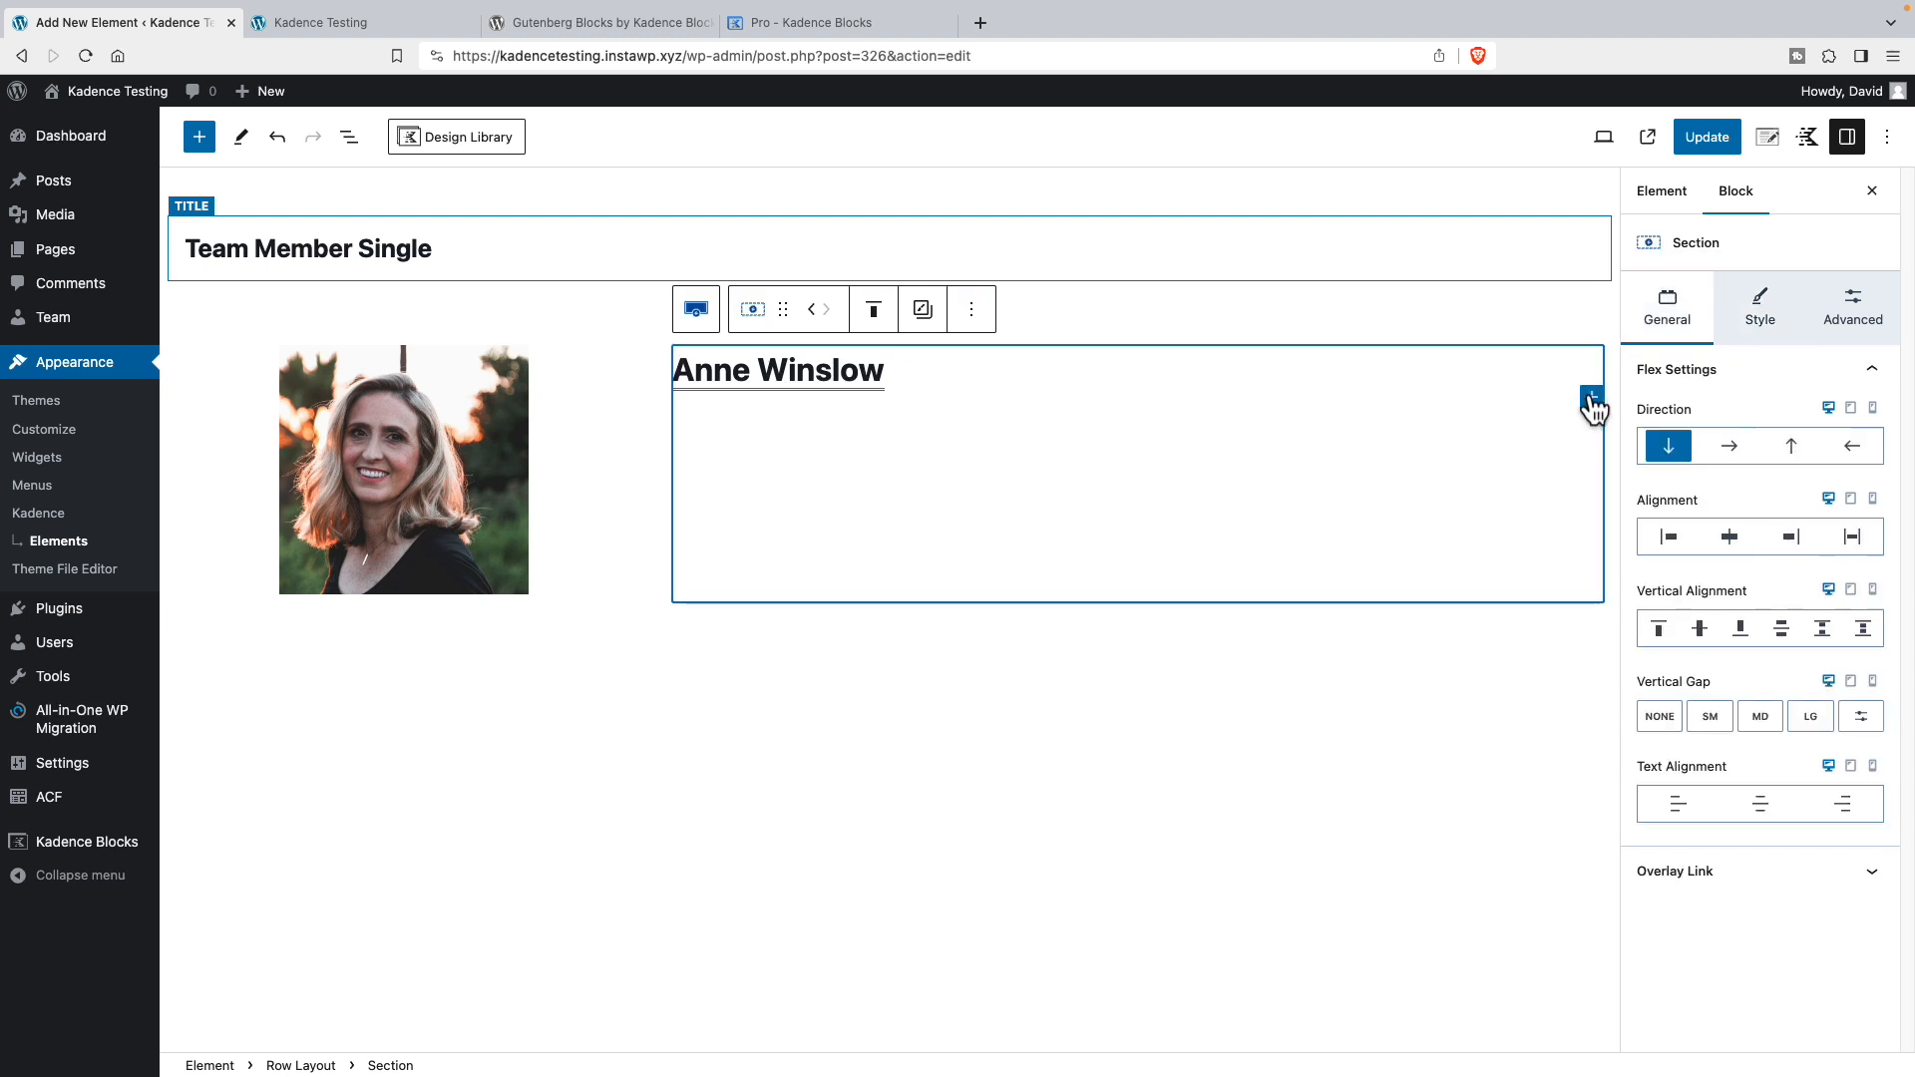
- Insert a Dynamic HTML block below the heading set to Post Content for the biography
click(1592, 399)
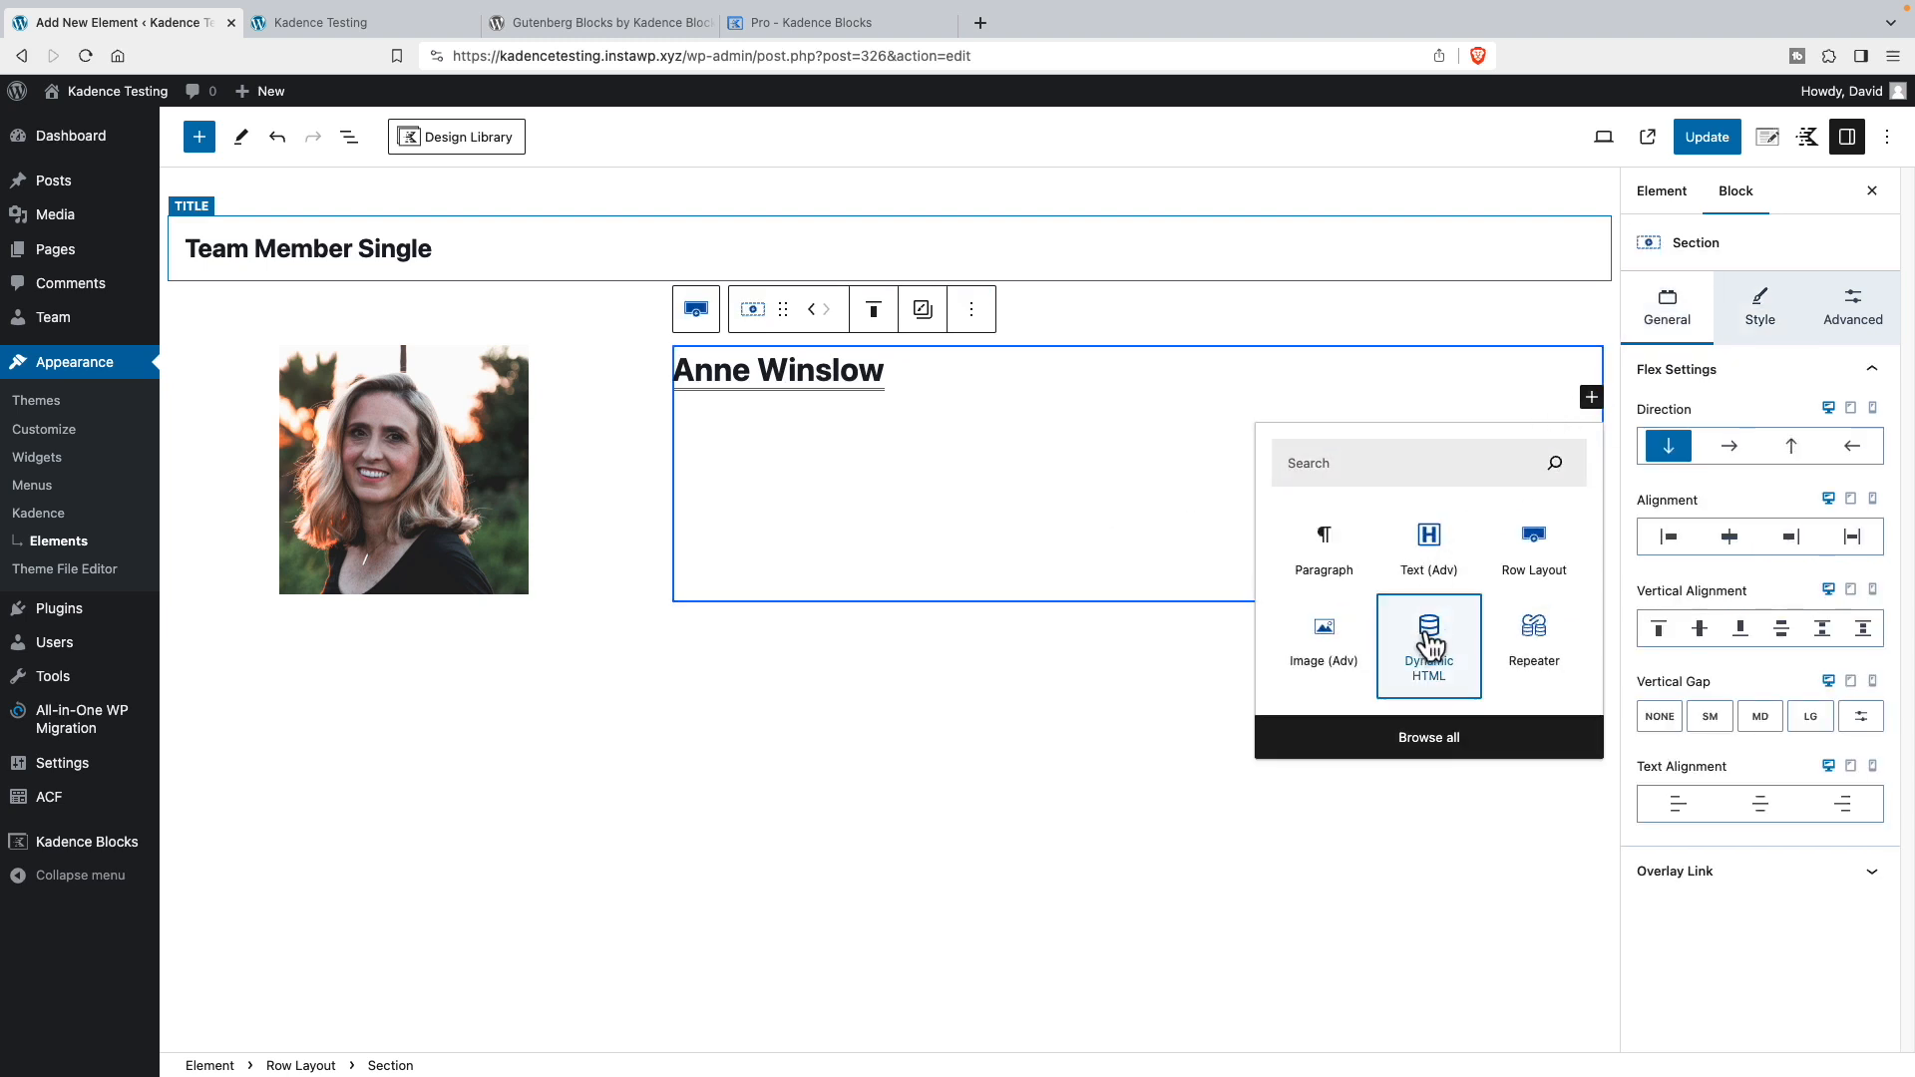
click(1428, 644)
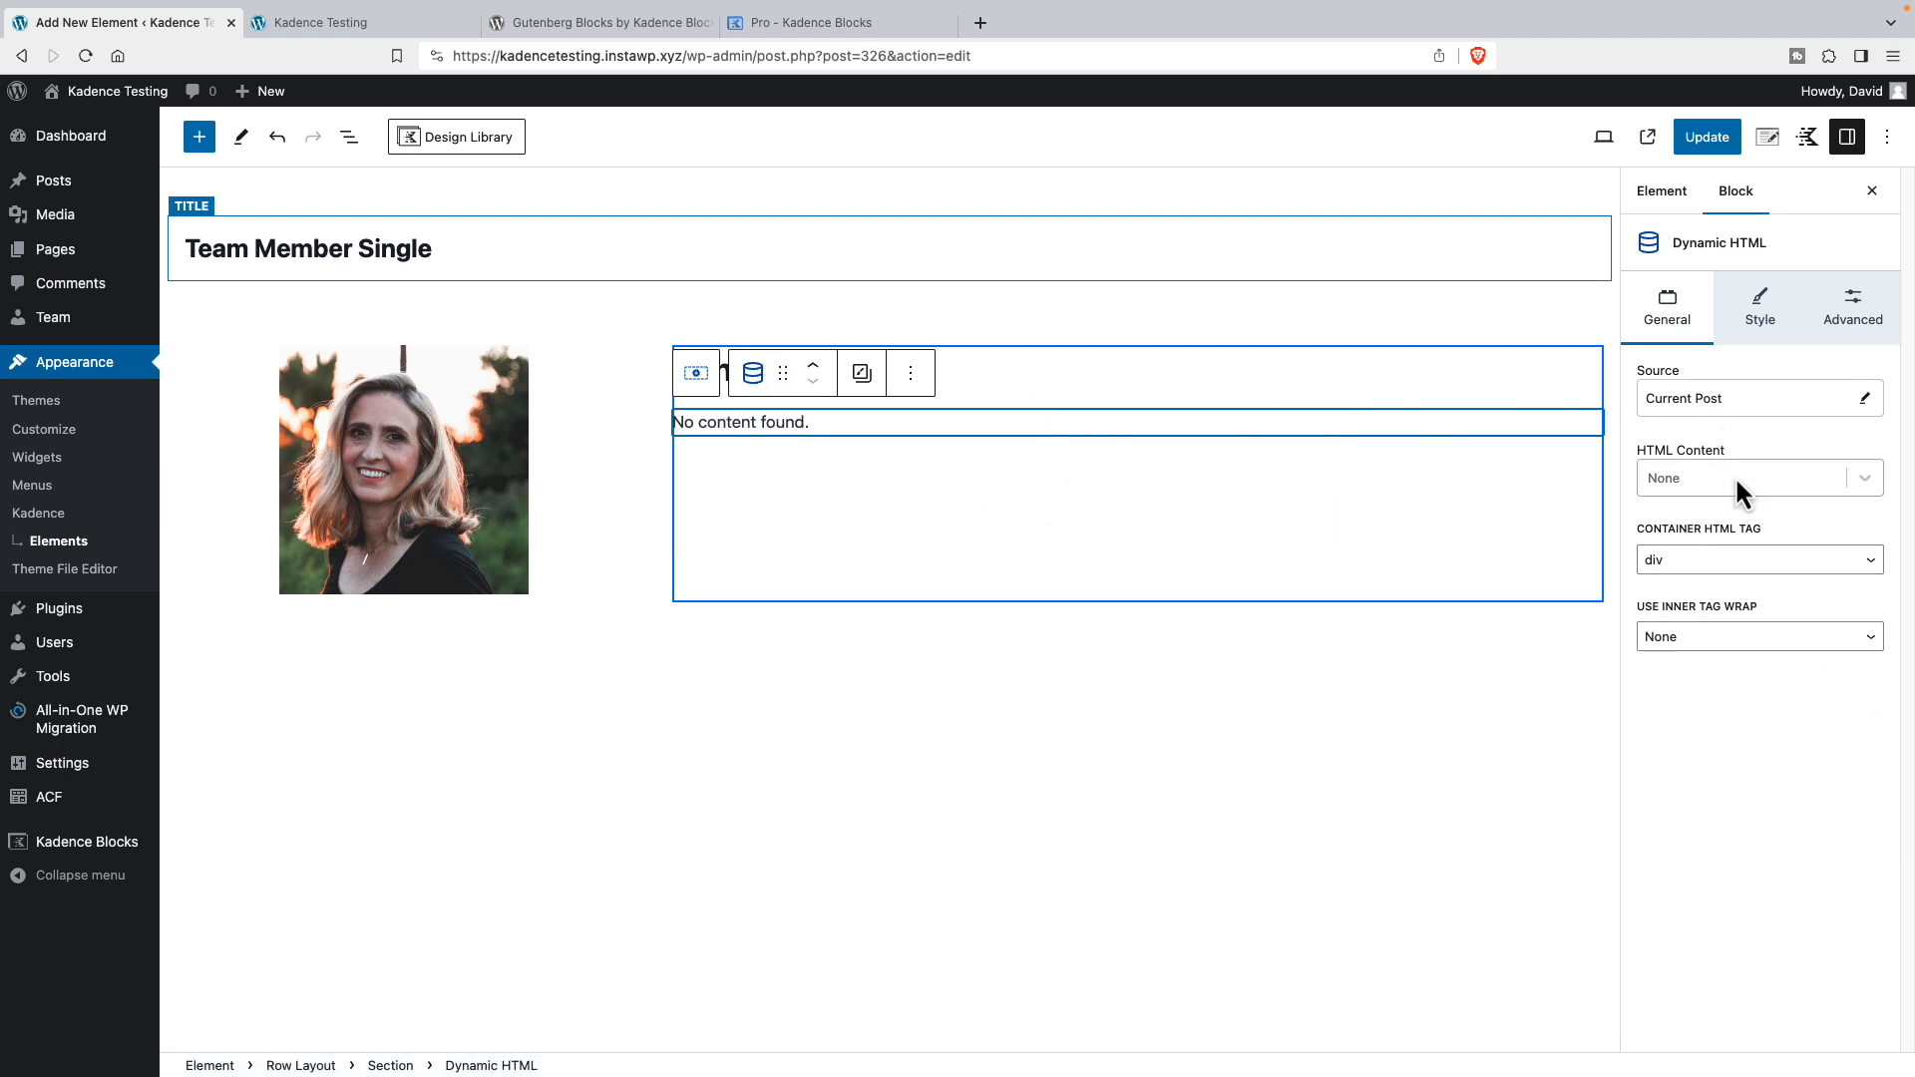
click(1734, 477)
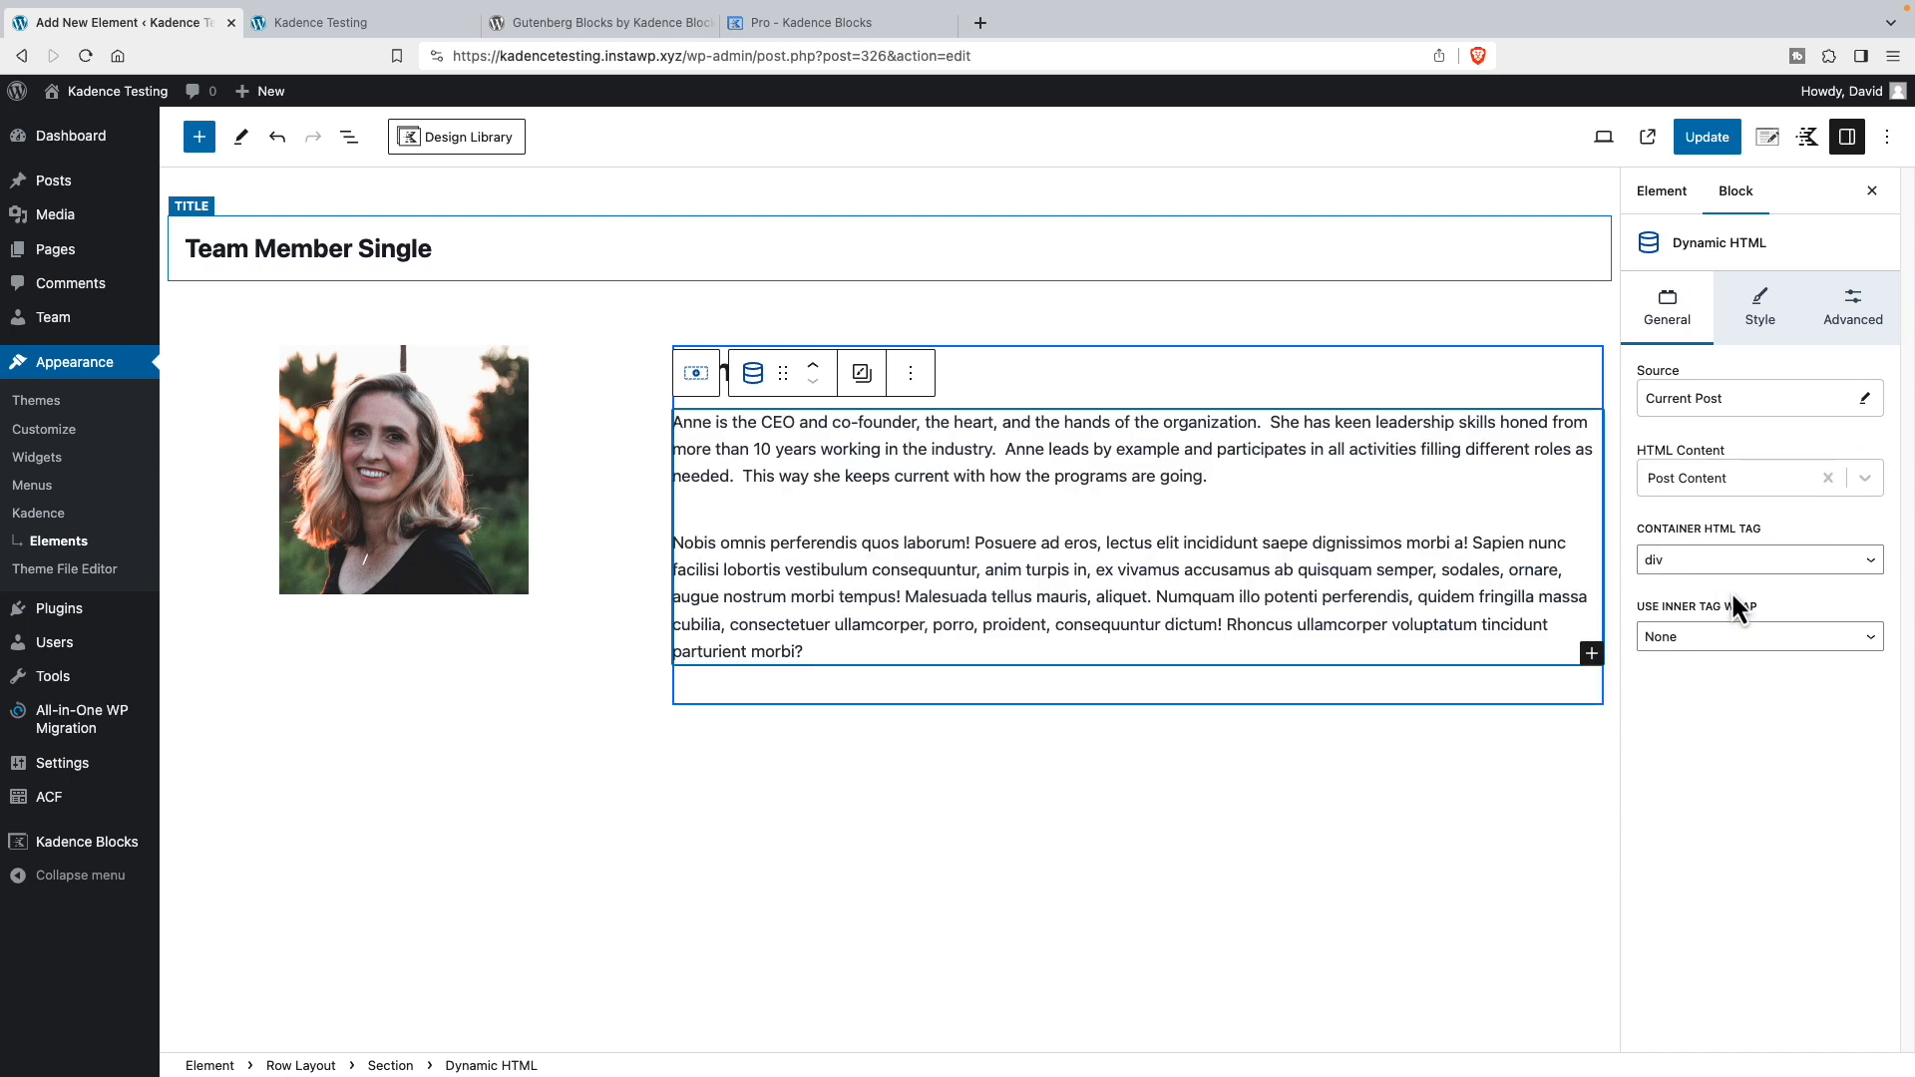
mouse_move(1048, 485)
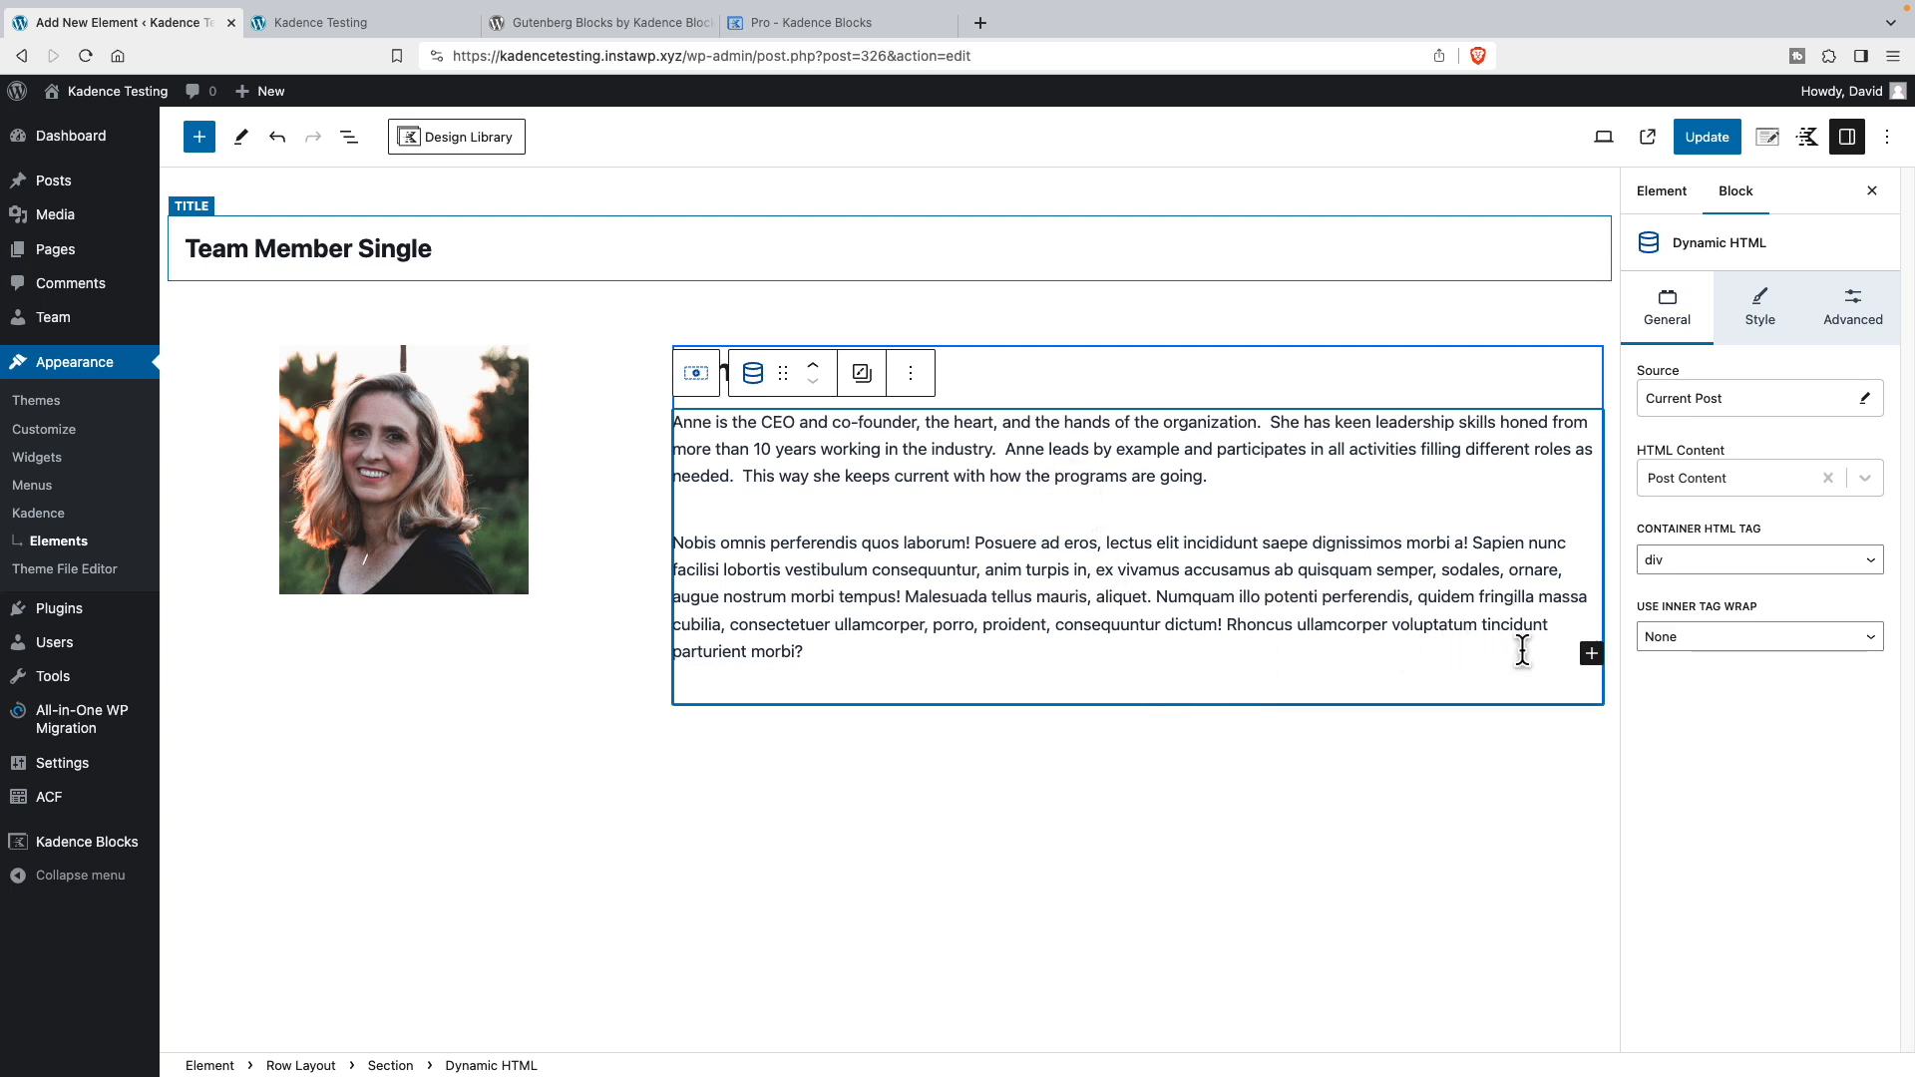
- Add a two-equal-column Row Layout below the biography and nest another Row Layout in its left column
click(1592, 654)
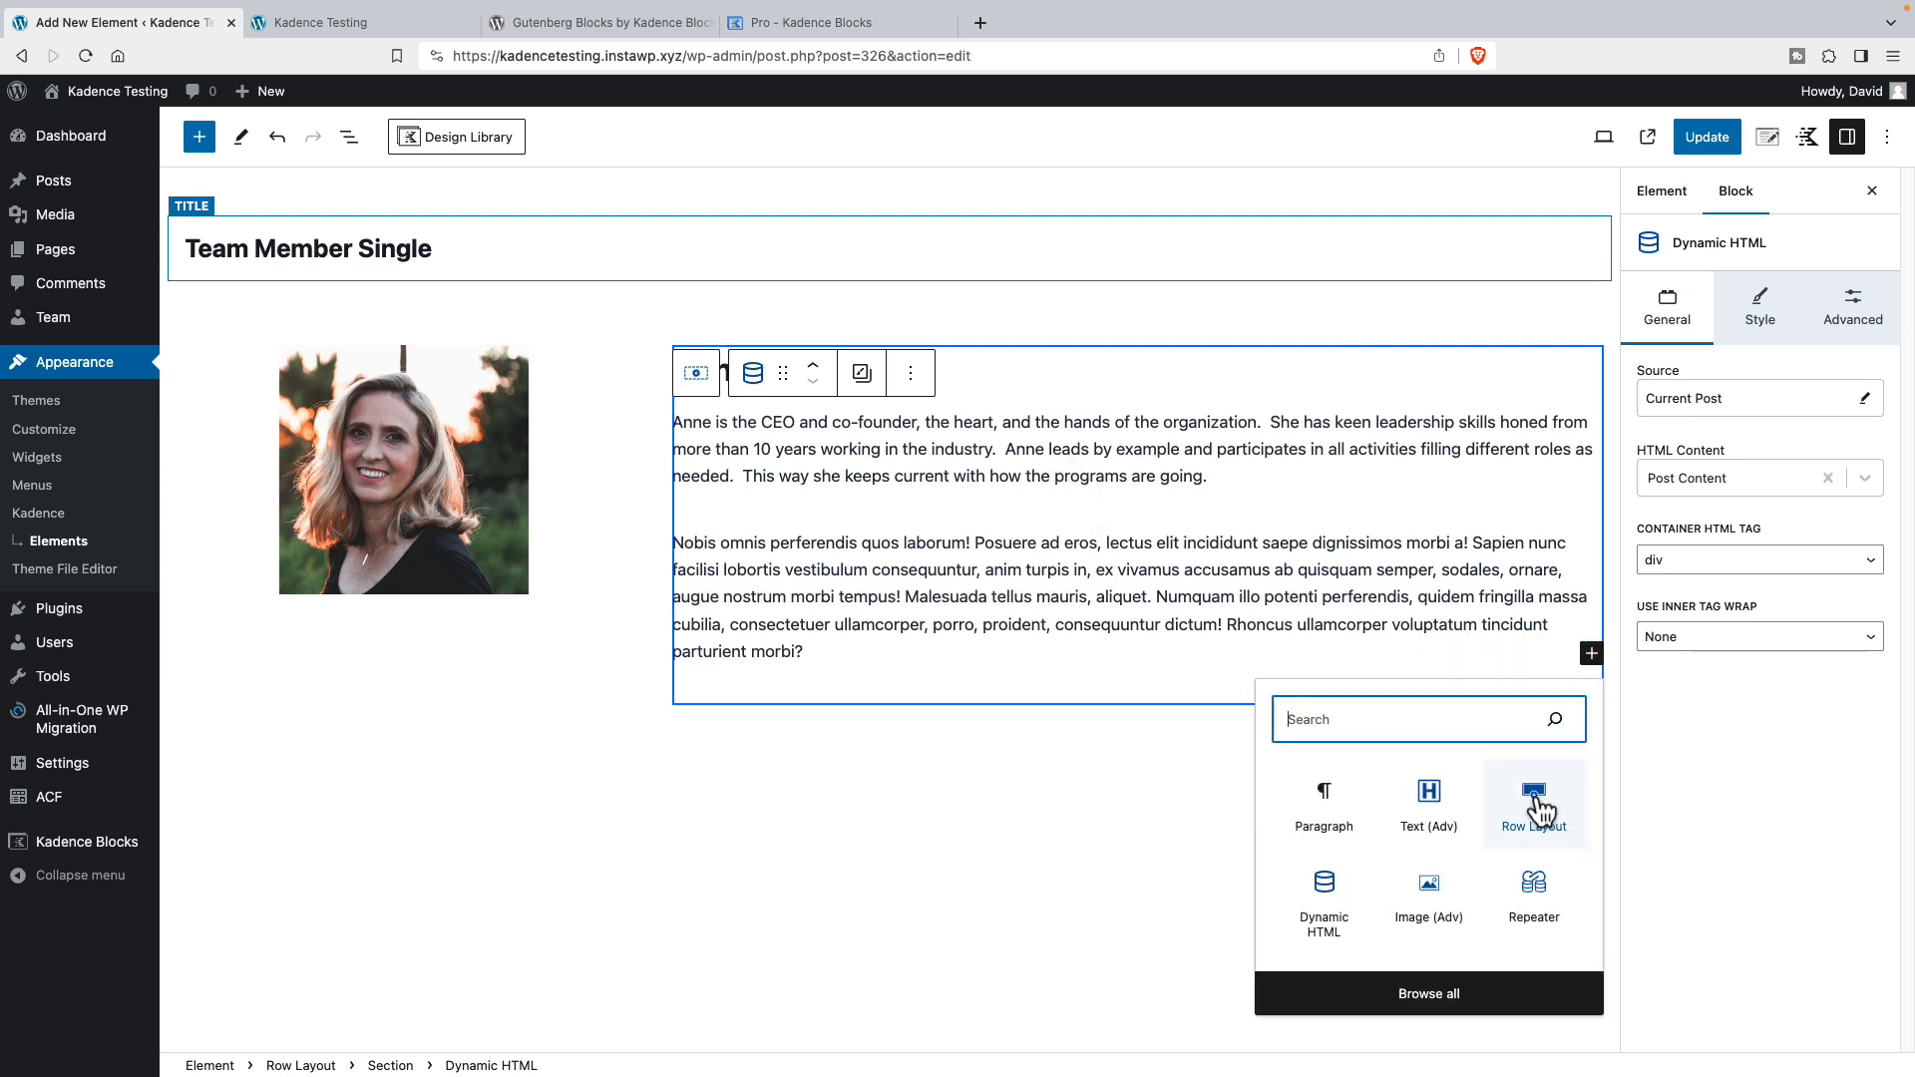
click(1531, 806)
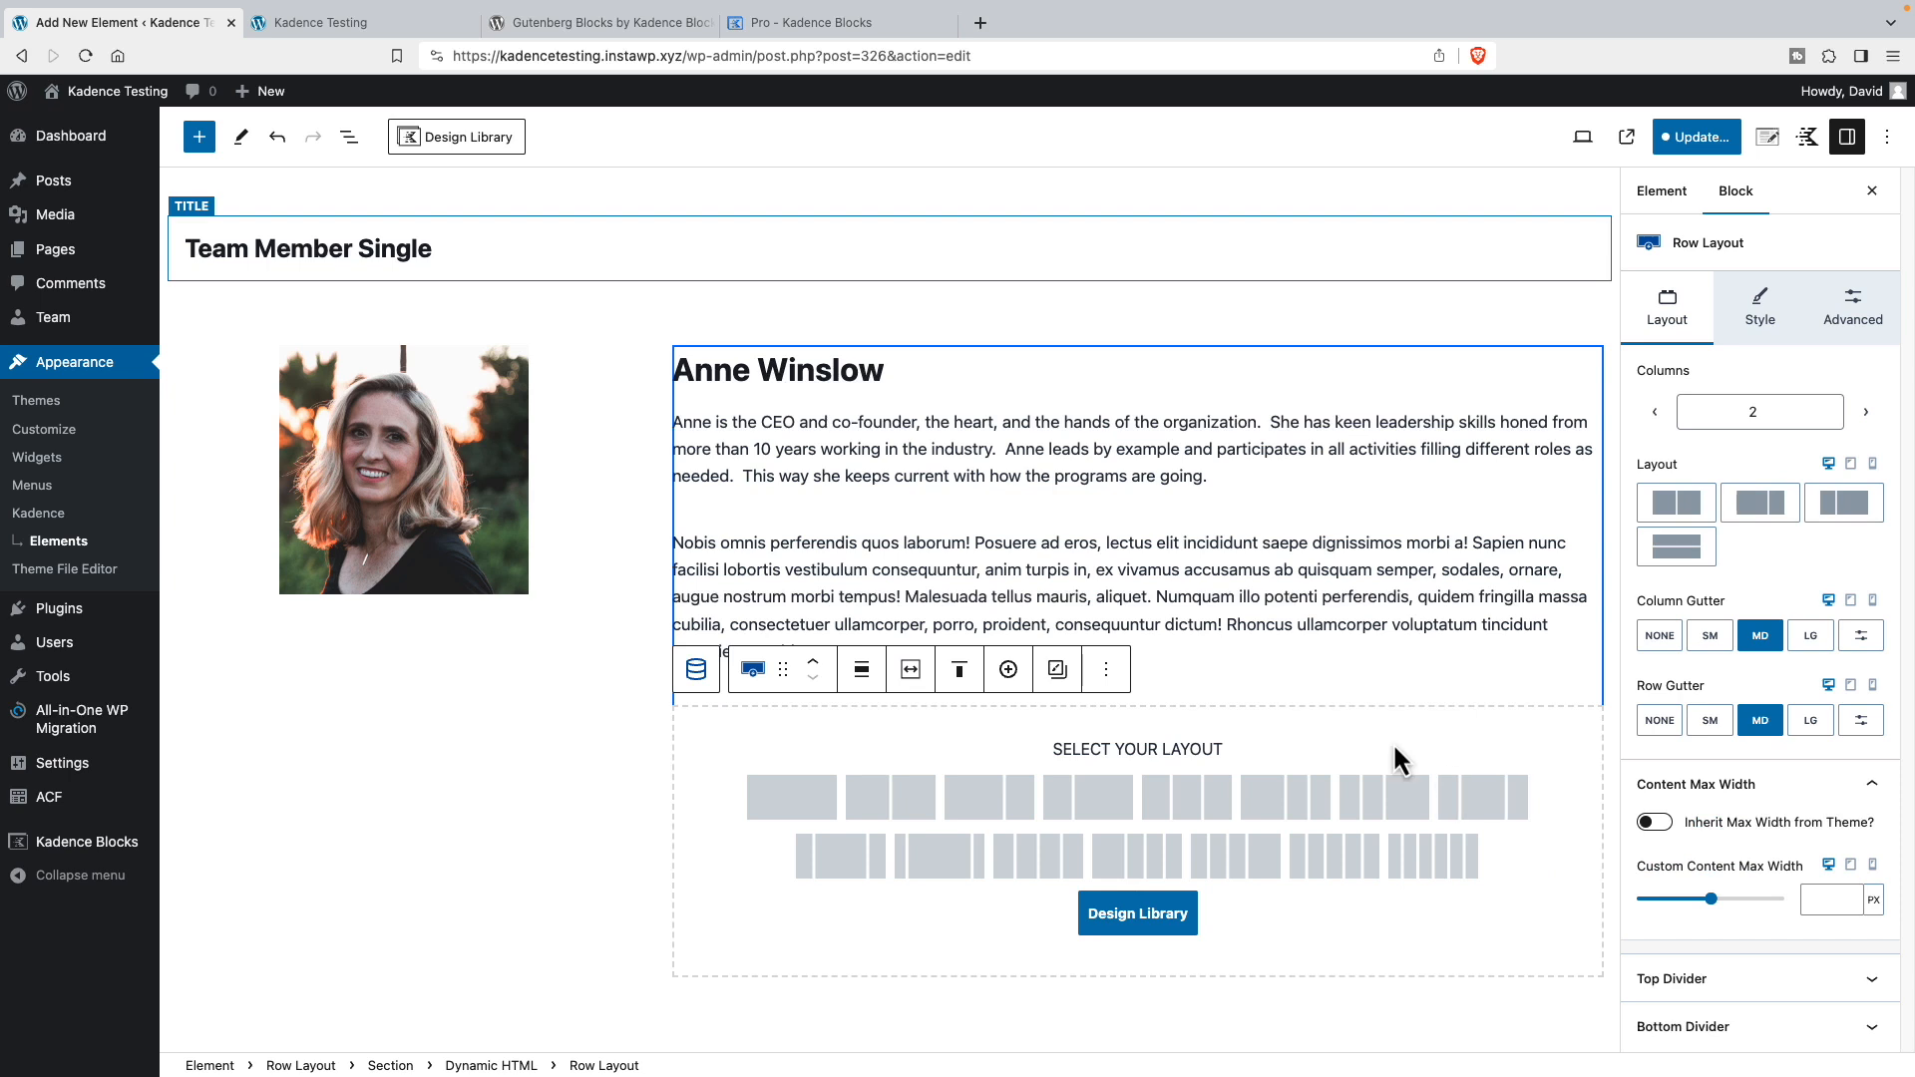
click(1675, 502)
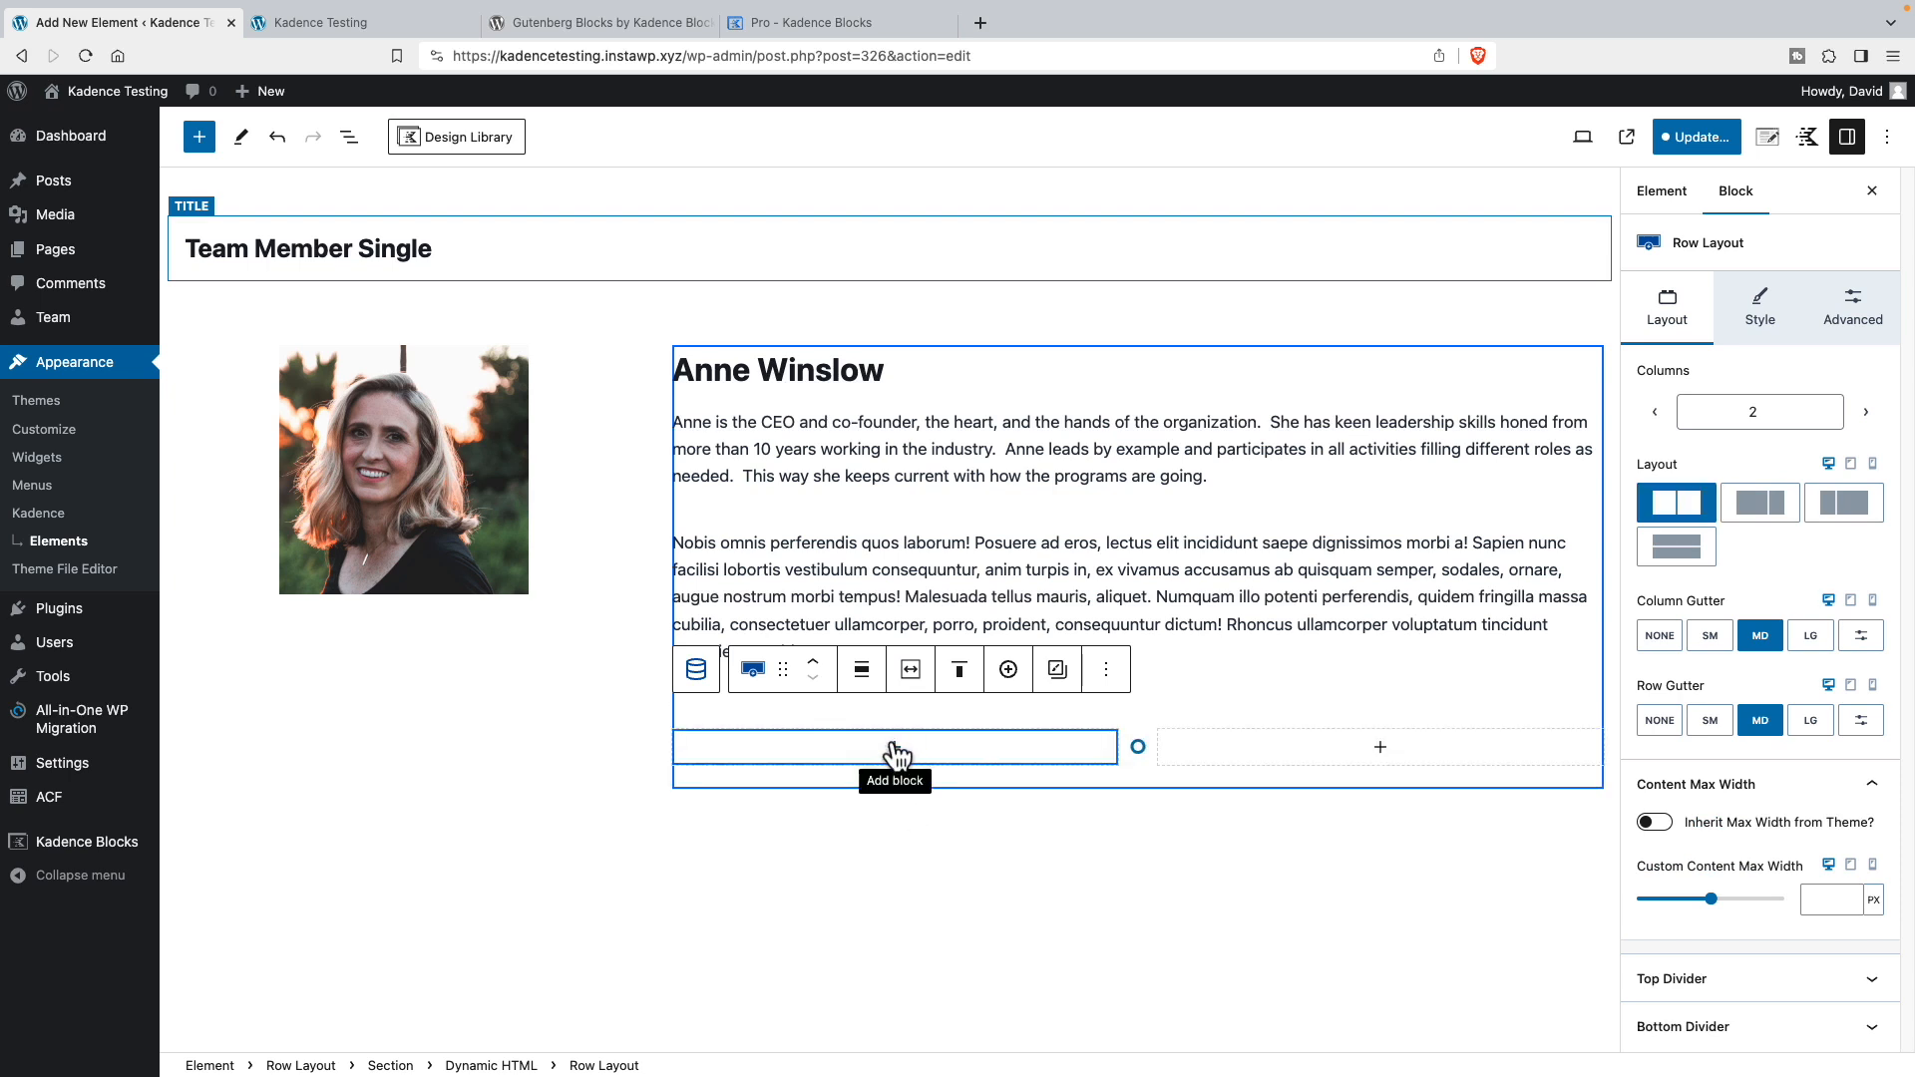
click(894, 746)
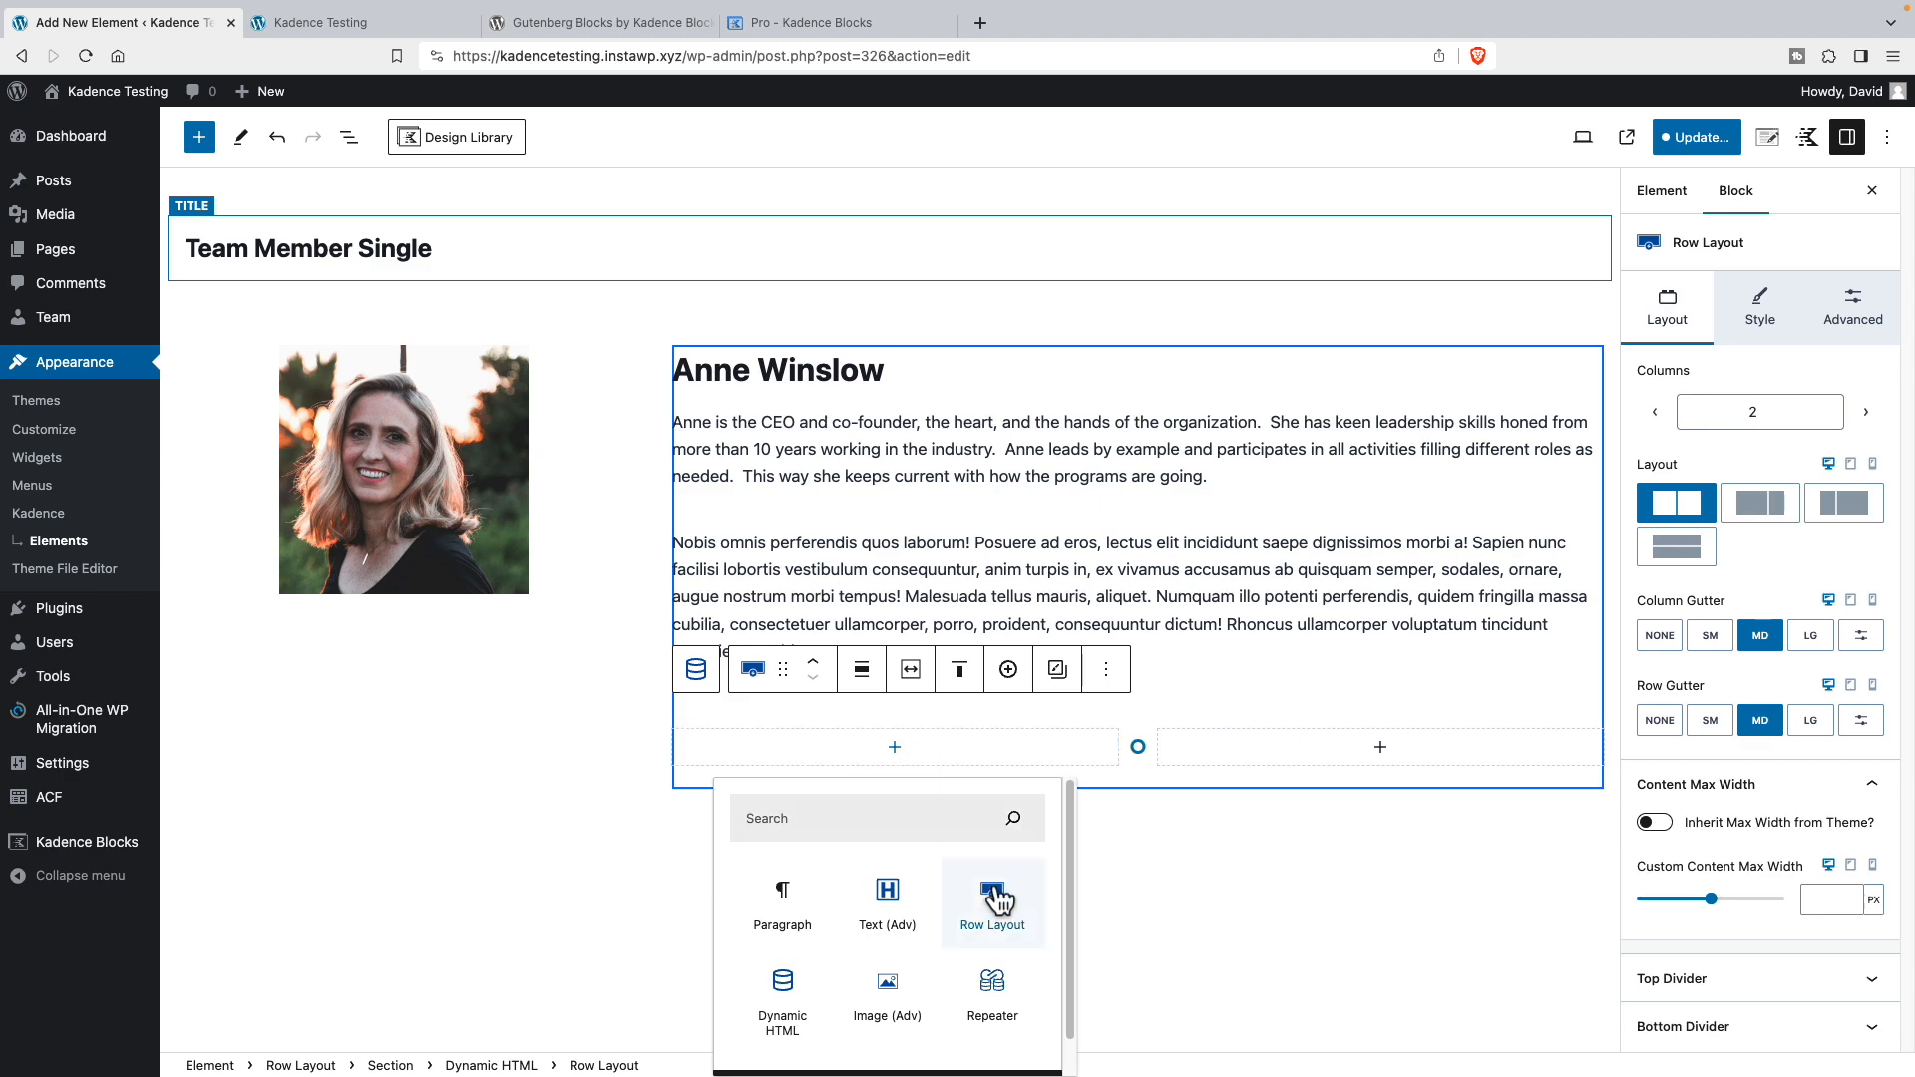
click(991, 904)
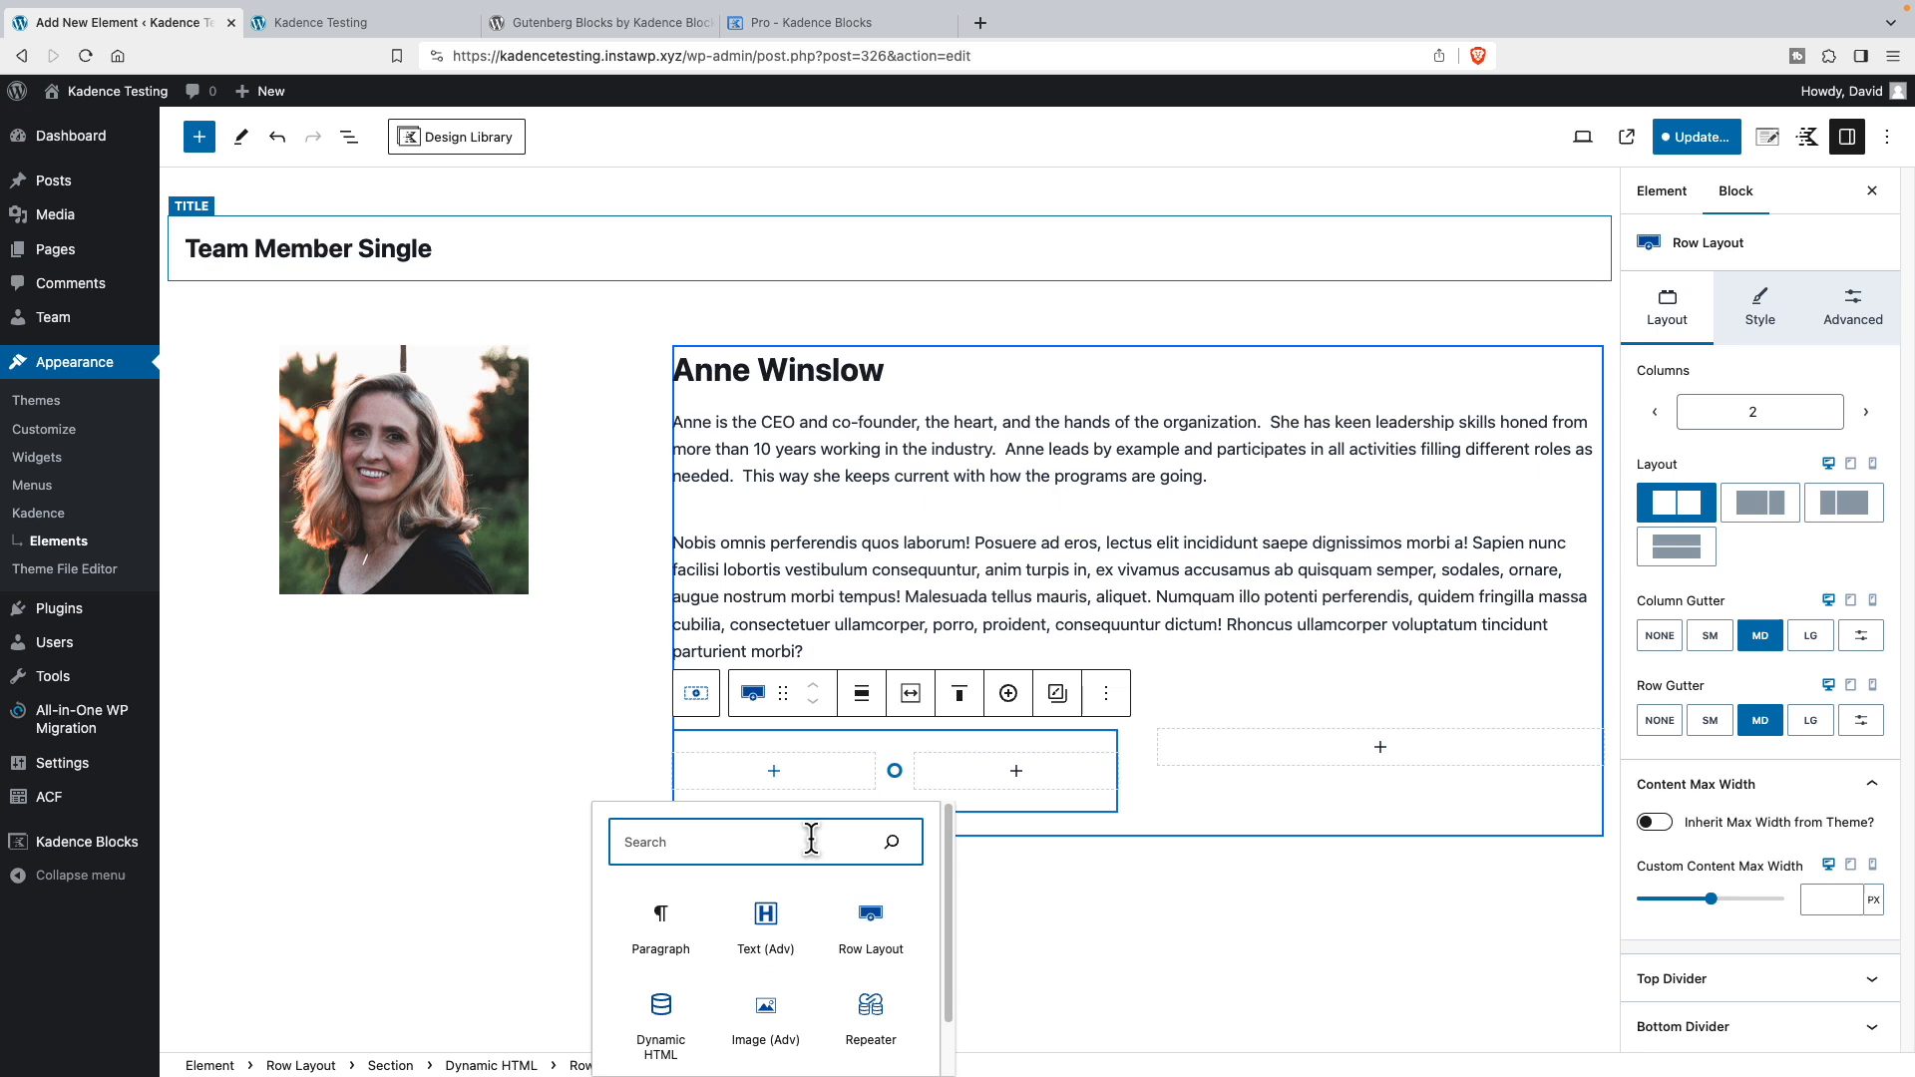
- Make the image pull the pet photo from a Post Custom Field, capped at 150 px wide
click(764, 1013)
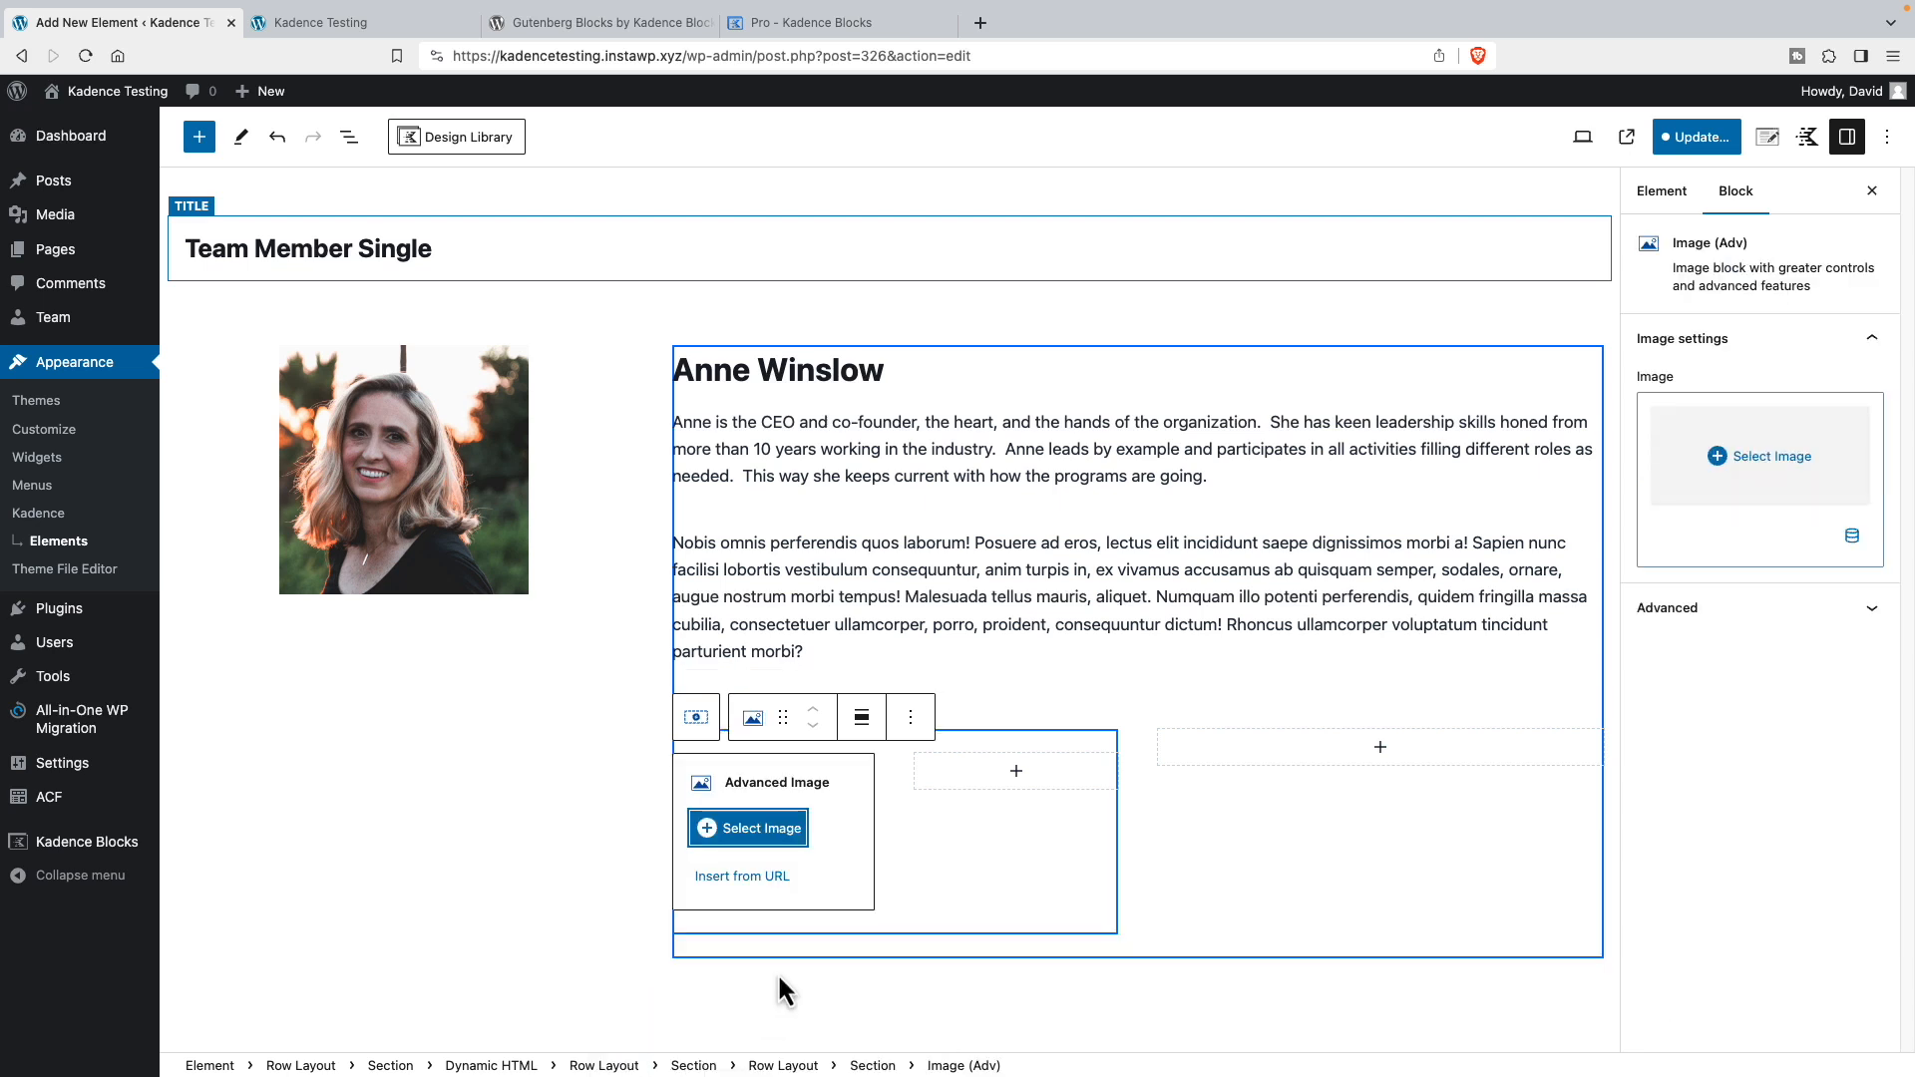
click(1851, 534)
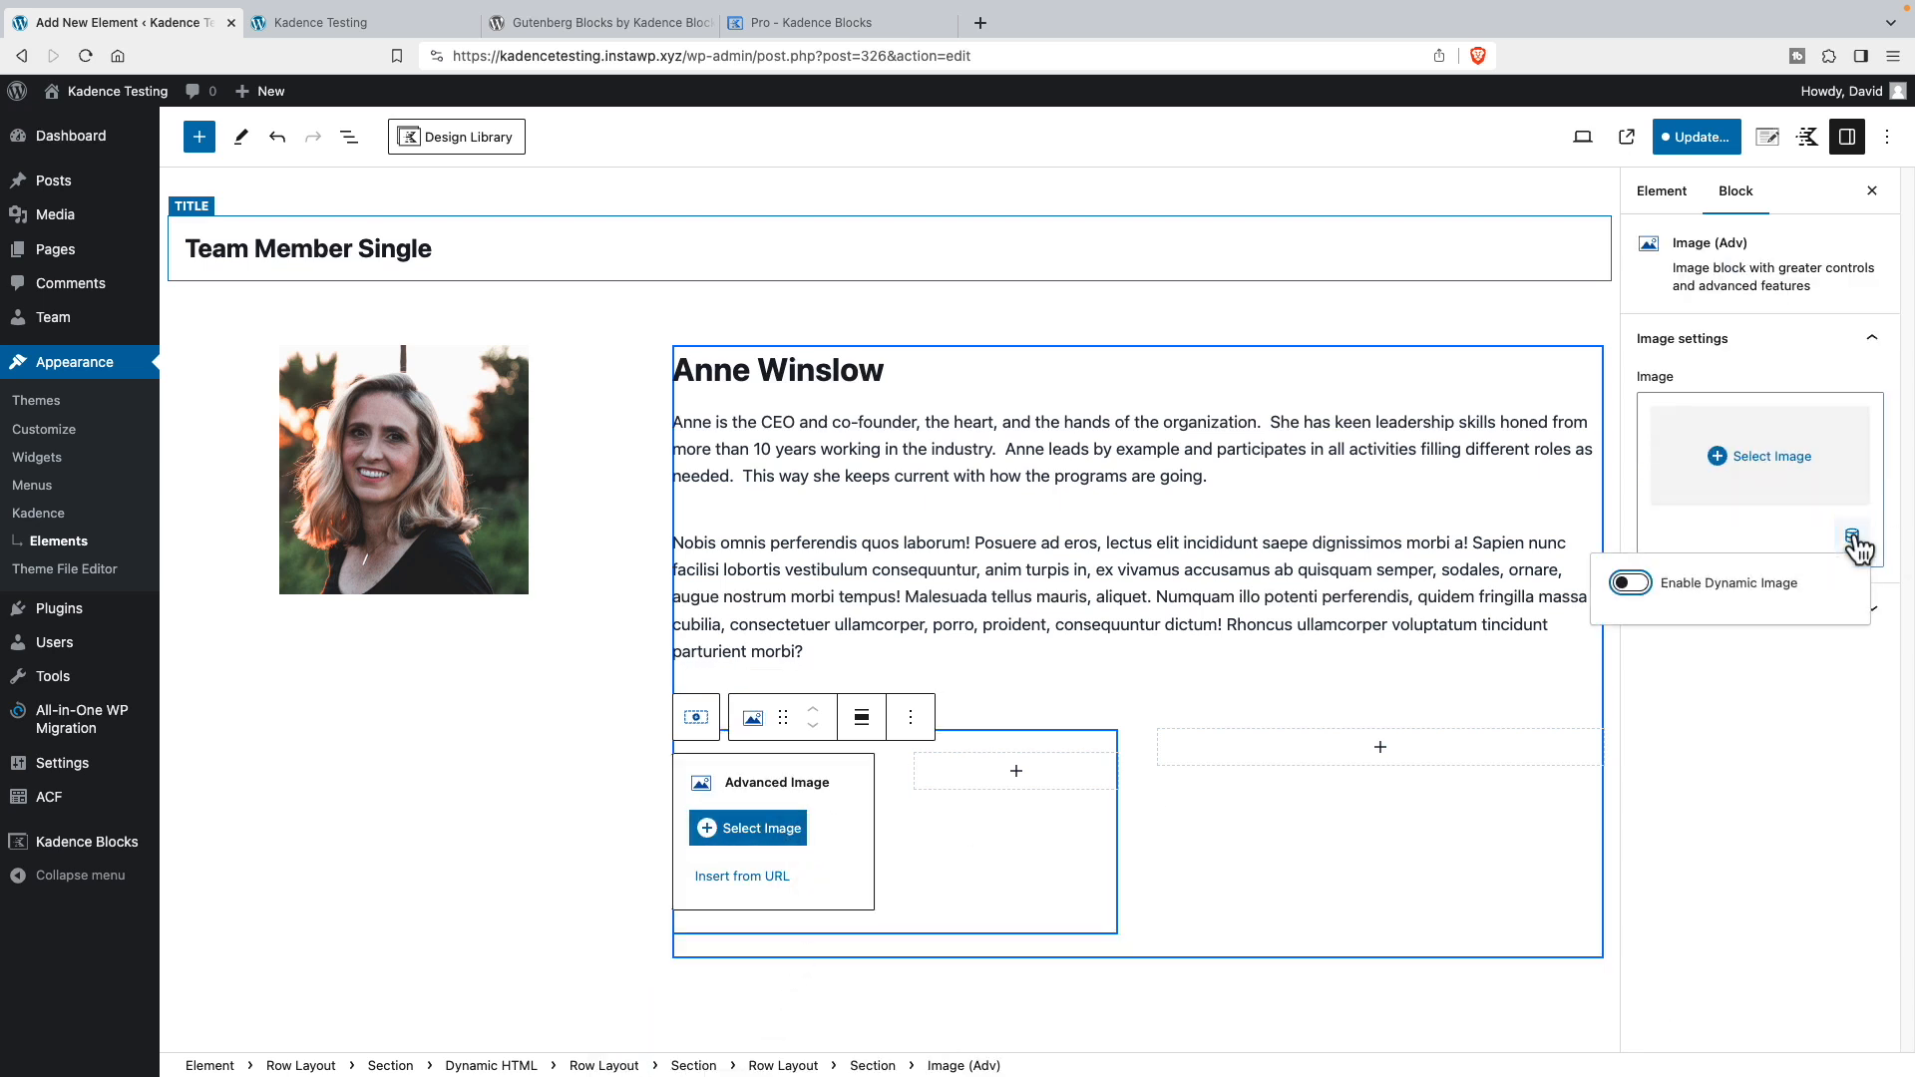
click(1629, 582)
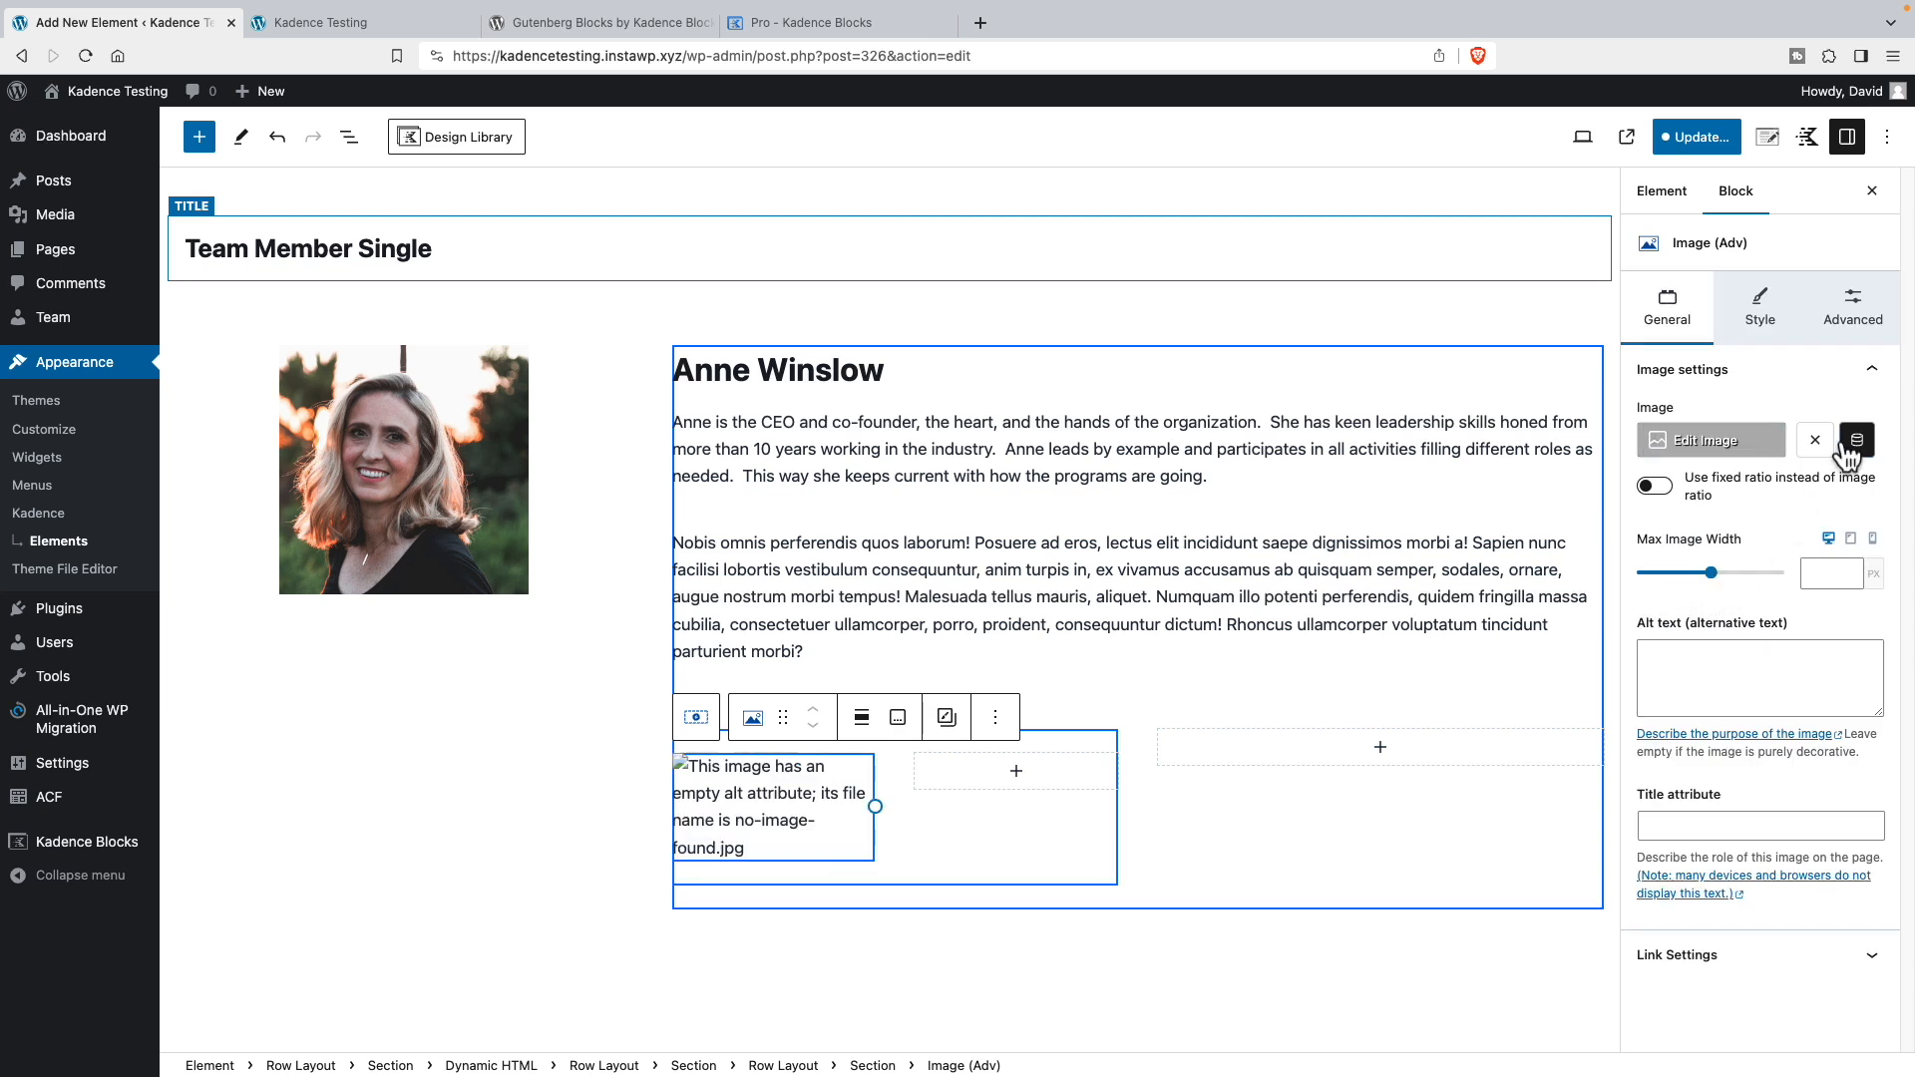
click(1855, 439)
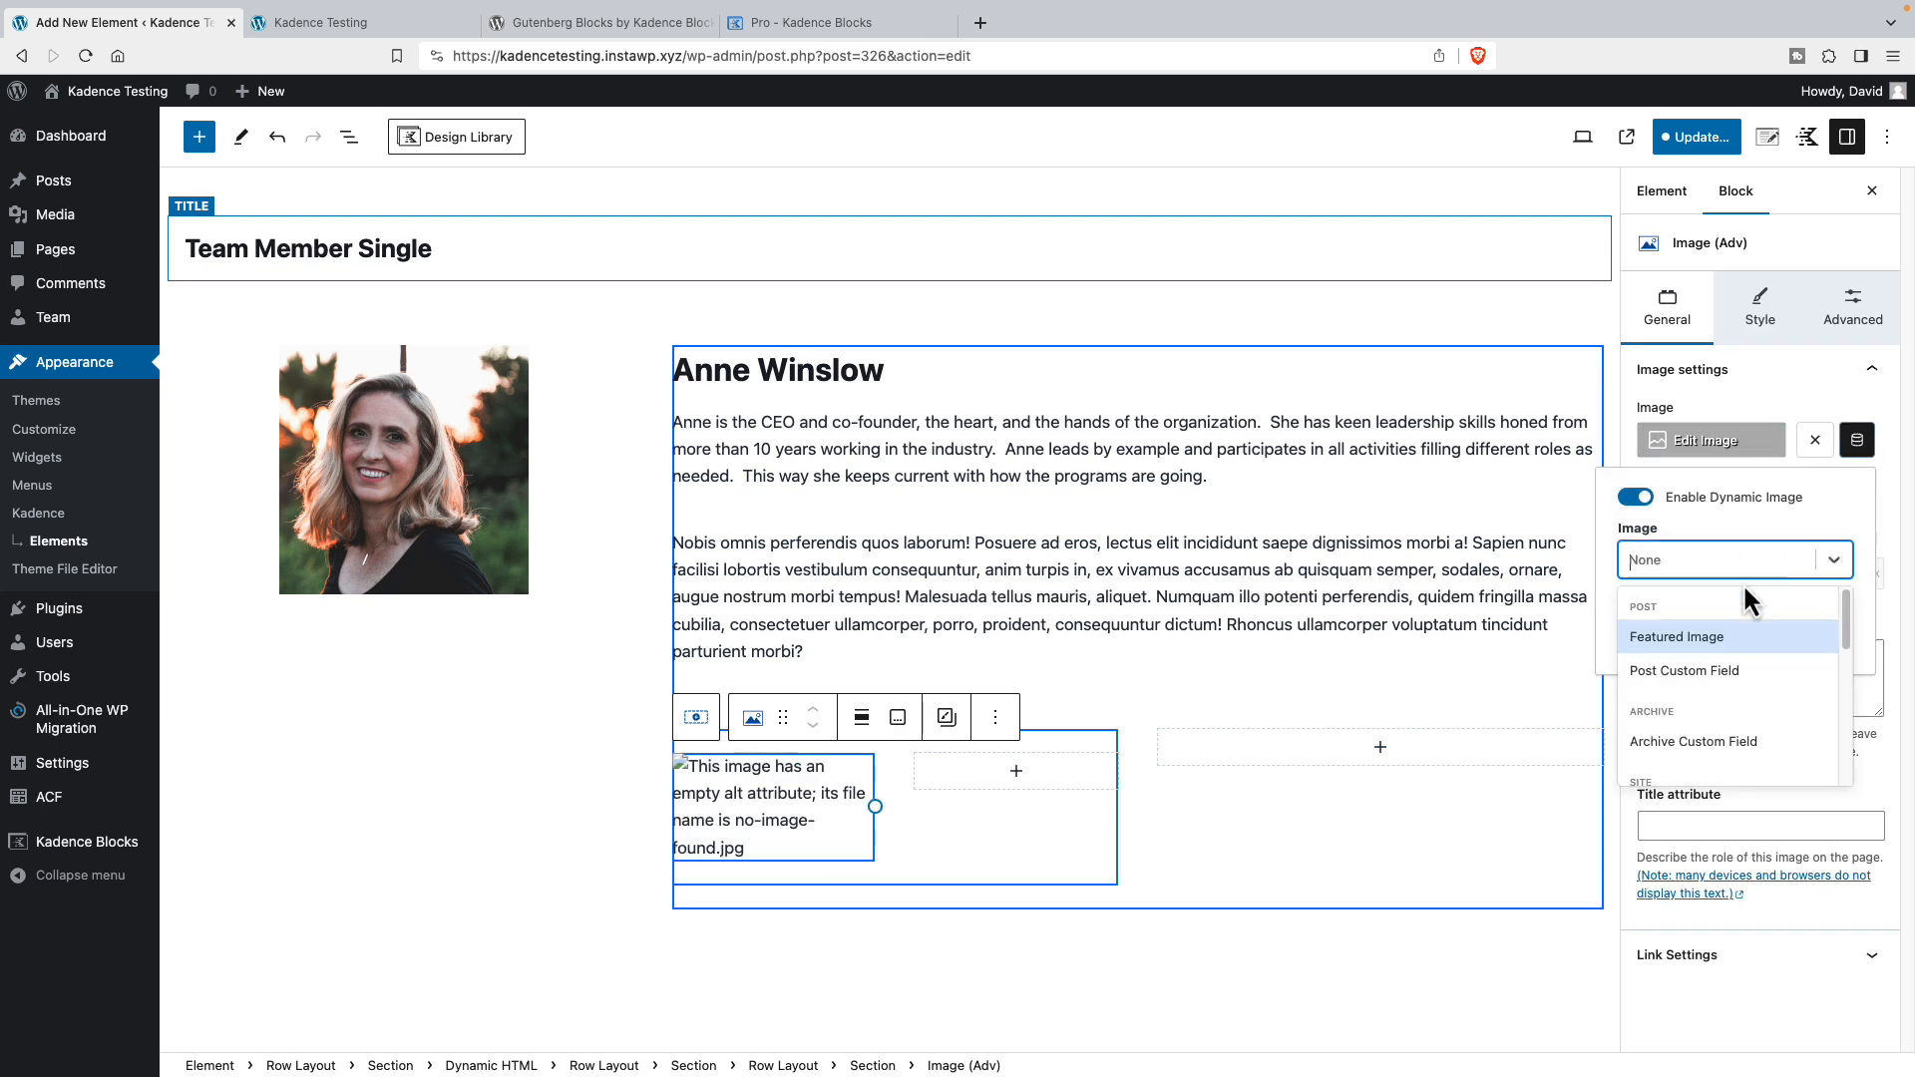
click(1683, 670)
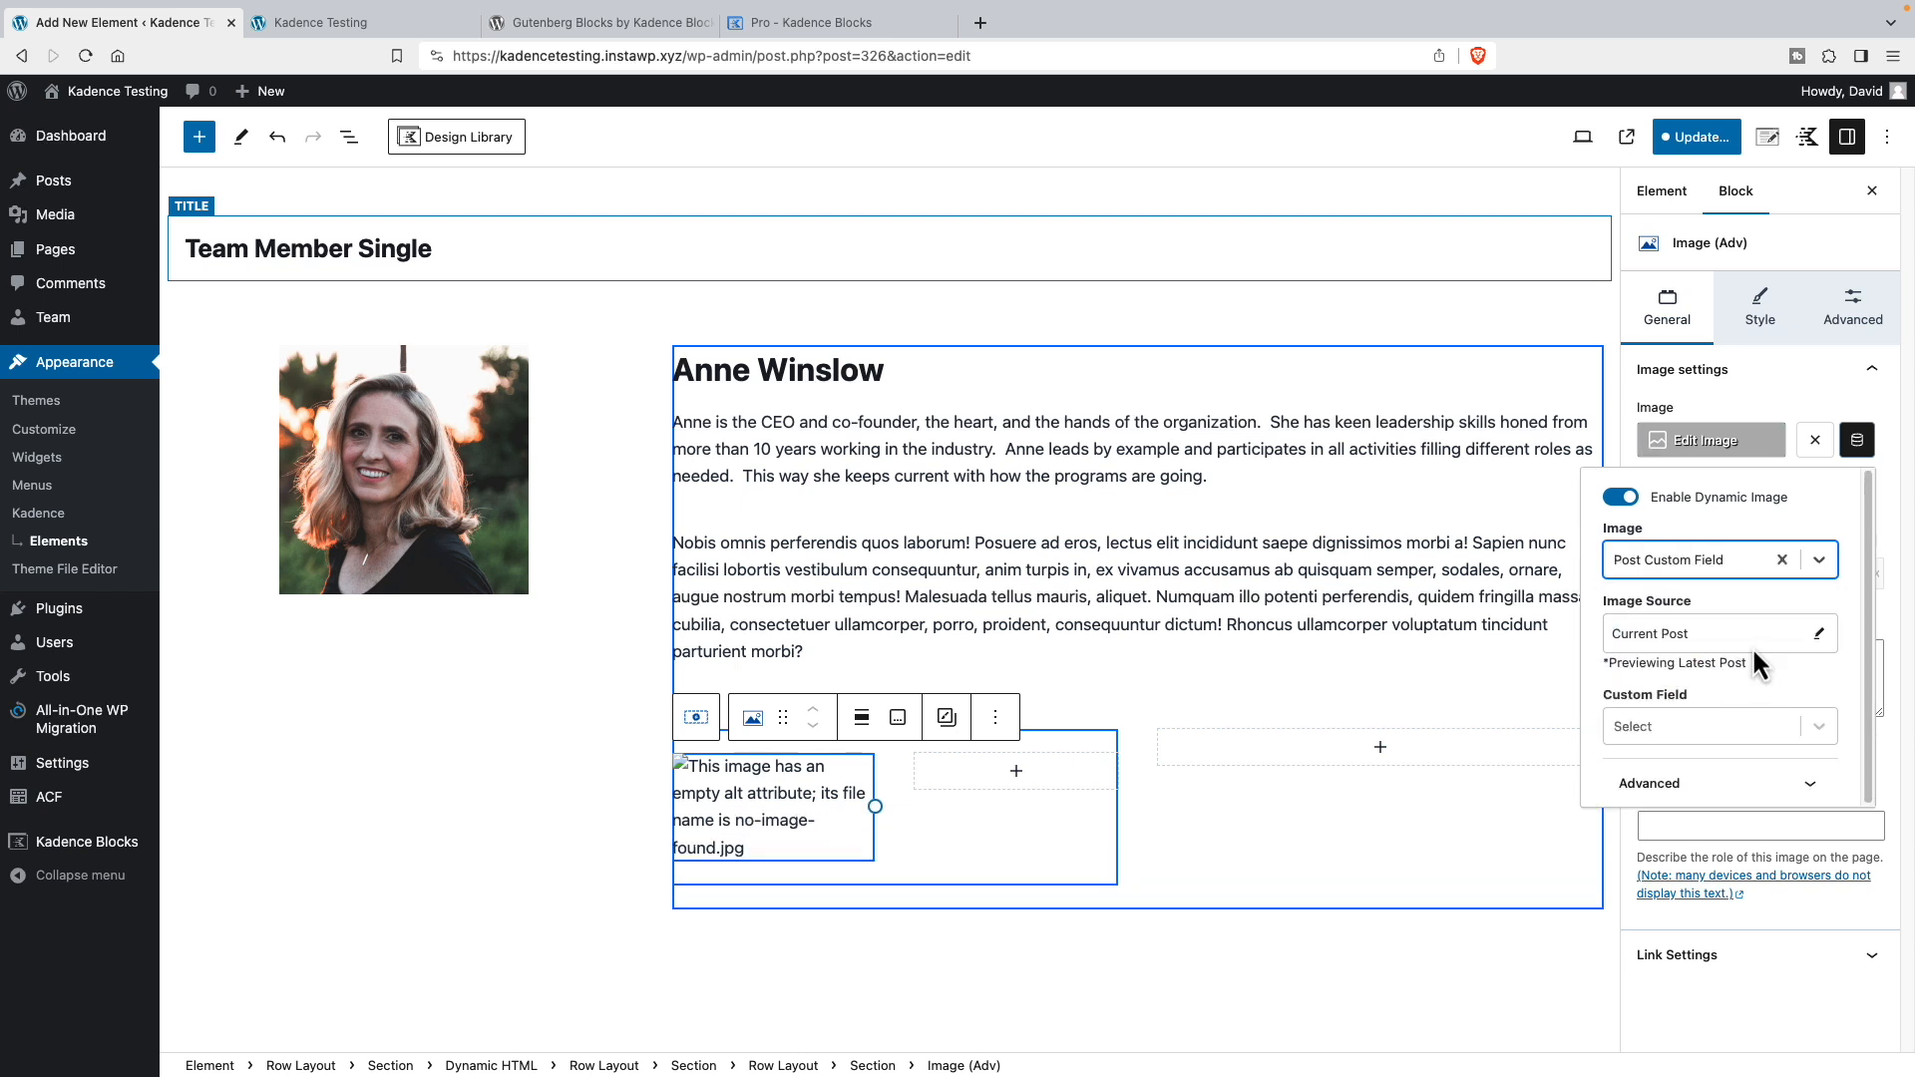
click(1709, 726)
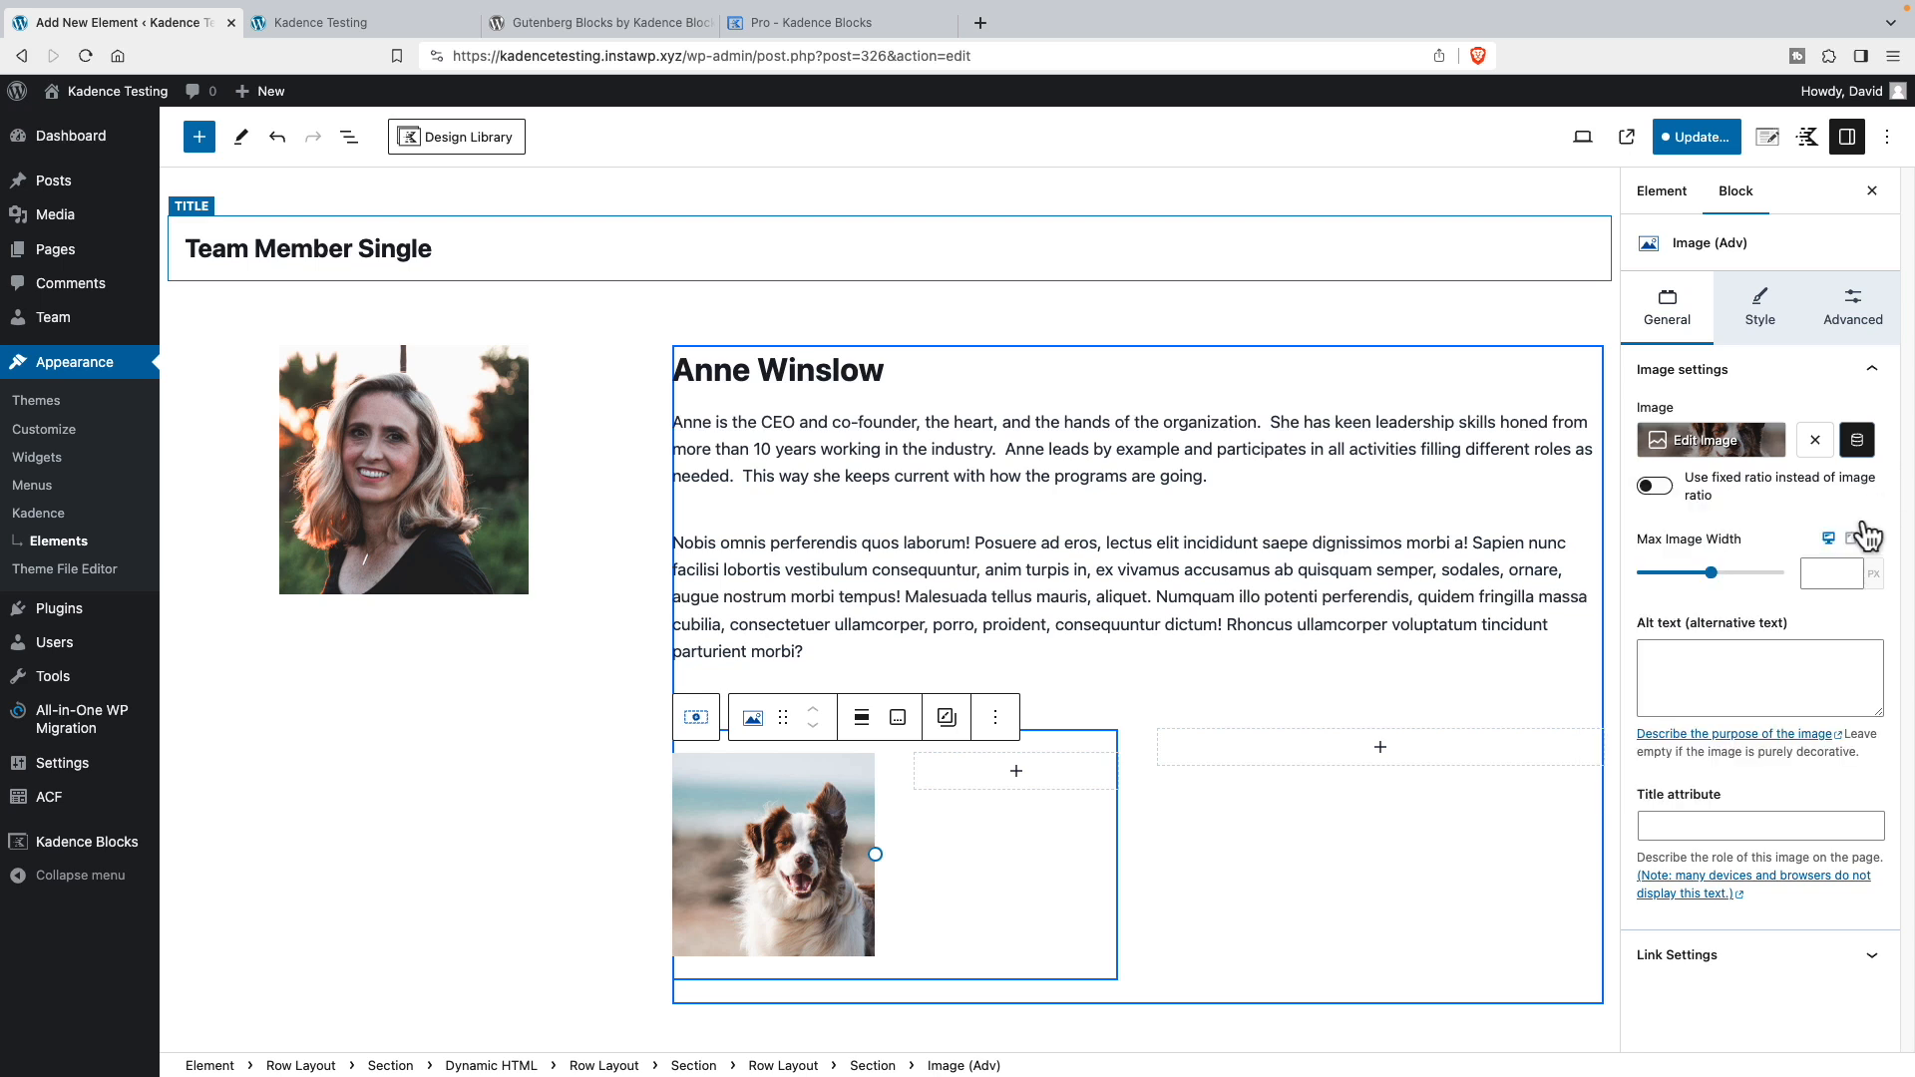
click(1829, 572)
text(150)
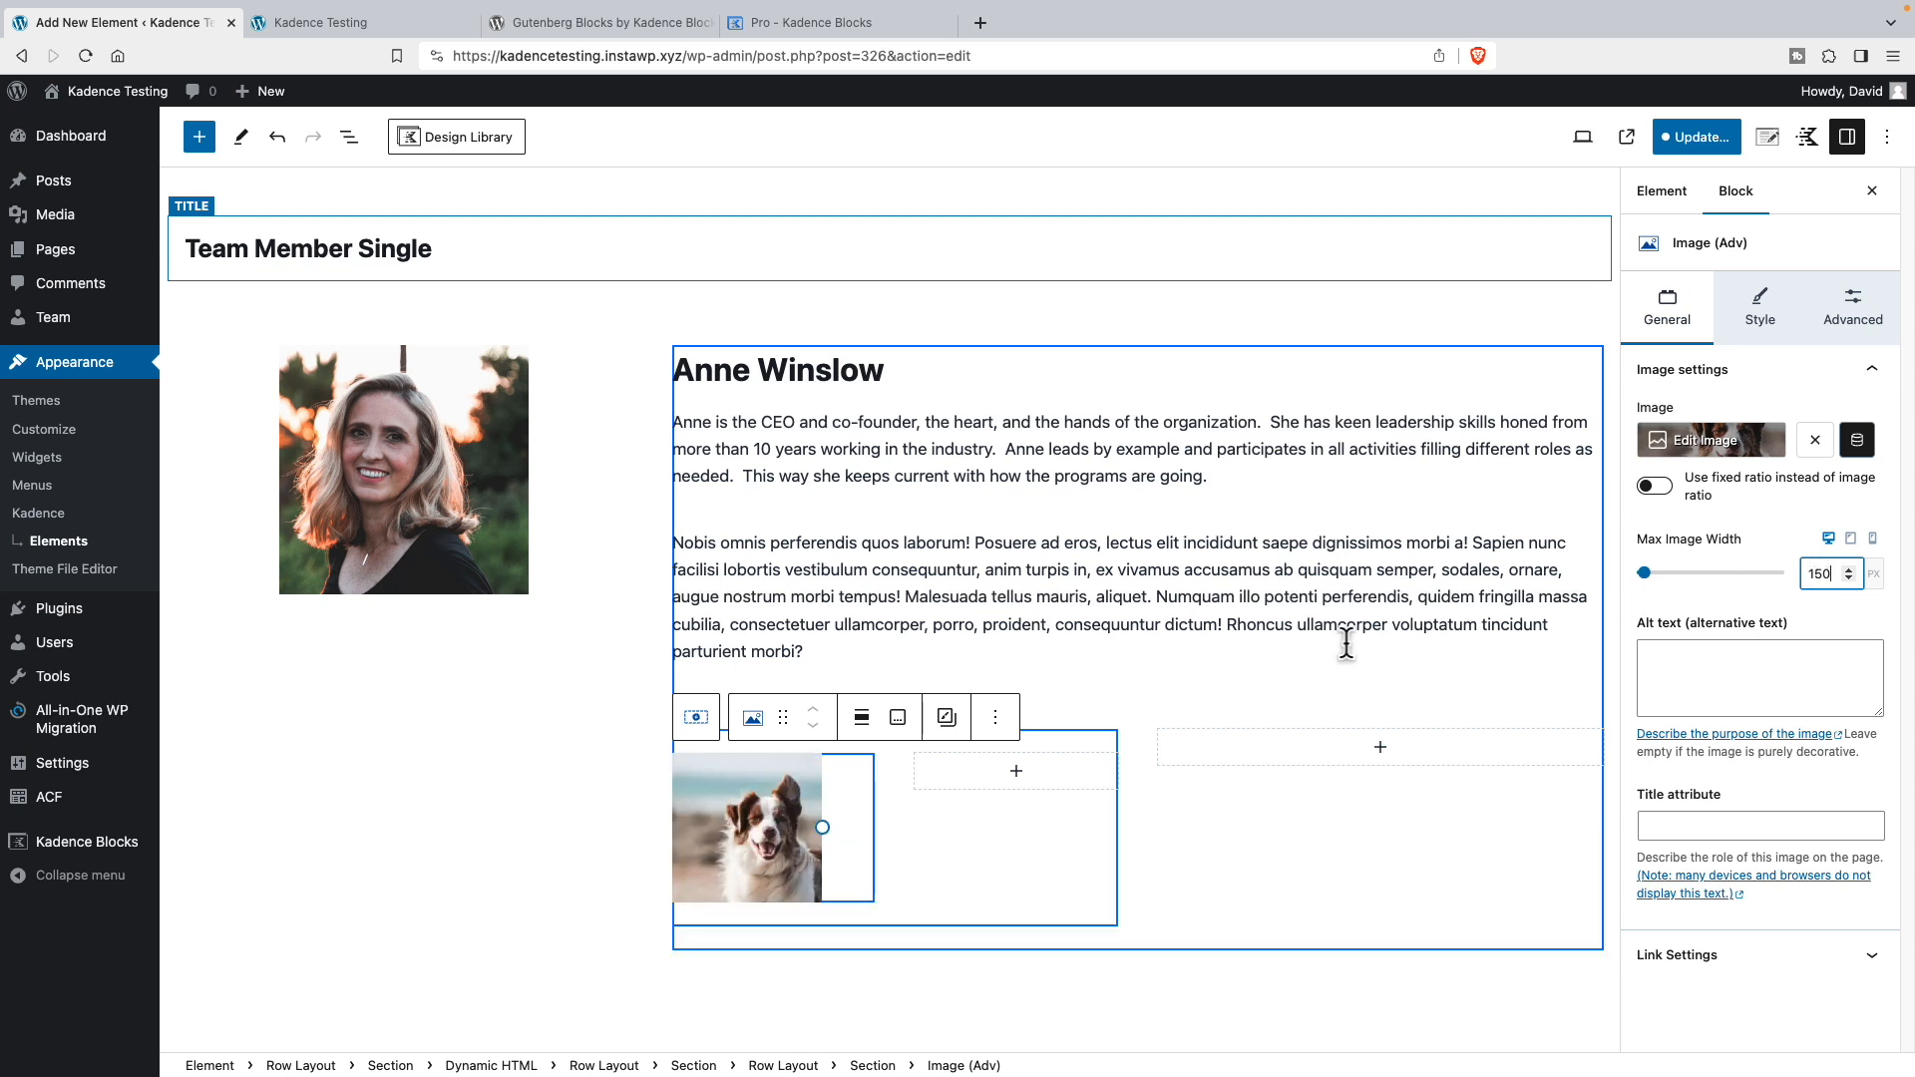
click(862, 716)
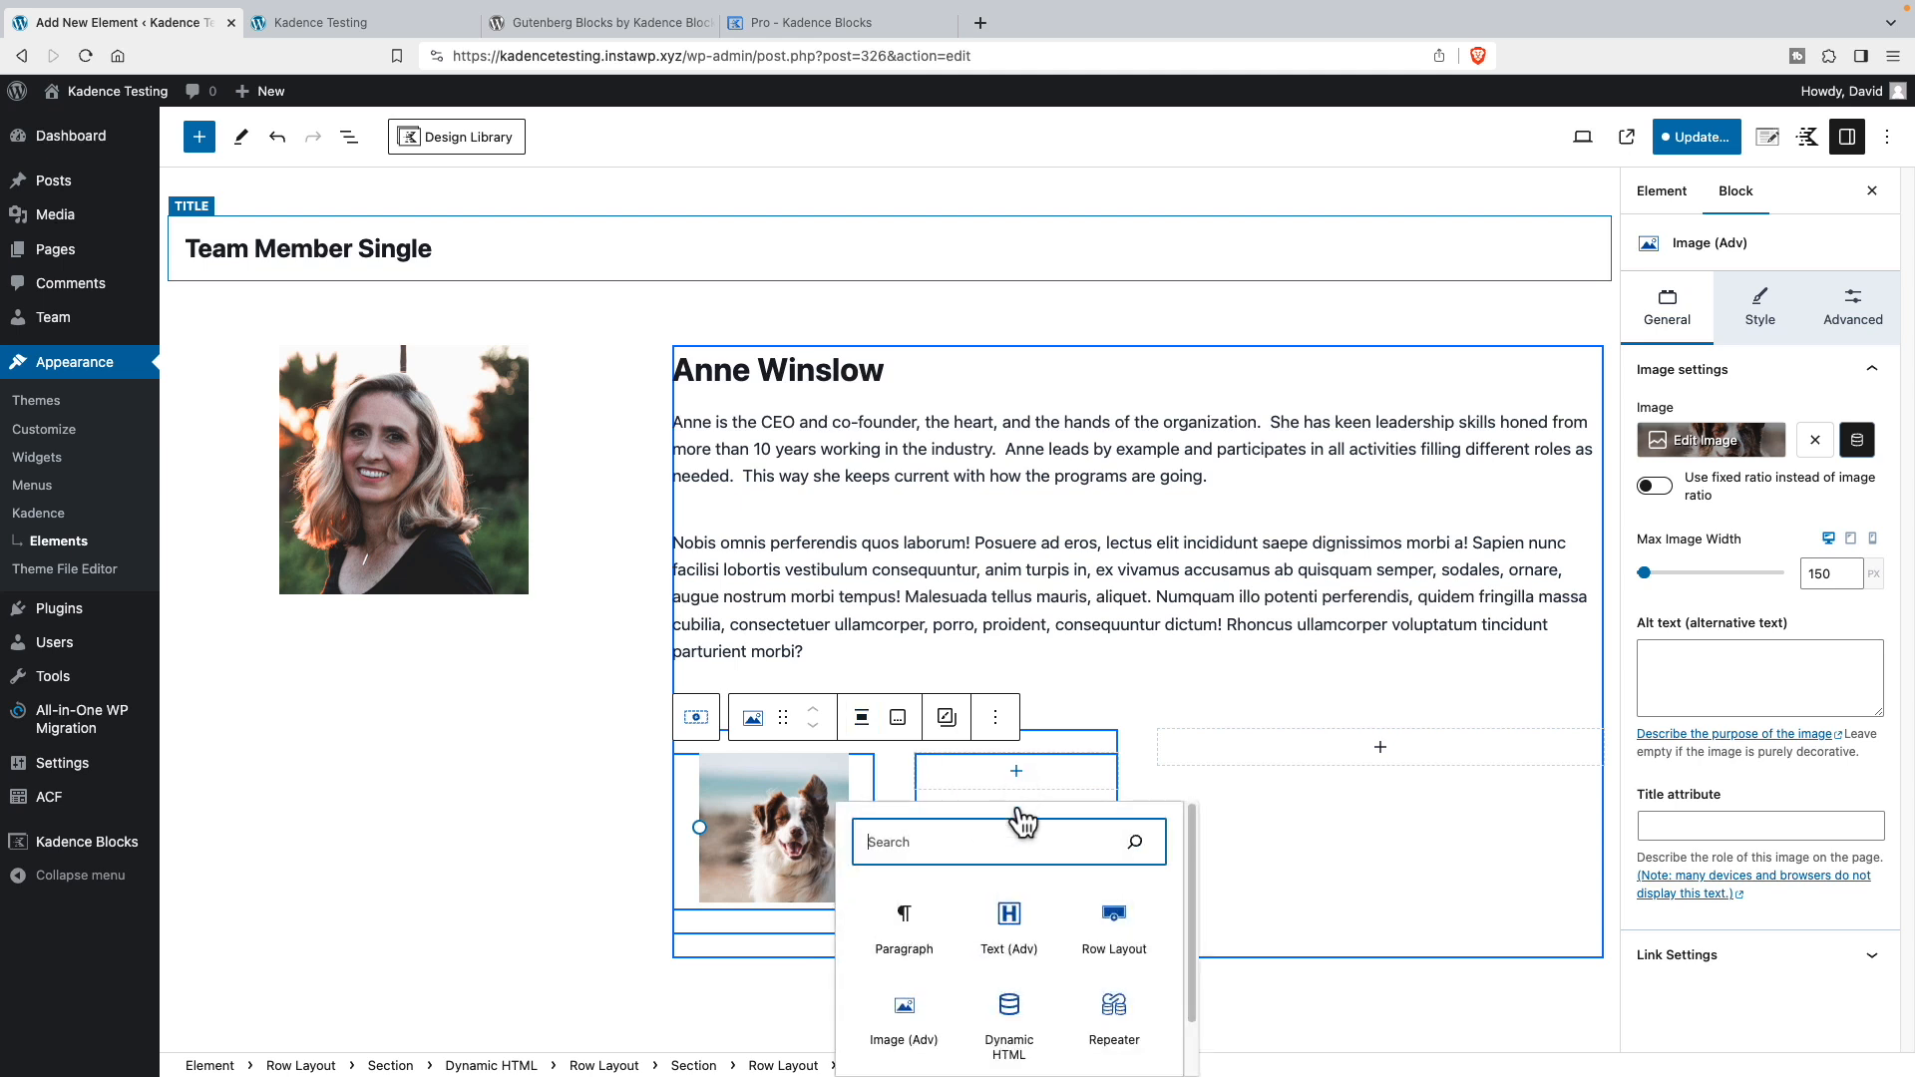
- Add a Paragraph Text (Adv) block with dynamic Post Custom Field Pet Name, showing Lucky
click(1009, 928)
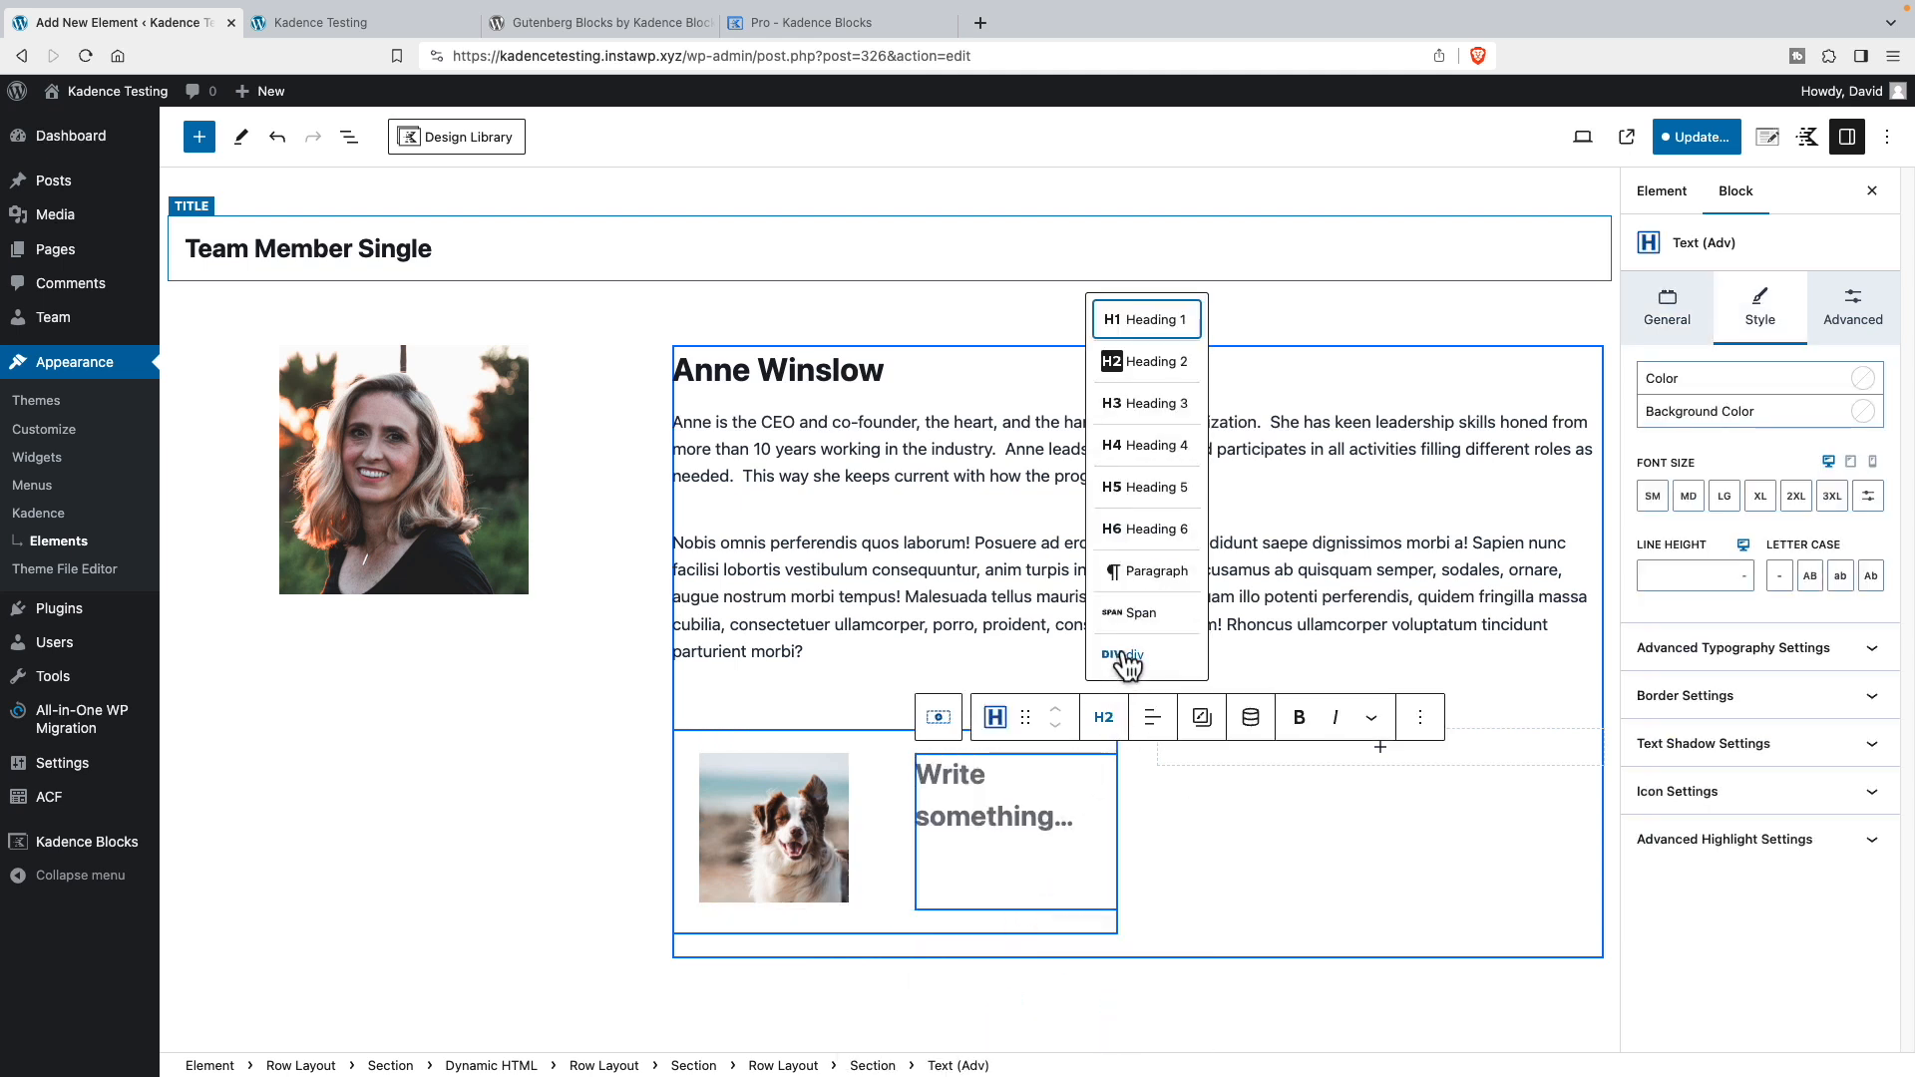
click(1143, 570)
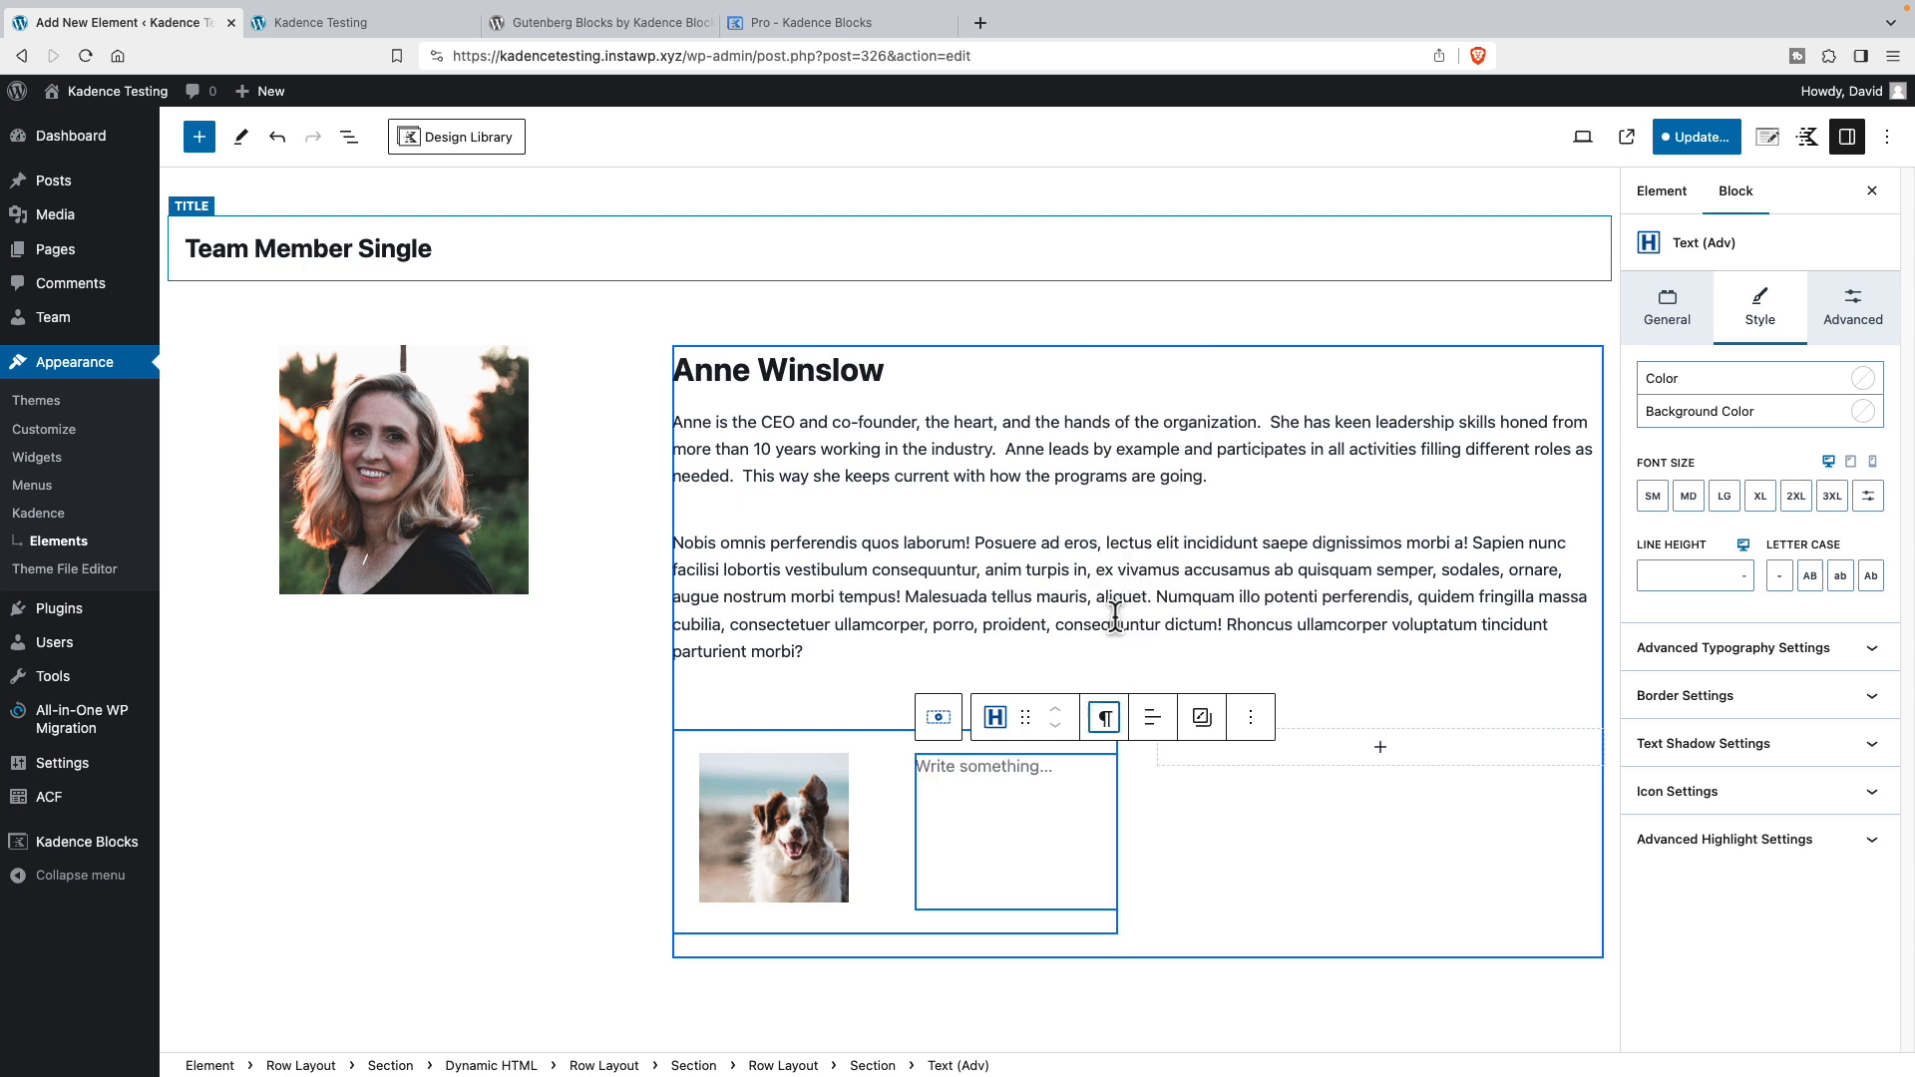
click(1250, 716)
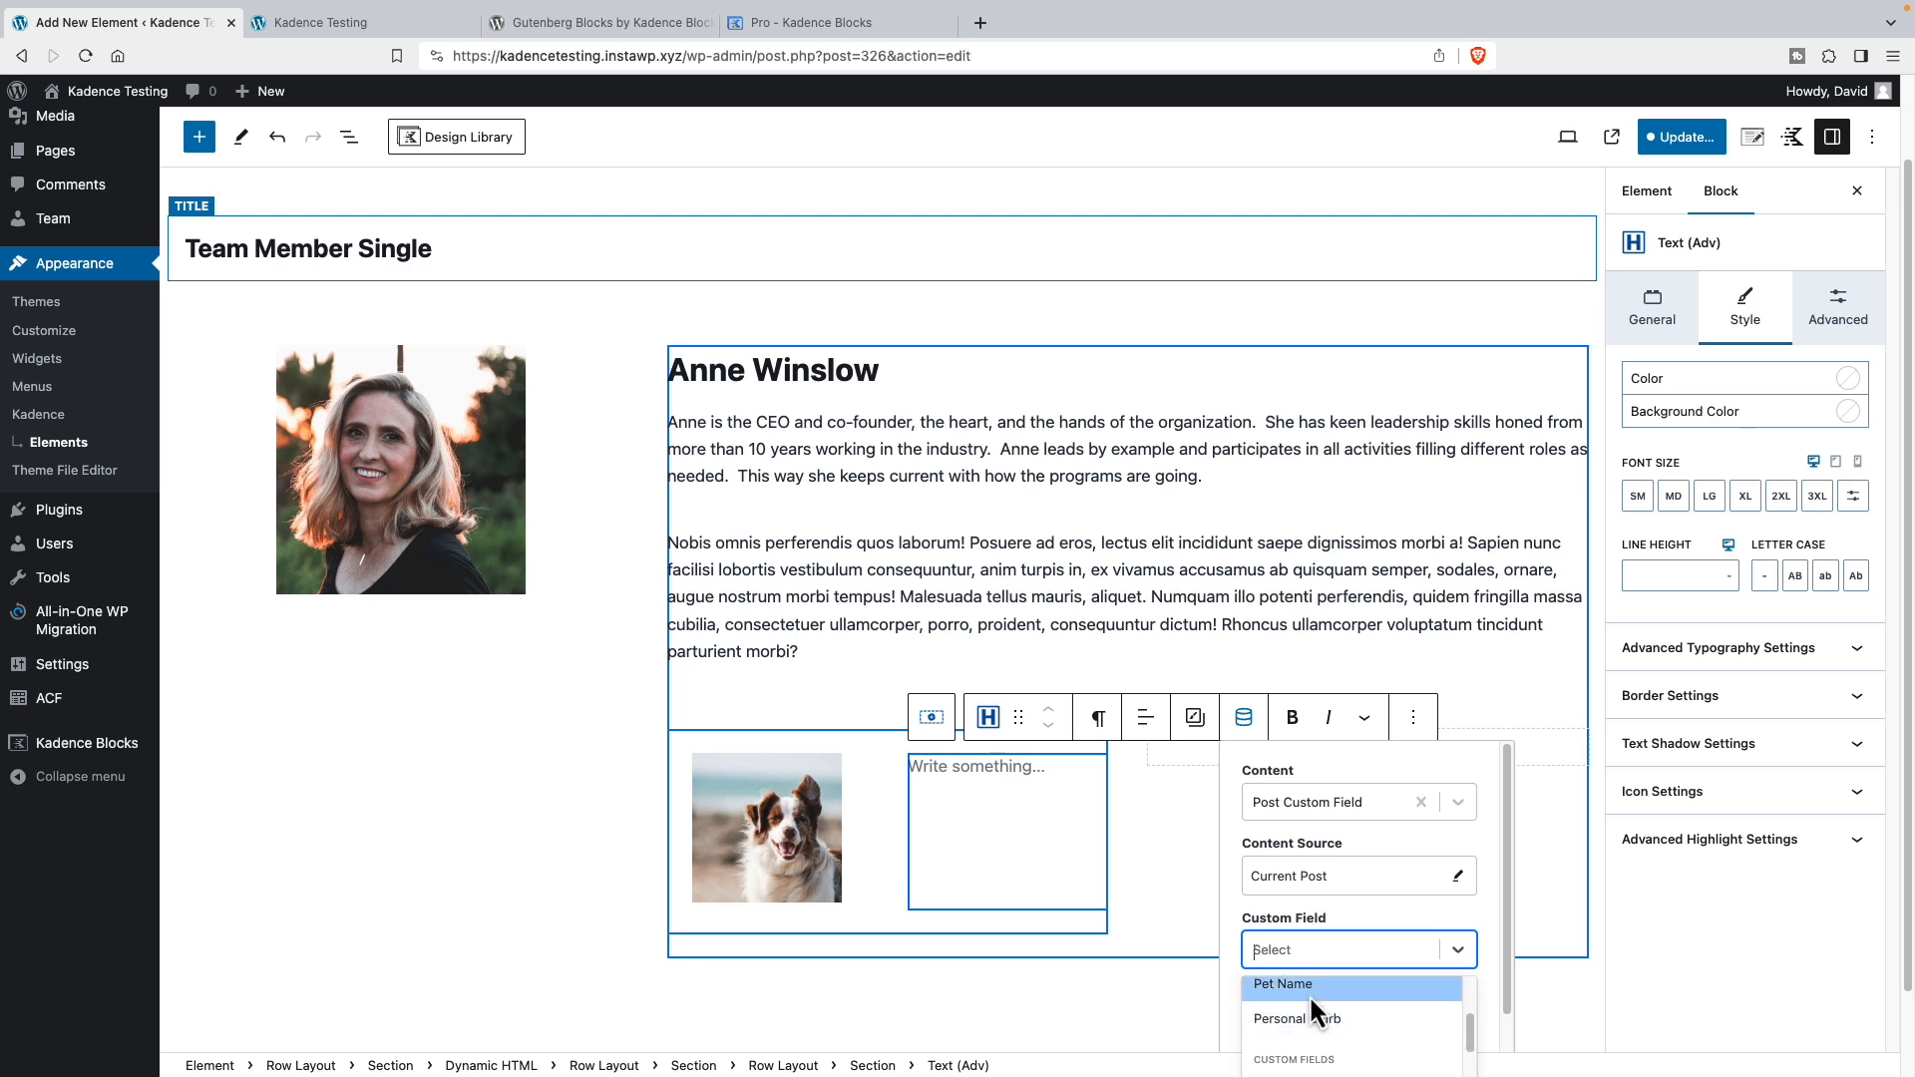
click(1282, 983)
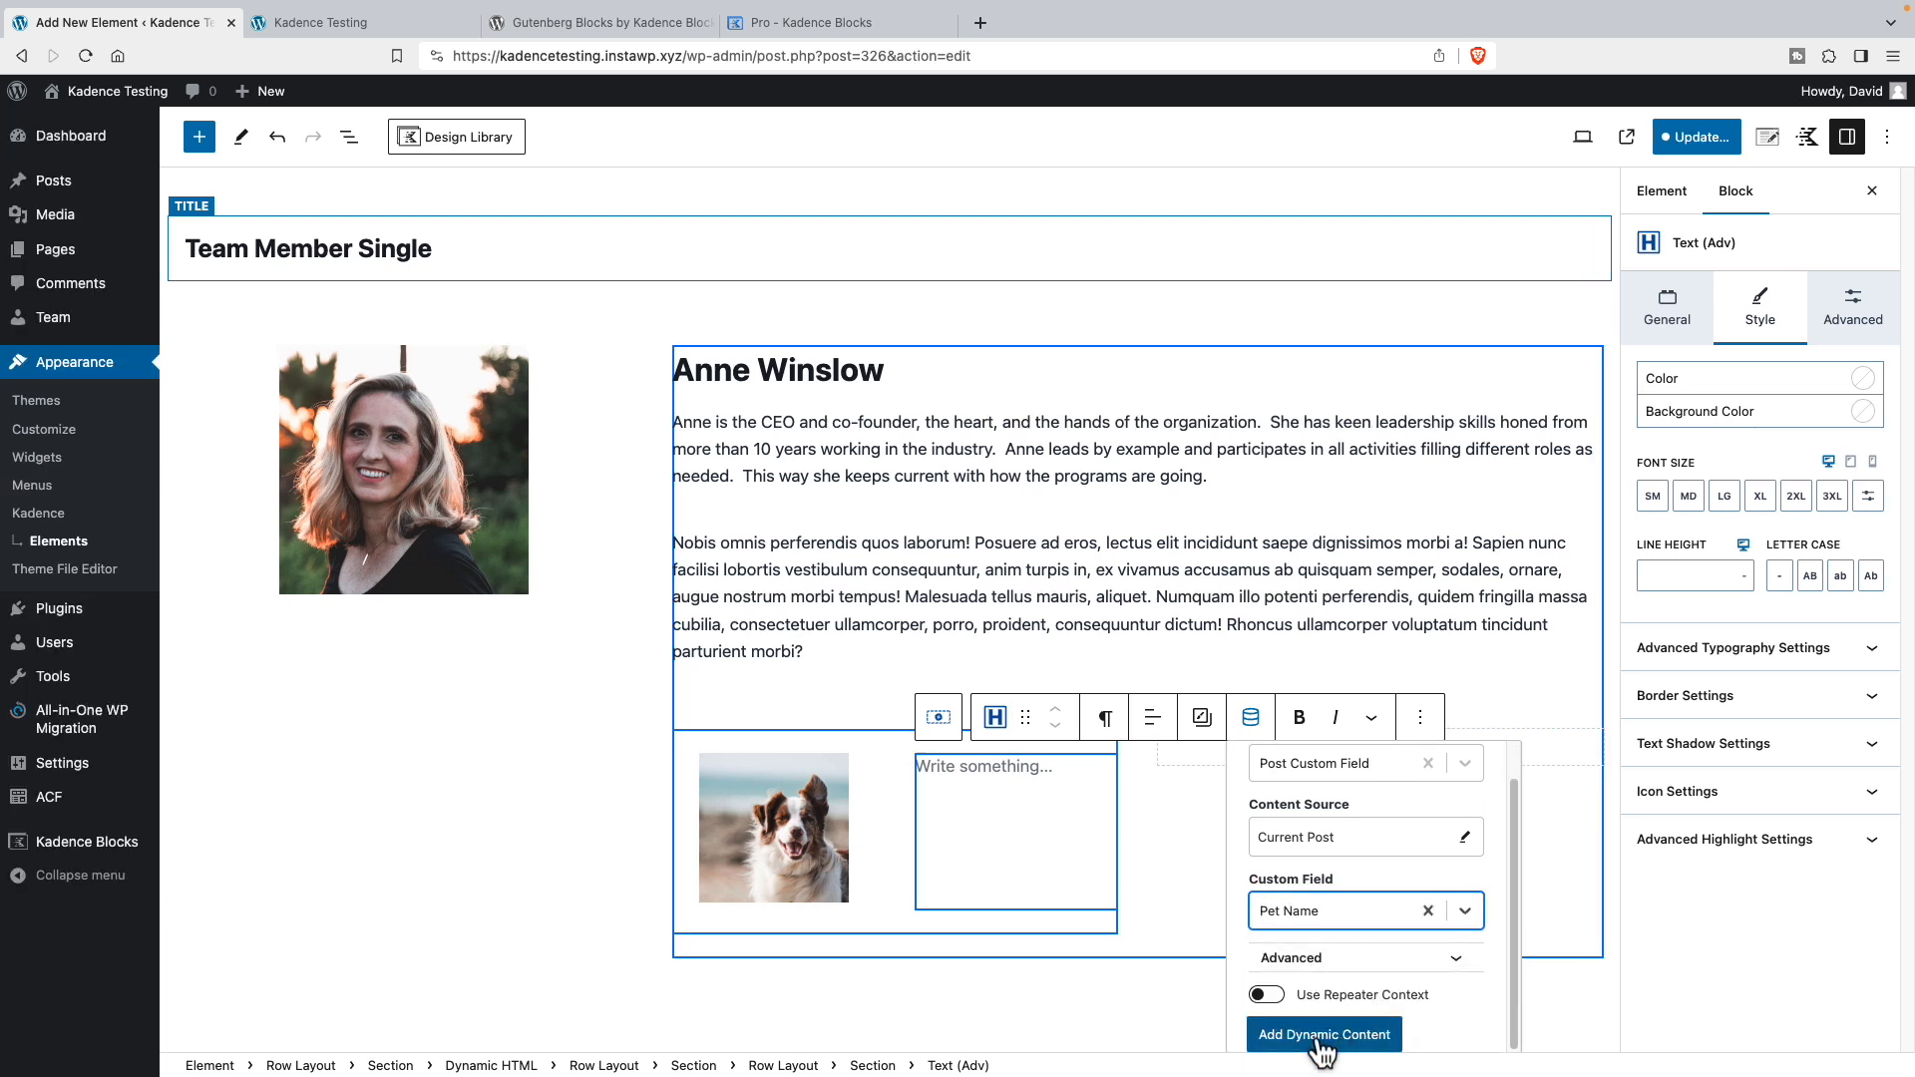
click(1322, 1035)
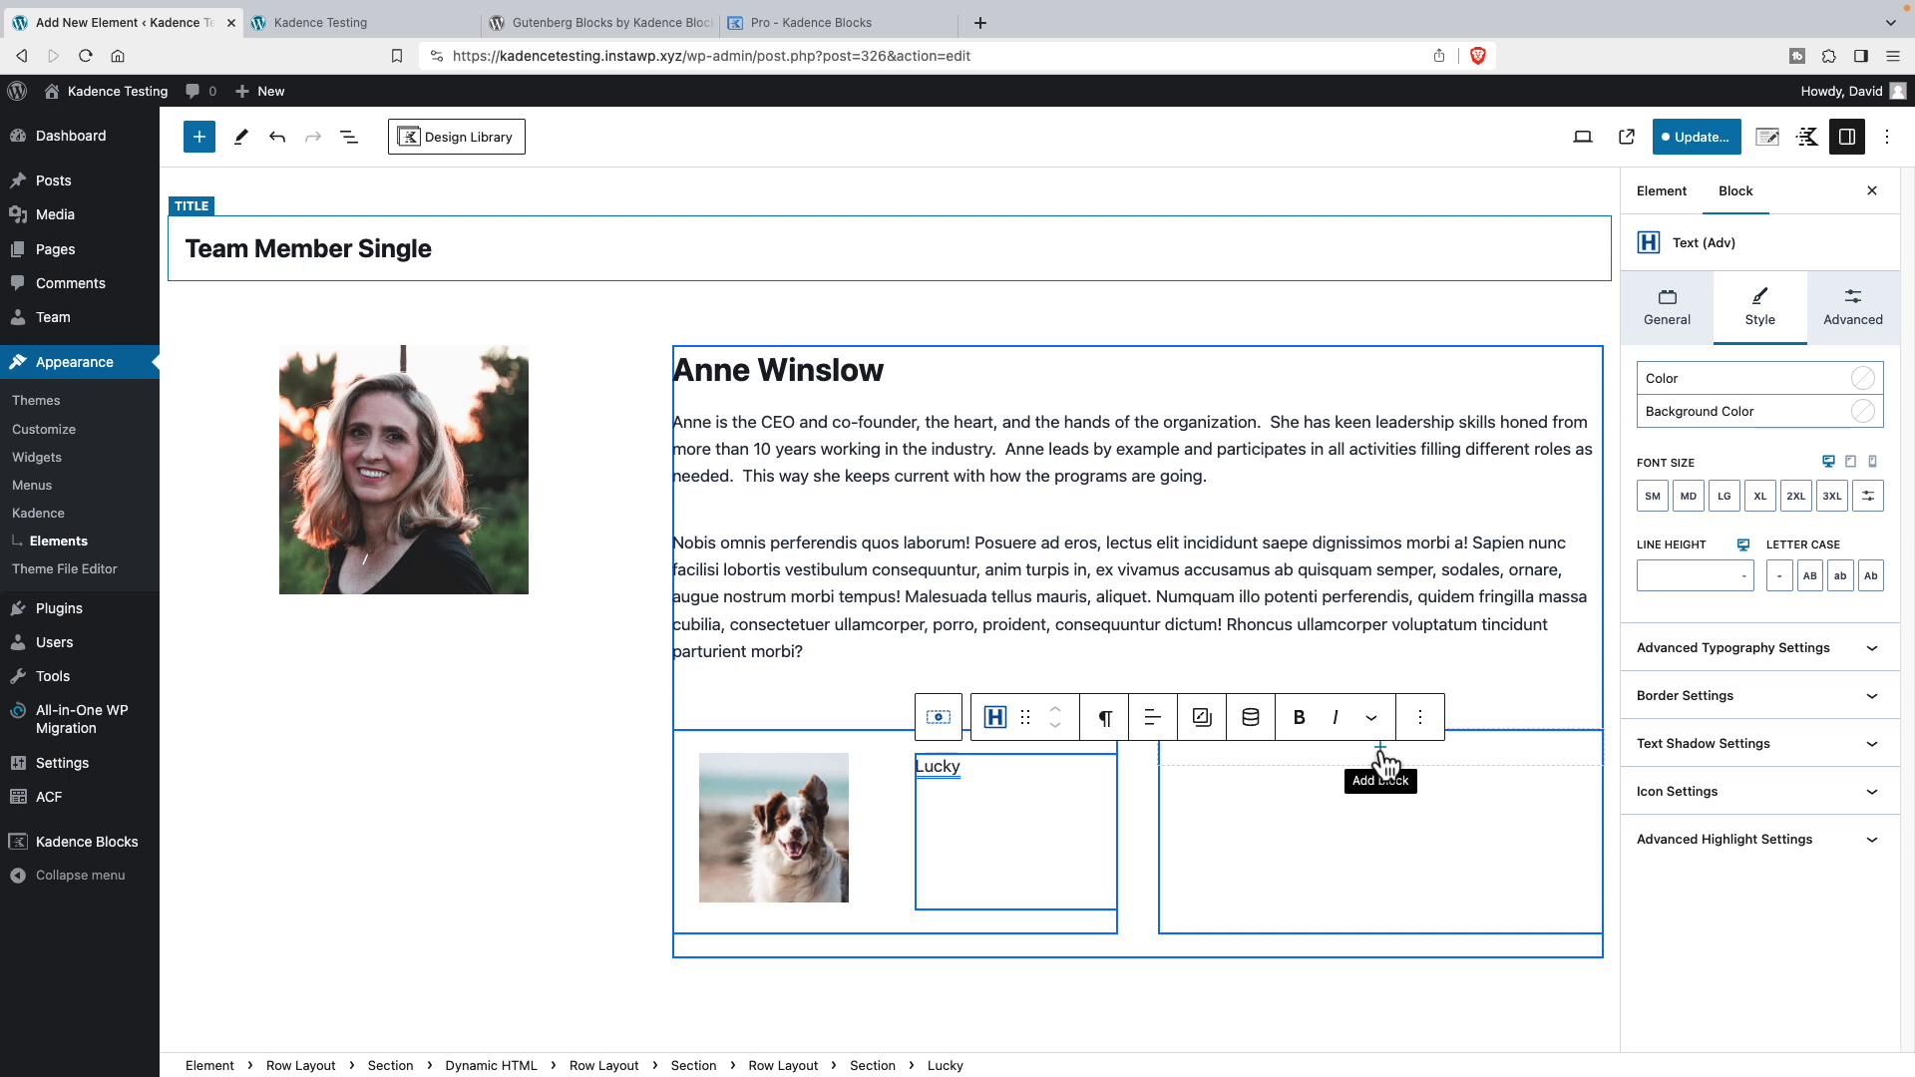
click(1380, 748)
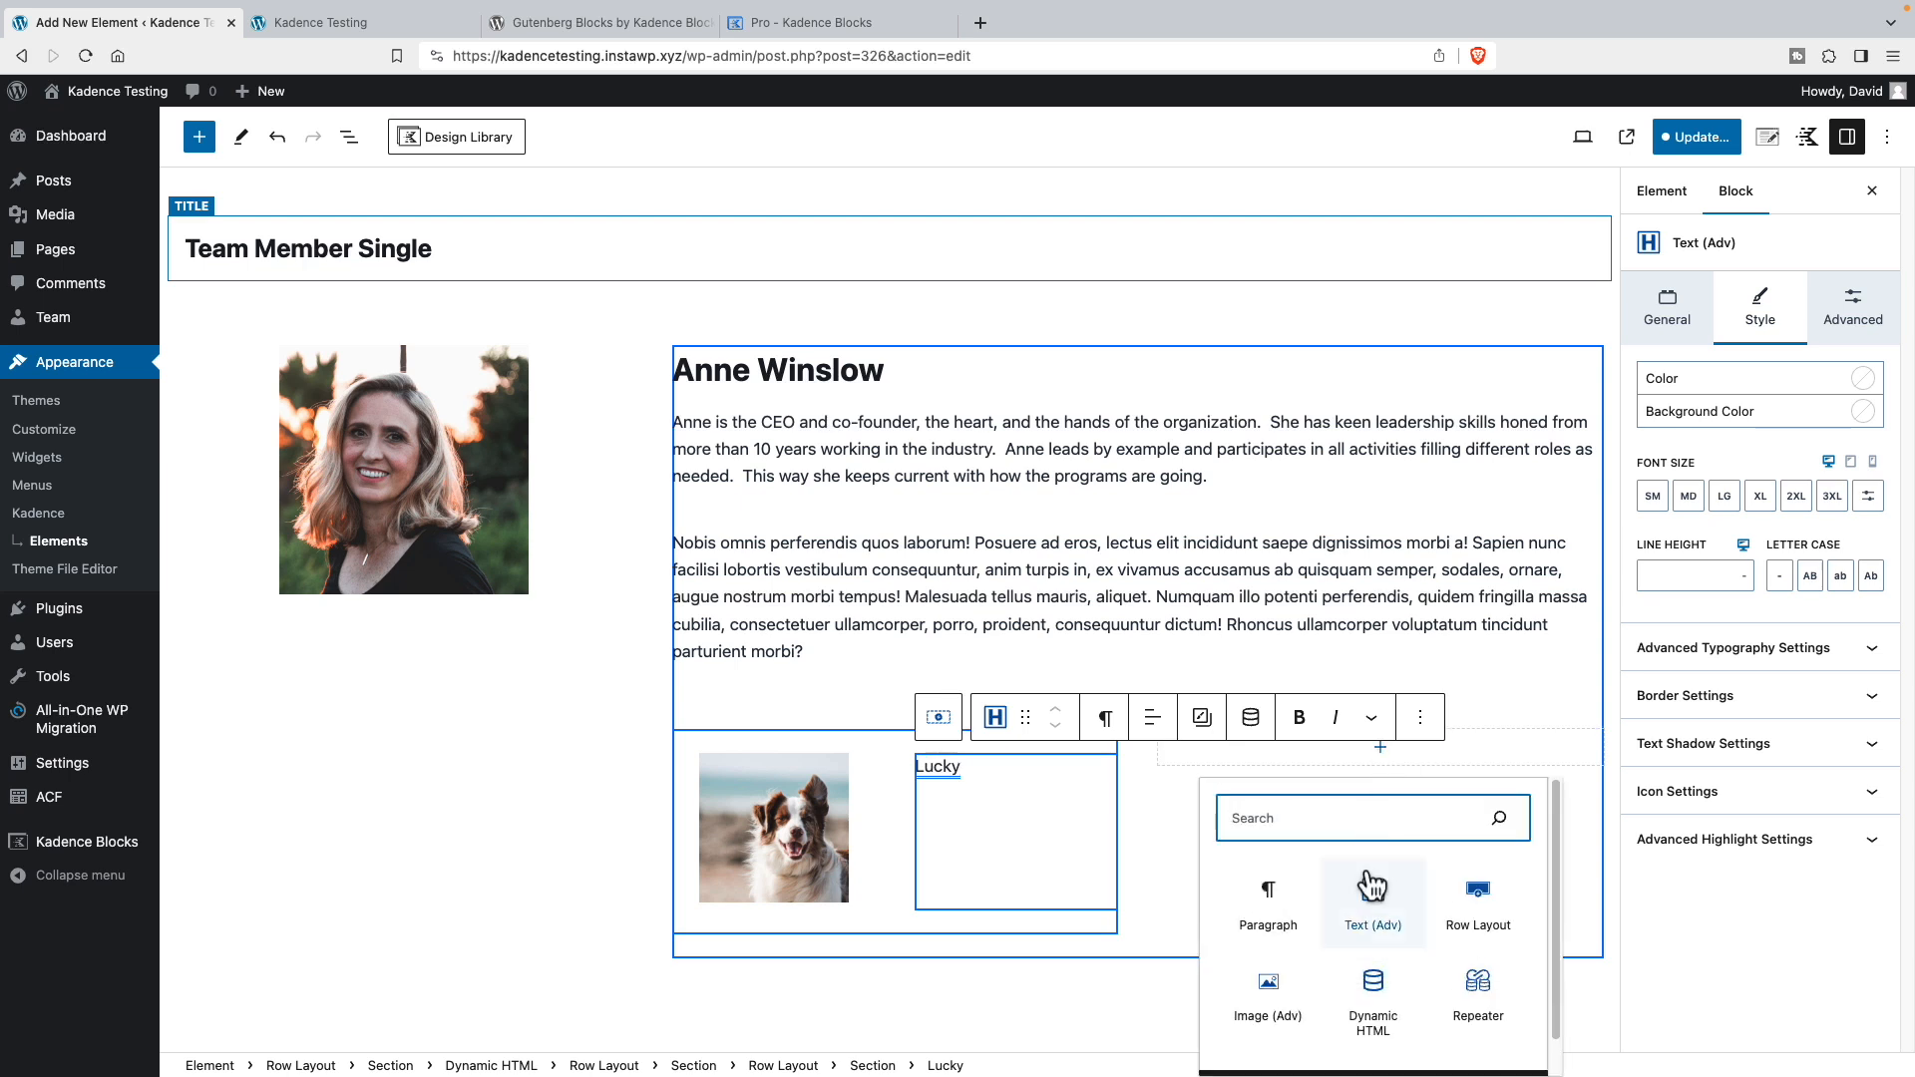
- Insert a Dynamic HTML block showing the Personal Blurb custom field, and give the dog image alt text 'Pet photo'
click(1372, 995)
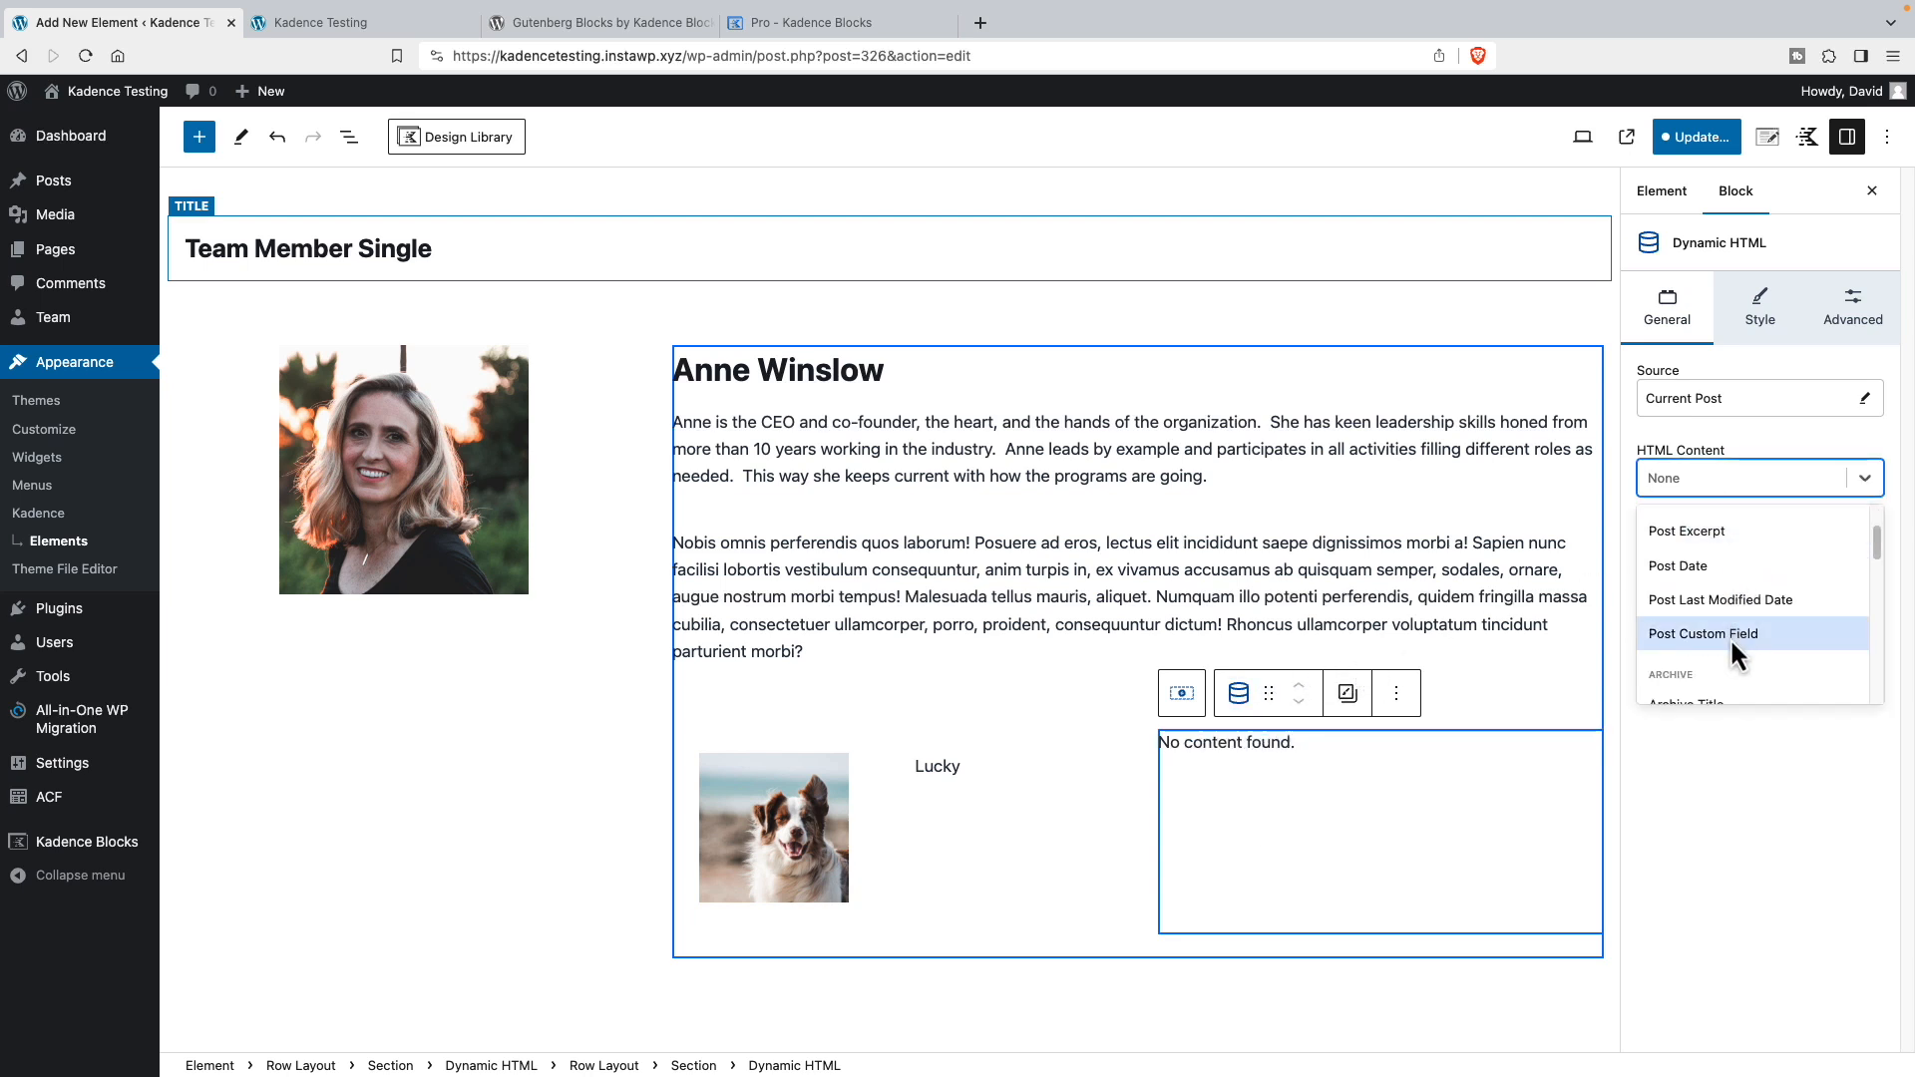
click(1701, 632)
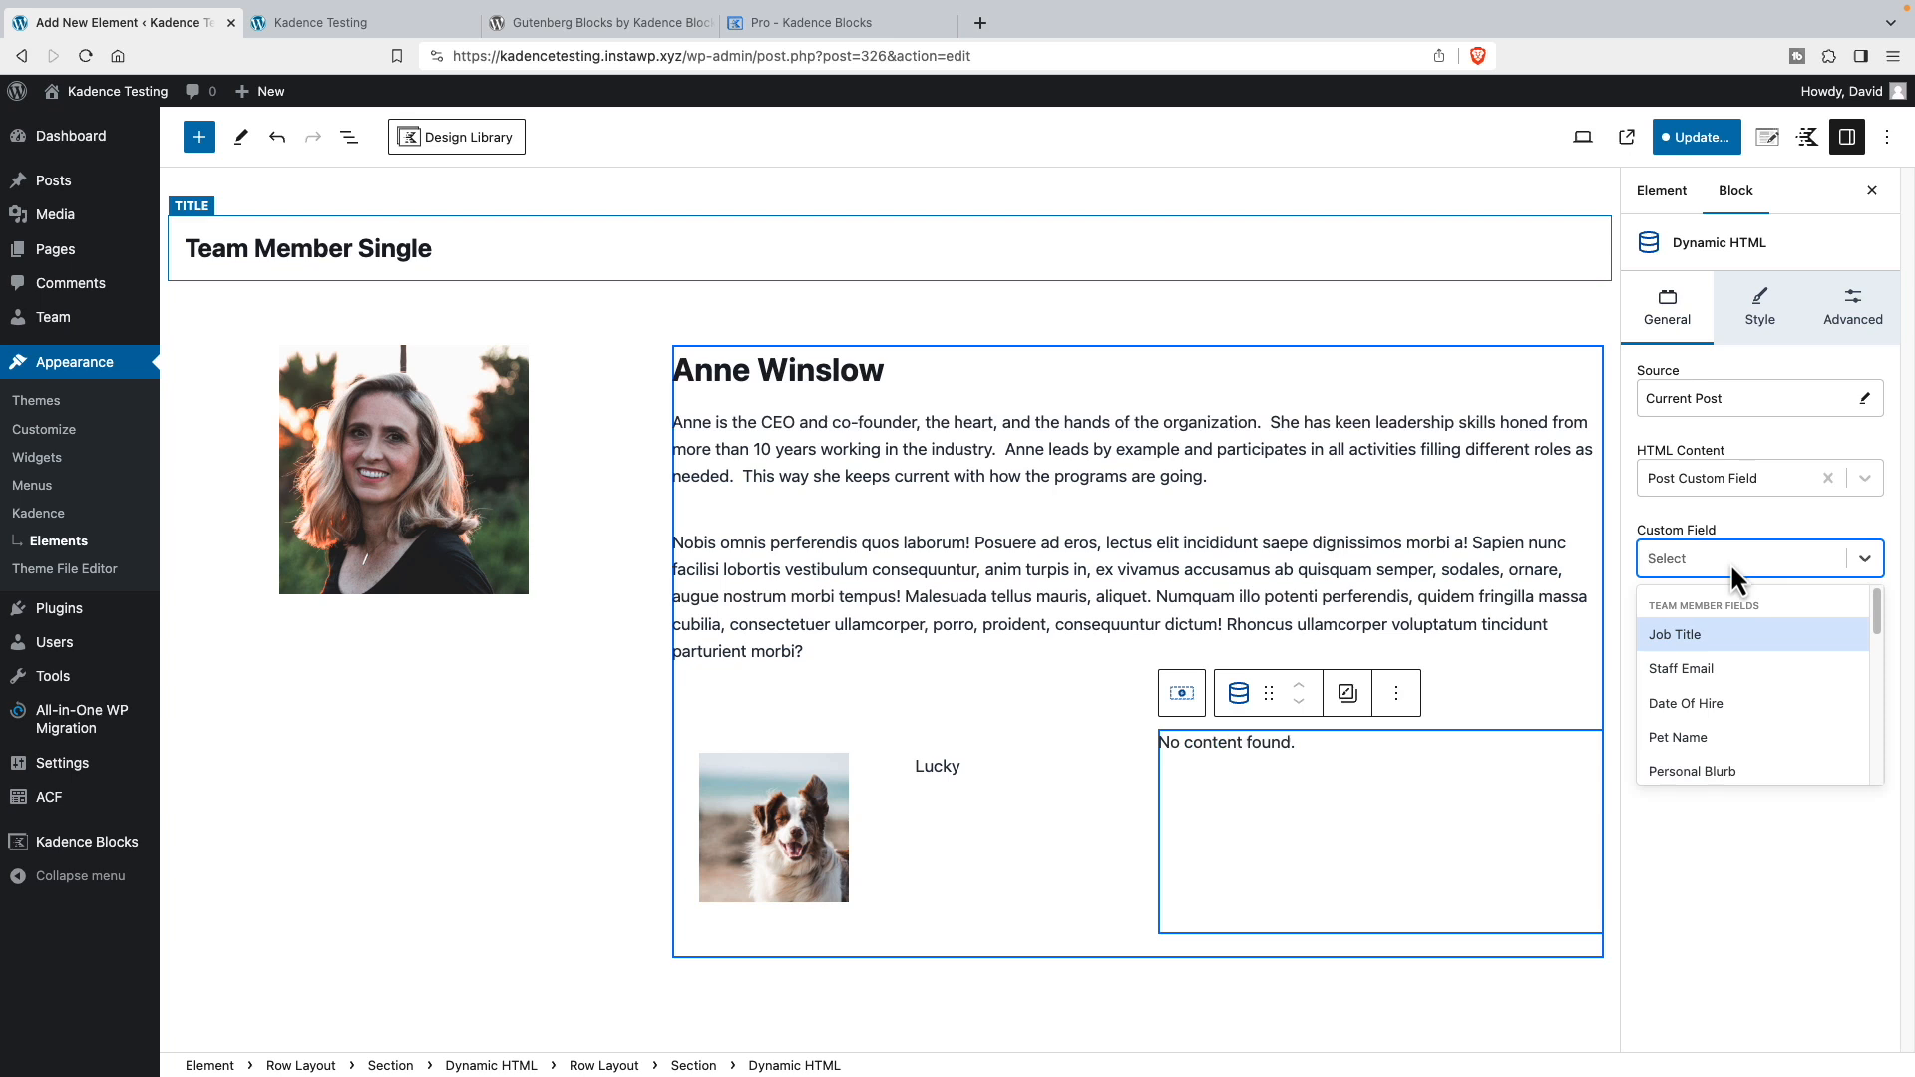
click(1691, 770)
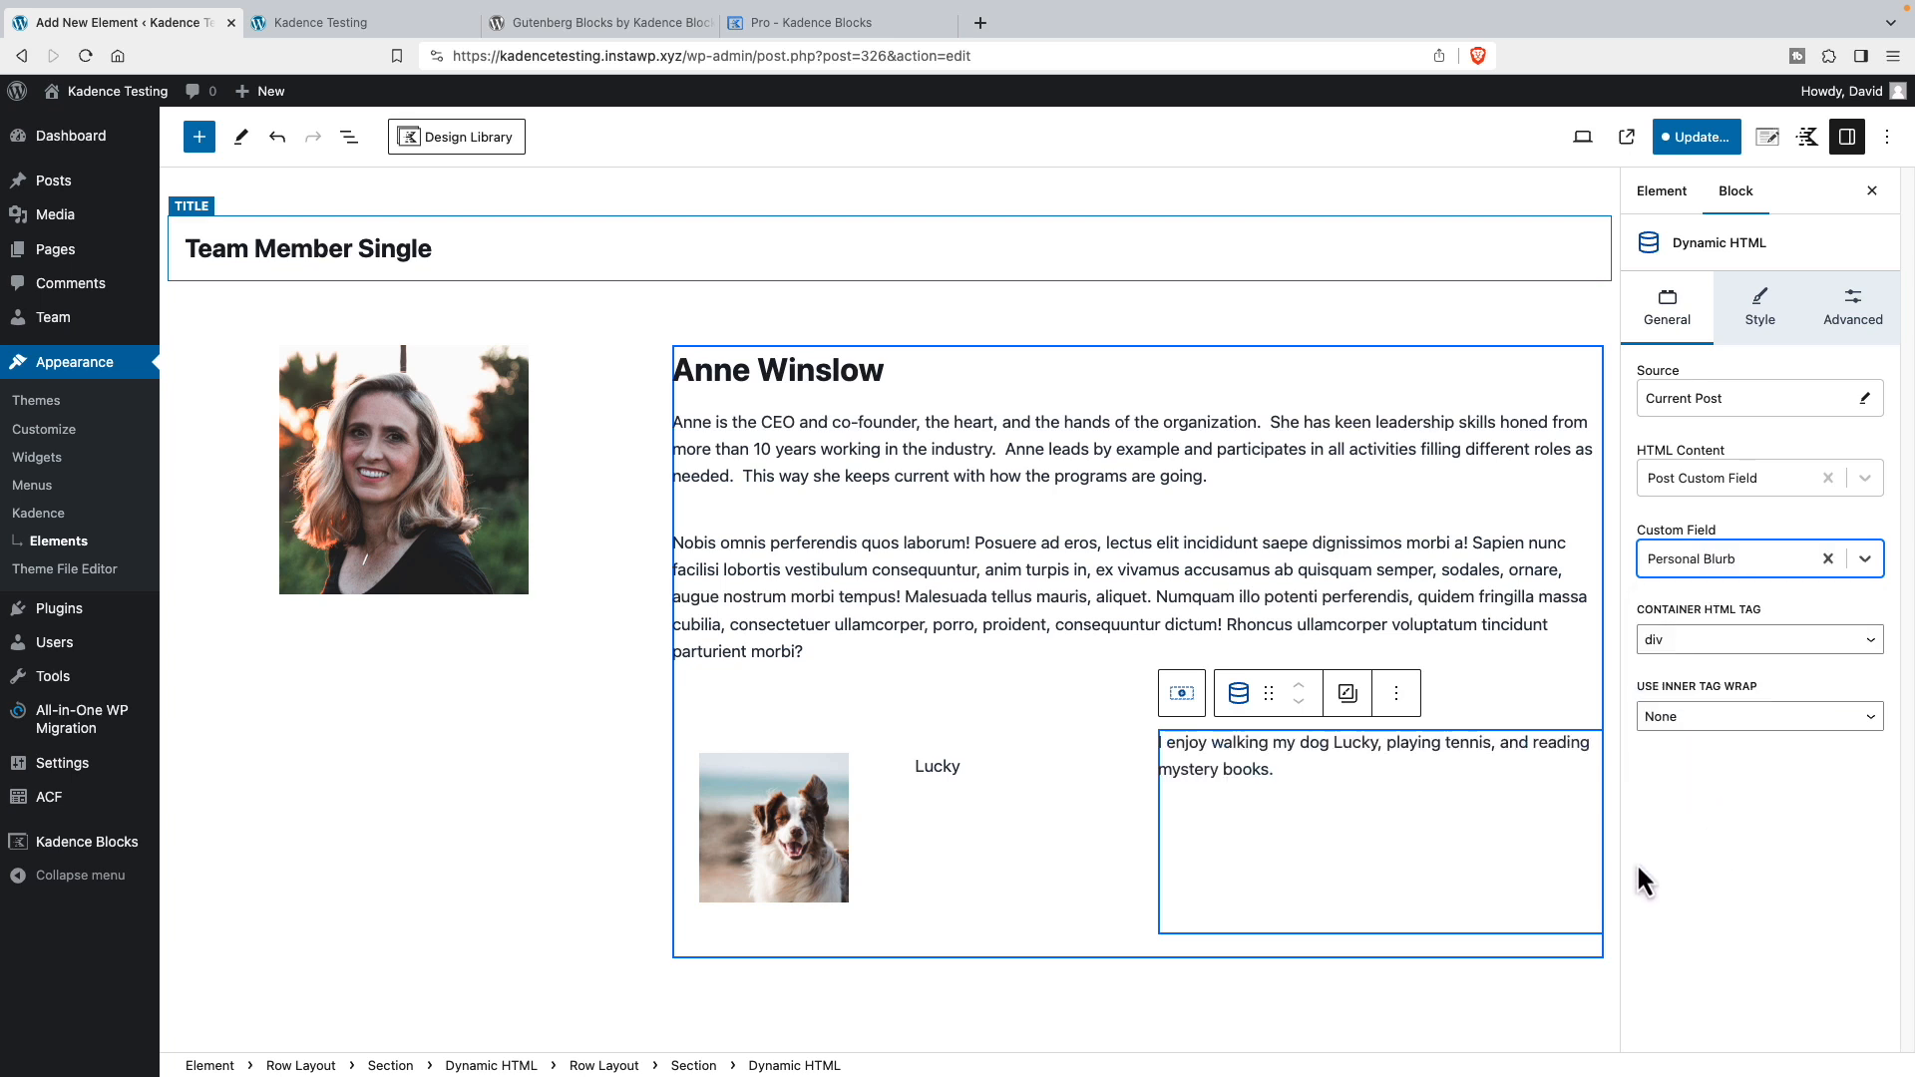
click(772, 825)
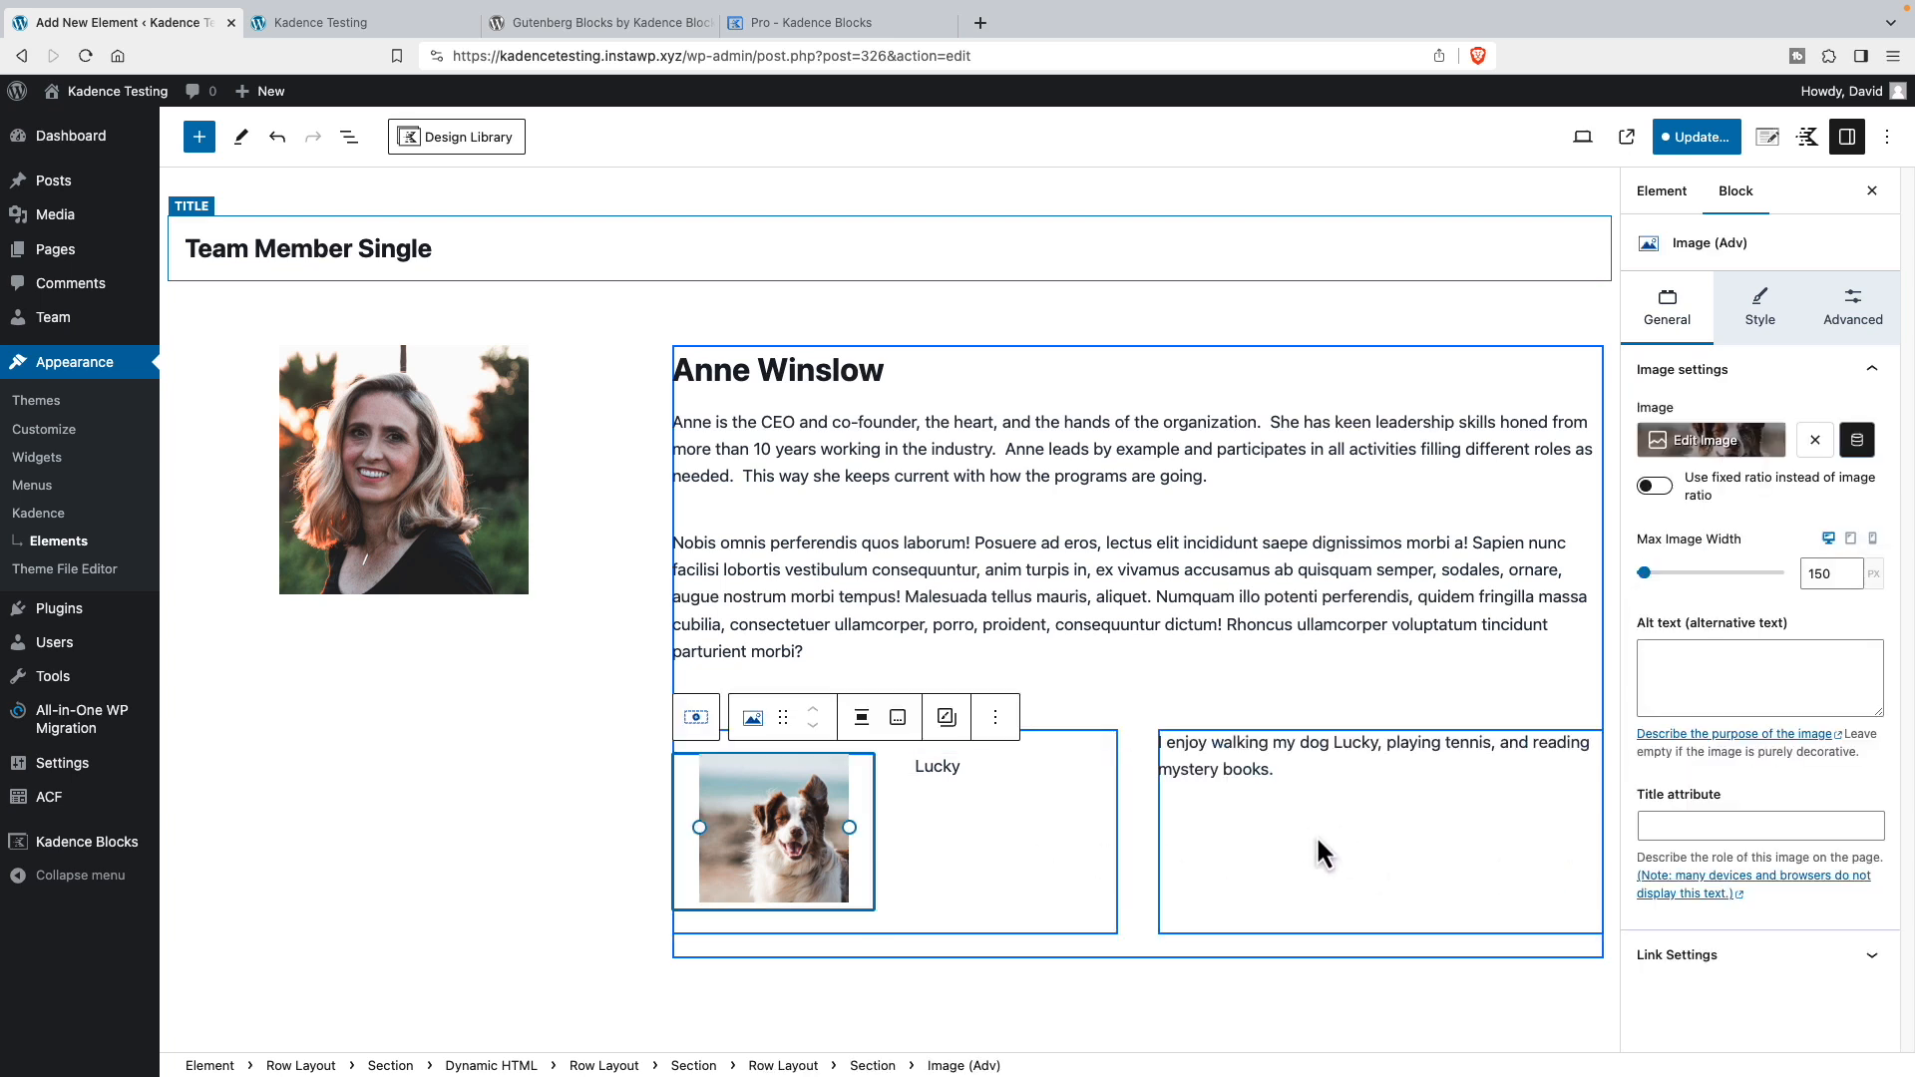
text(Pet photo)
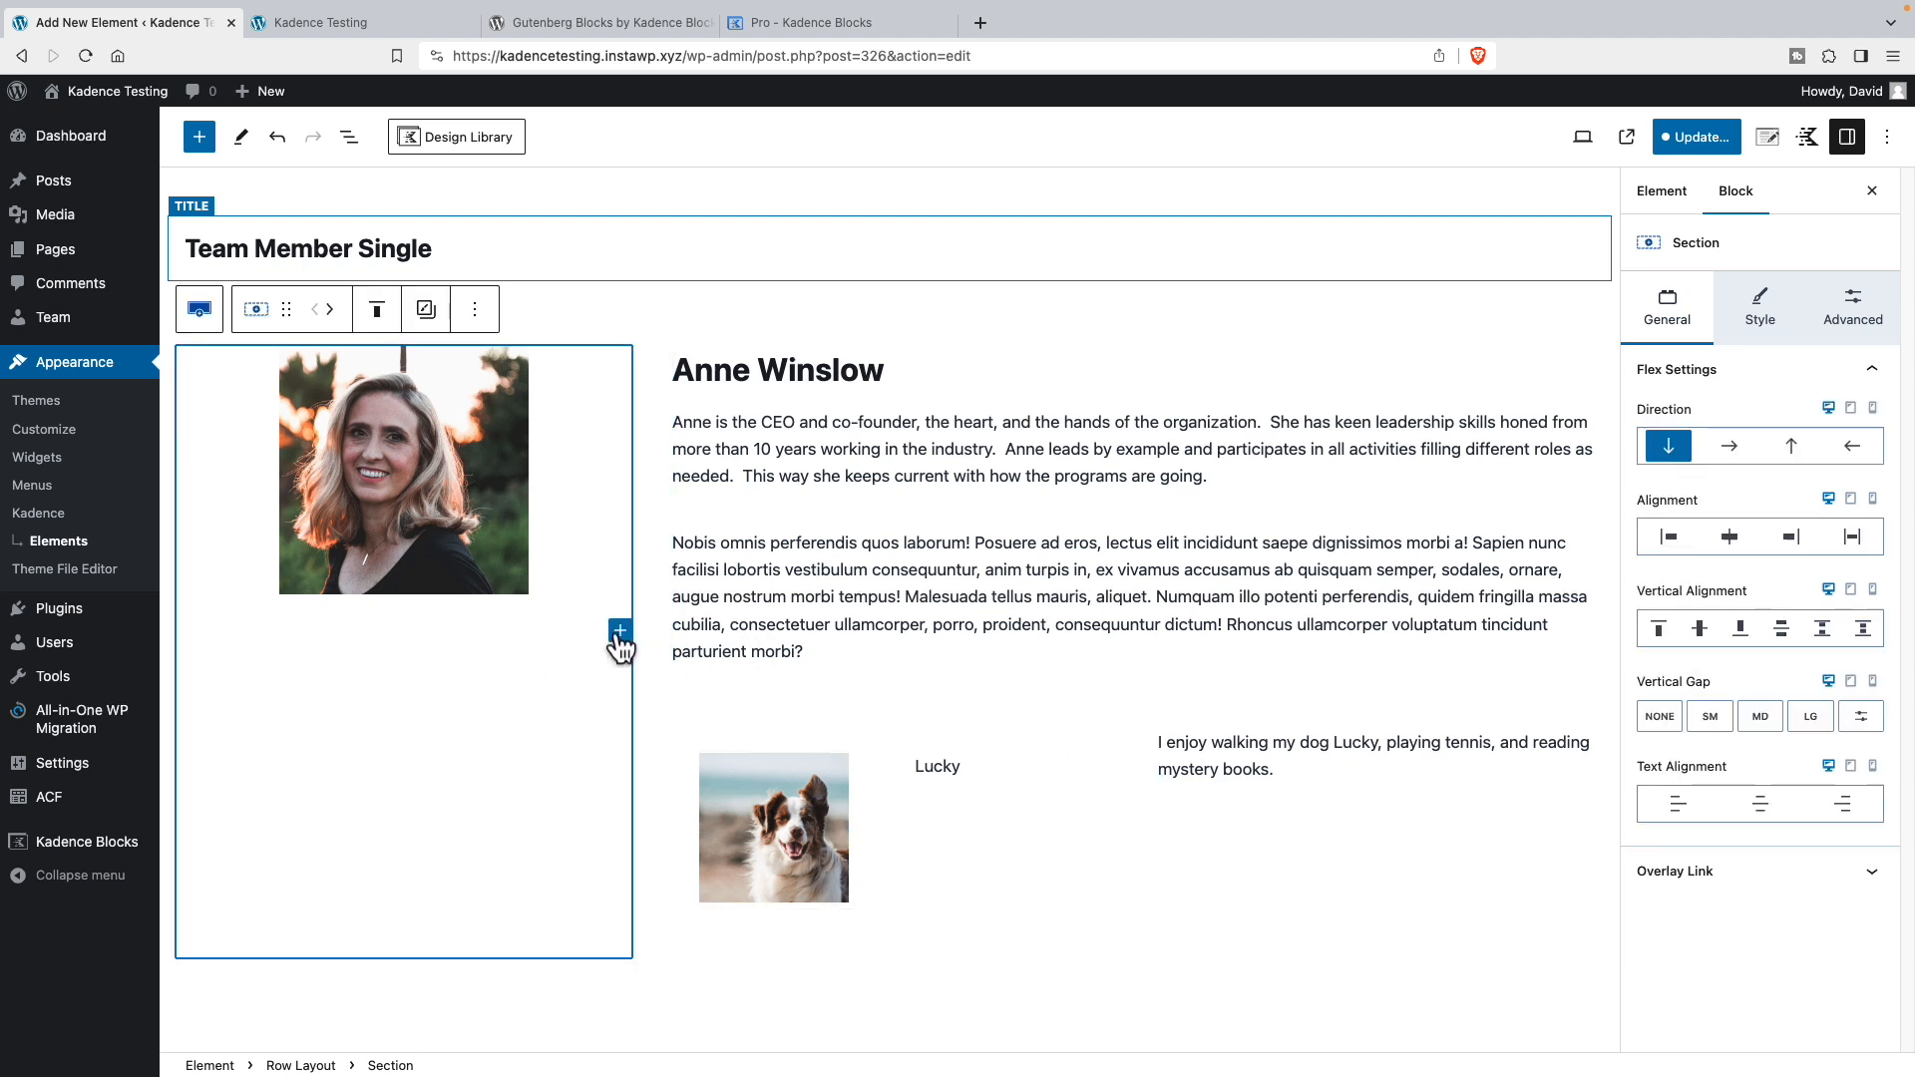
mouse_move(548, 646)
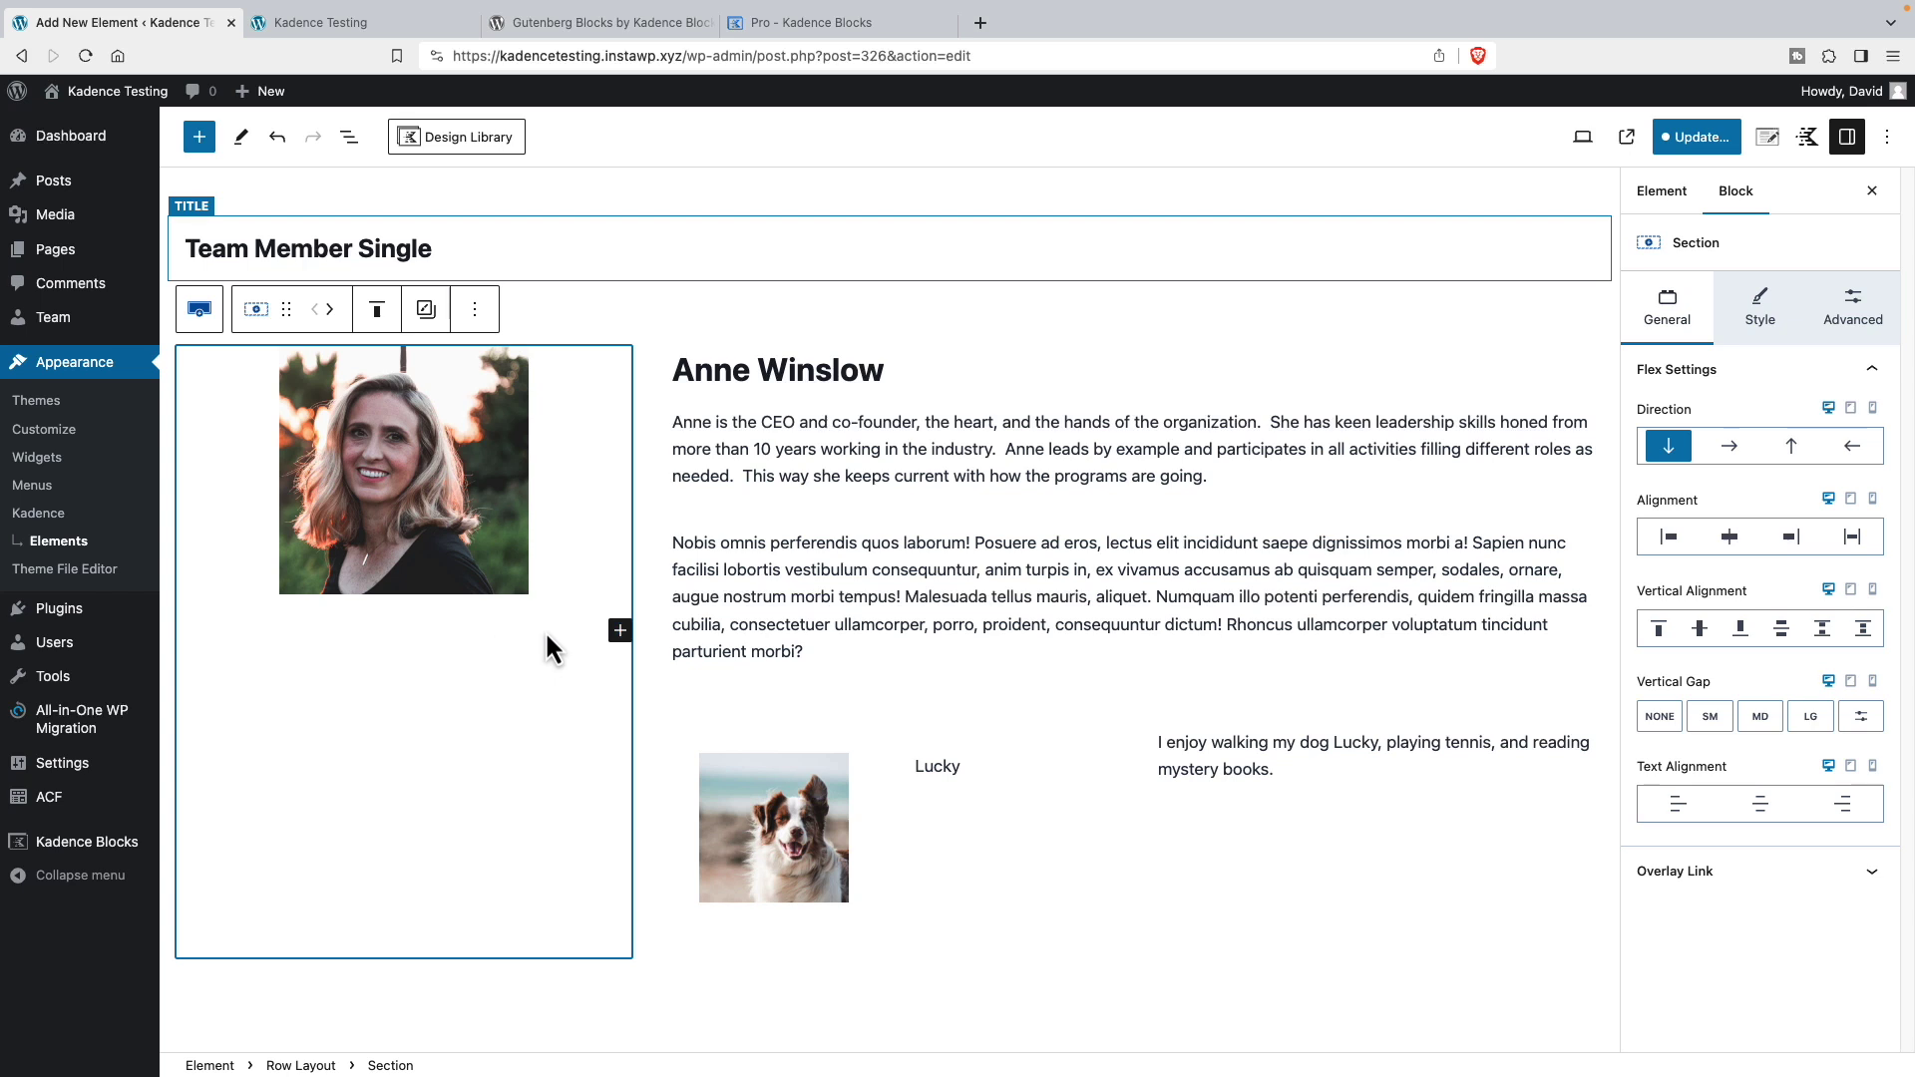
- Add a single-column Row Layout under Anne's portrait and insert a Repeater block via /re
click(620, 631)
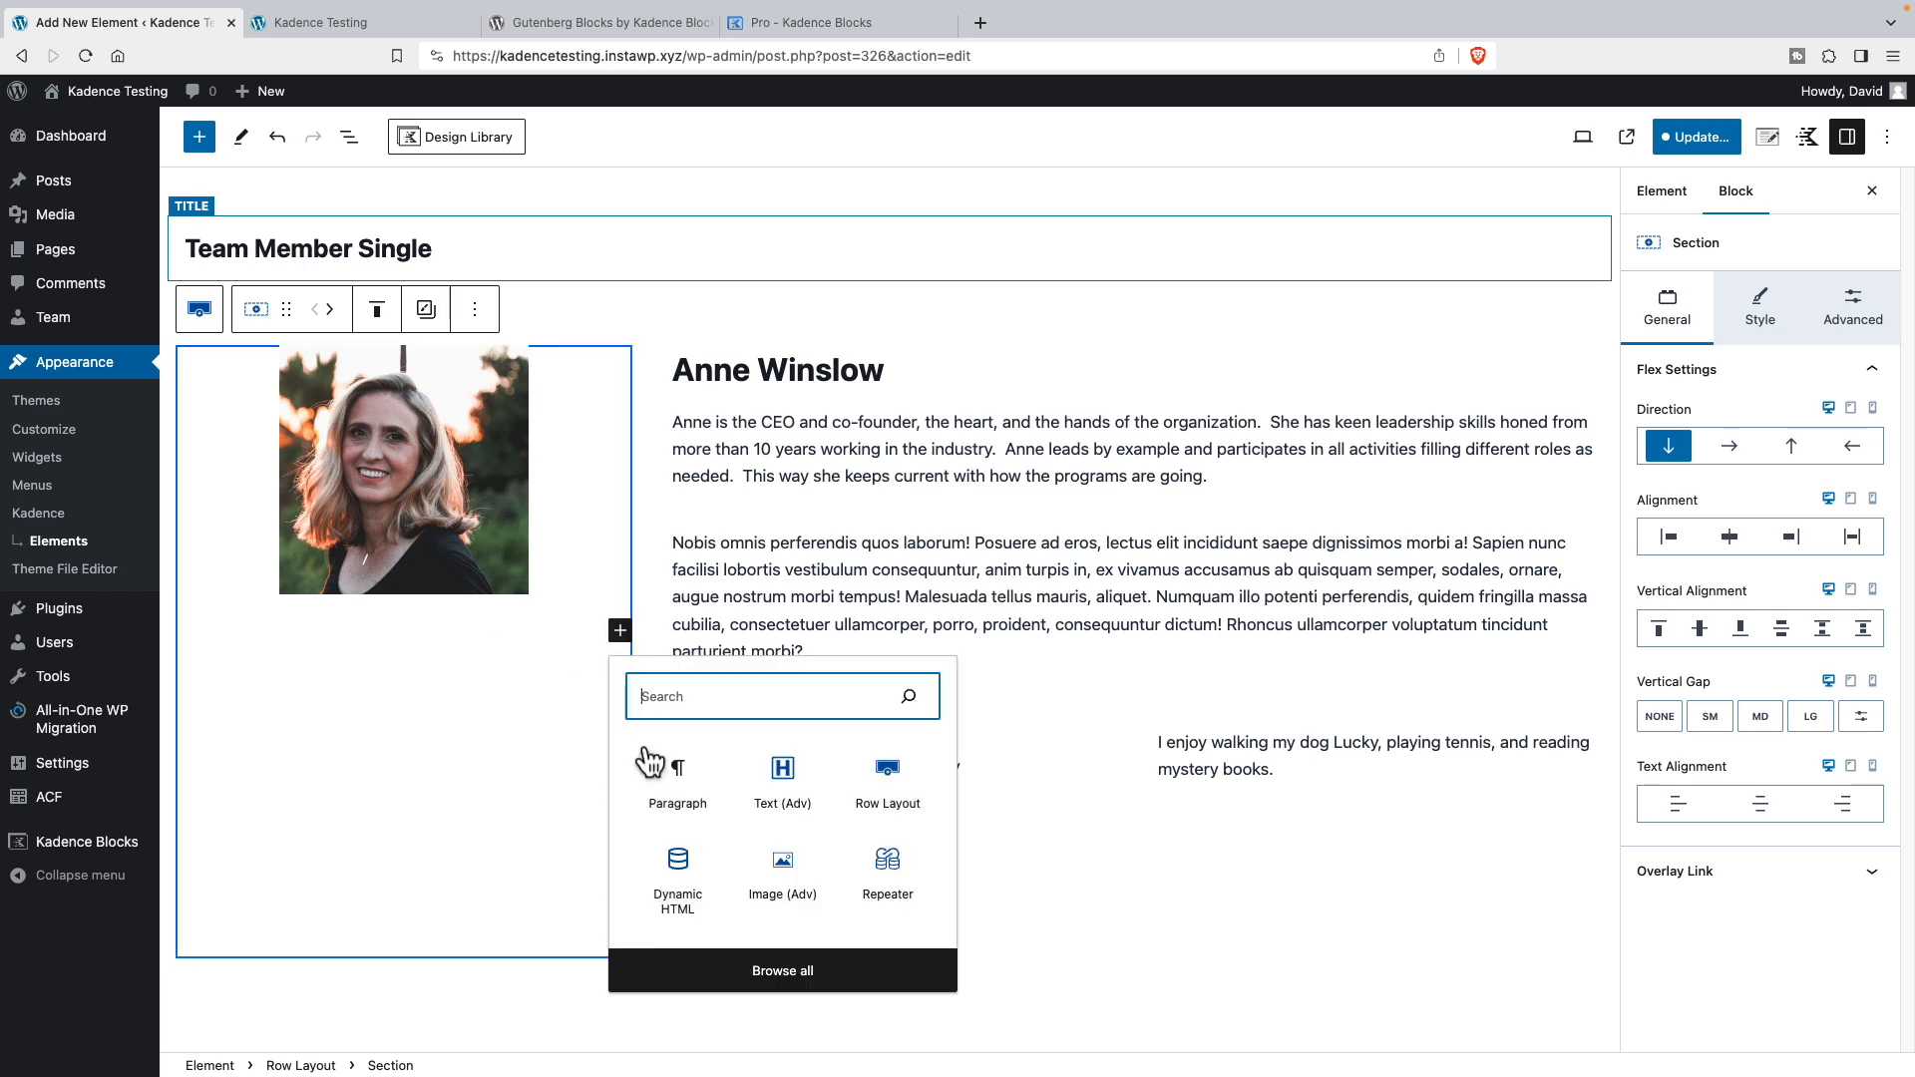
mouse_move(886, 780)
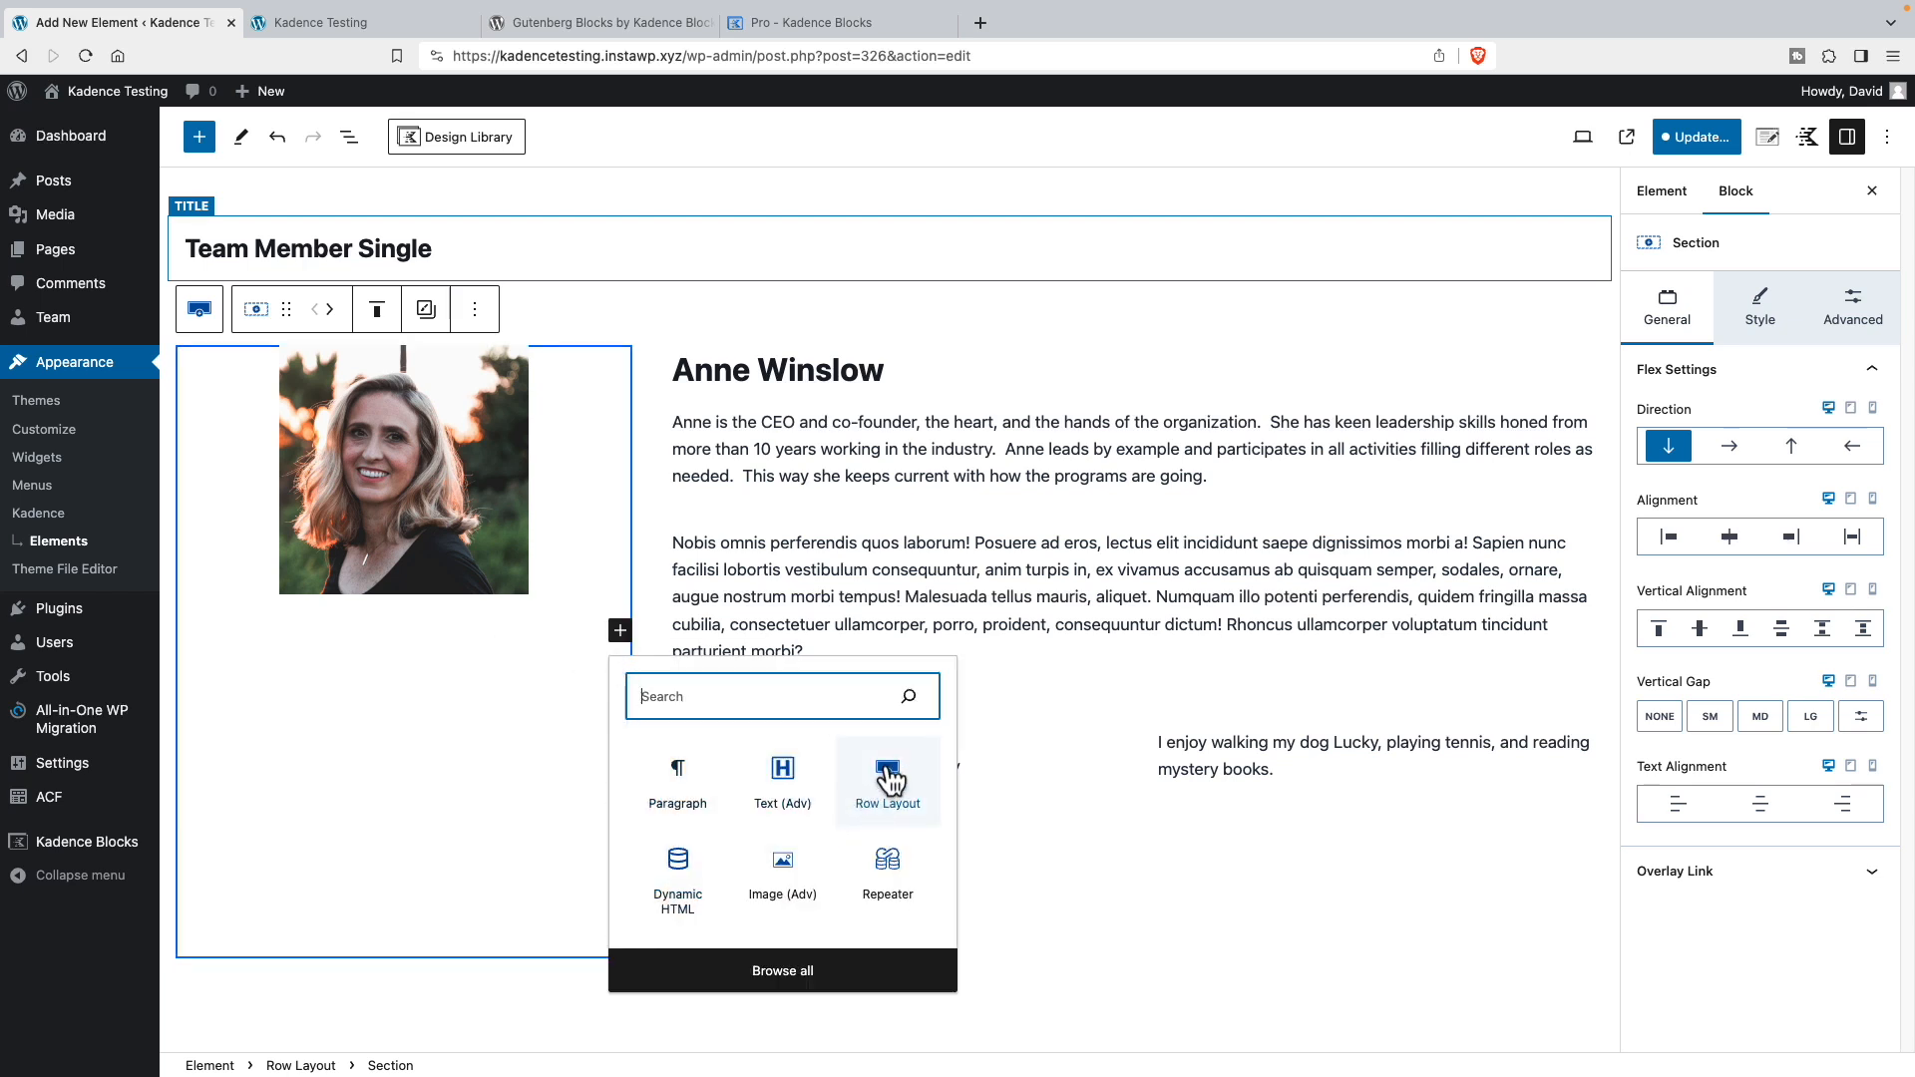
click(886, 782)
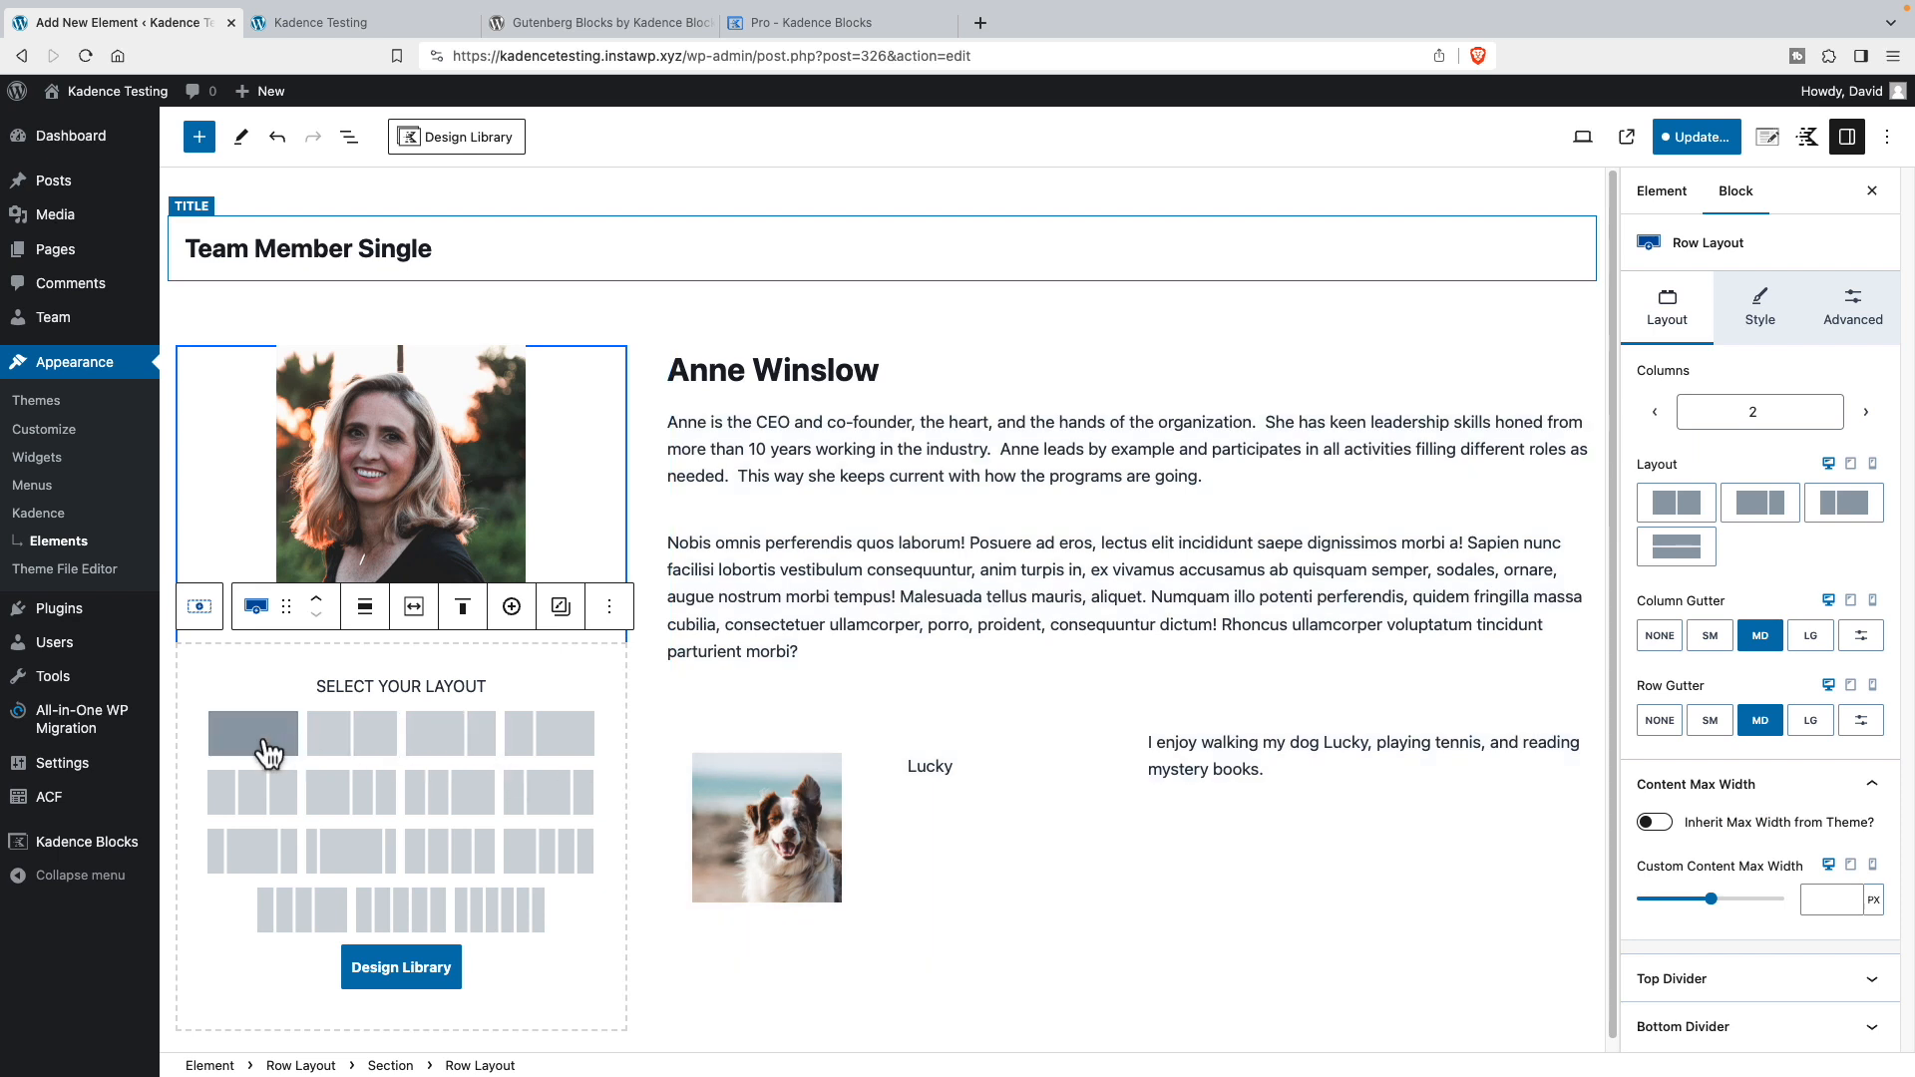
click(253, 732)
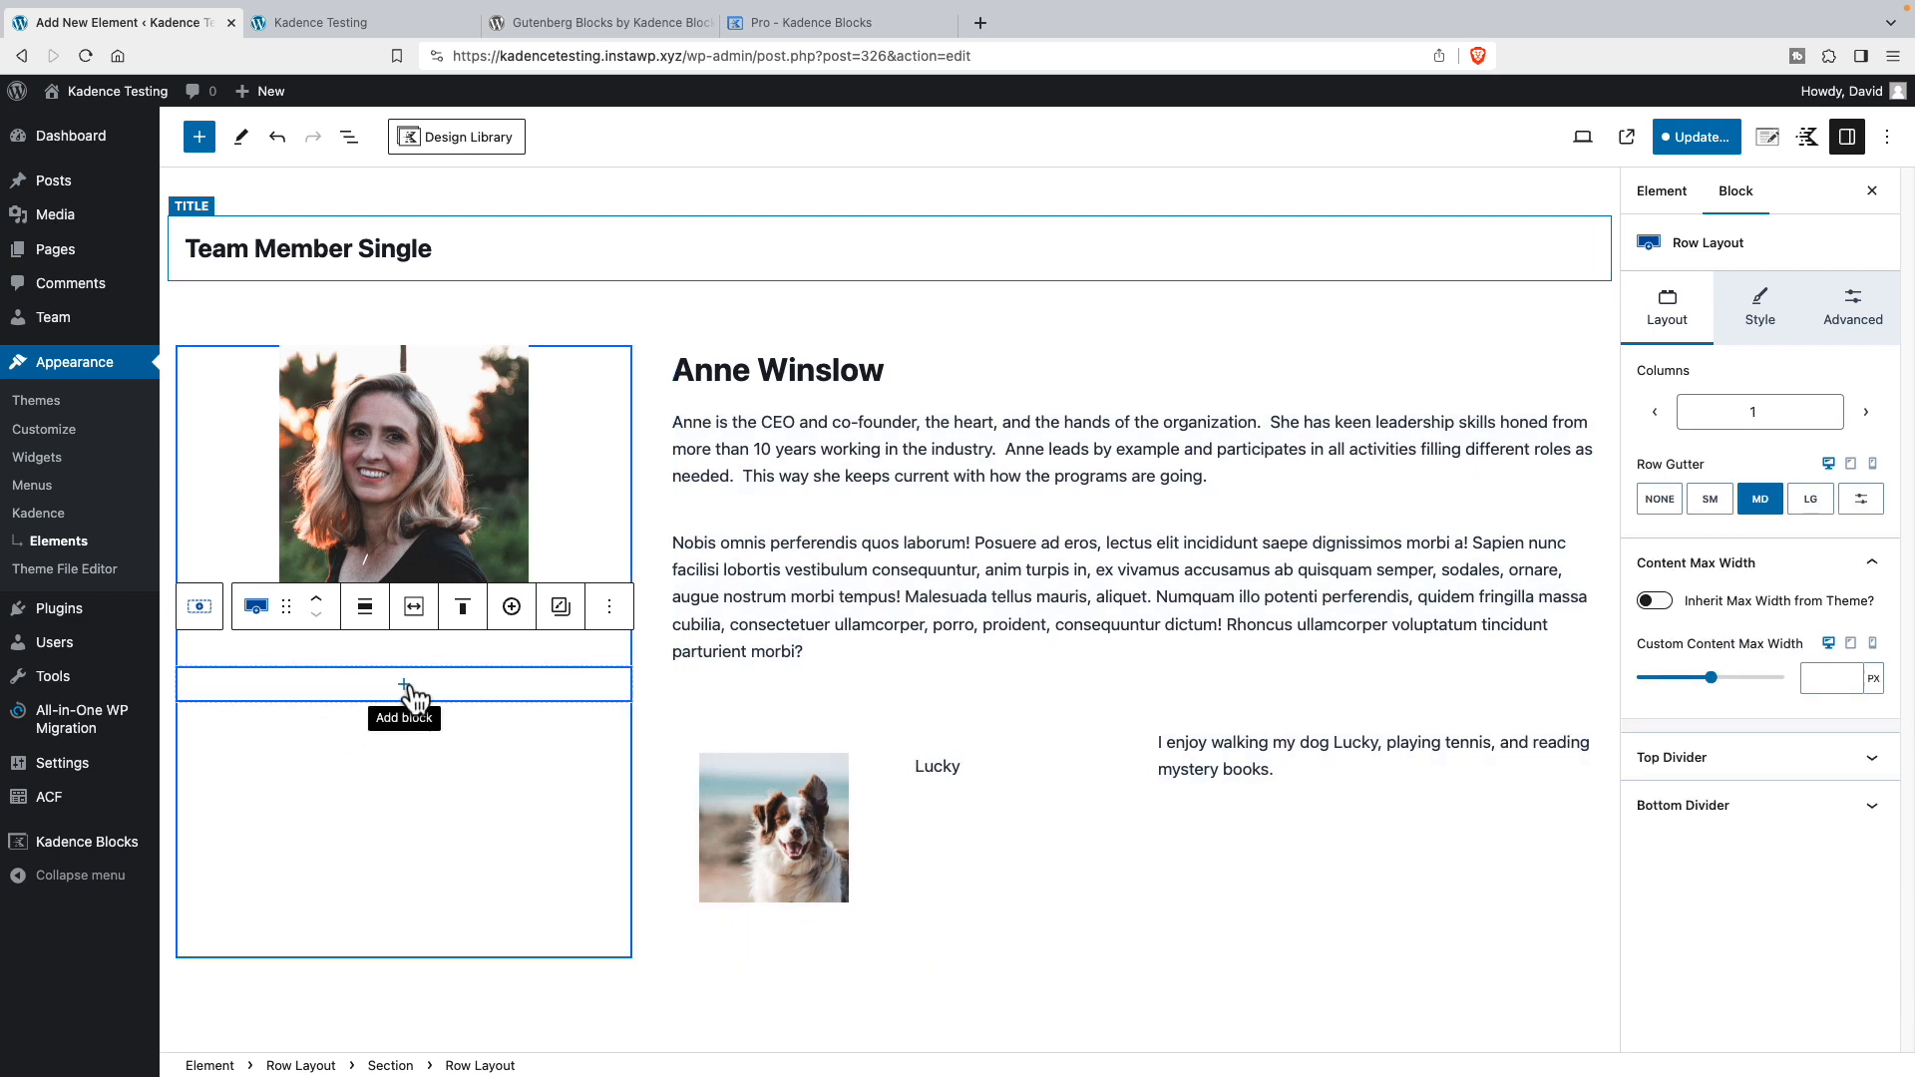
click(403, 684)
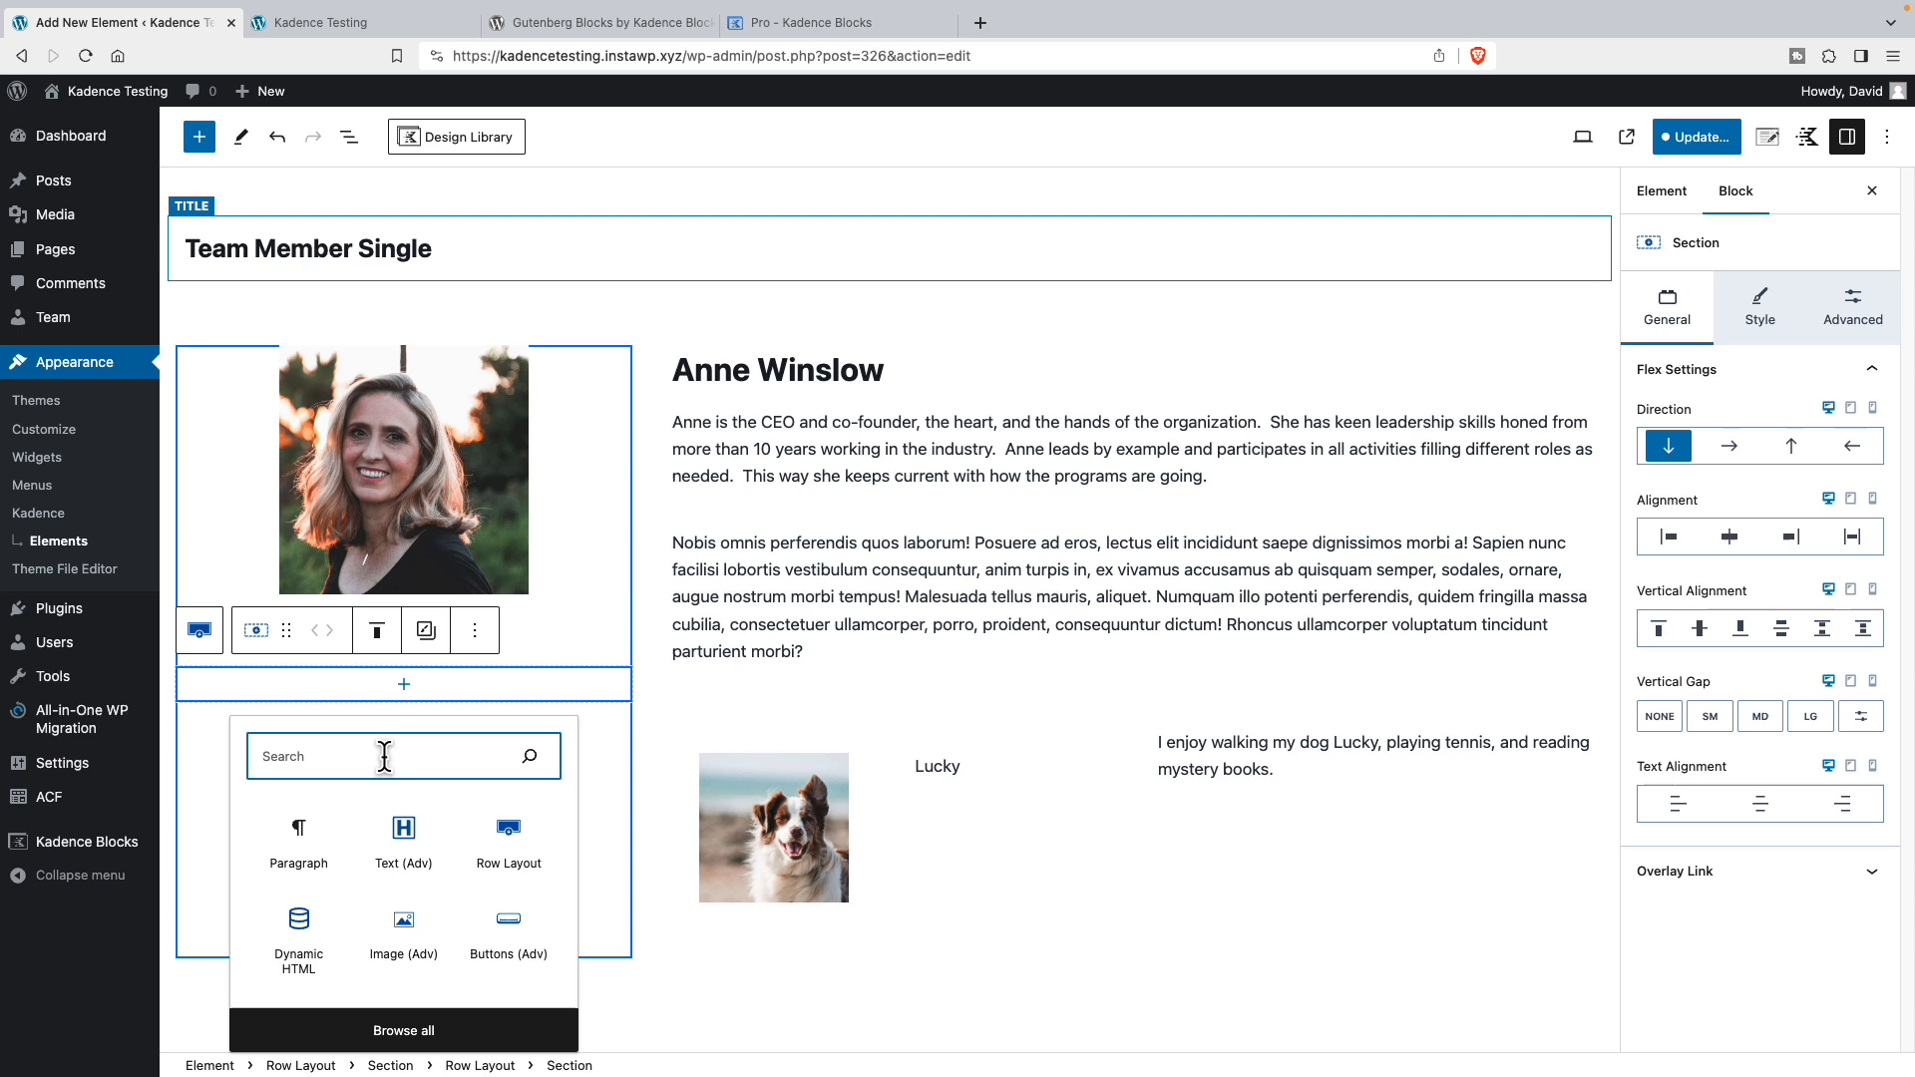
text(/)
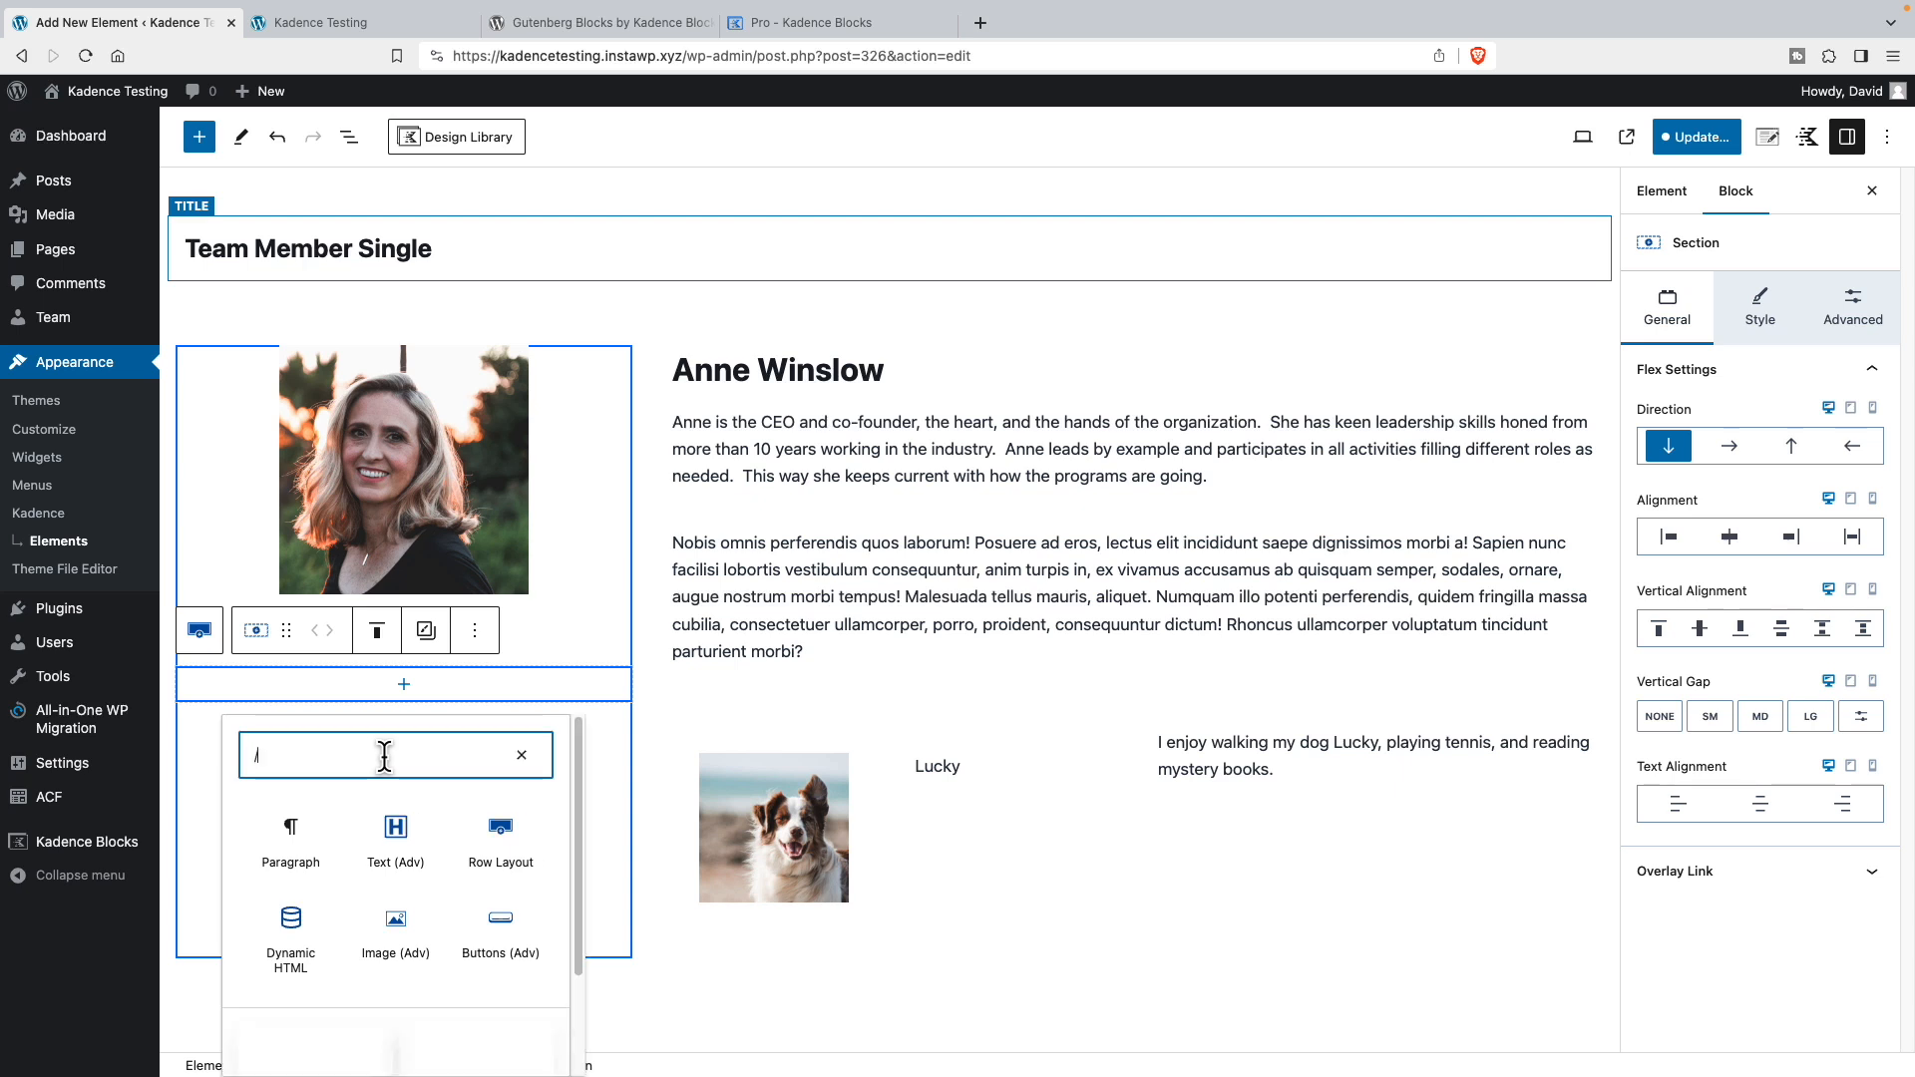
text(re)
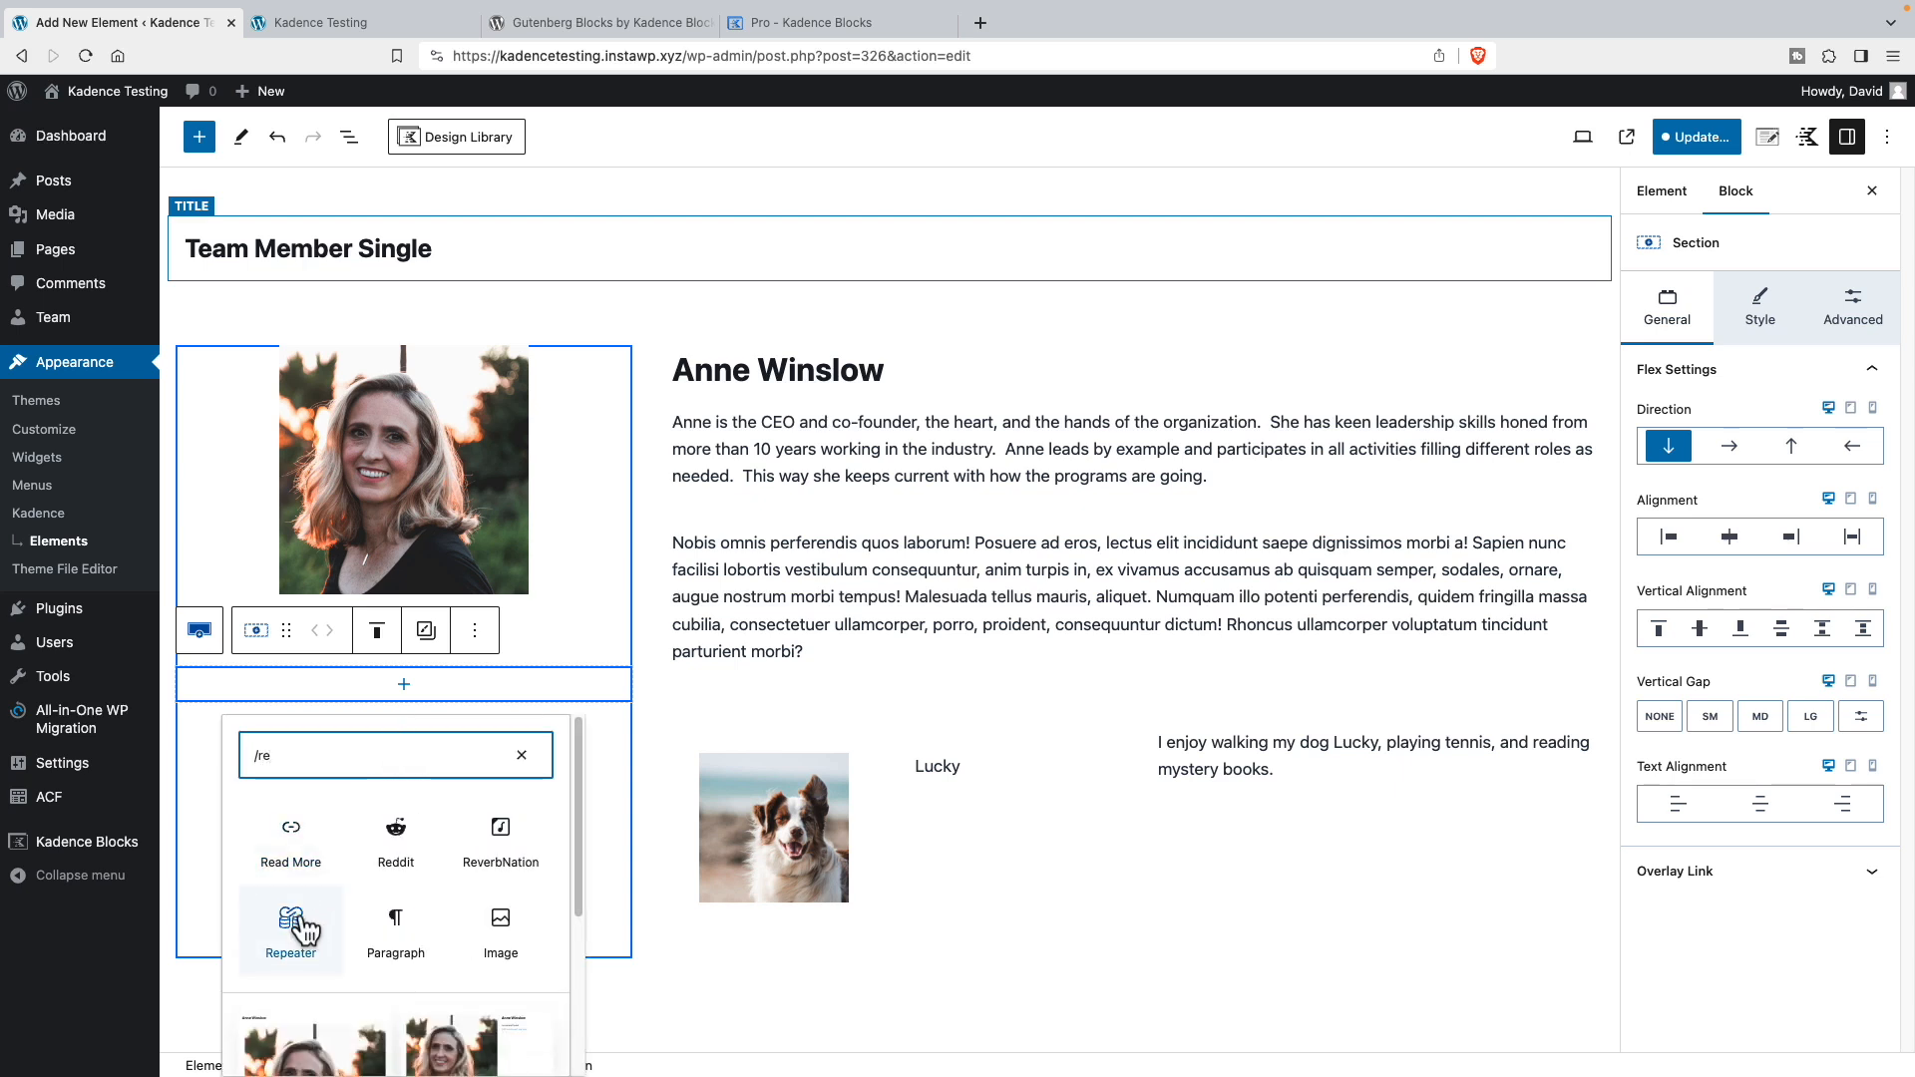
click(291, 932)
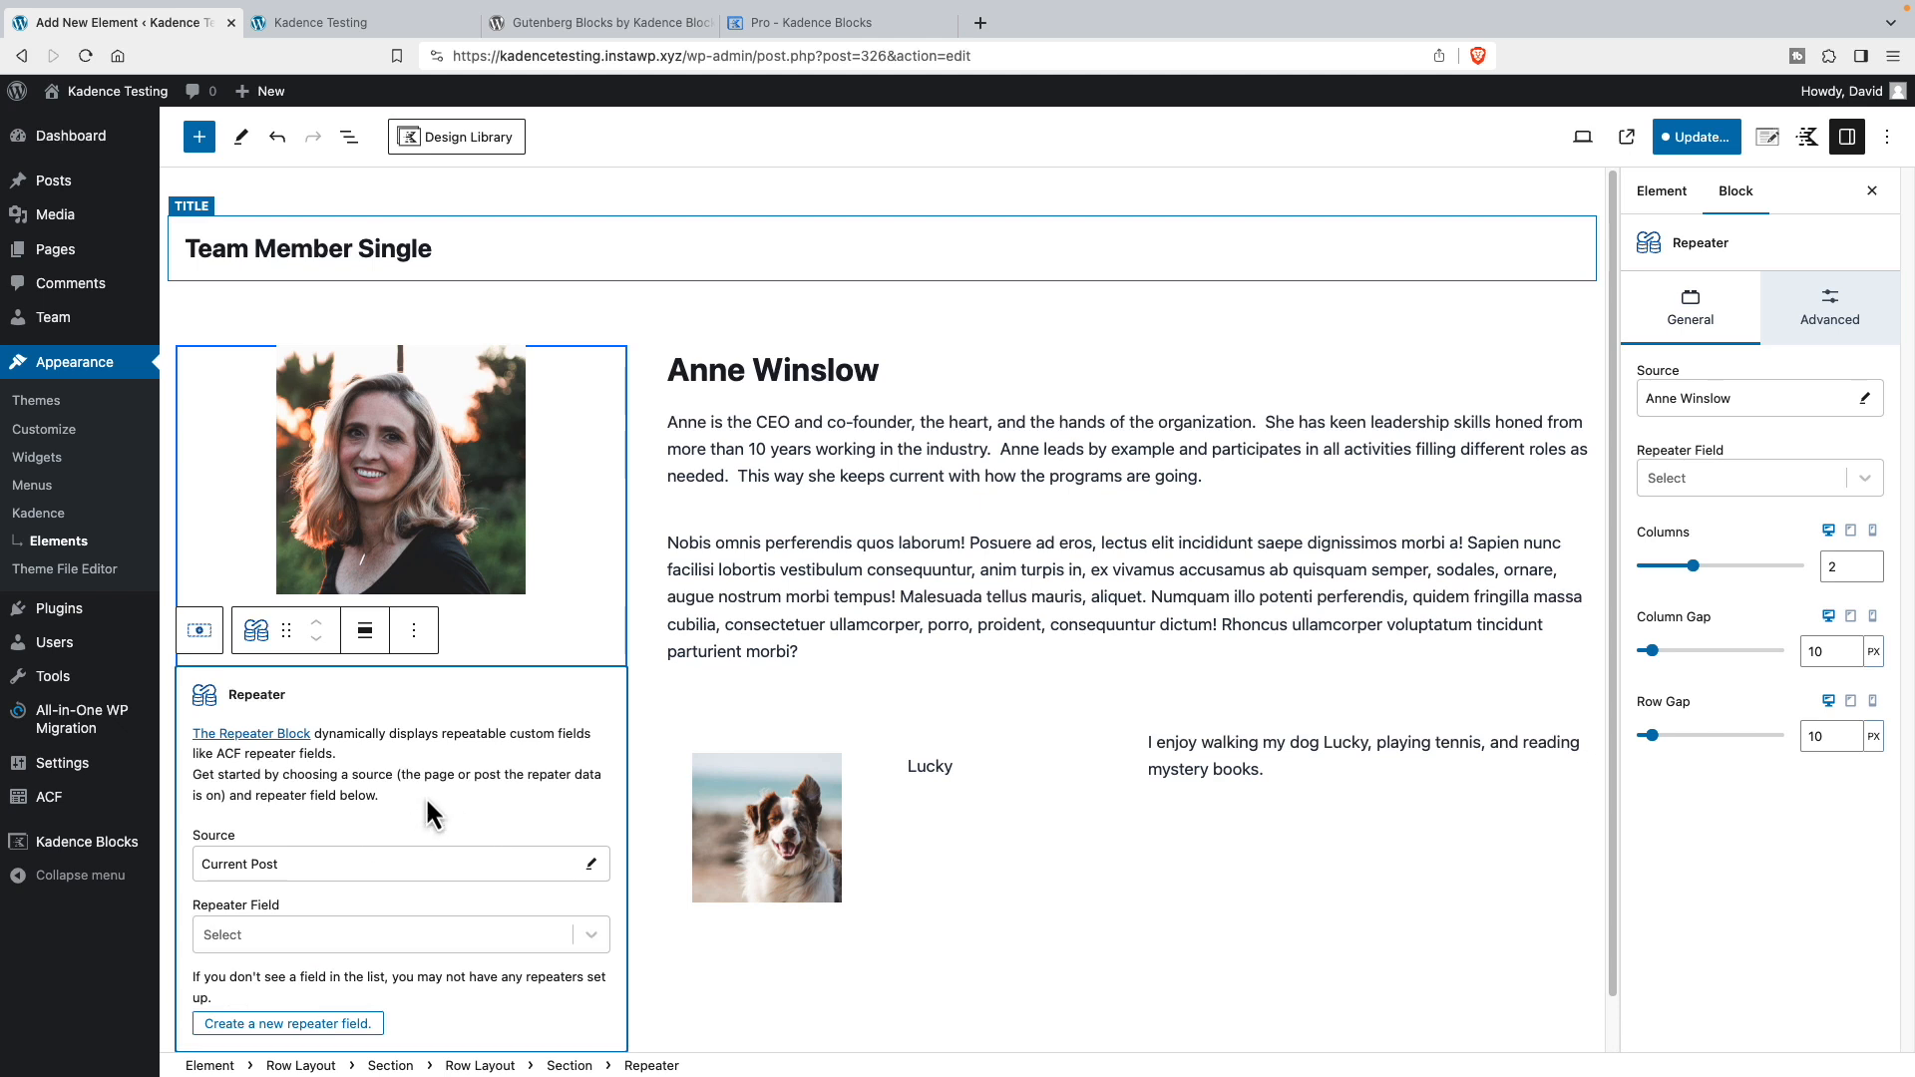
- Bind the Repeater block to the Social Media field and skip the starter layouts
scroll(up, 3)
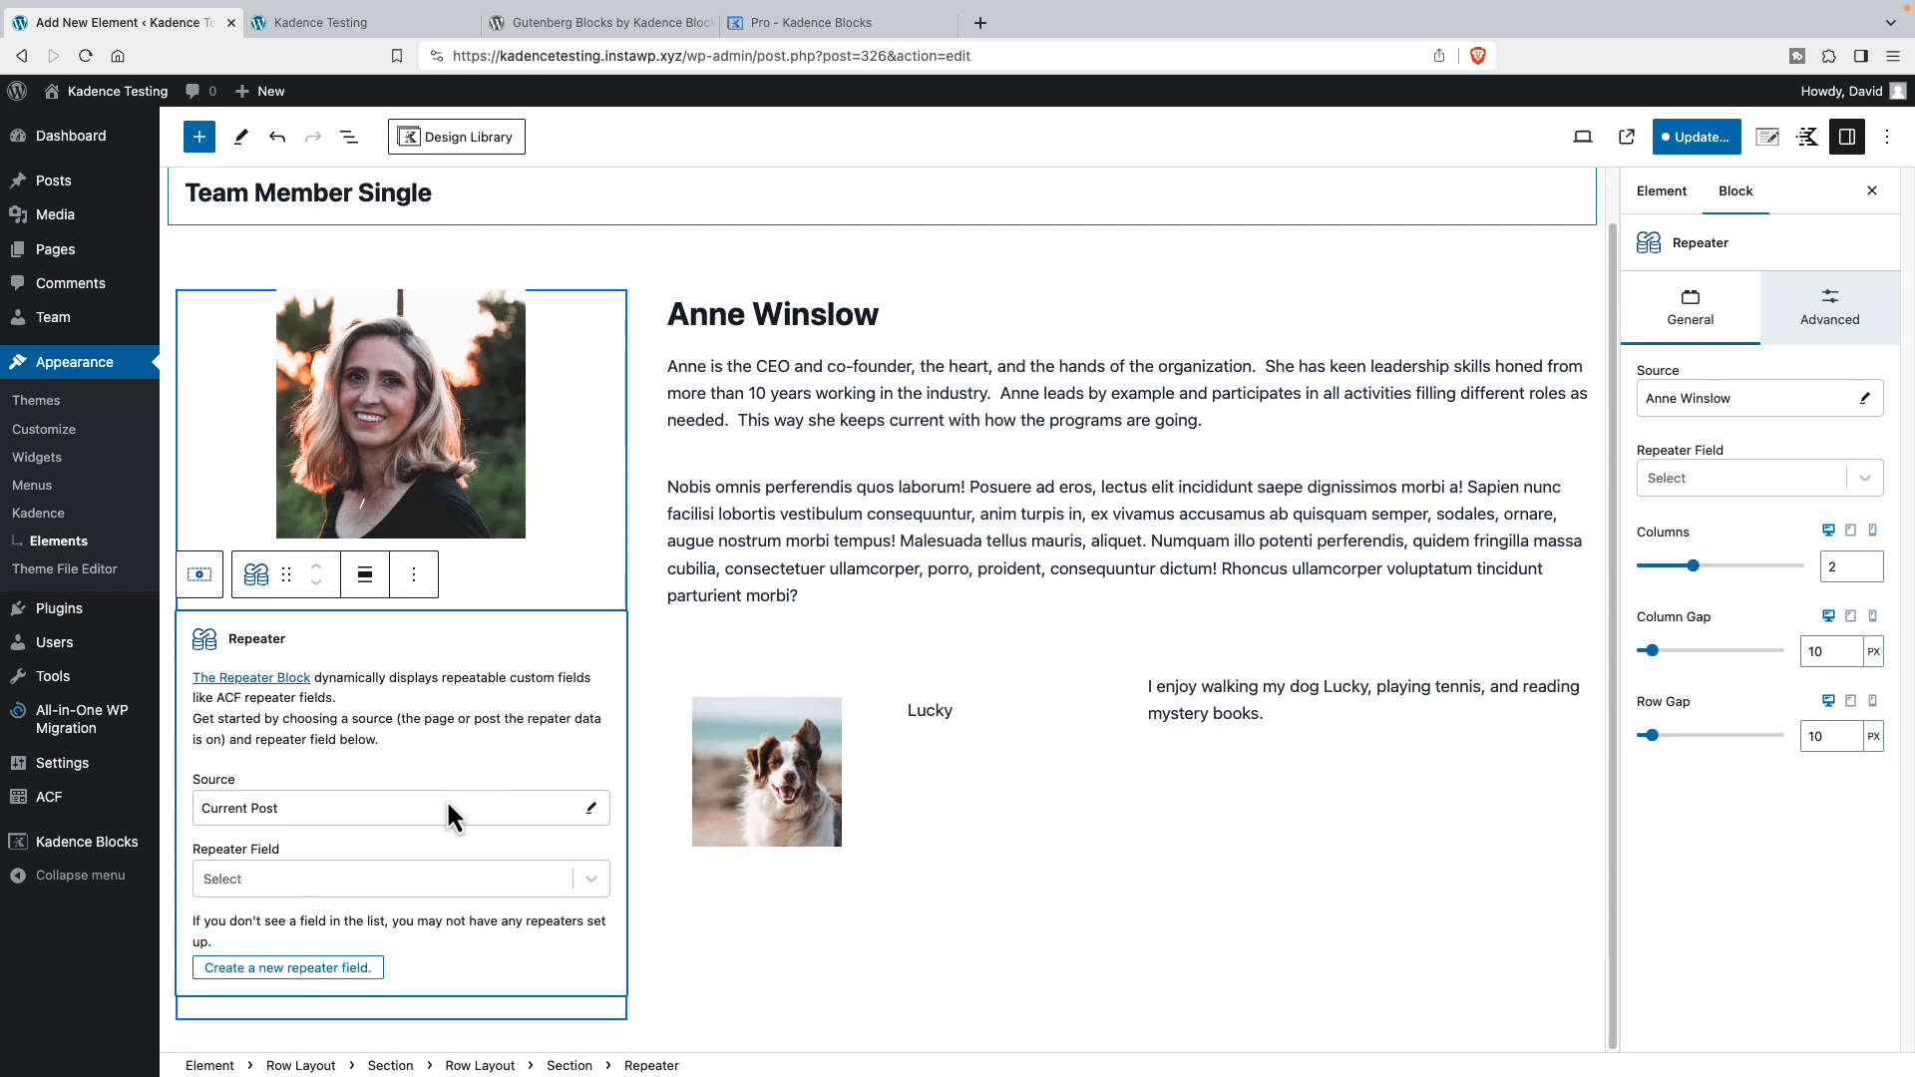
mouse_move(367, 708)
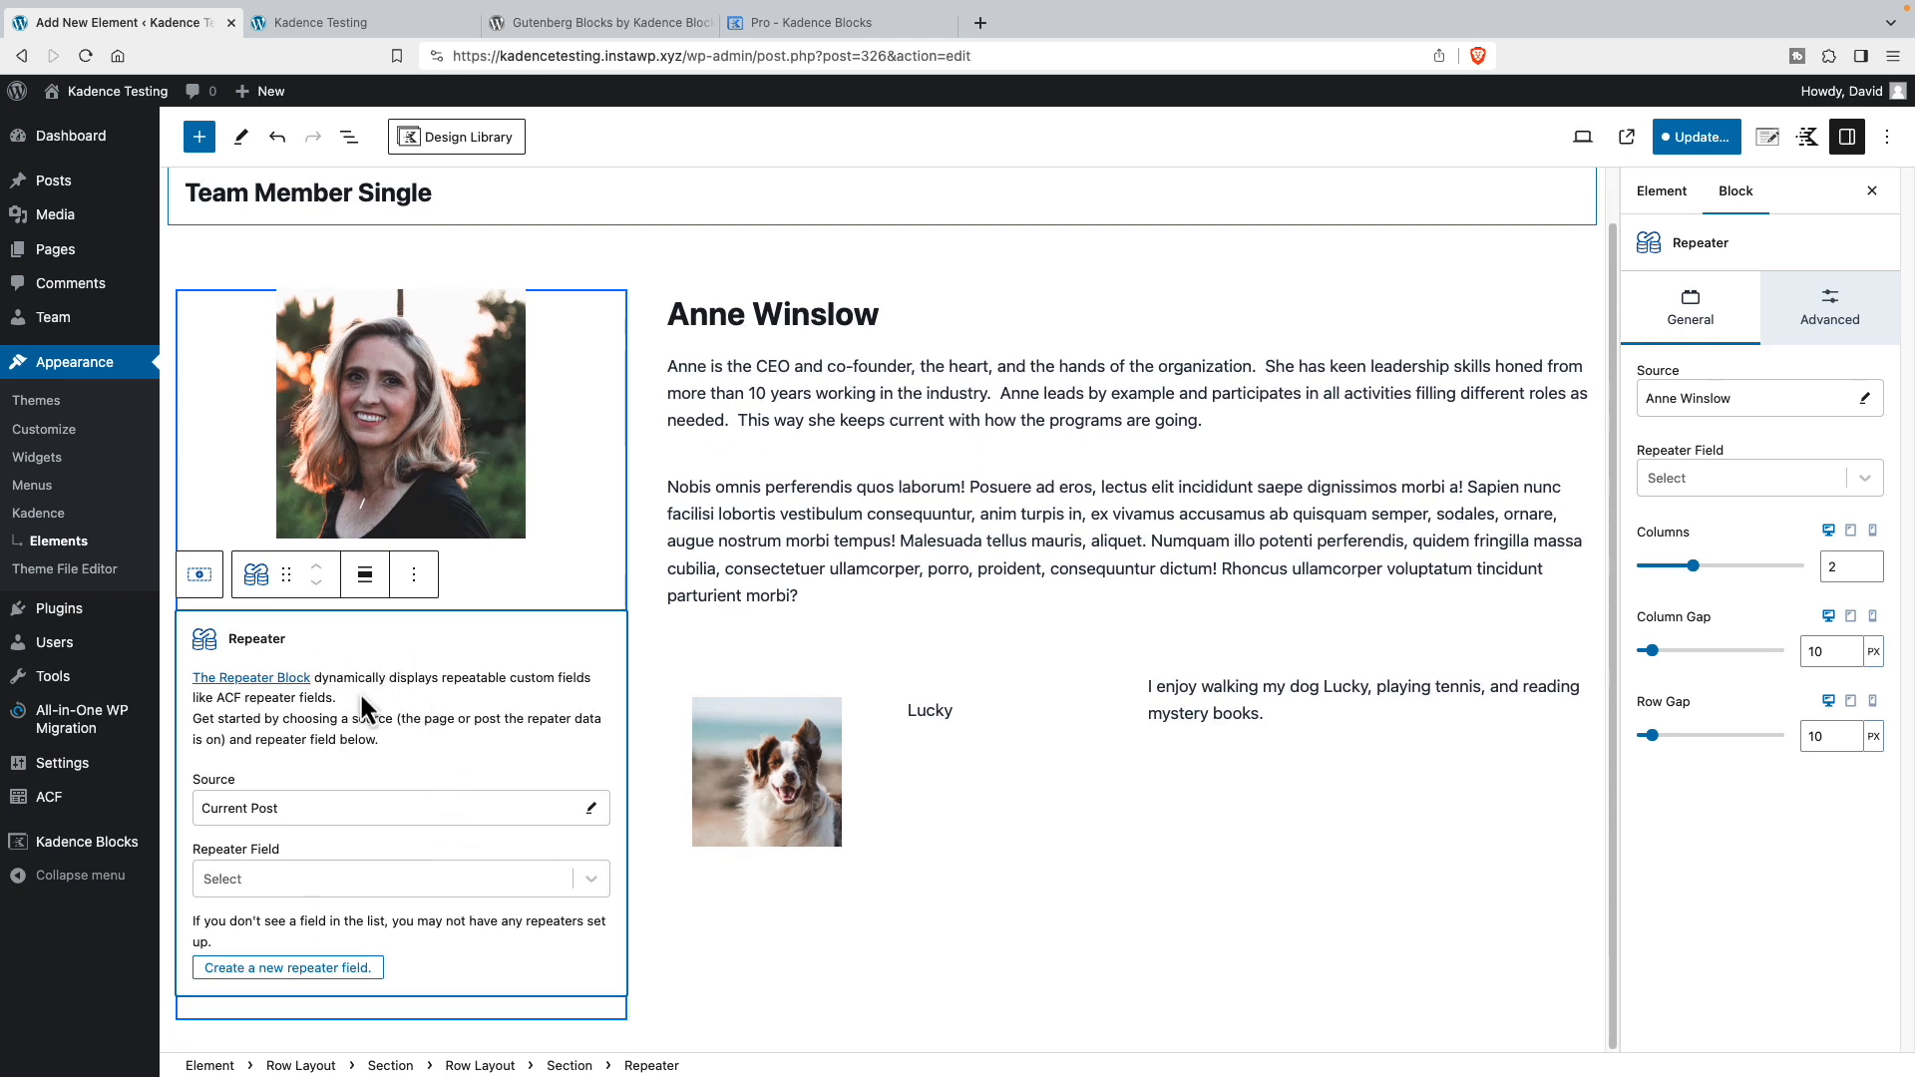
mouse_move(339, 828)
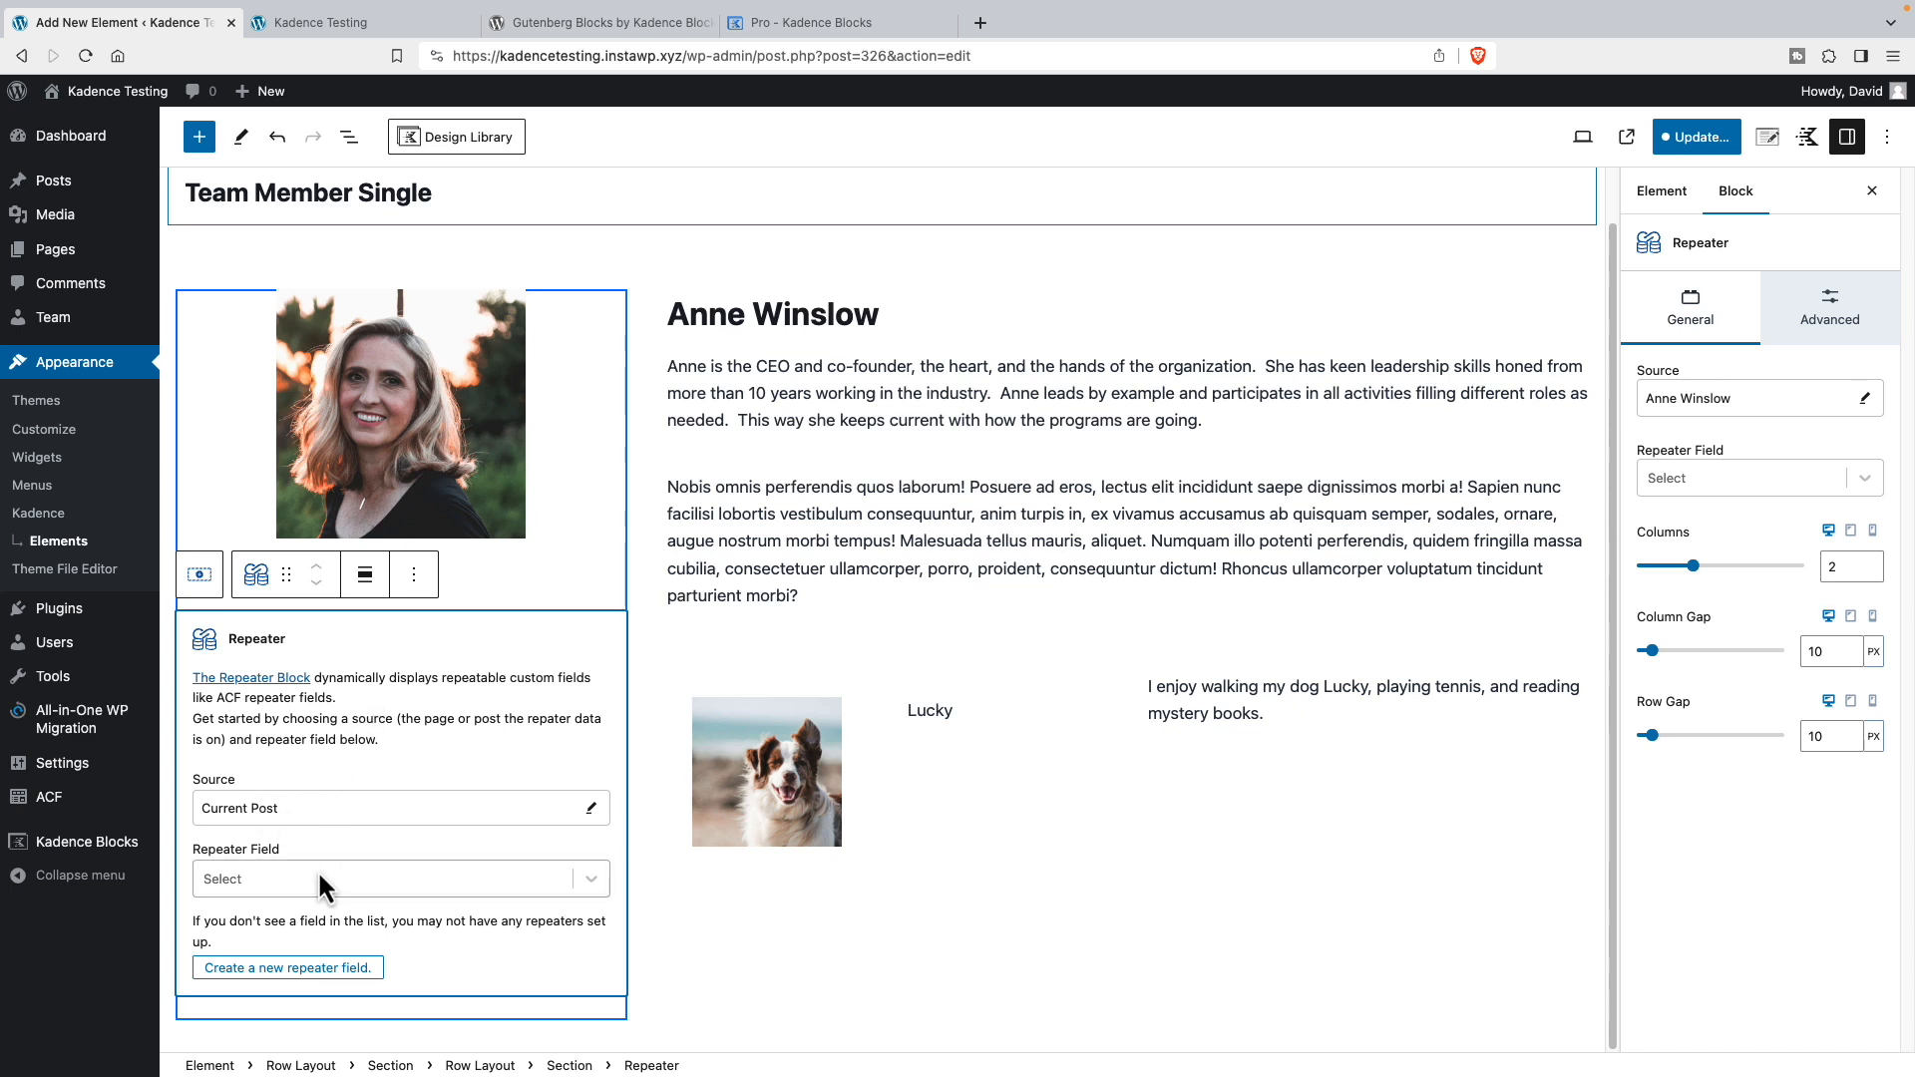
click(400, 878)
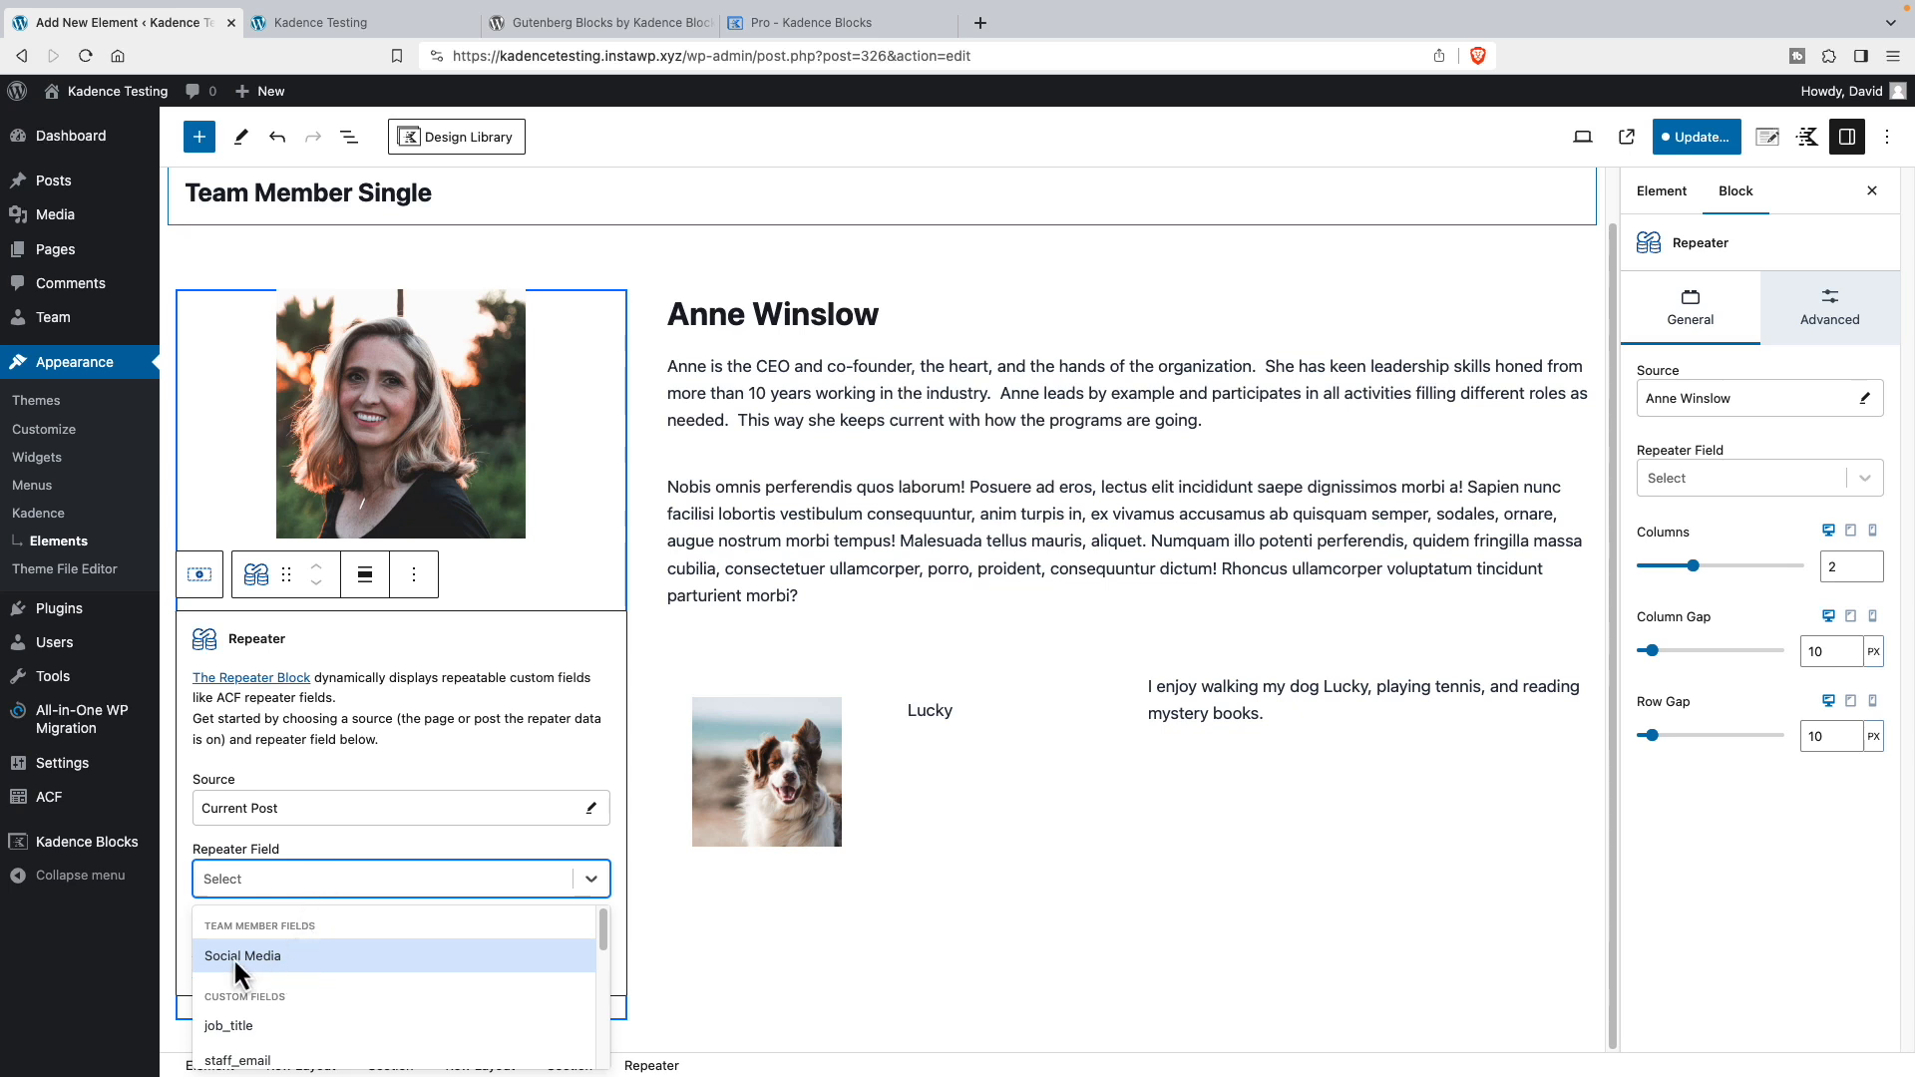
click(241, 955)
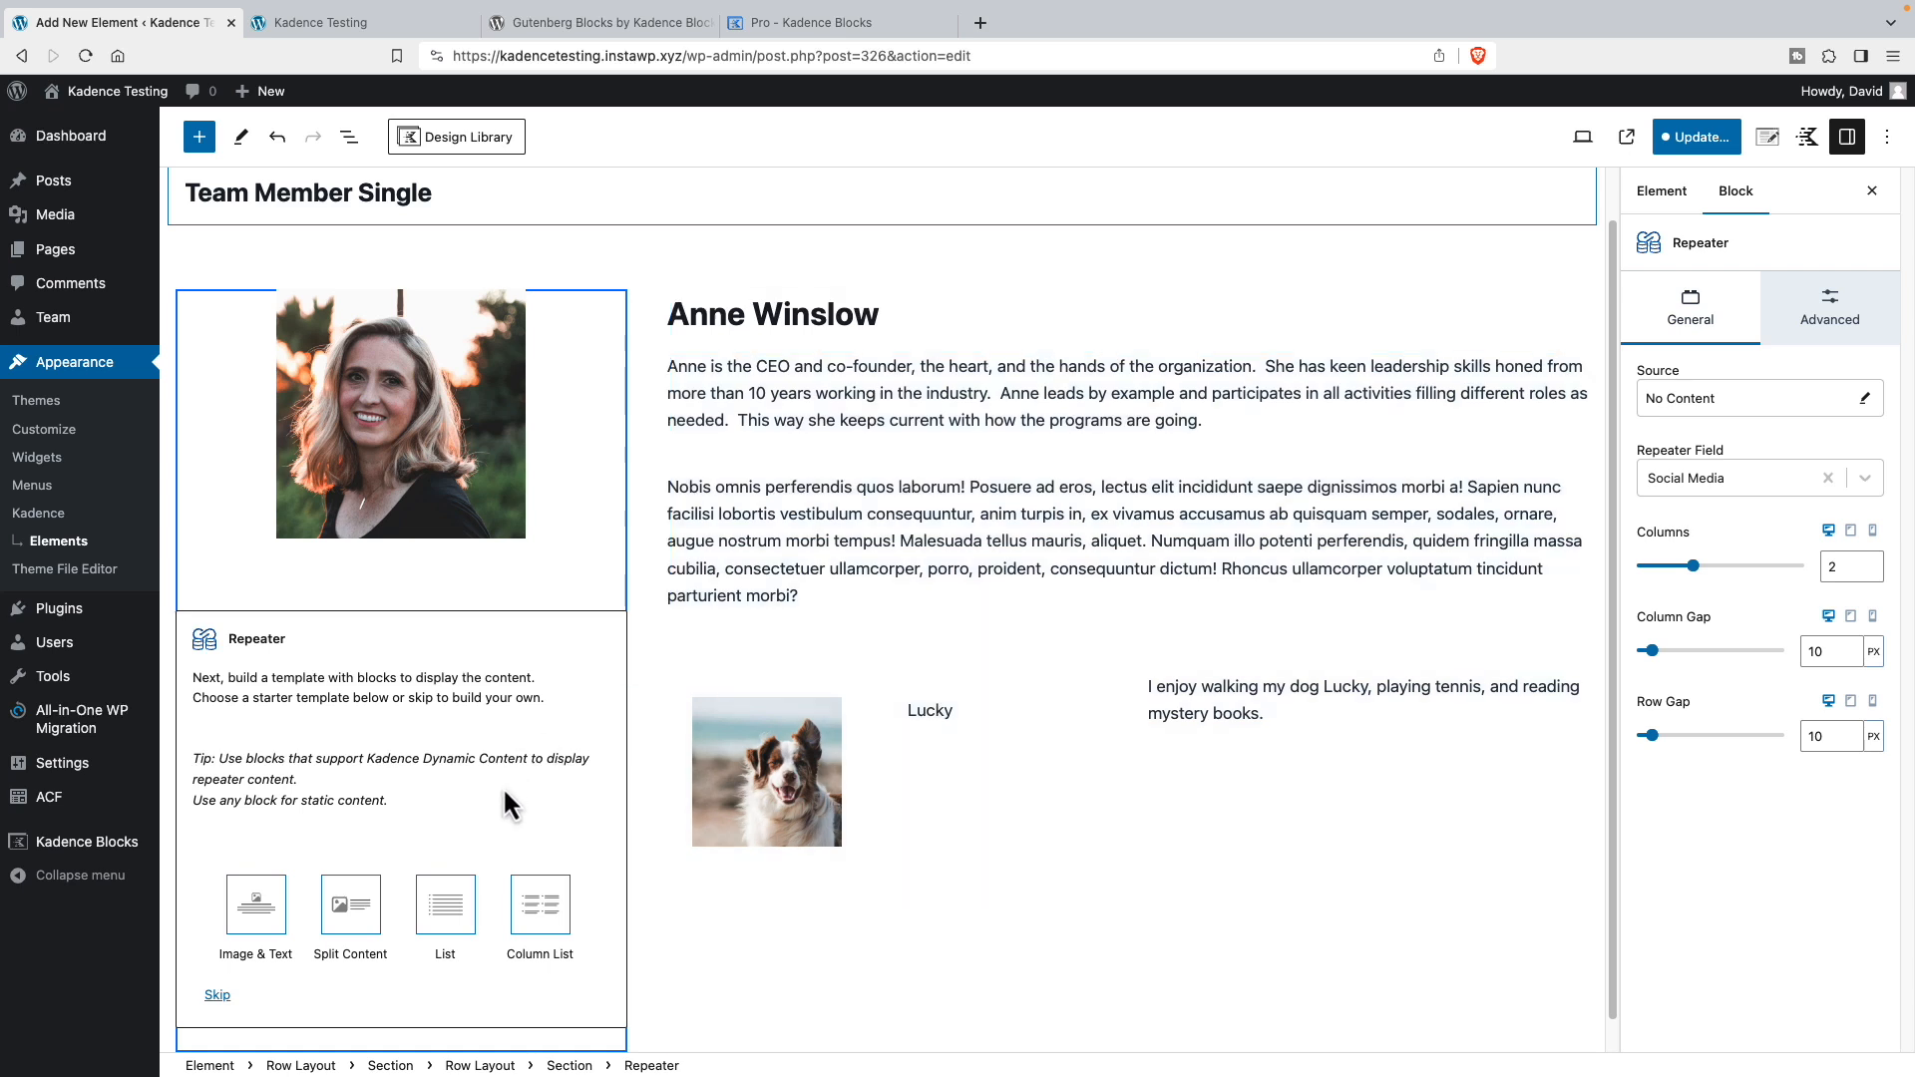
mouse_move(303, 851)
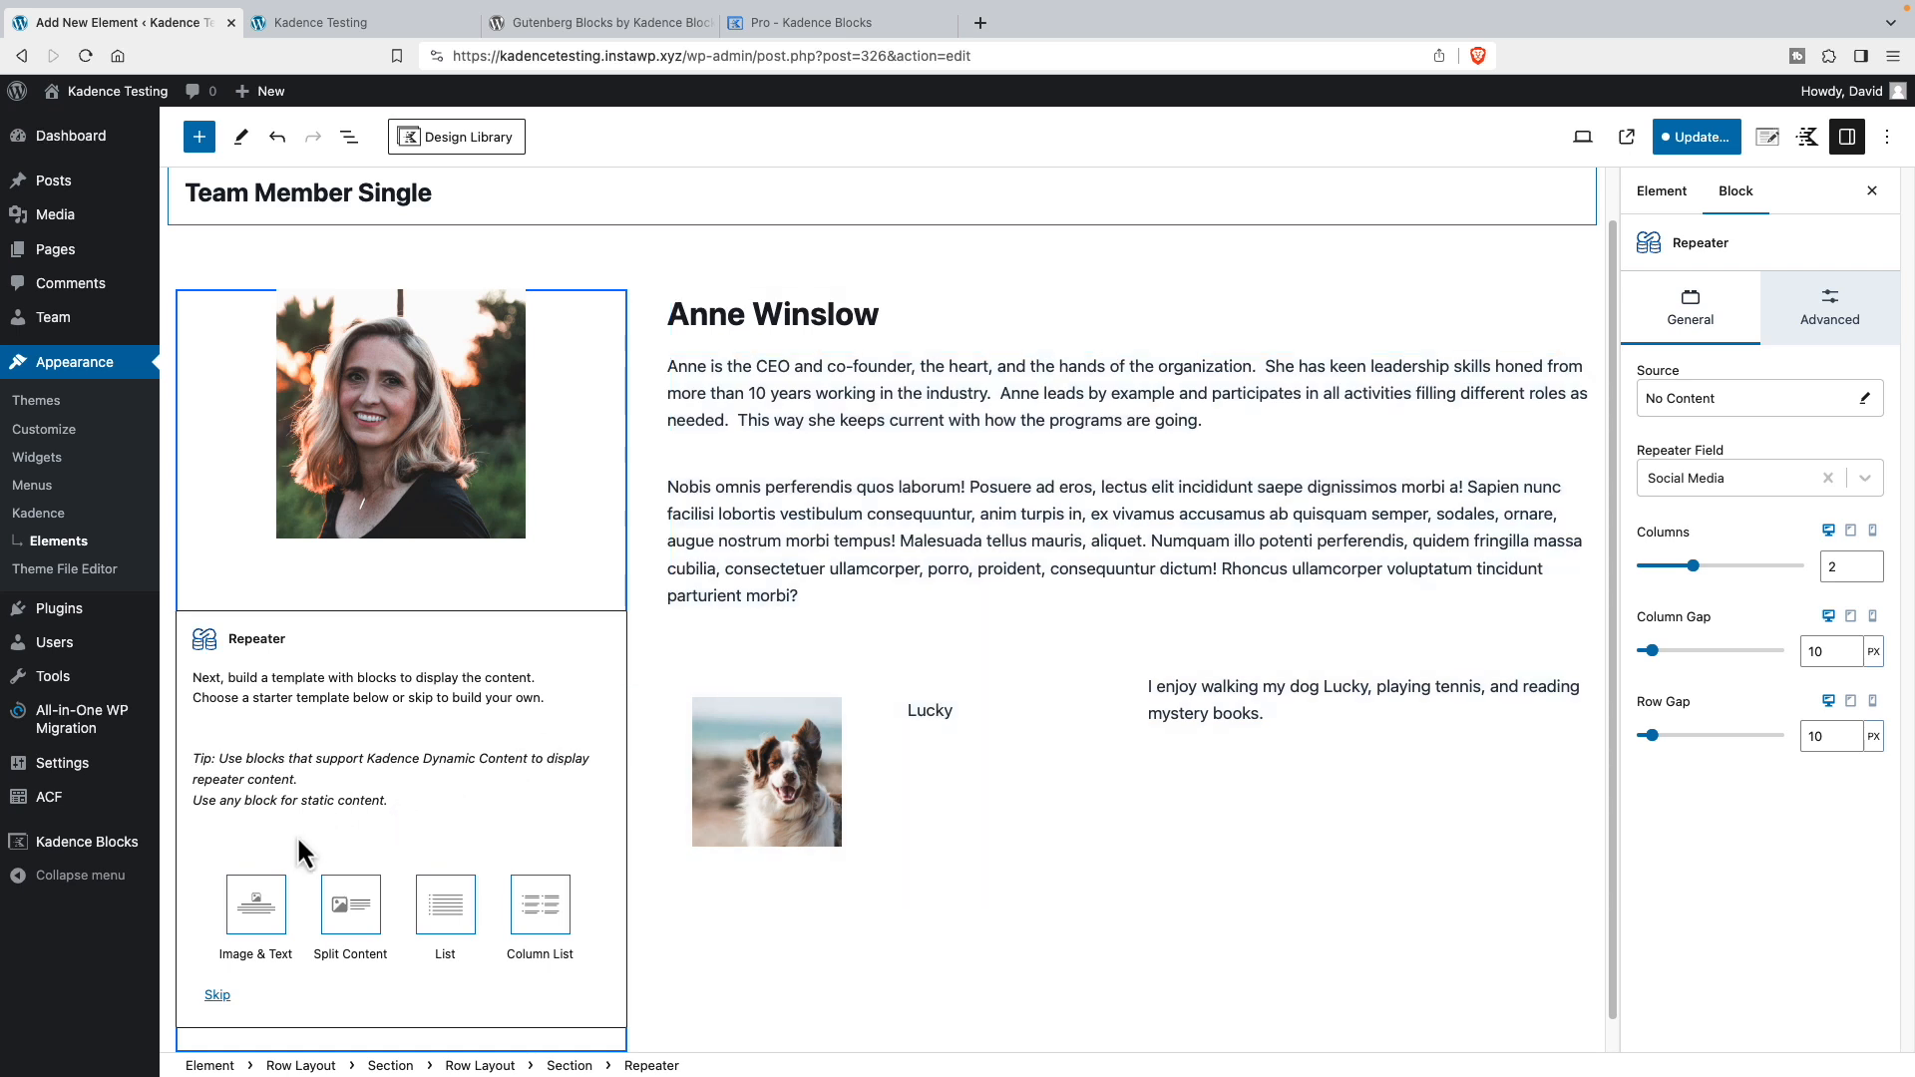
mouse_move(256, 904)
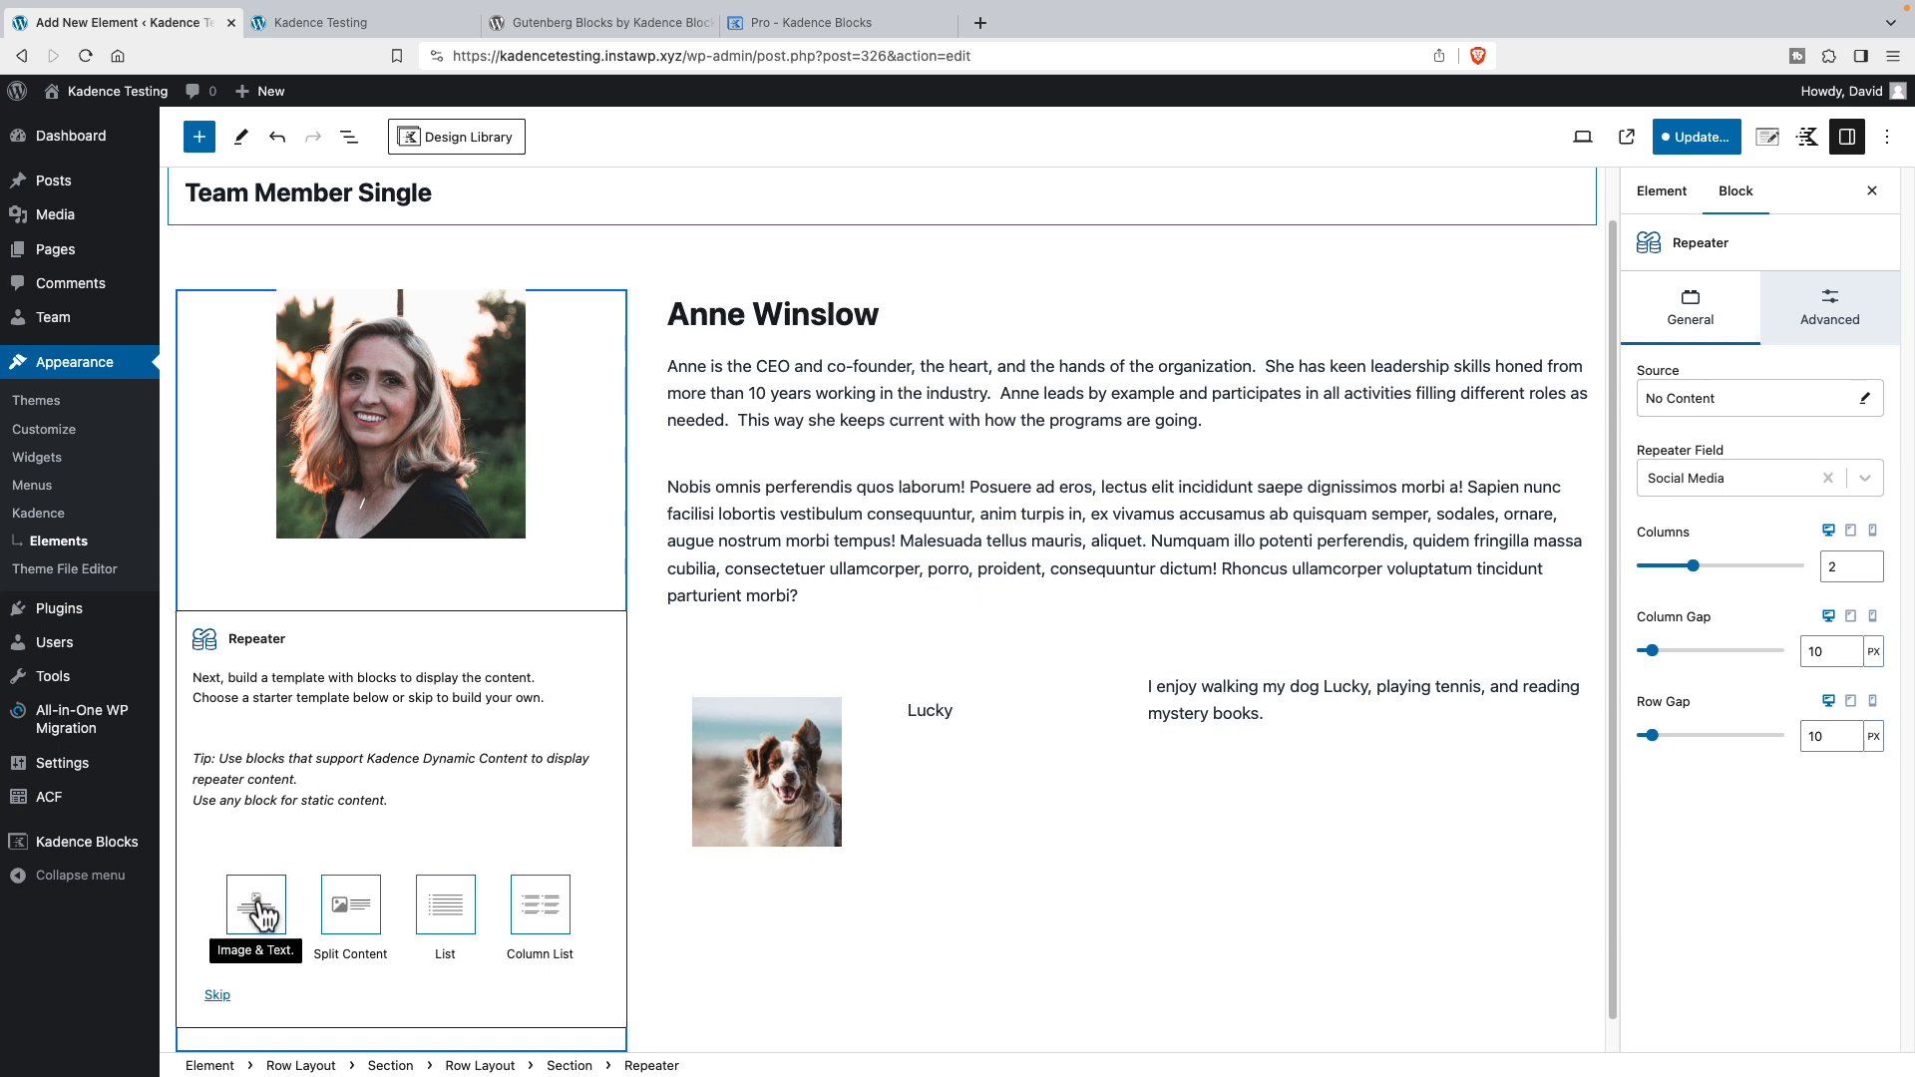
mouse_move(349, 903)
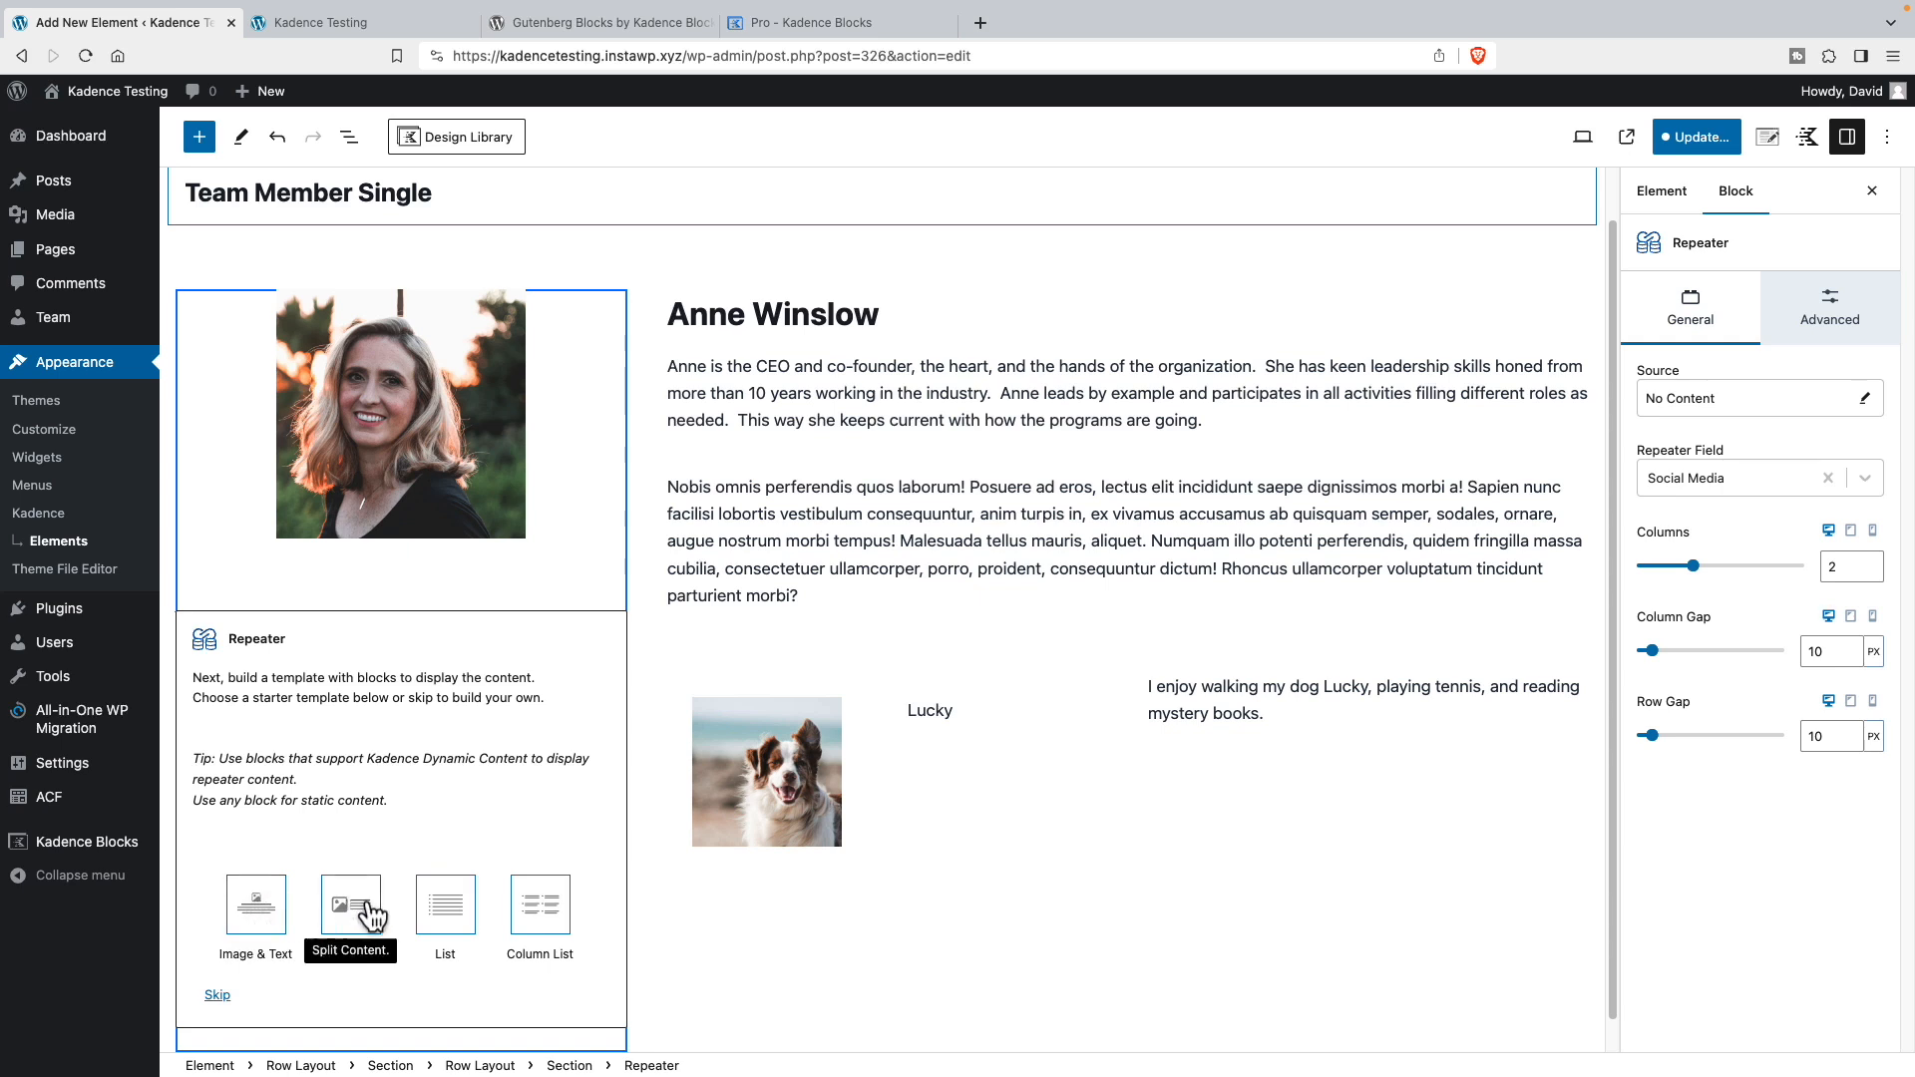
mouse_move(541, 905)
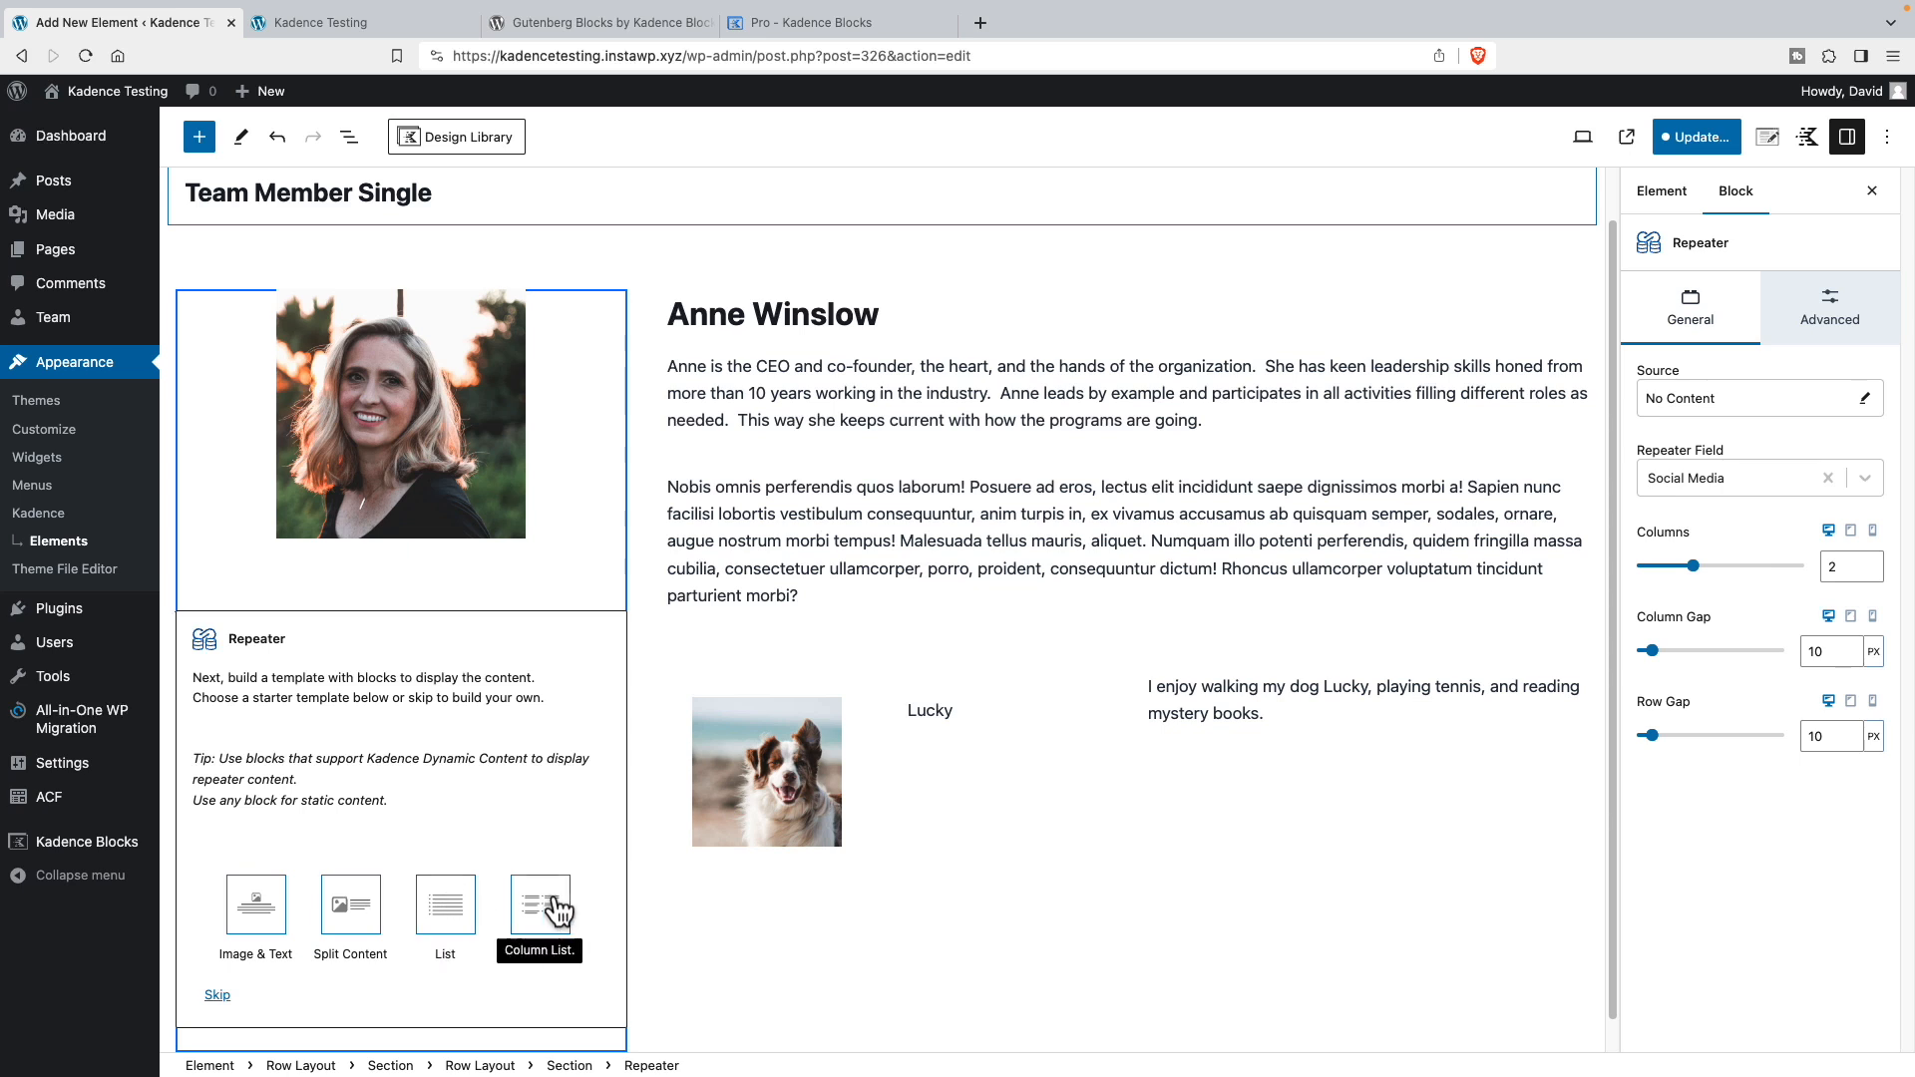
mouse_move(224, 1003)
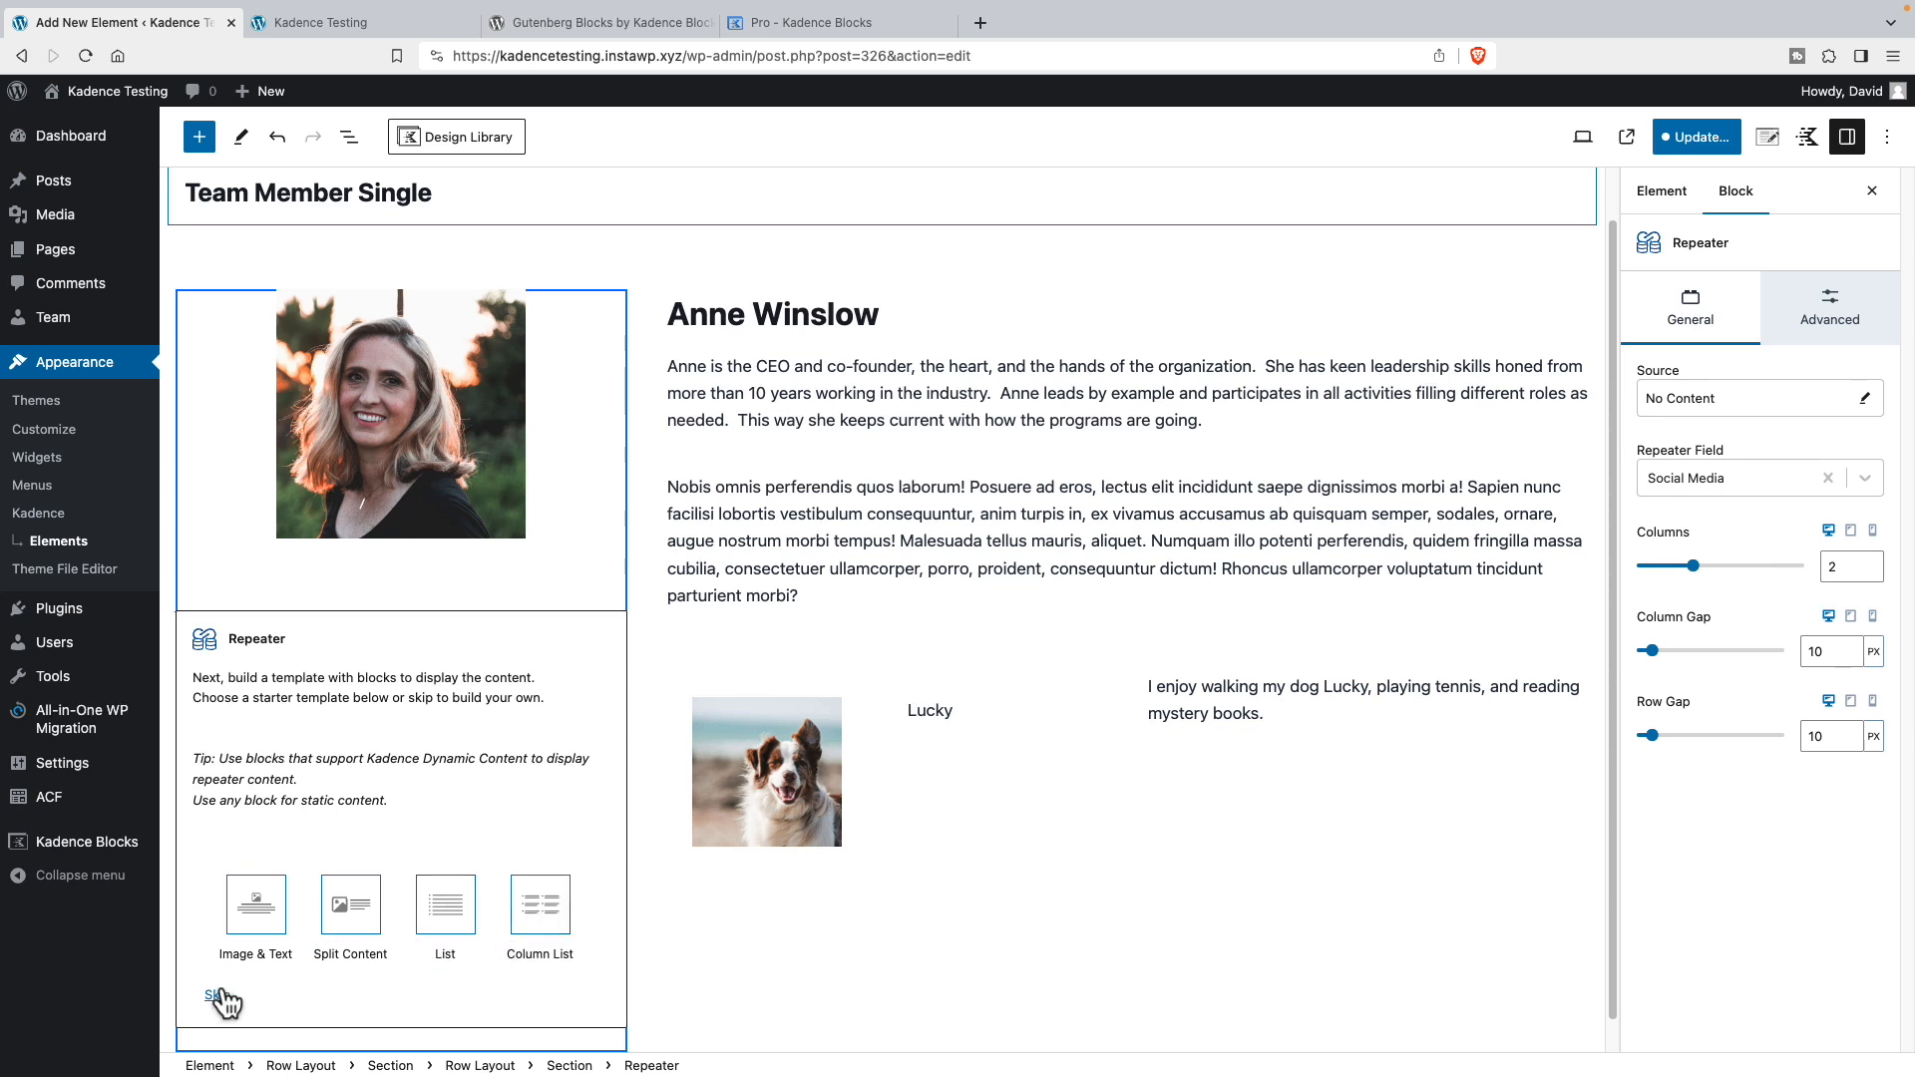
click(219, 994)
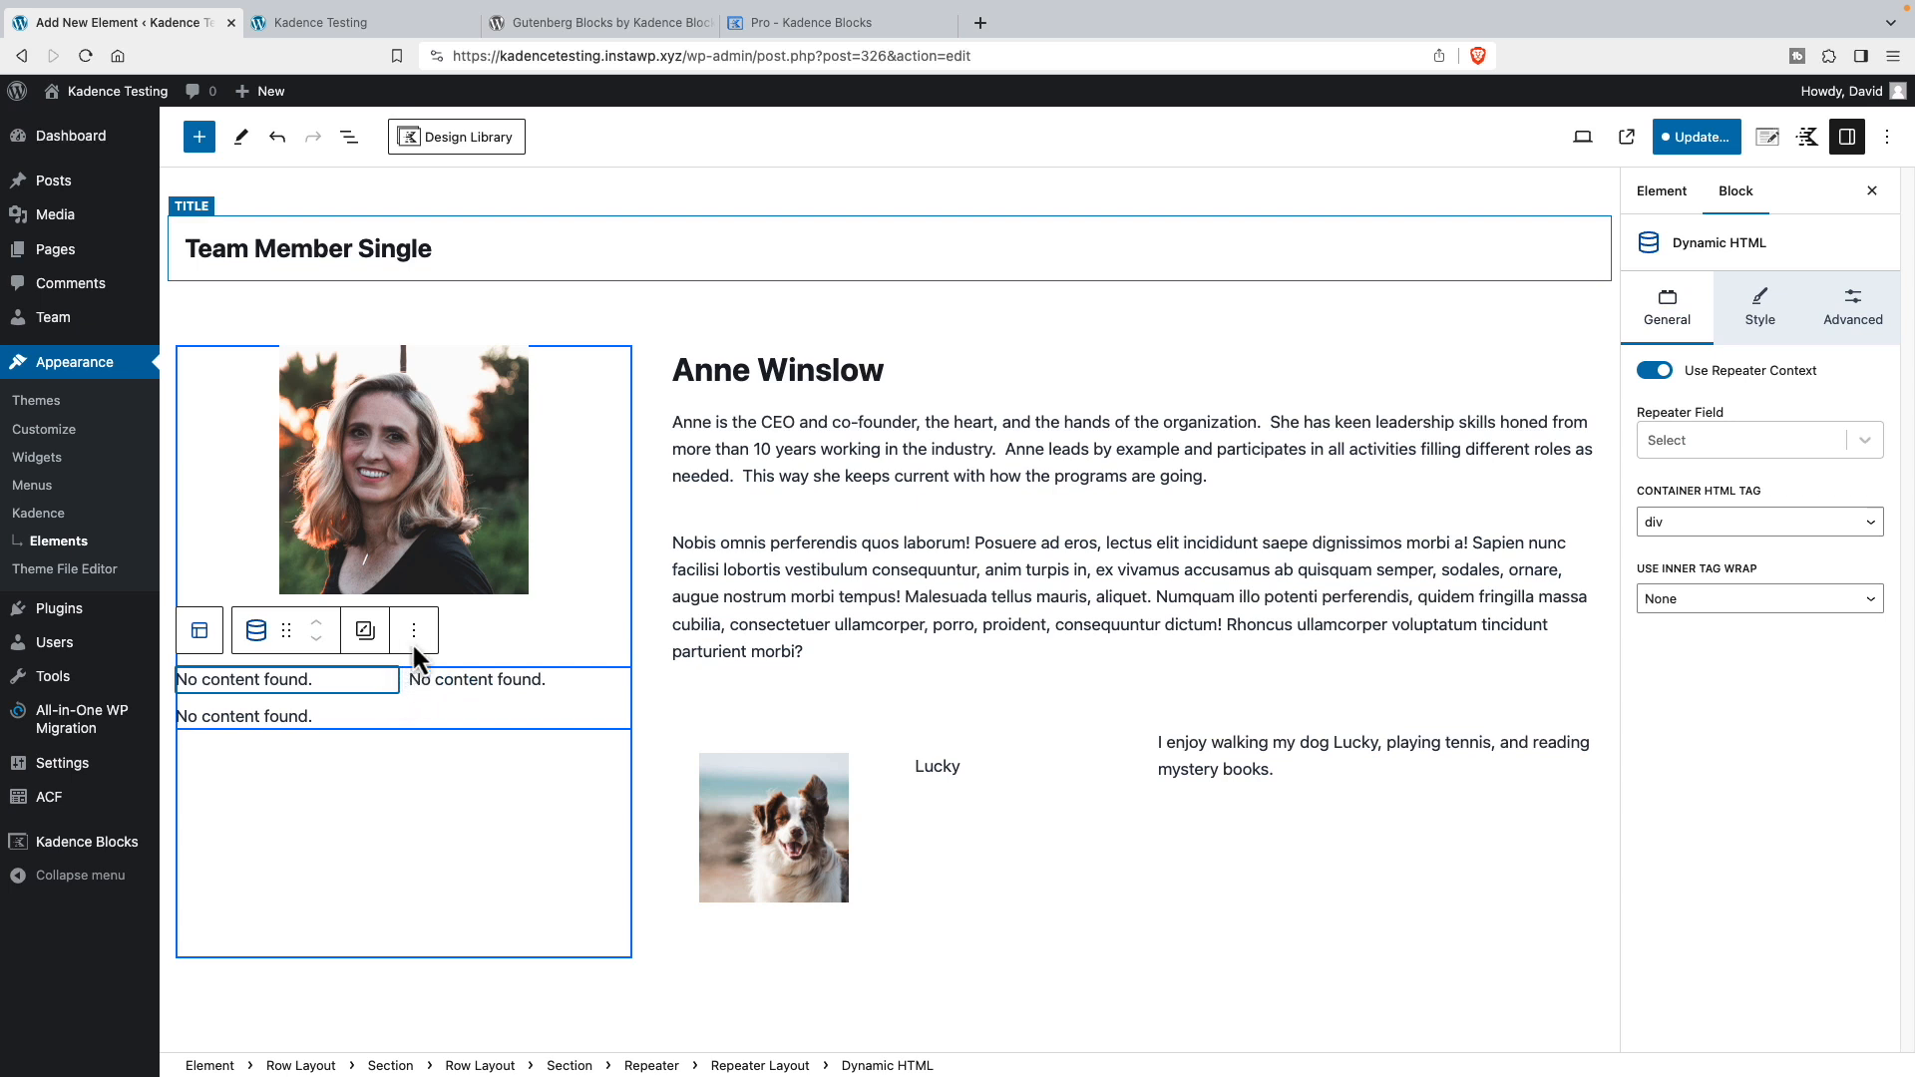
- Insert a Buttons (Adv) block inside the repeater layout
click(415, 630)
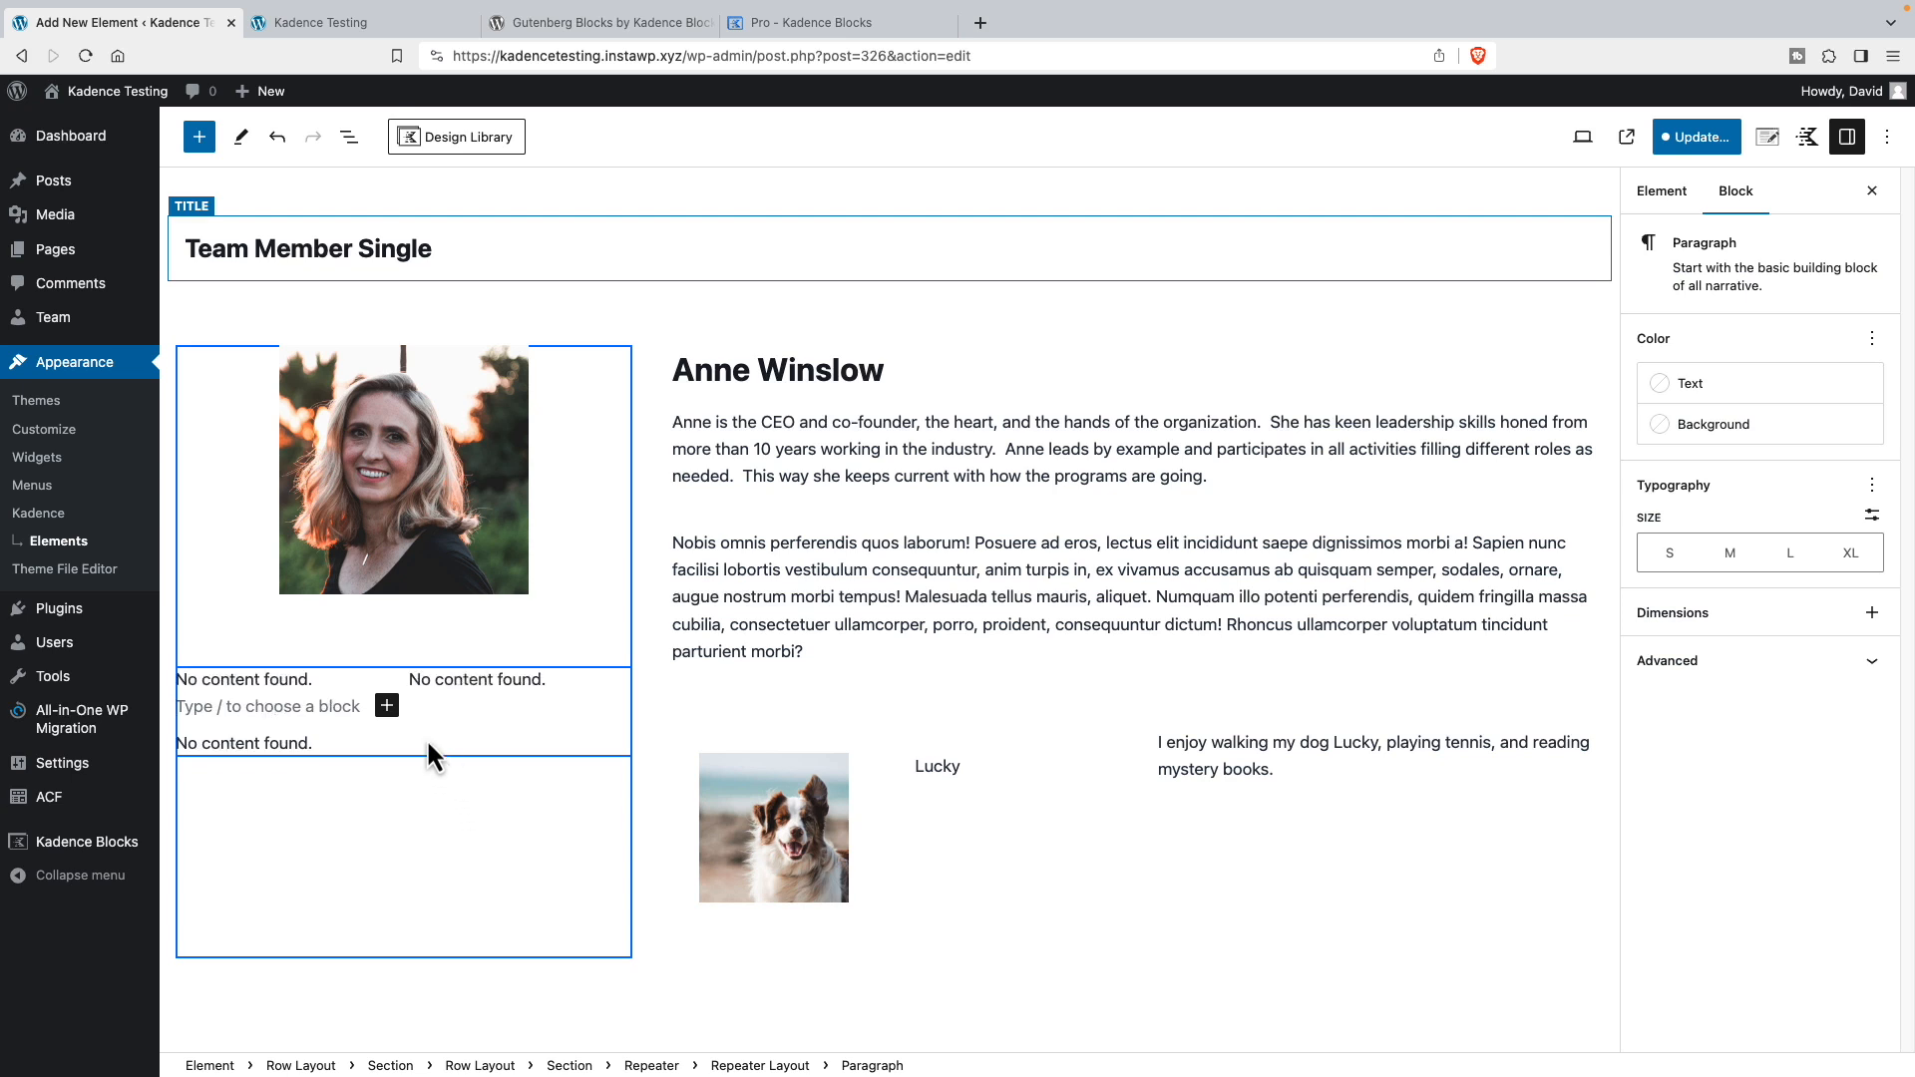
mouse_move(339, 702)
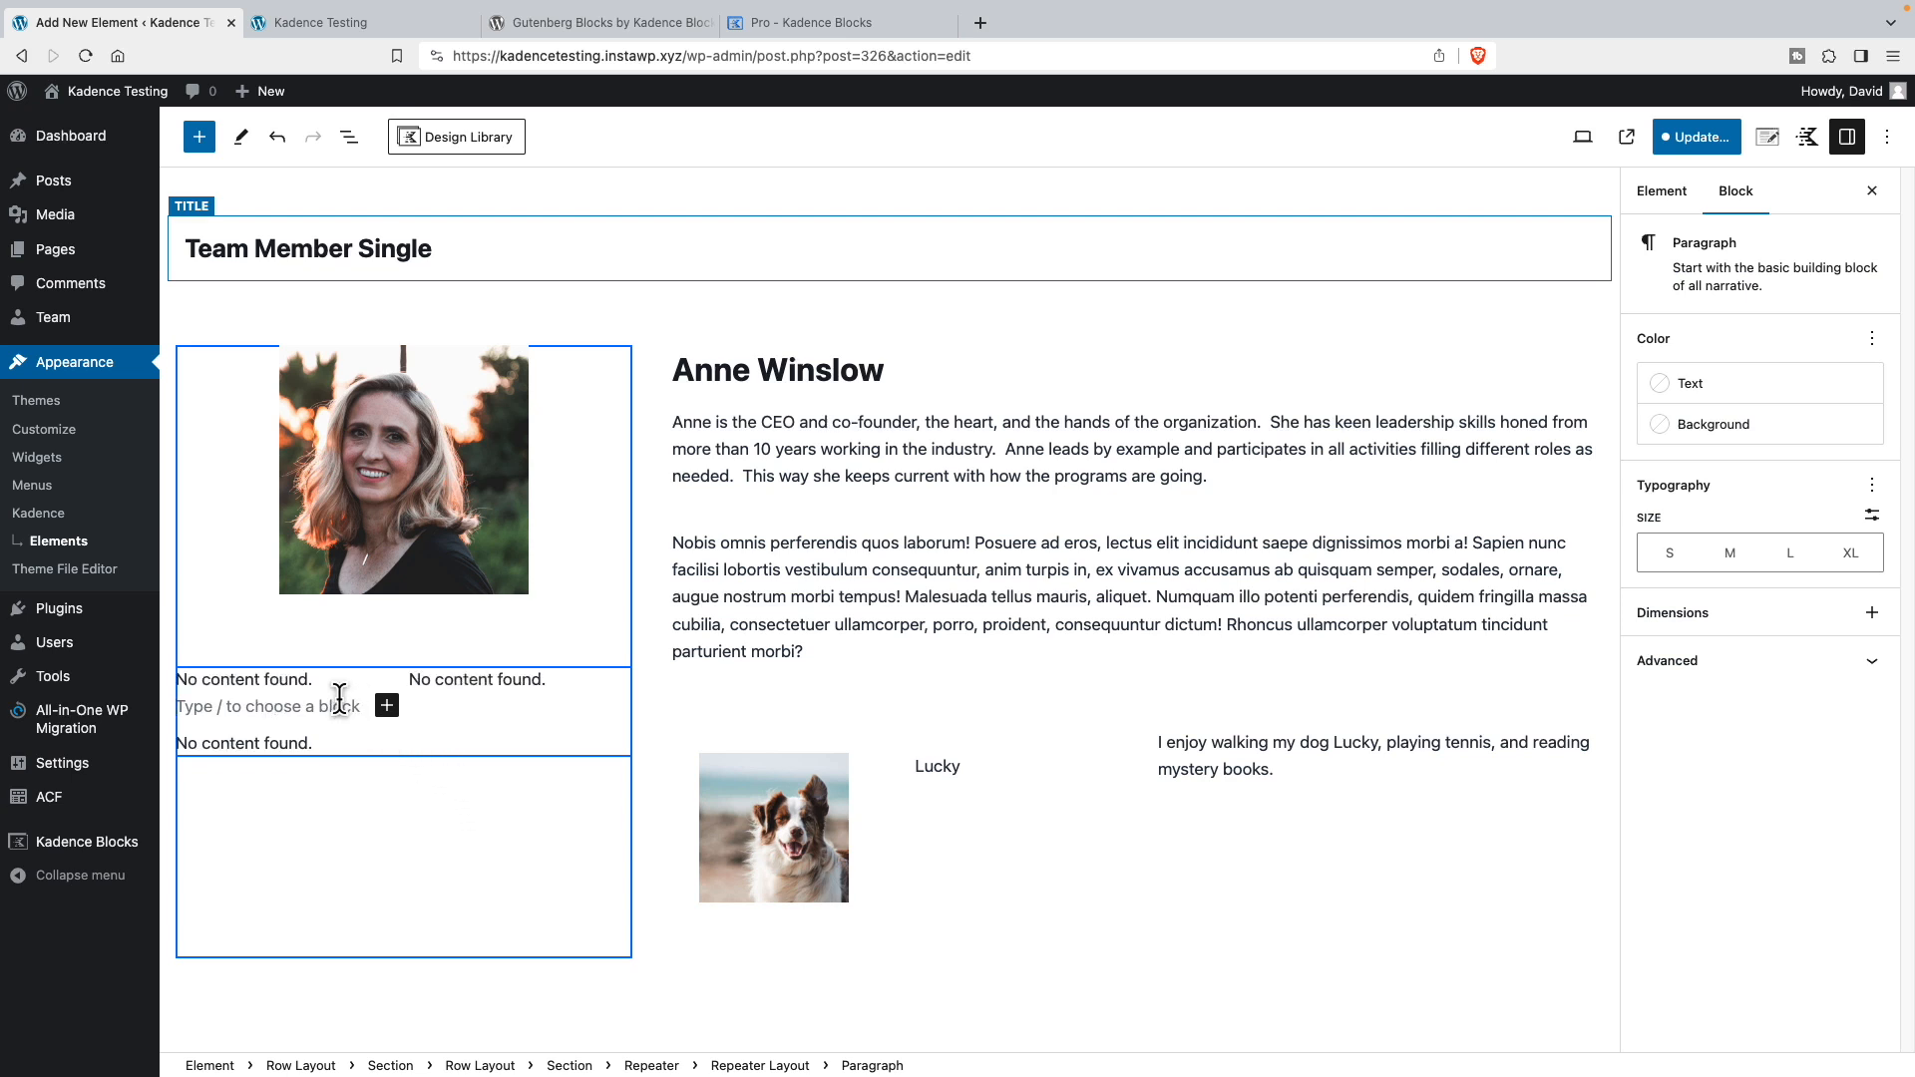
click(385, 704)
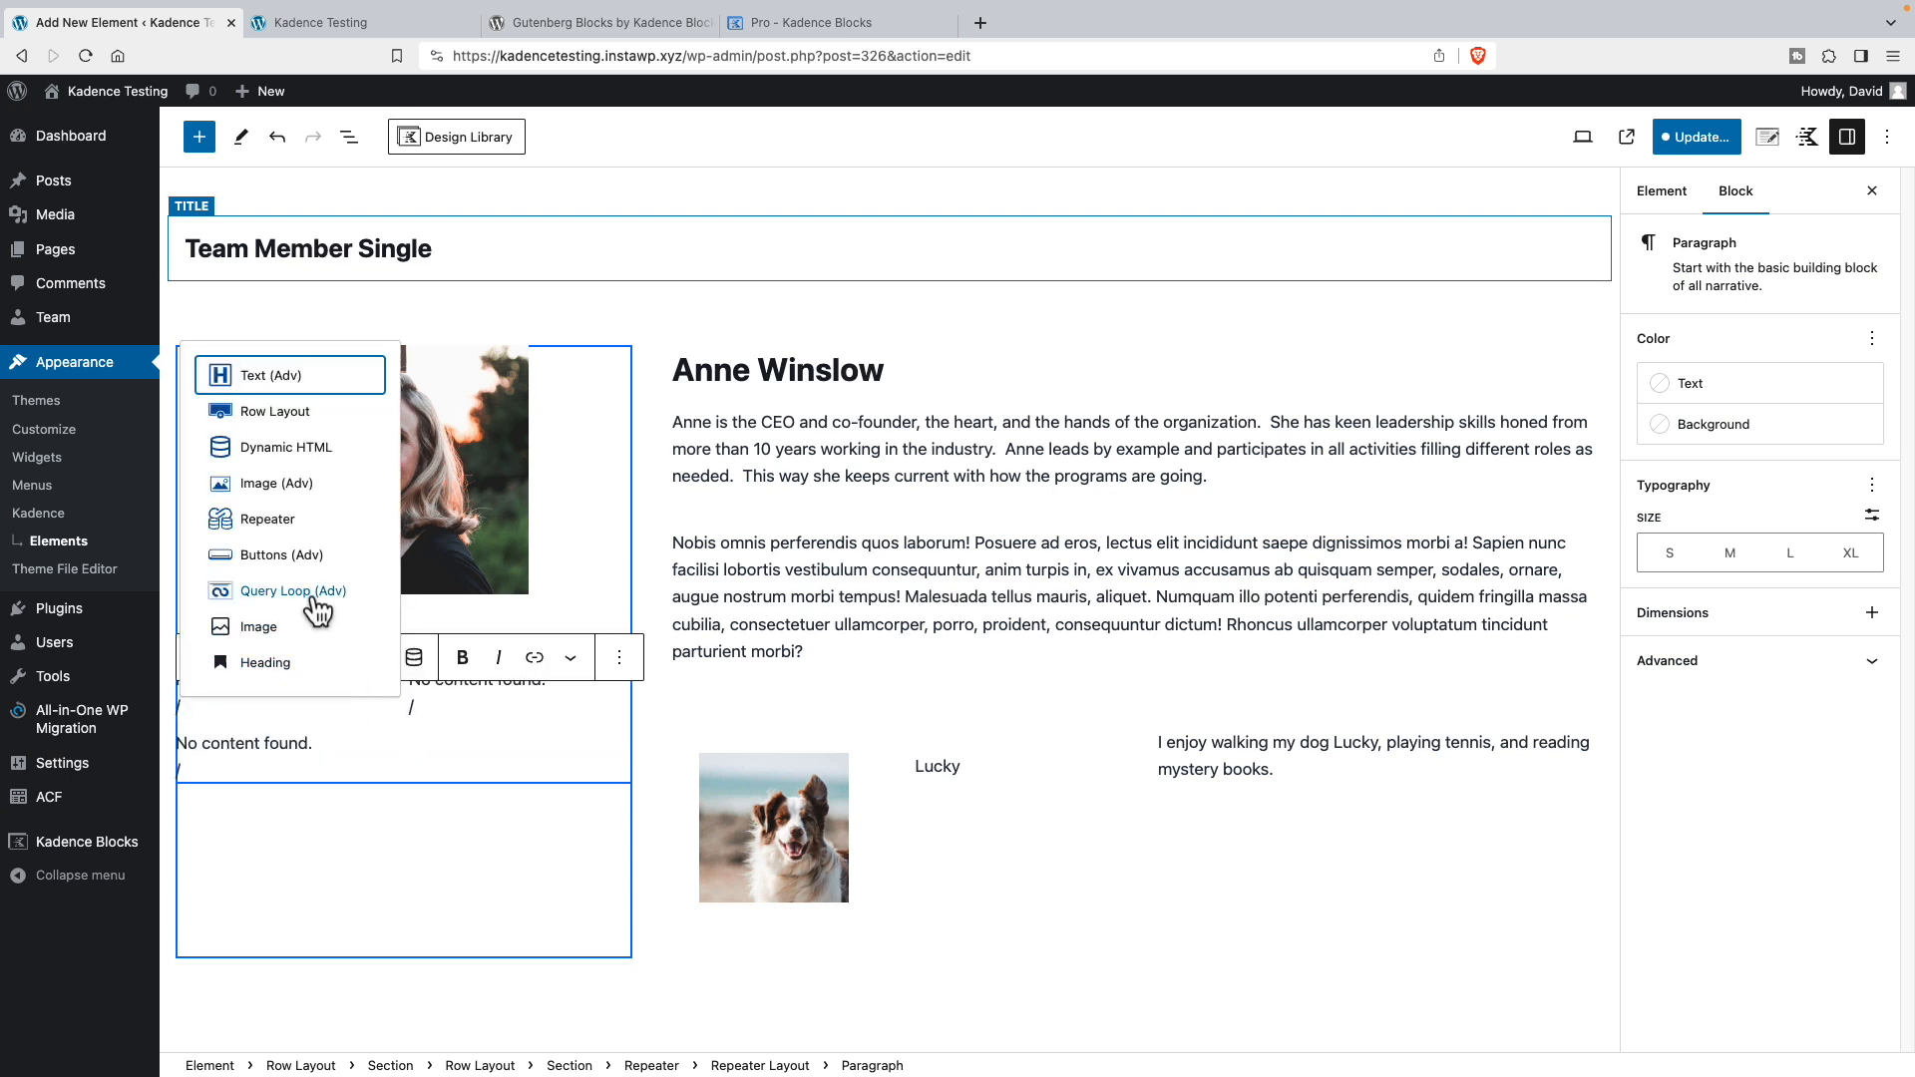
click(277, 555)
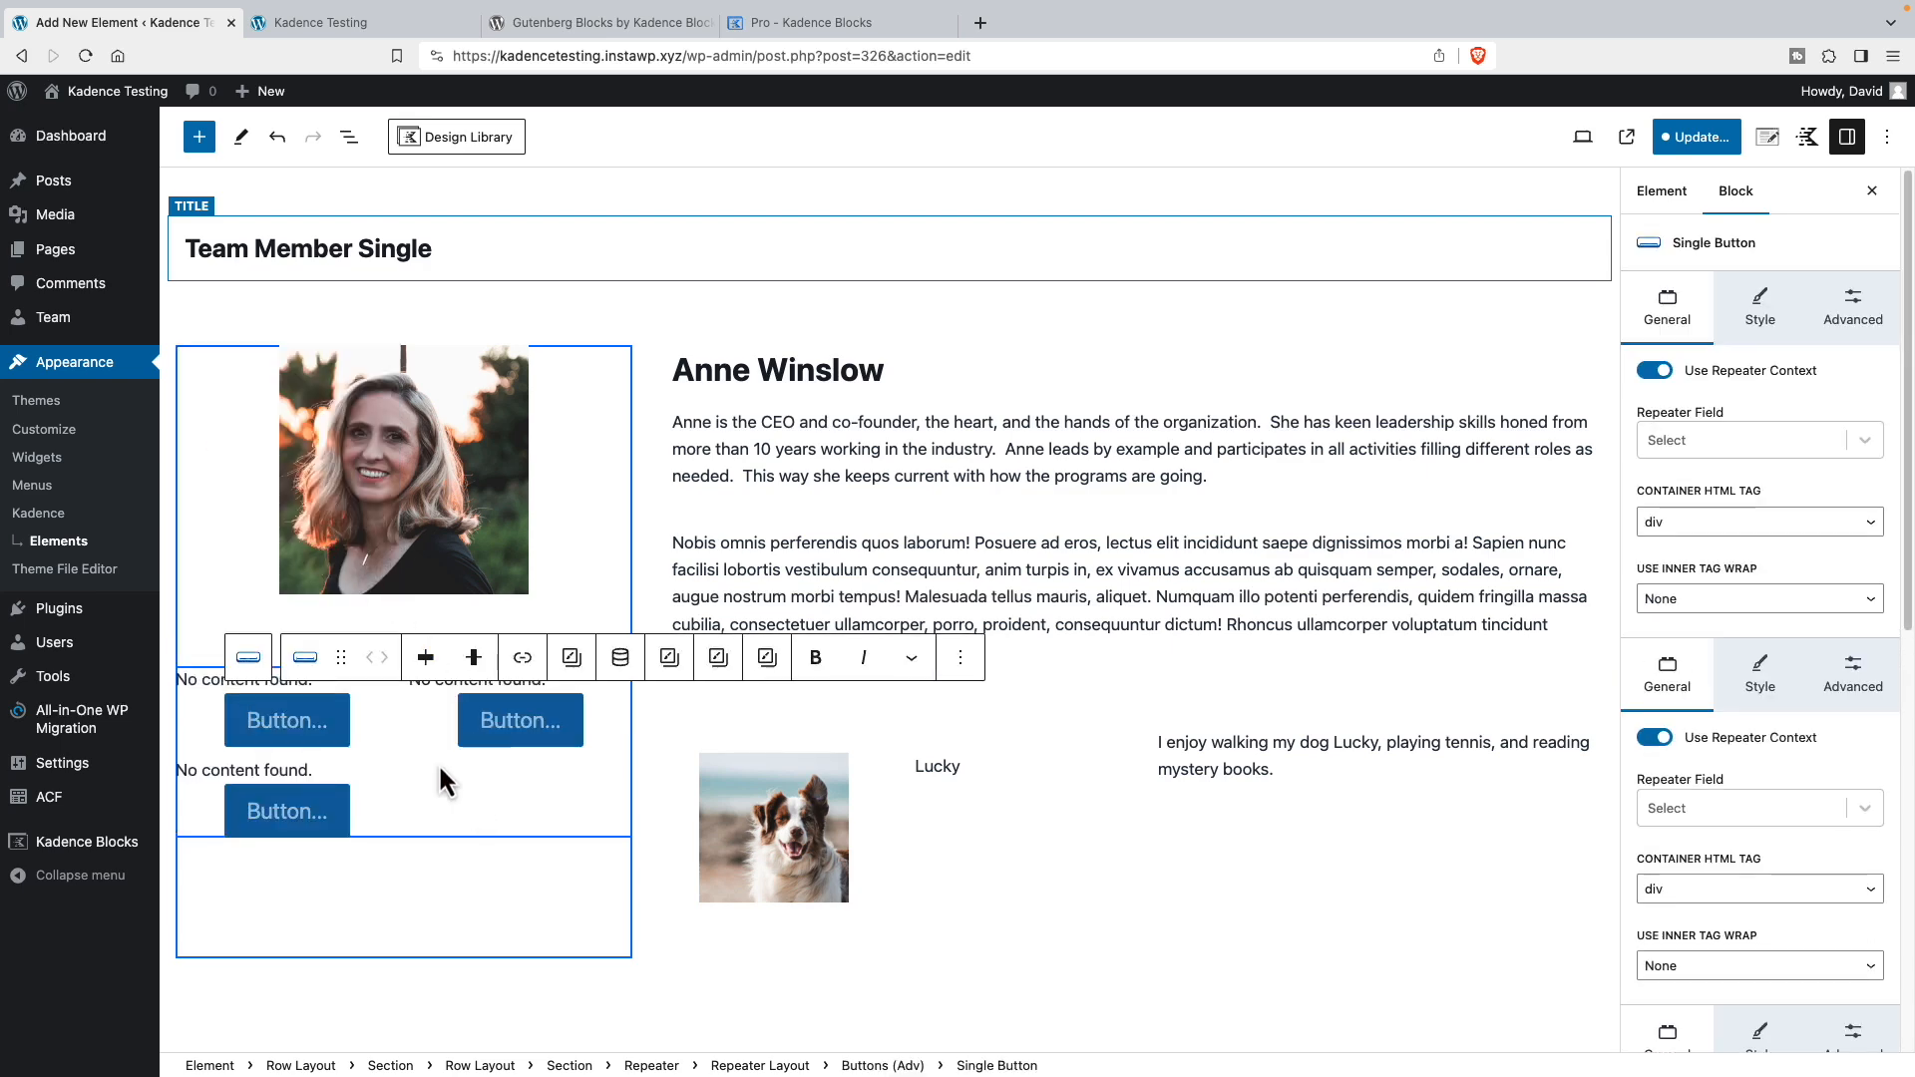
- Delete the Dynamic HTML placeholder from the List View and select the single button
click(347, 136)
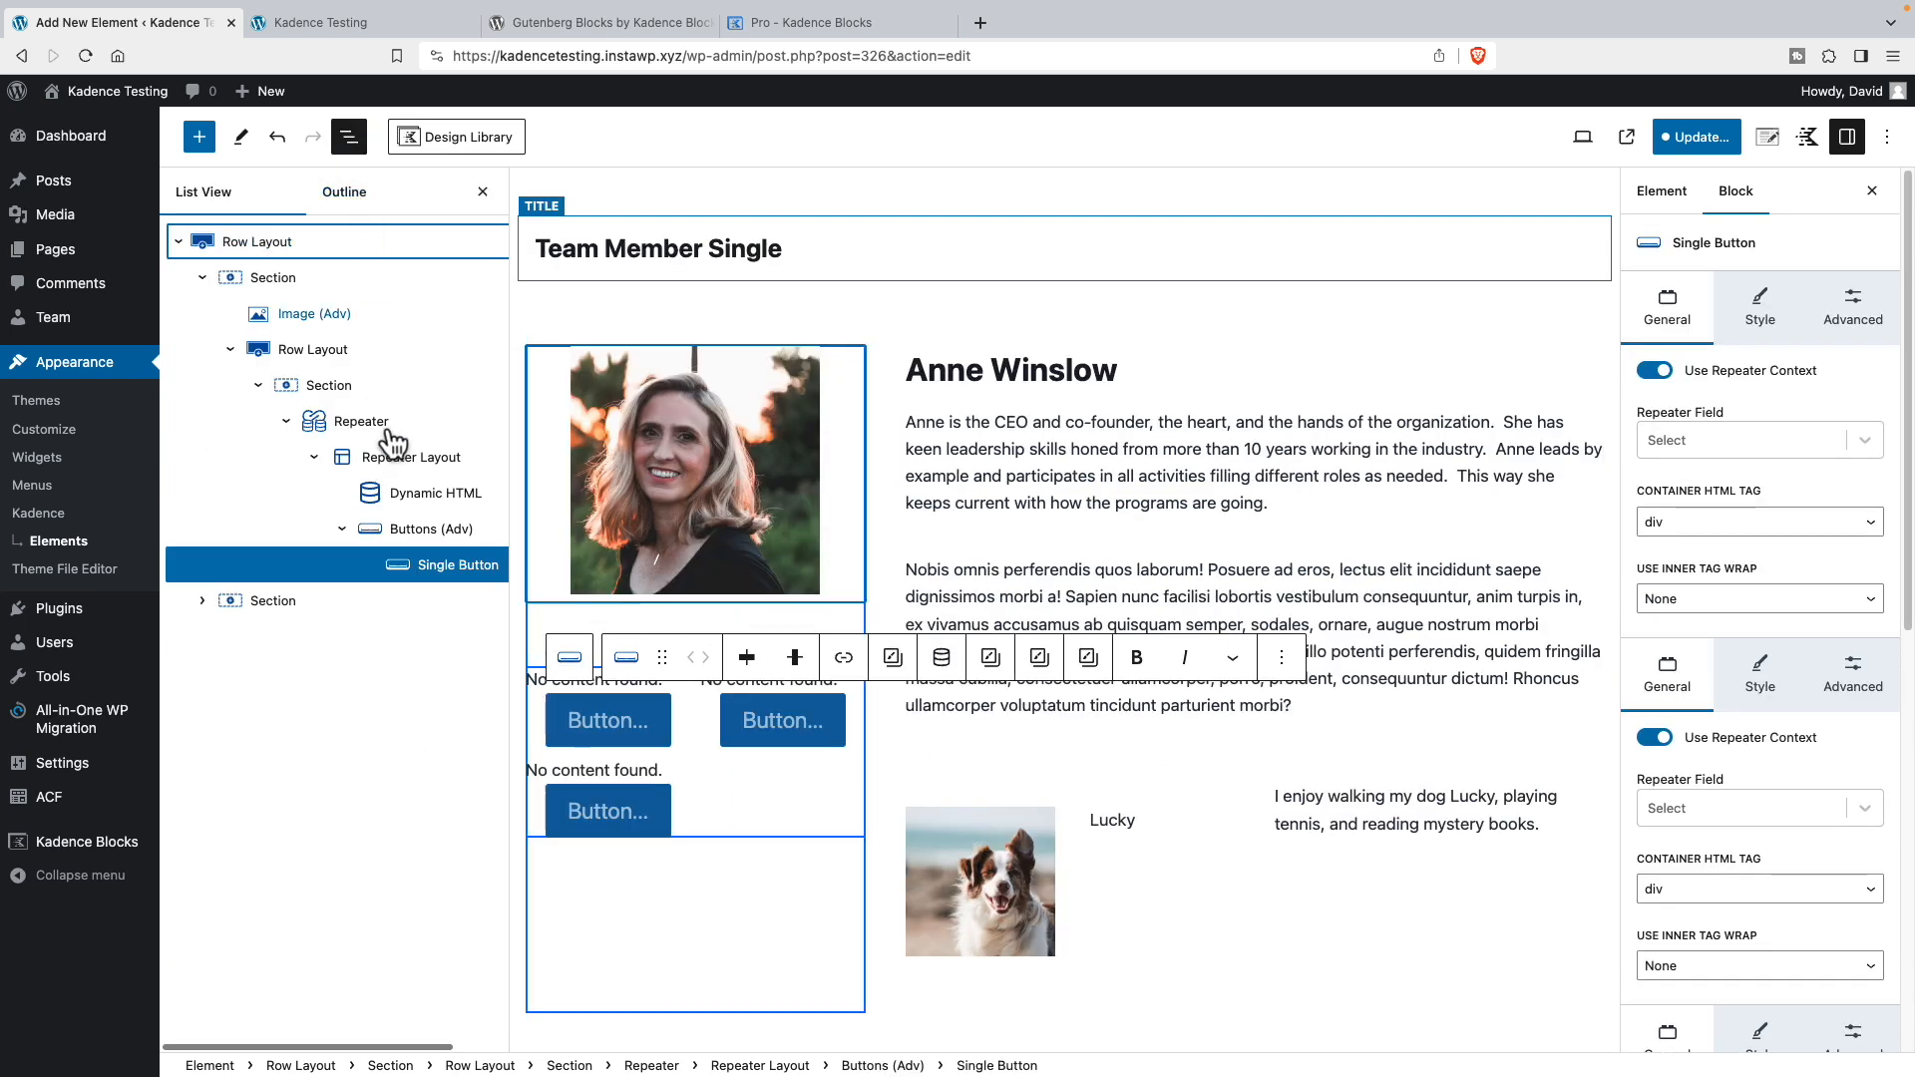
click(437, 492)
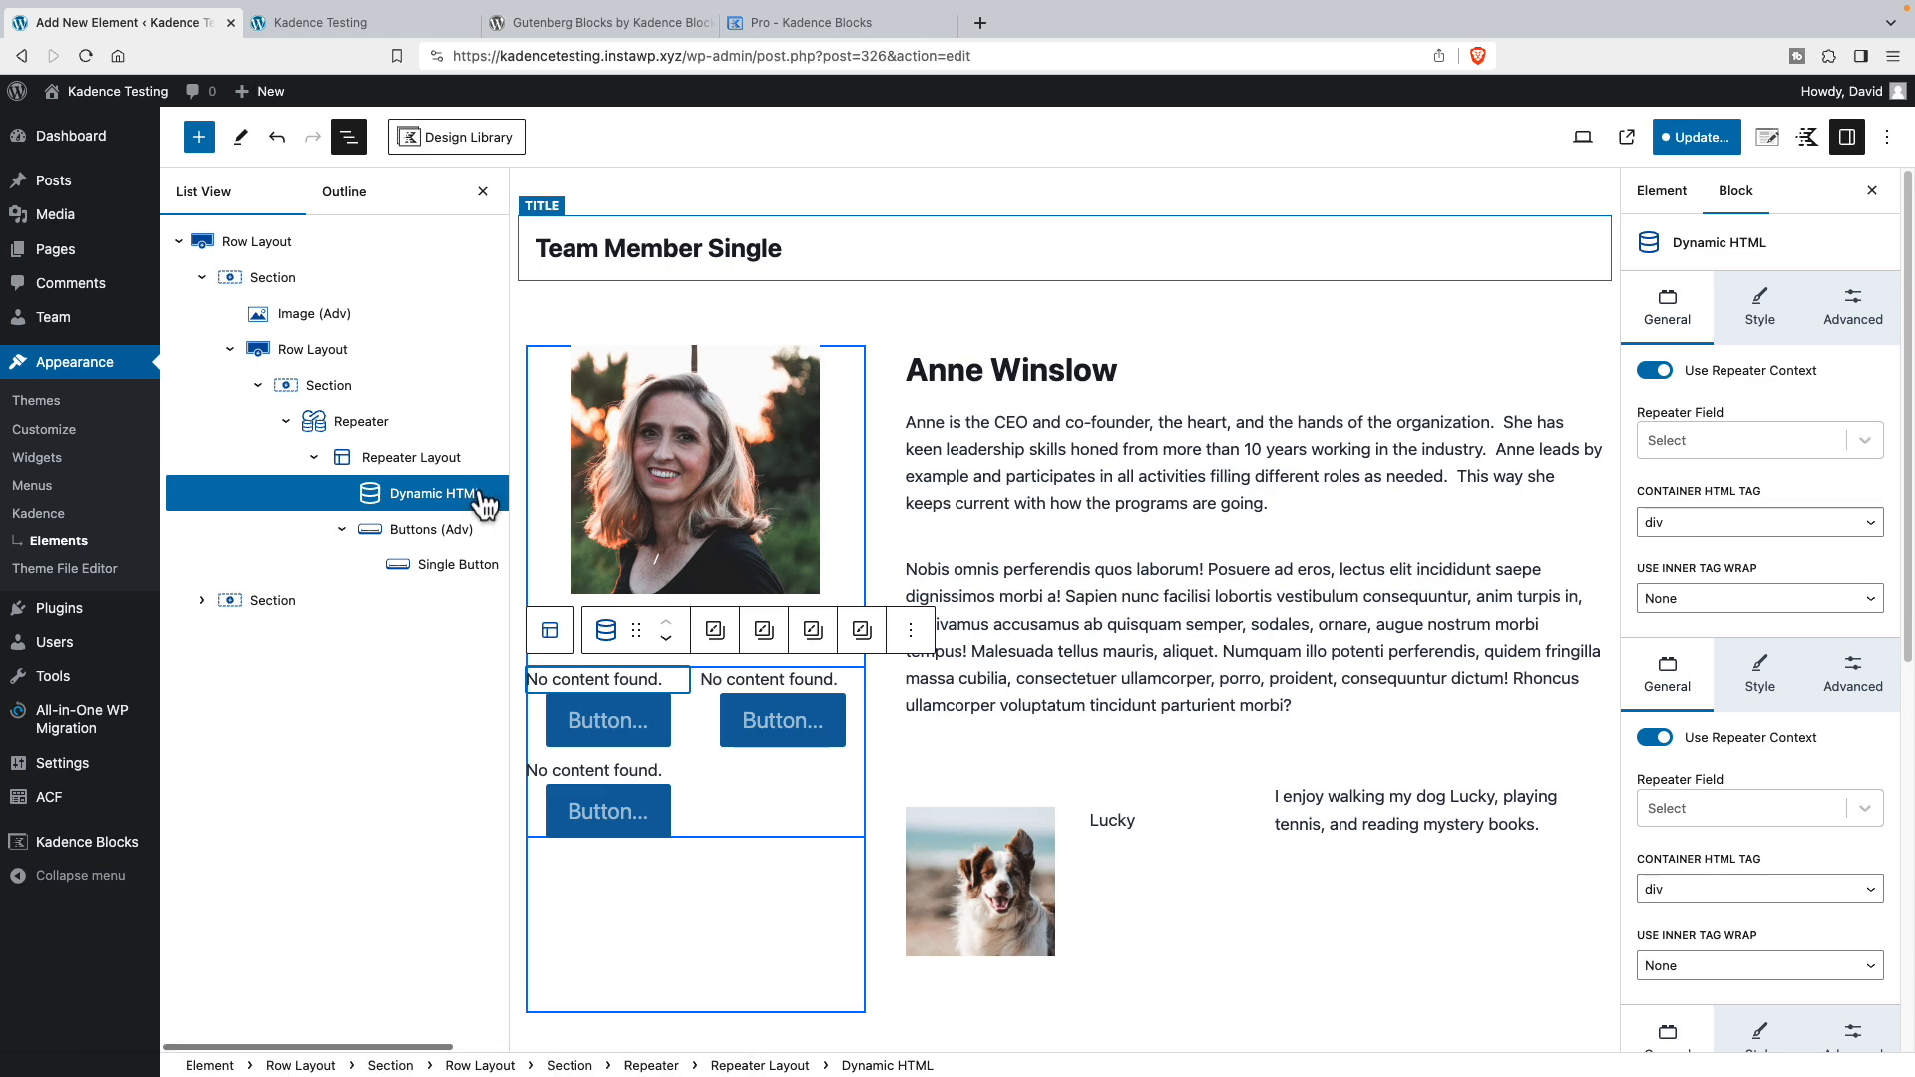
click(407, 454)
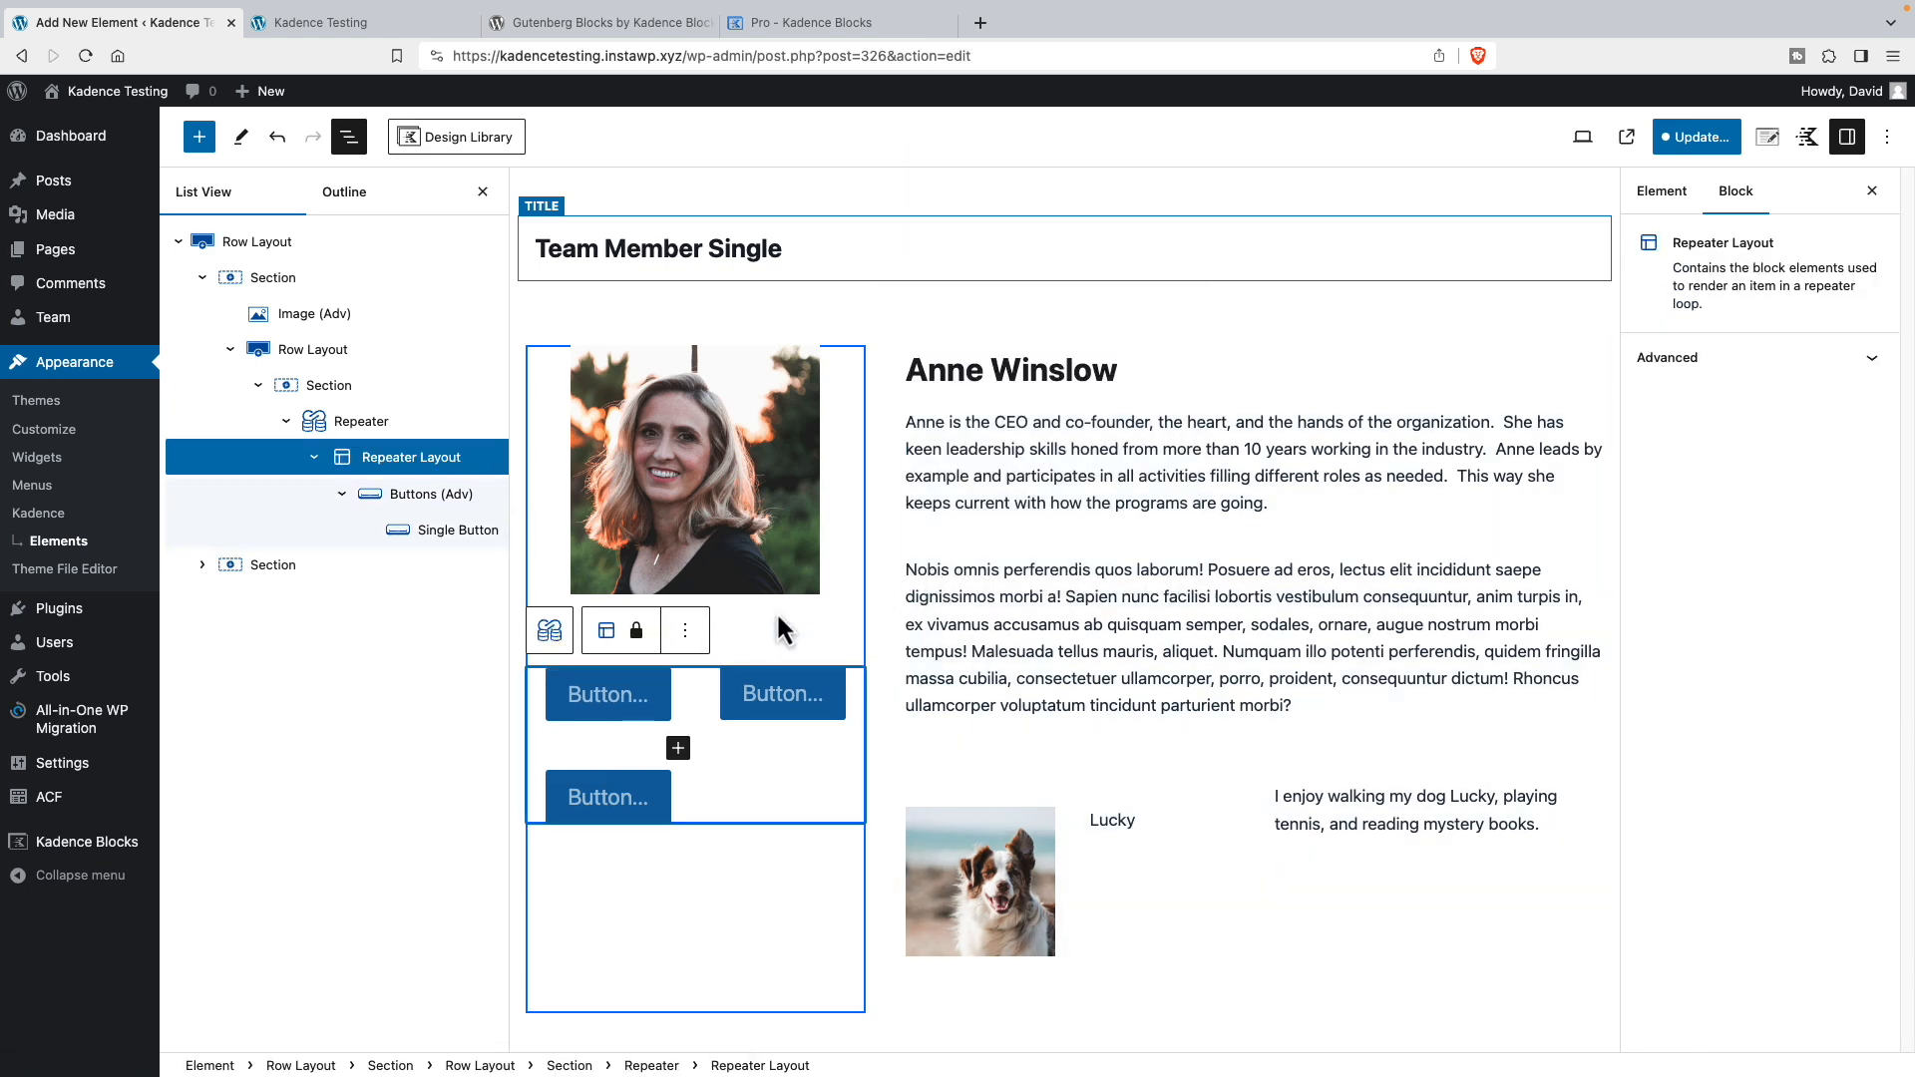
click(607, 694)
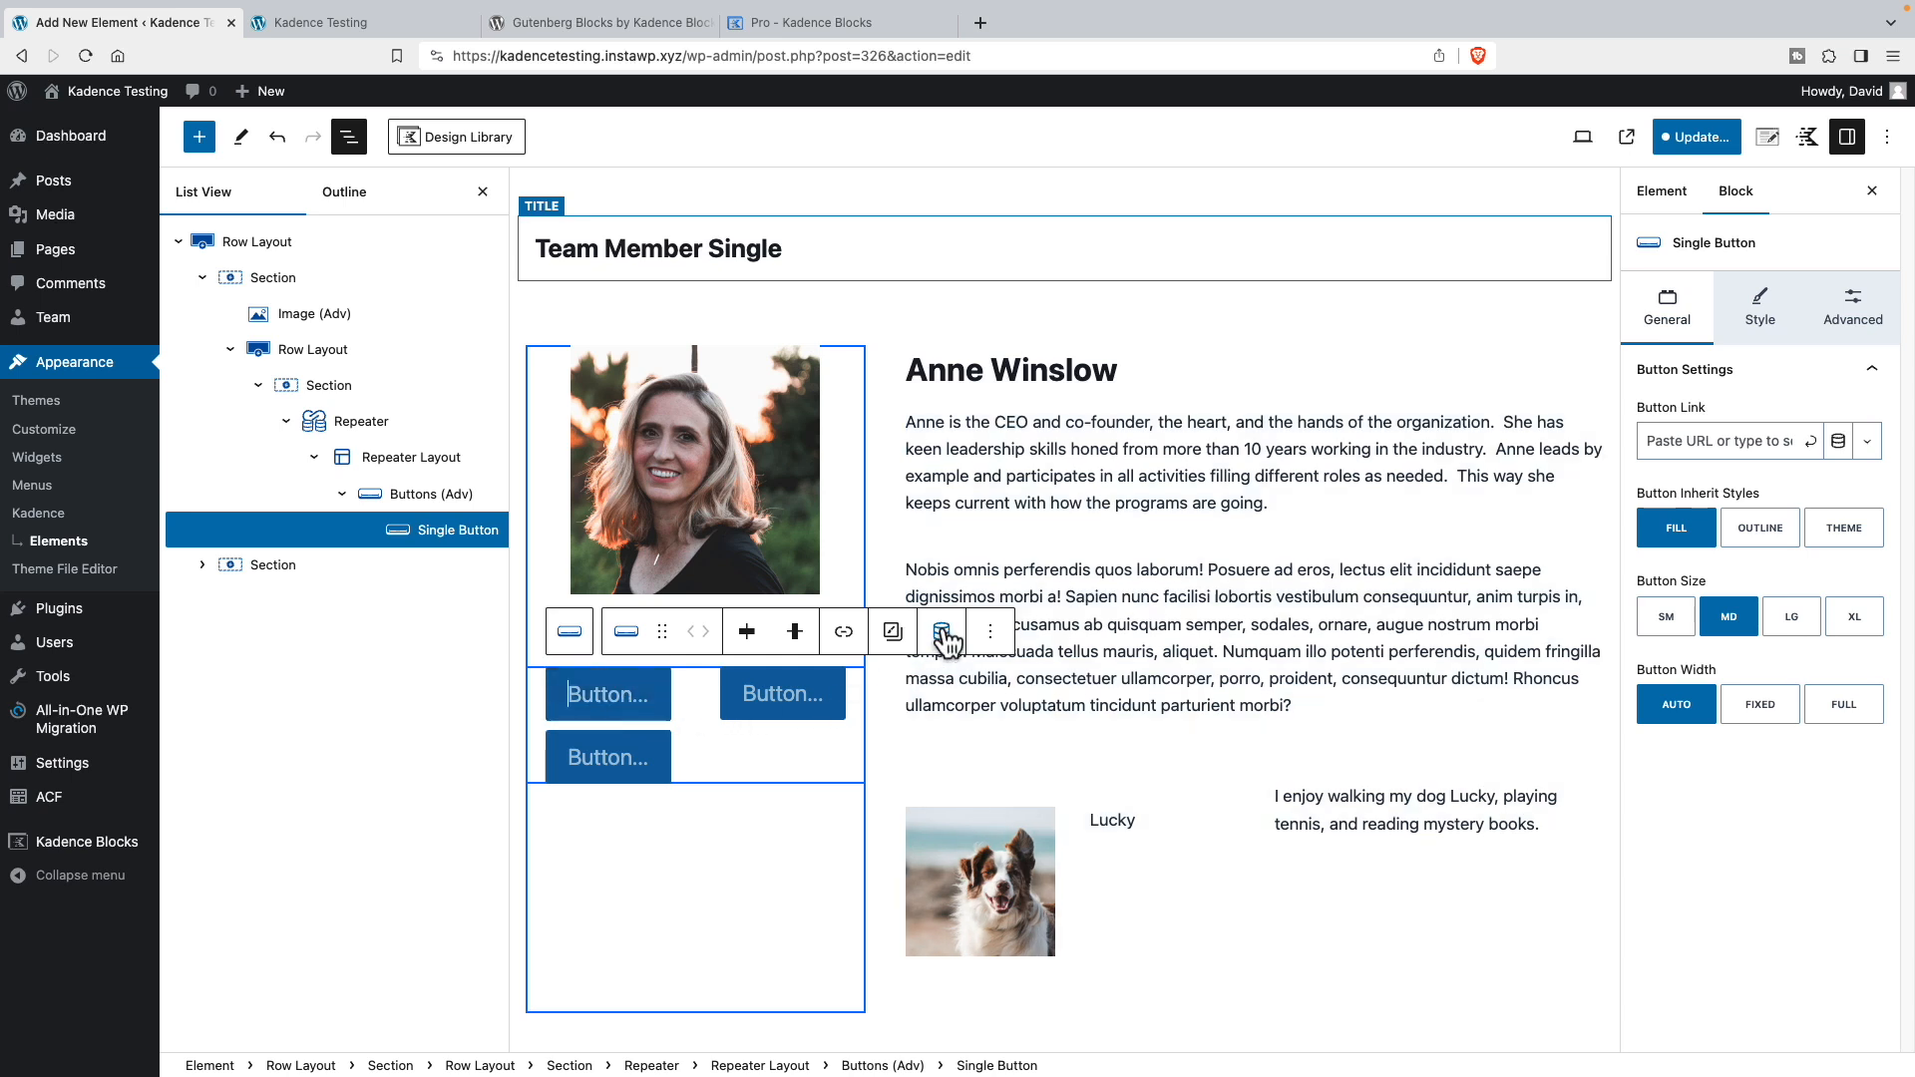
- Enable dynamic content on the button text, pulling it from the Social Site sub field
click(939, 632)
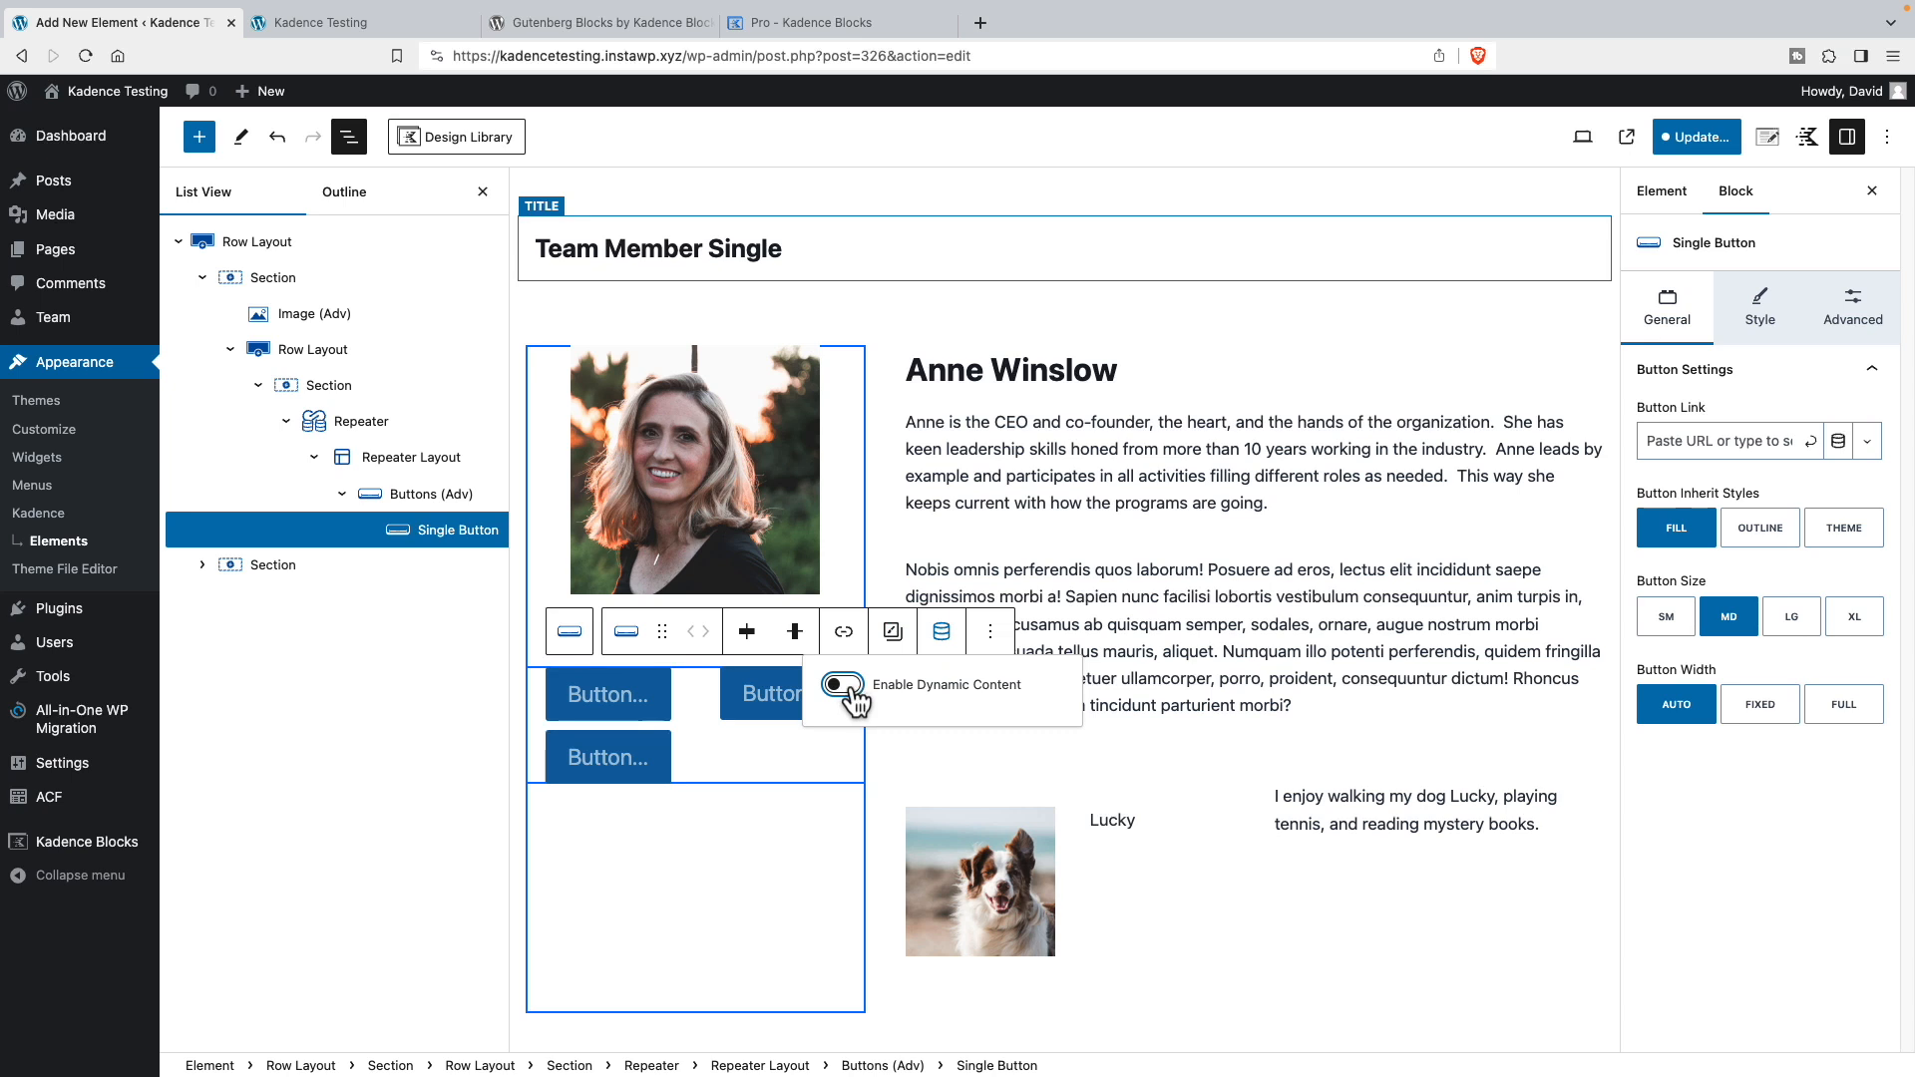
click(840, 684)
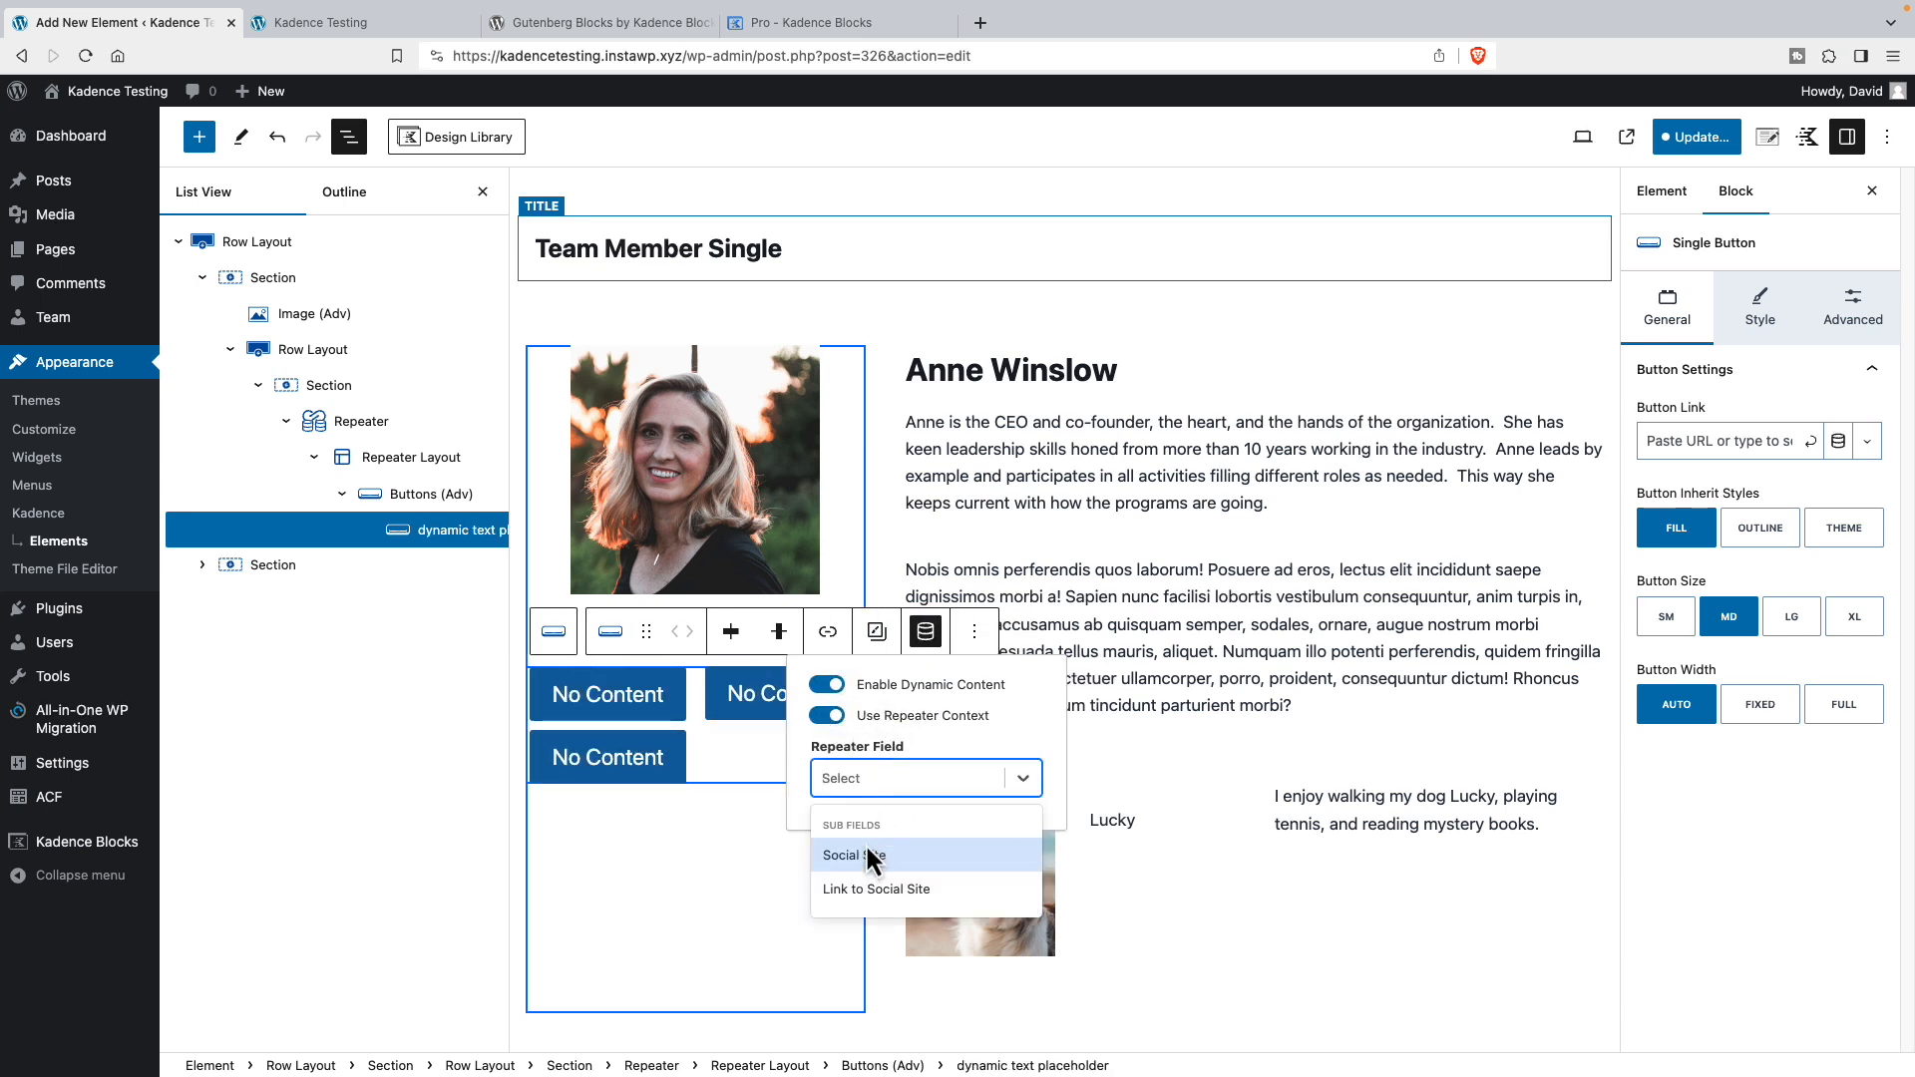
mouse_move(878, 861)
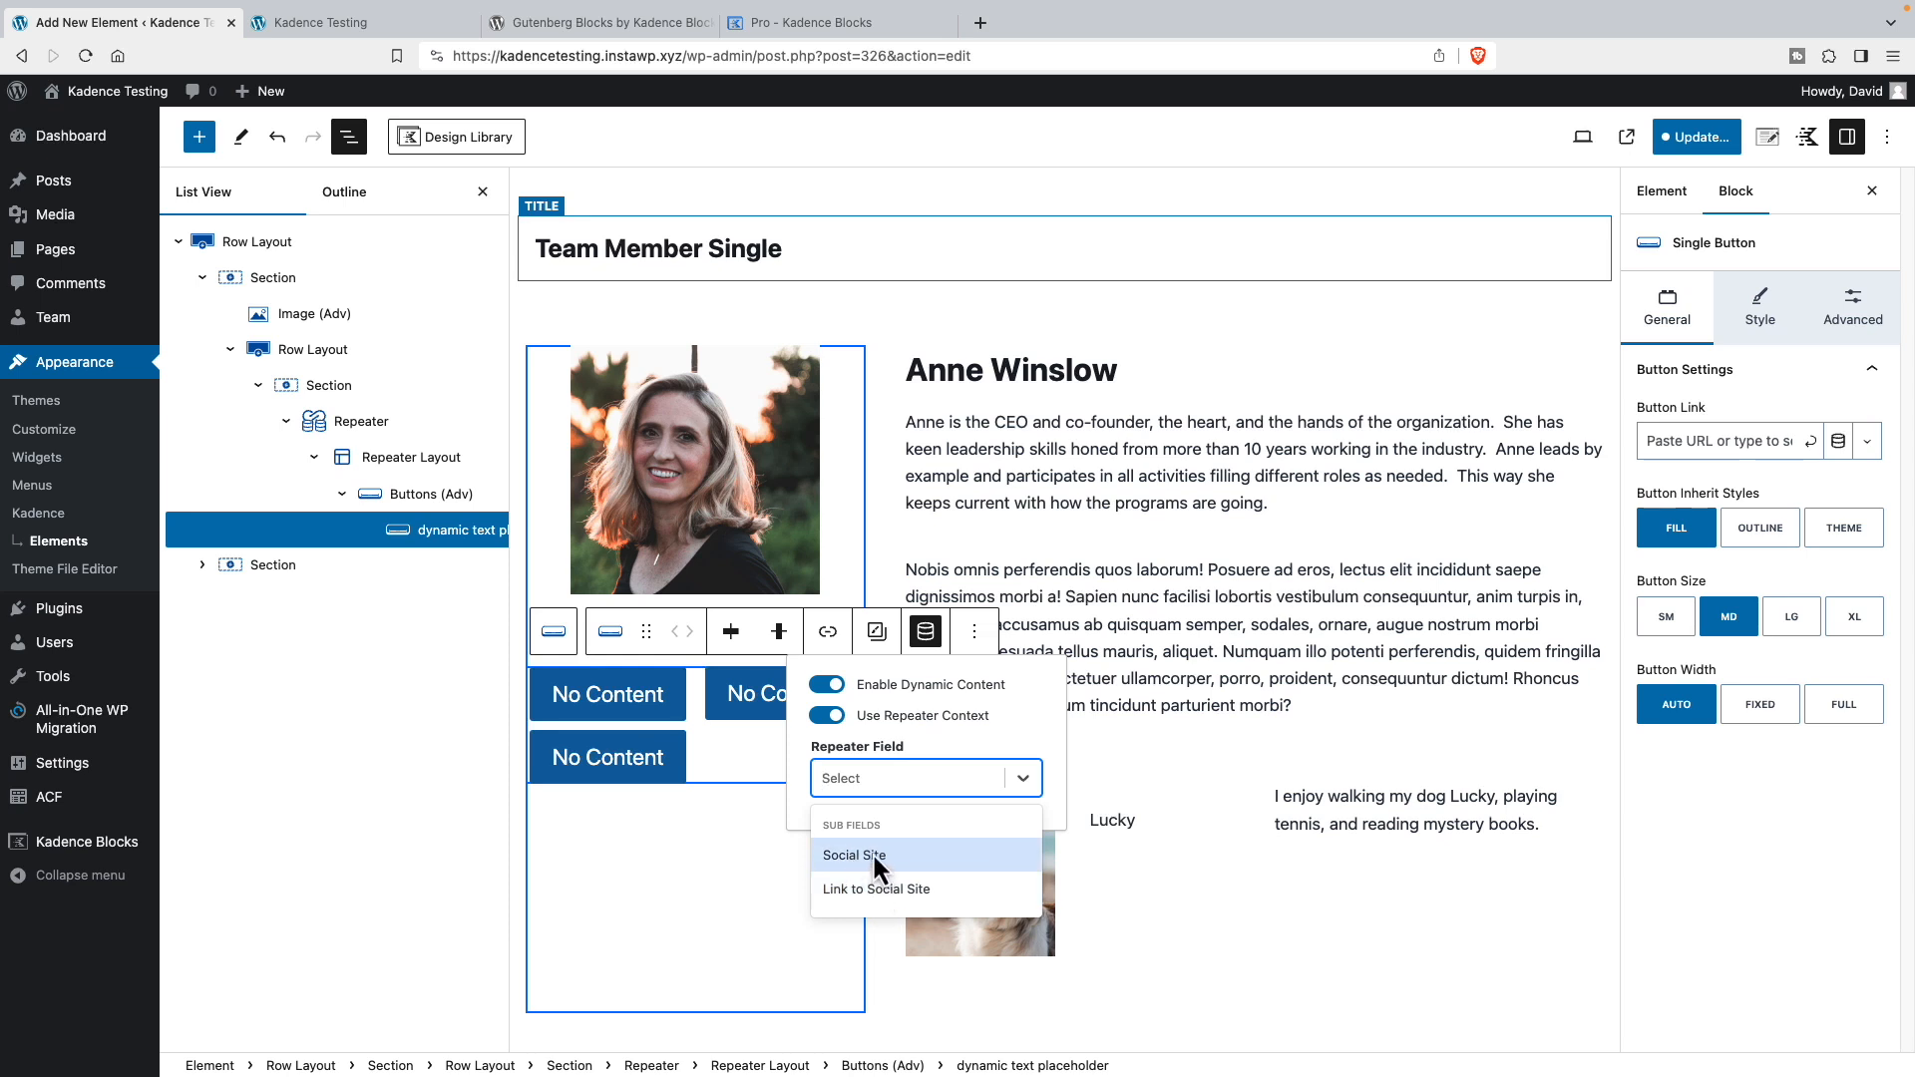
mouse_move(877, 870)
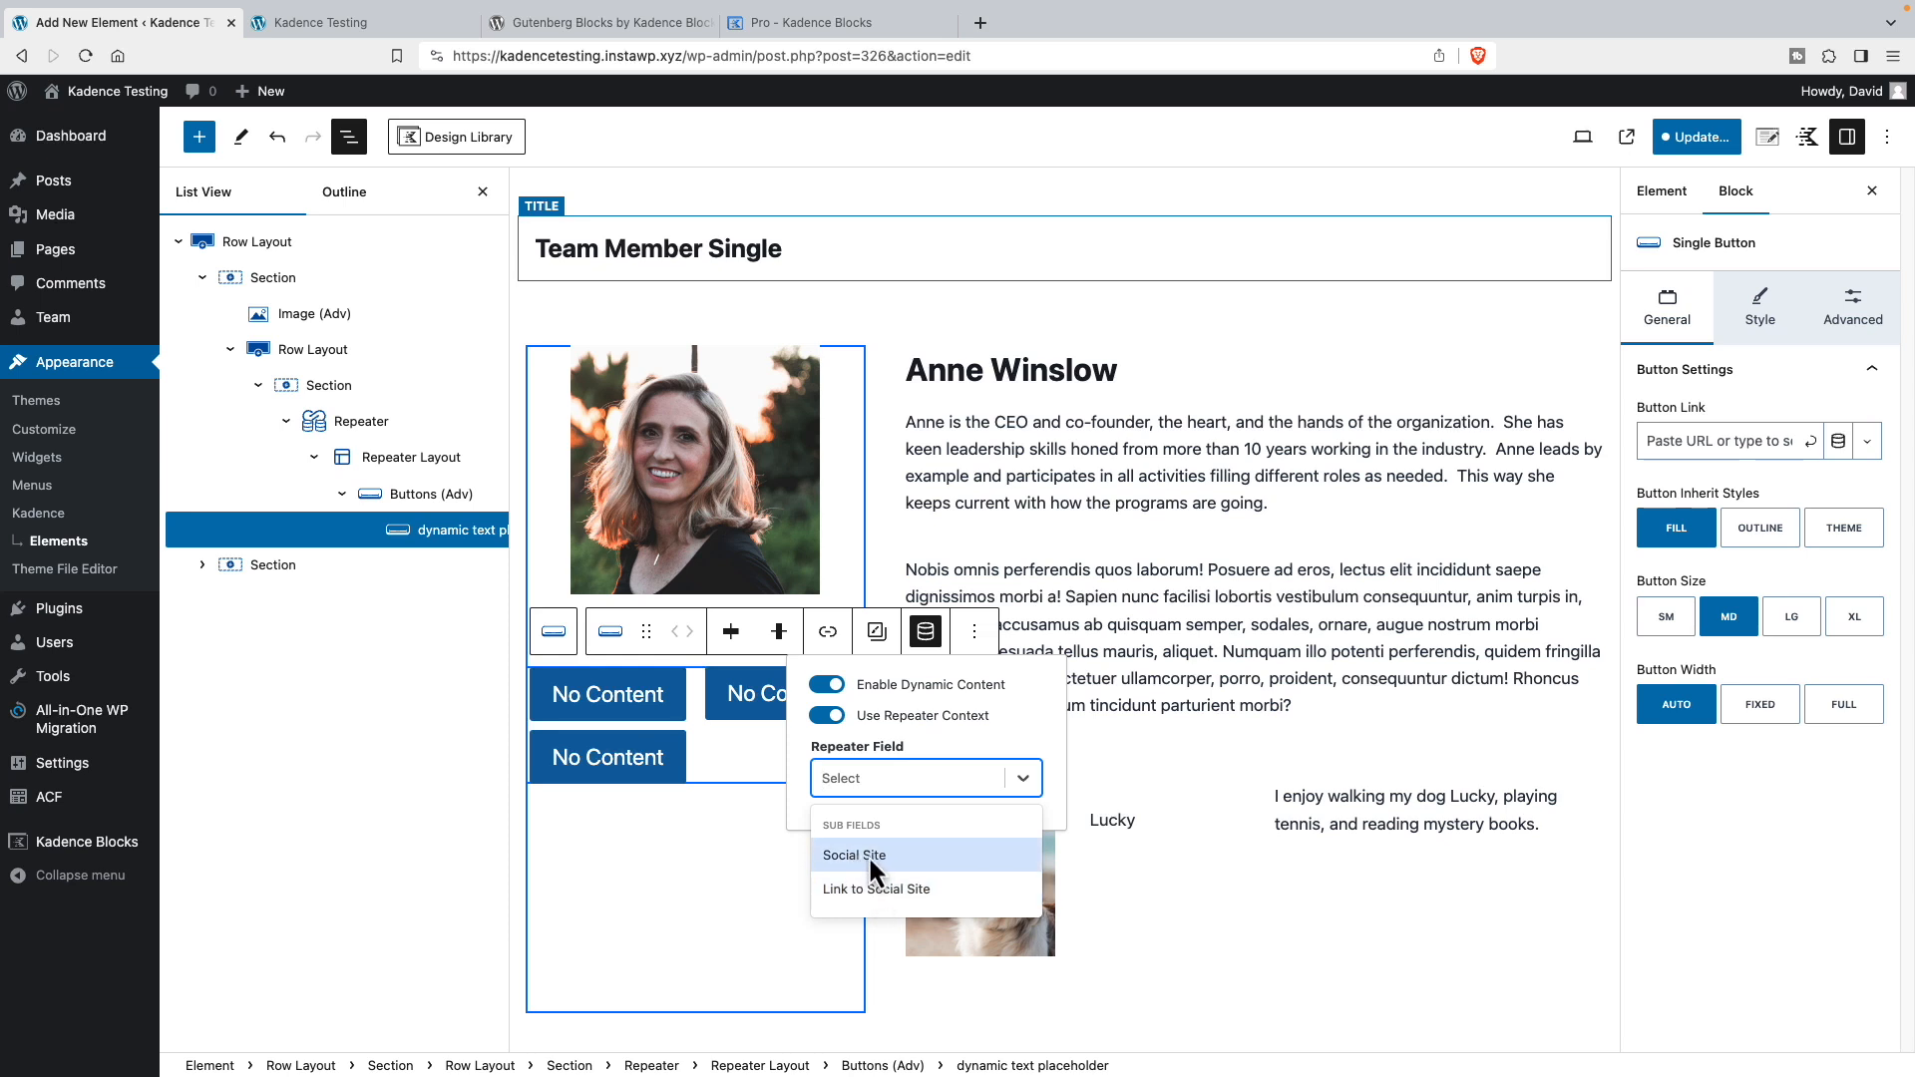
click(854, 853)
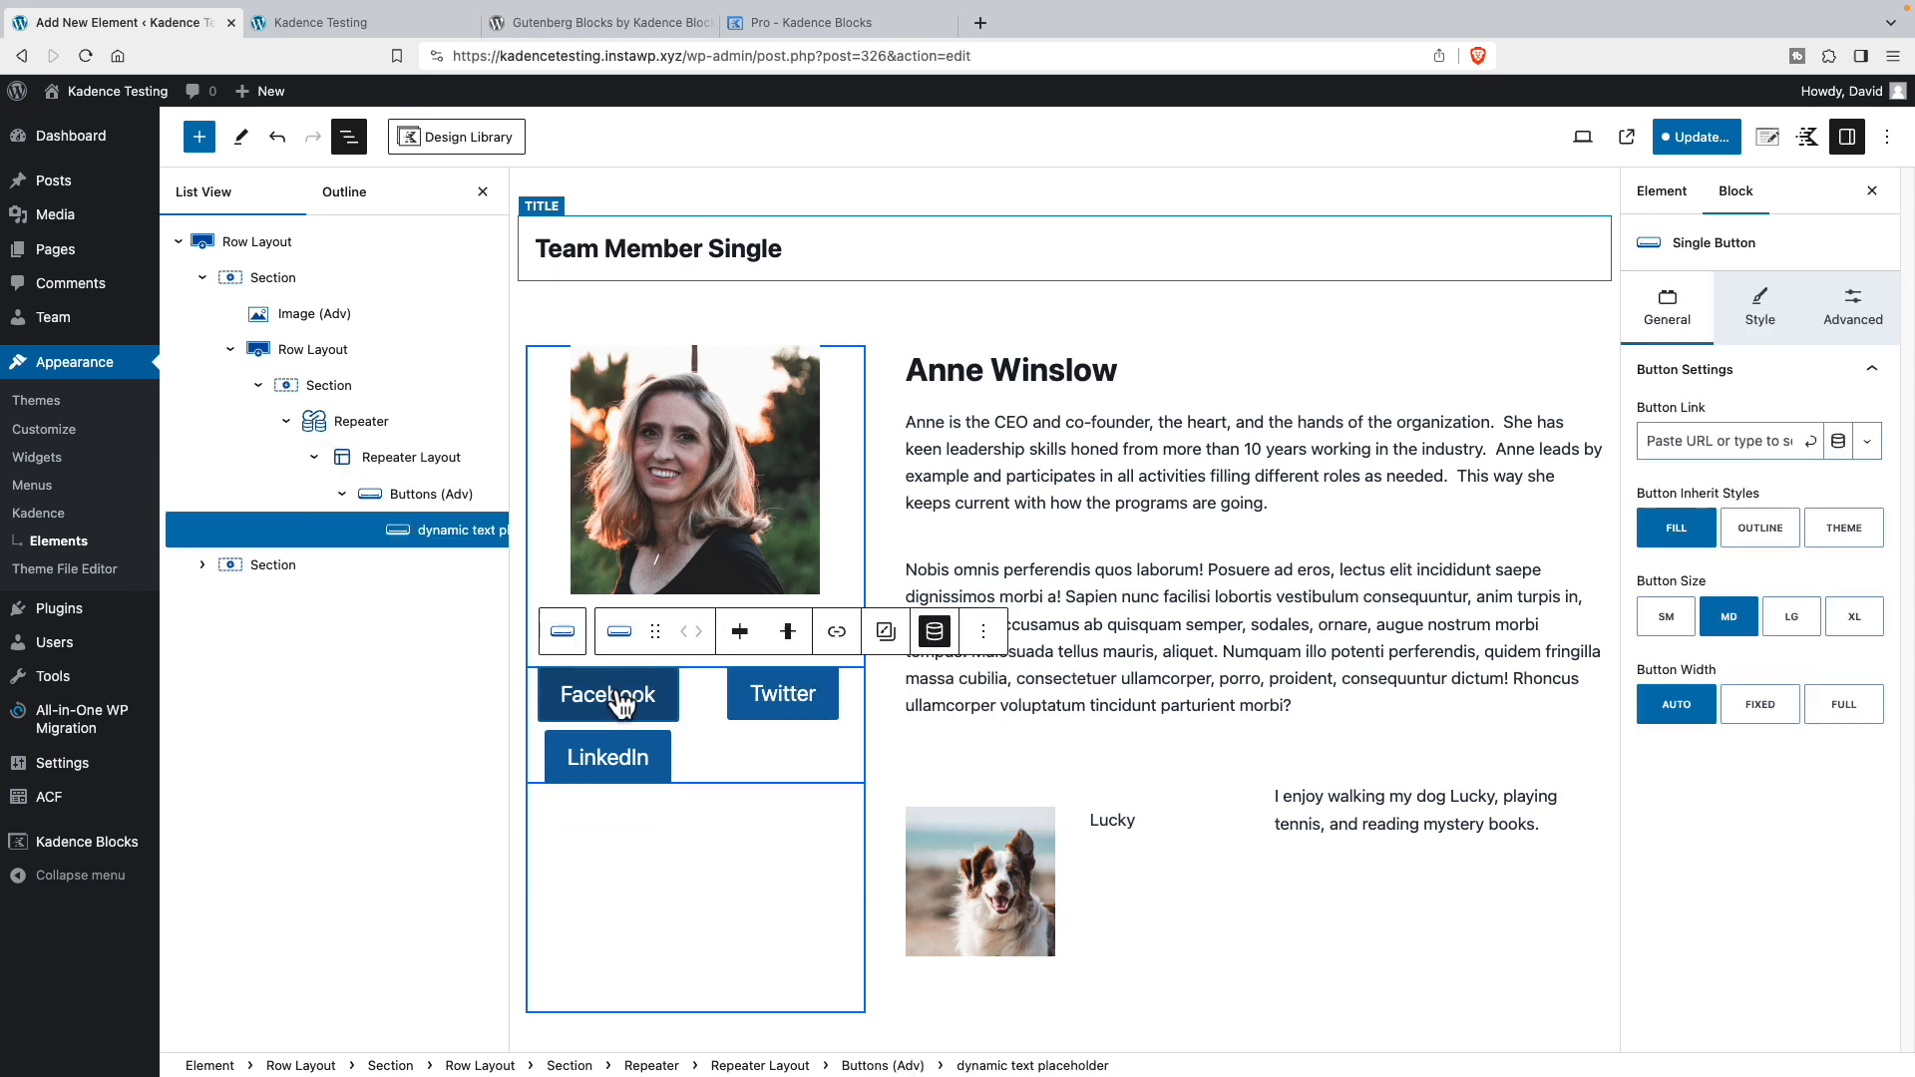
mouse_move(835, 632)
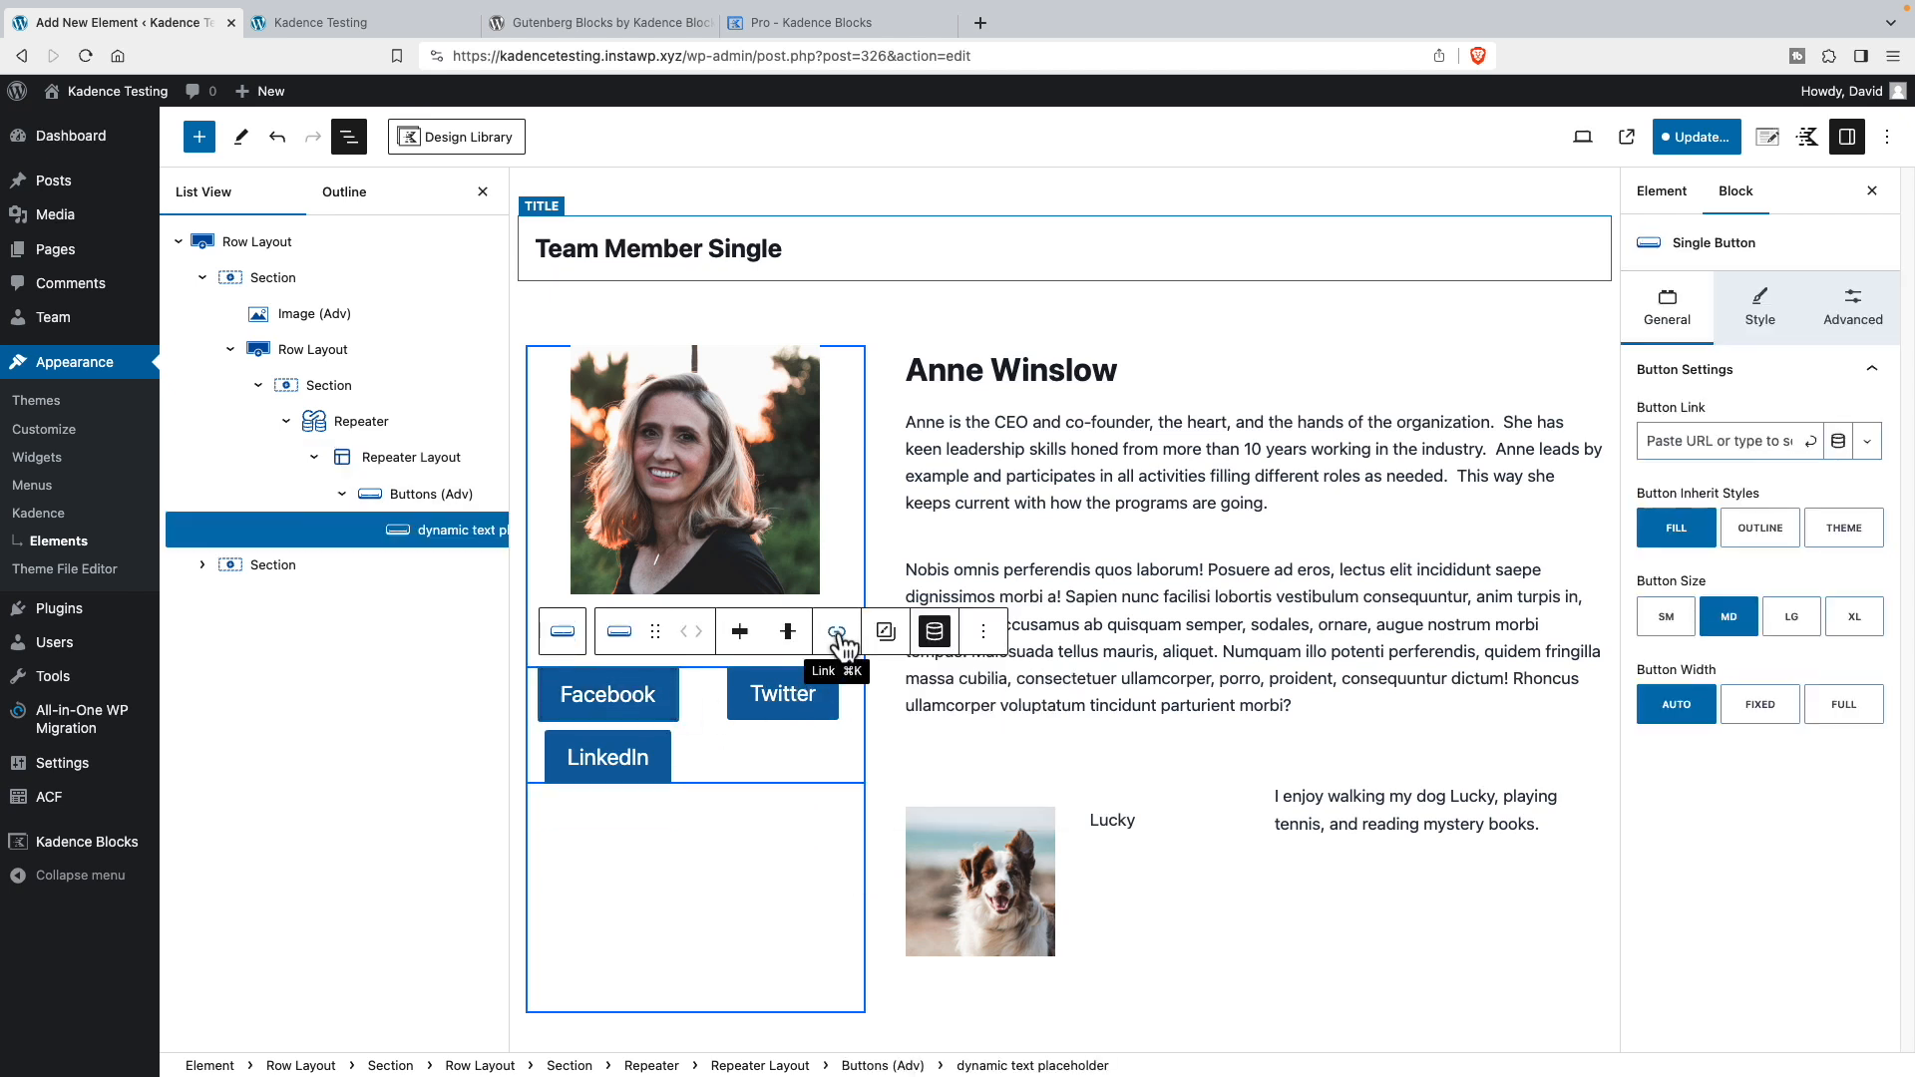
- Enable a dynamic link on the button sourced from the Link to Social Site sub field
click(835, 632)
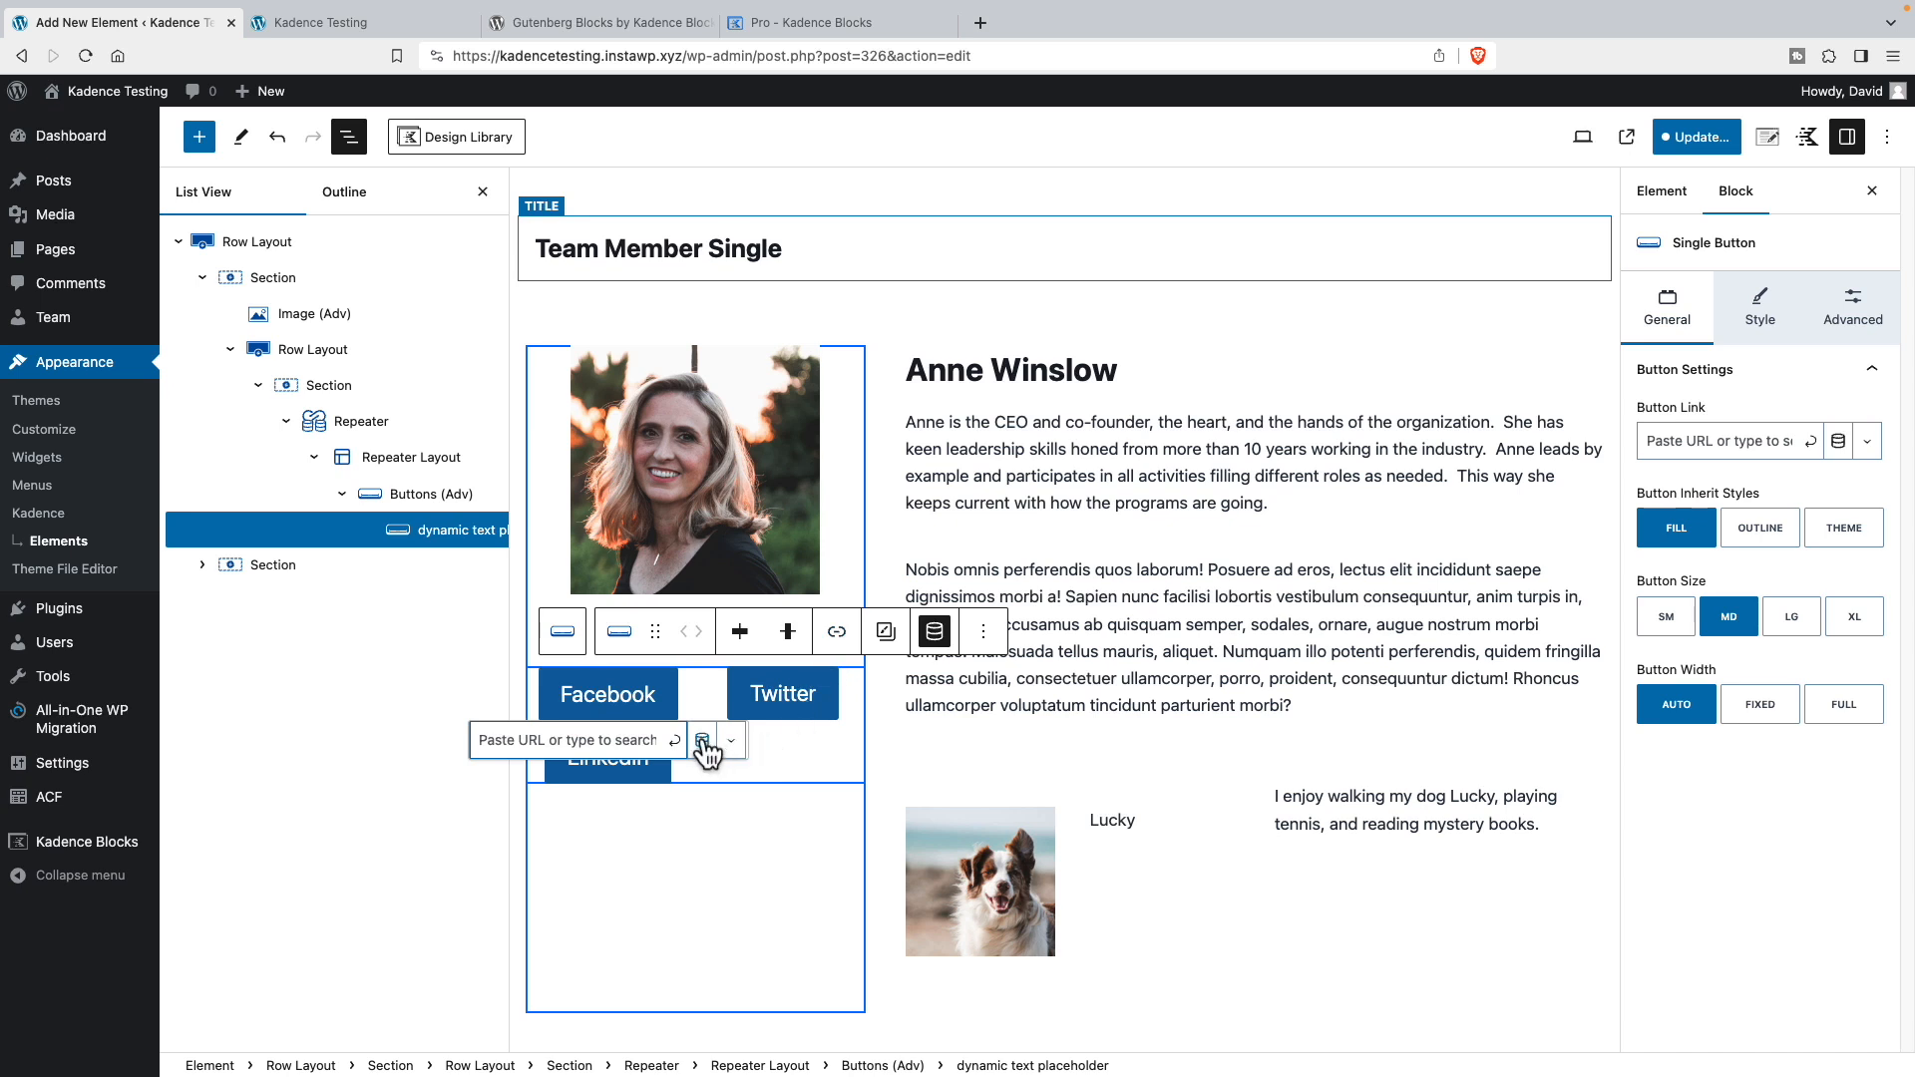
click(702, 740)
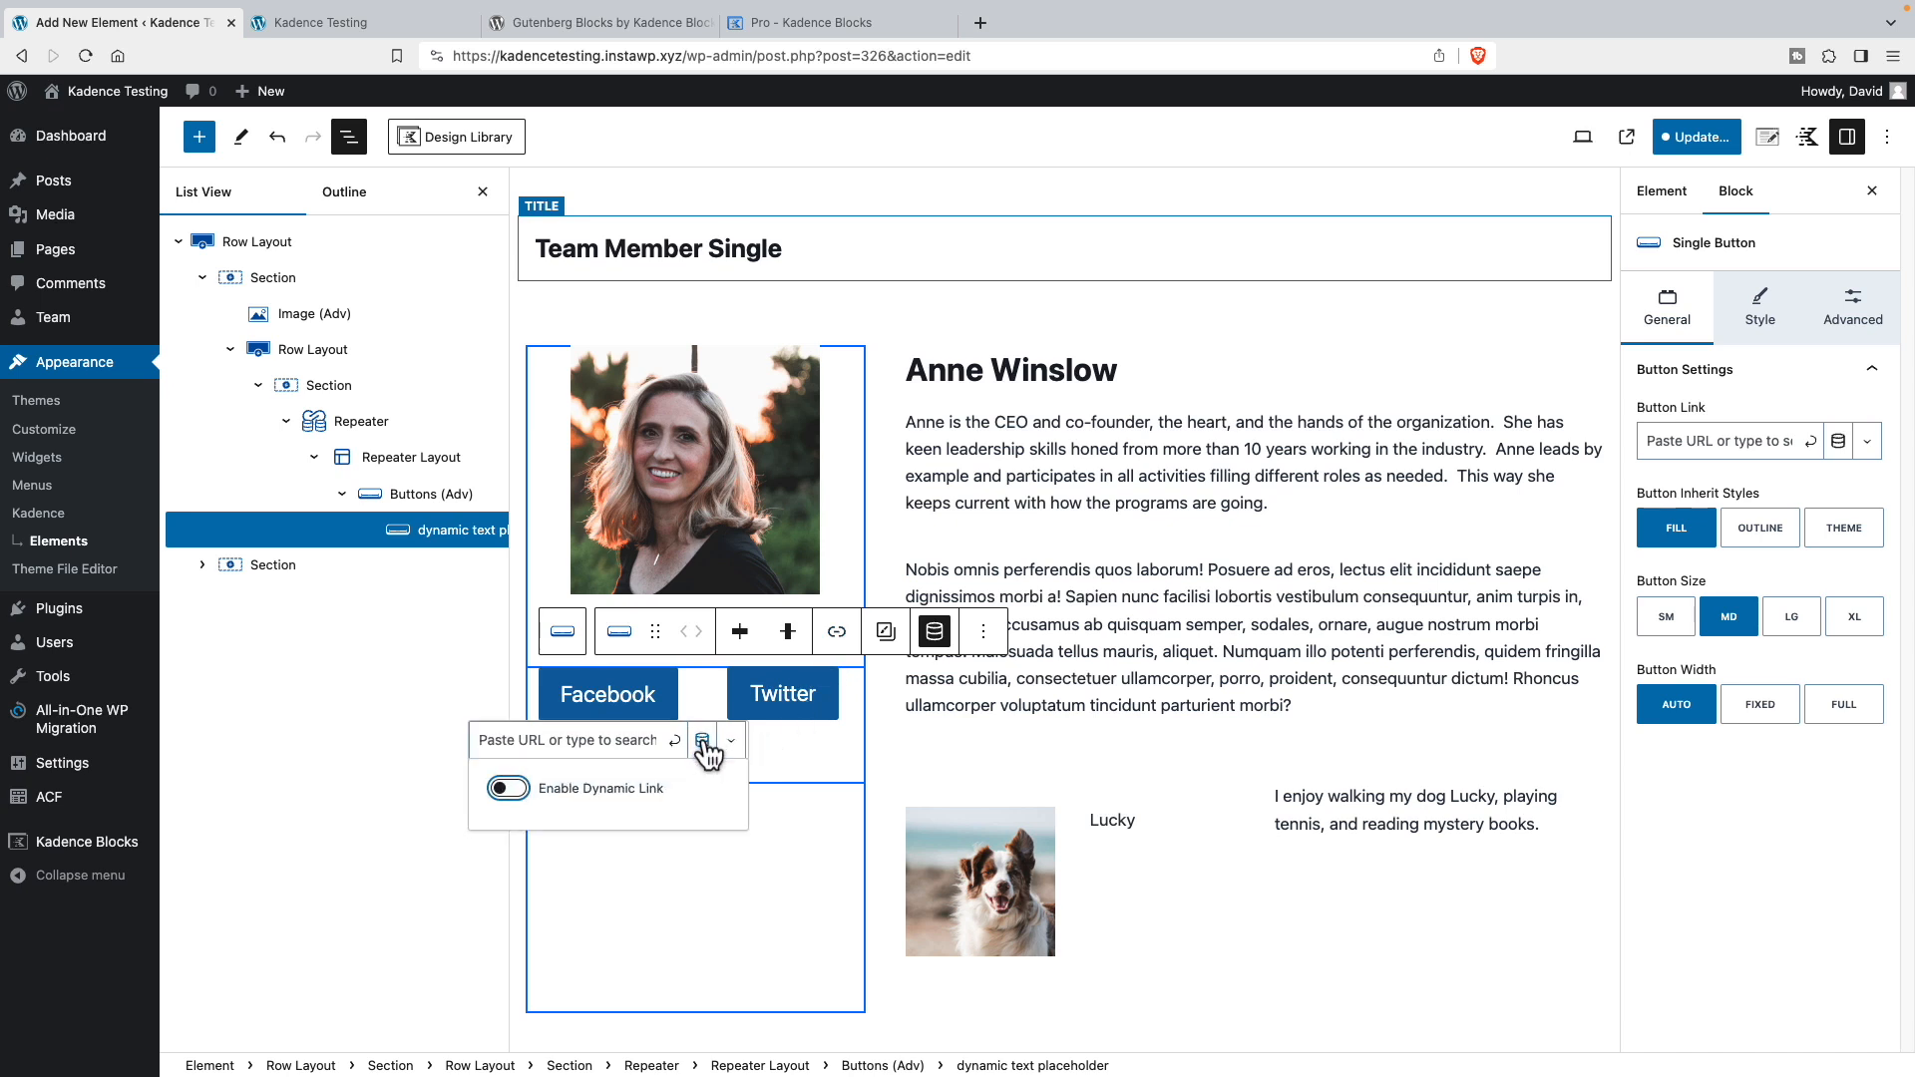
click(506, 787)
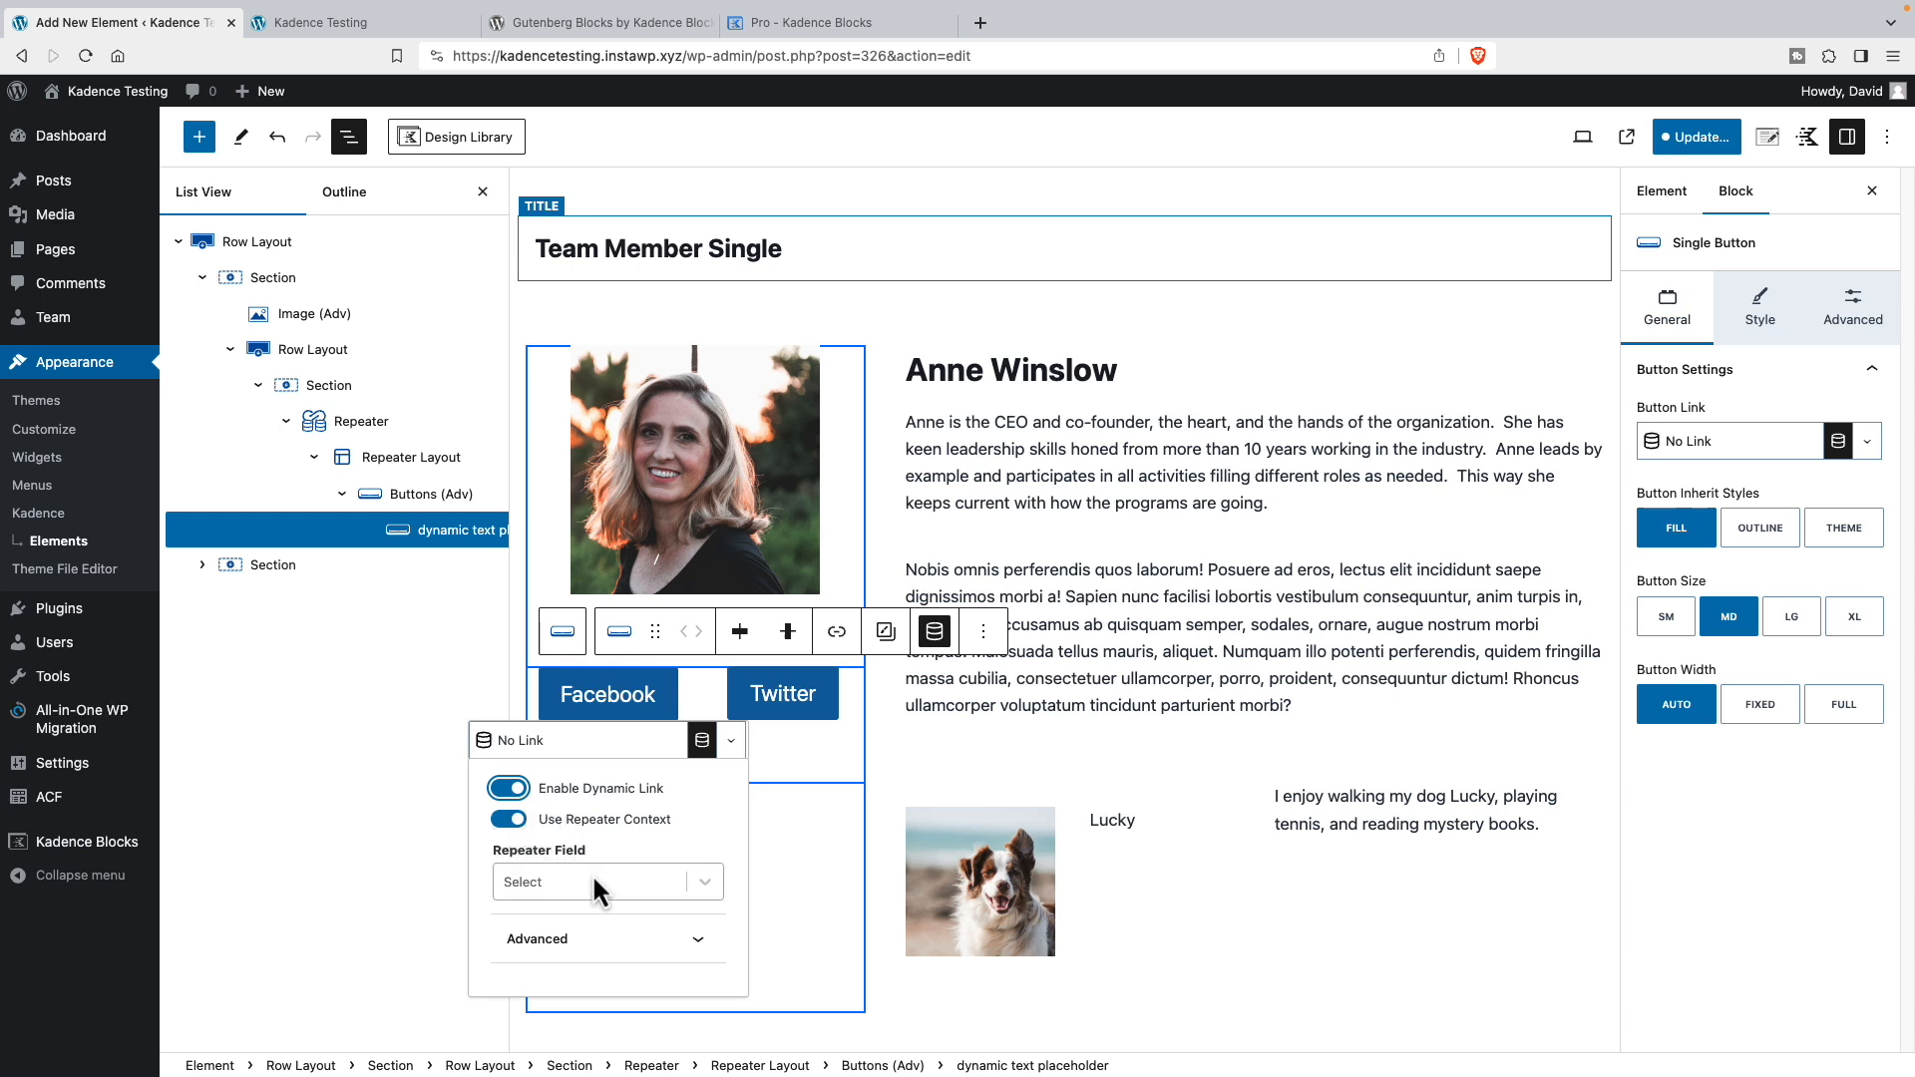
click(597, 881)
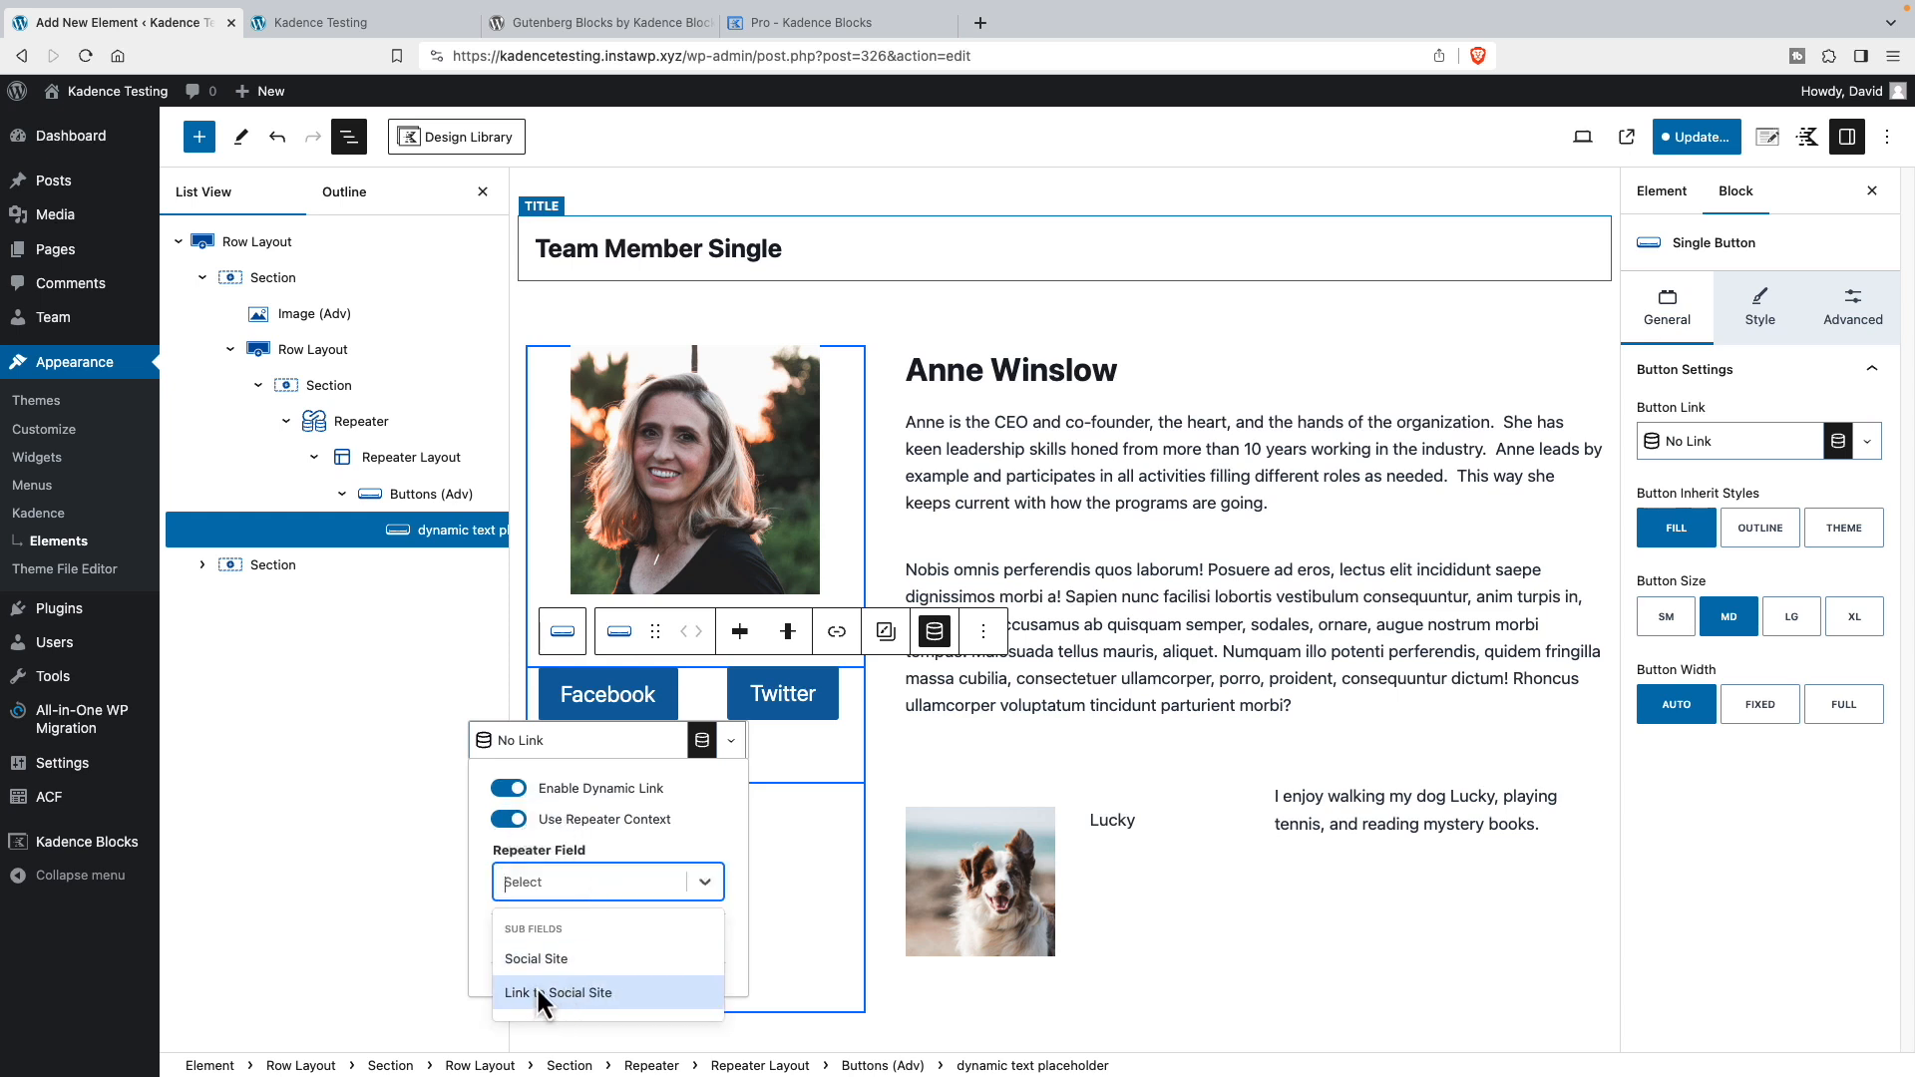
click(559, 992)
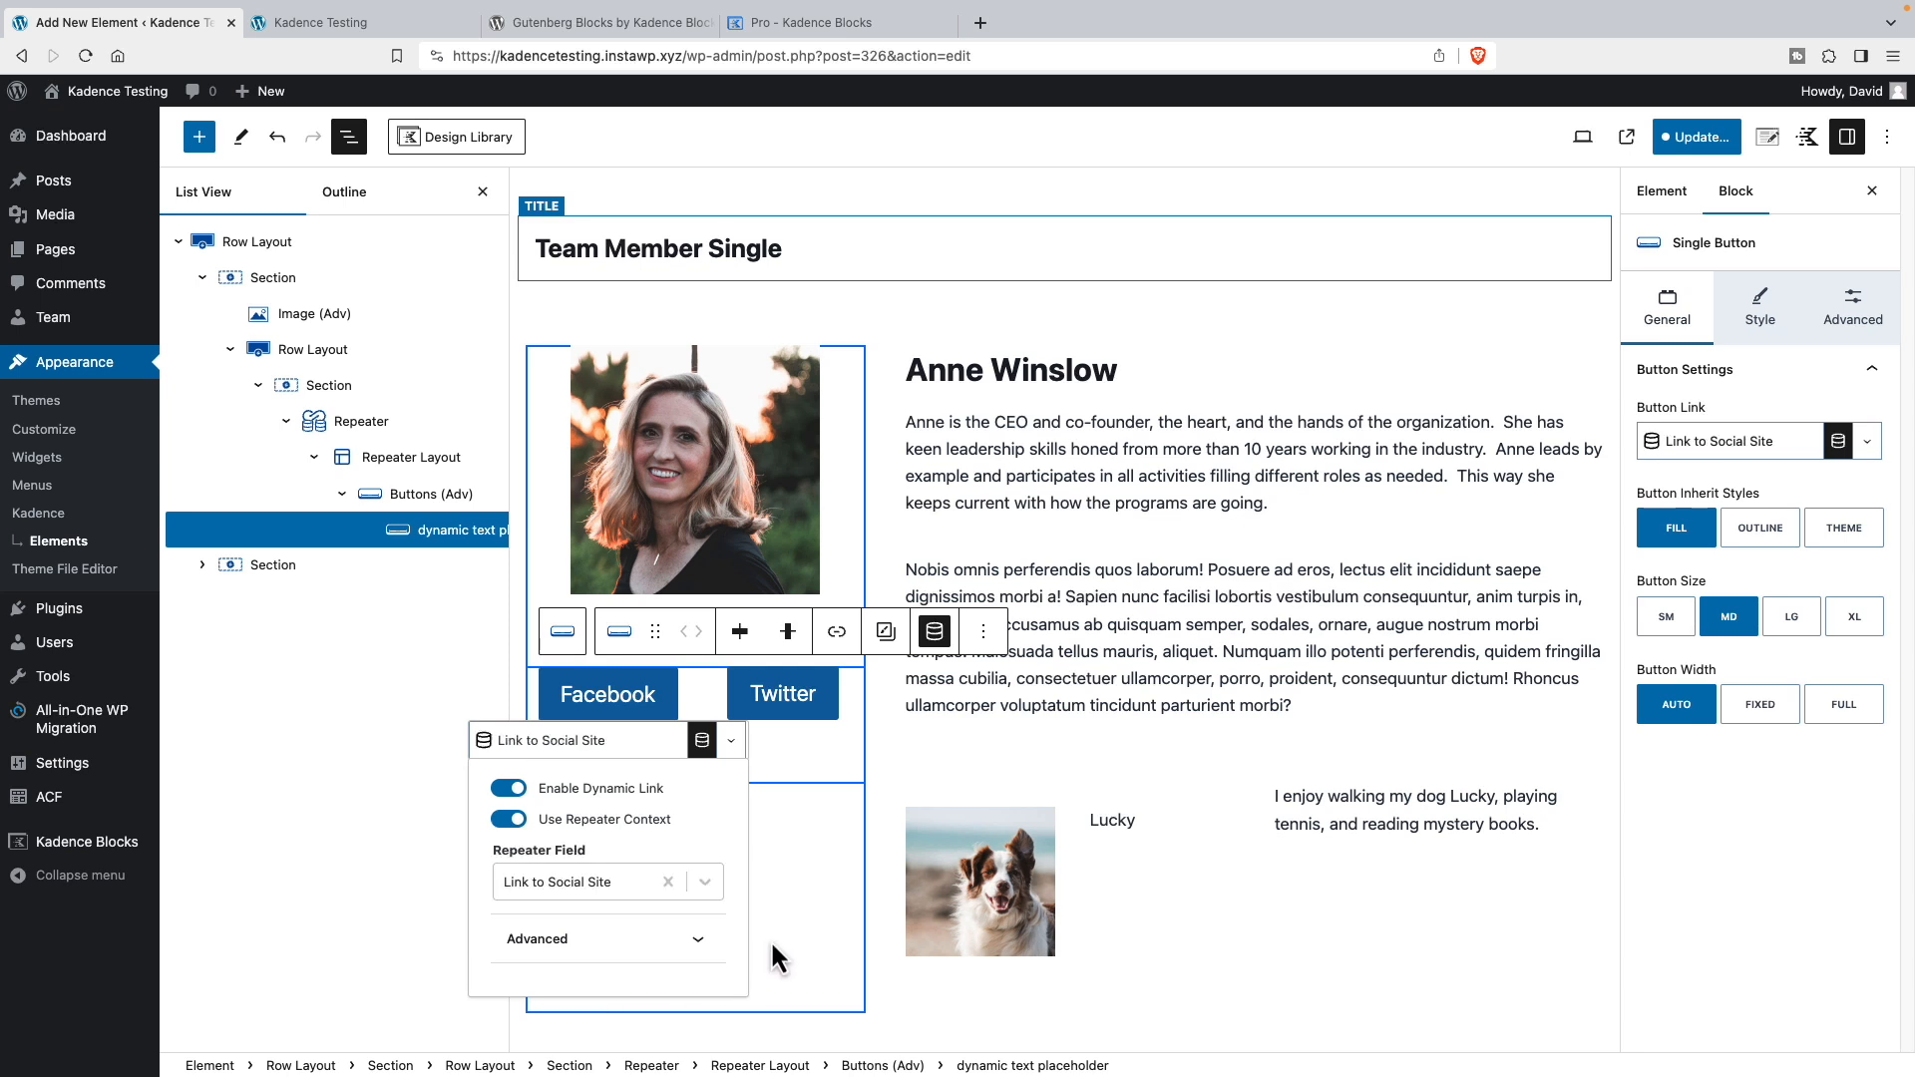
mouse_move(684, 989)
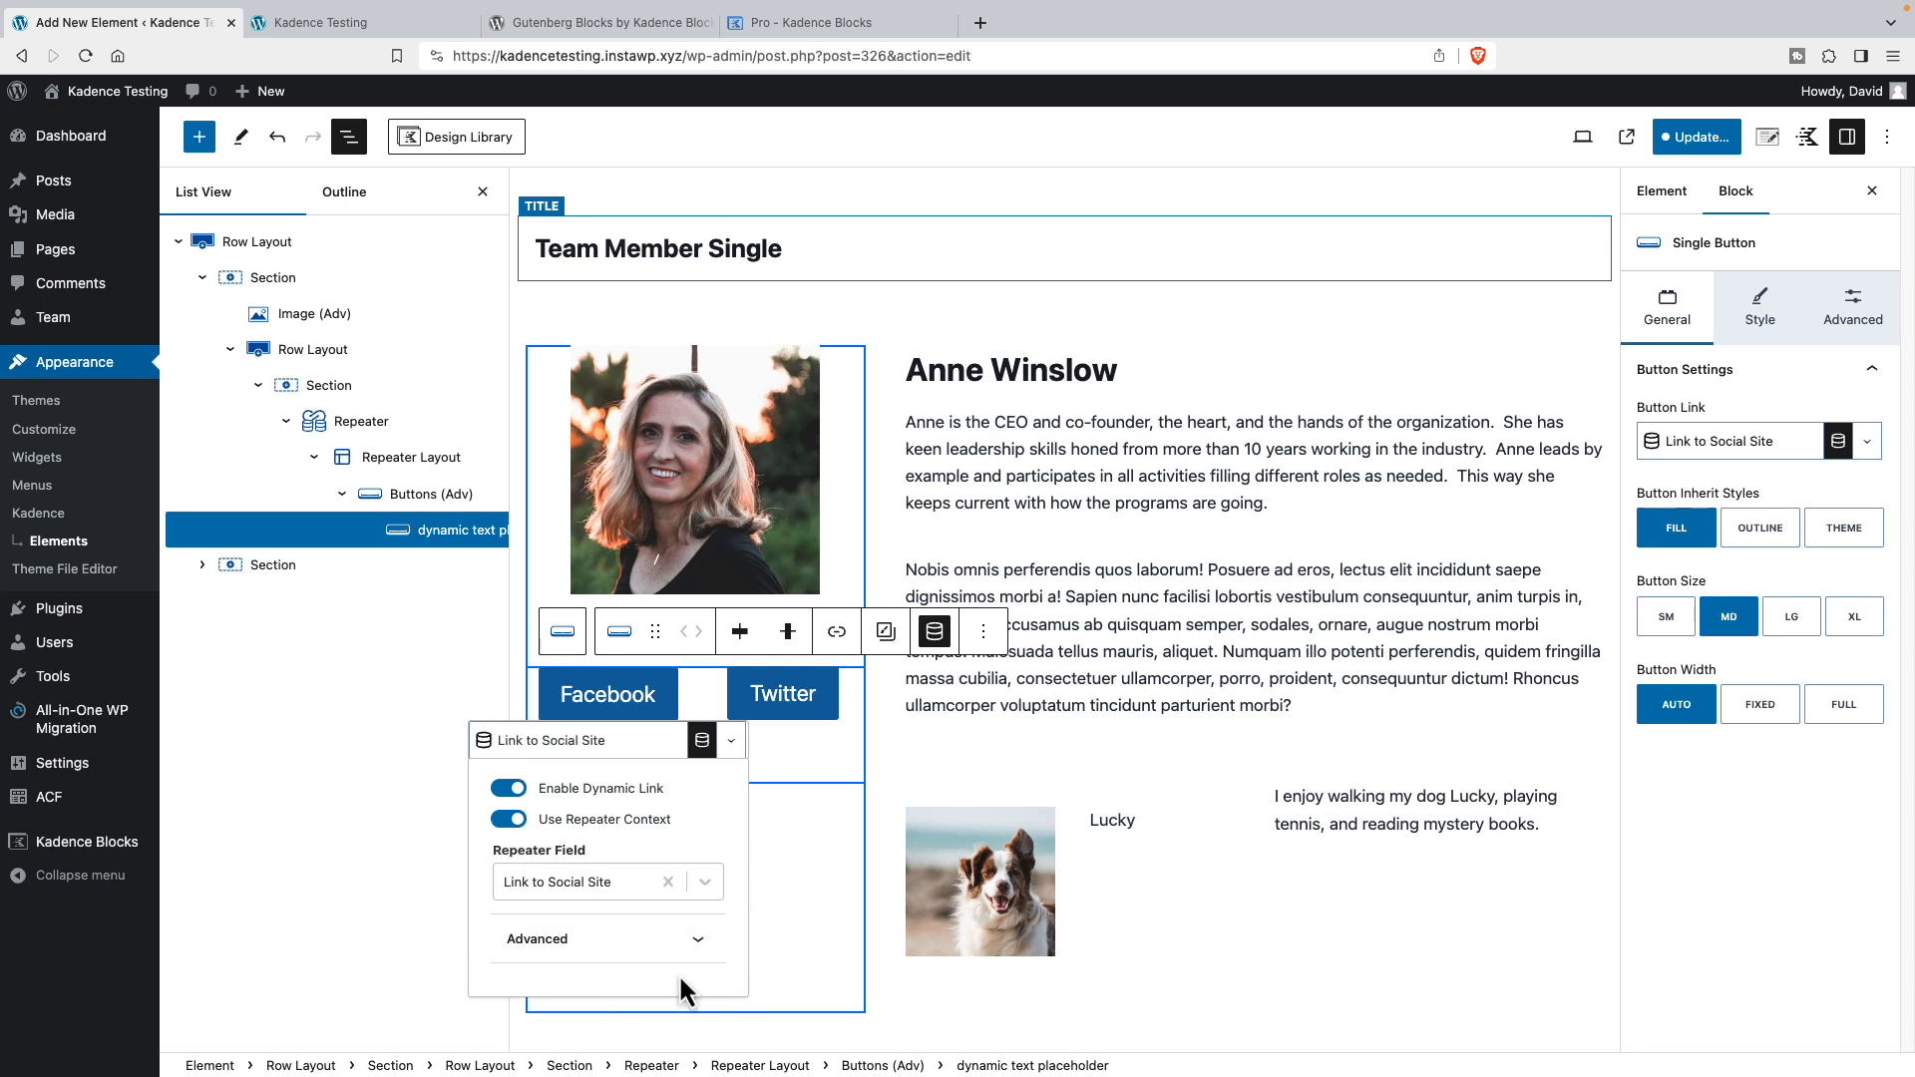
click(407, 455)
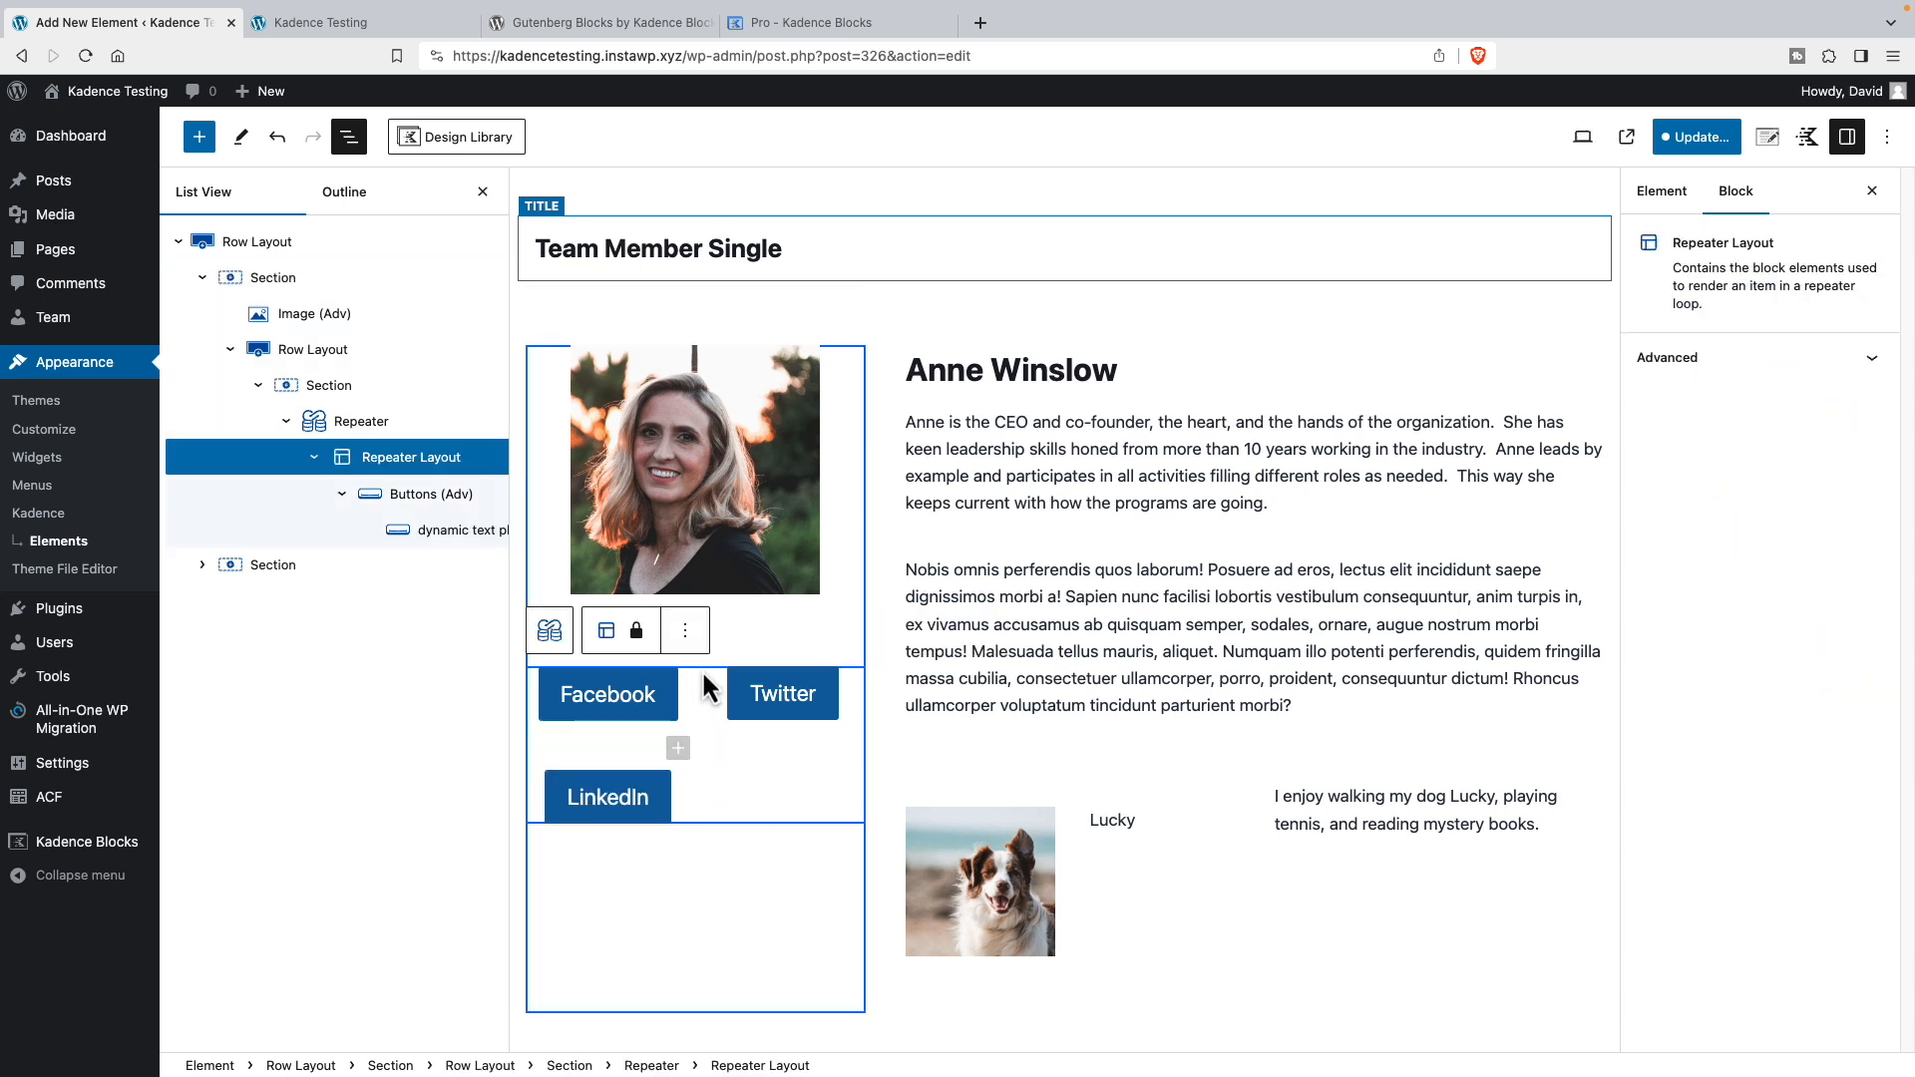
- Set the Section's Flex Alignment to center and update the template
click(327, 383)
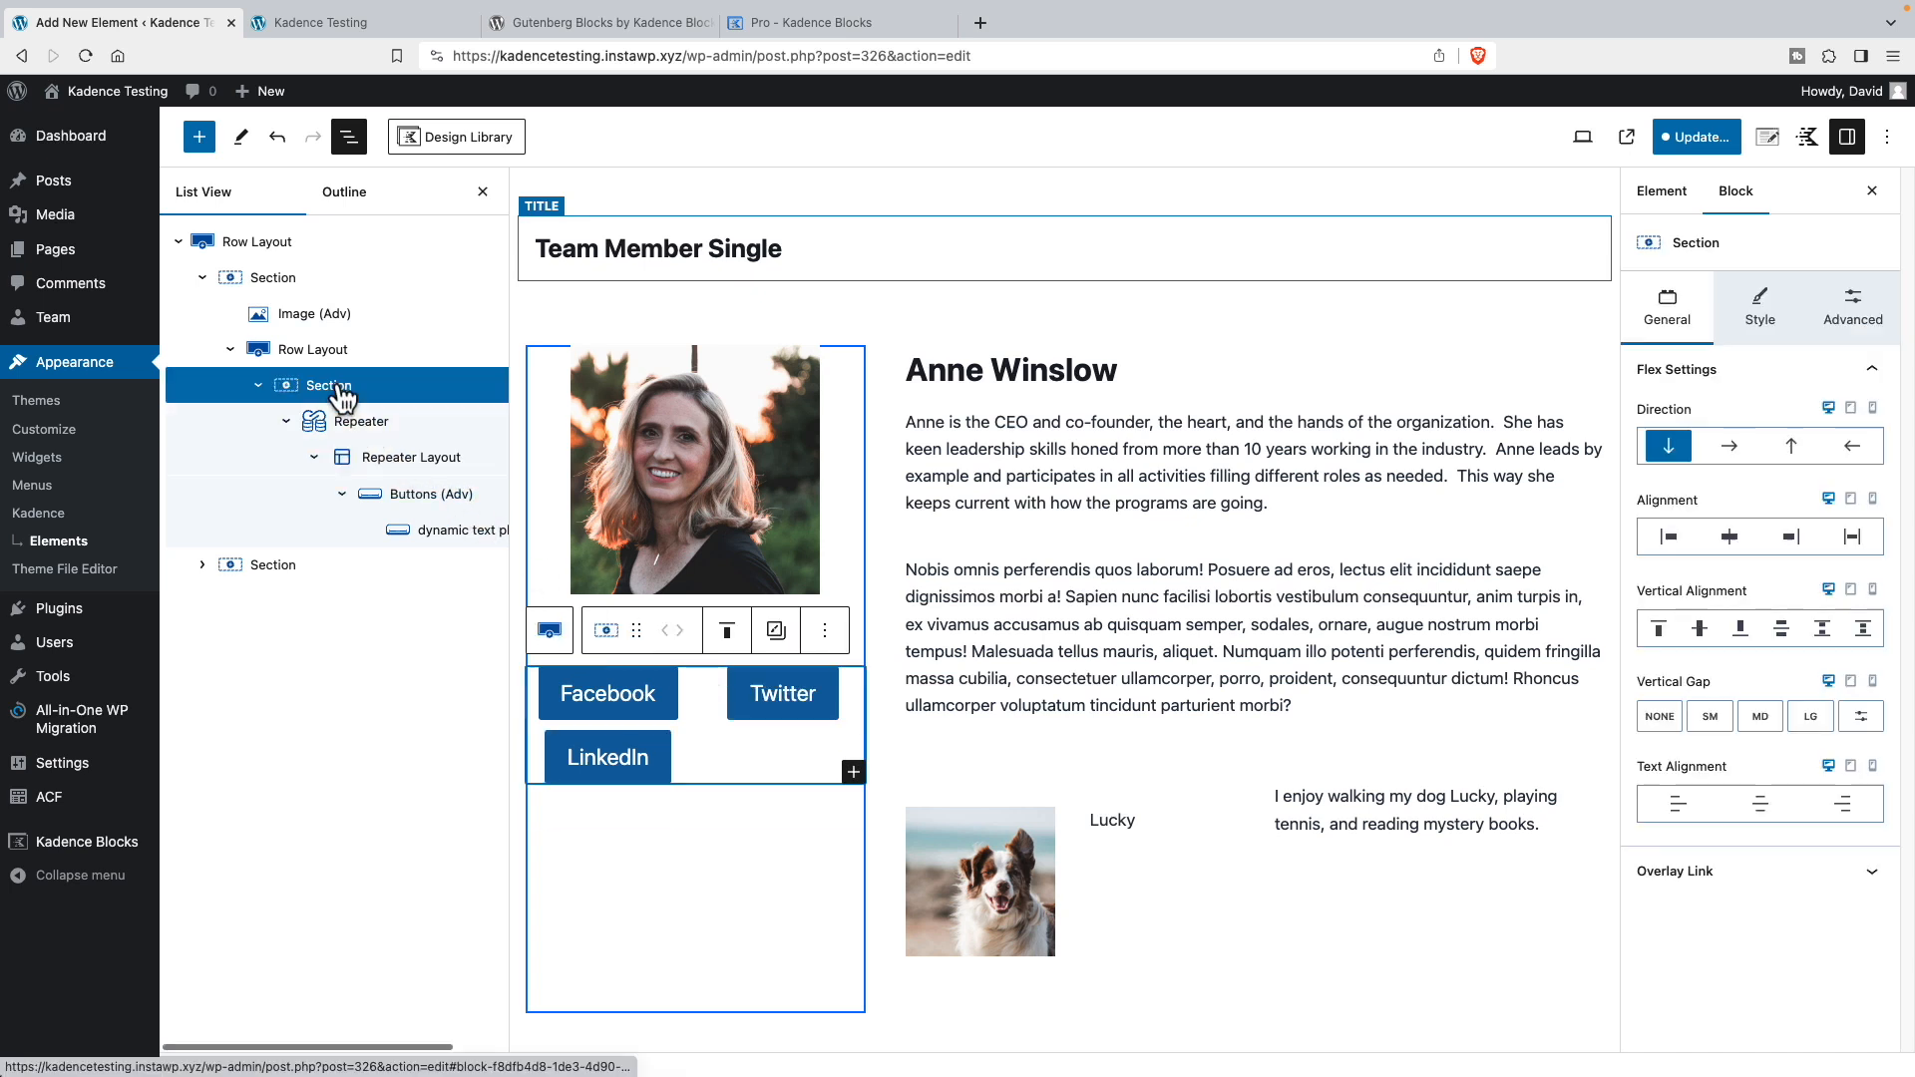
mouse_move(1697, 682)
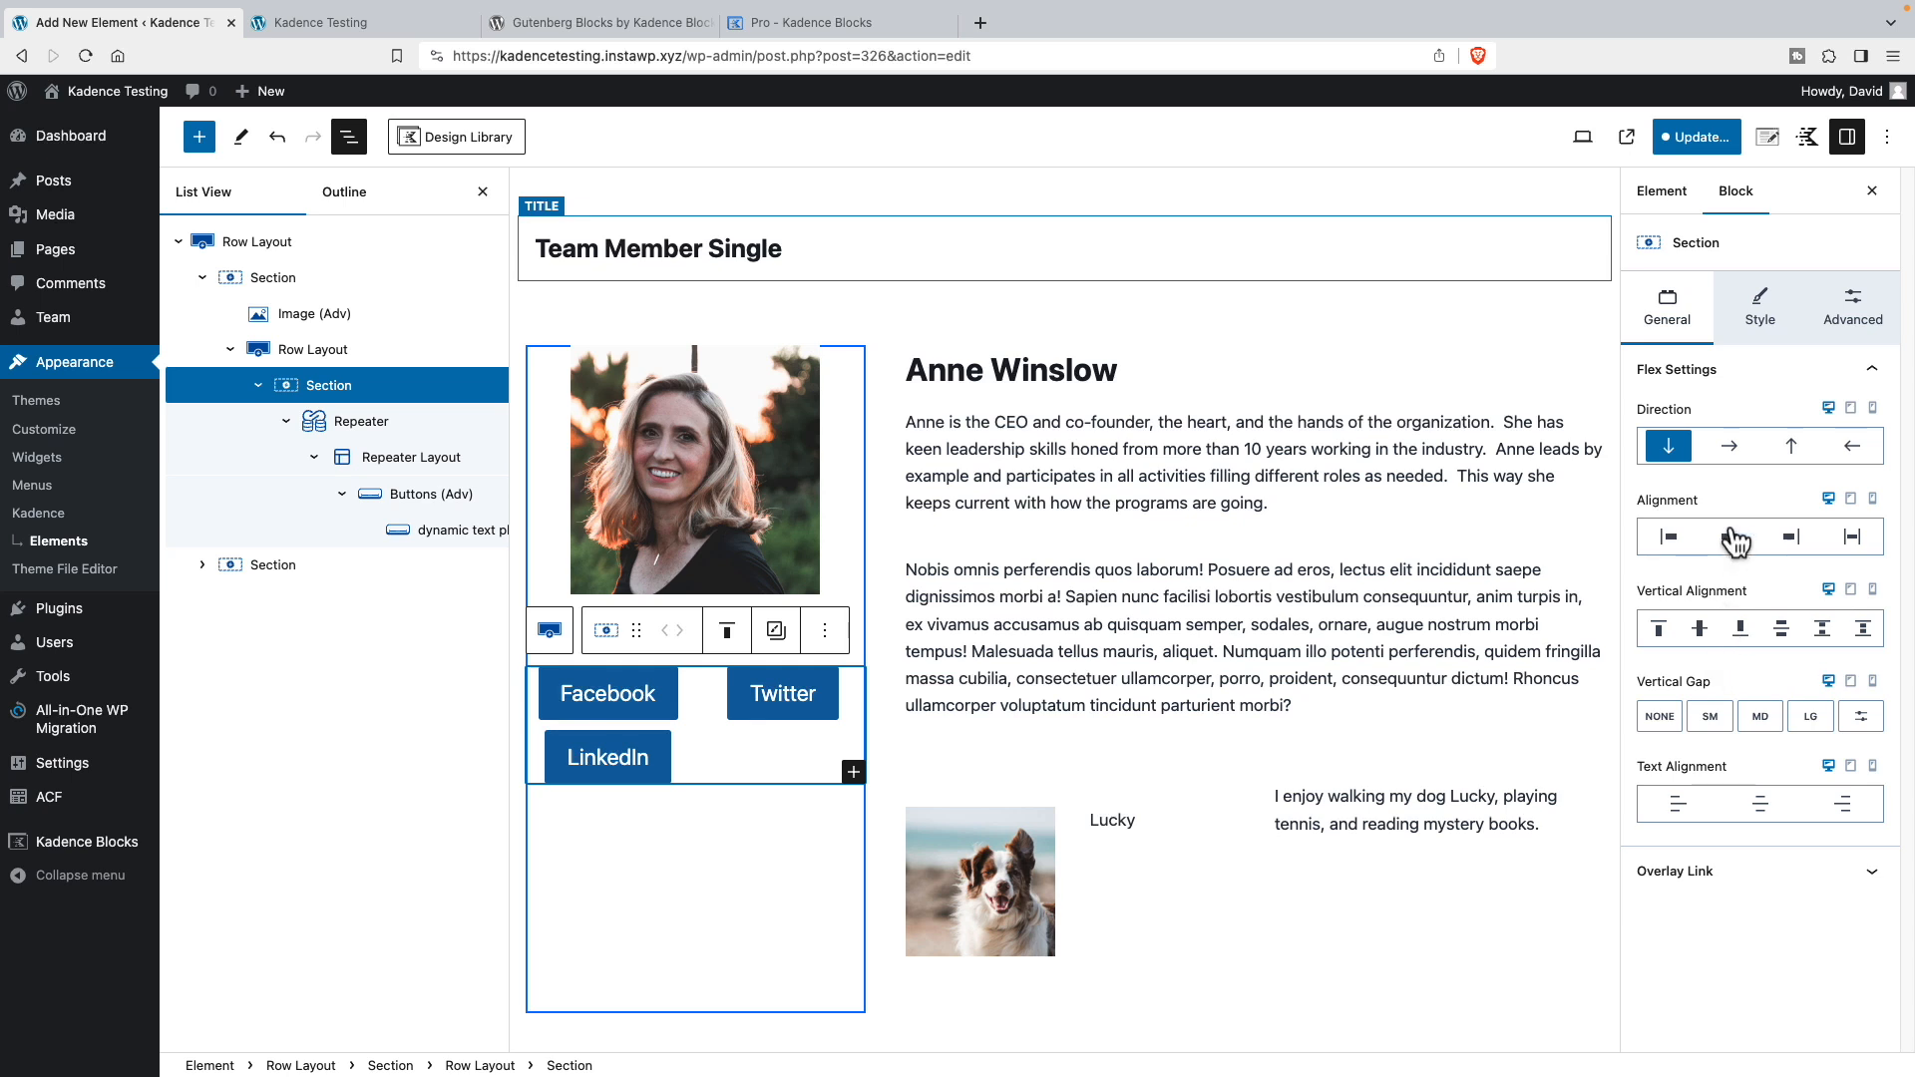
click(1729, 536)
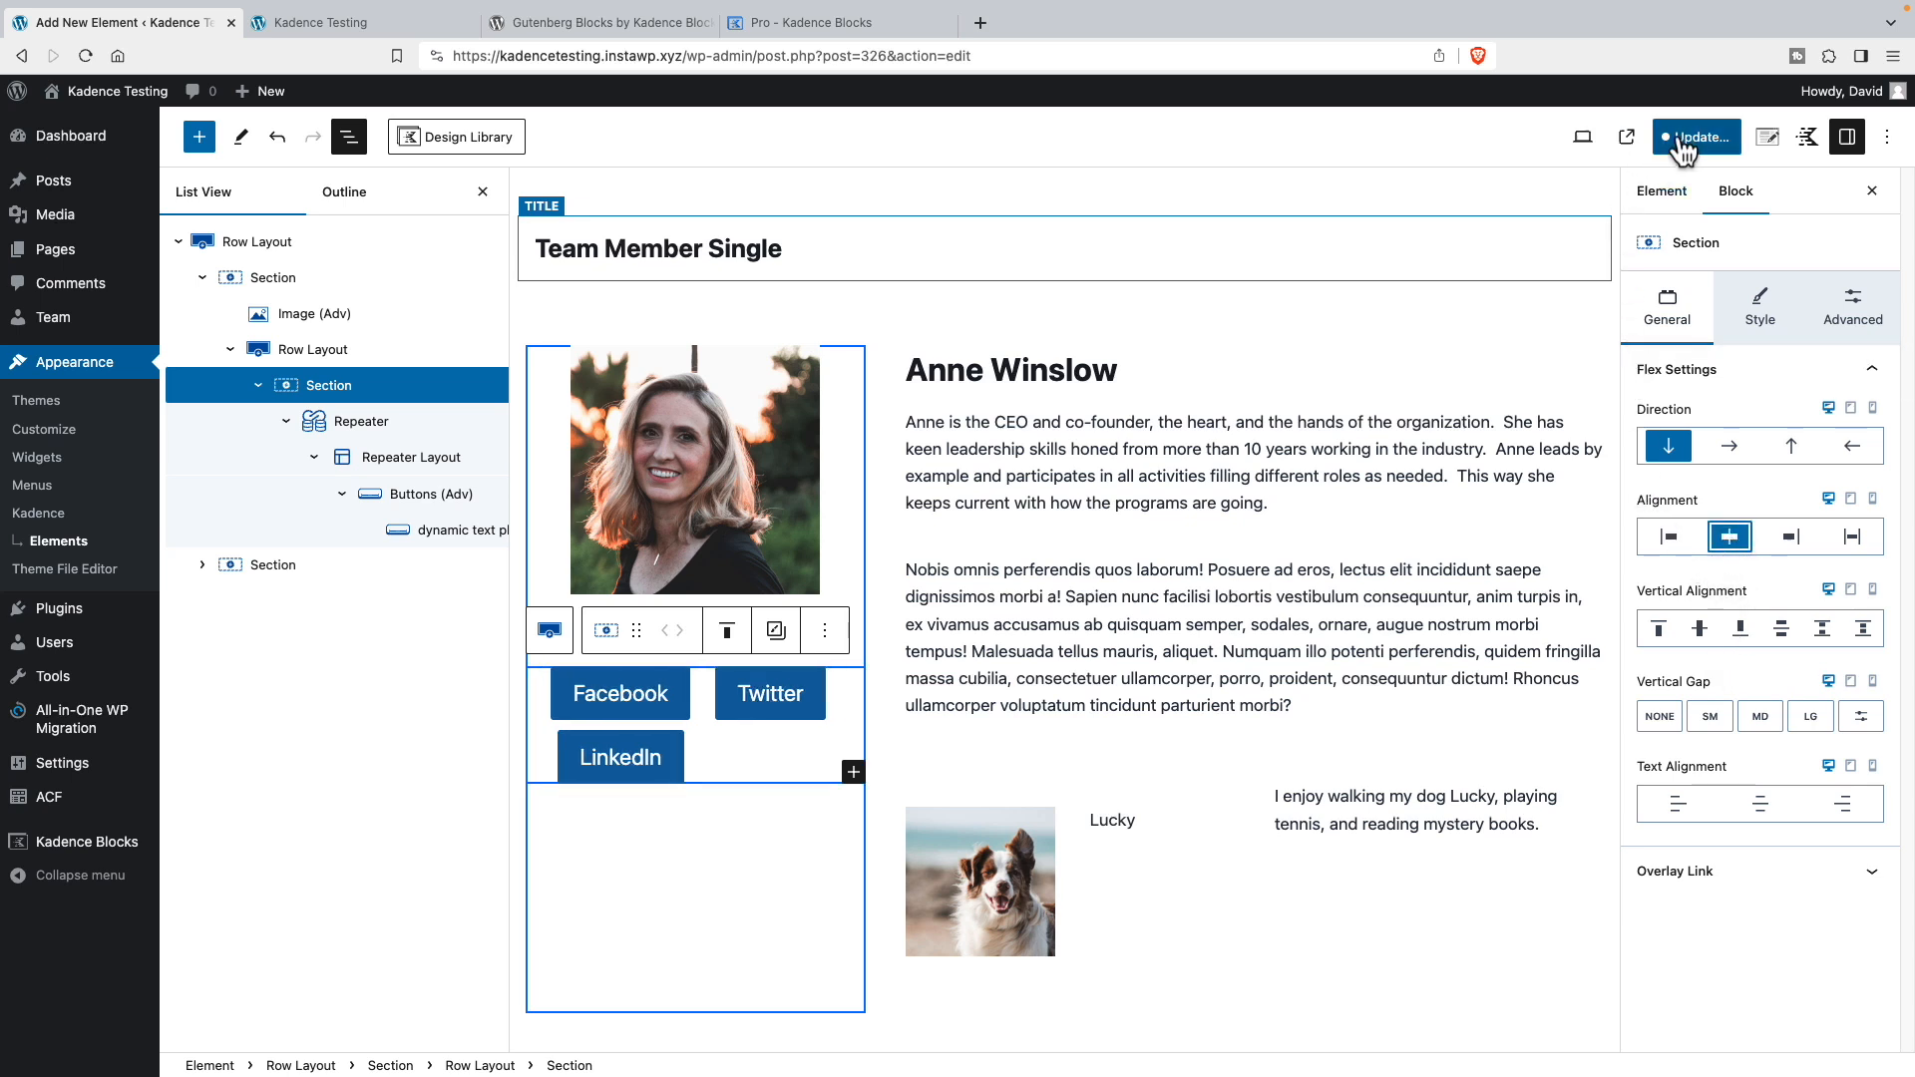
click(1695, 136)
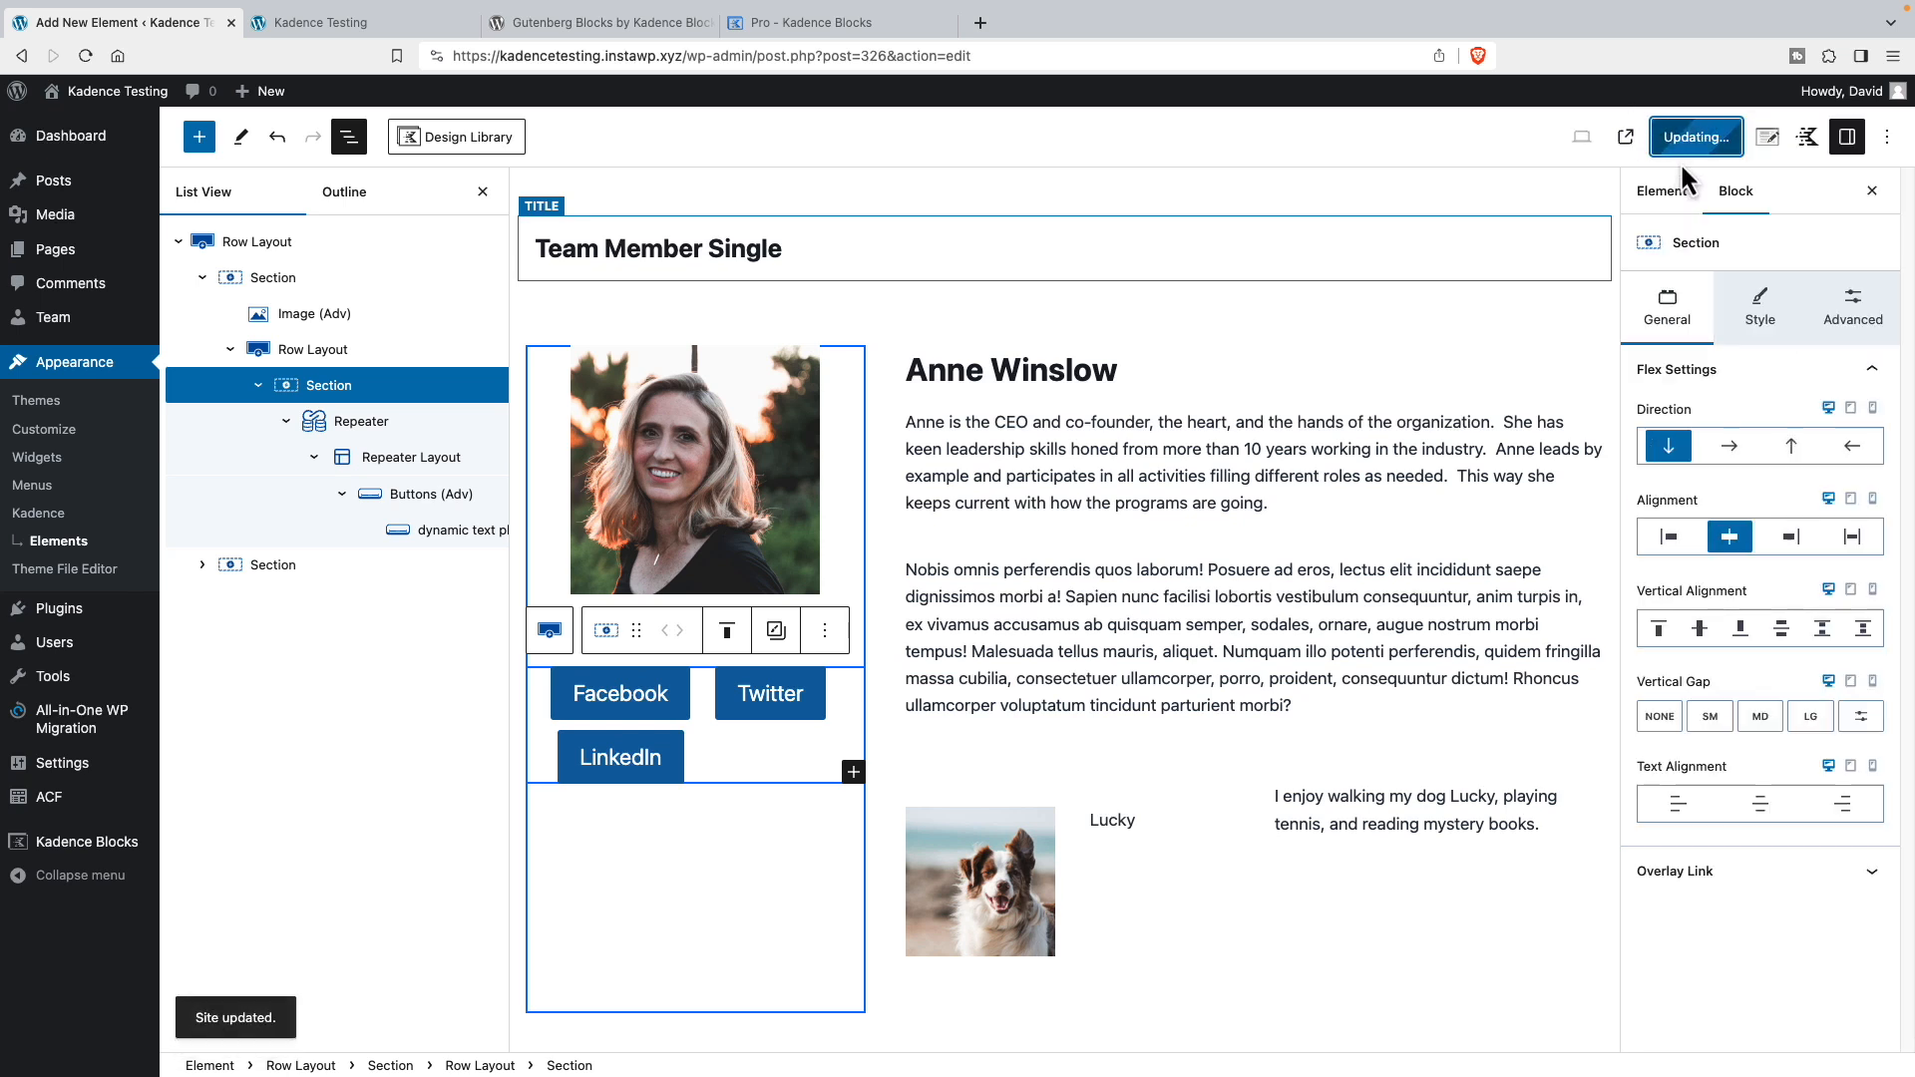
click(1695, 135)
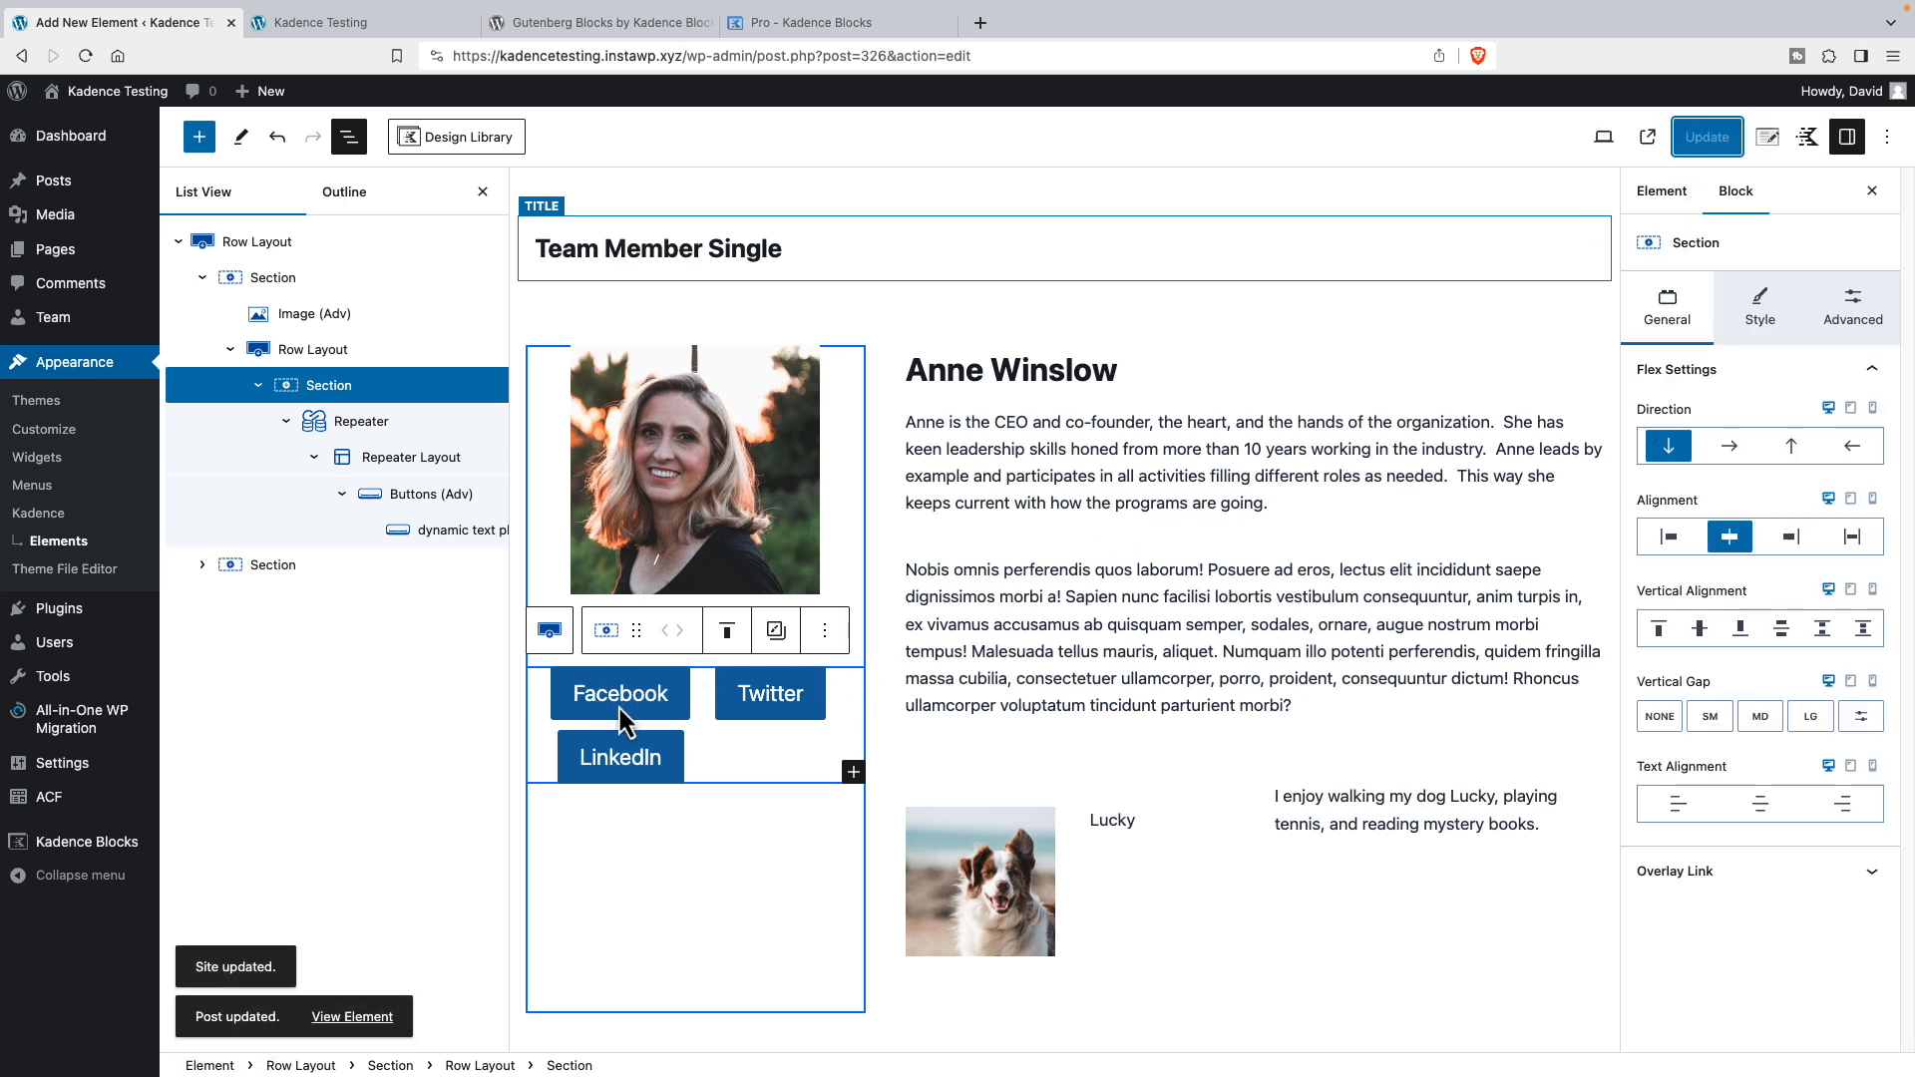
- Select the repeated button and set Inherit Styles to Theme
click(413, 455)
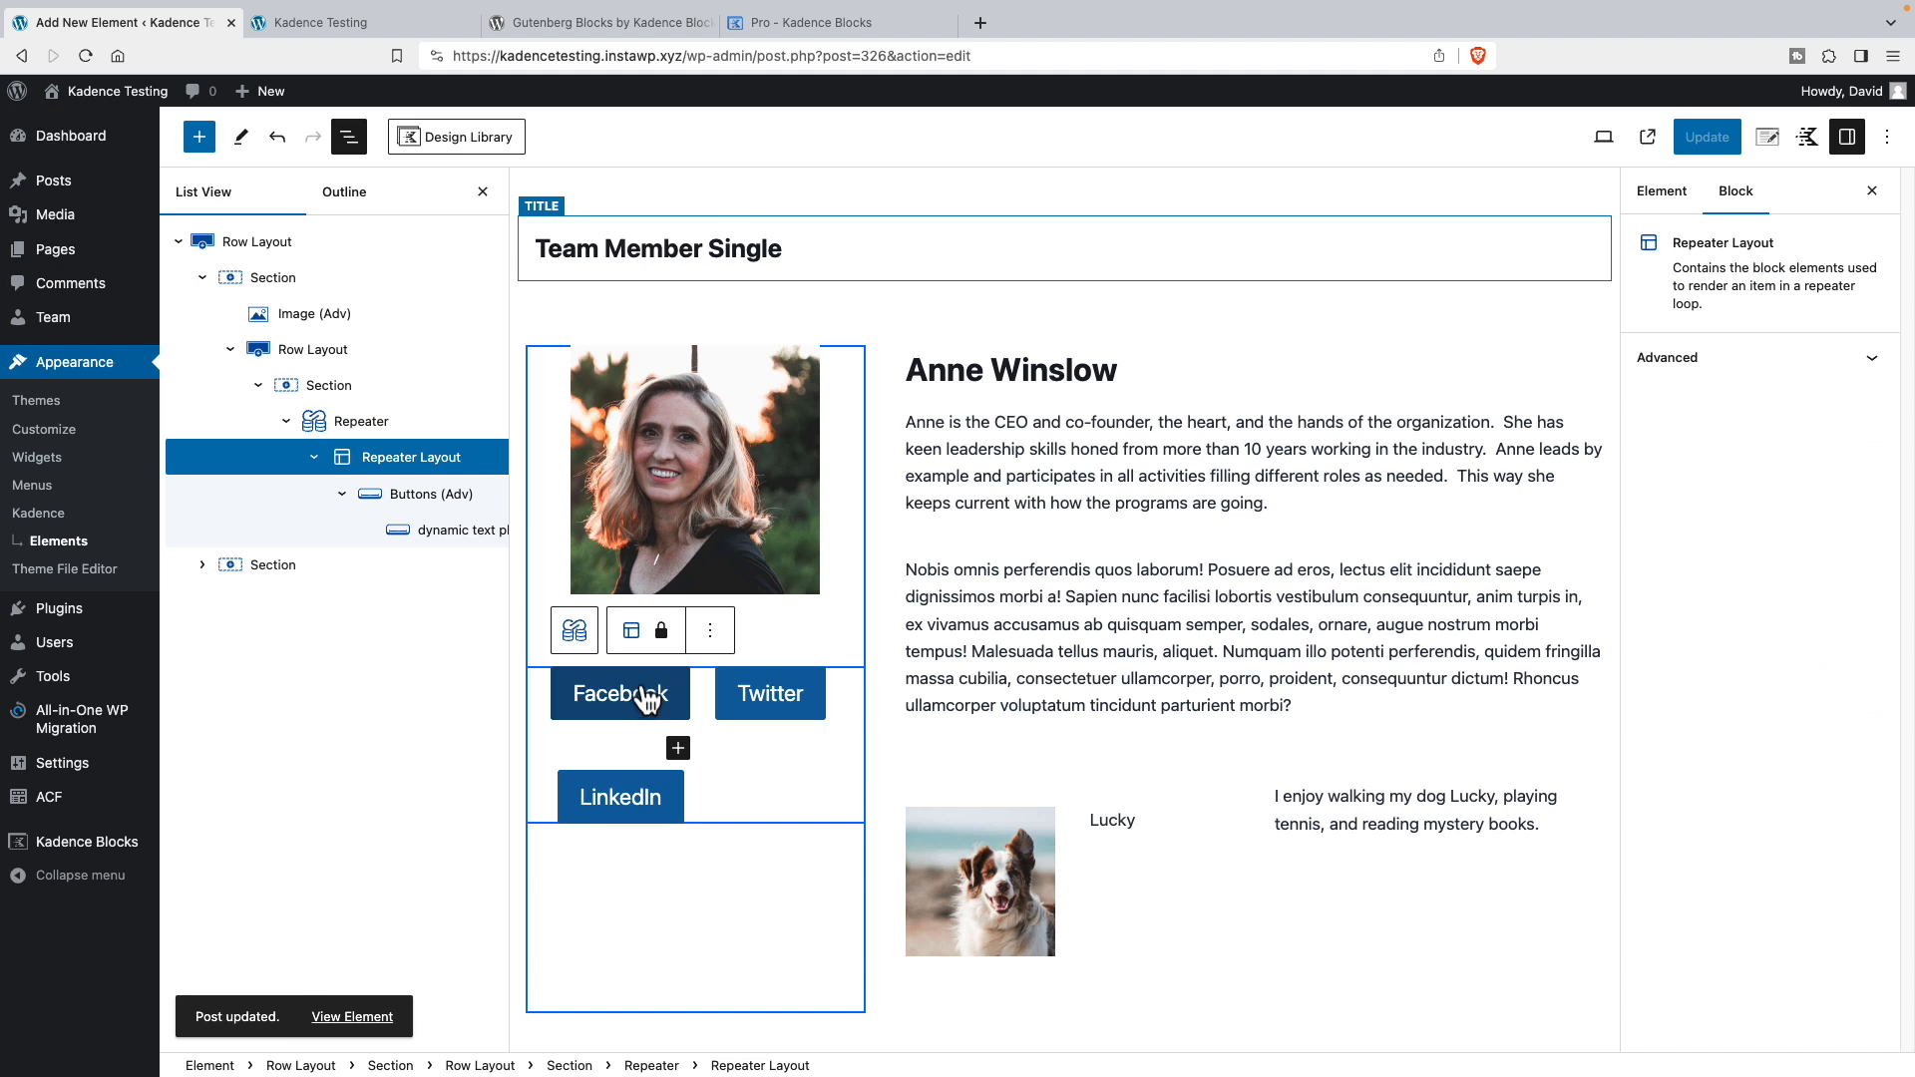
click(619, 692)
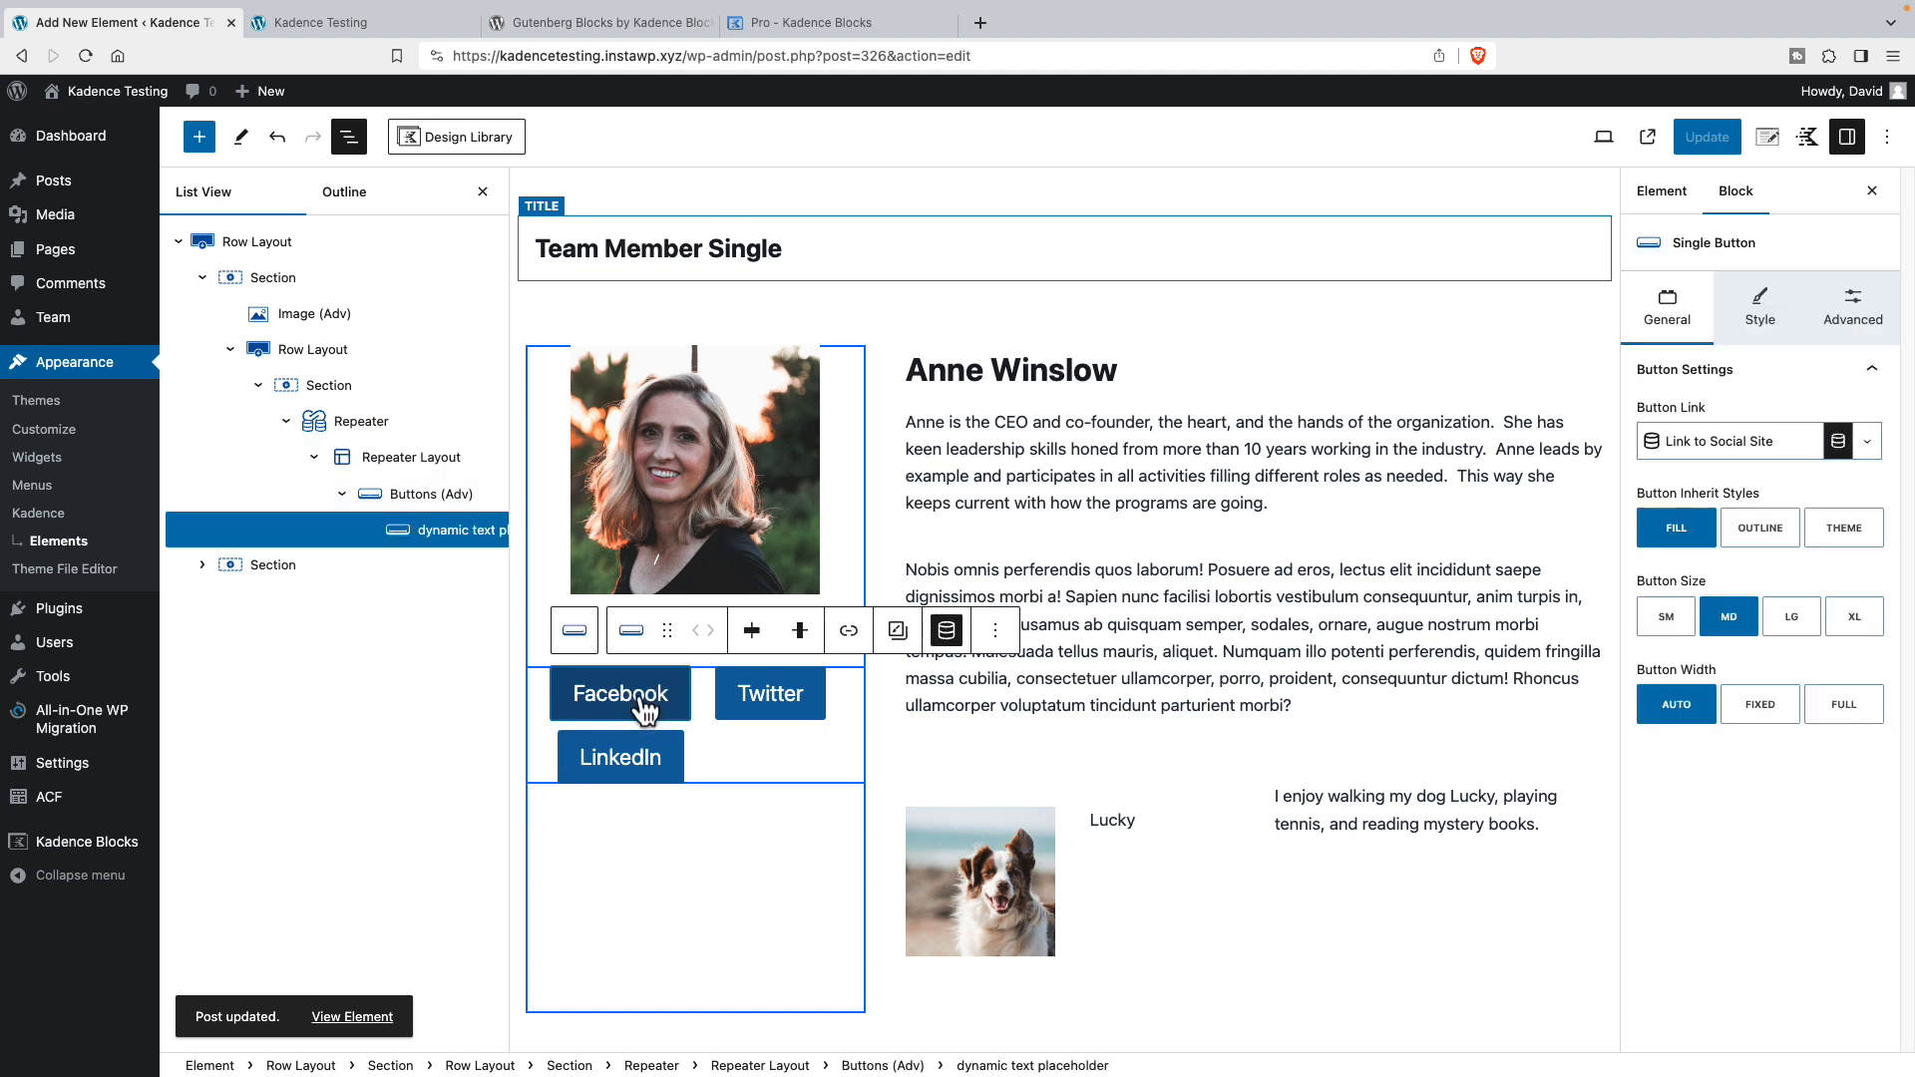
mouse_move(780, 692)
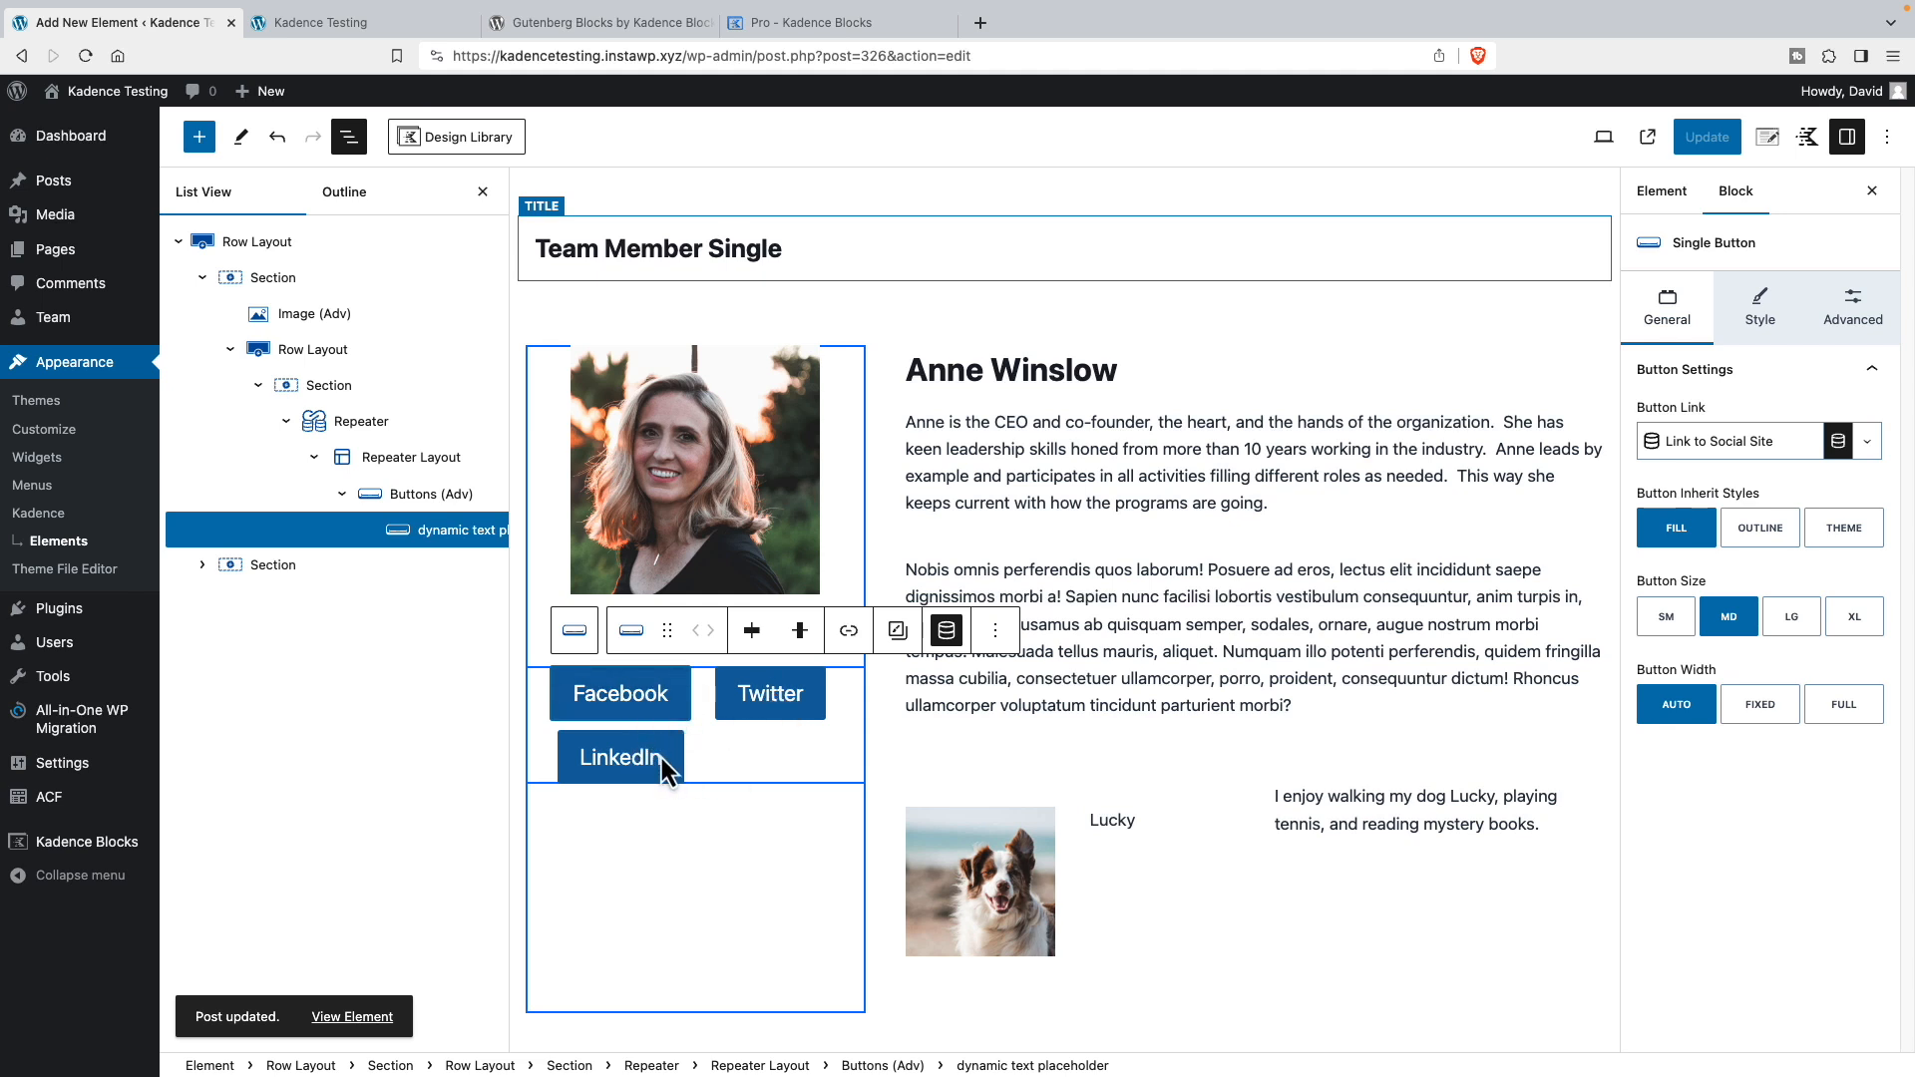
mouse_move(742, 730)
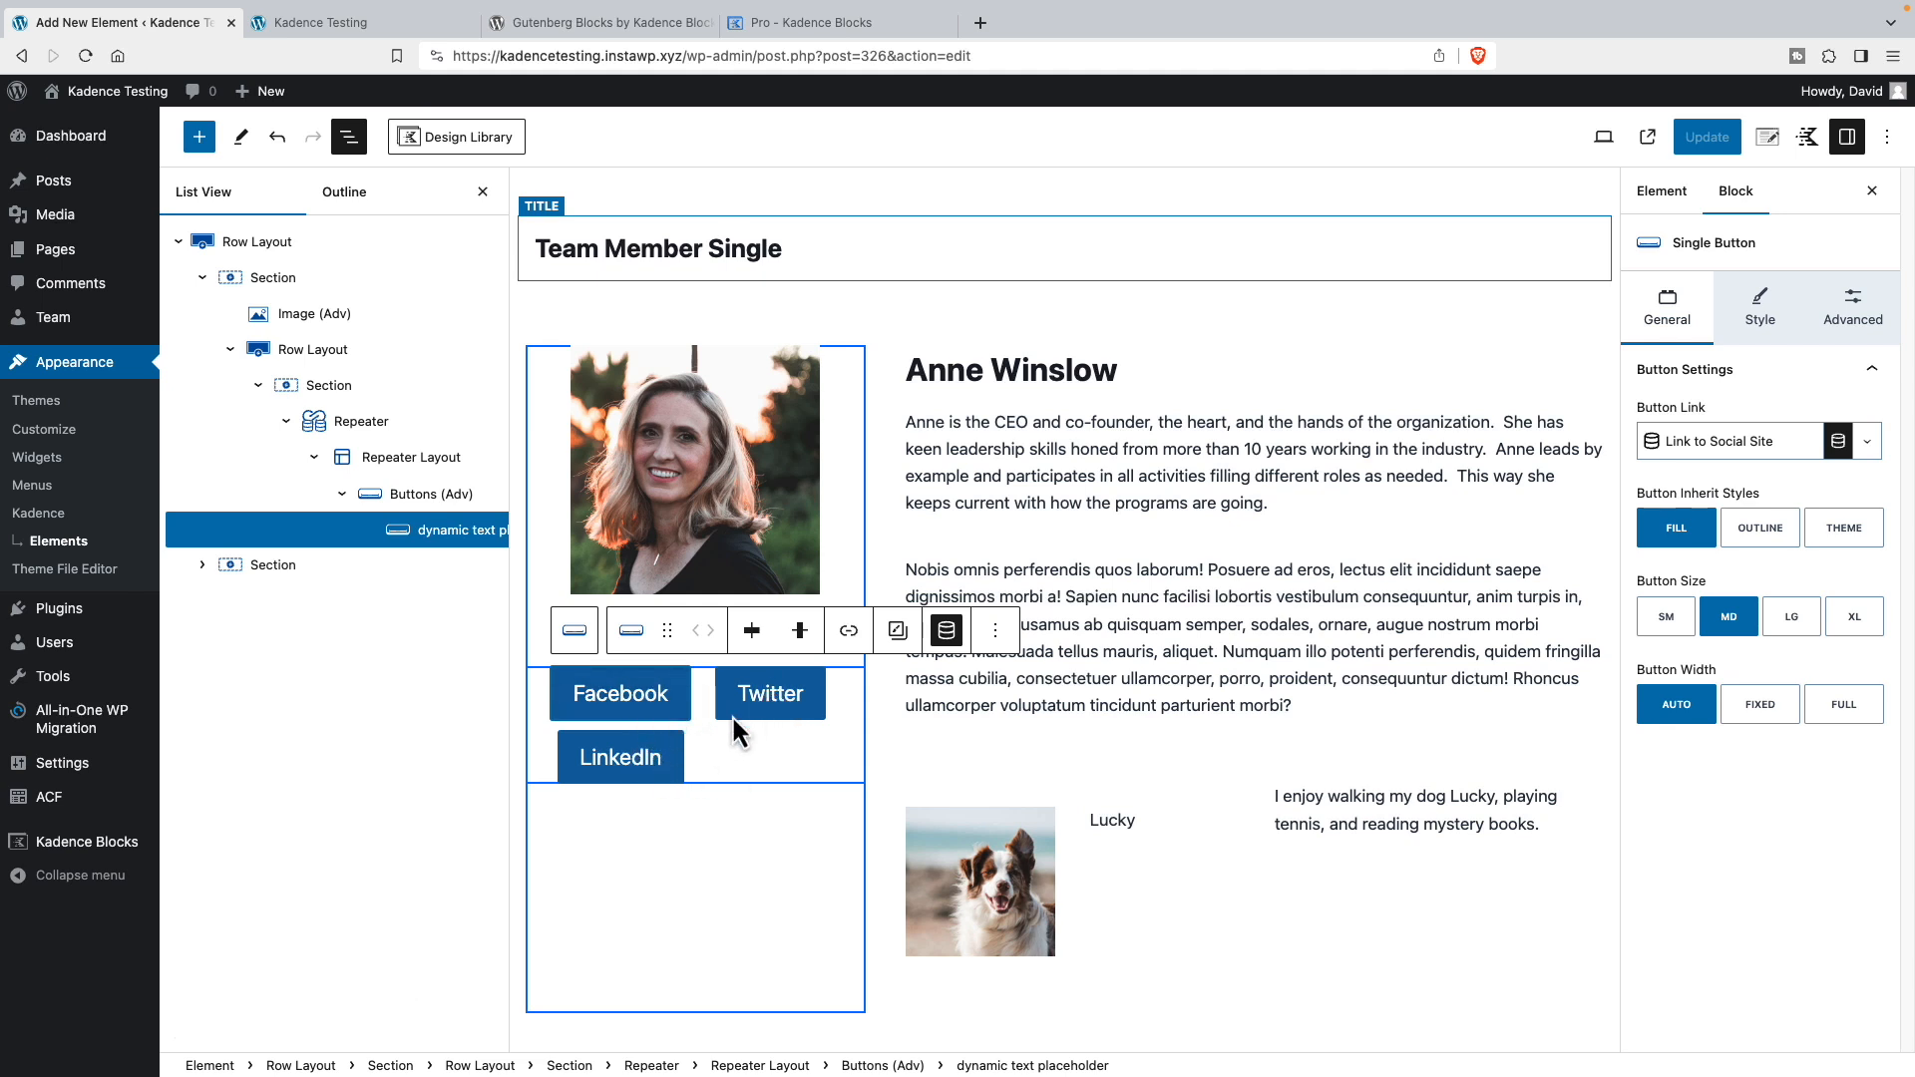
mouse_move(754, 720)
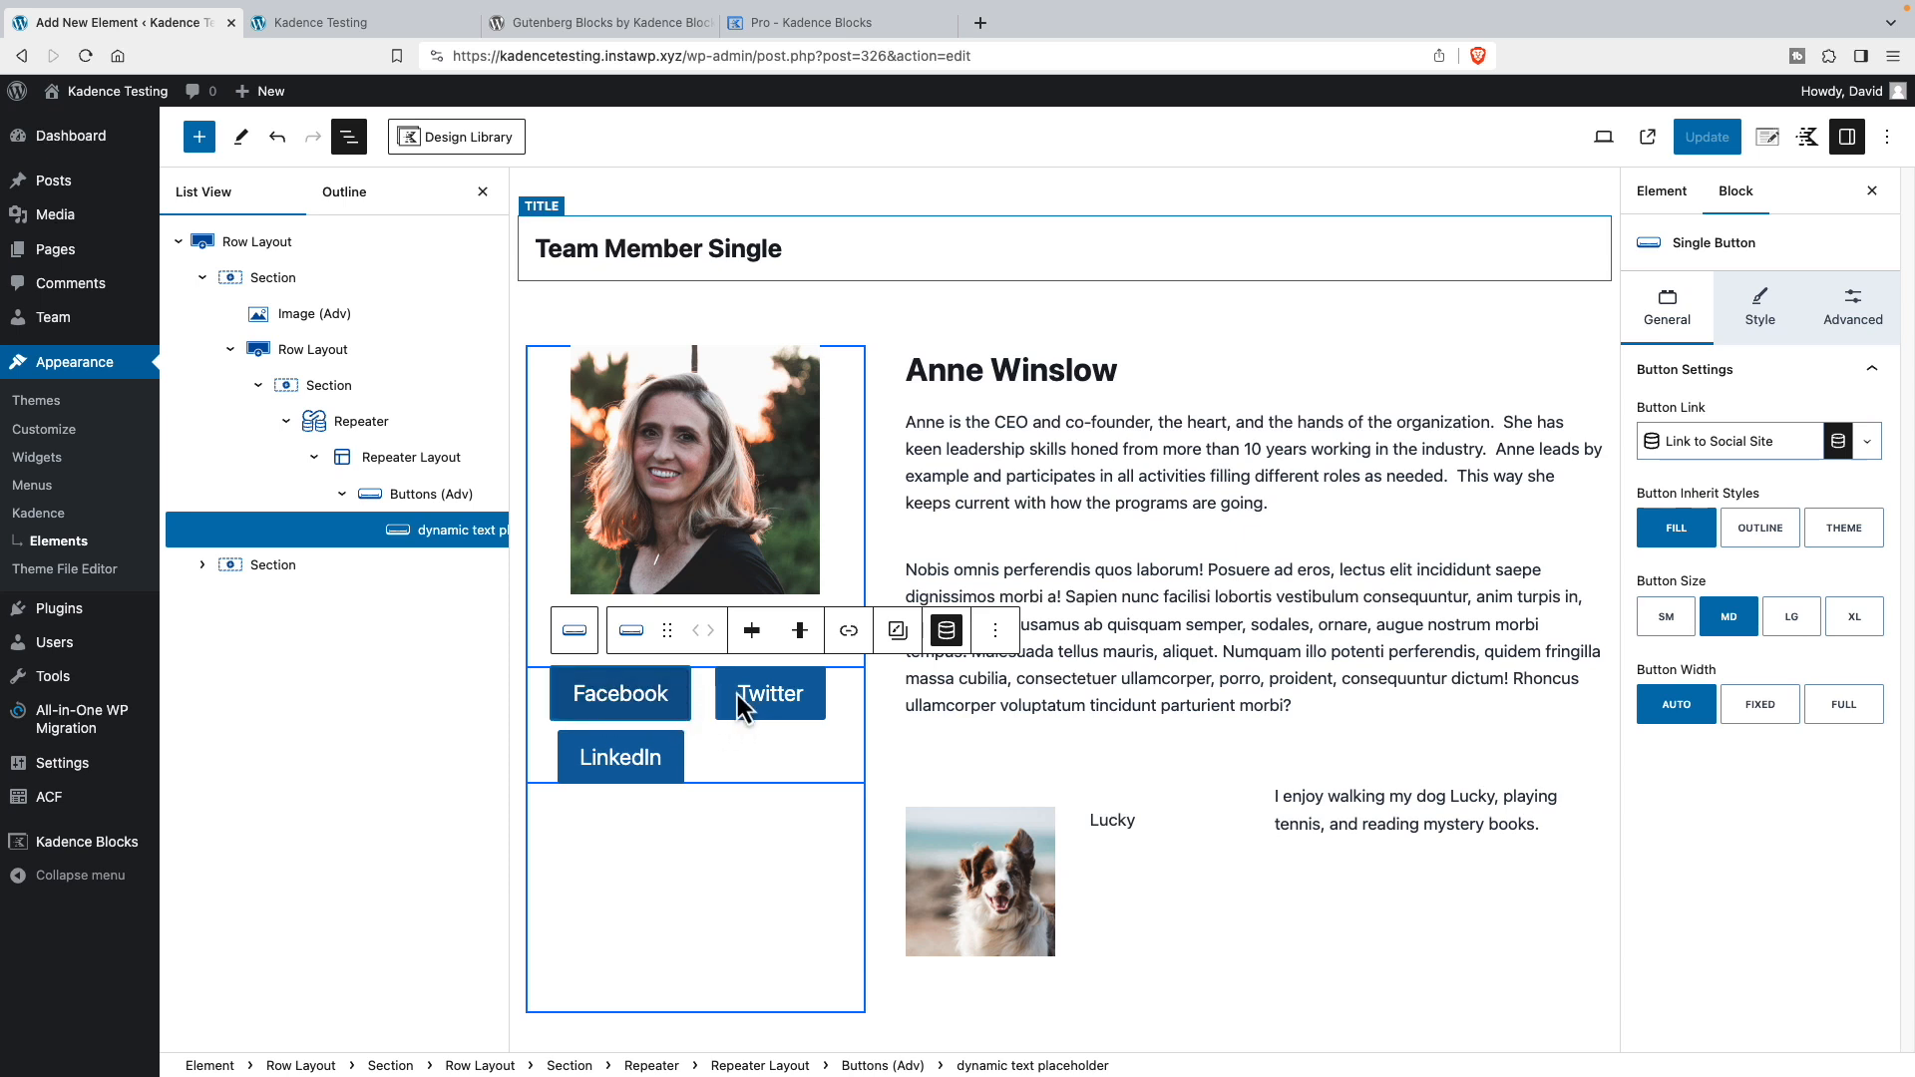
mouse_move(656, 750)
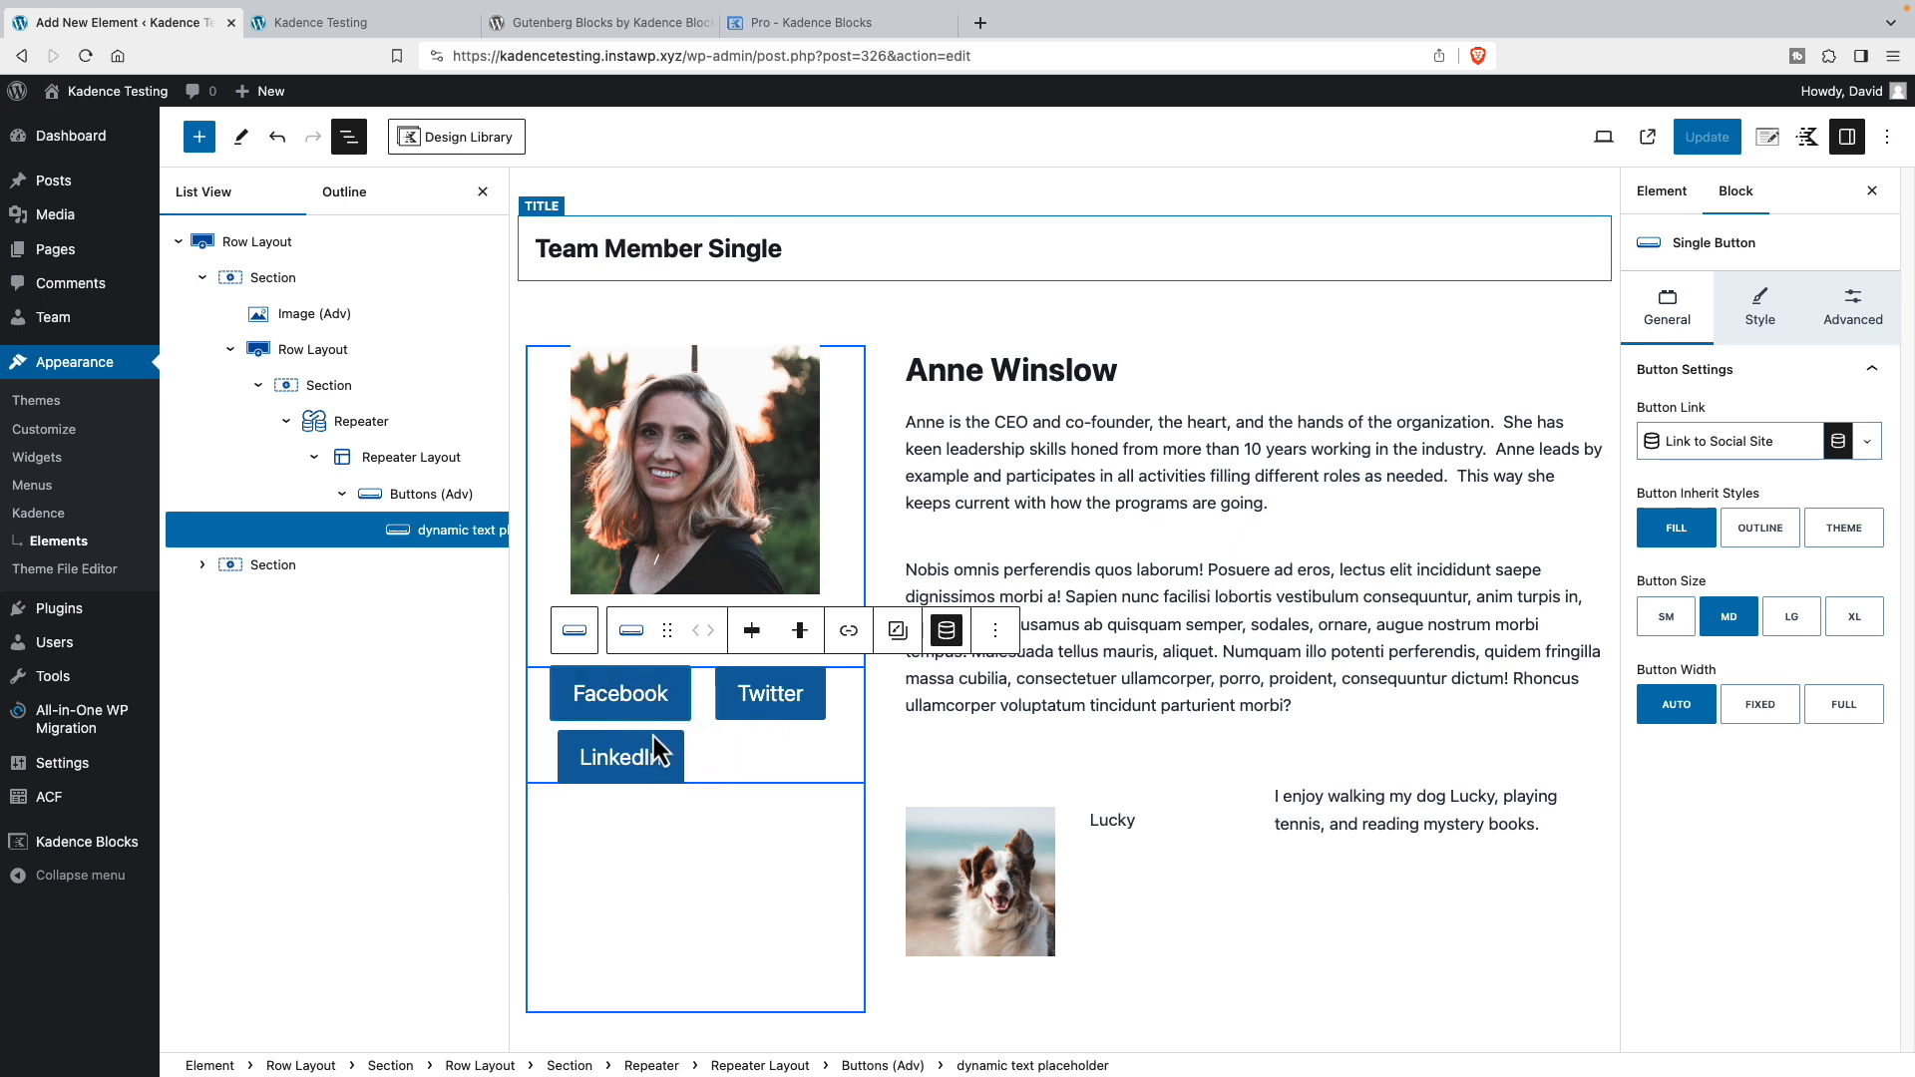
mouse_move(758, 720)
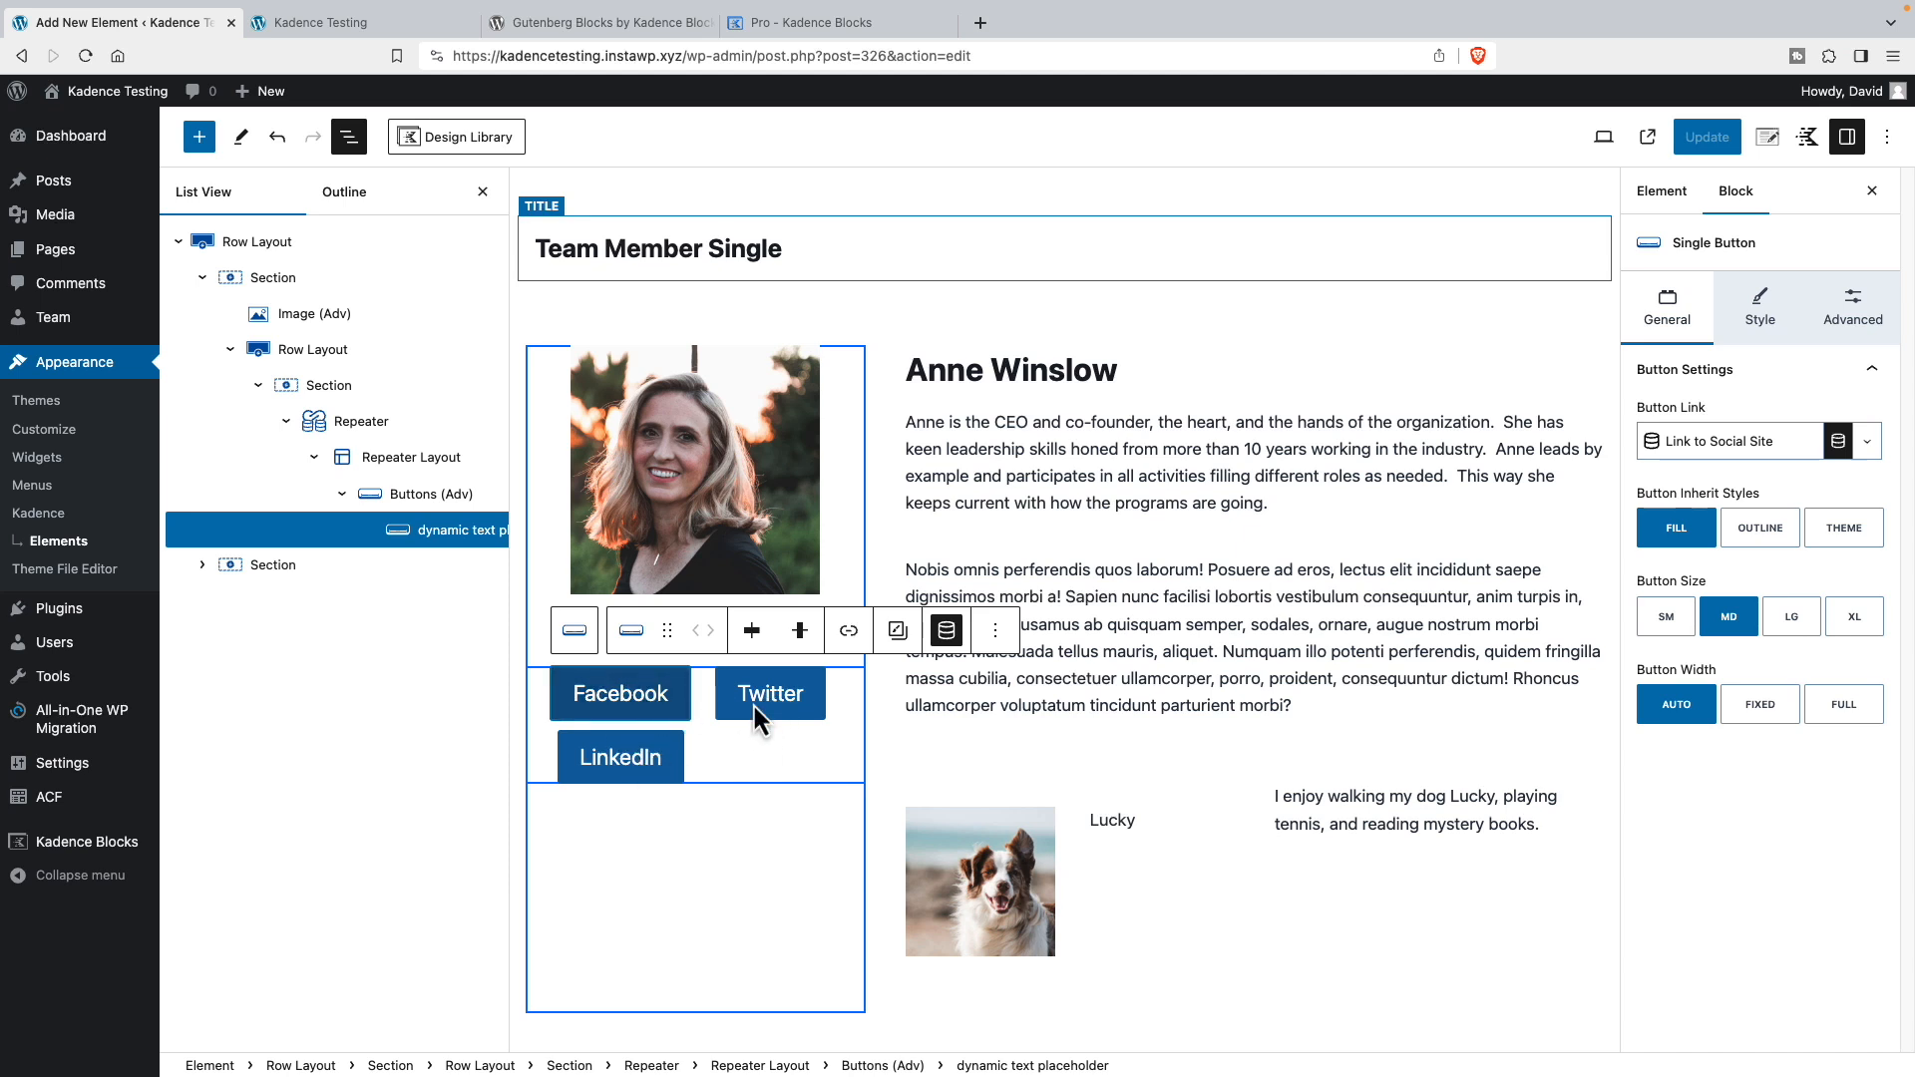
mouse_move(955, 692)
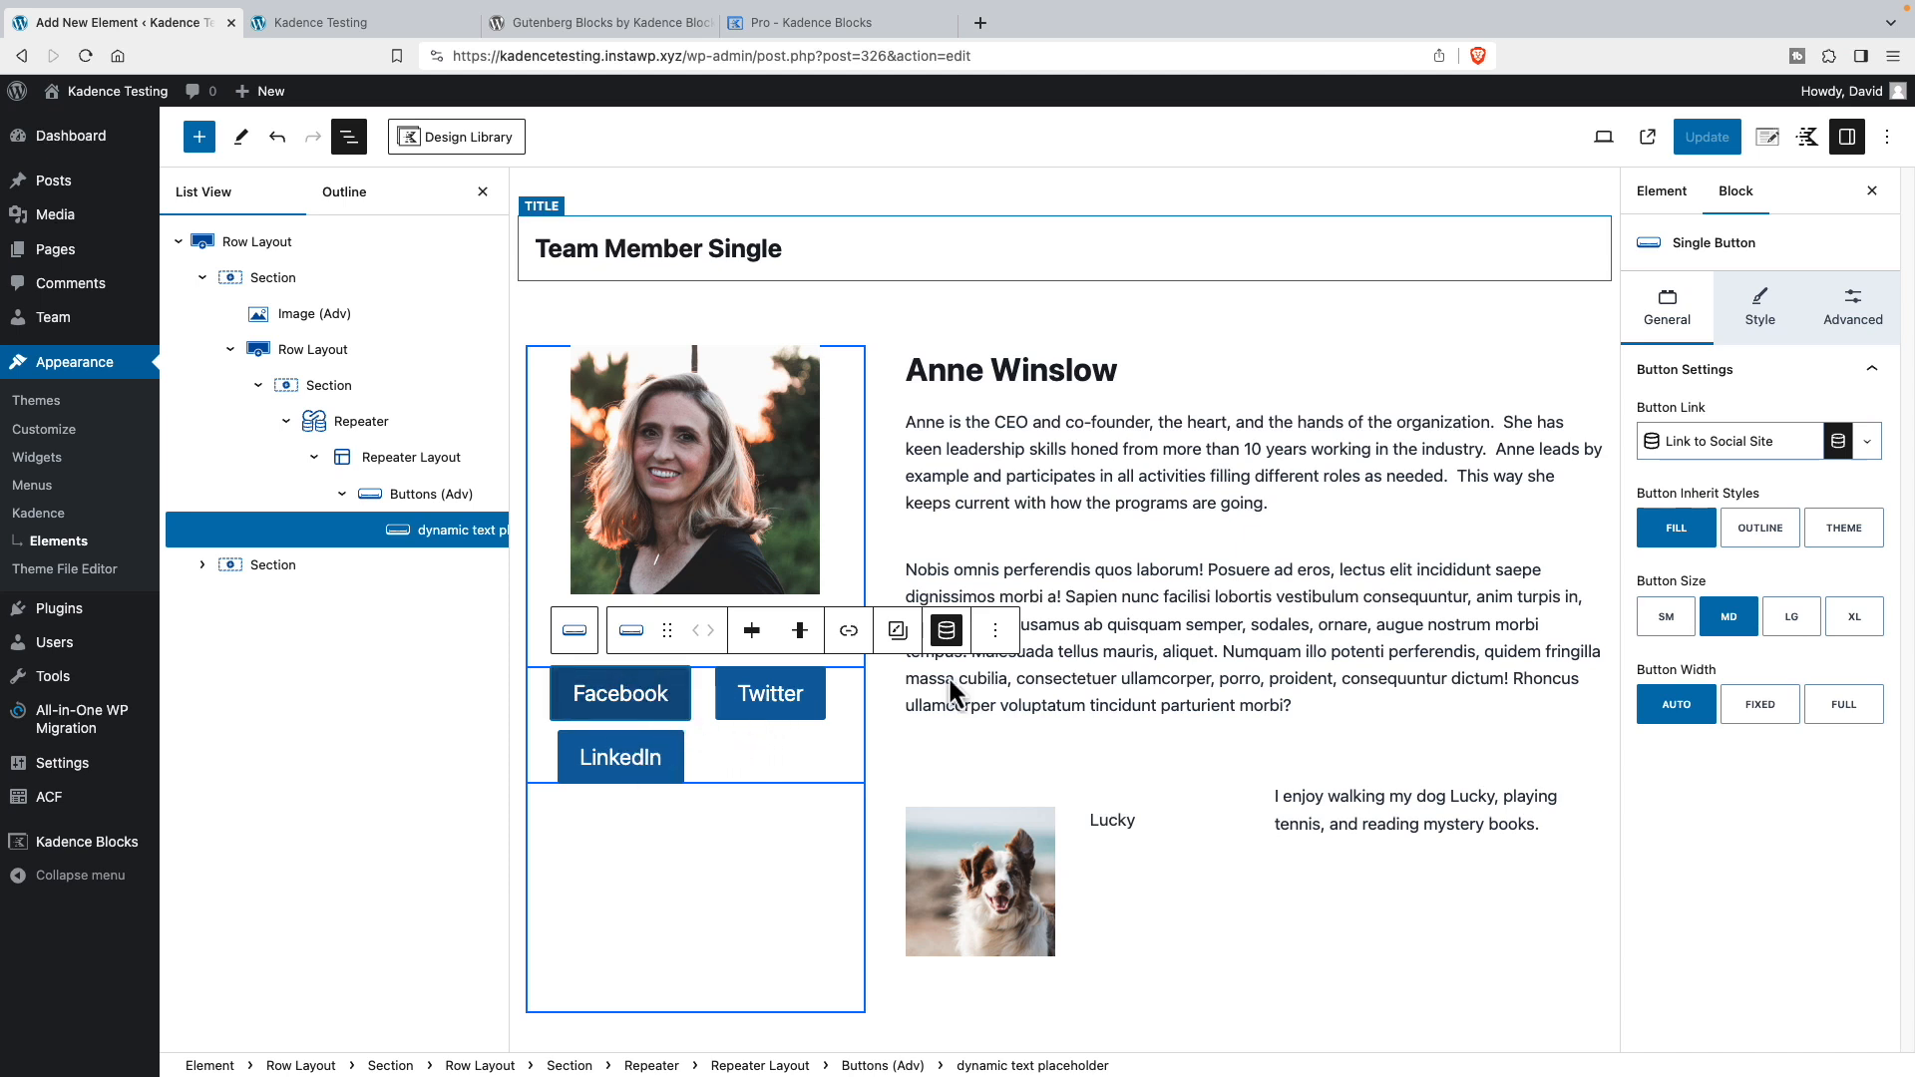
click(1843, 527)
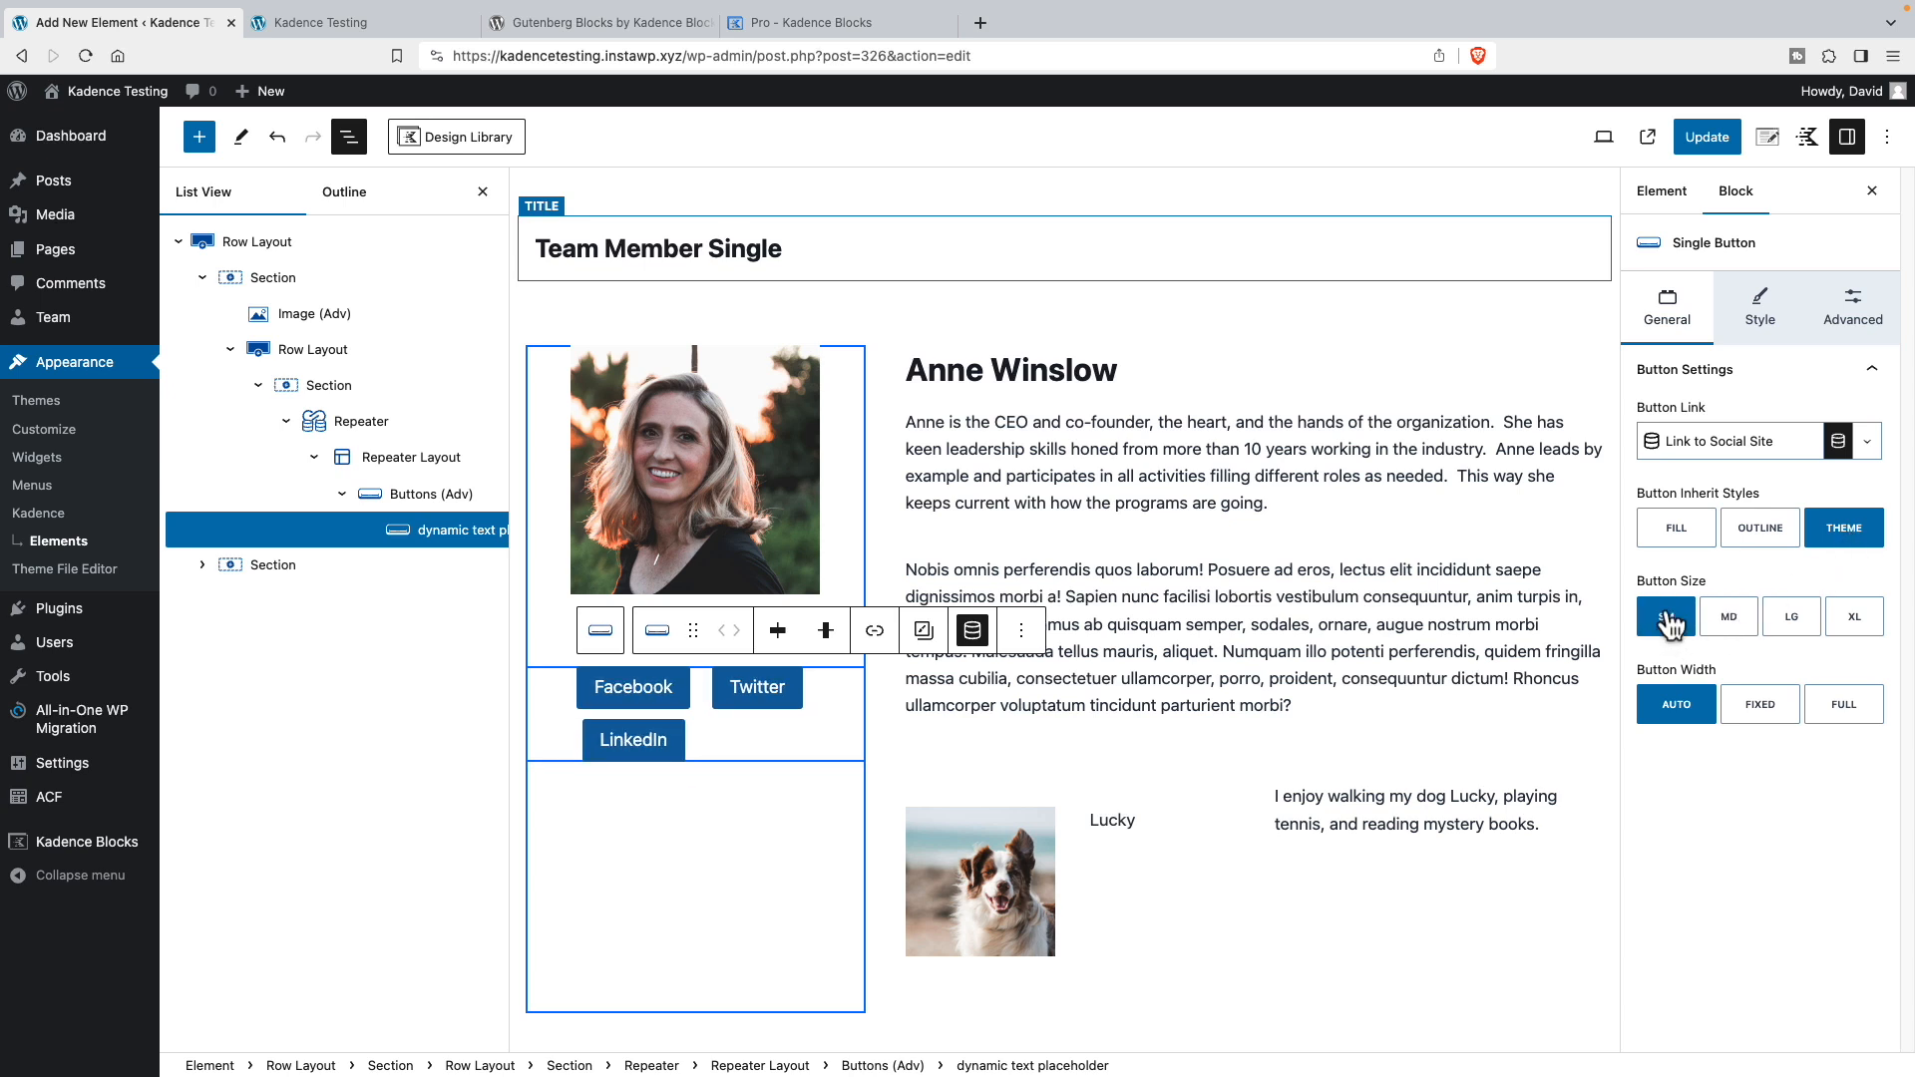
- Set the button size to SM, update the template, and switch to the Kadence Testing site
click(1705, 138)
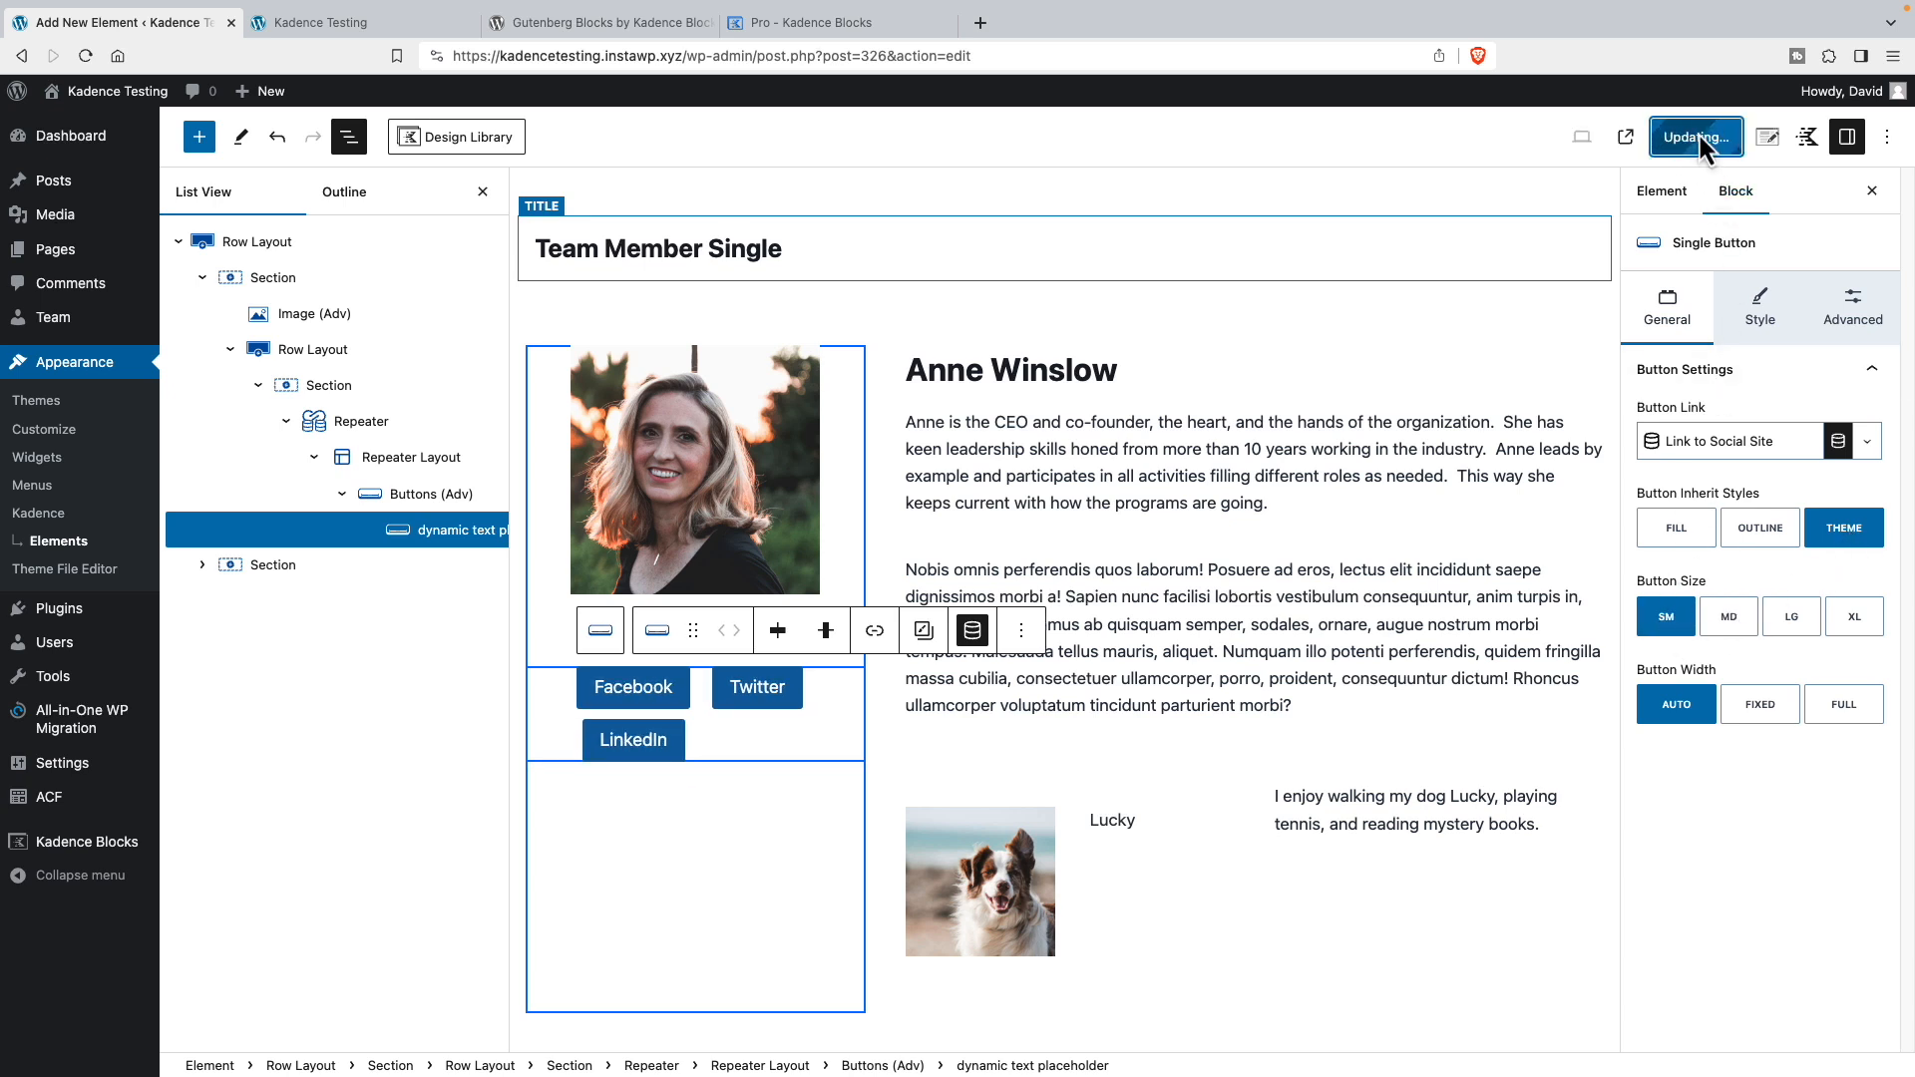
click(1695, 138)
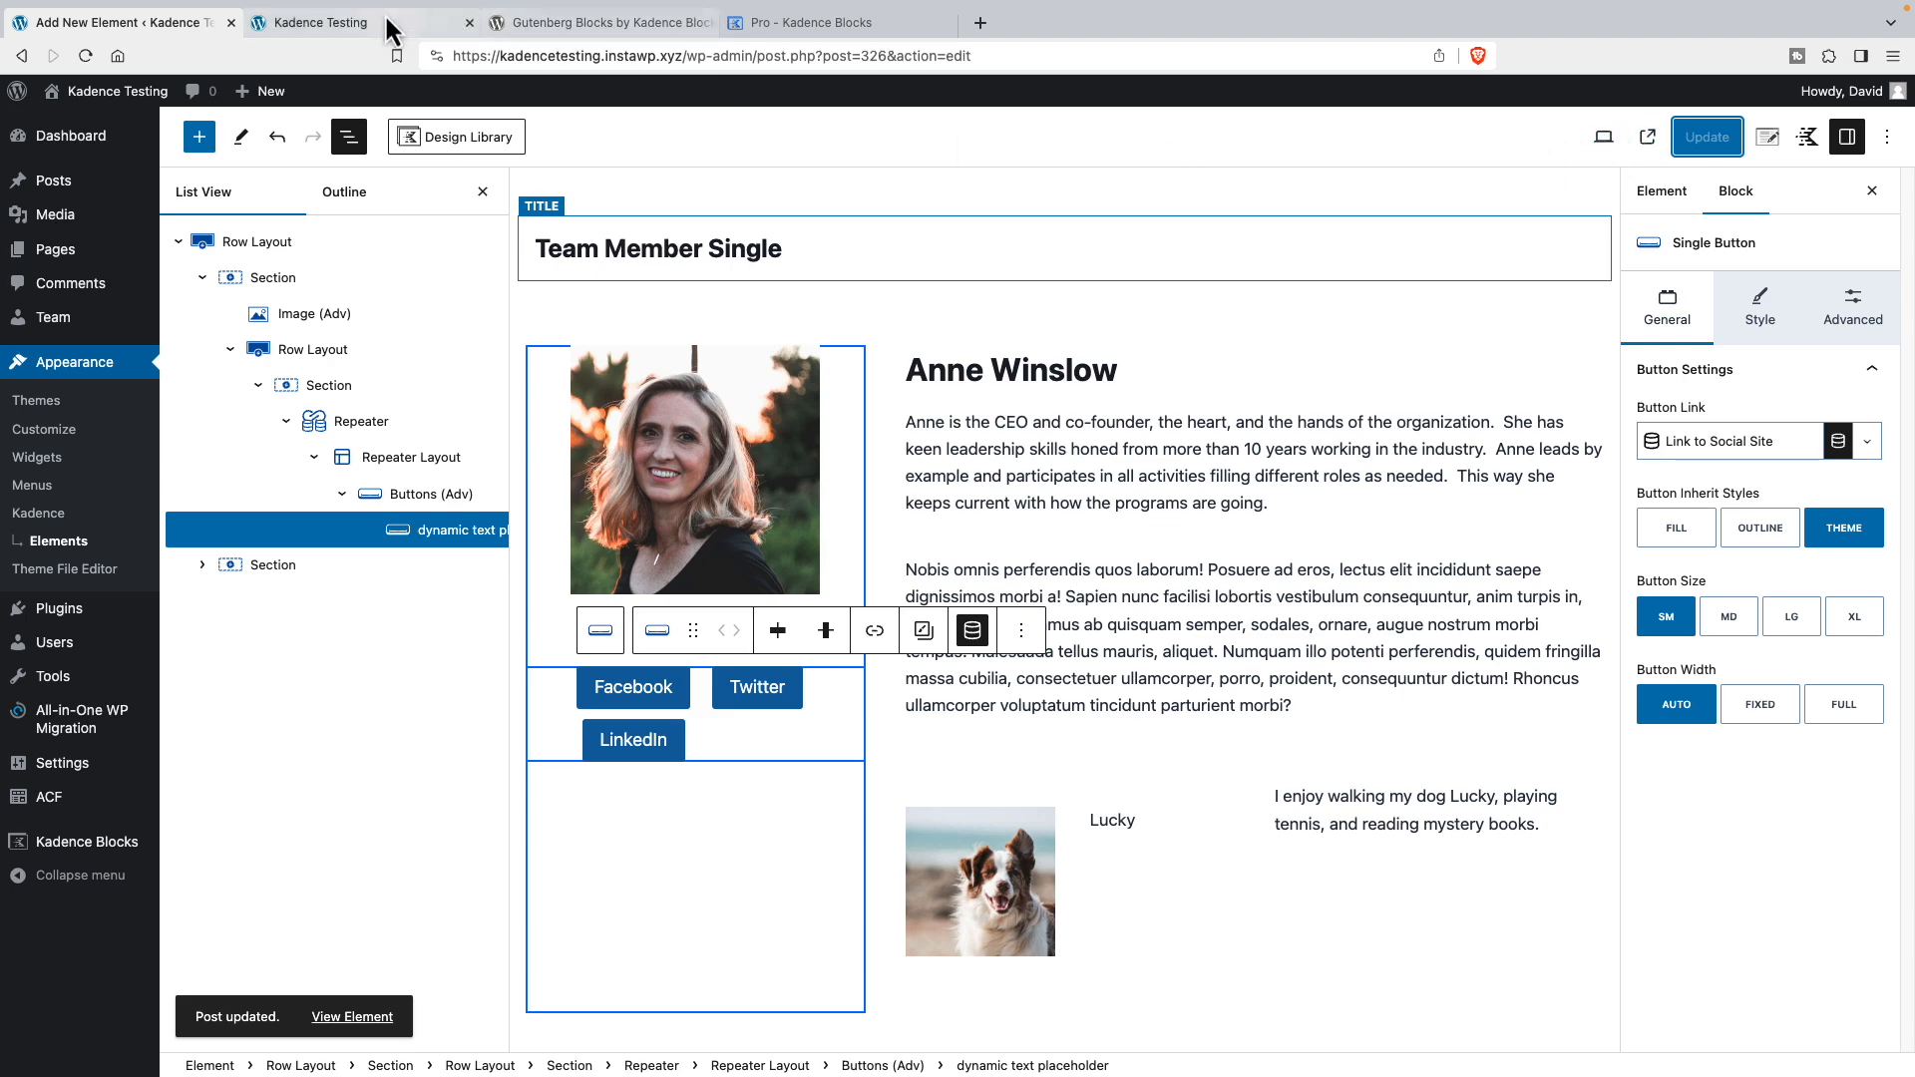
click(307, 21)
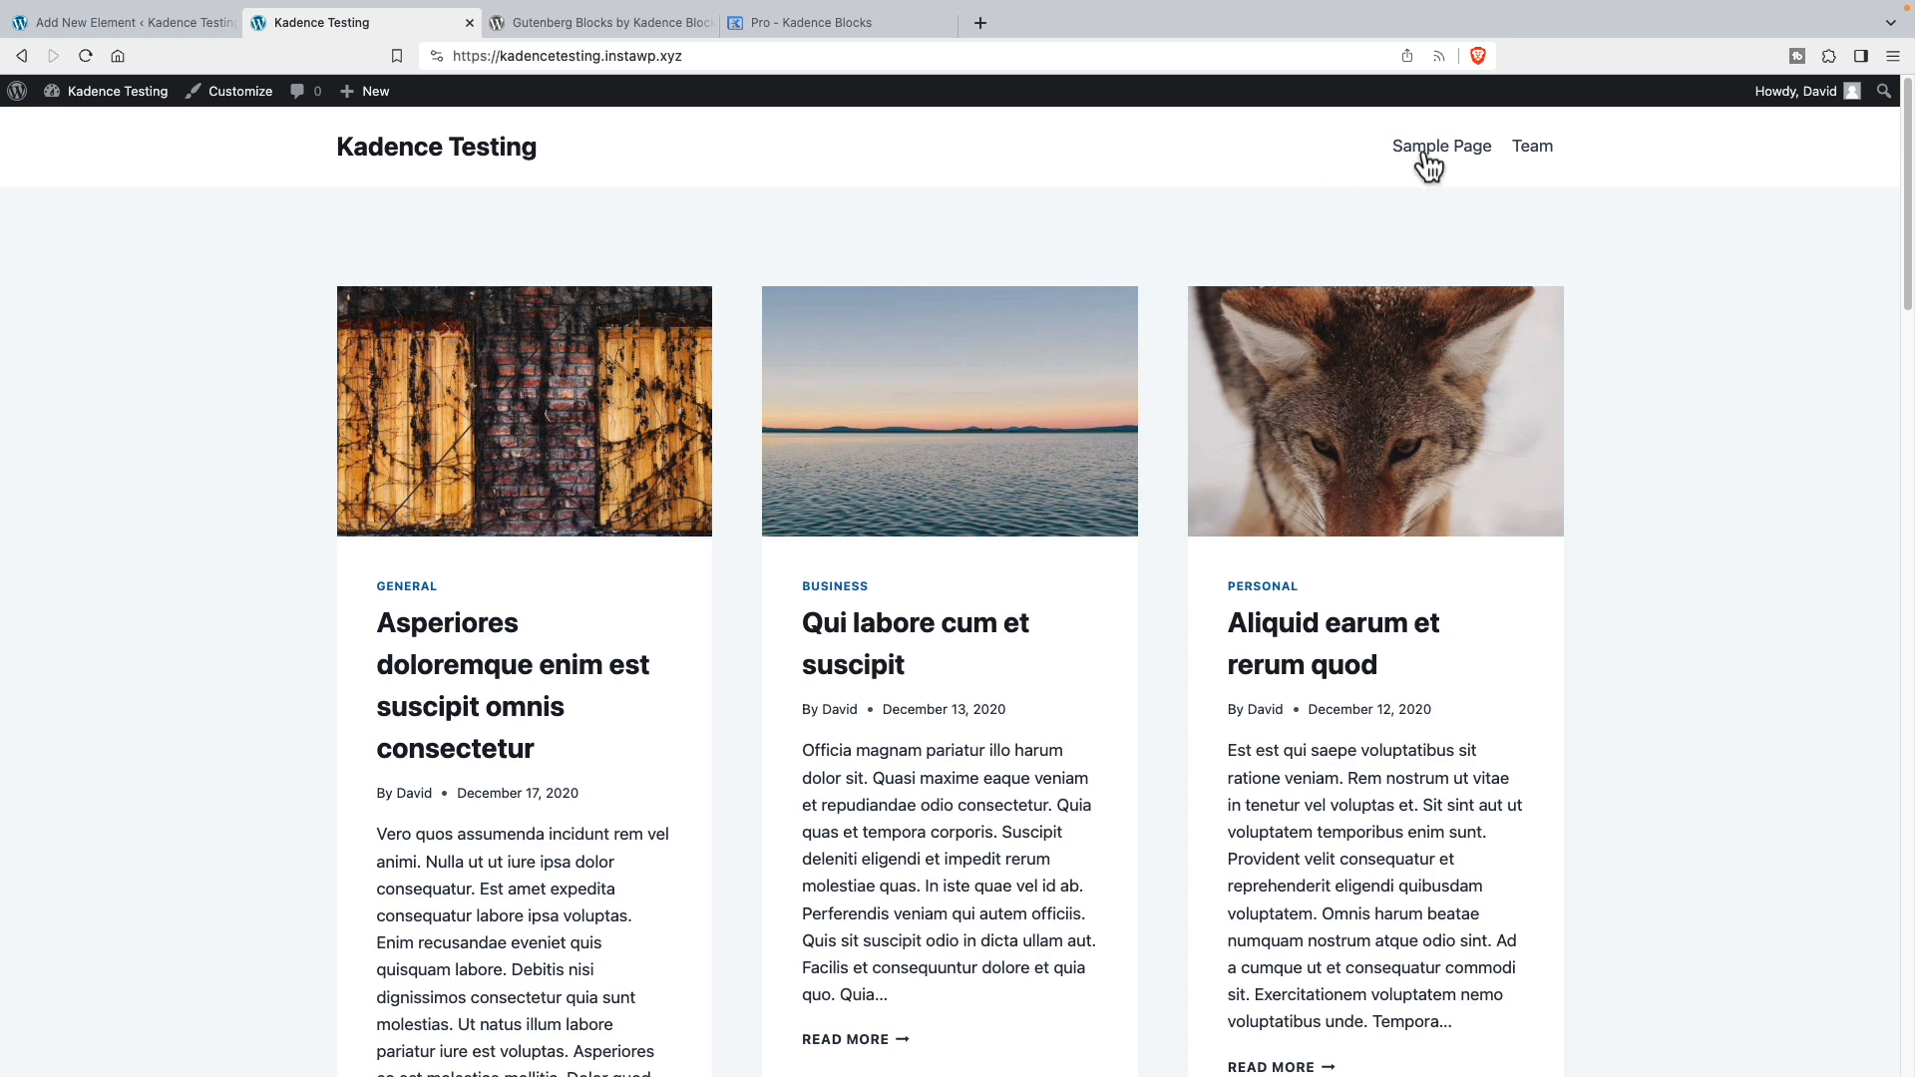
click(1532, 146)
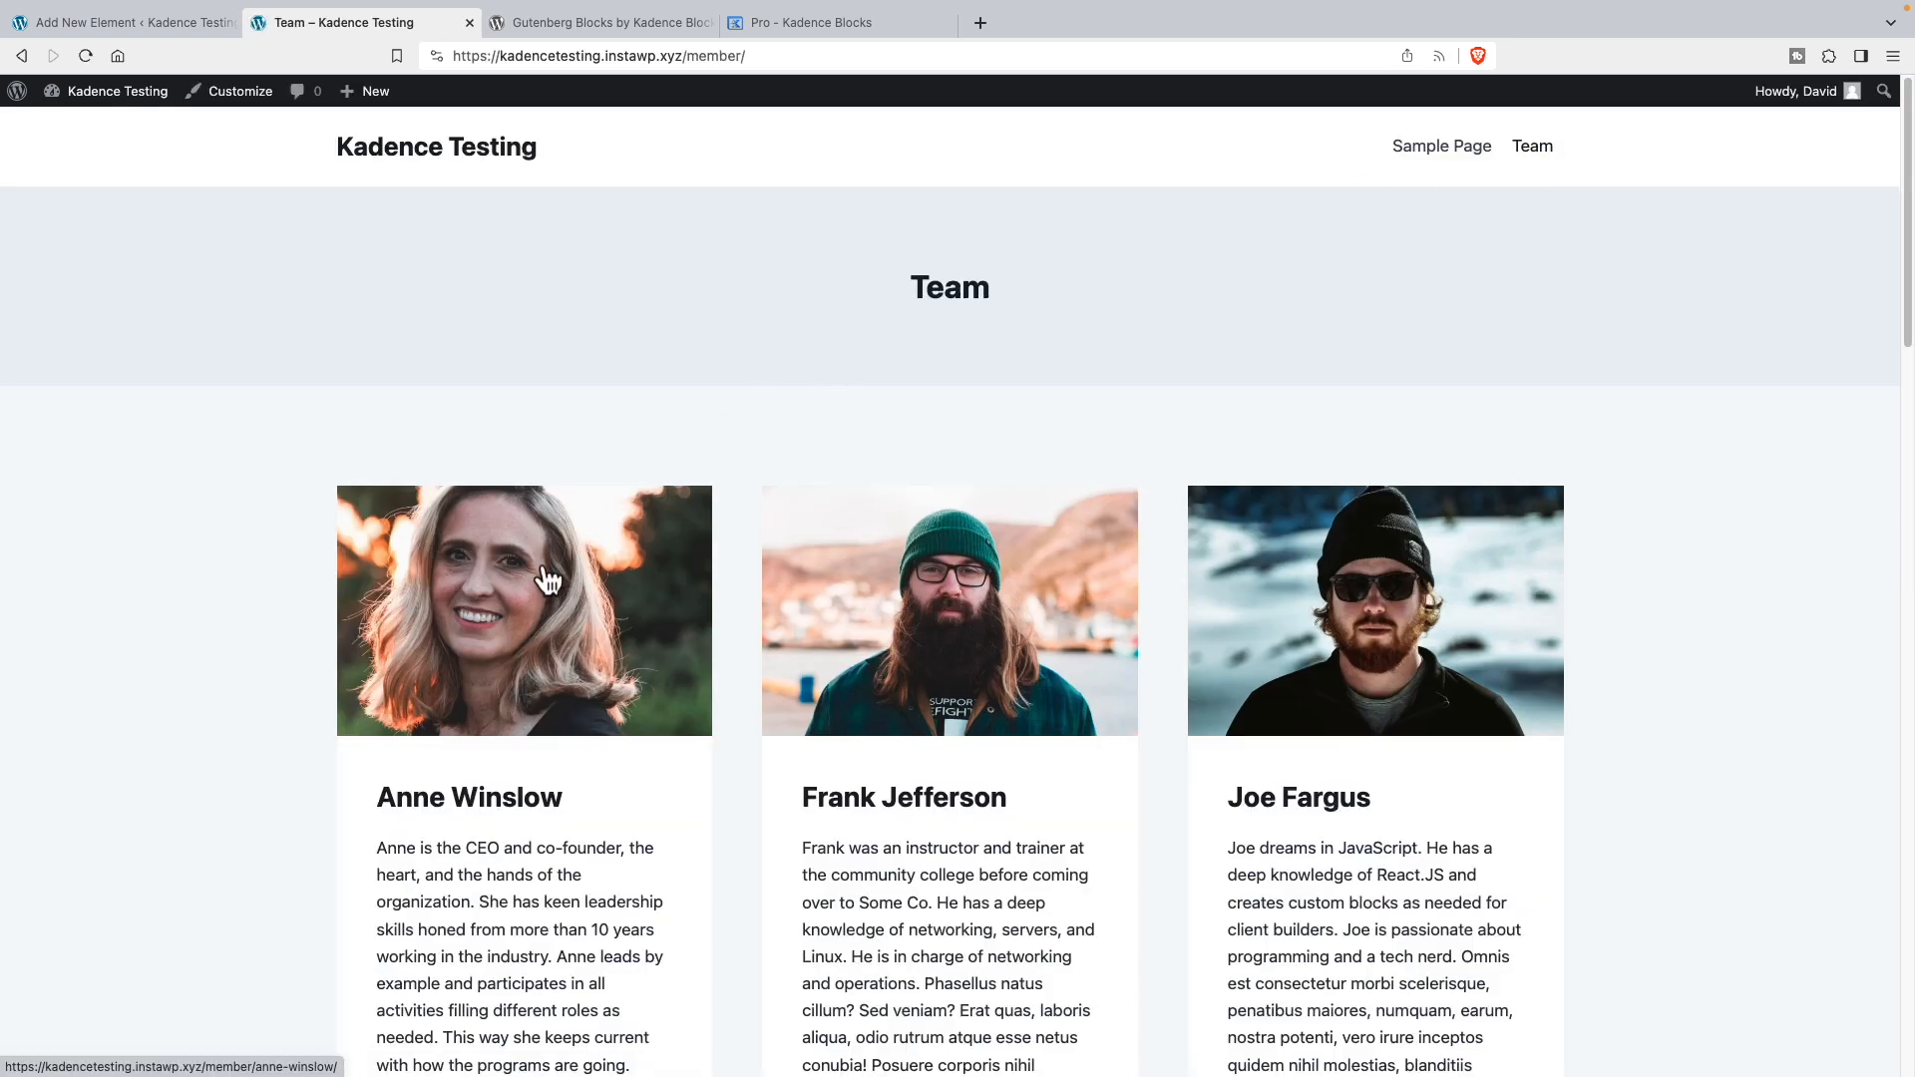
click(523, 610)
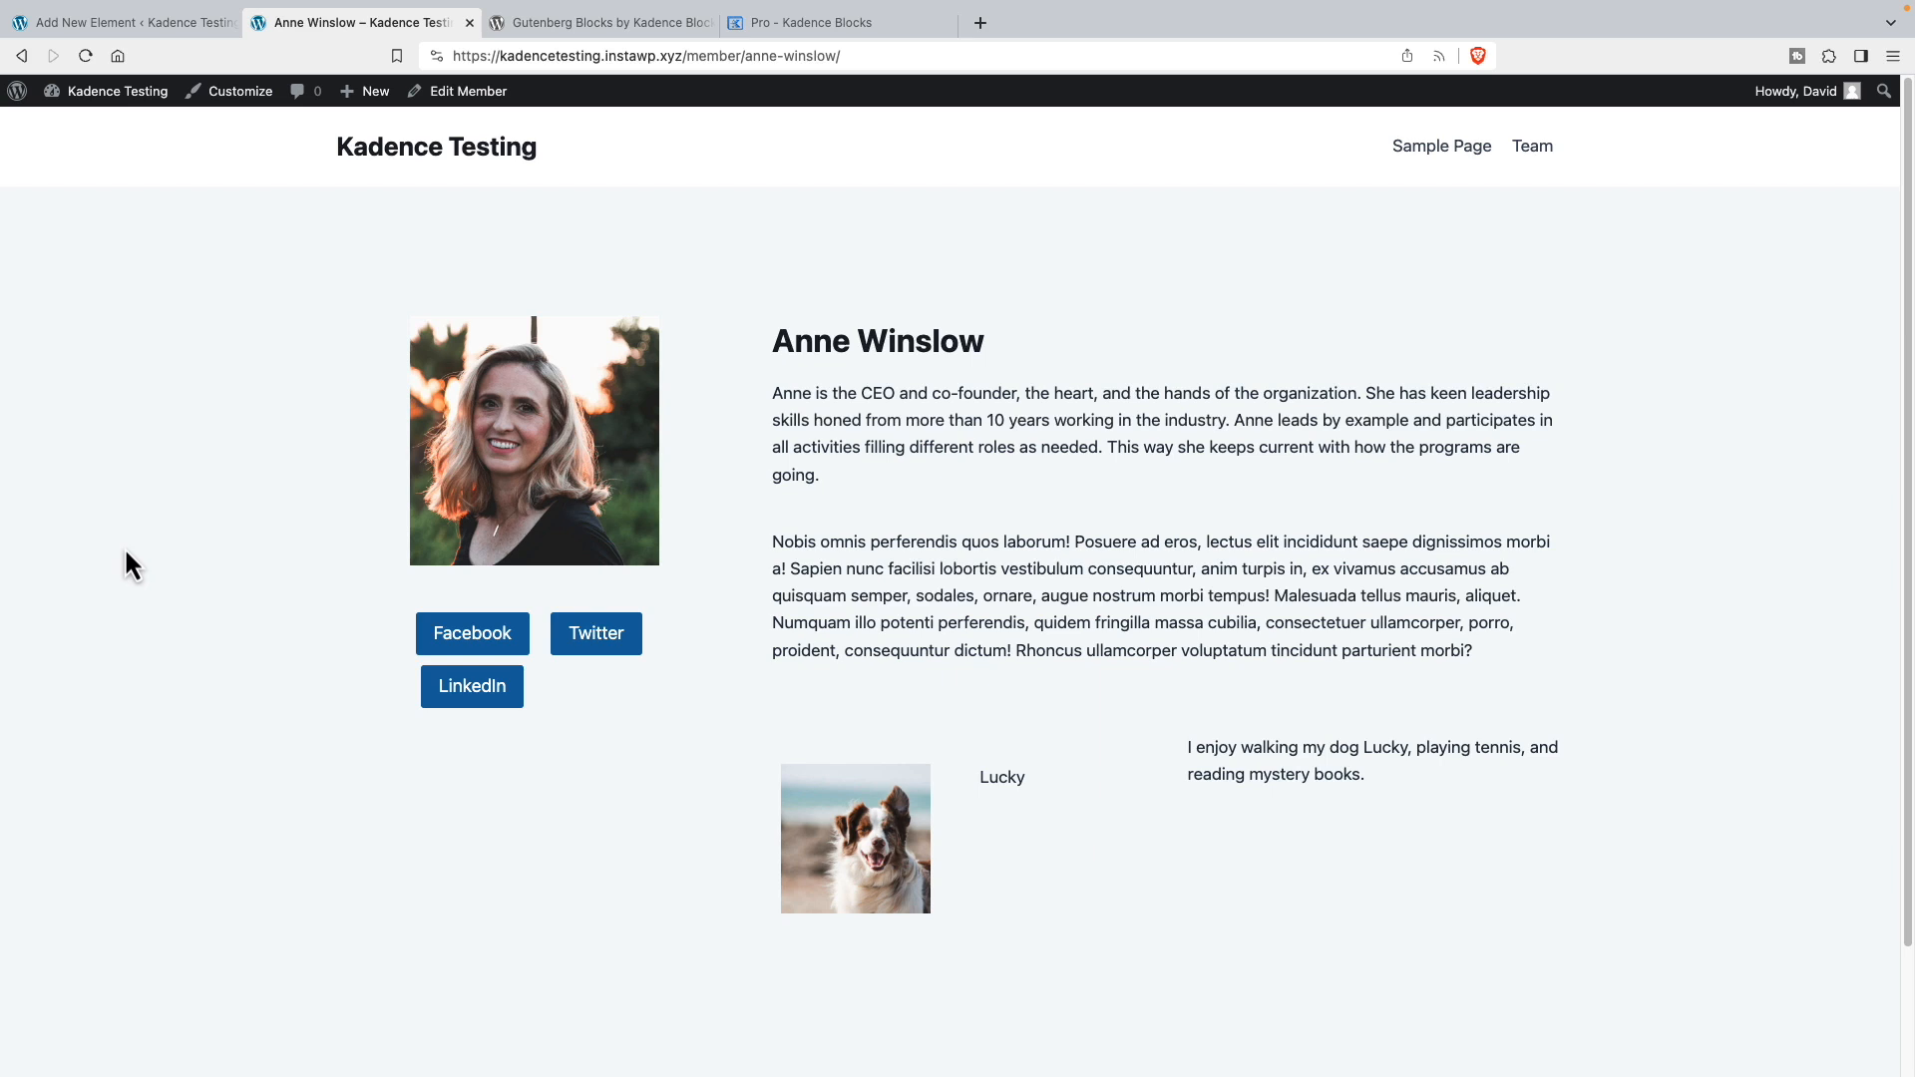
mouse_move(385, 274)
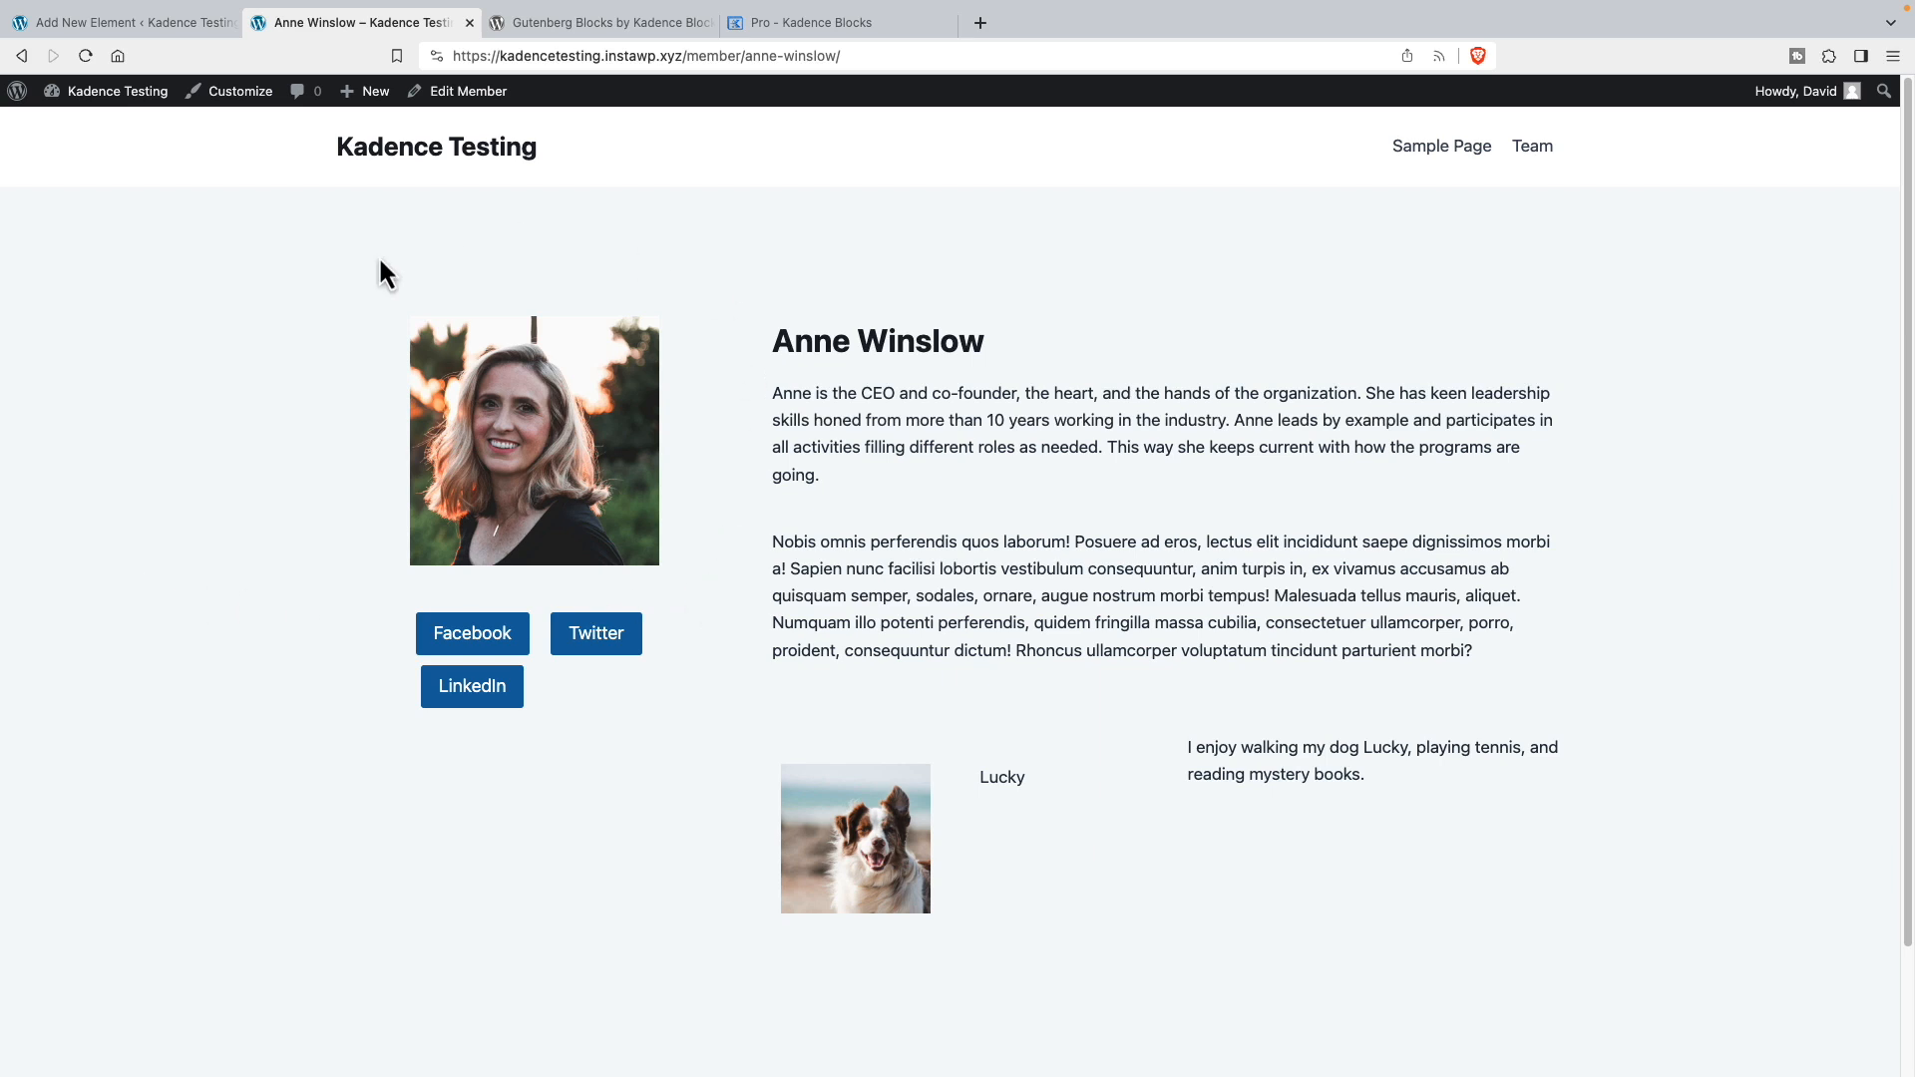
mouse_move(763, 430)
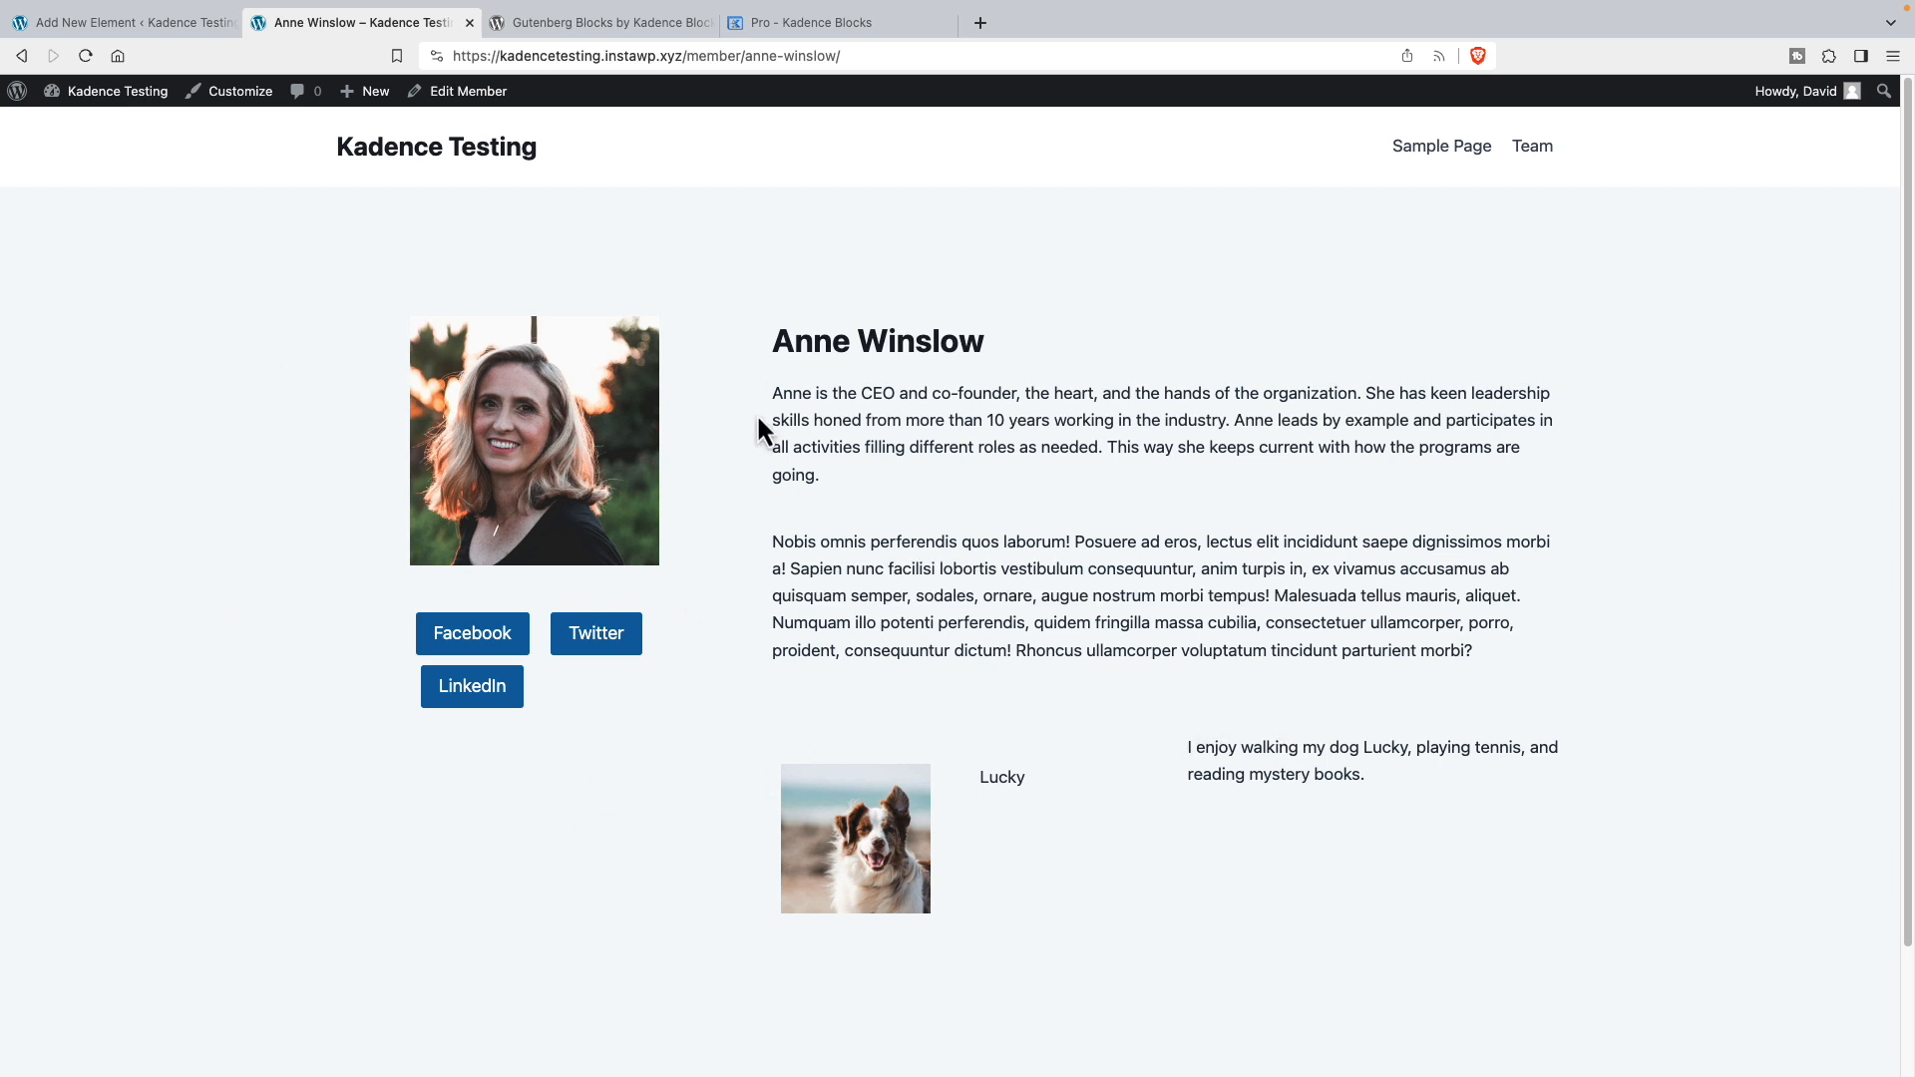
mouse_move(470, 634)
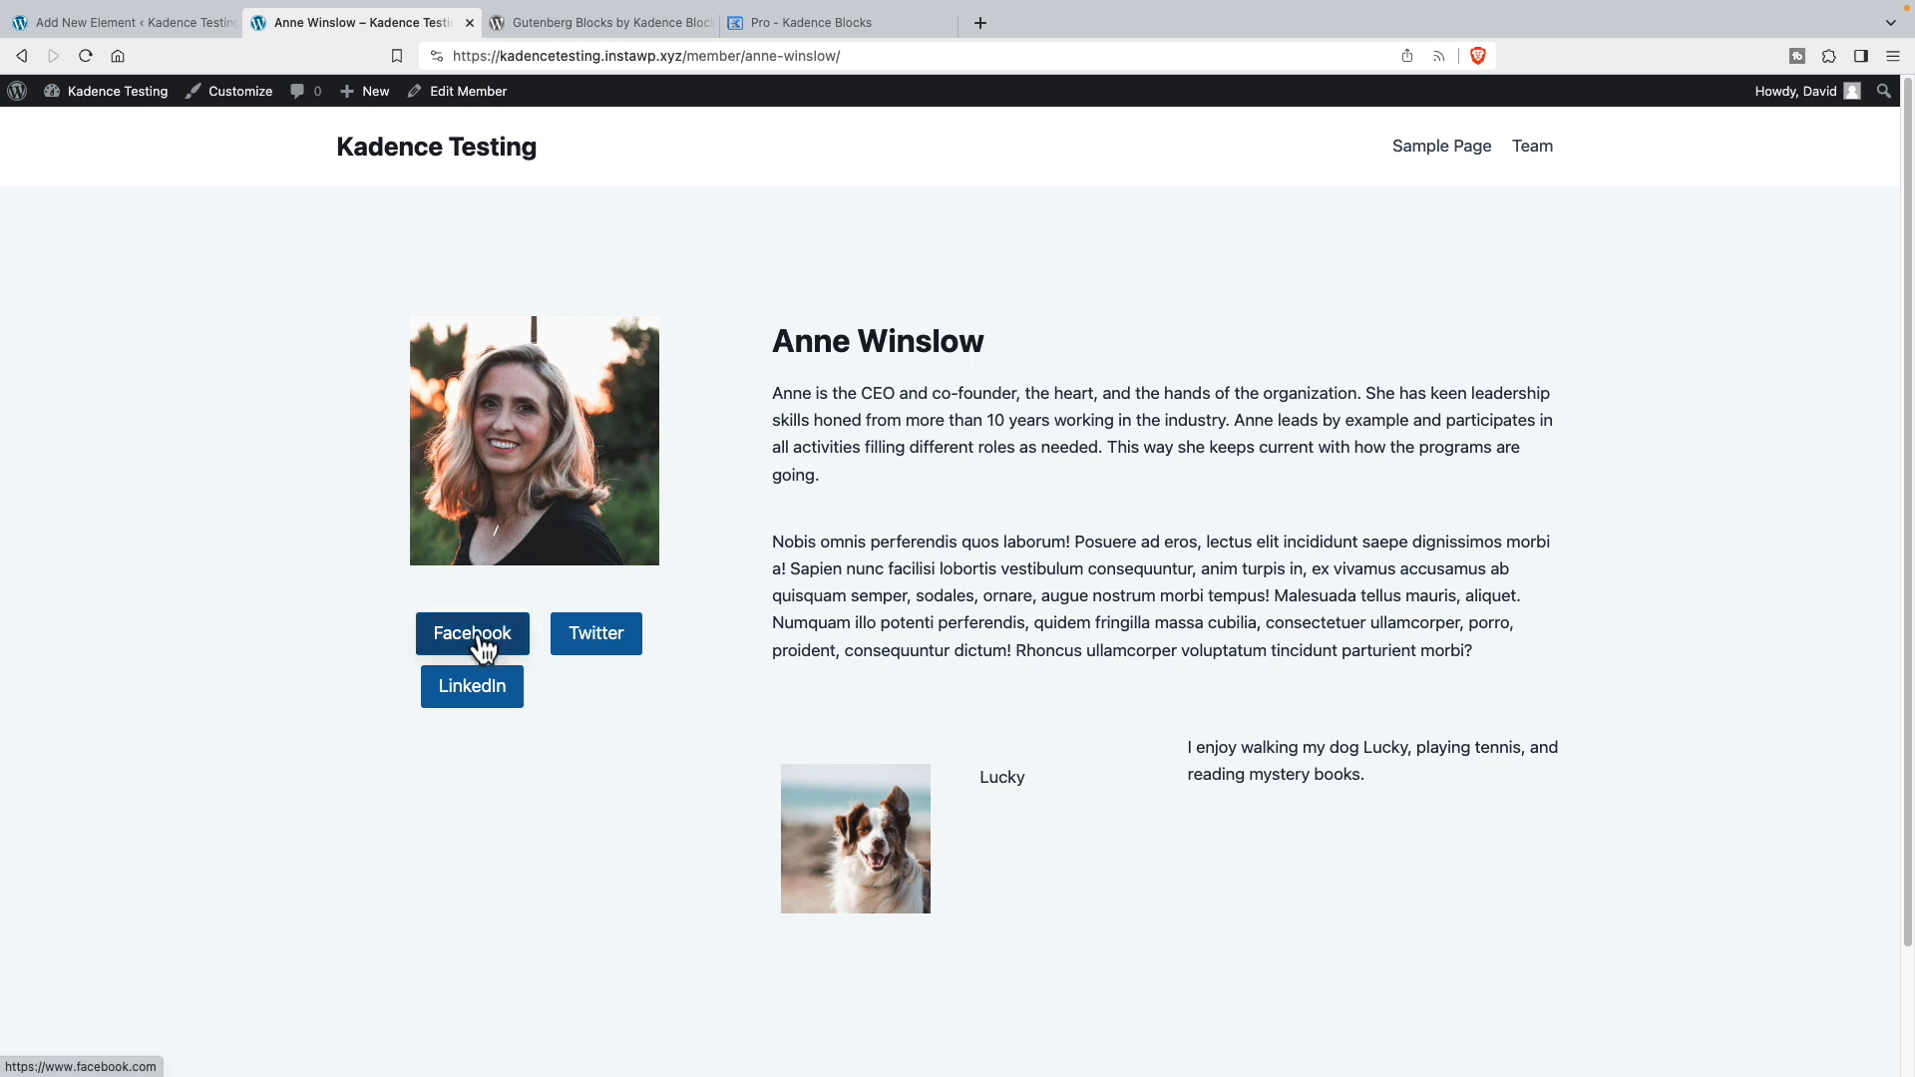
click(471, 632)
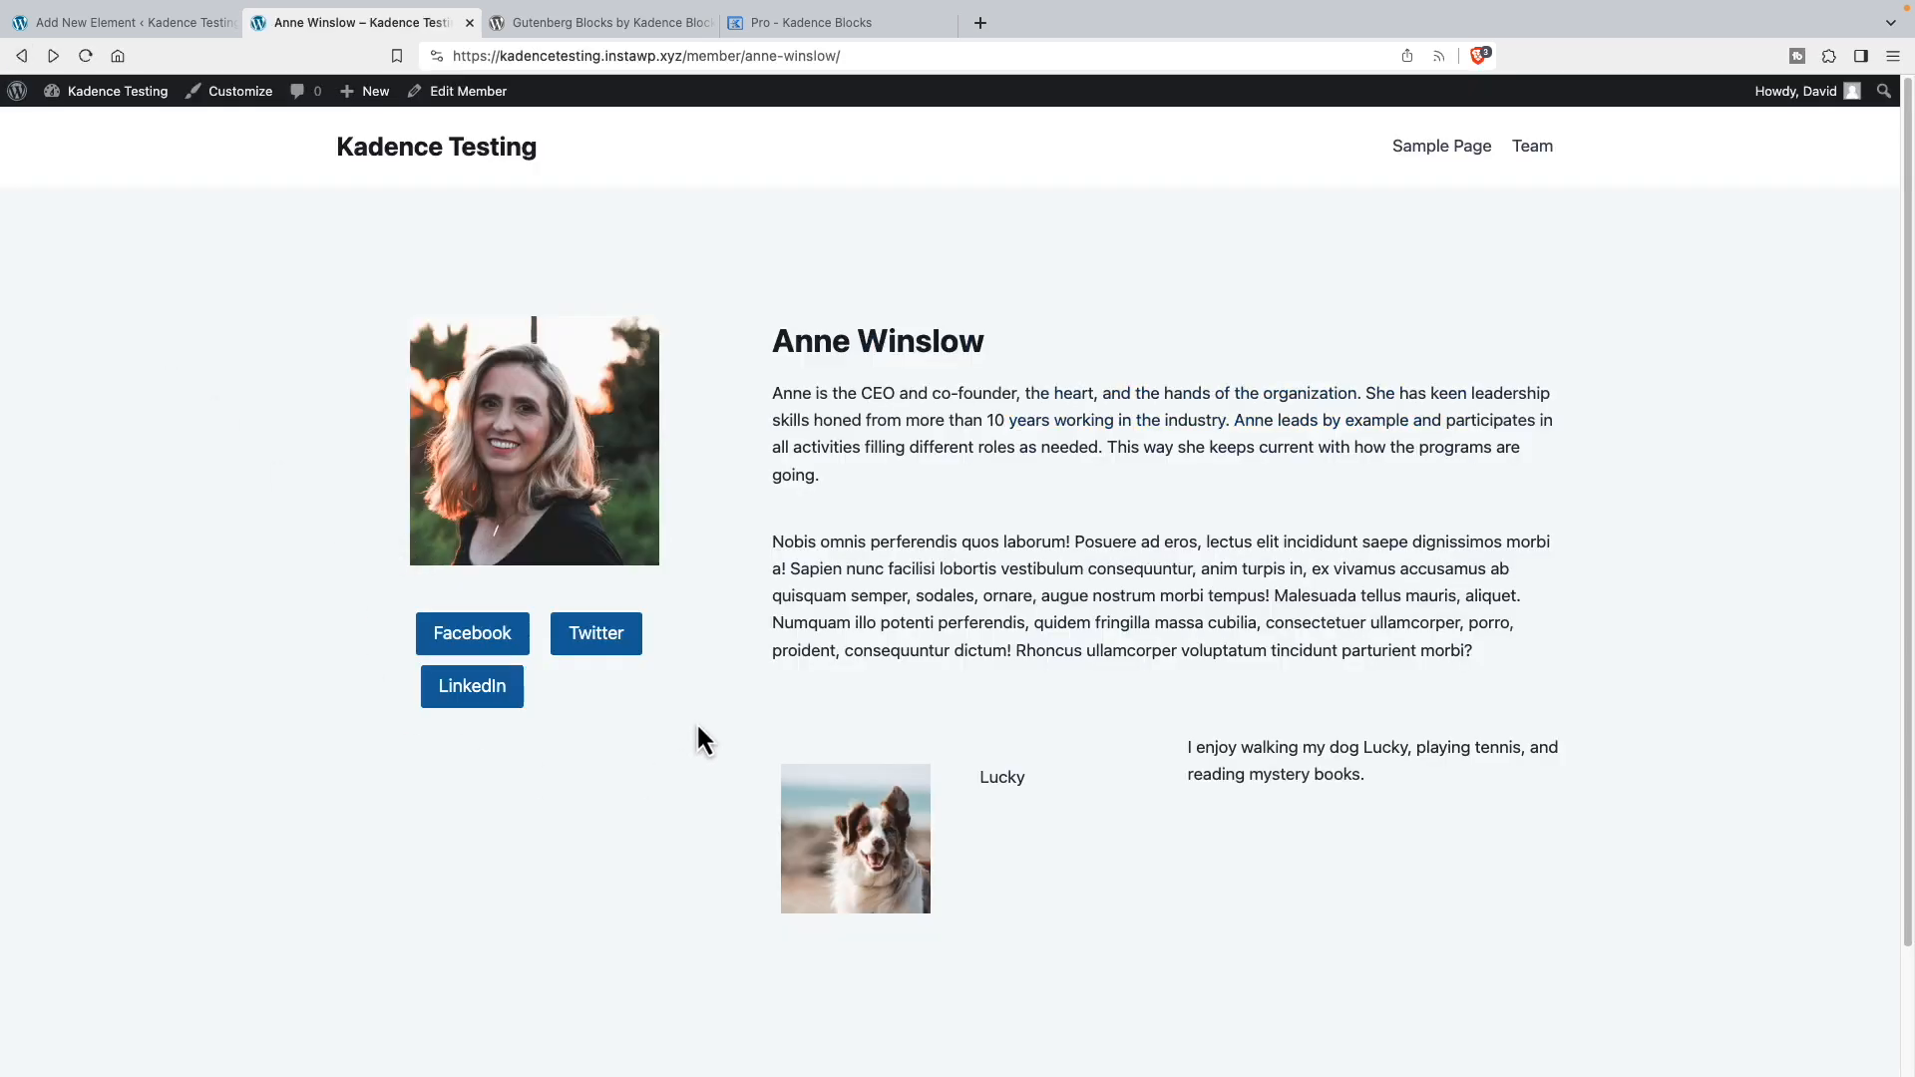
mouse_move(718, 648)
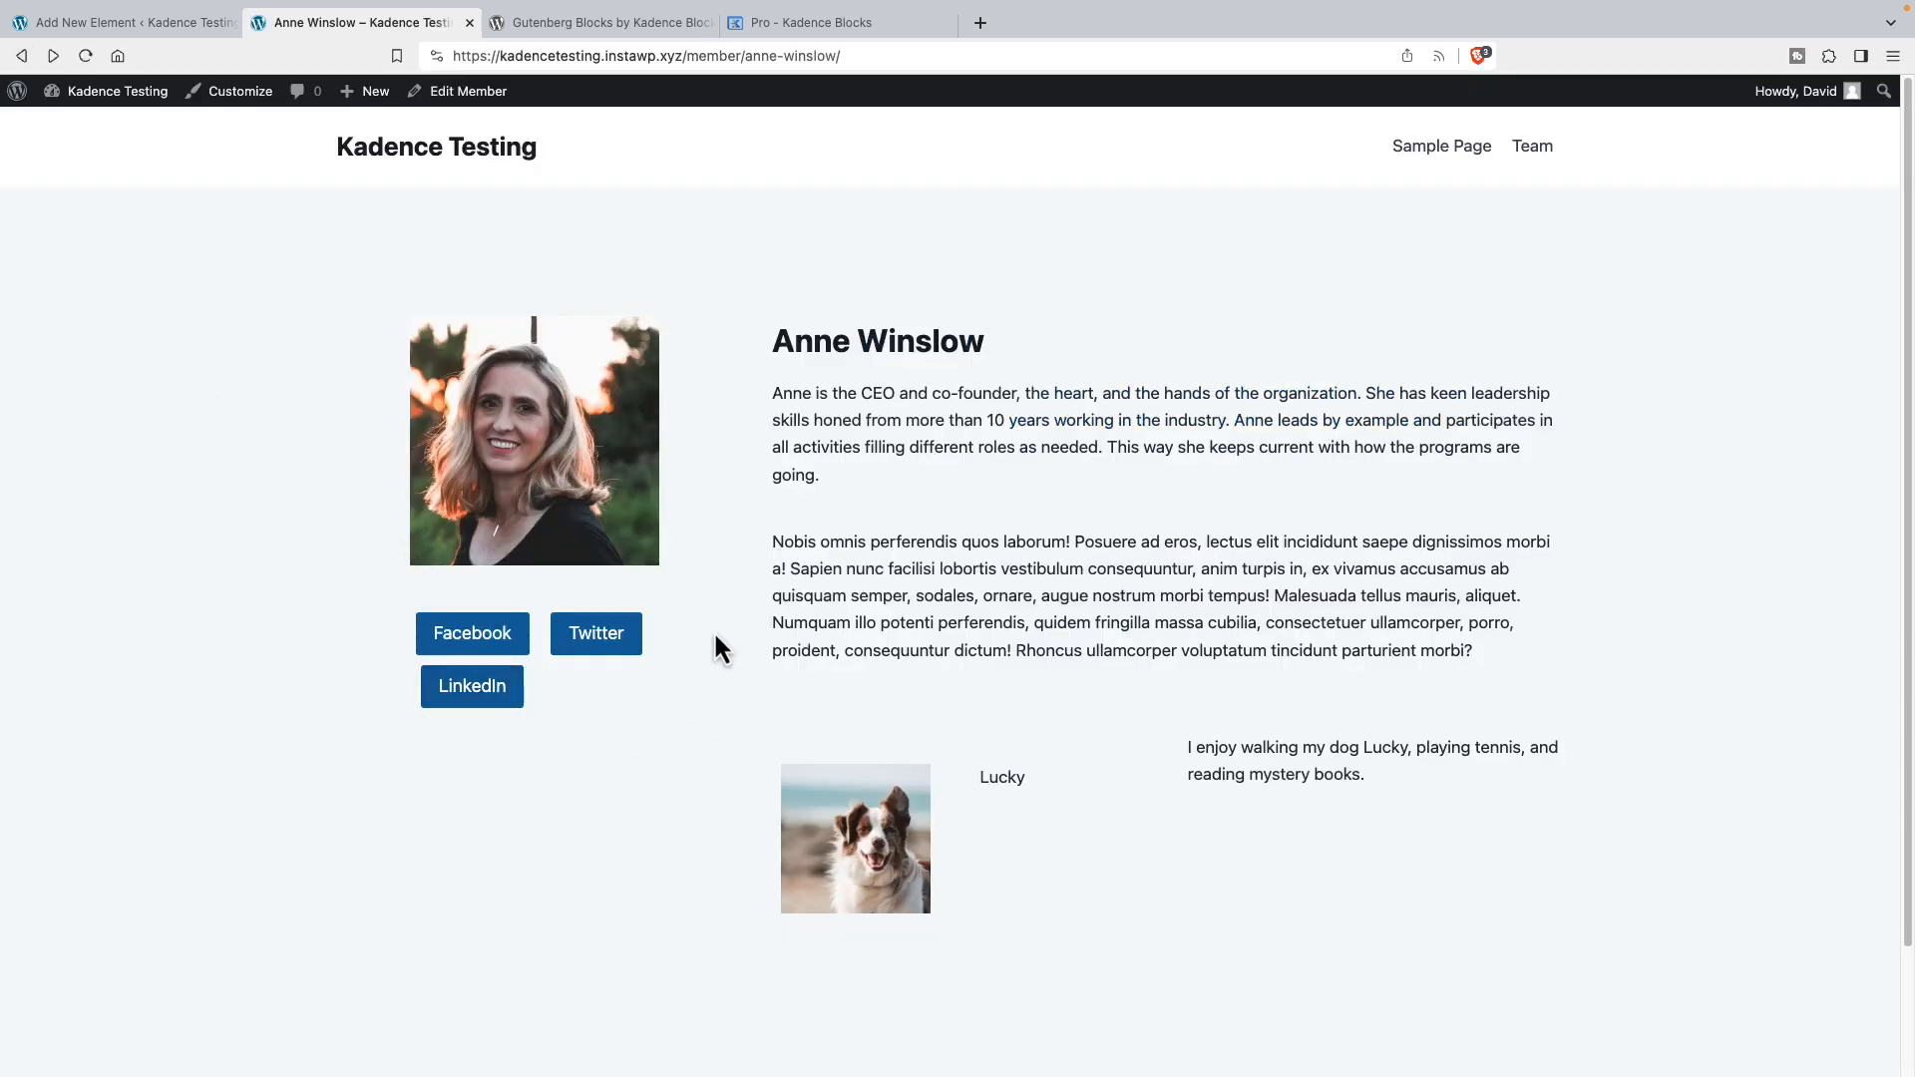
mouse_move(367, 637)
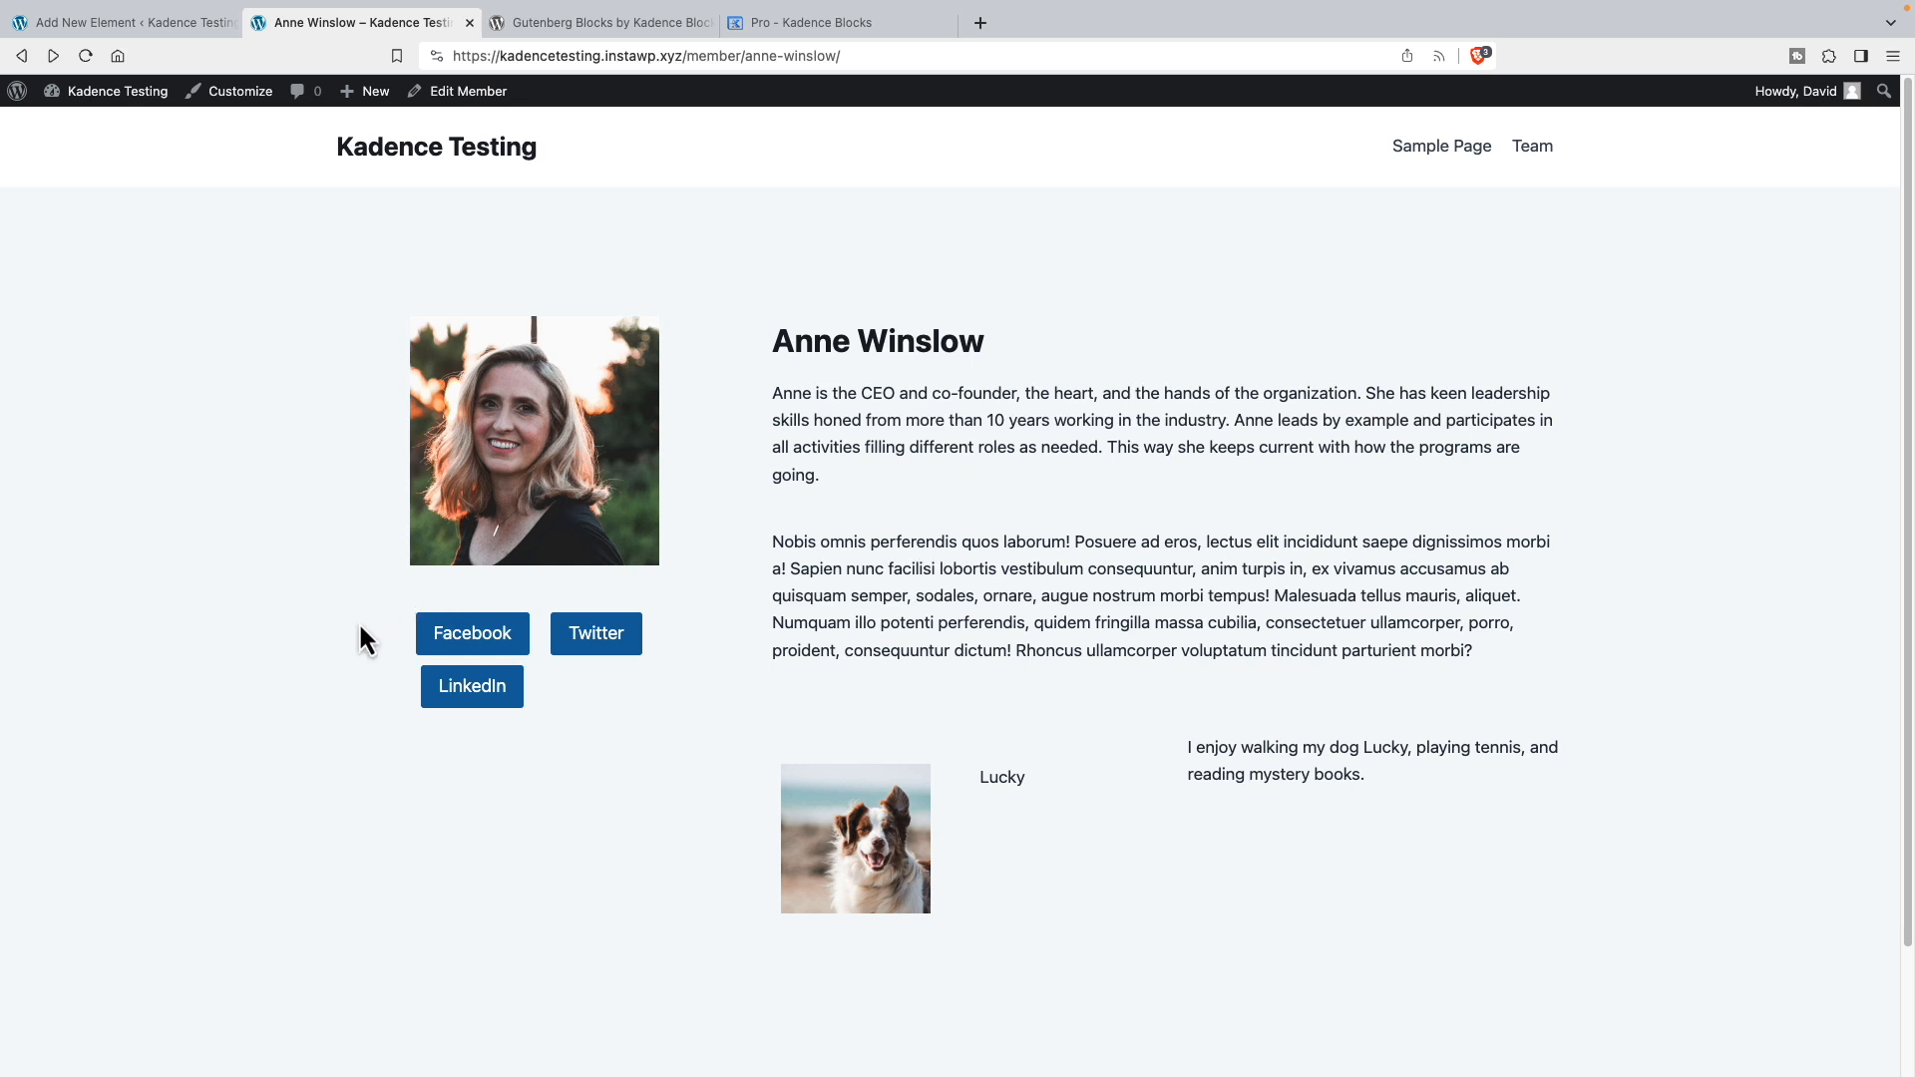
mouse_move(686, 633)
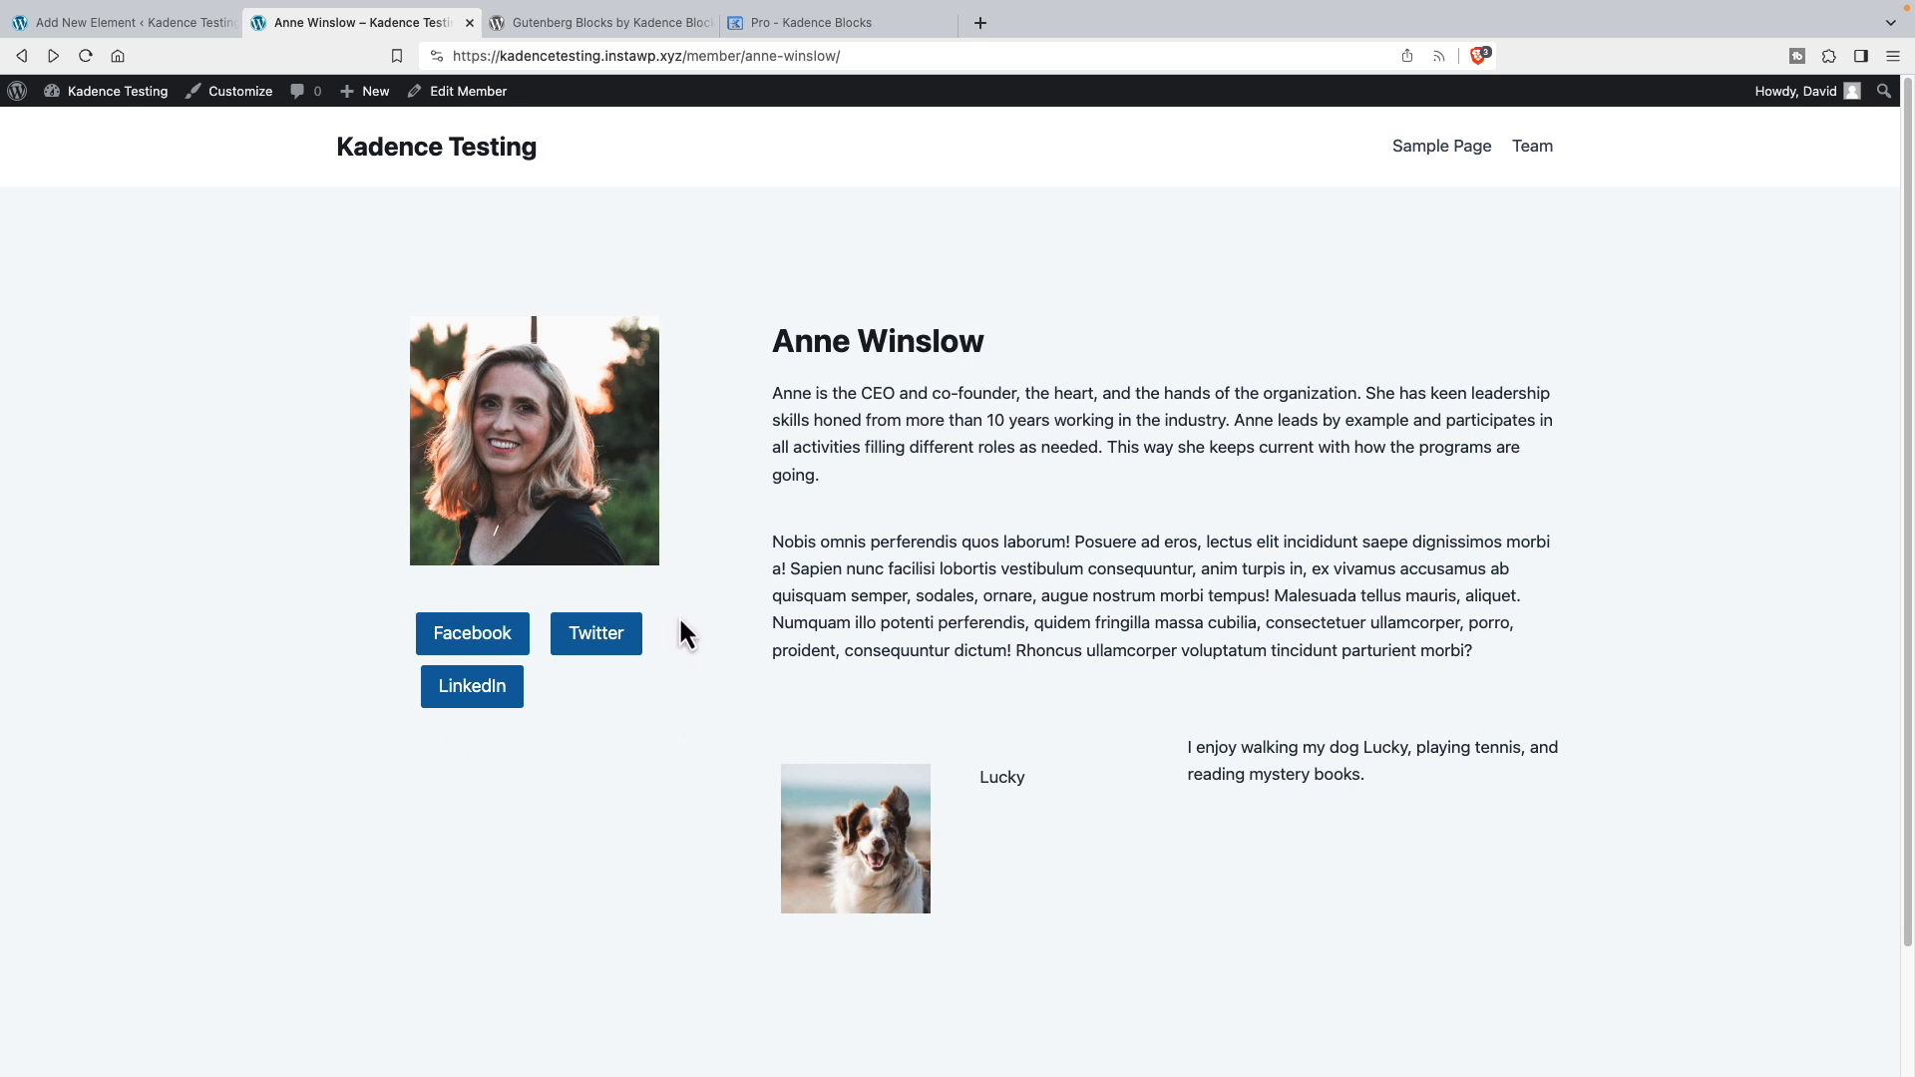